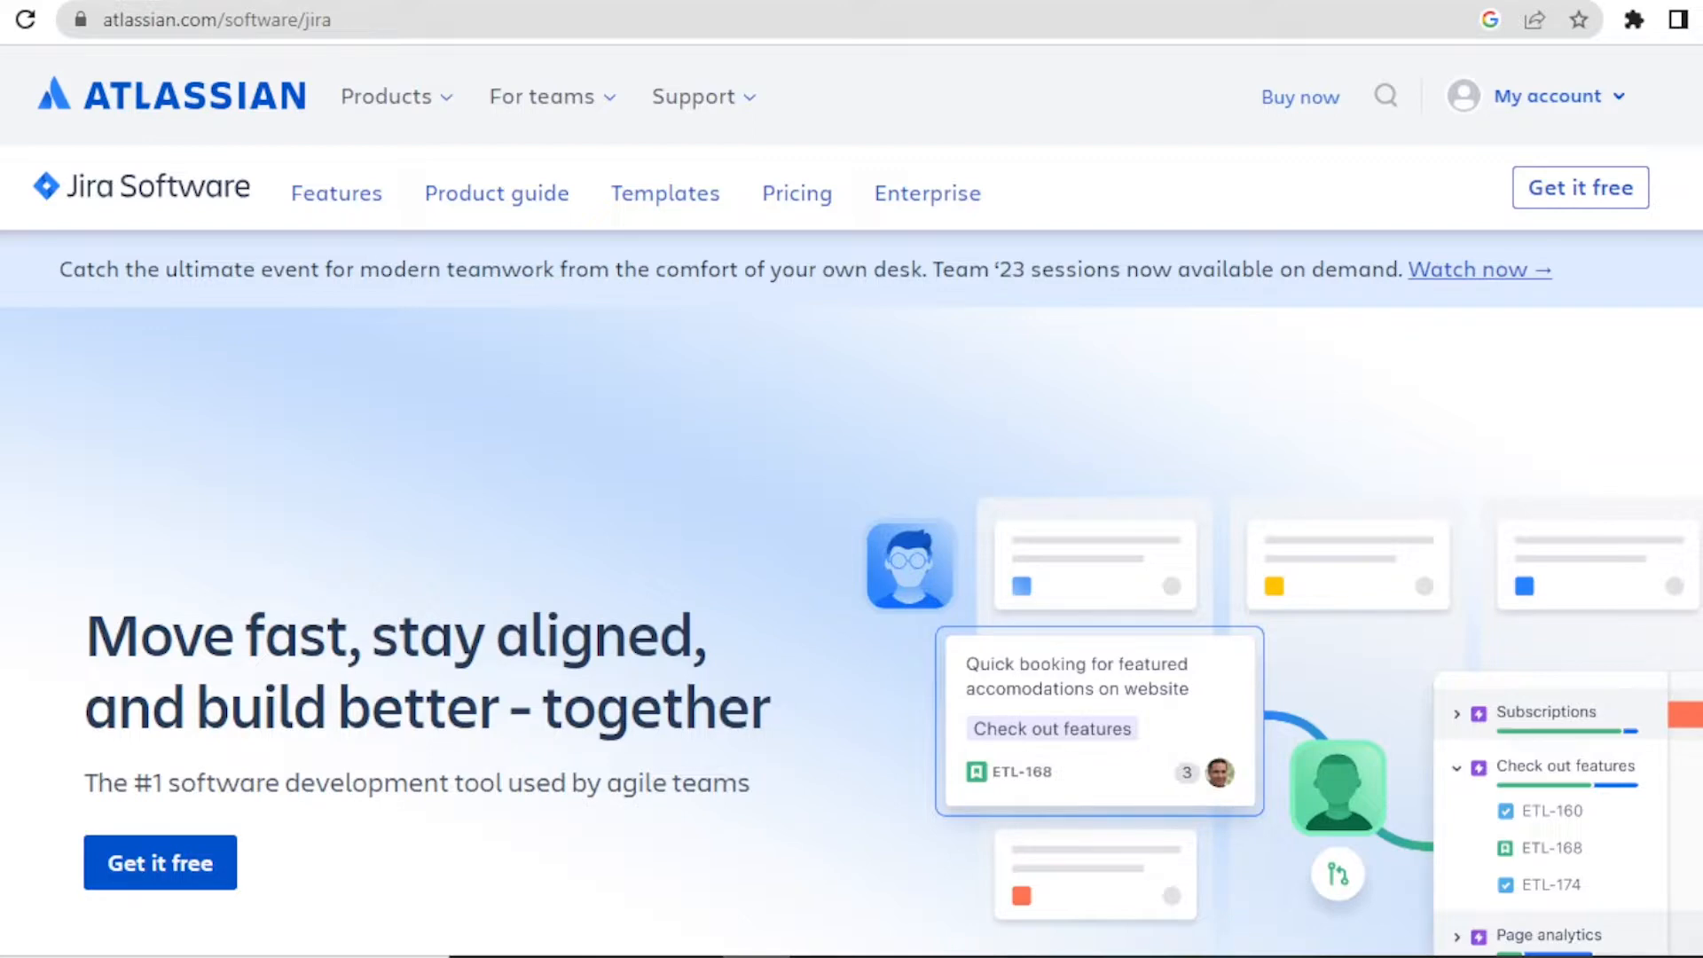
Start the free Jira Software signup and add Jira Service Management as the second product
scroll(down, 3)
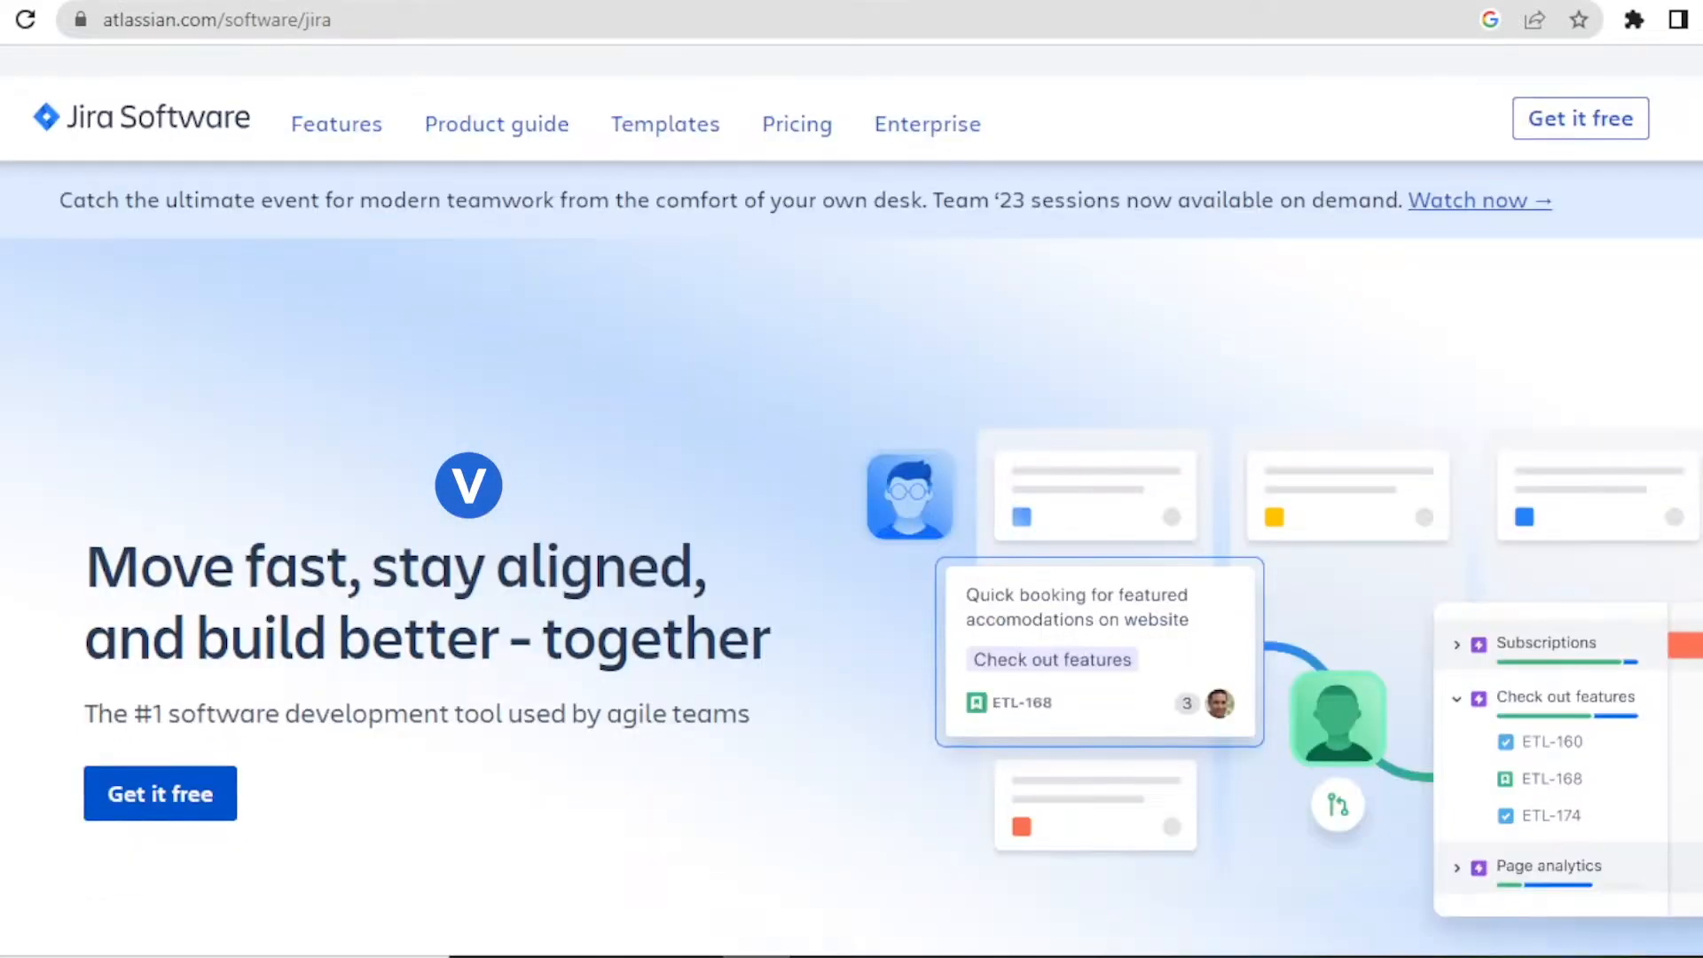
scroll(down, 3)
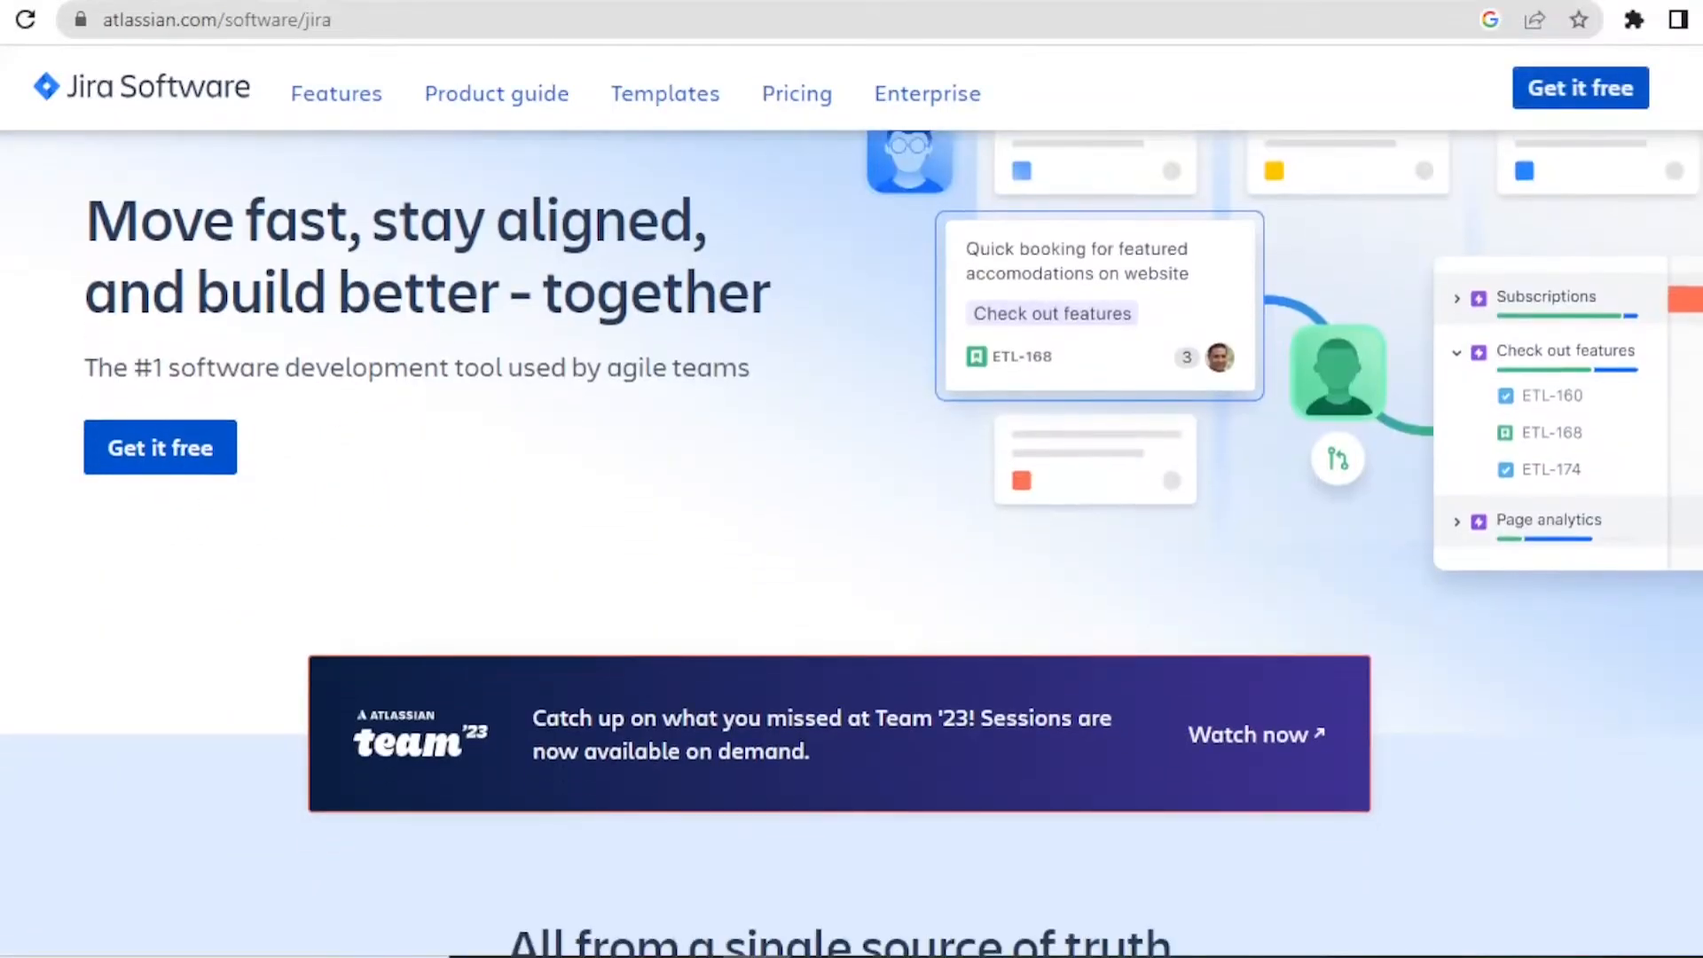
scroll(down, 3)
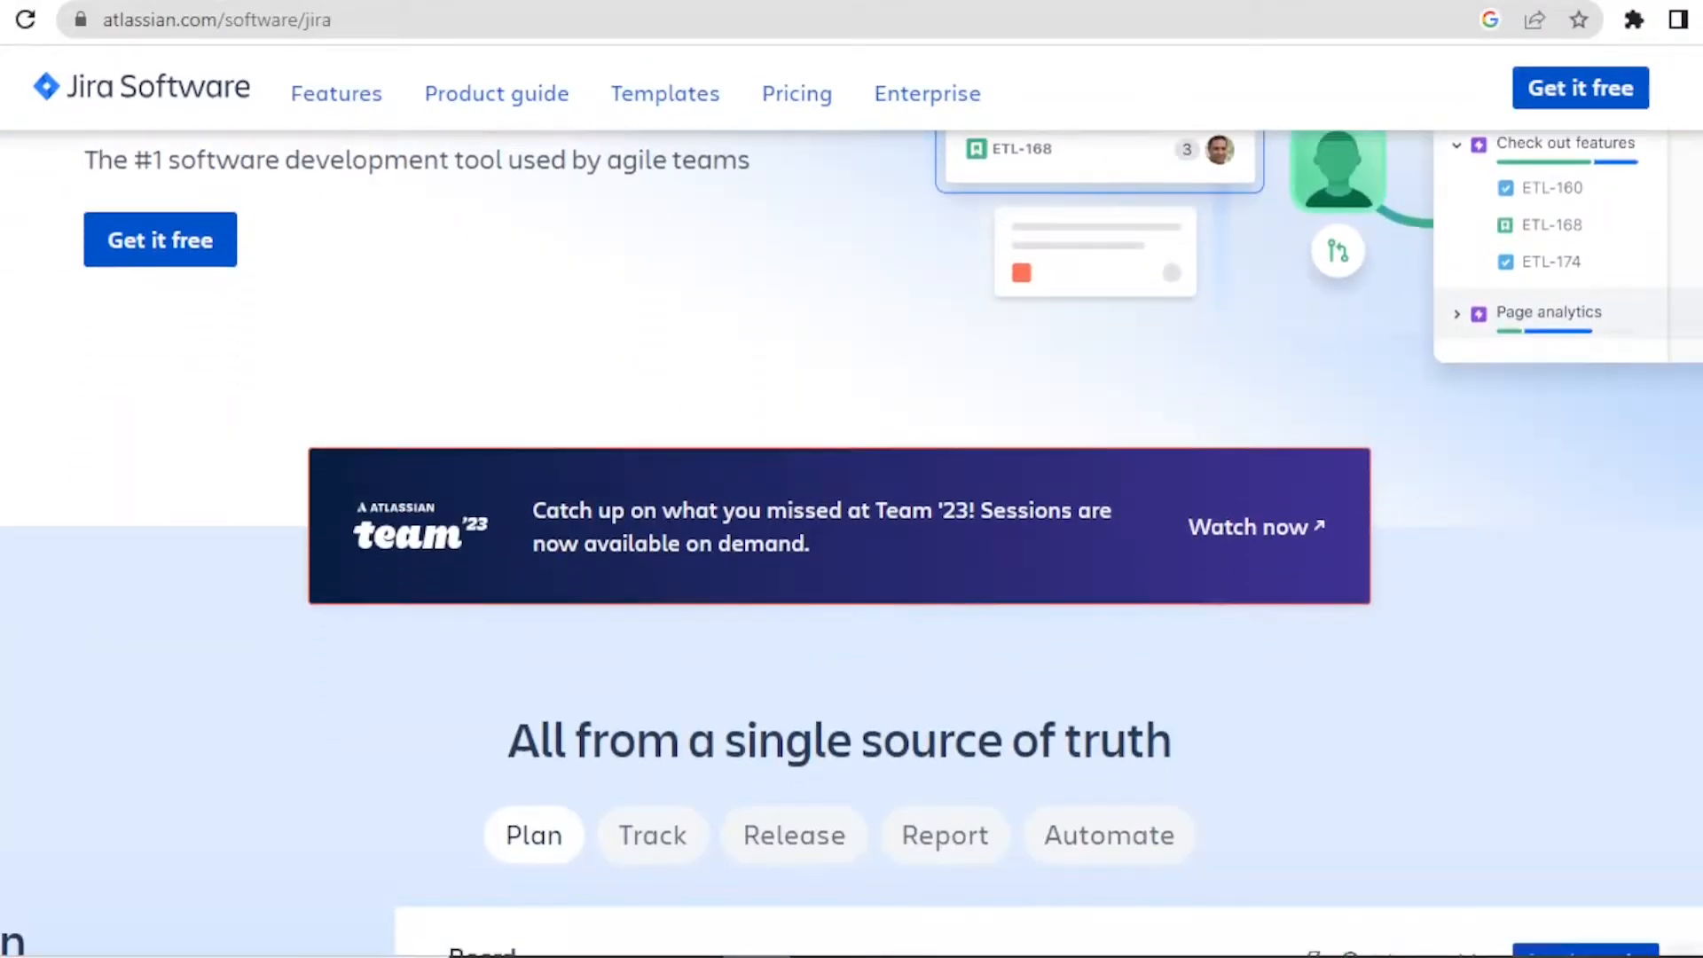
scroll(down, 3)
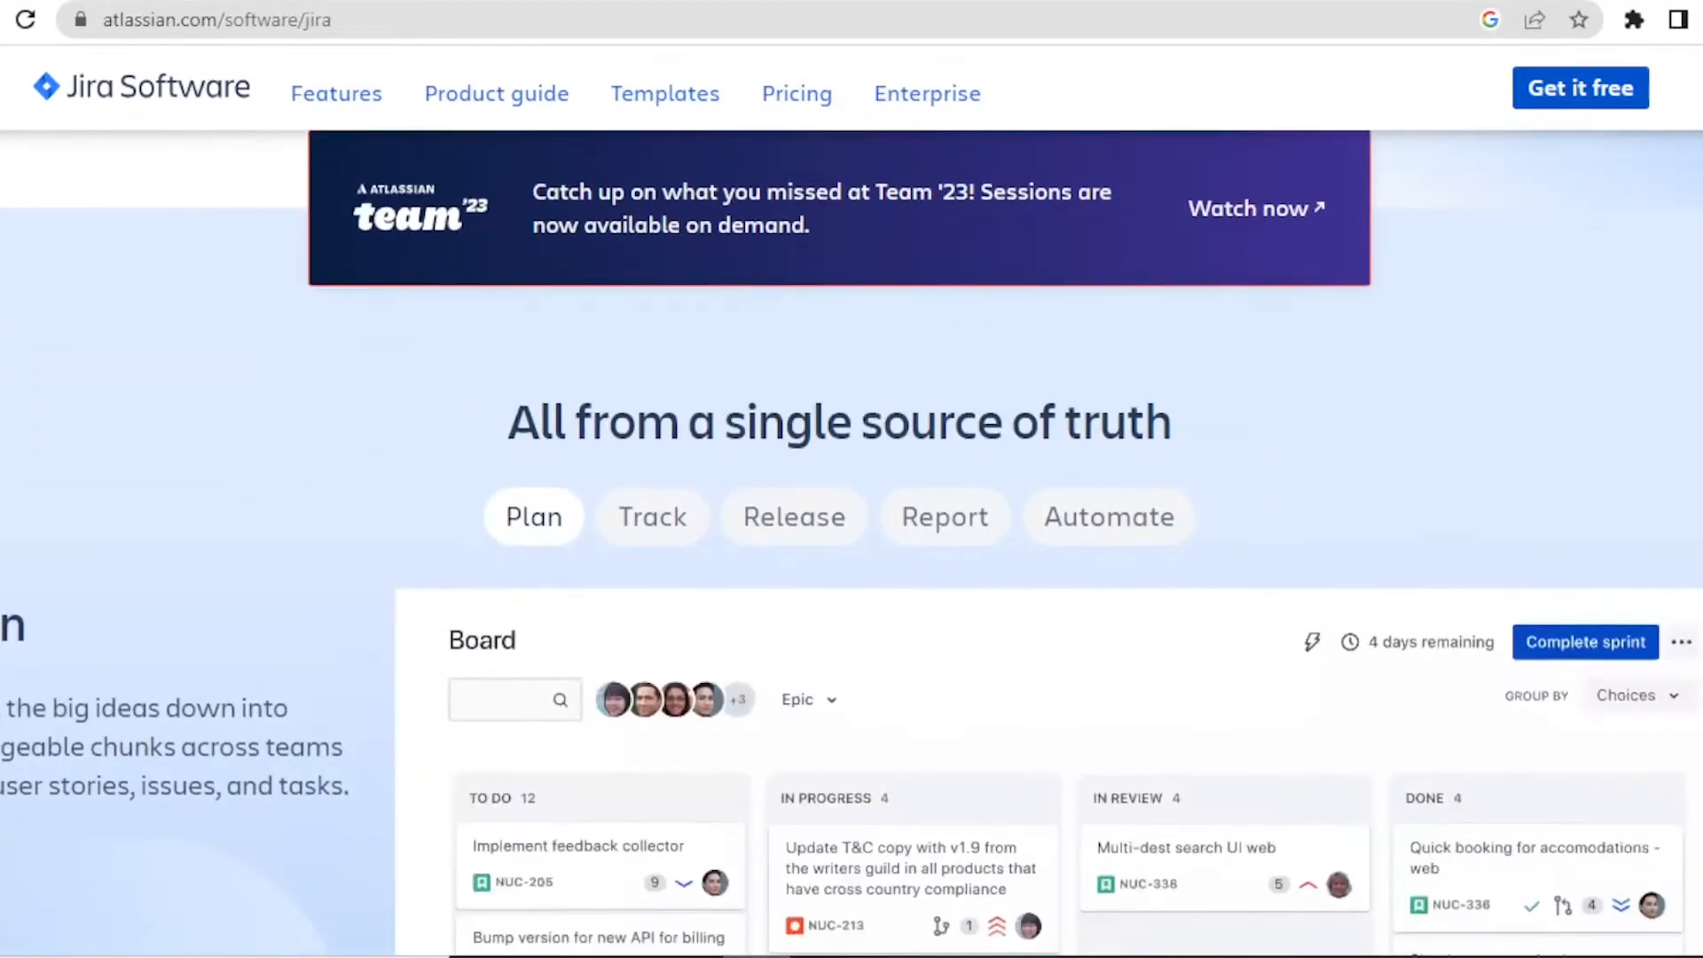
scroll(down, 3)
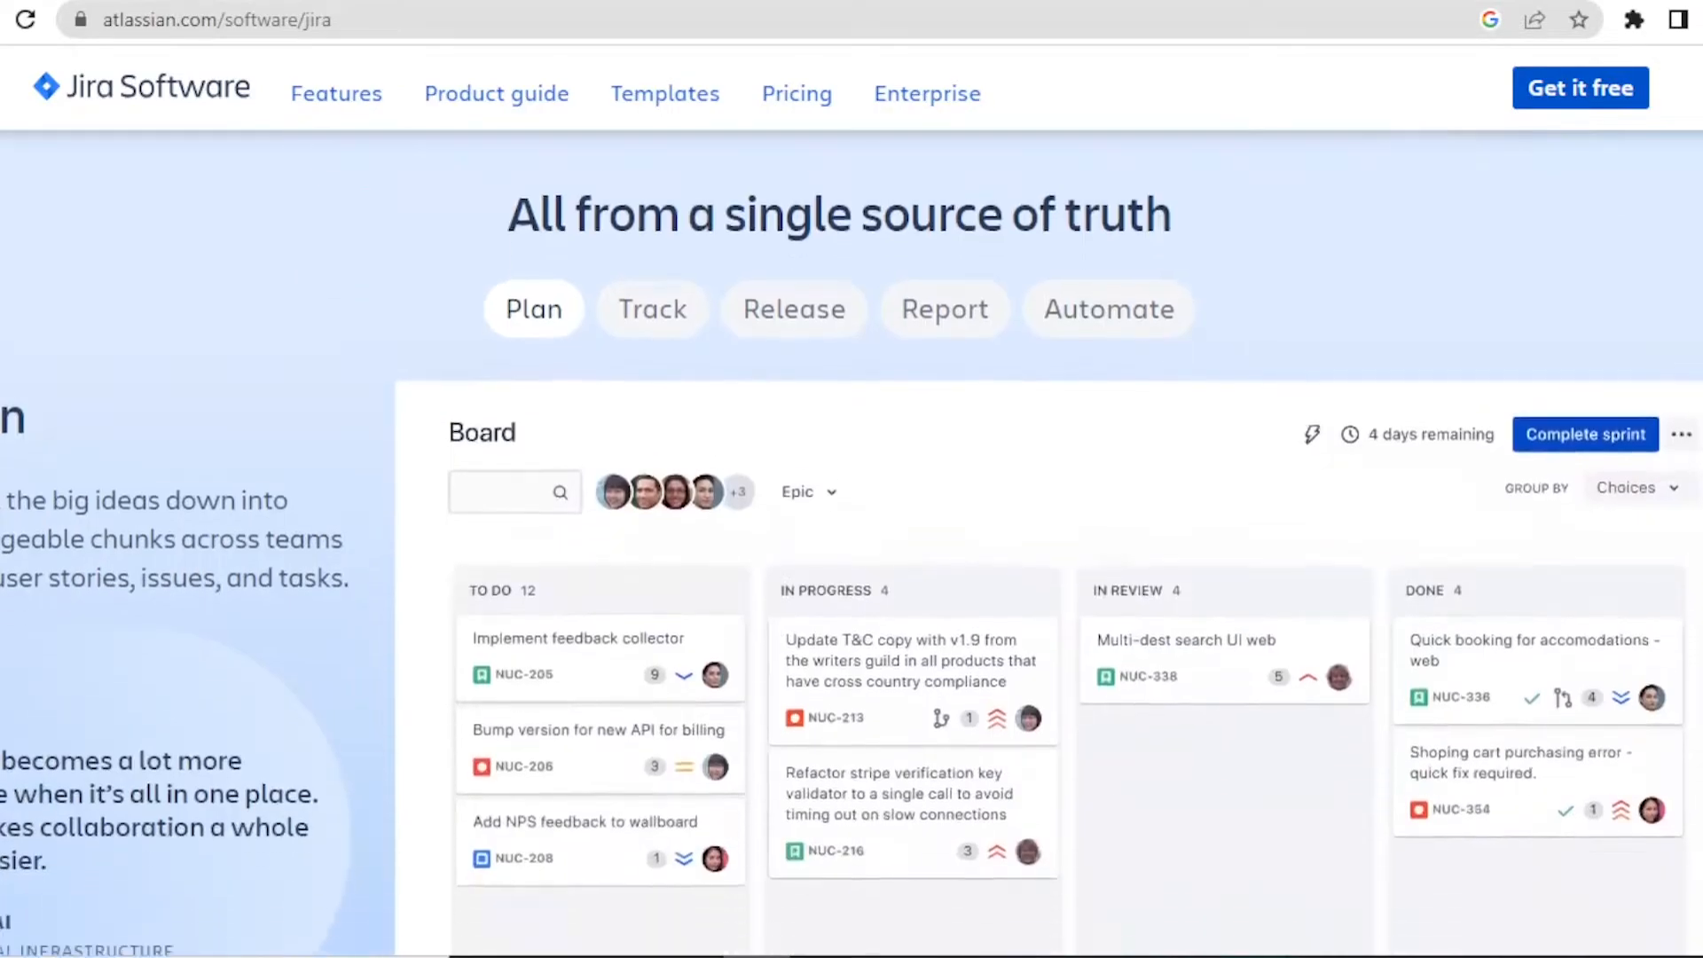
scroll(down, 3)
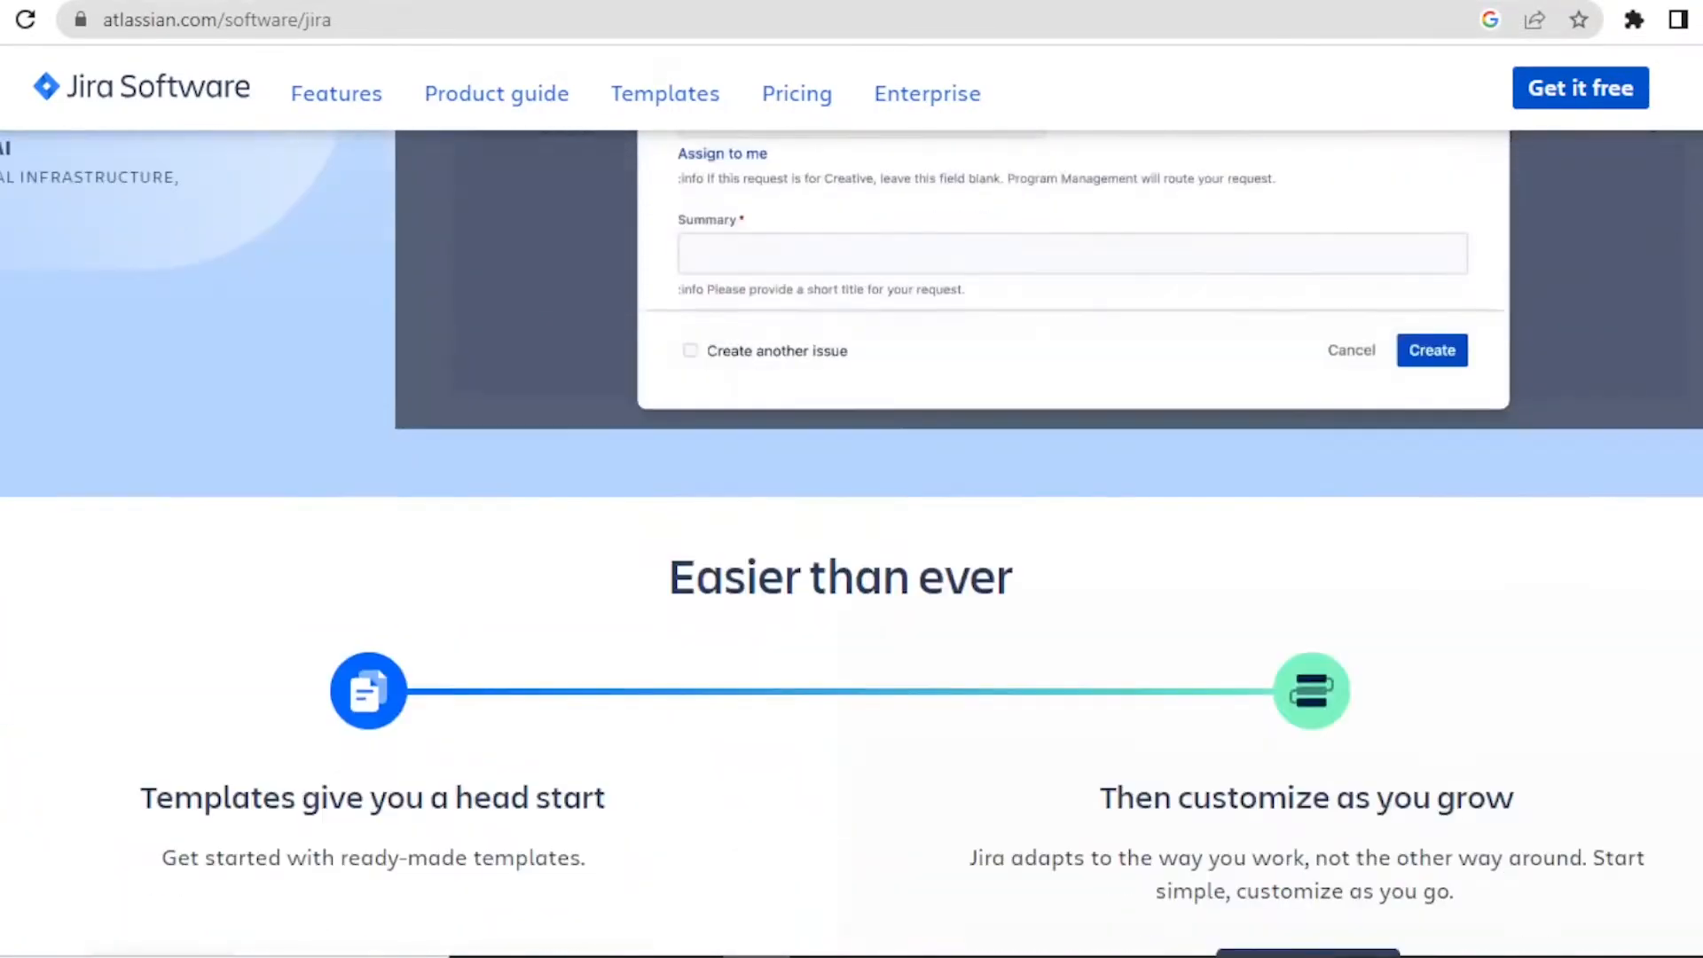
scroll(up, 3)
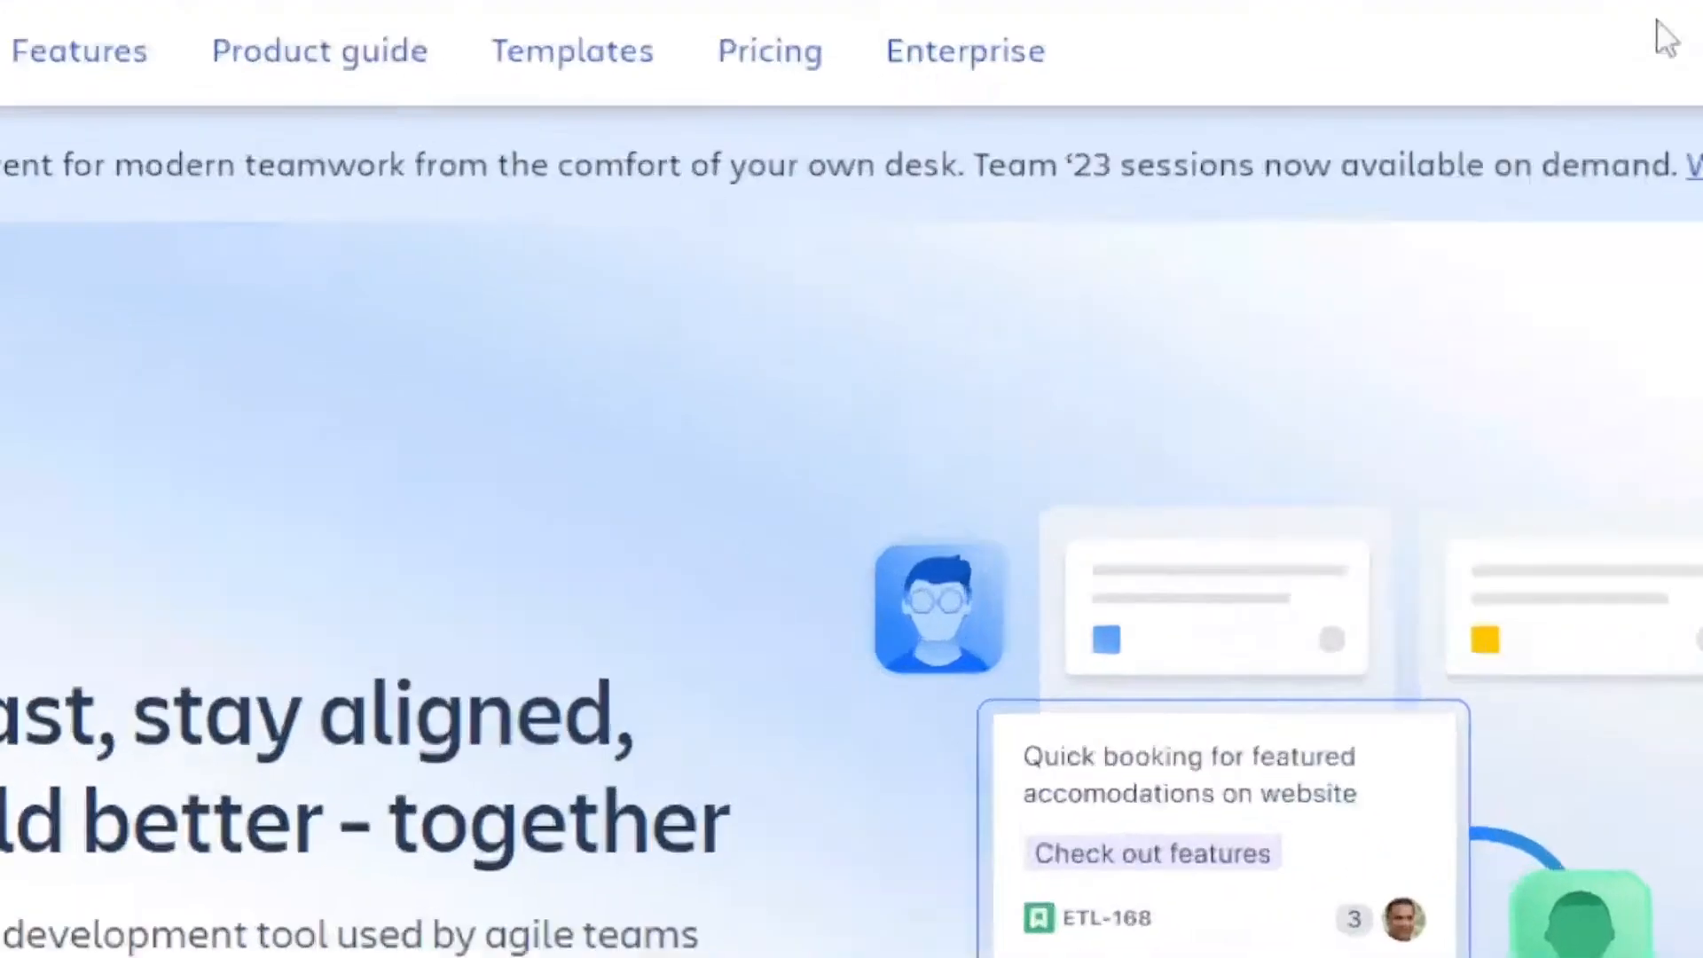
scroll(up, 3)
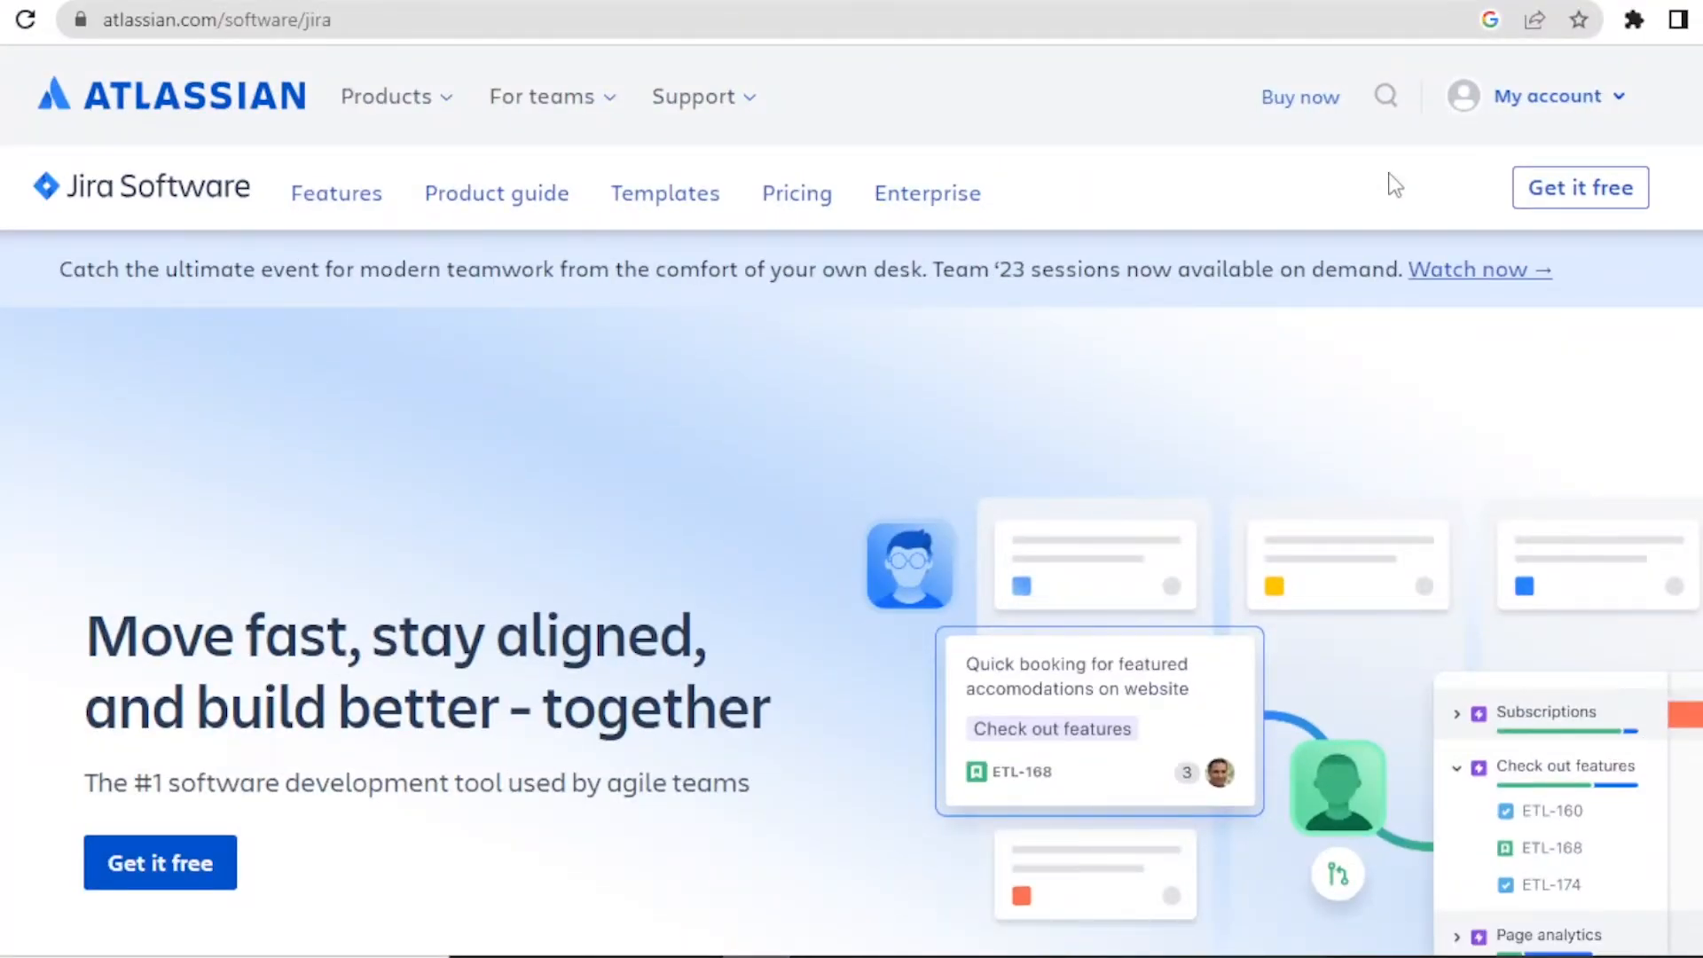
mouse_move(1524, 204)
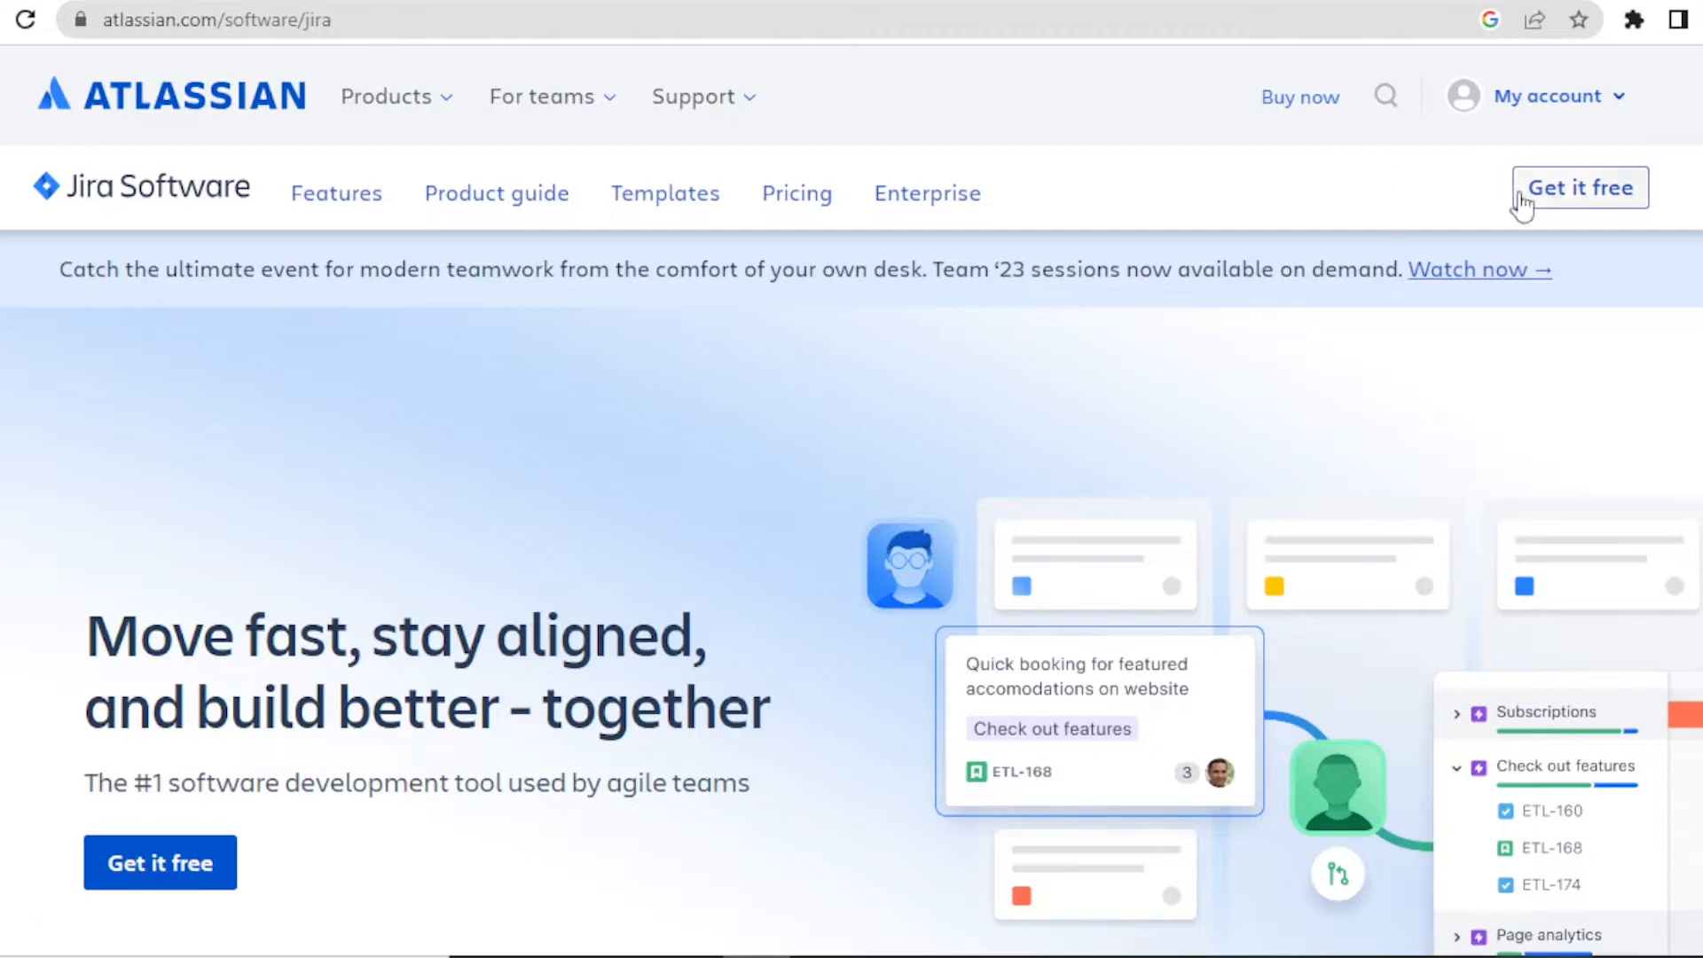
click(1578, 187)
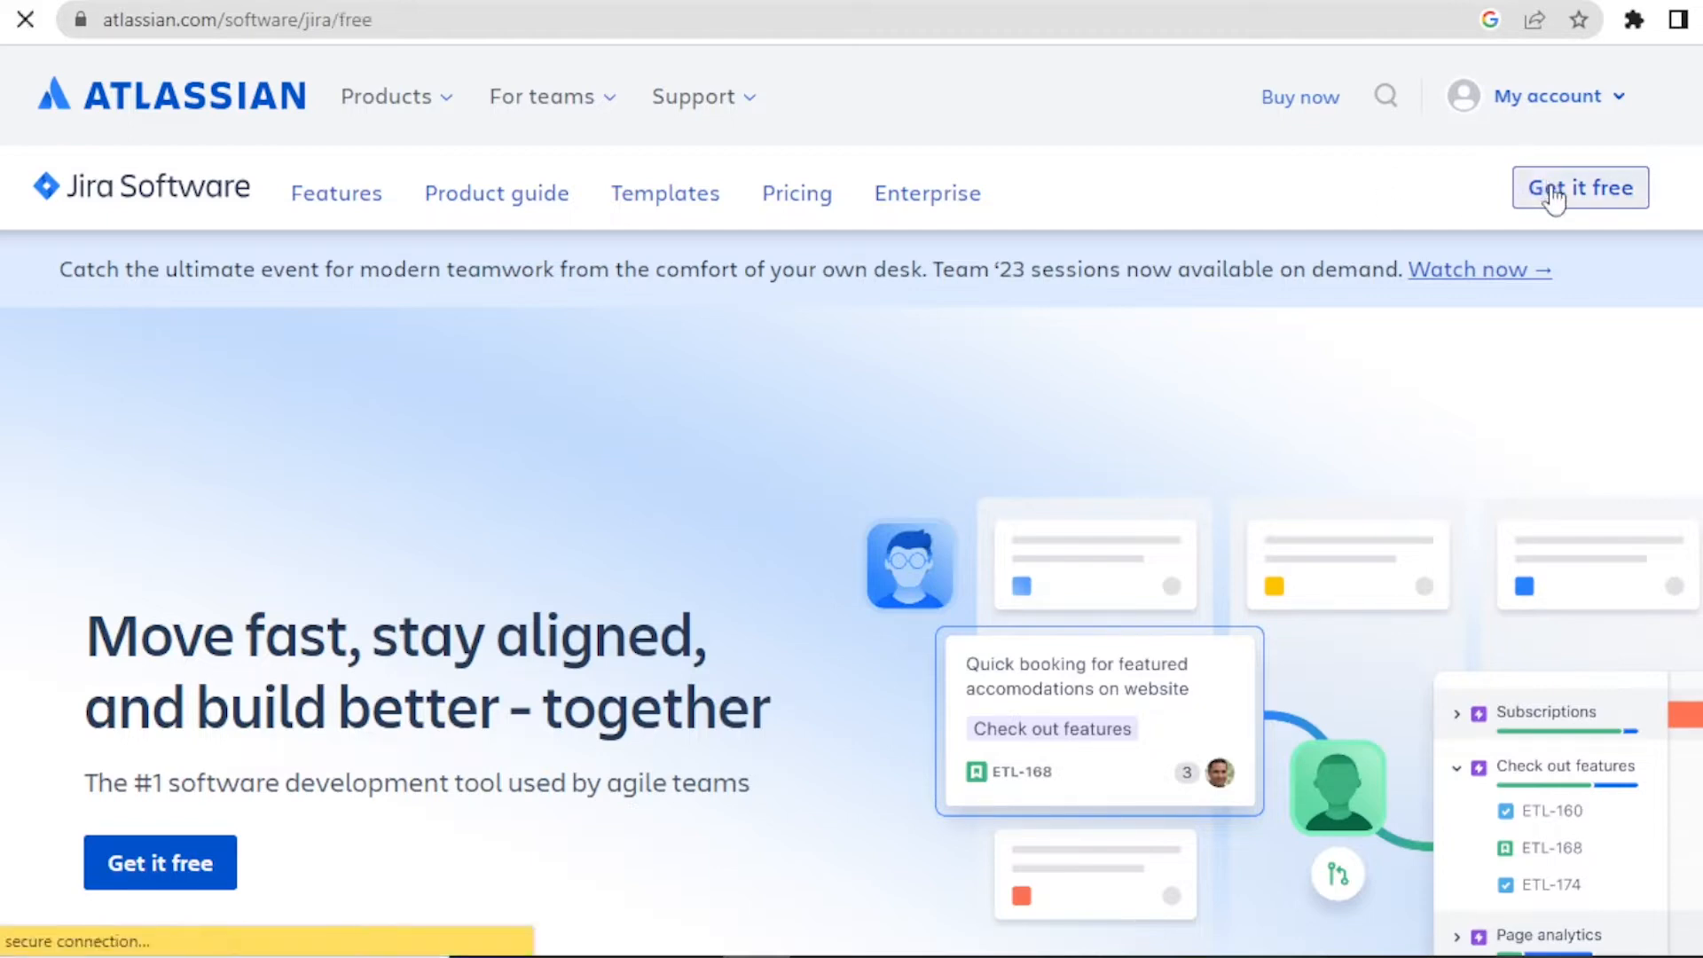
click(1579, 187)
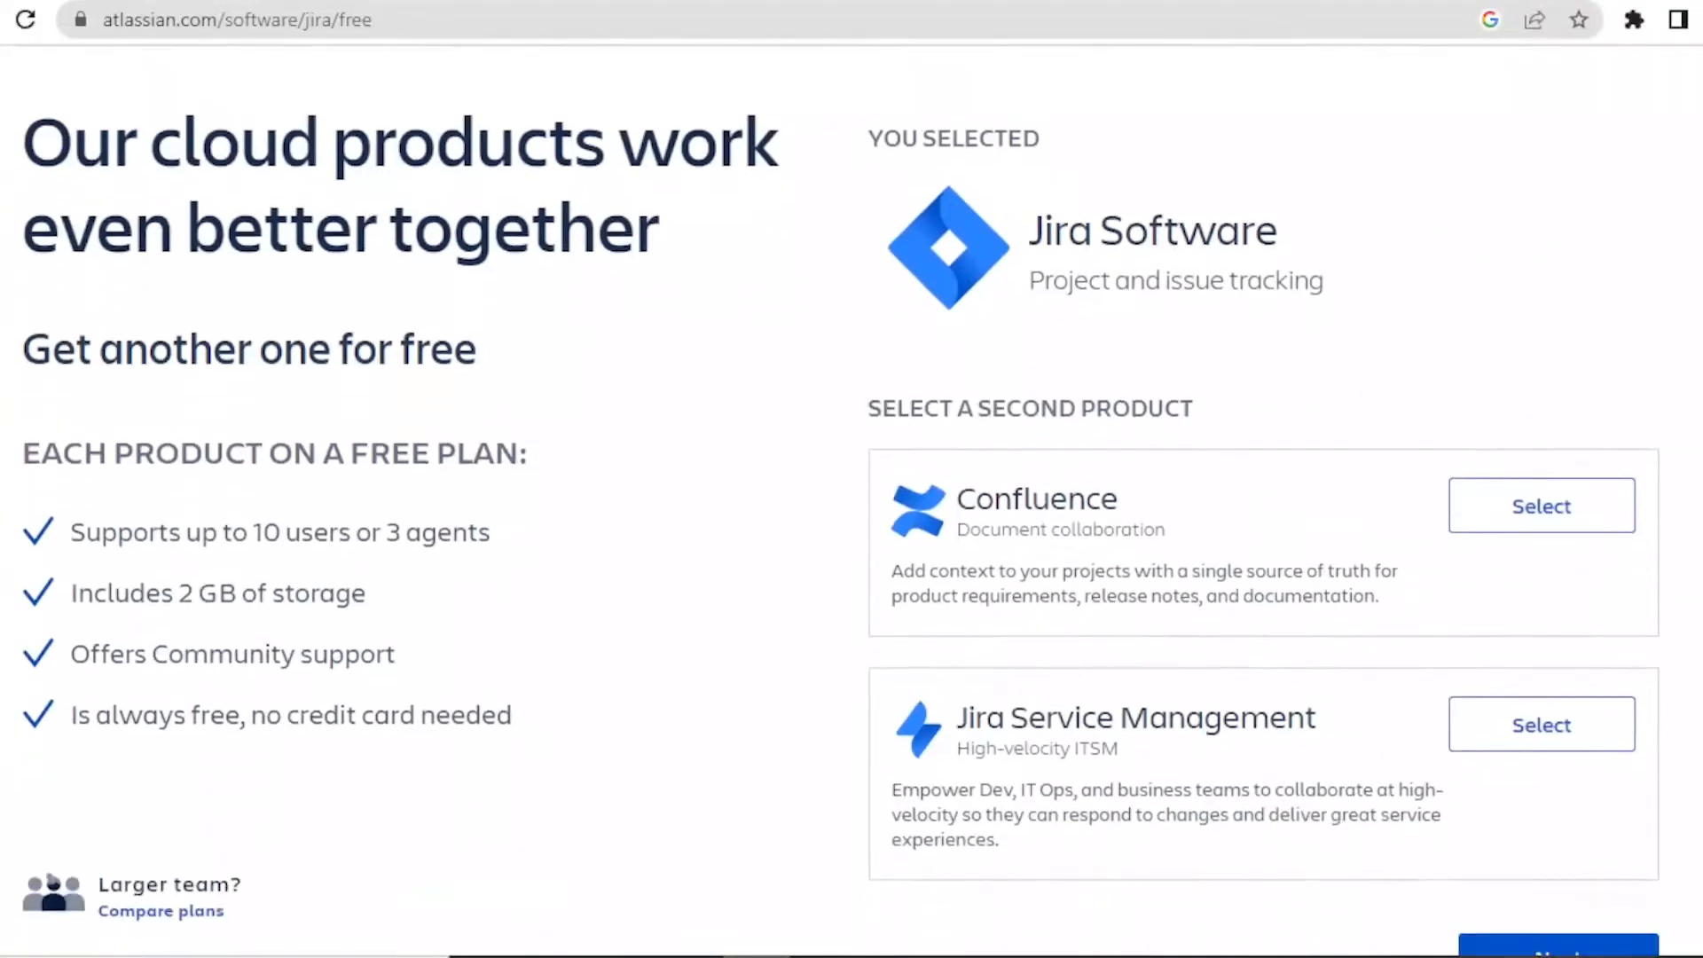
click(1540, 725)
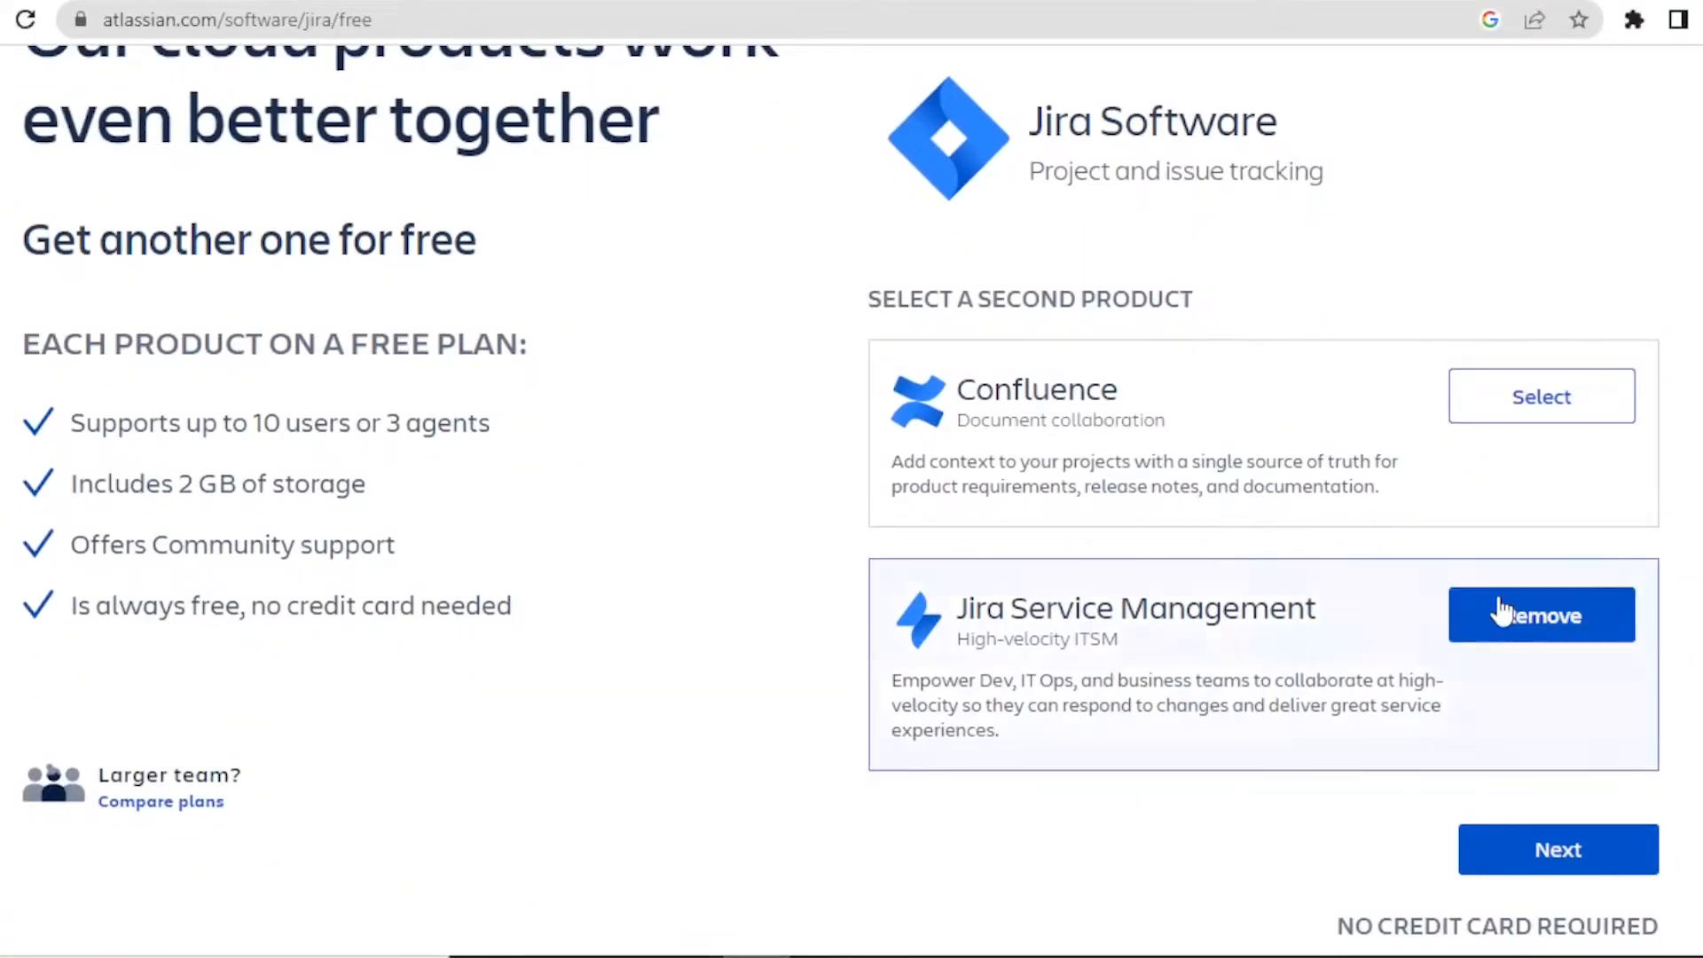
mouse_move(1525, 807)
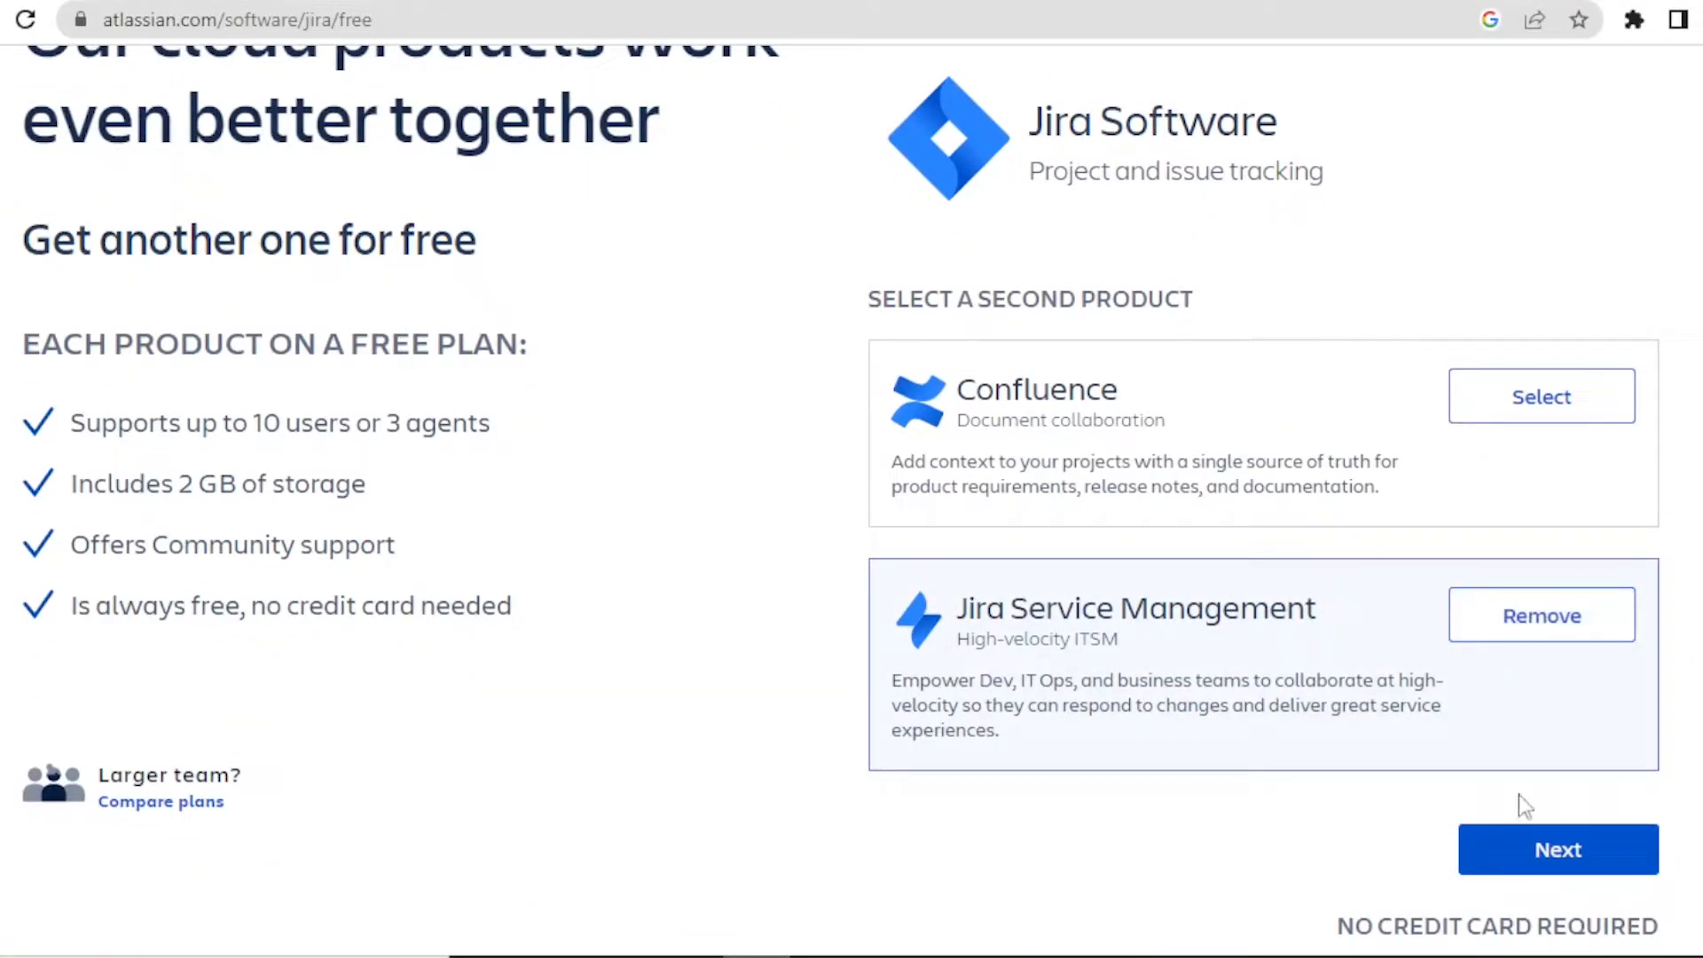
Continue to the account signup page and type 'LoginkwaNjosh' into the email field
click(1557, 849)
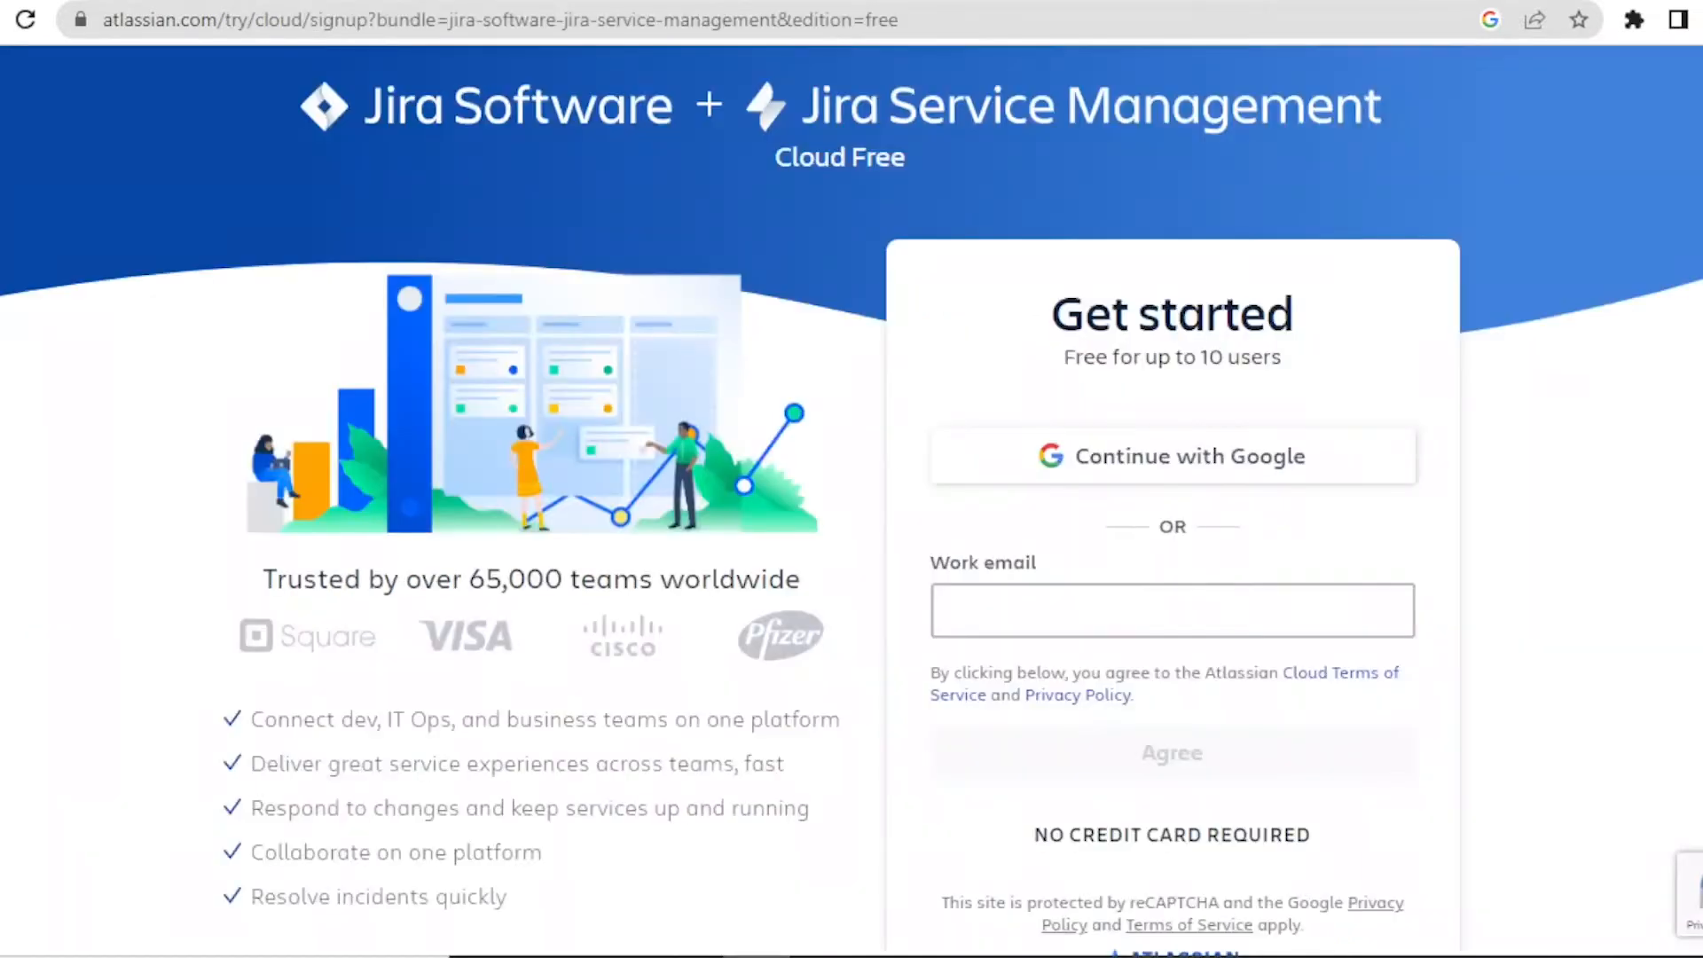
click(1171, 609)
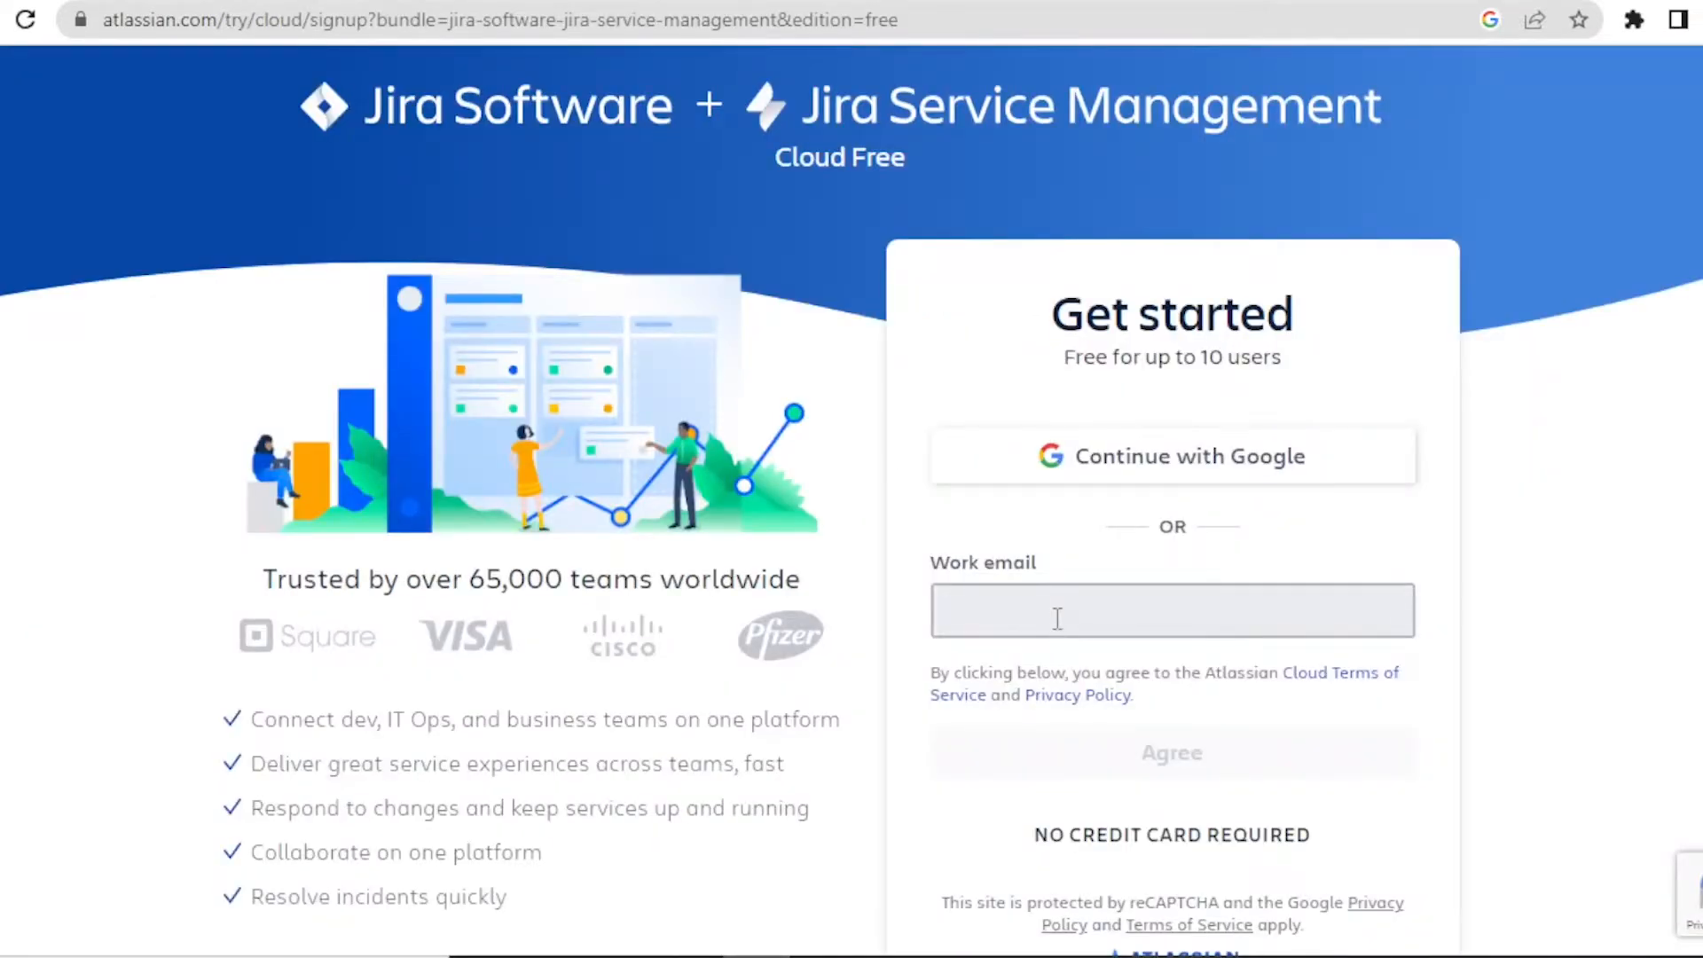
text(LoginkwaNjosh)
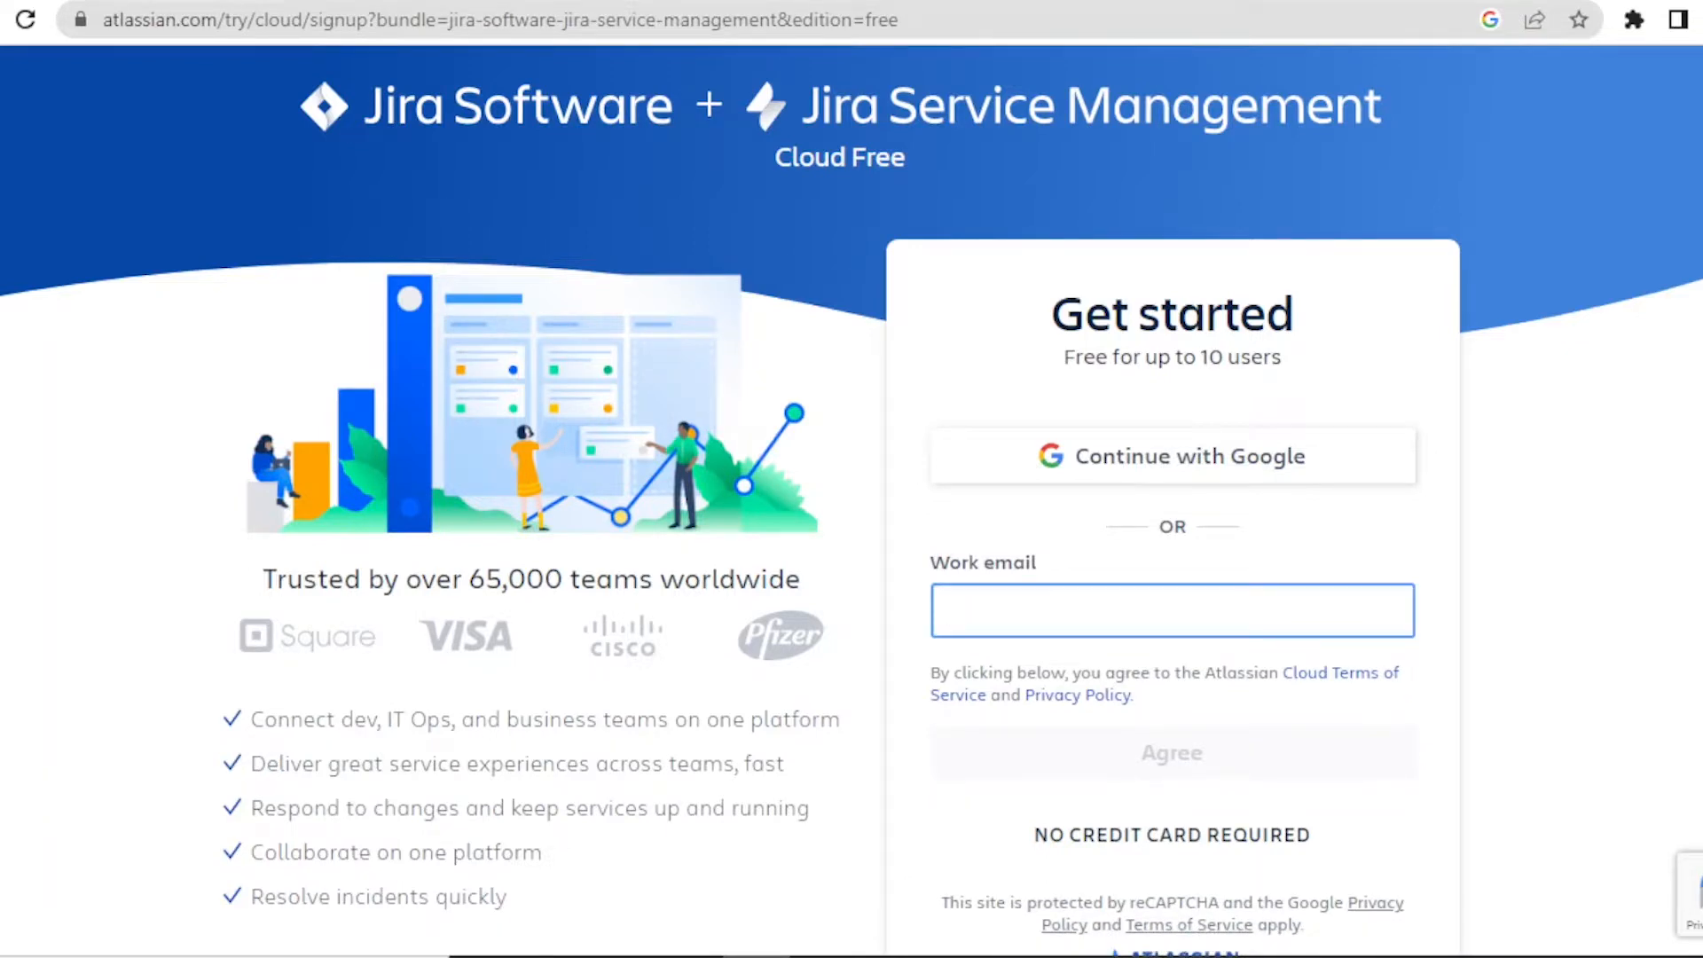
click(1171, 609)
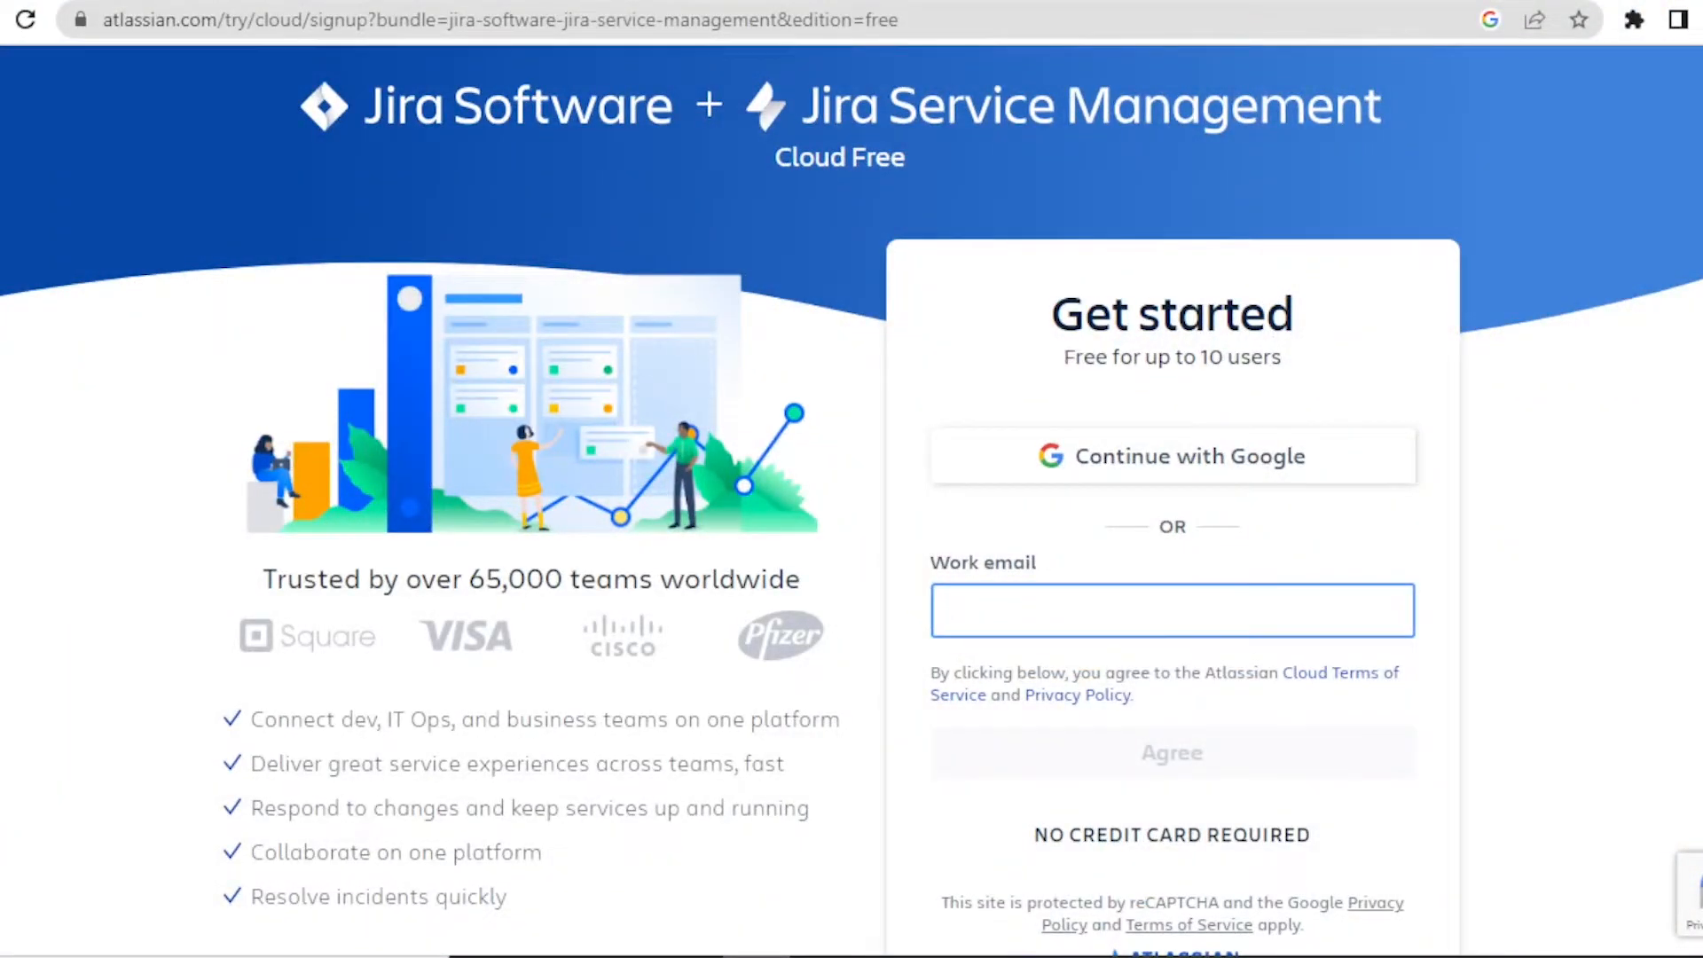
click(1171, 609)
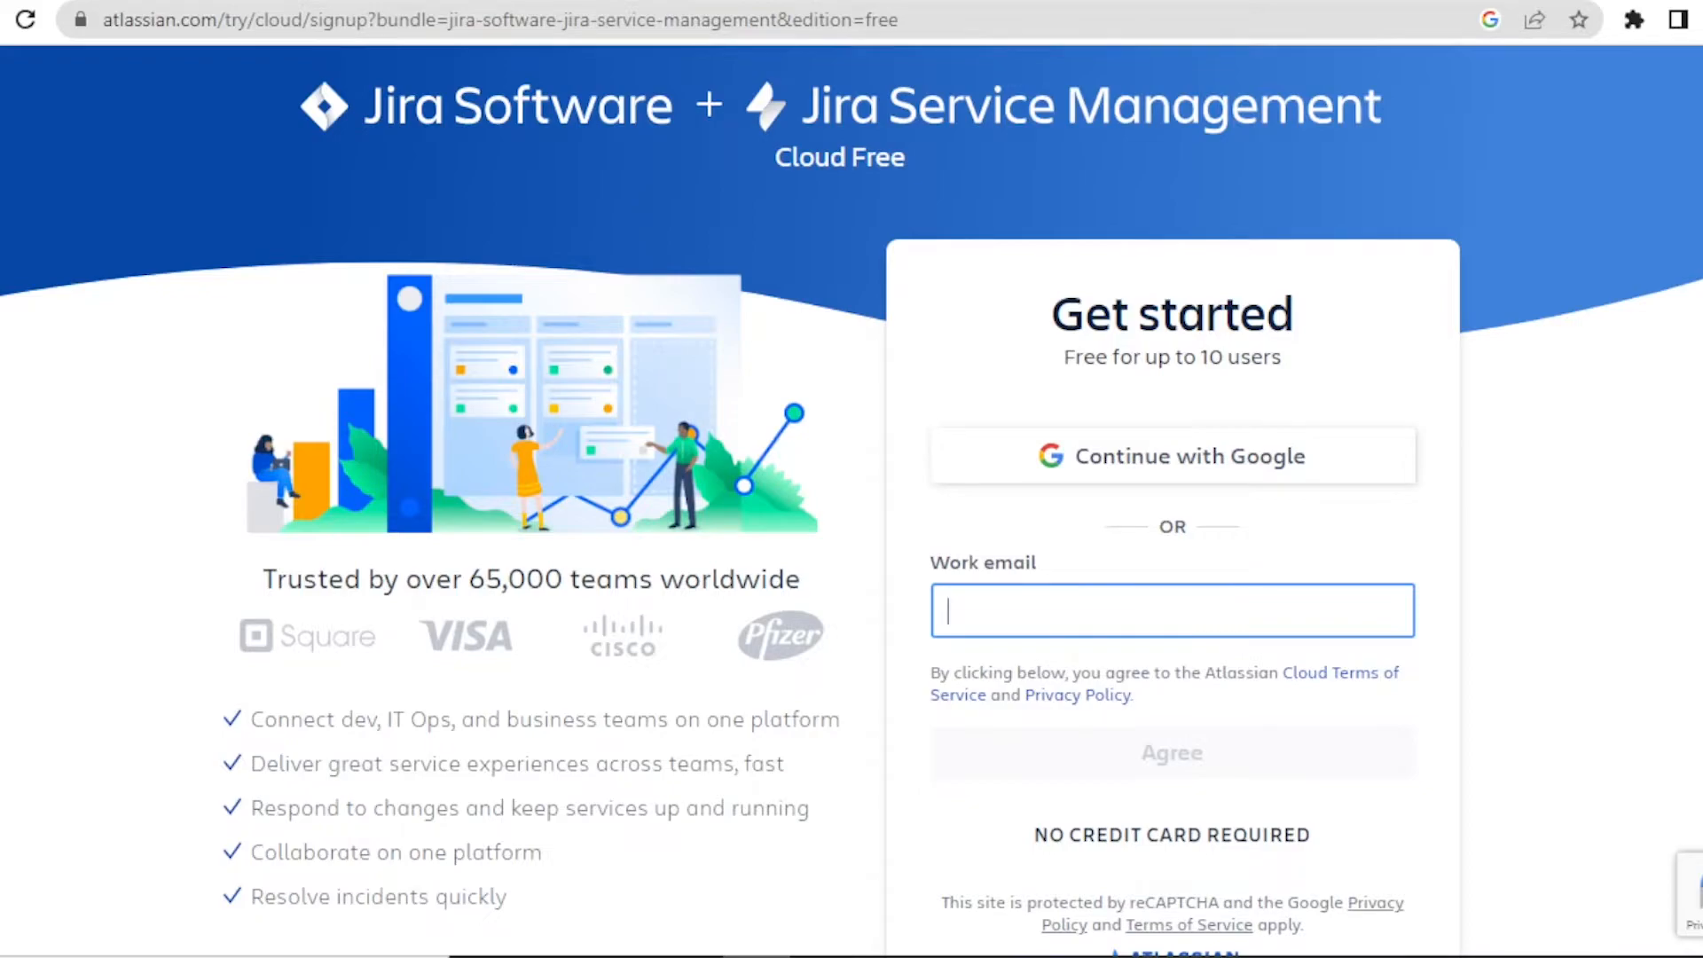
scroll(down, 3)
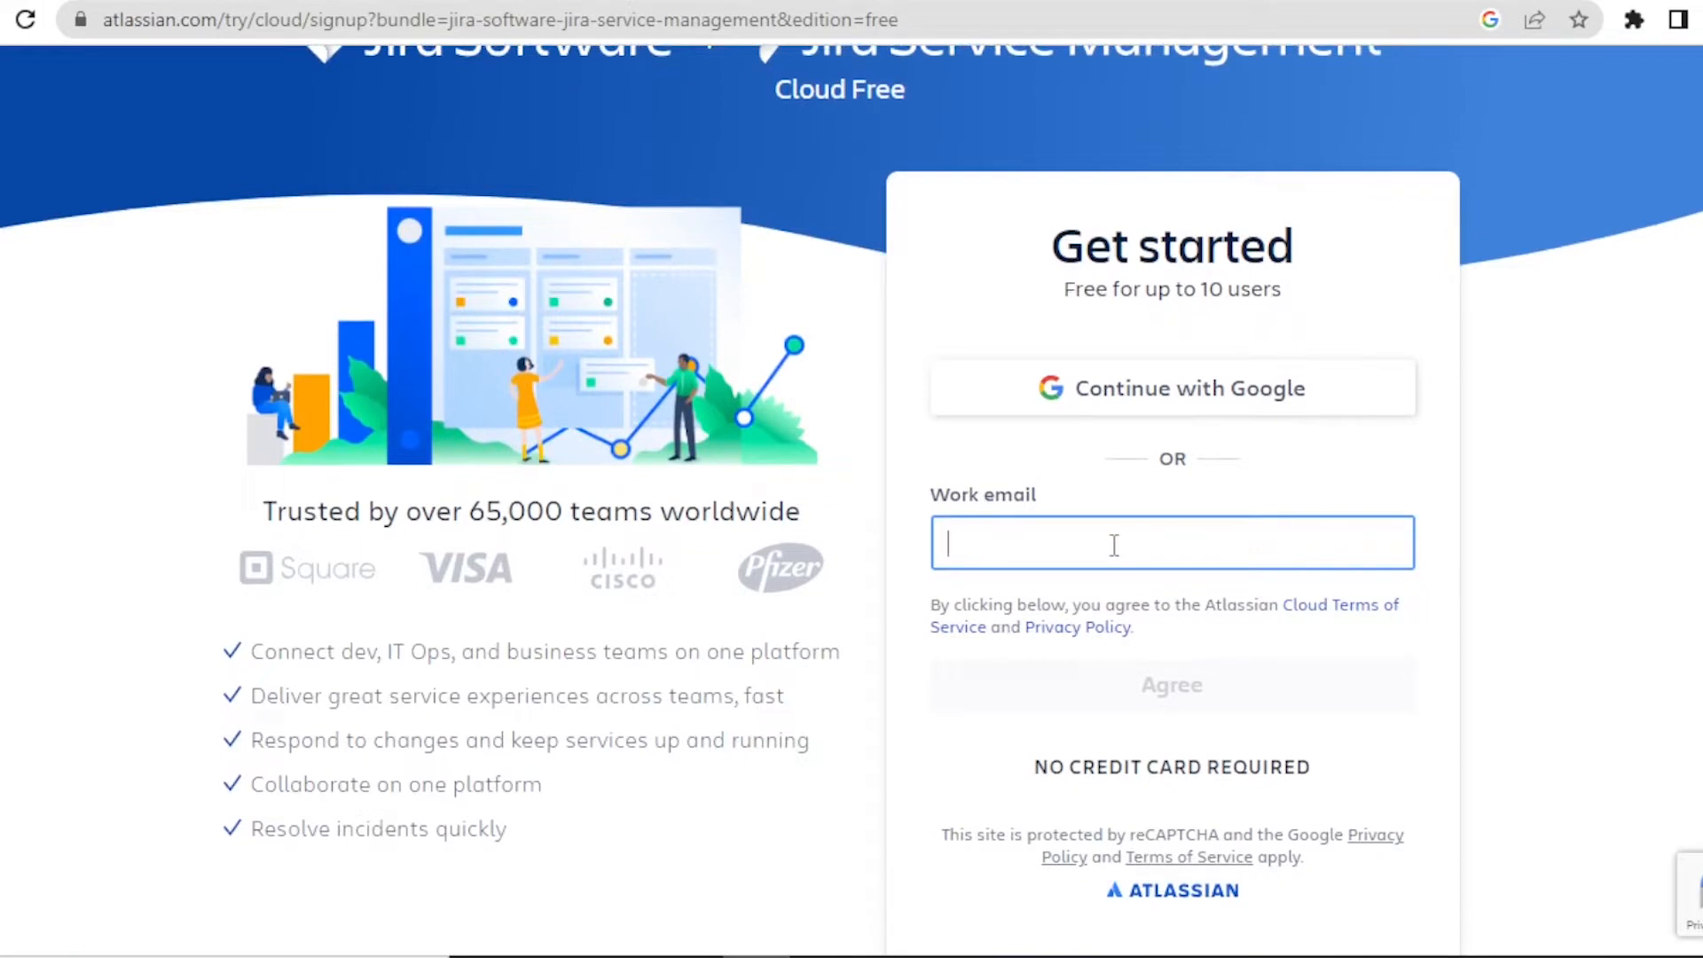
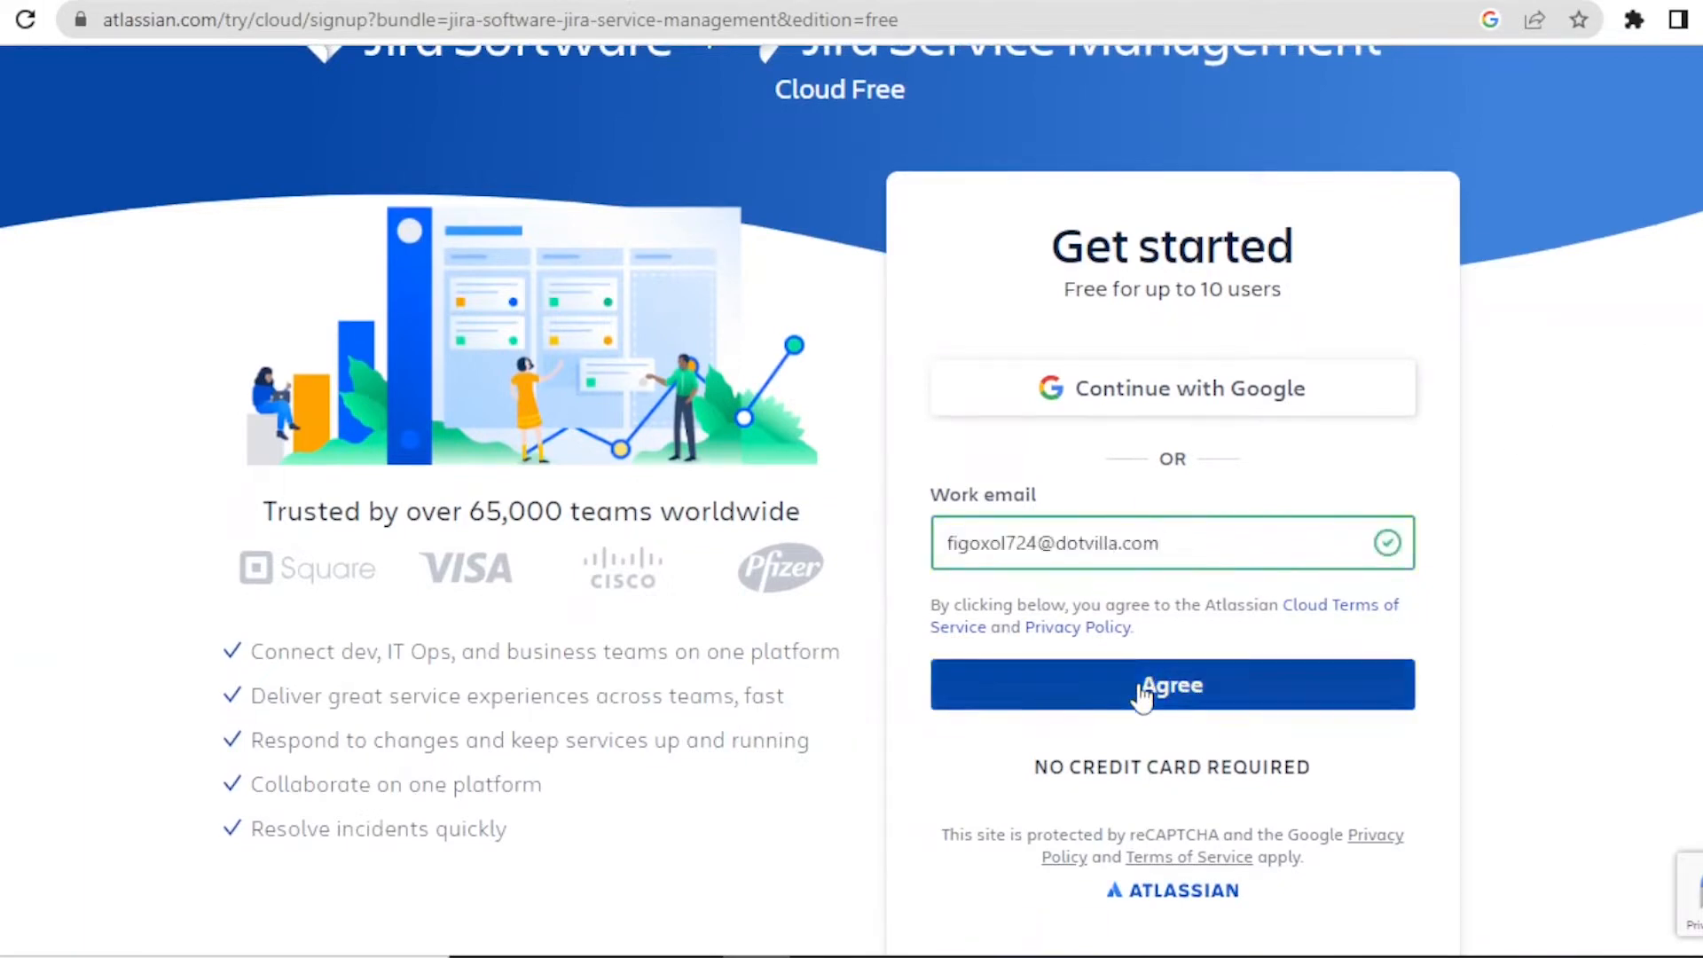
click(1171, 684)
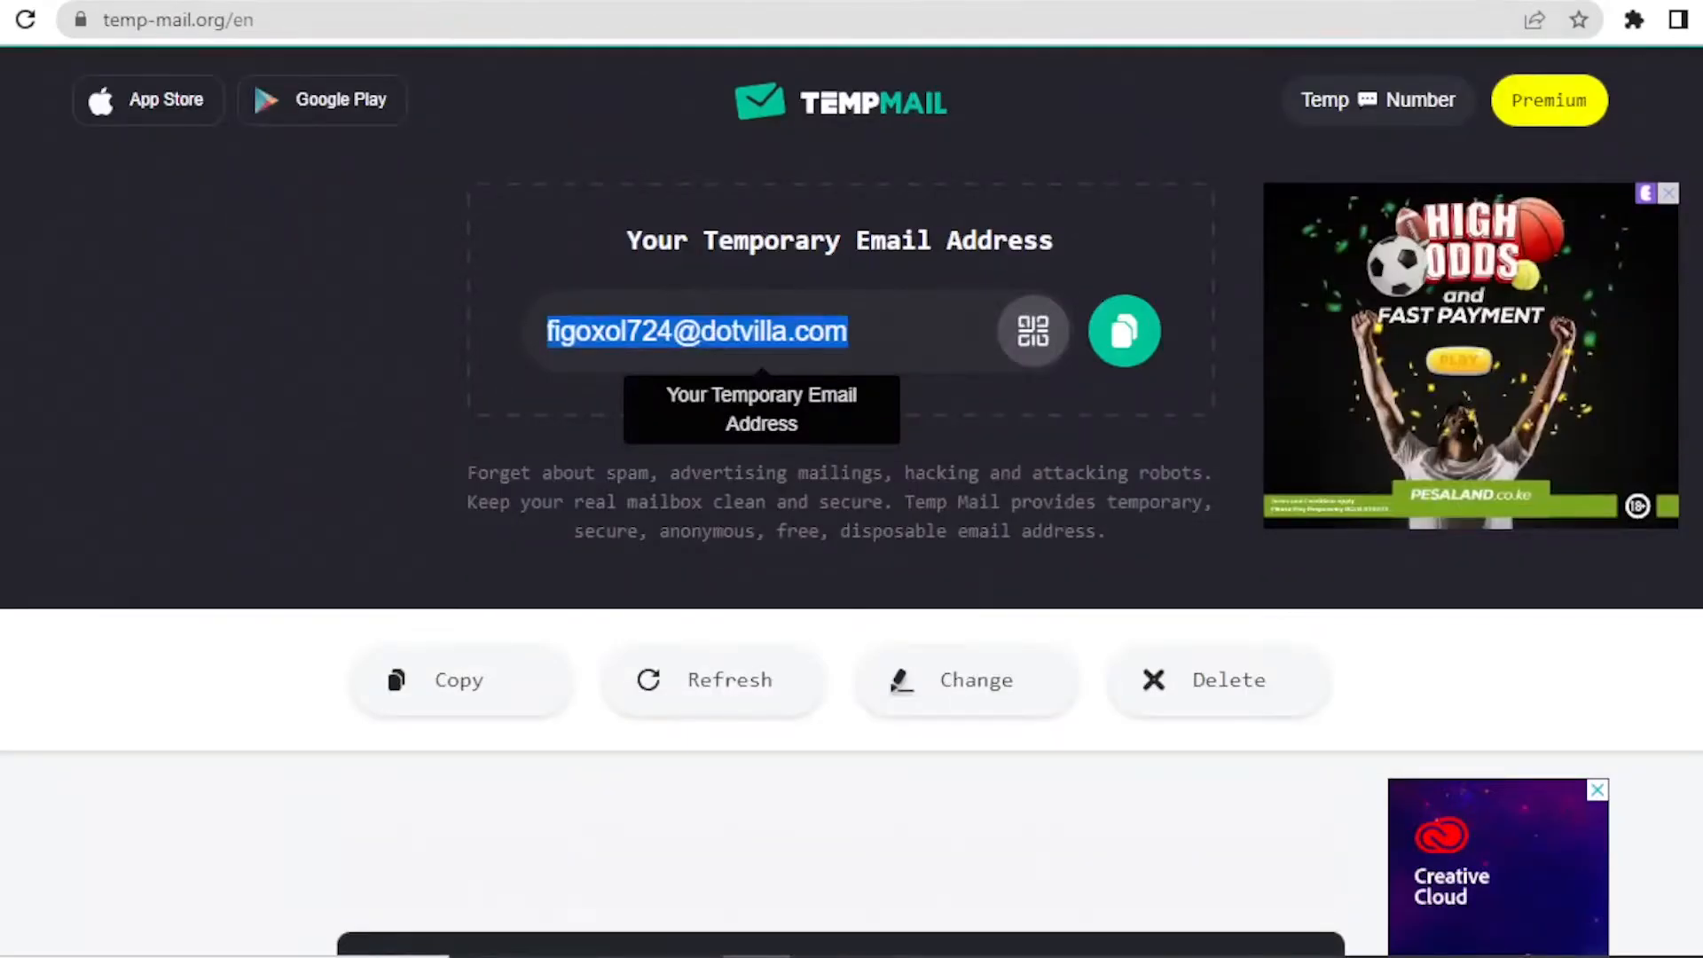
Verify the email from the Temp Mail message, submit name and password, and solve the captcha
scroll(down, 3)
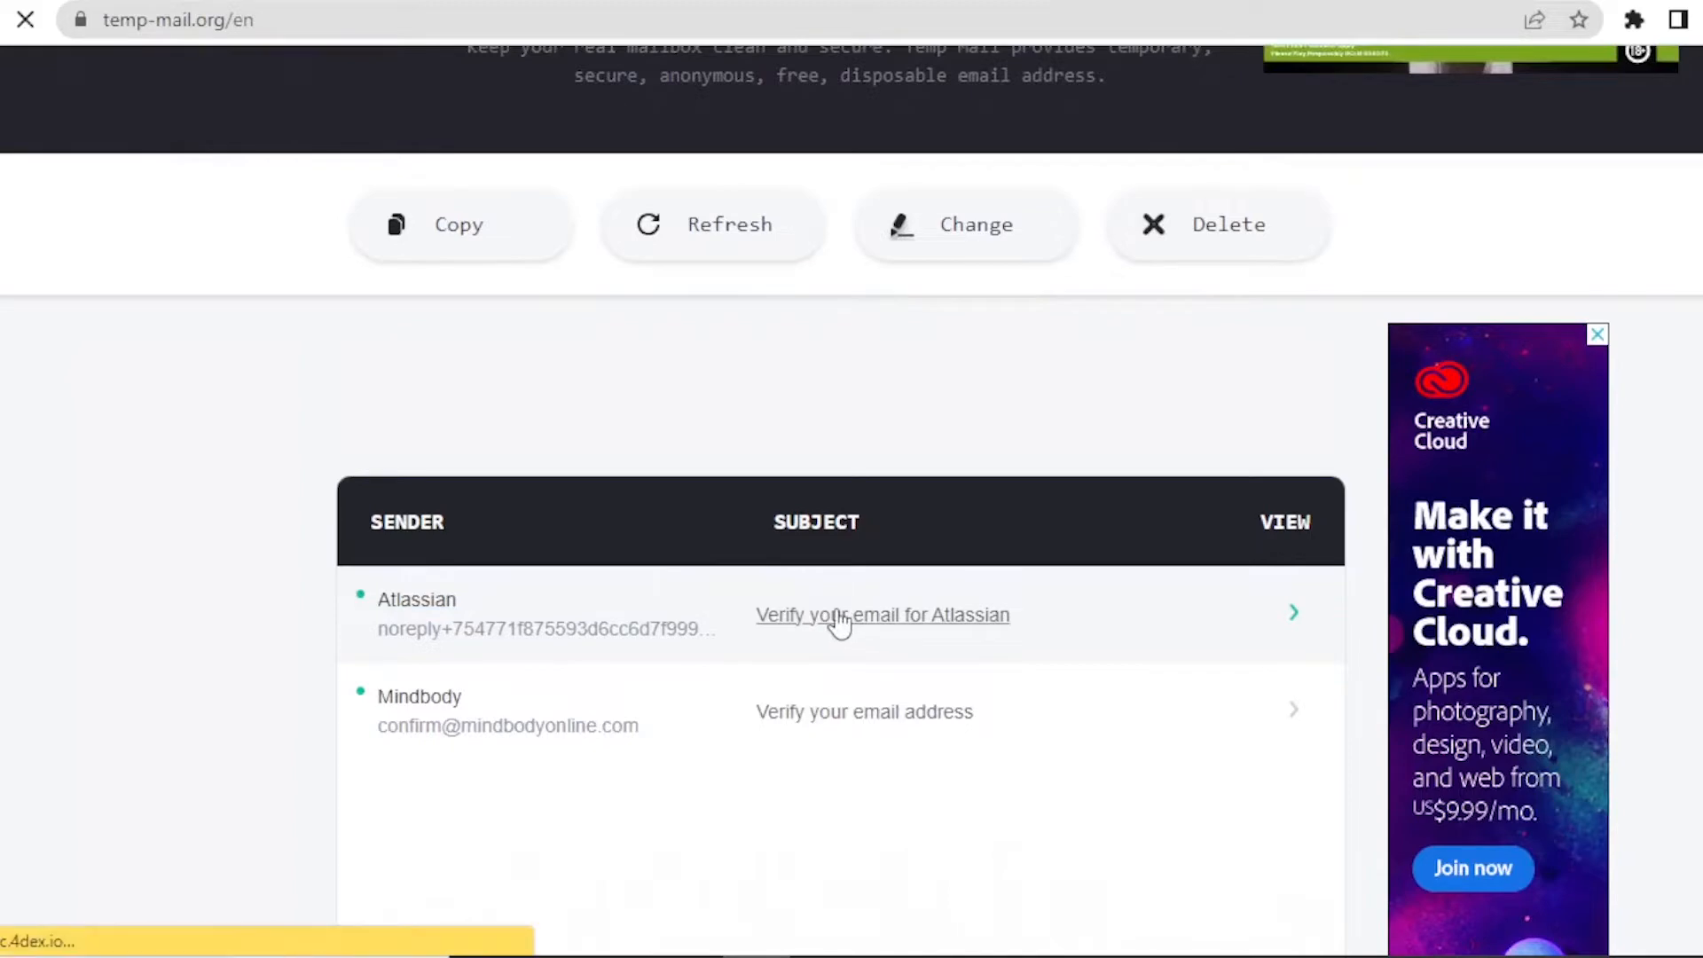
click(882, 615)
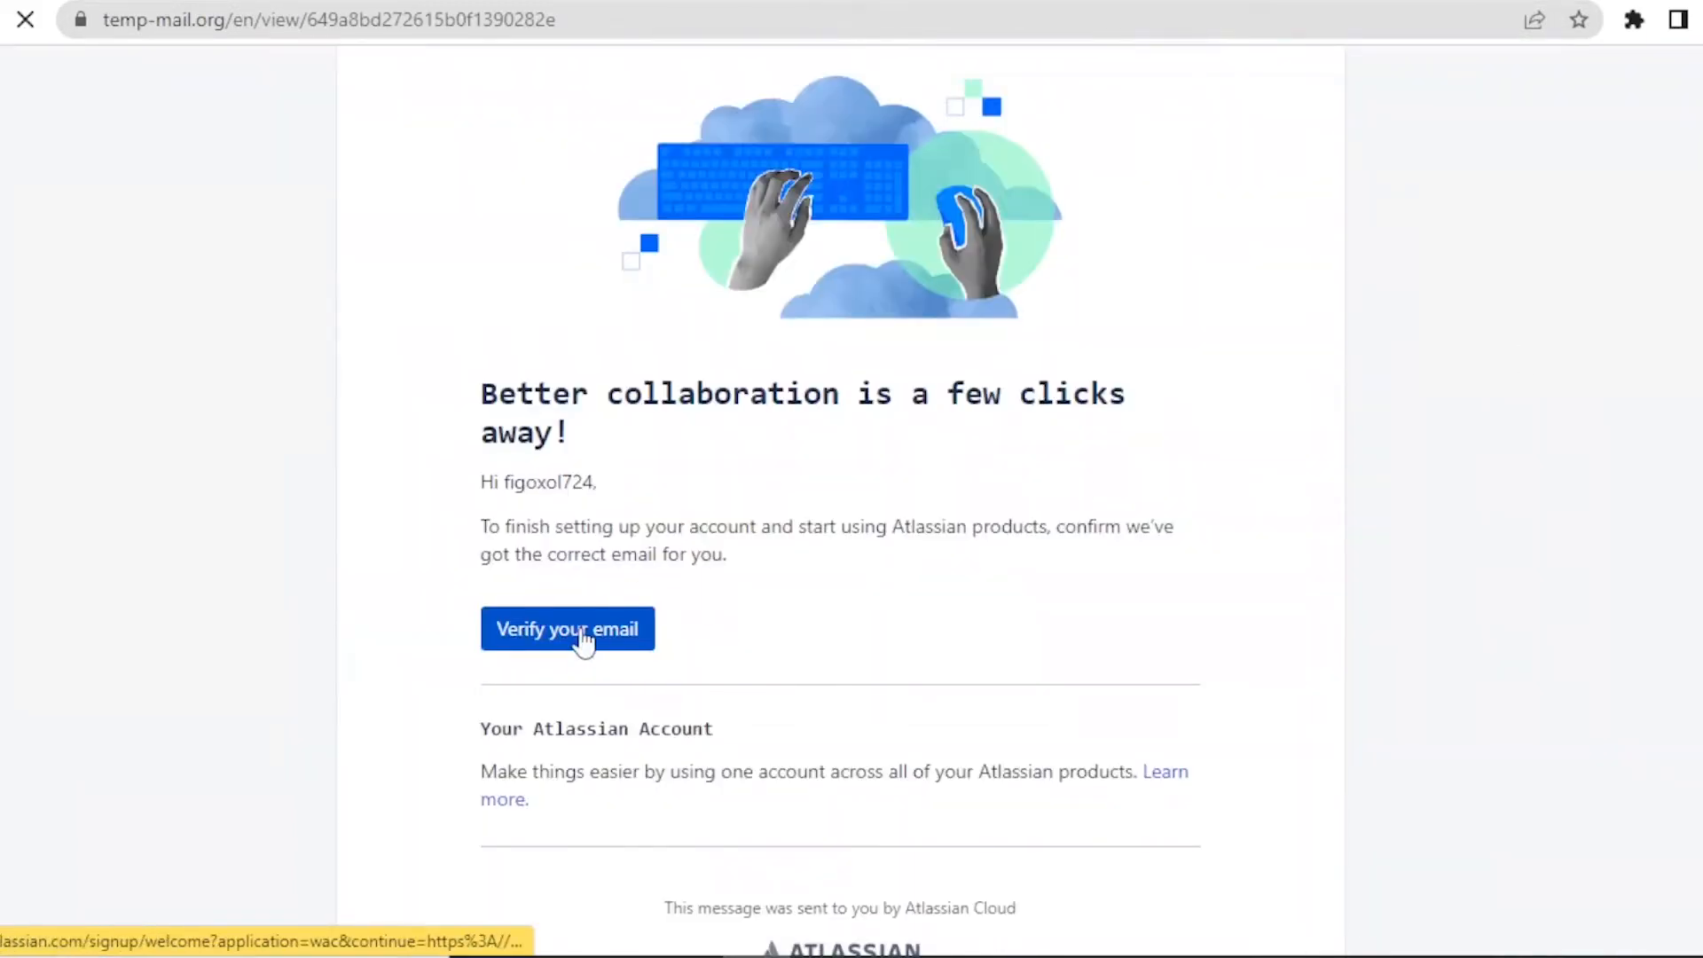
click(565, 629)
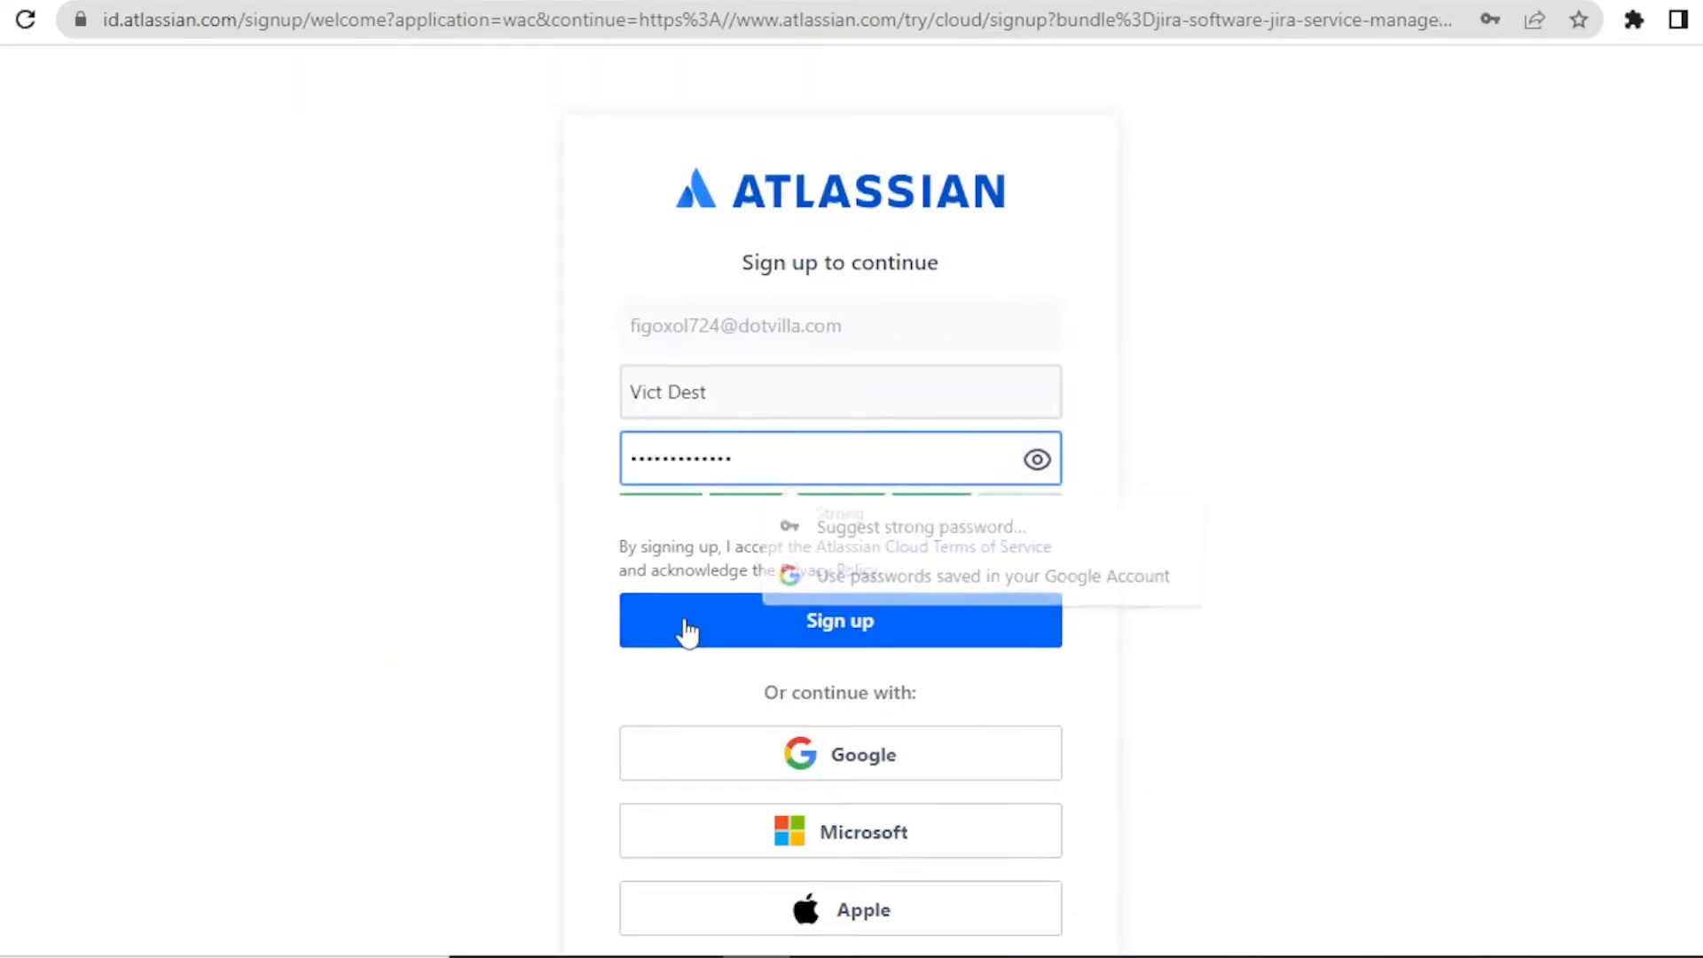
click(840, 620)
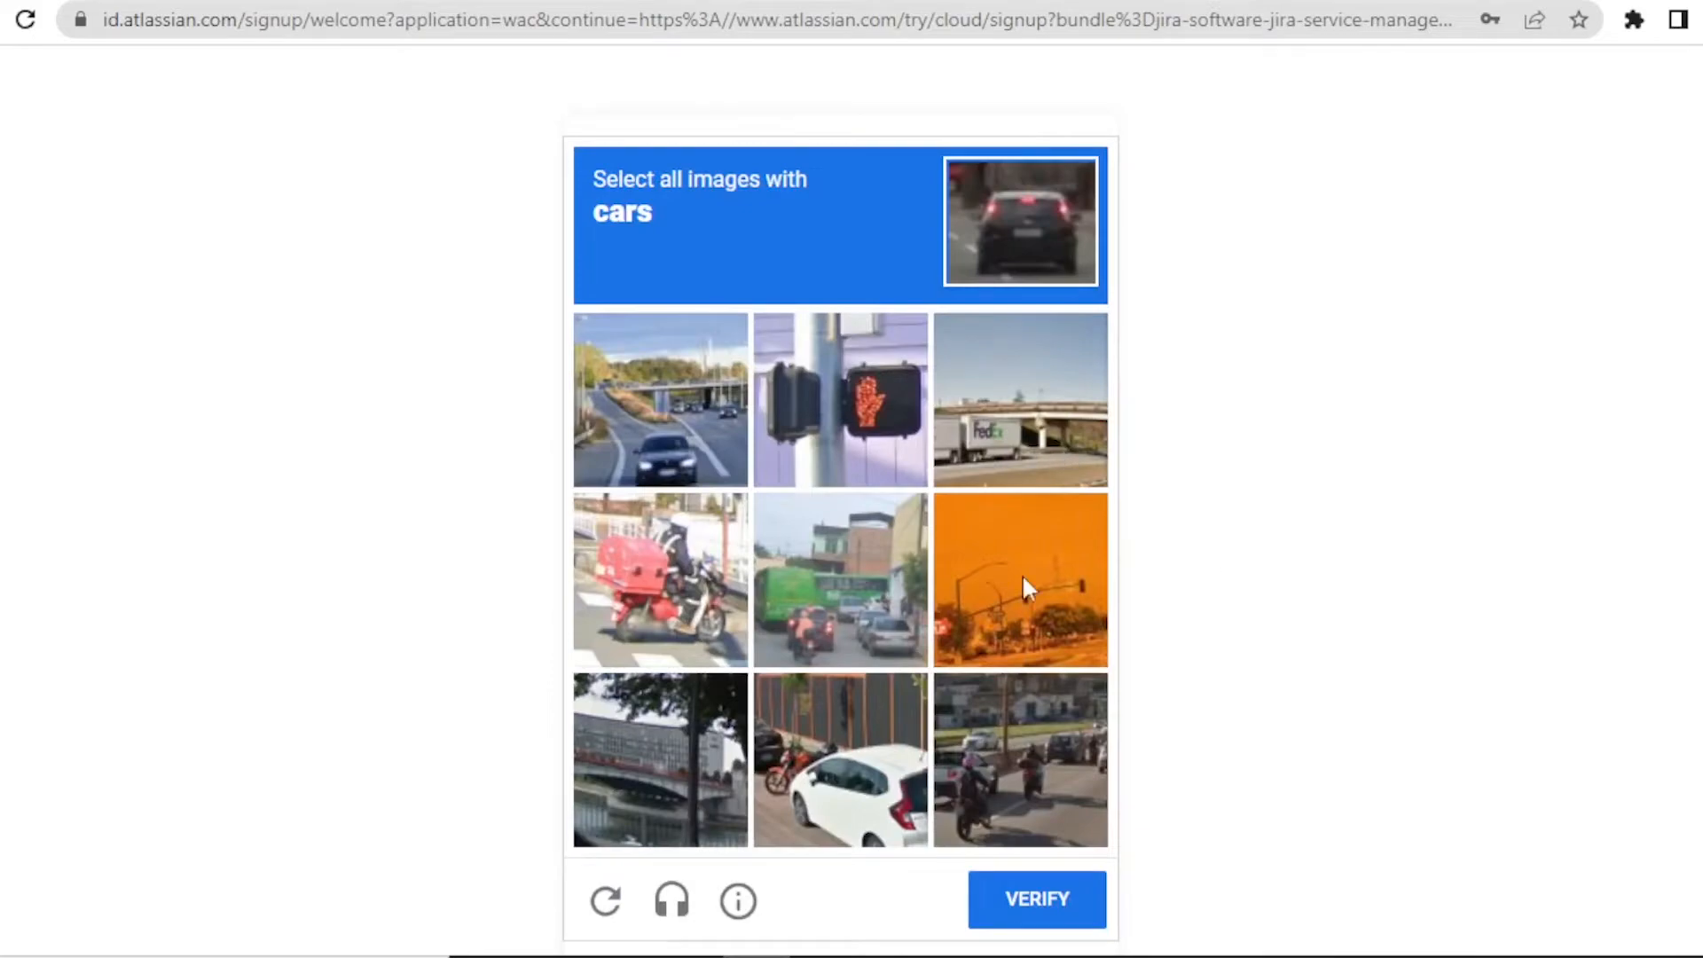
click(1035, 899)
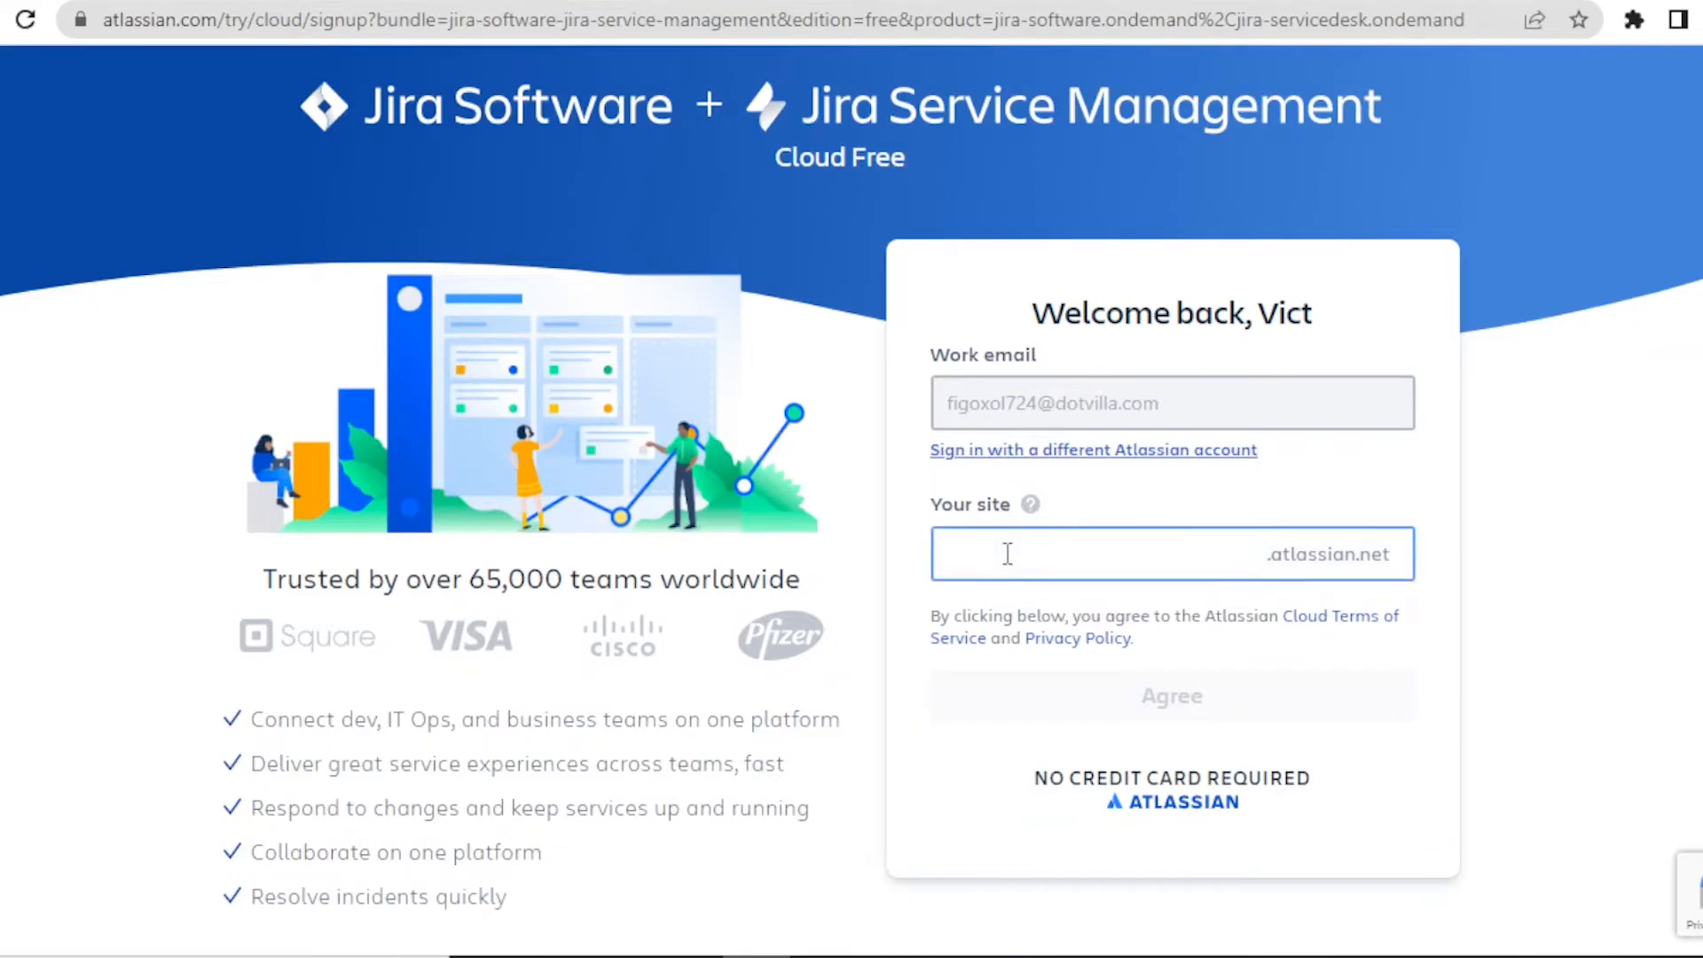
Type 'vit' into the site name field and agree to create the cloud site
text(victdes)
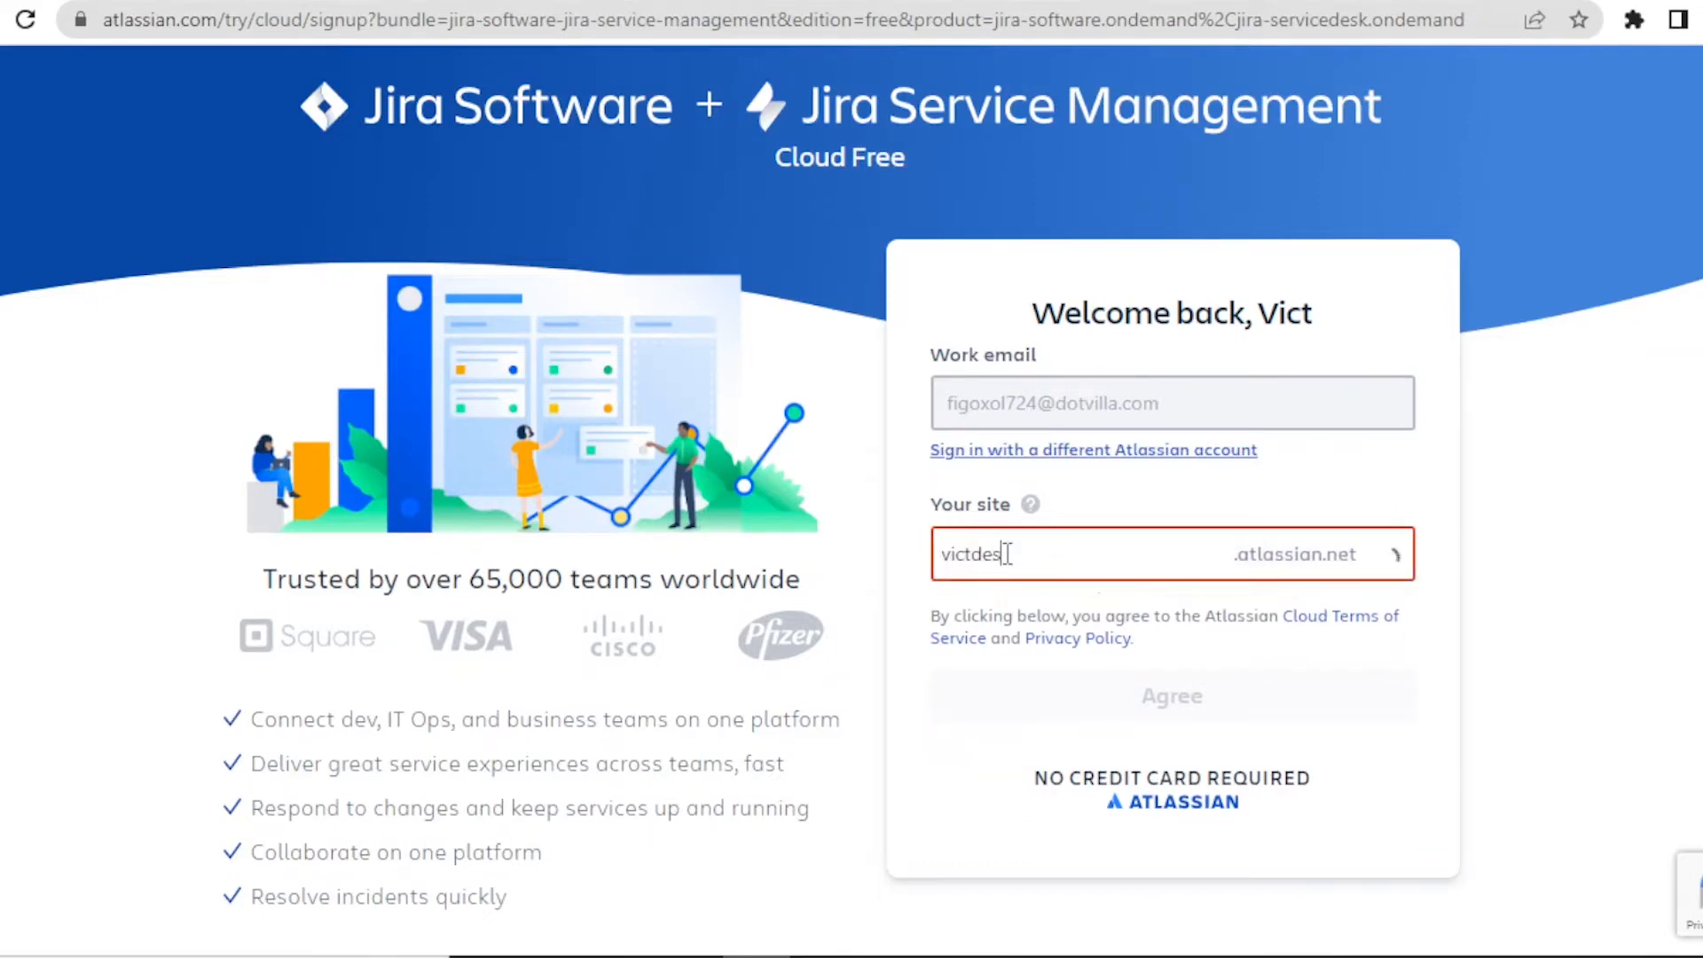
text(t)
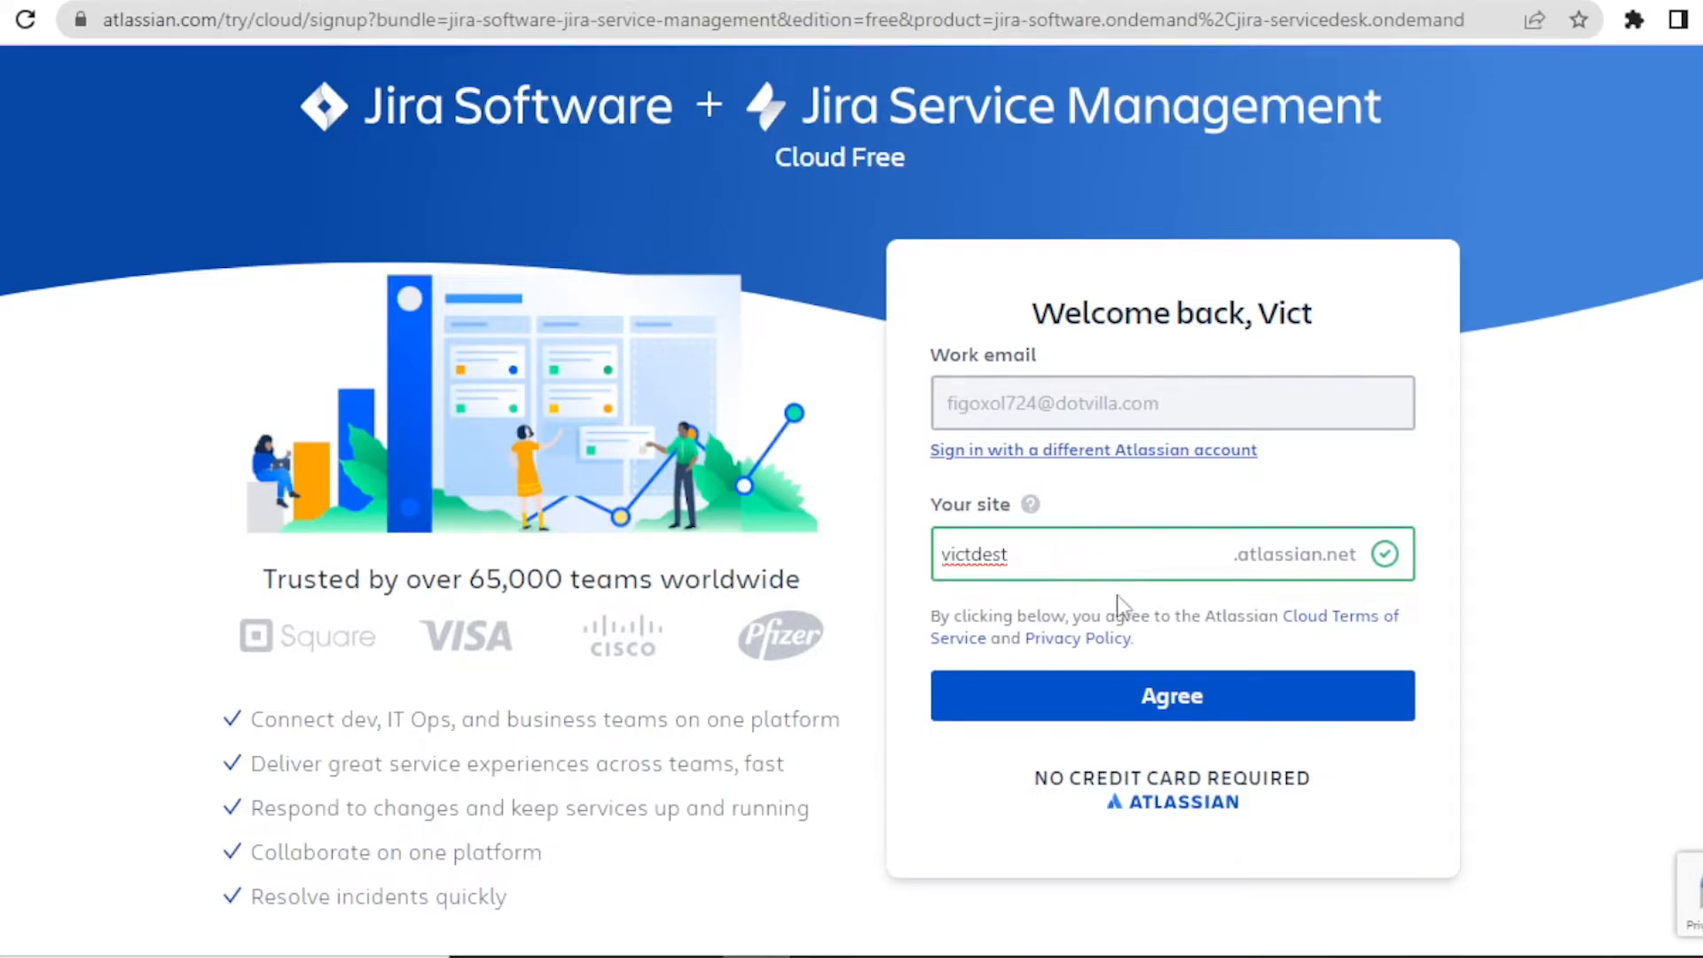
mouse_move(1165, 560)
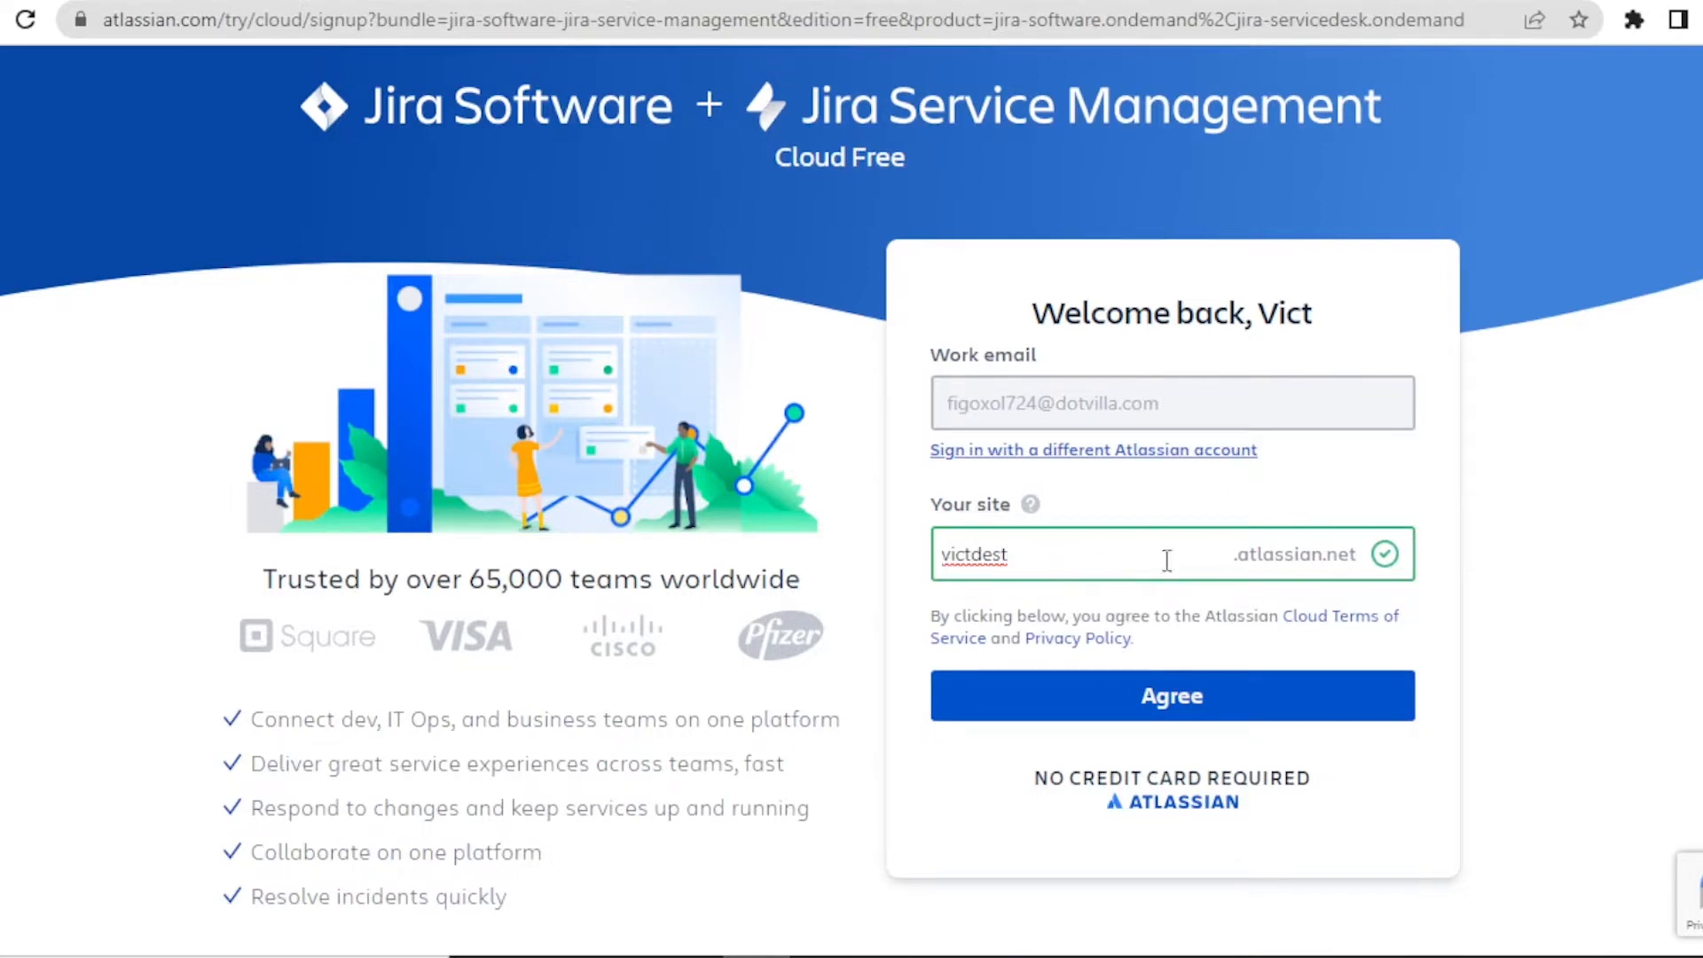
click(1171, 696)
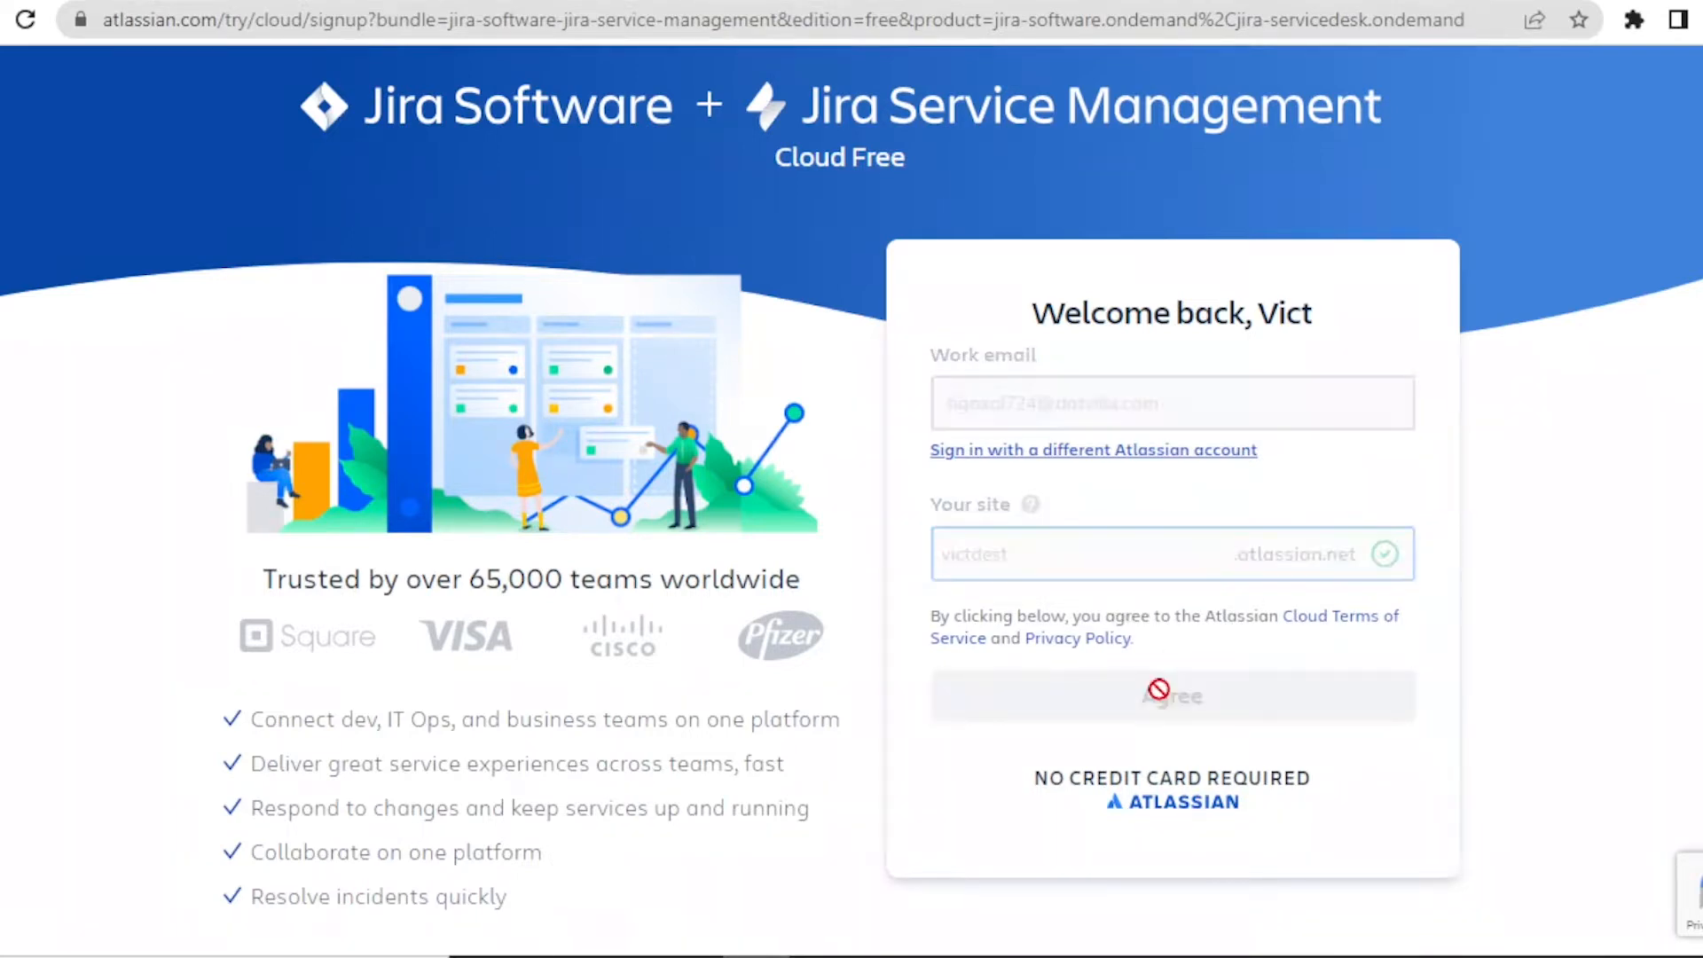
click(1171, 695)
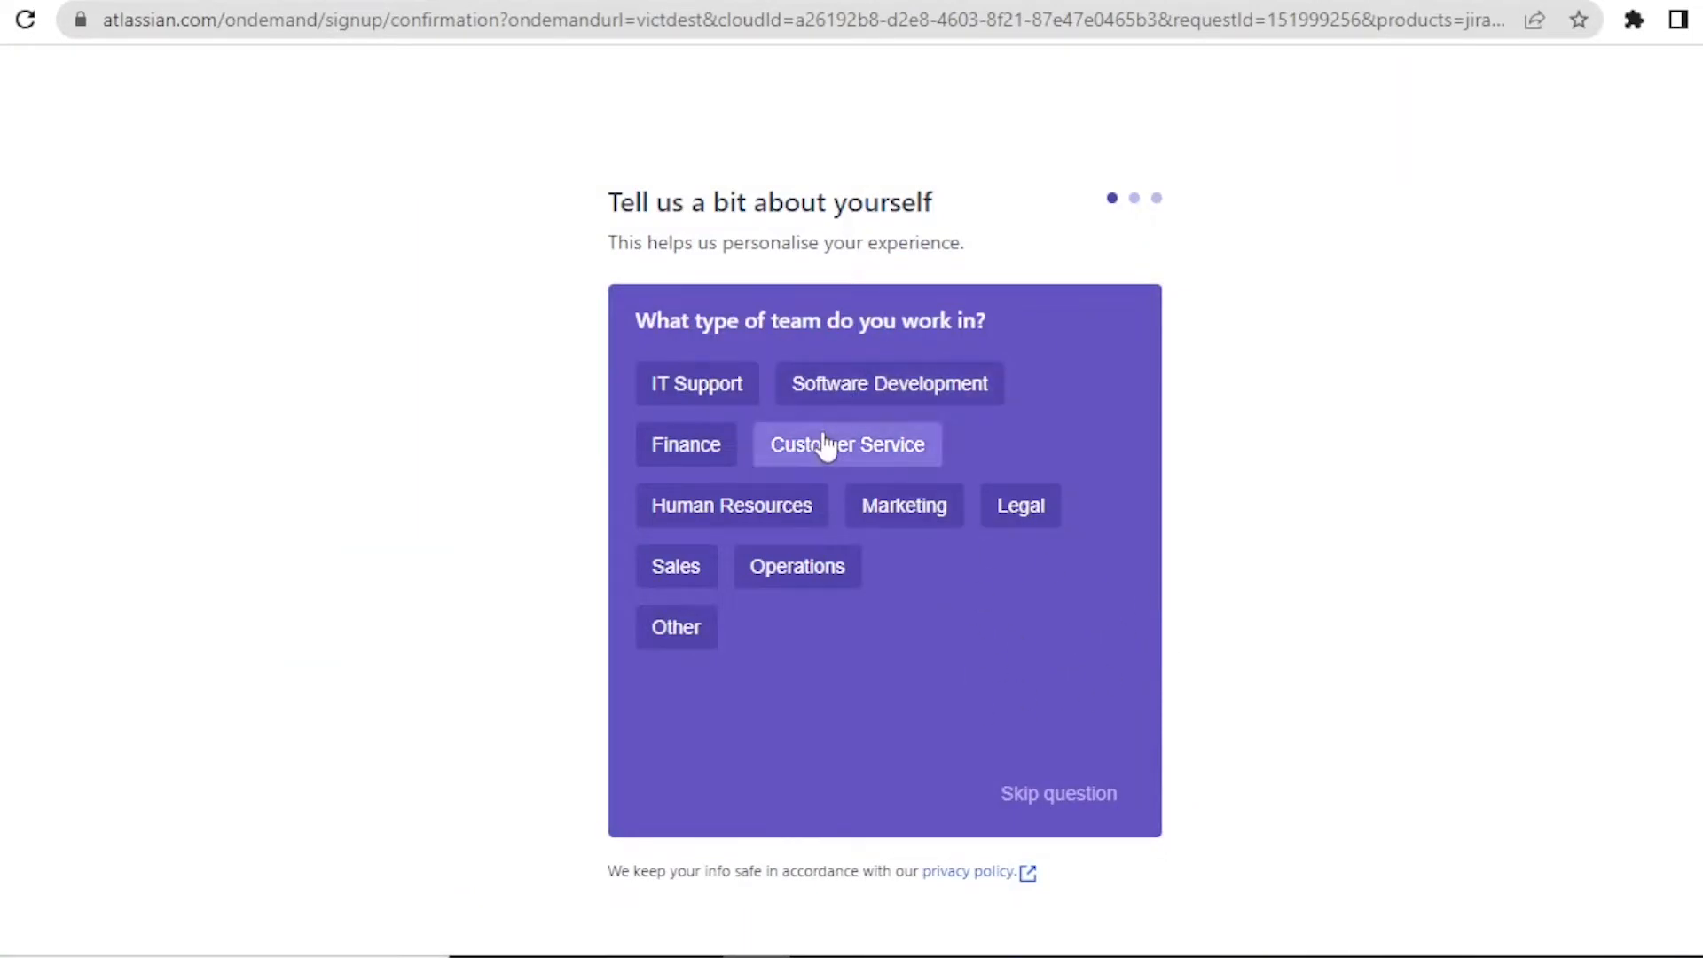
Choose a team type, Support Team Lead role, and Testing and QA as main task
click(846, 444)
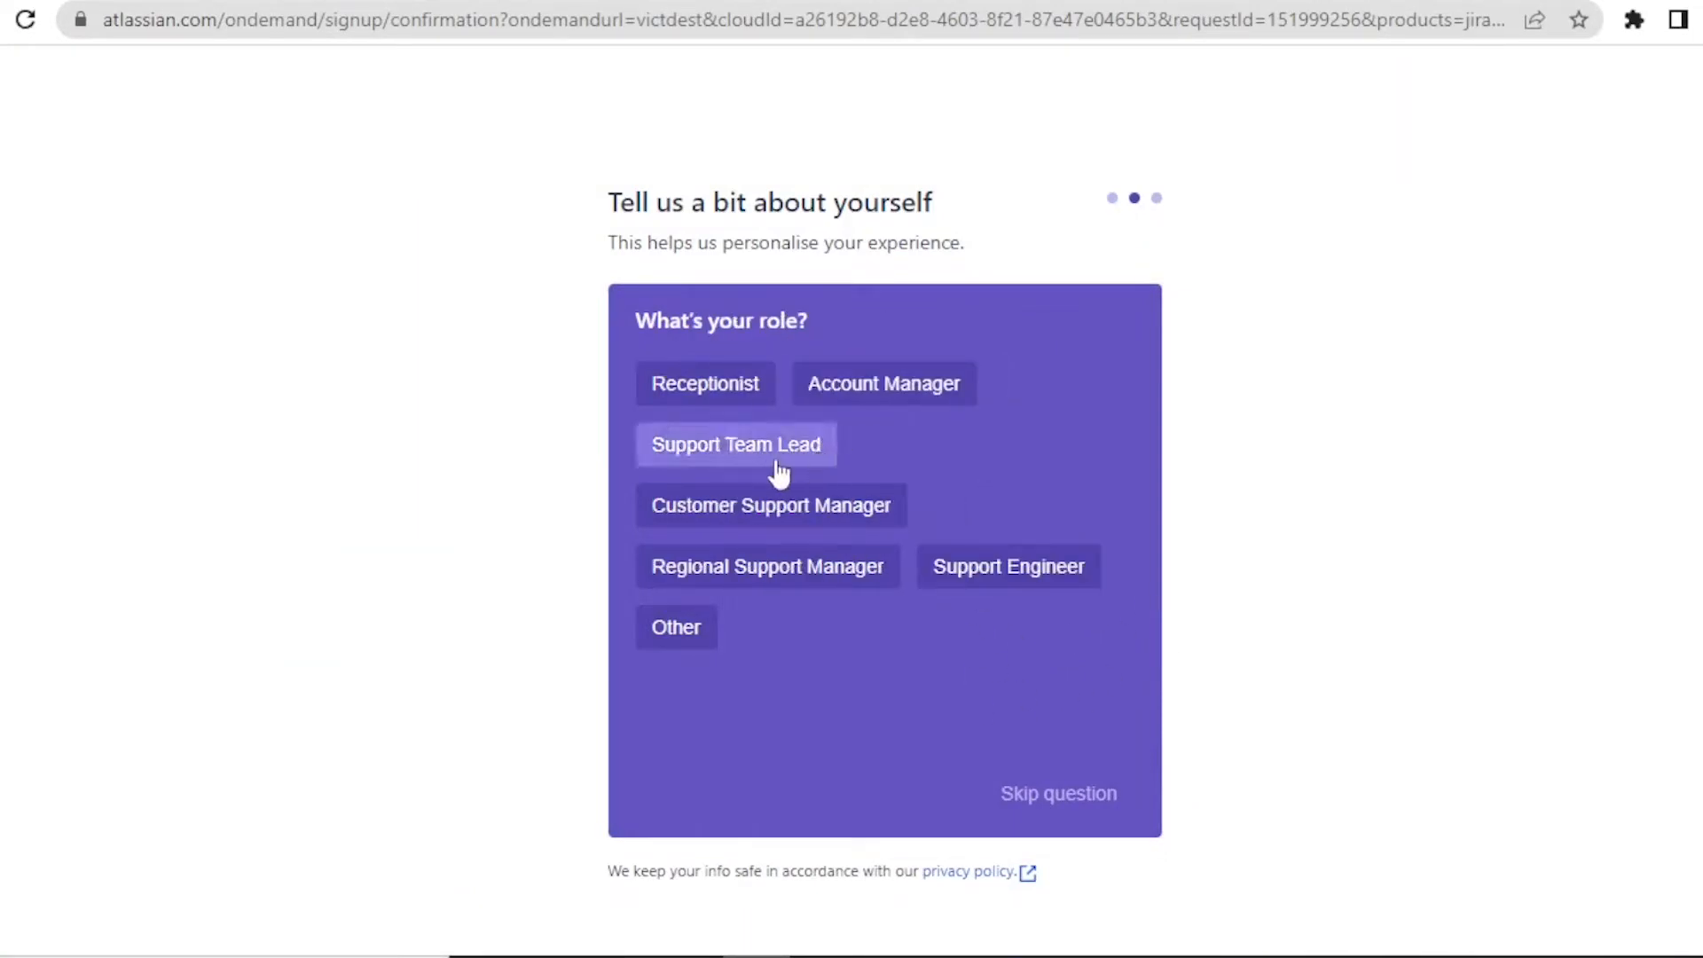
mouse_move(757, 457)
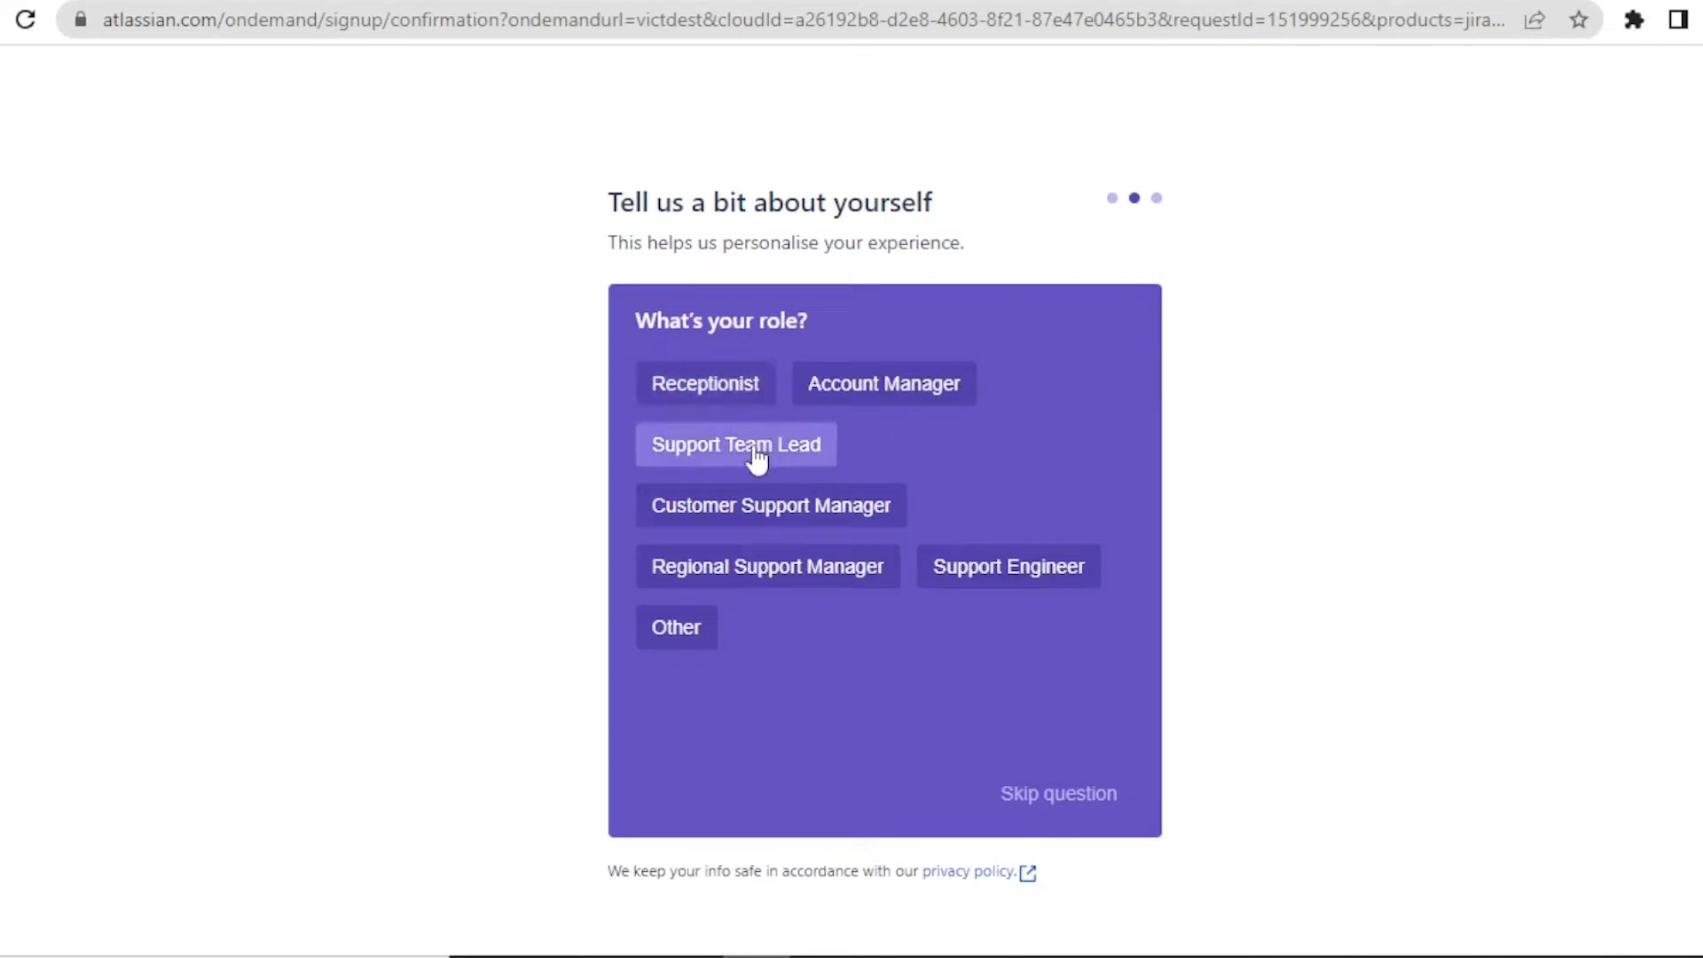
click(736, 444)
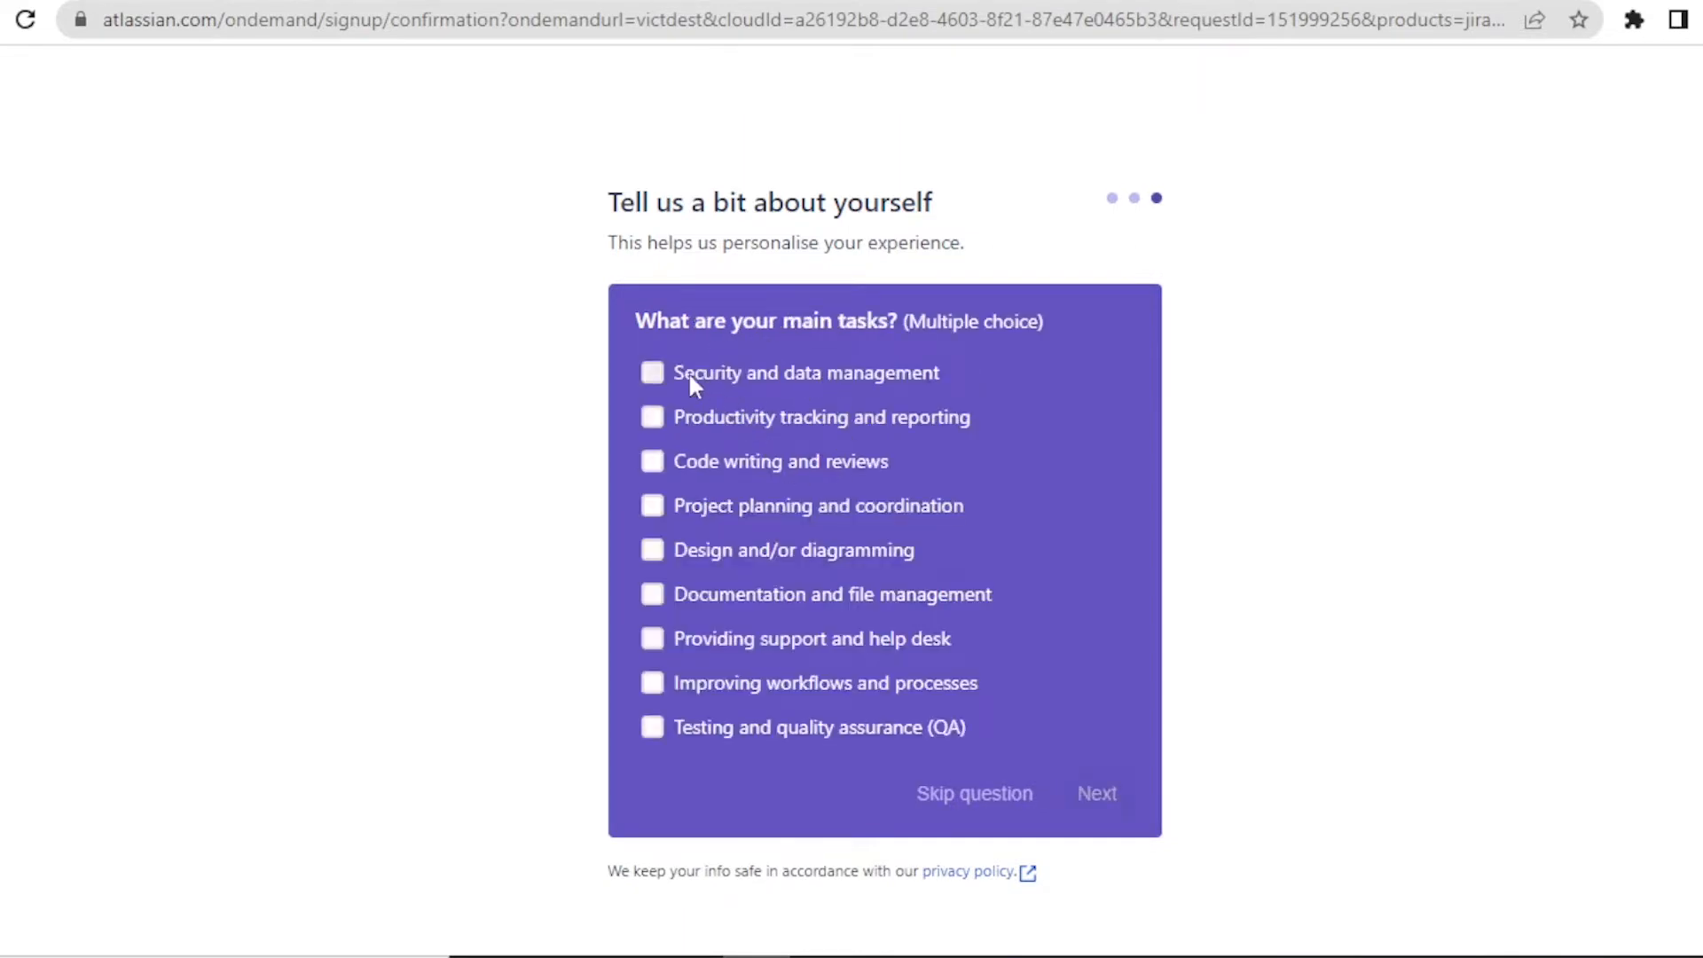
click(652, 726)
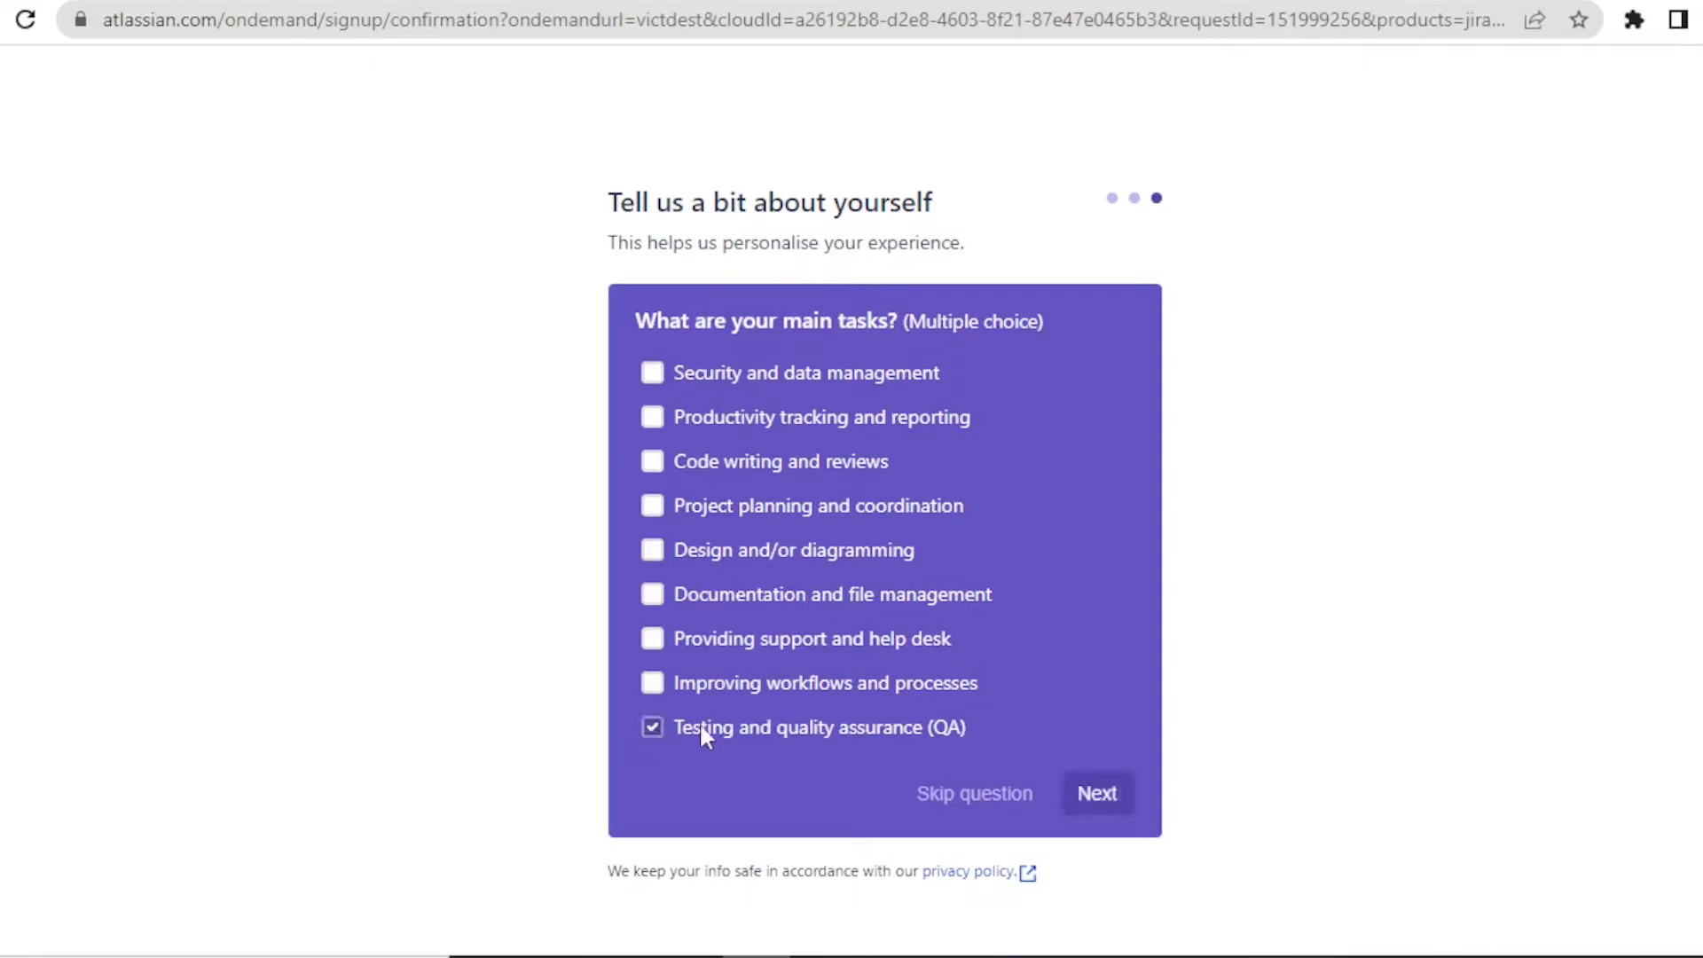
click(1096, 793)
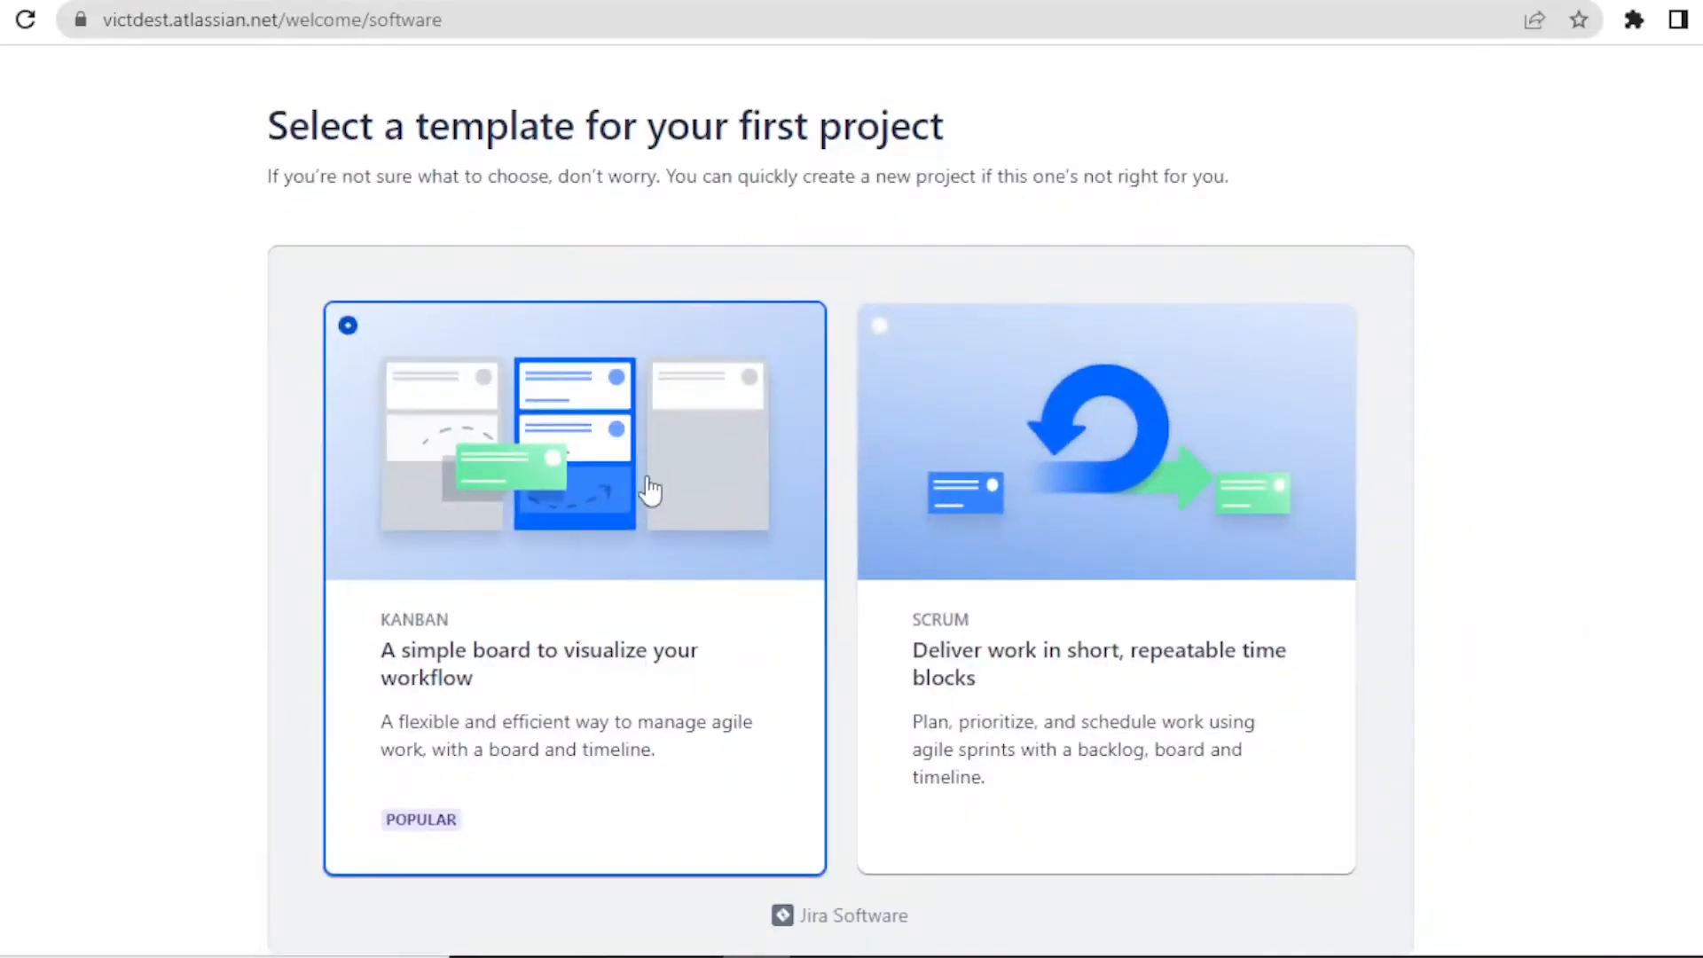
mouse_move(648, 488)
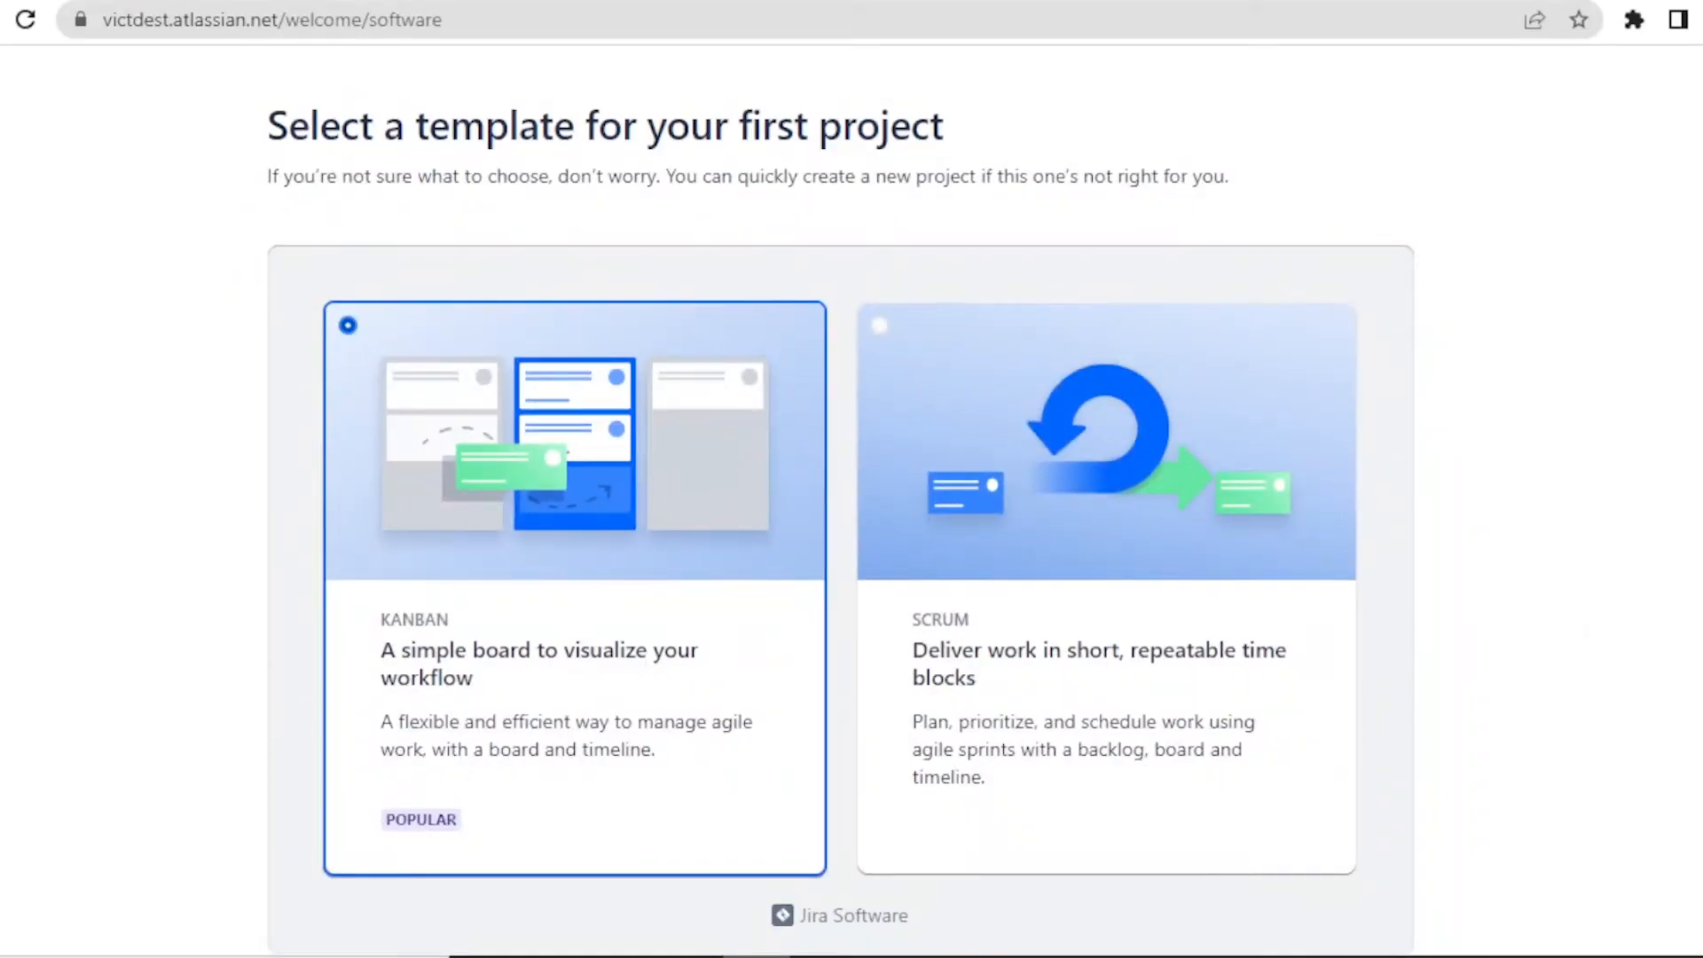
Continue with the Kanban template and focus the new project's Name field
scroll(down, 3)
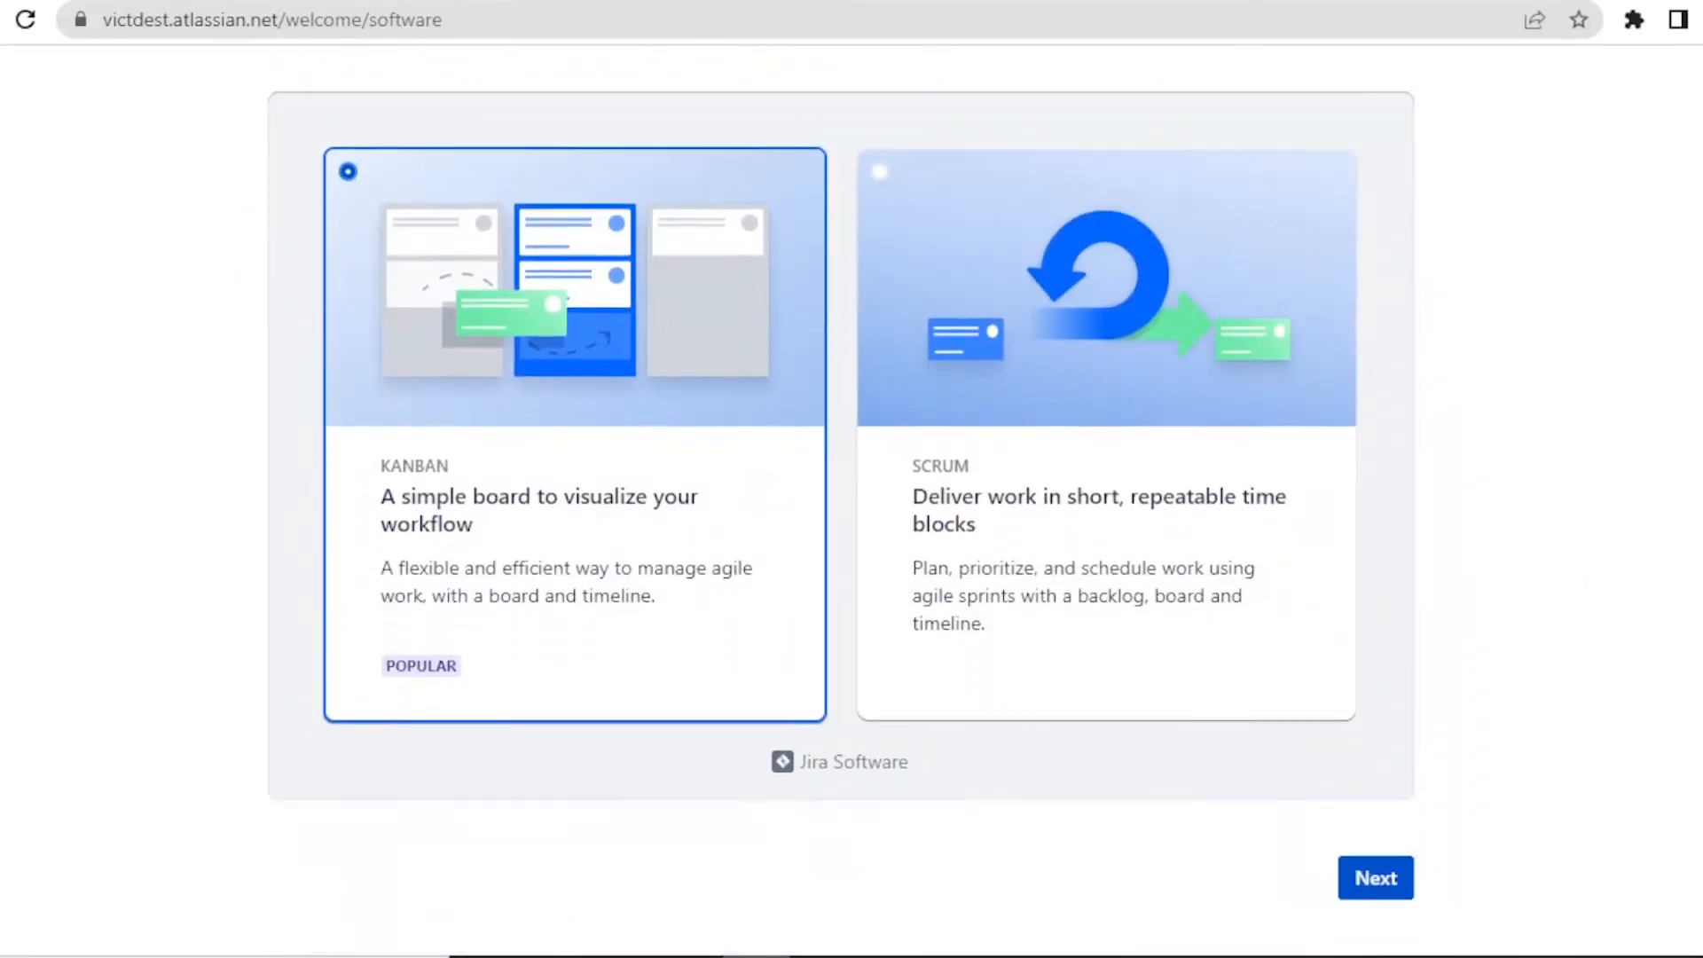
click(1374, 877)
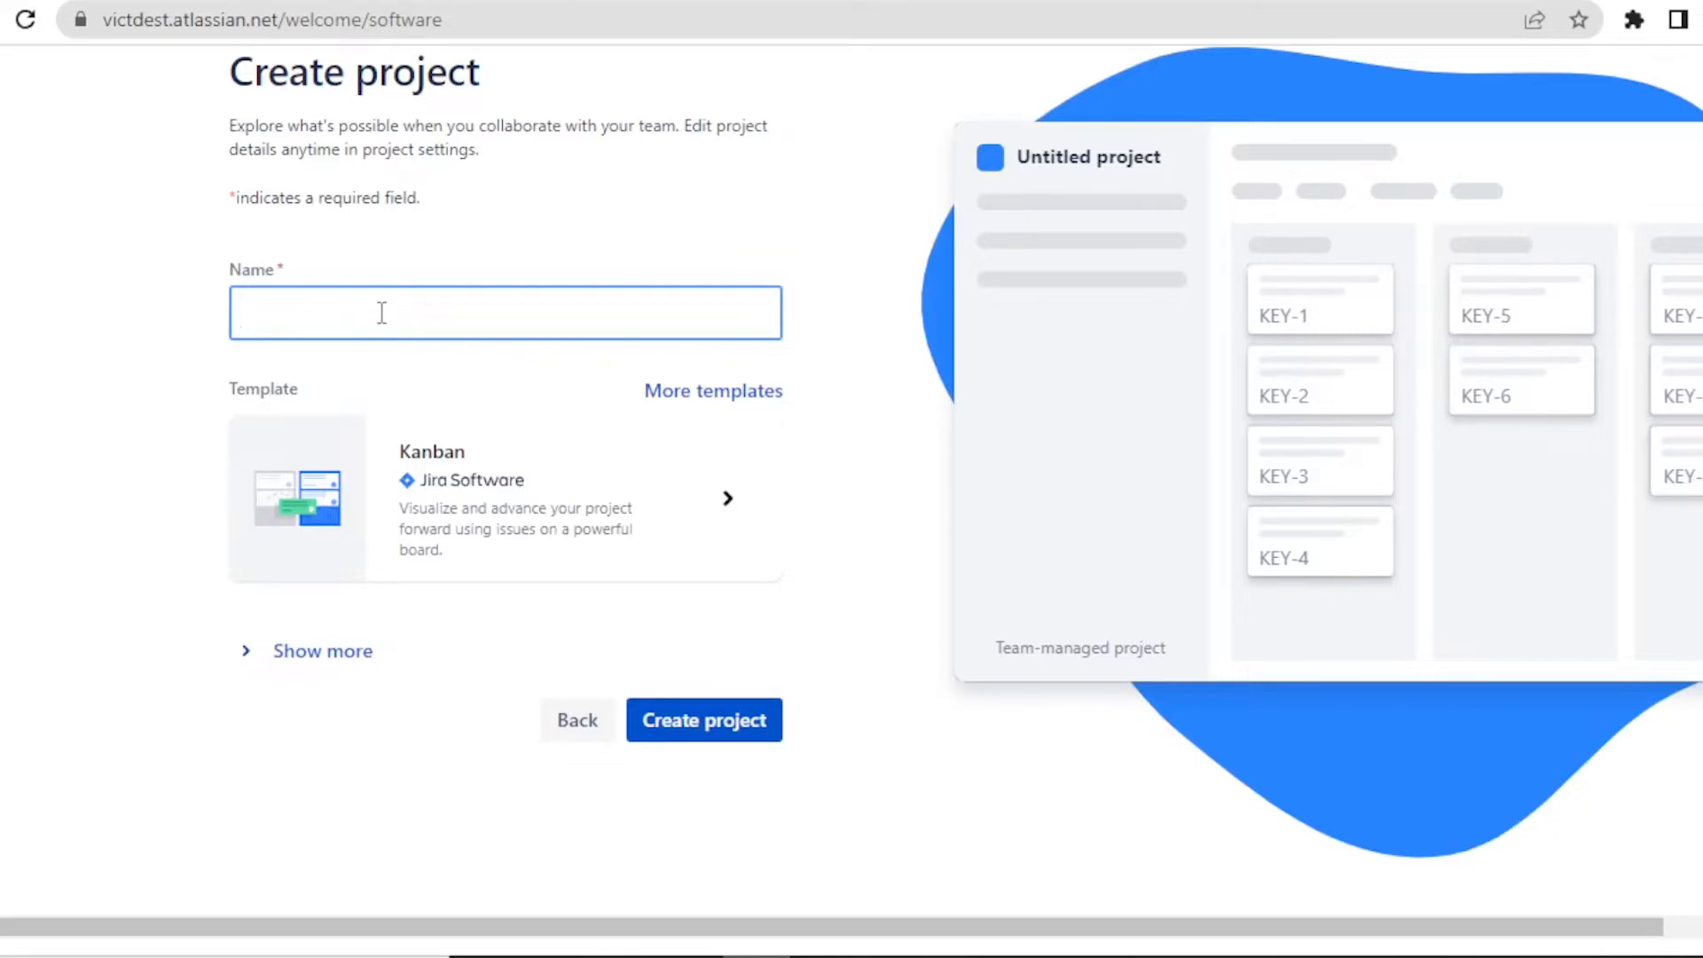
click(703, 720)
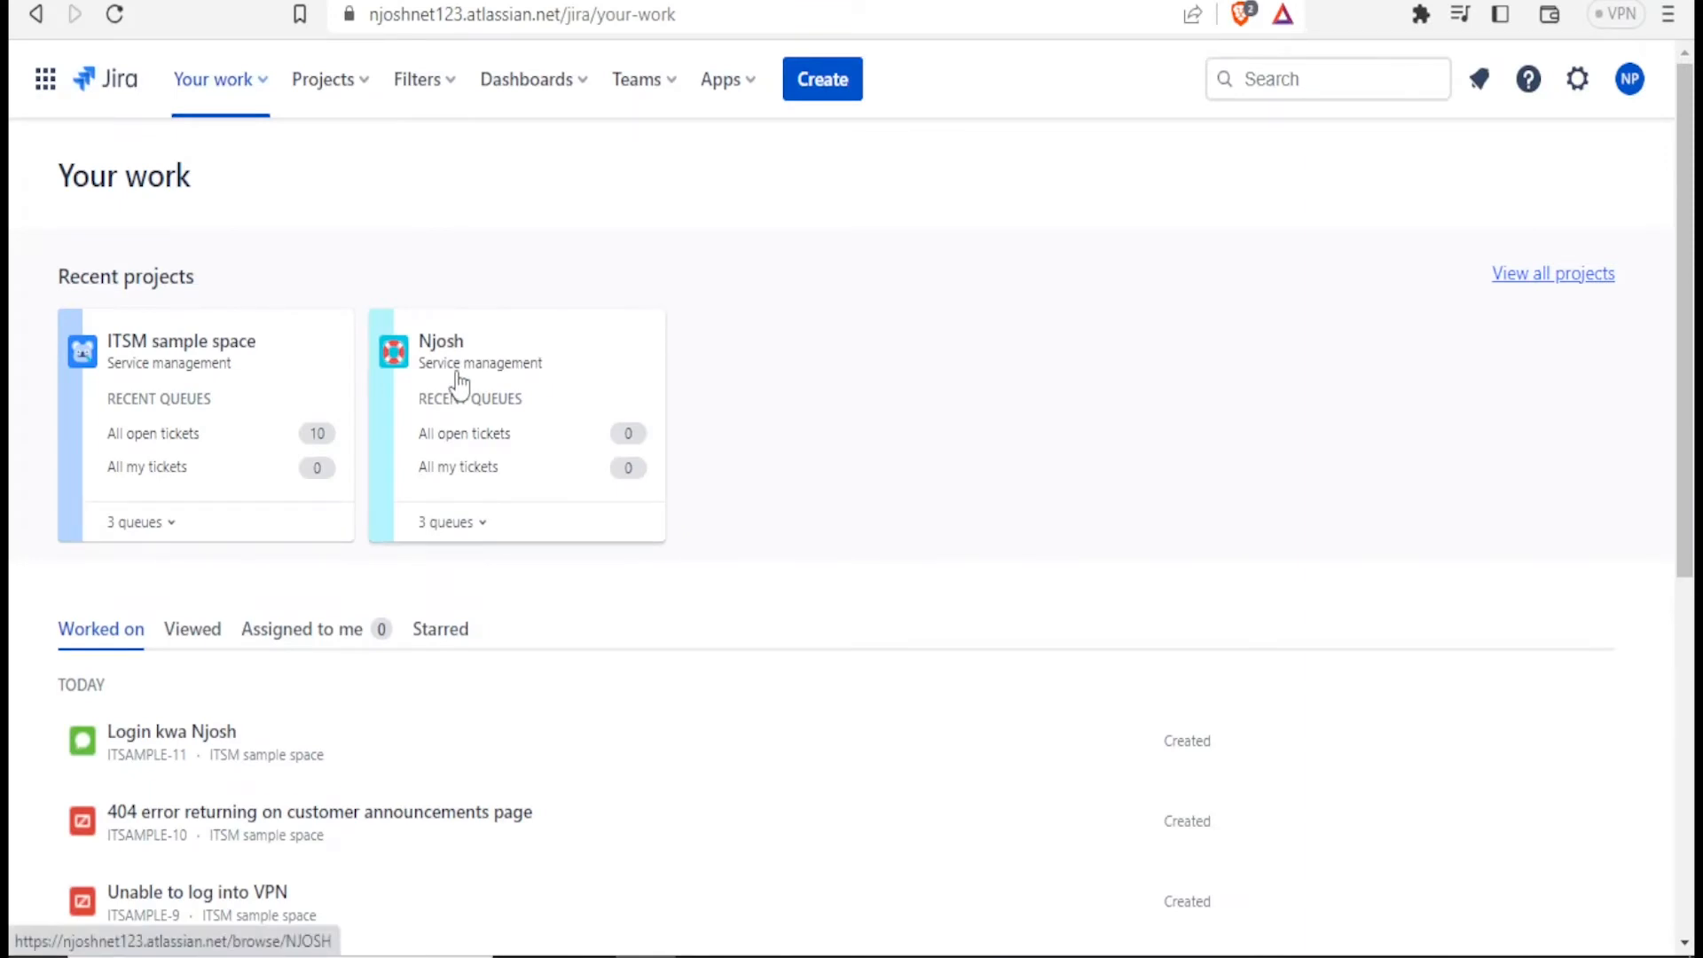
mouse_move(112, 349)
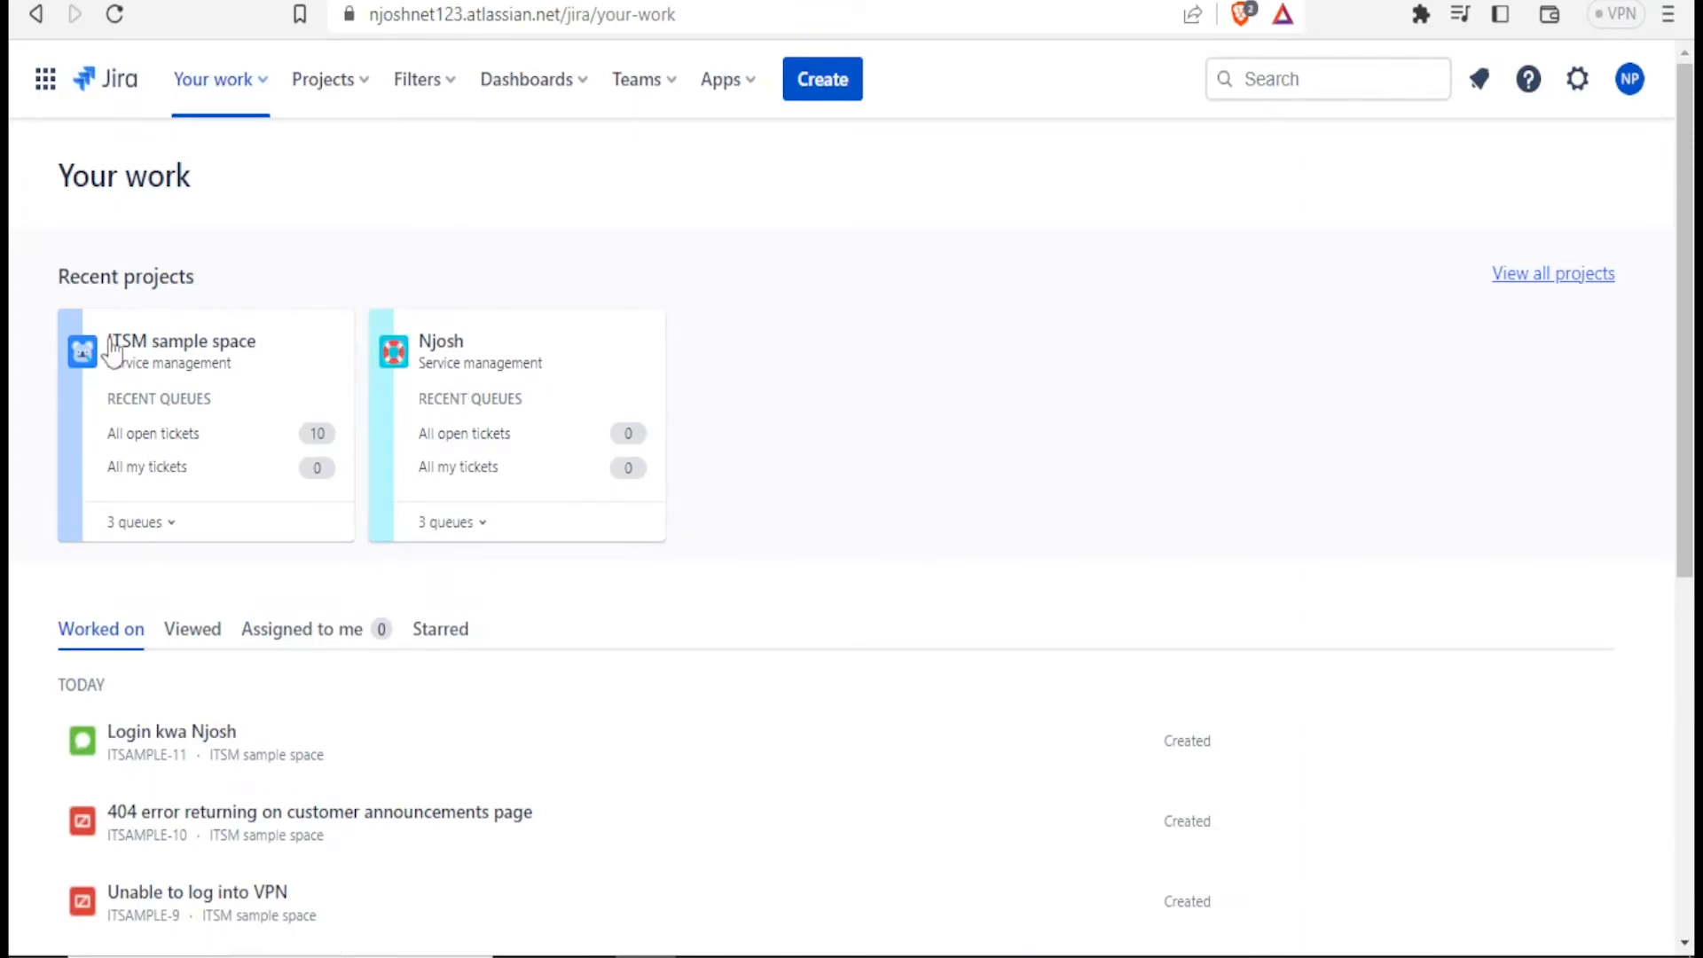
mouse_move(131, 362)
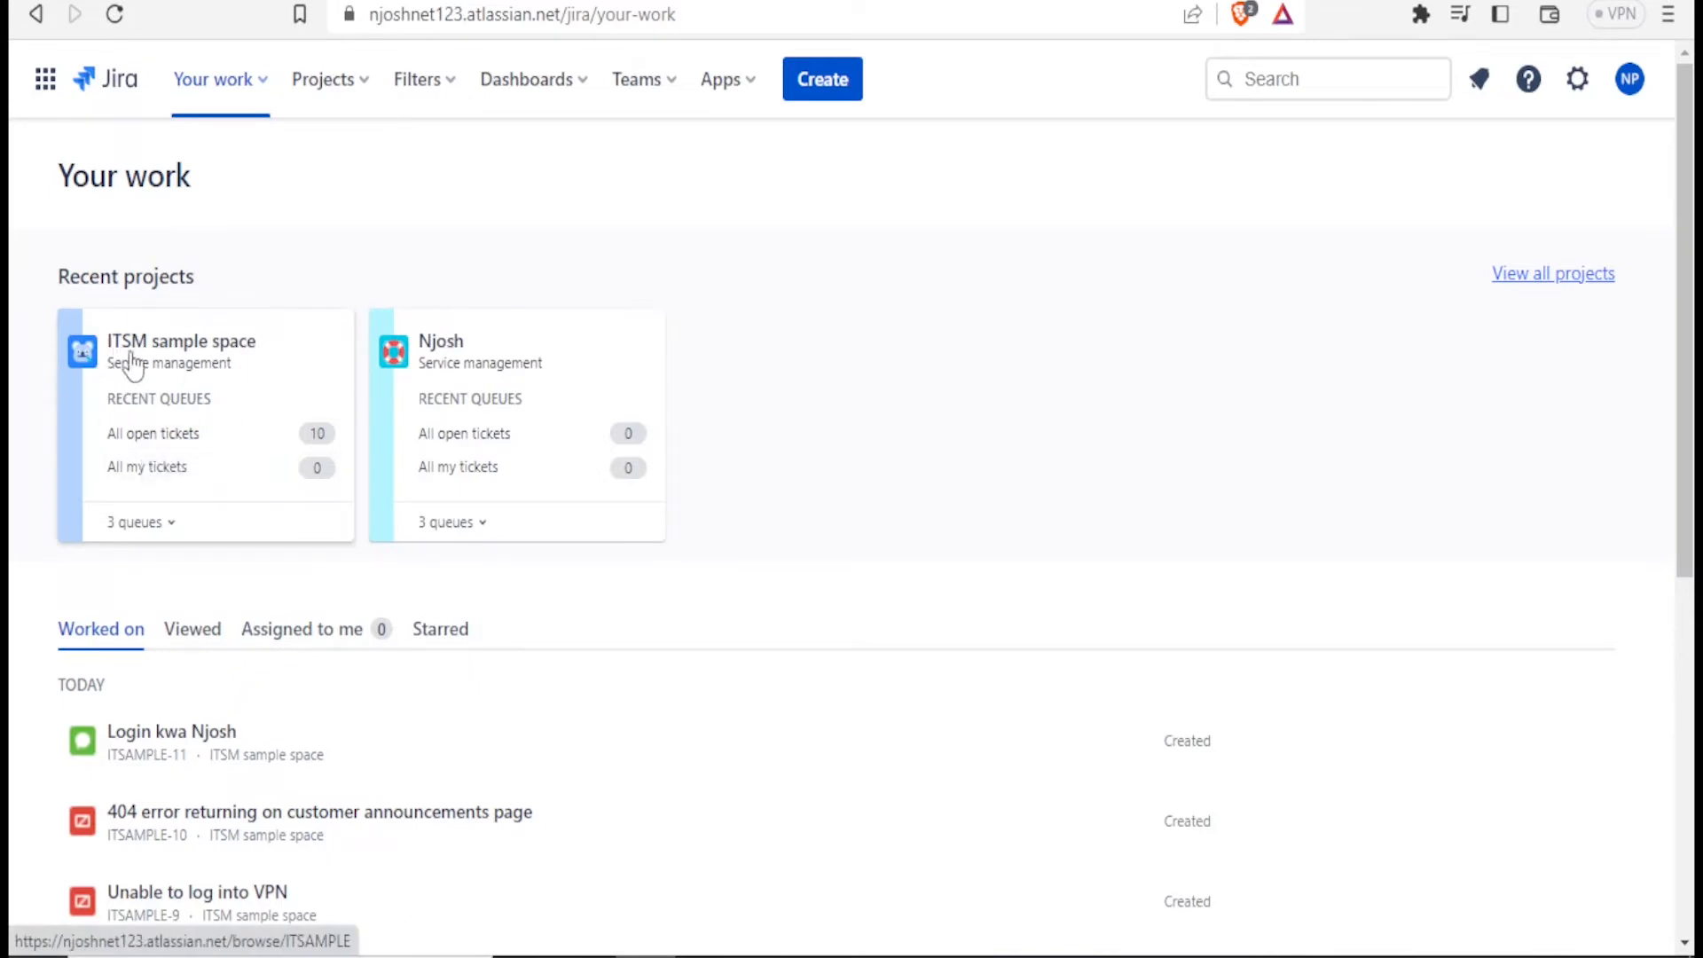
Open 'ITSM sample space' from Recent projects on Your work
click(180, 340)
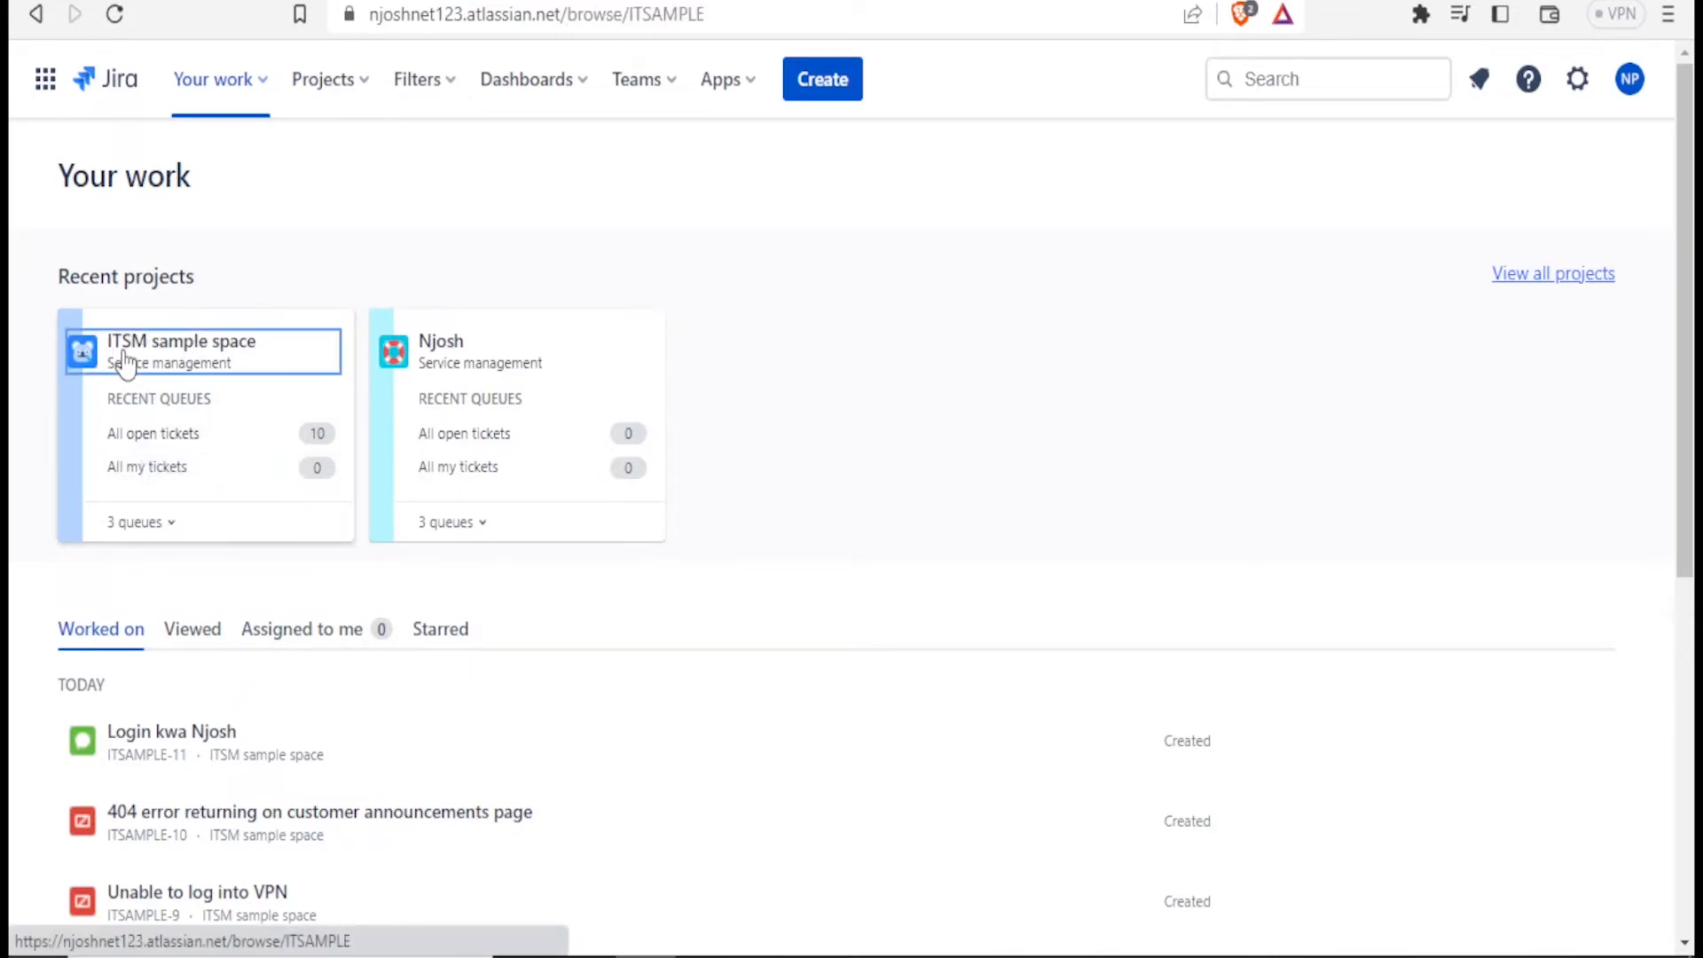
click(180, 339)
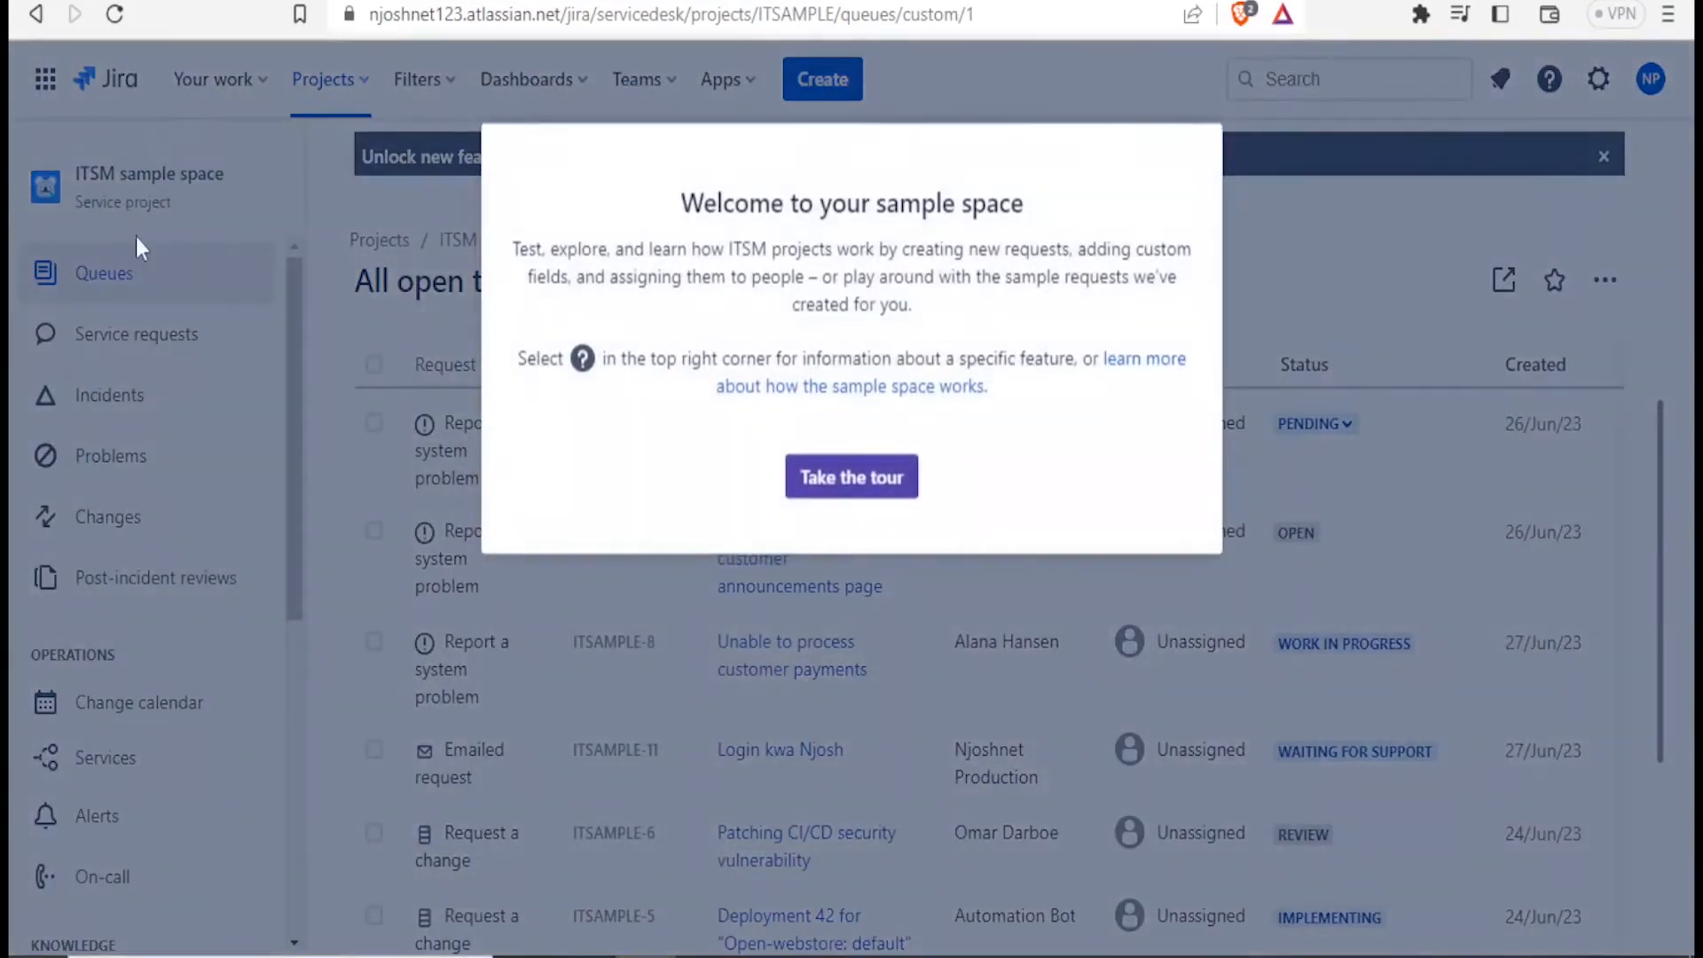
Close the 'Welcome to your sample space' dialog
click(851, 475)
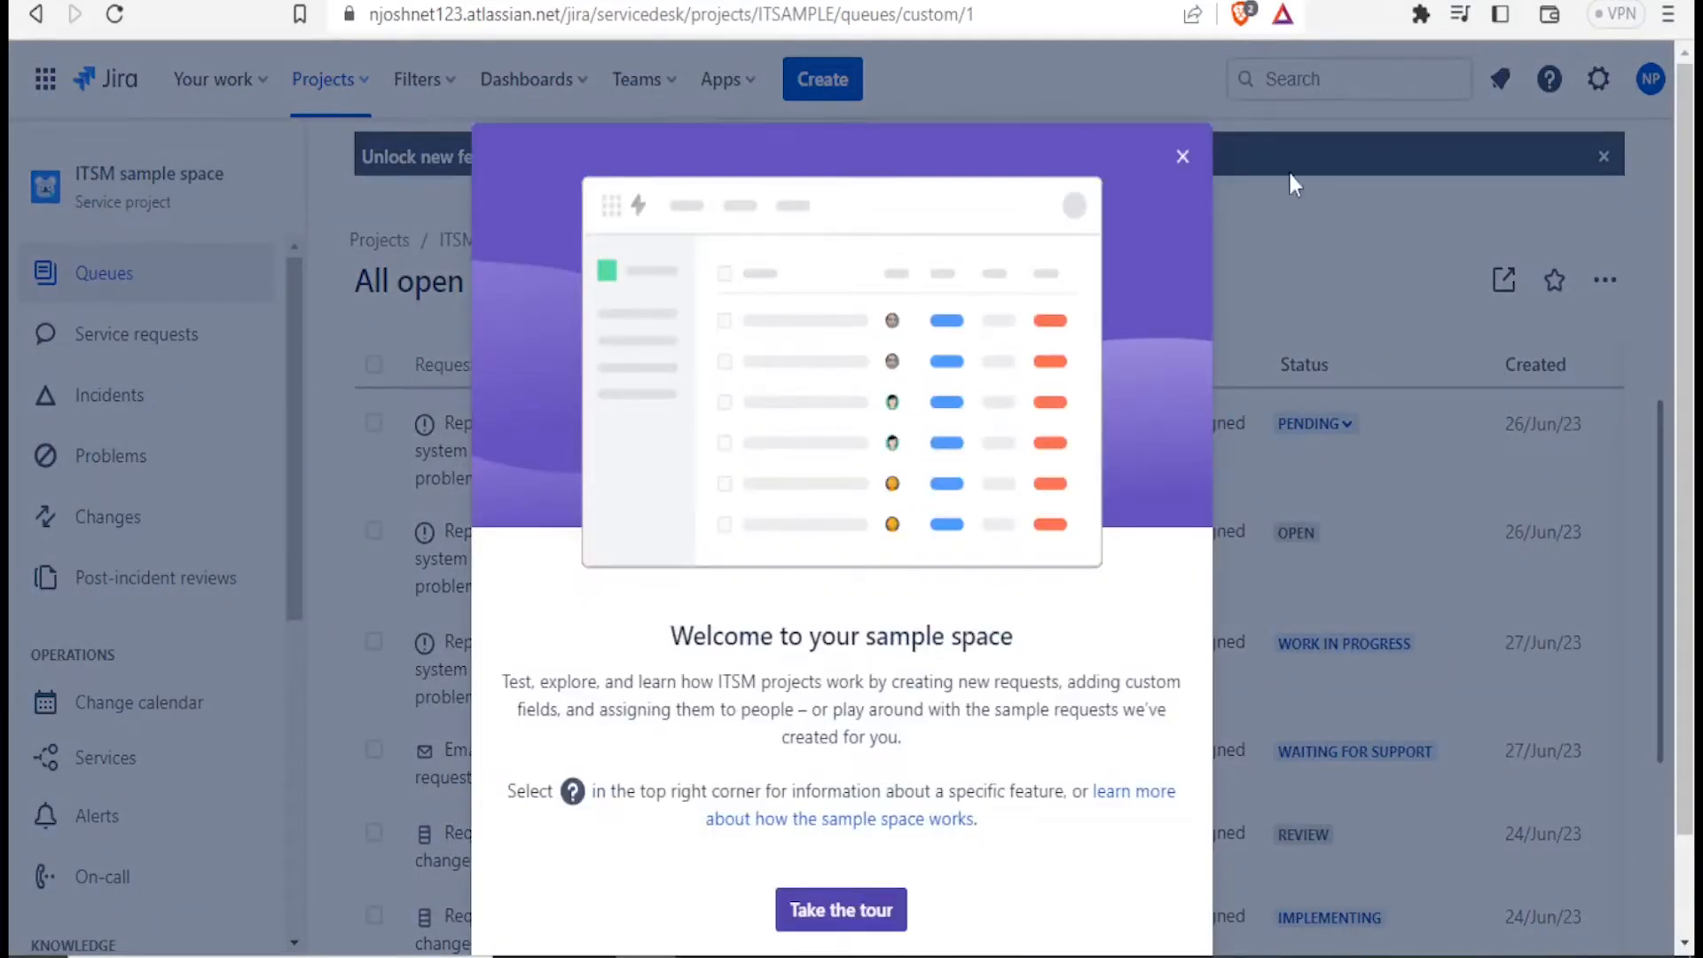
click(1181, 156)
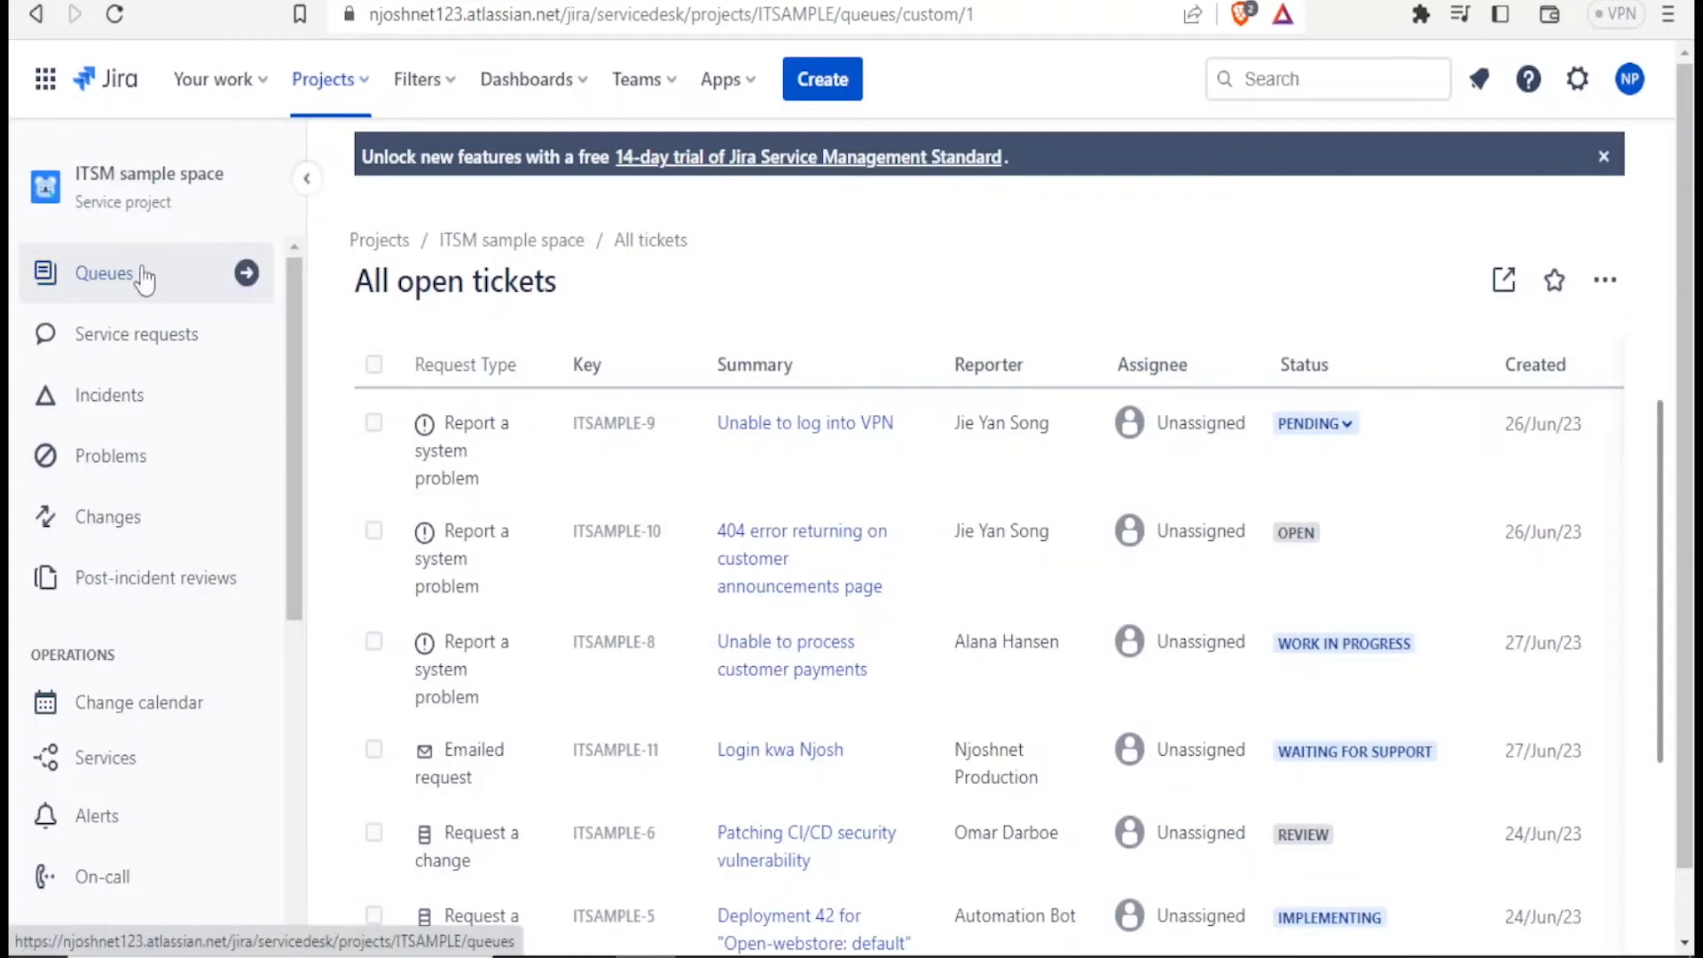
mouse_move(136, 334)
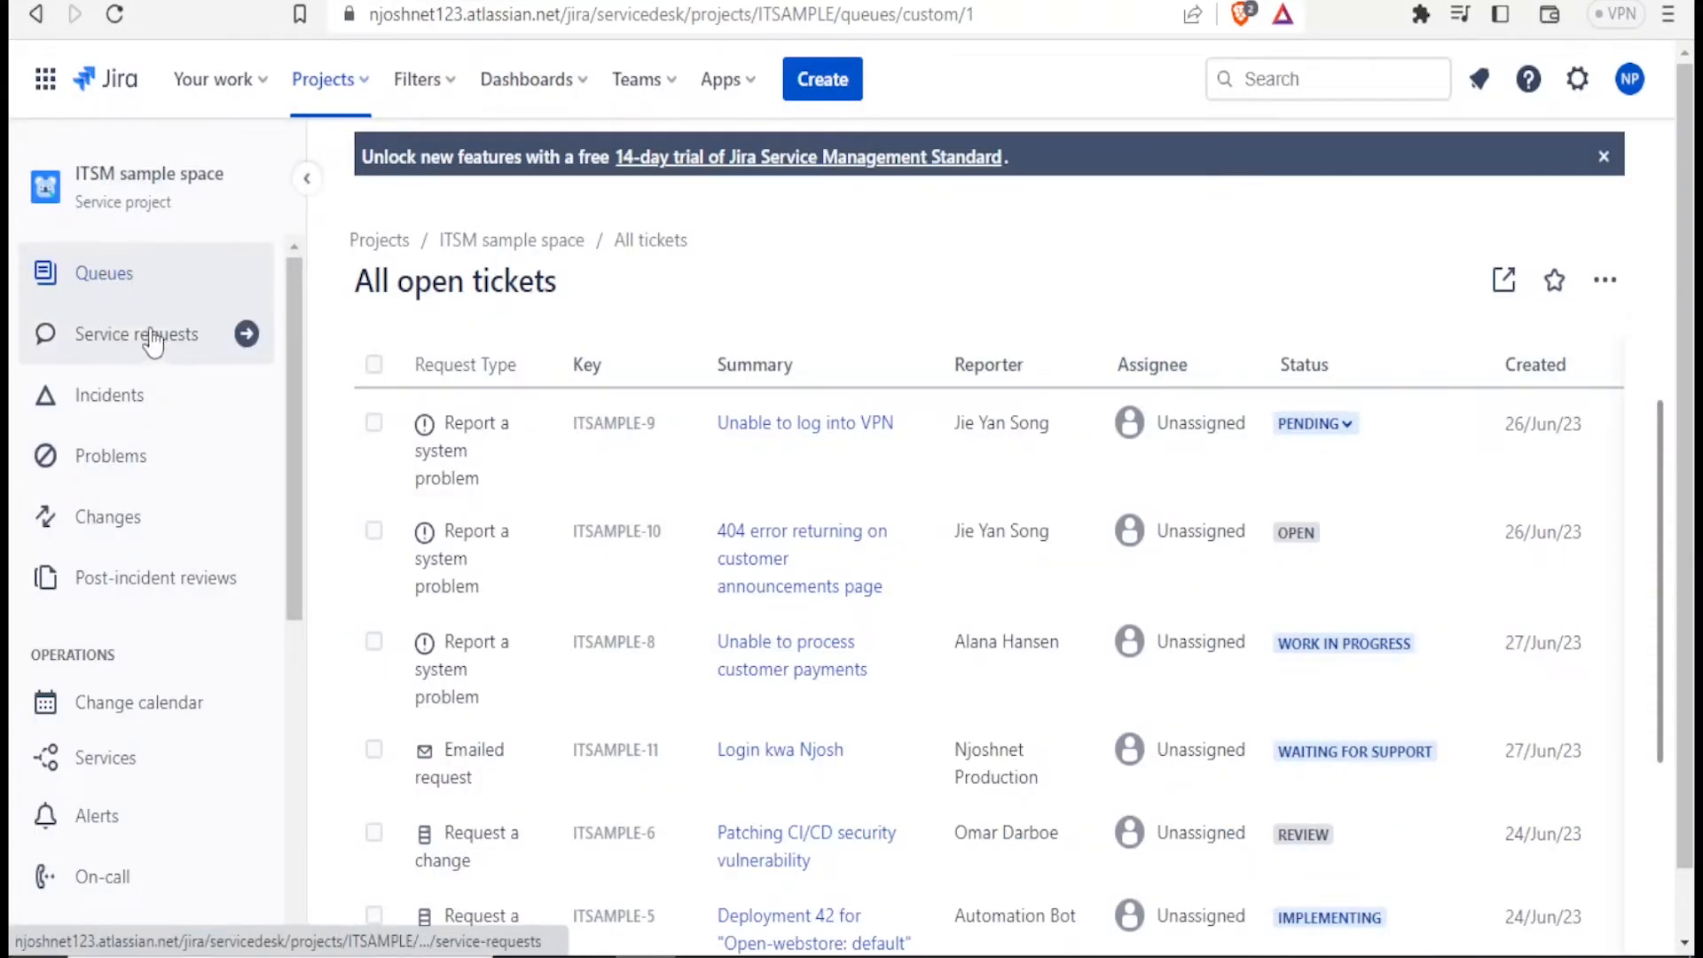
mouse_move(108, 394)
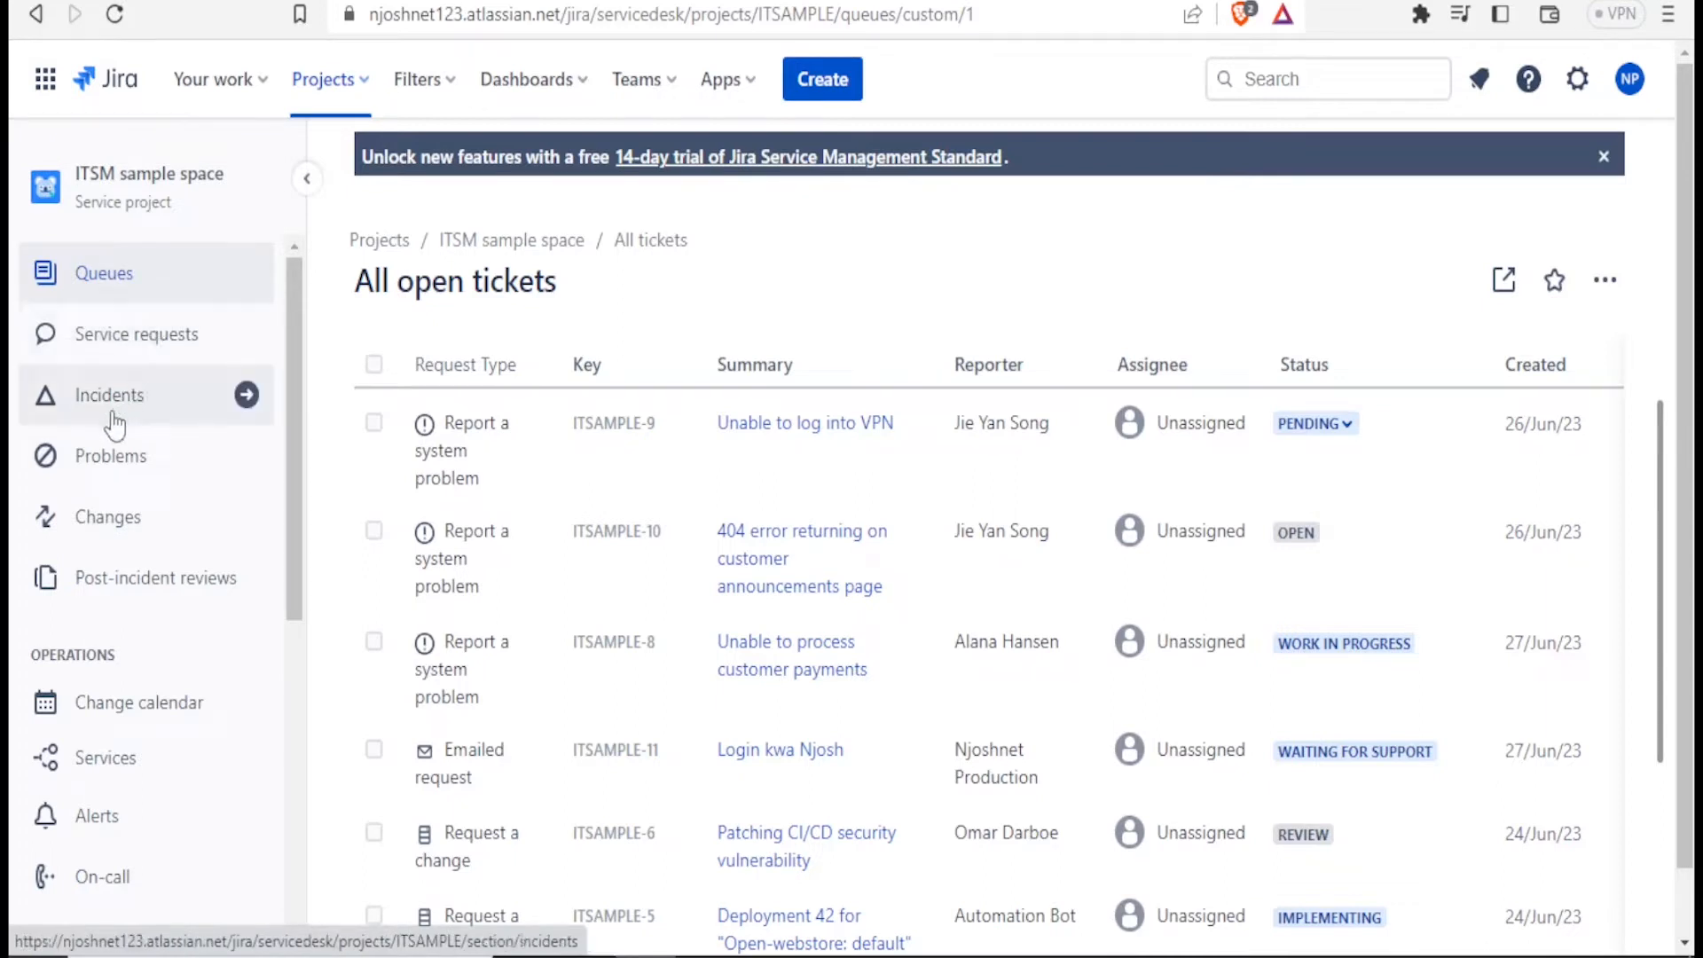
mouse_move(110, 455)
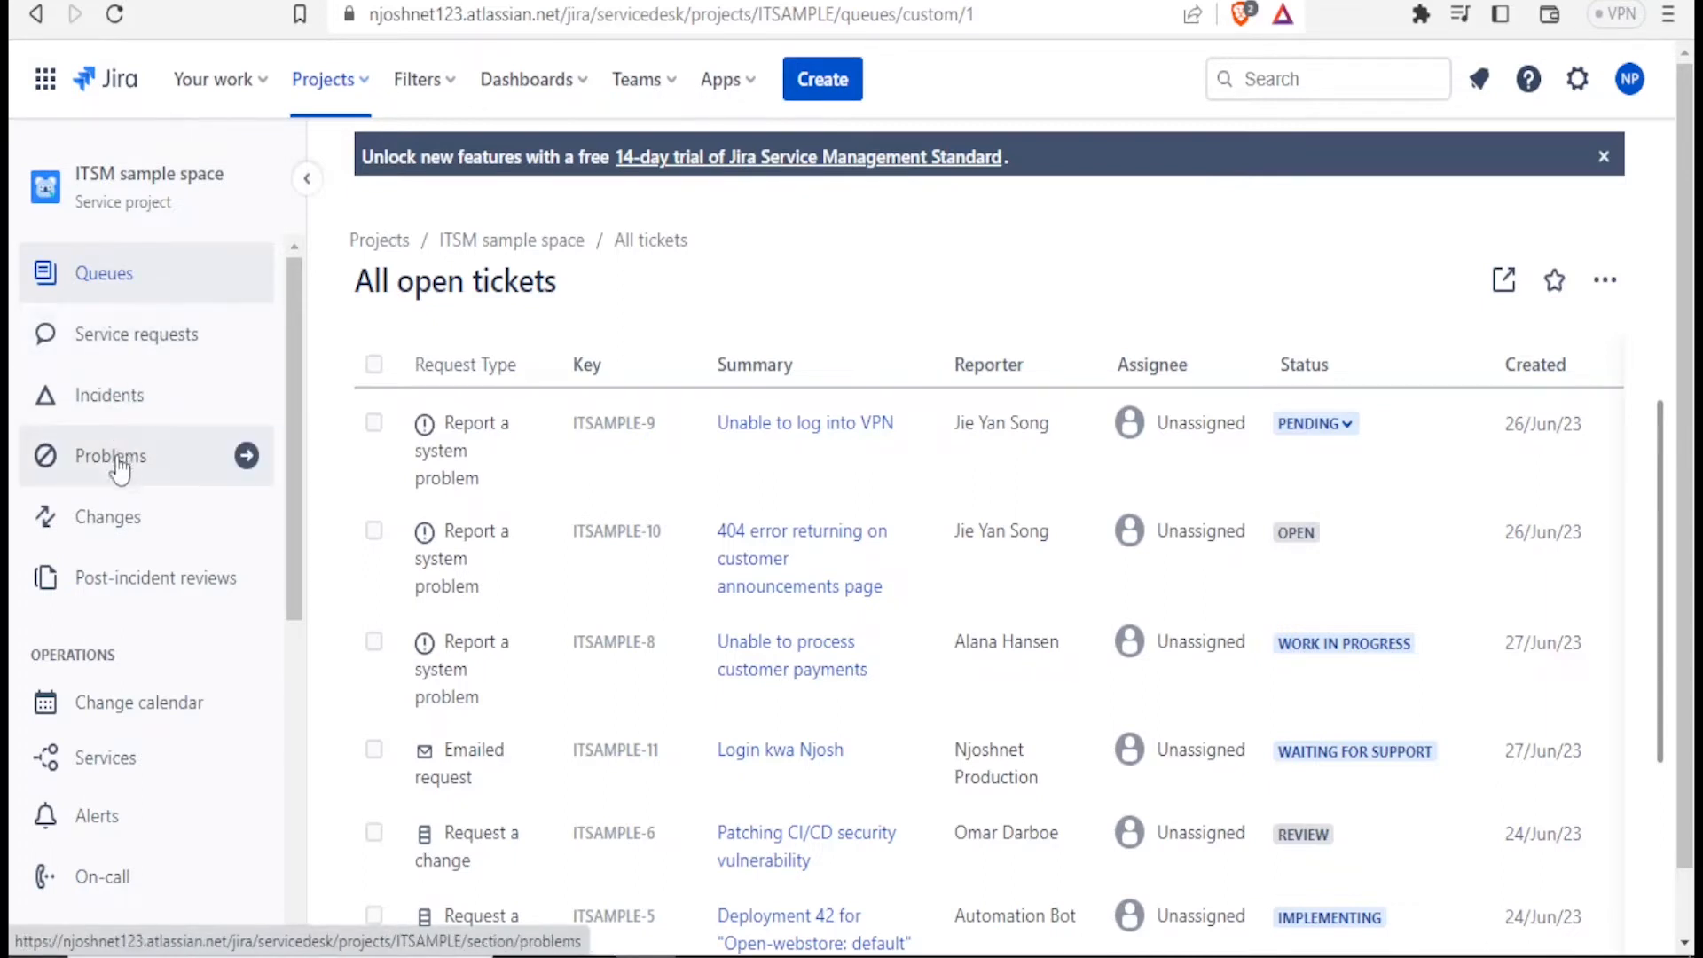
mouse_move(108, 531)
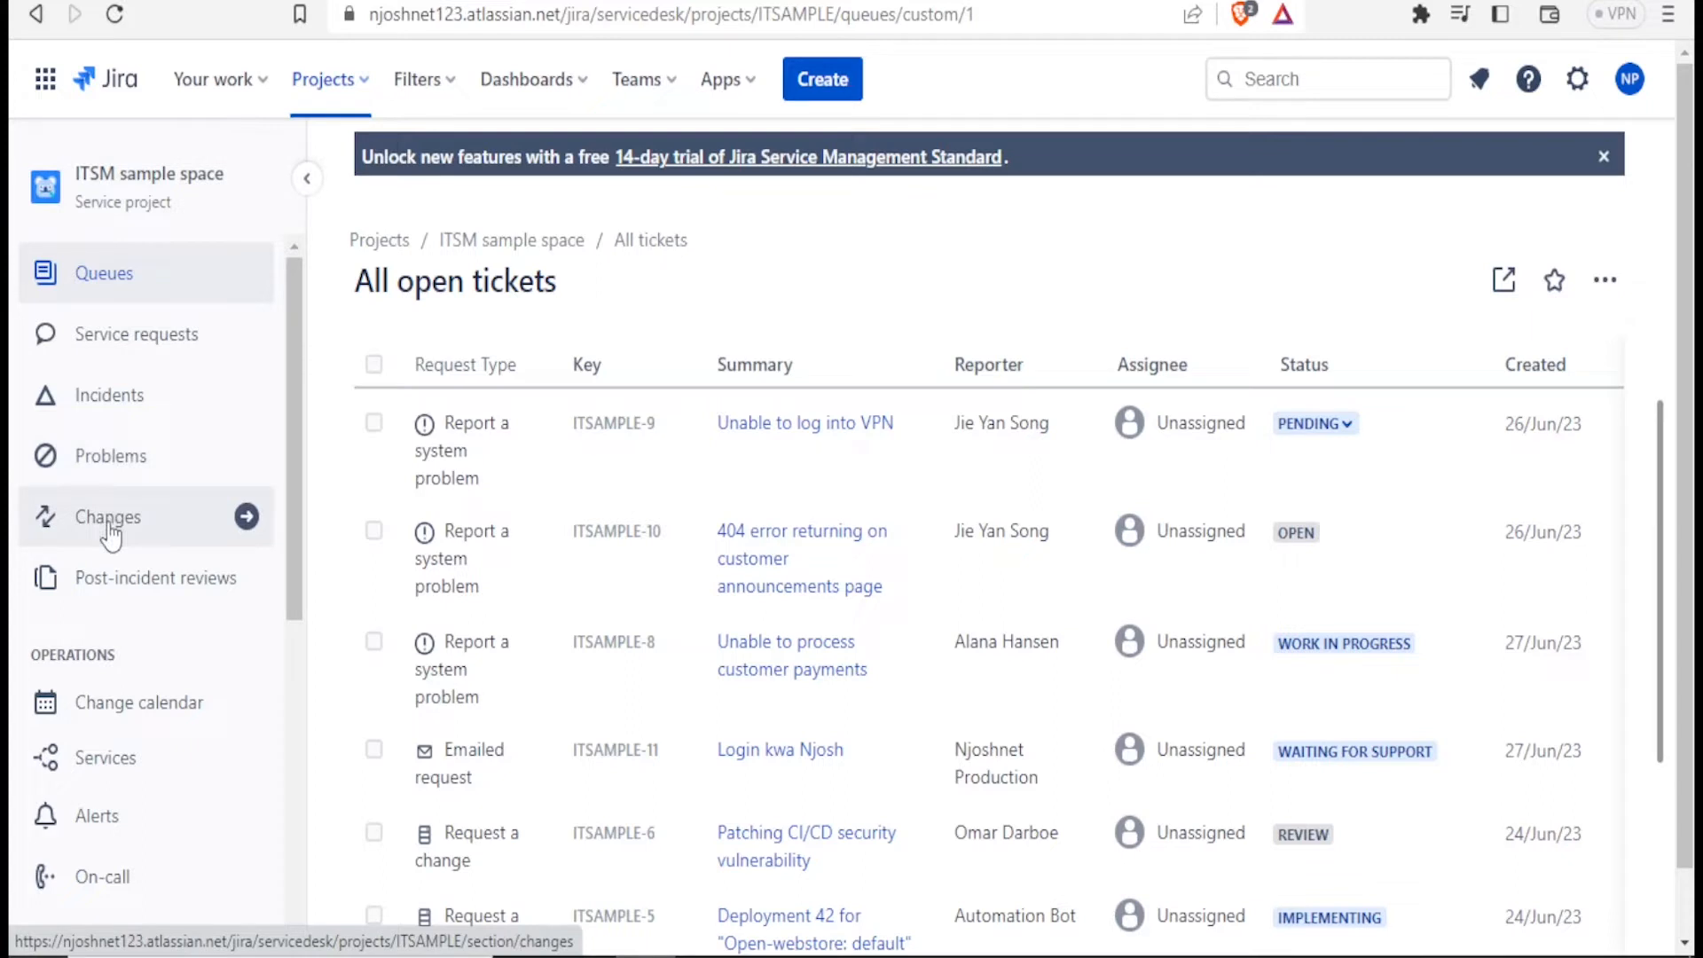
mouse_move(141, 577)
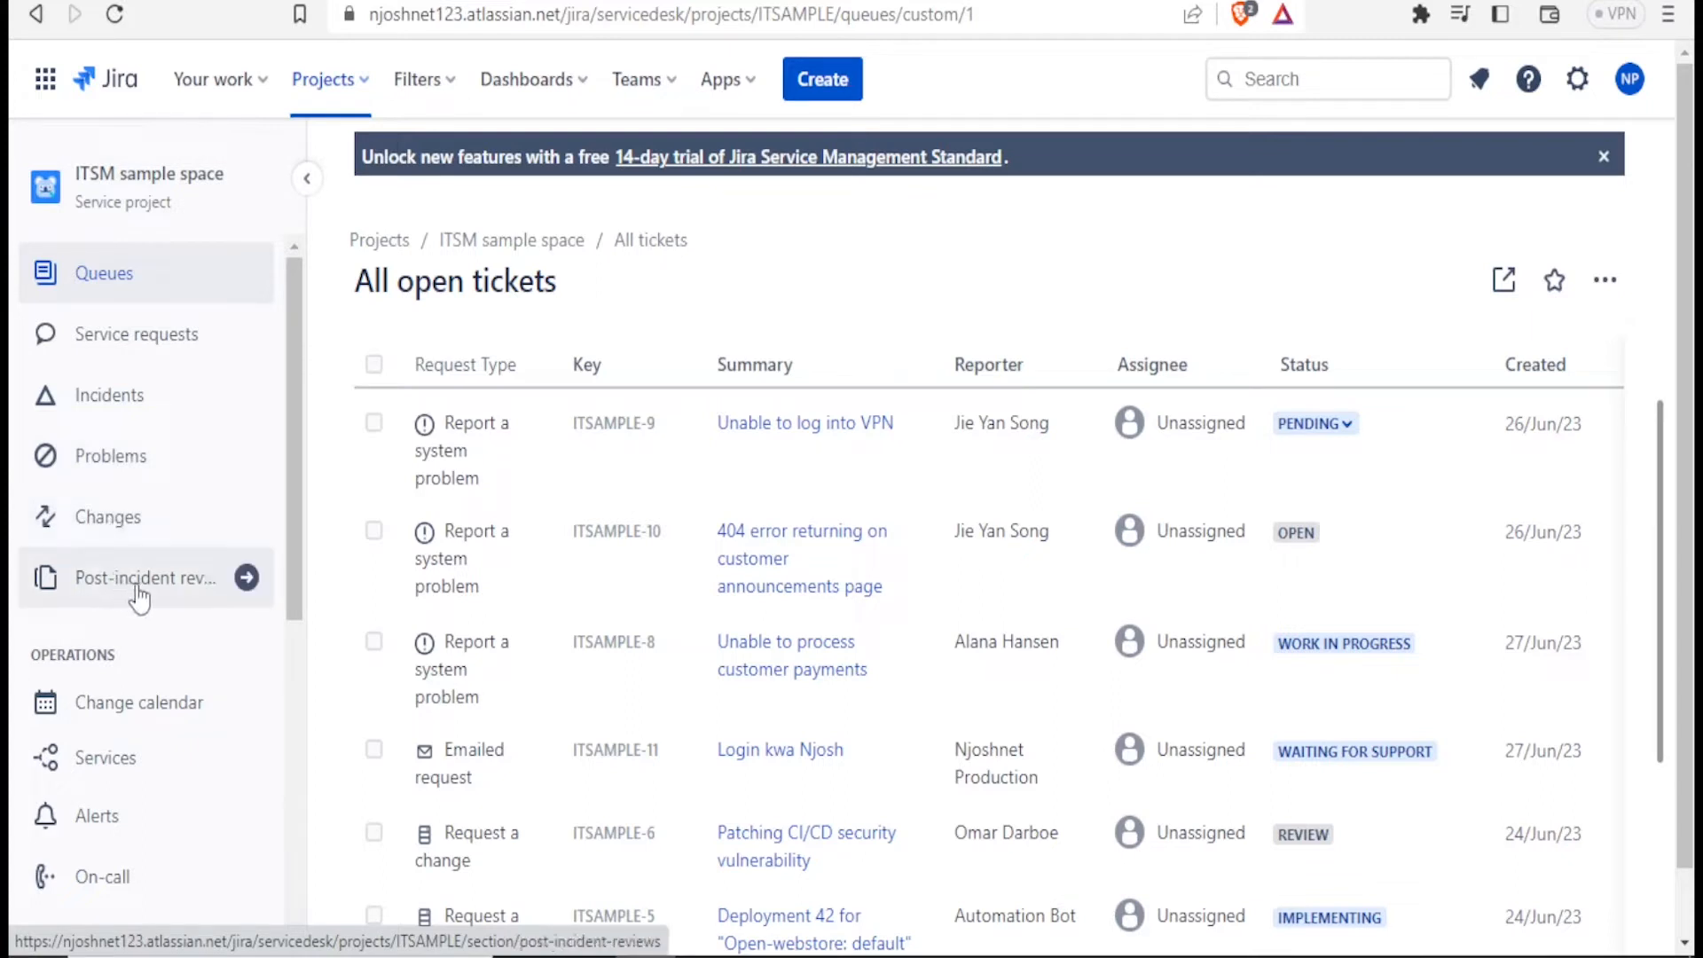
mouse_move(1070, 647)
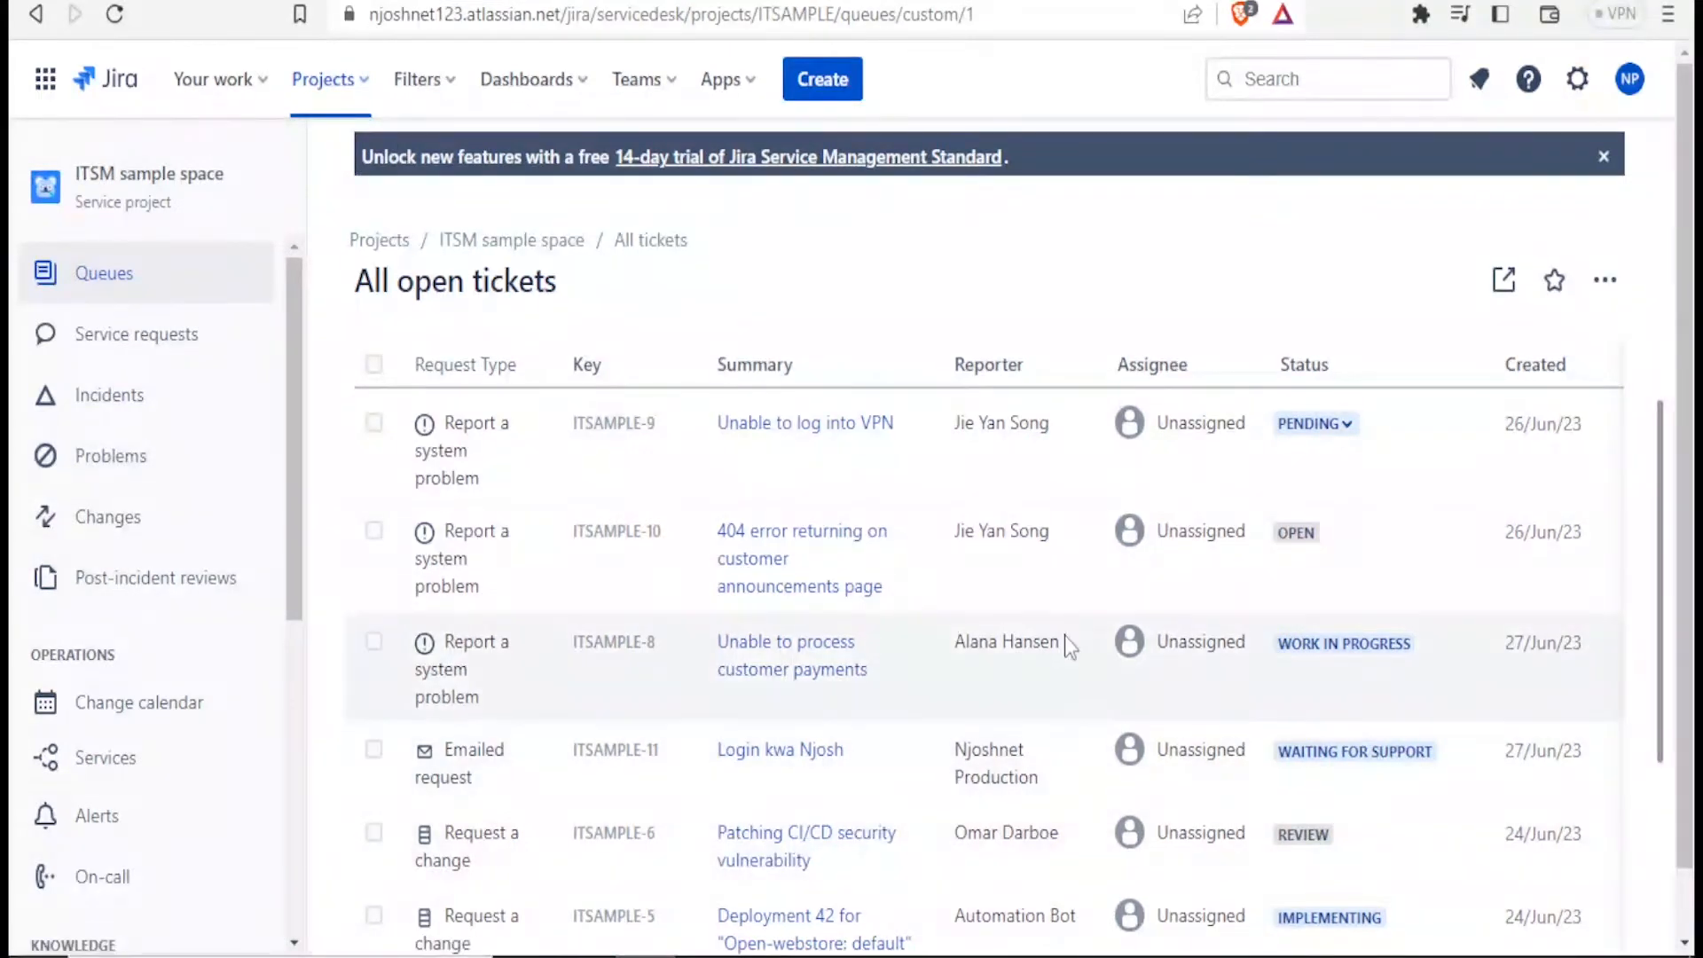
scroll(down, 3)
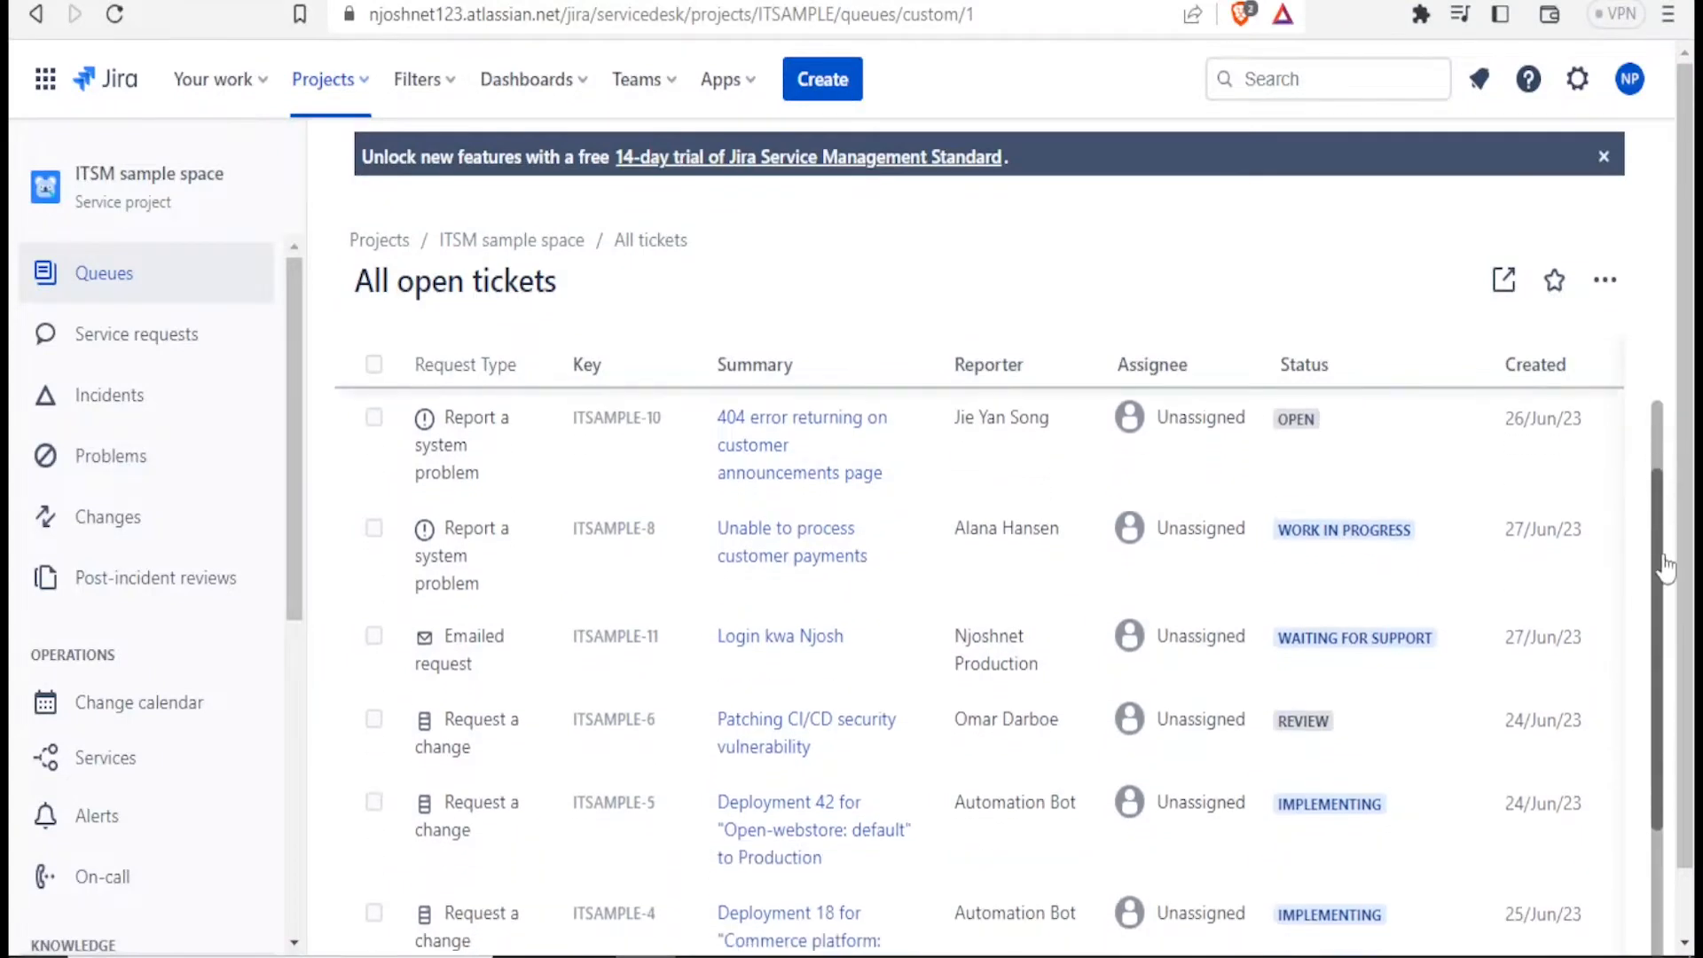
scroll(up, 3)
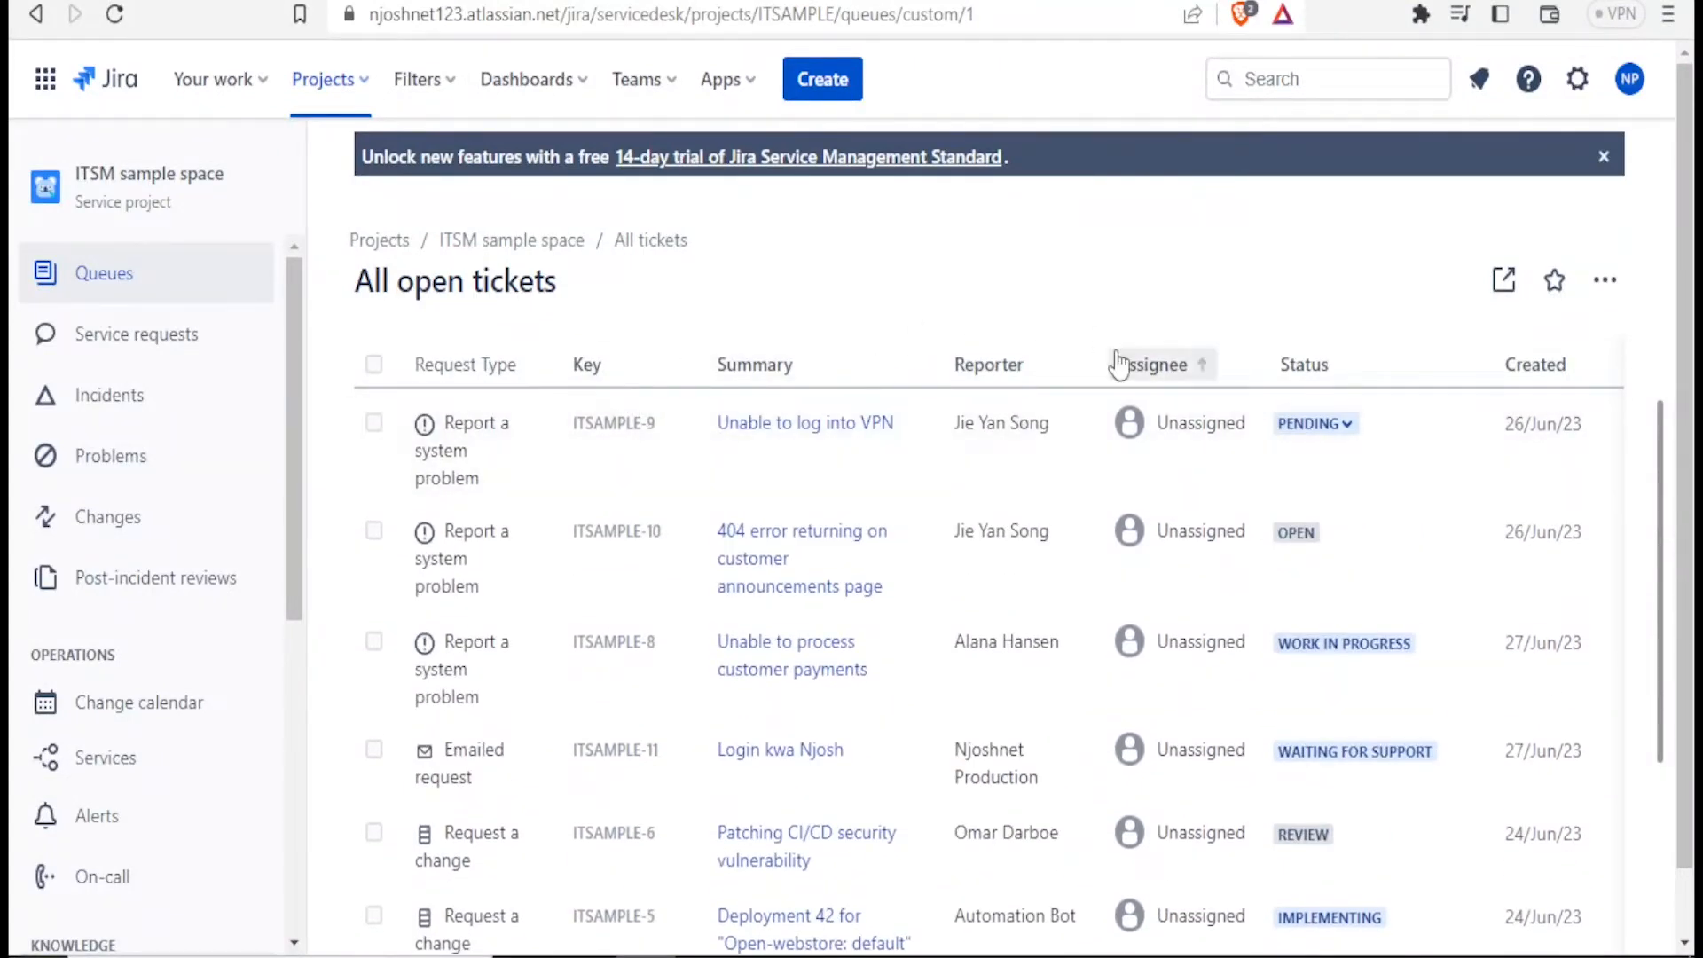
mouse_move(1219, 345)
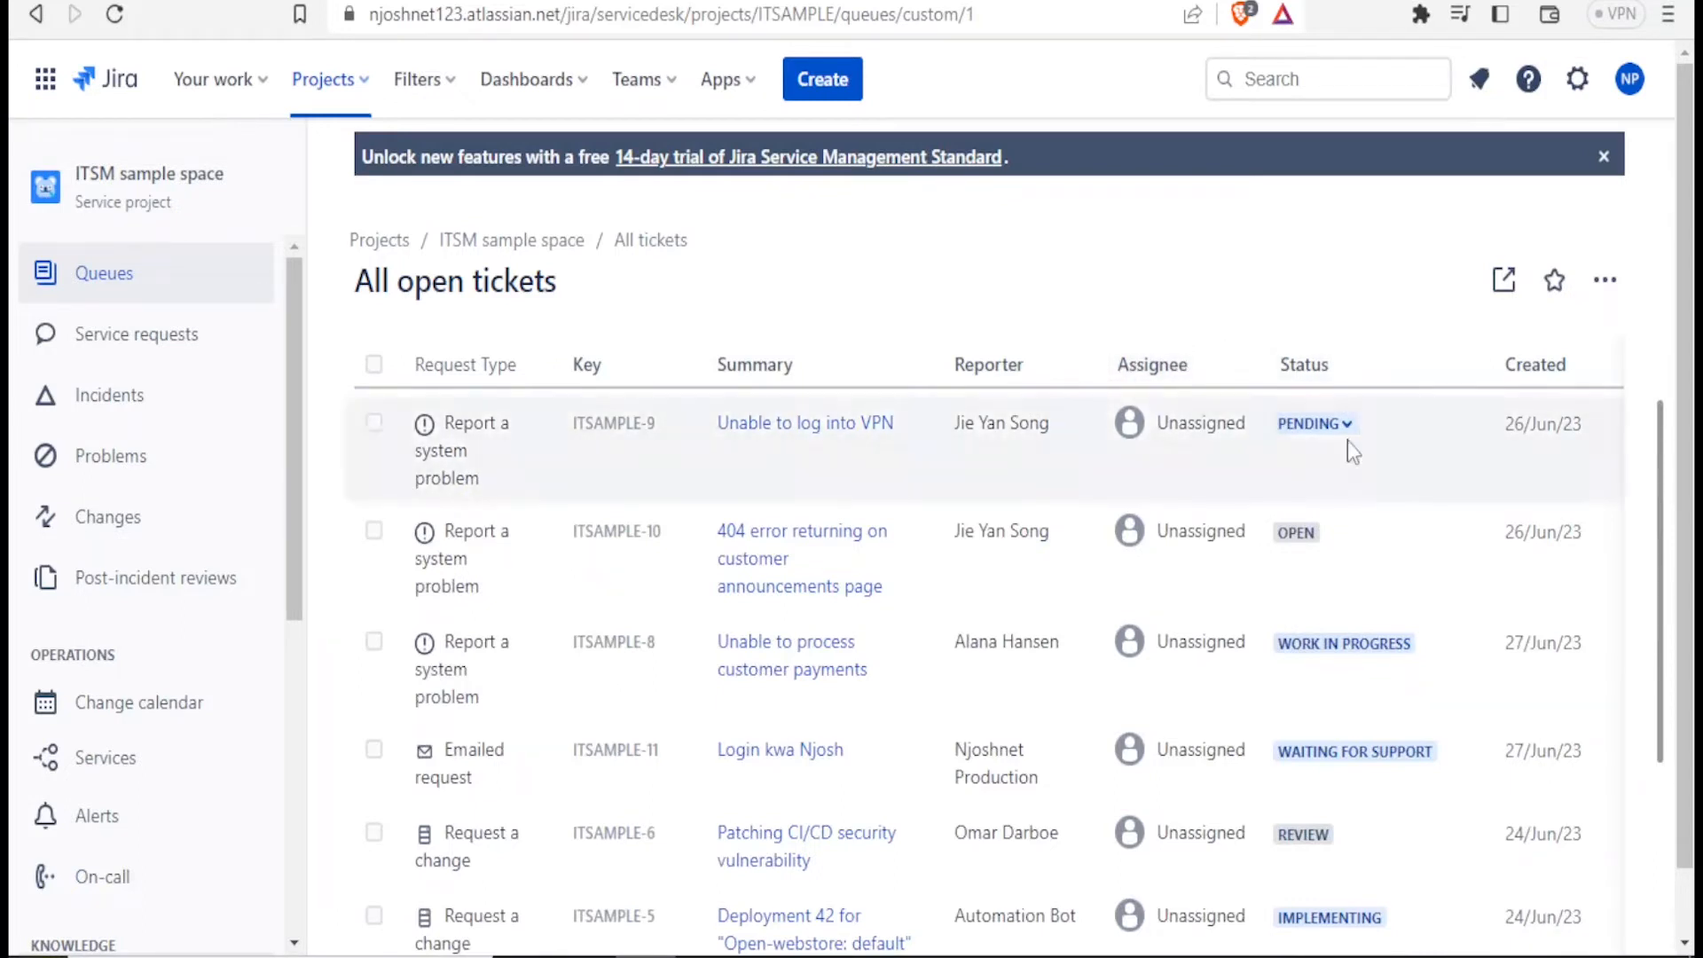
mouse_move(1409, 669)
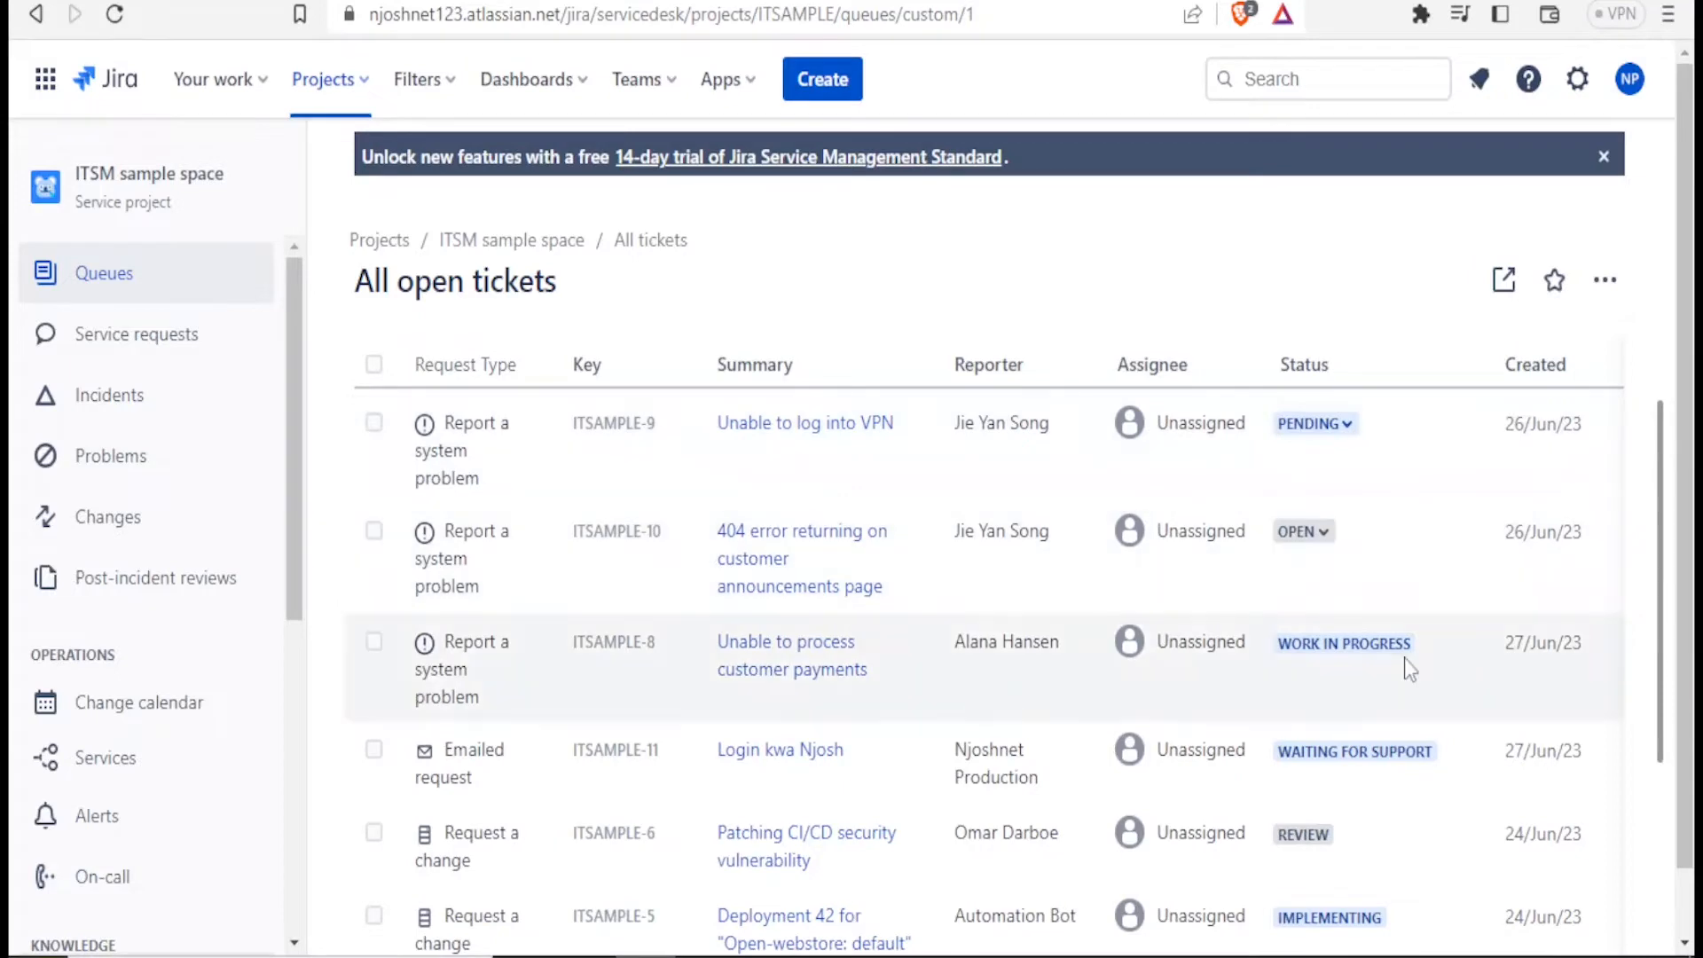
mouse_move(1343, 849)
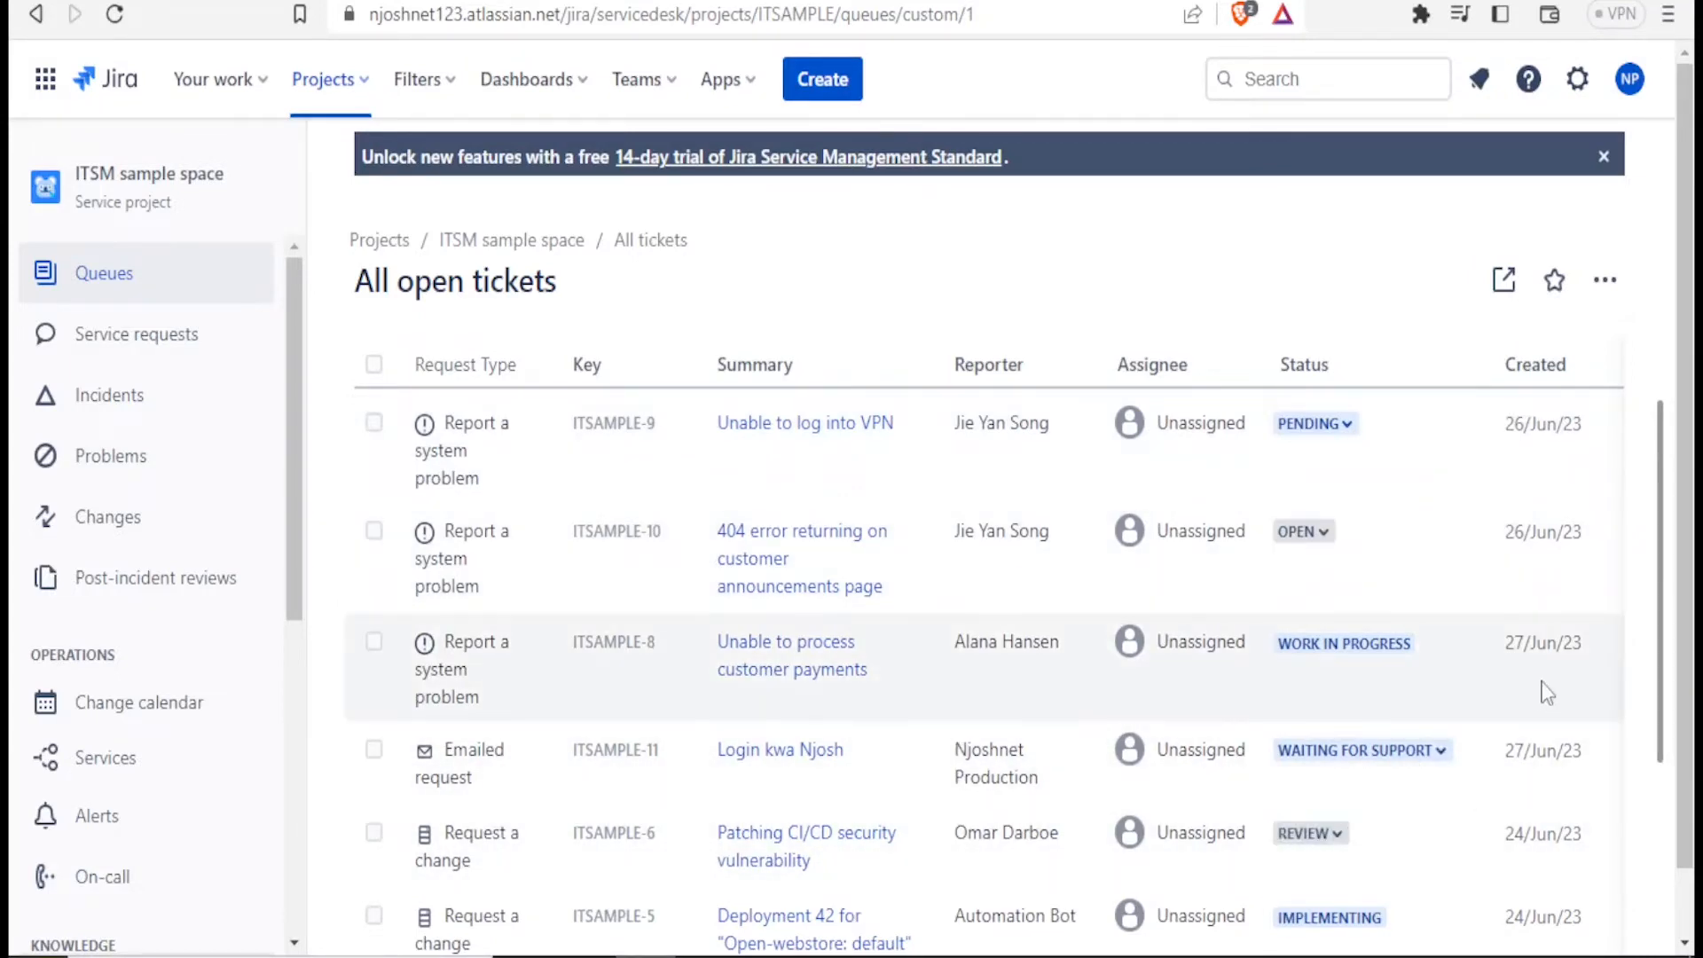
mouse_move(1661, 517)
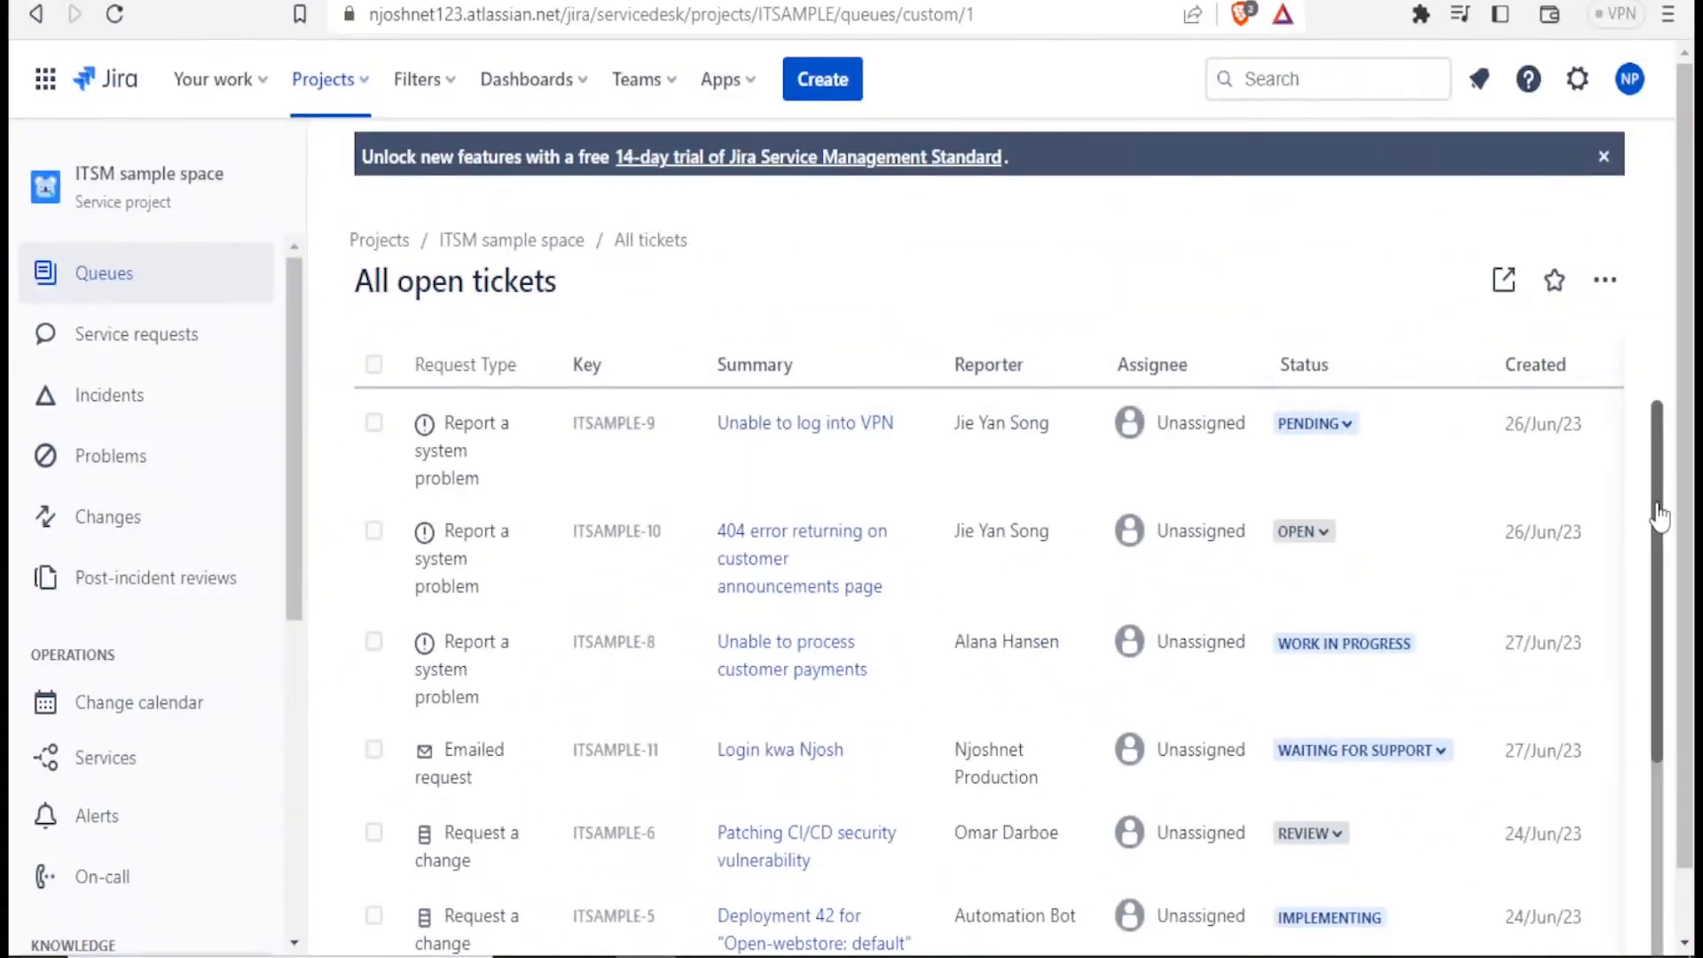
mouse_move(798, 531)
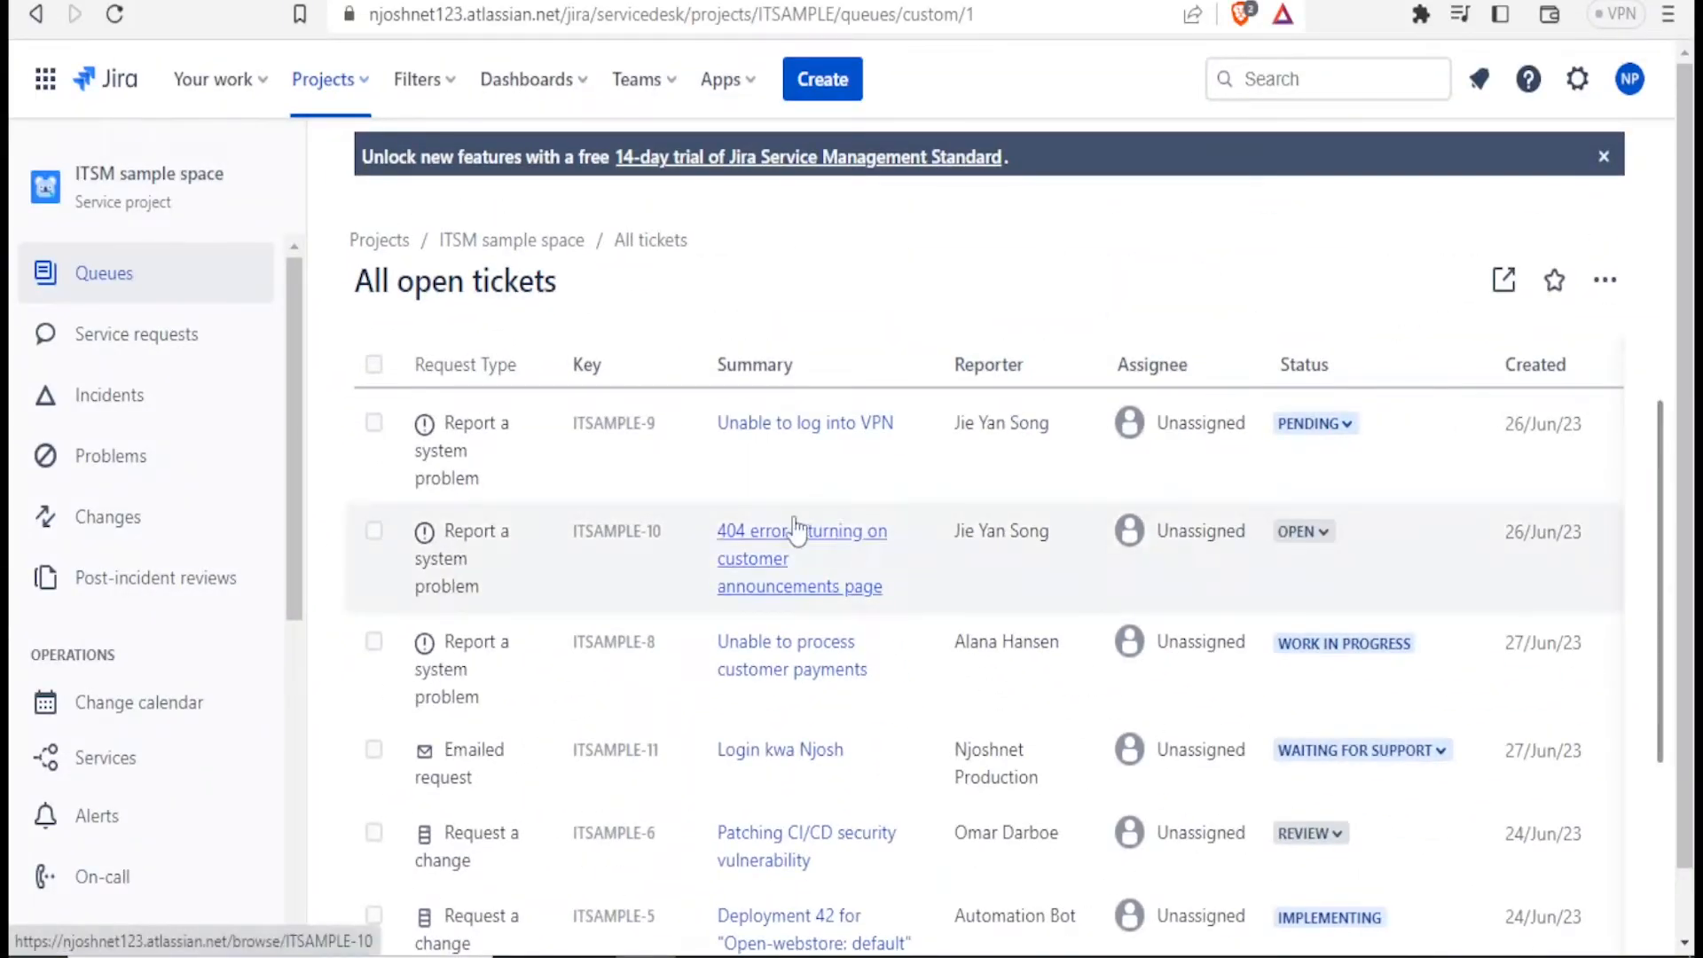
mouse_move(96, 201)
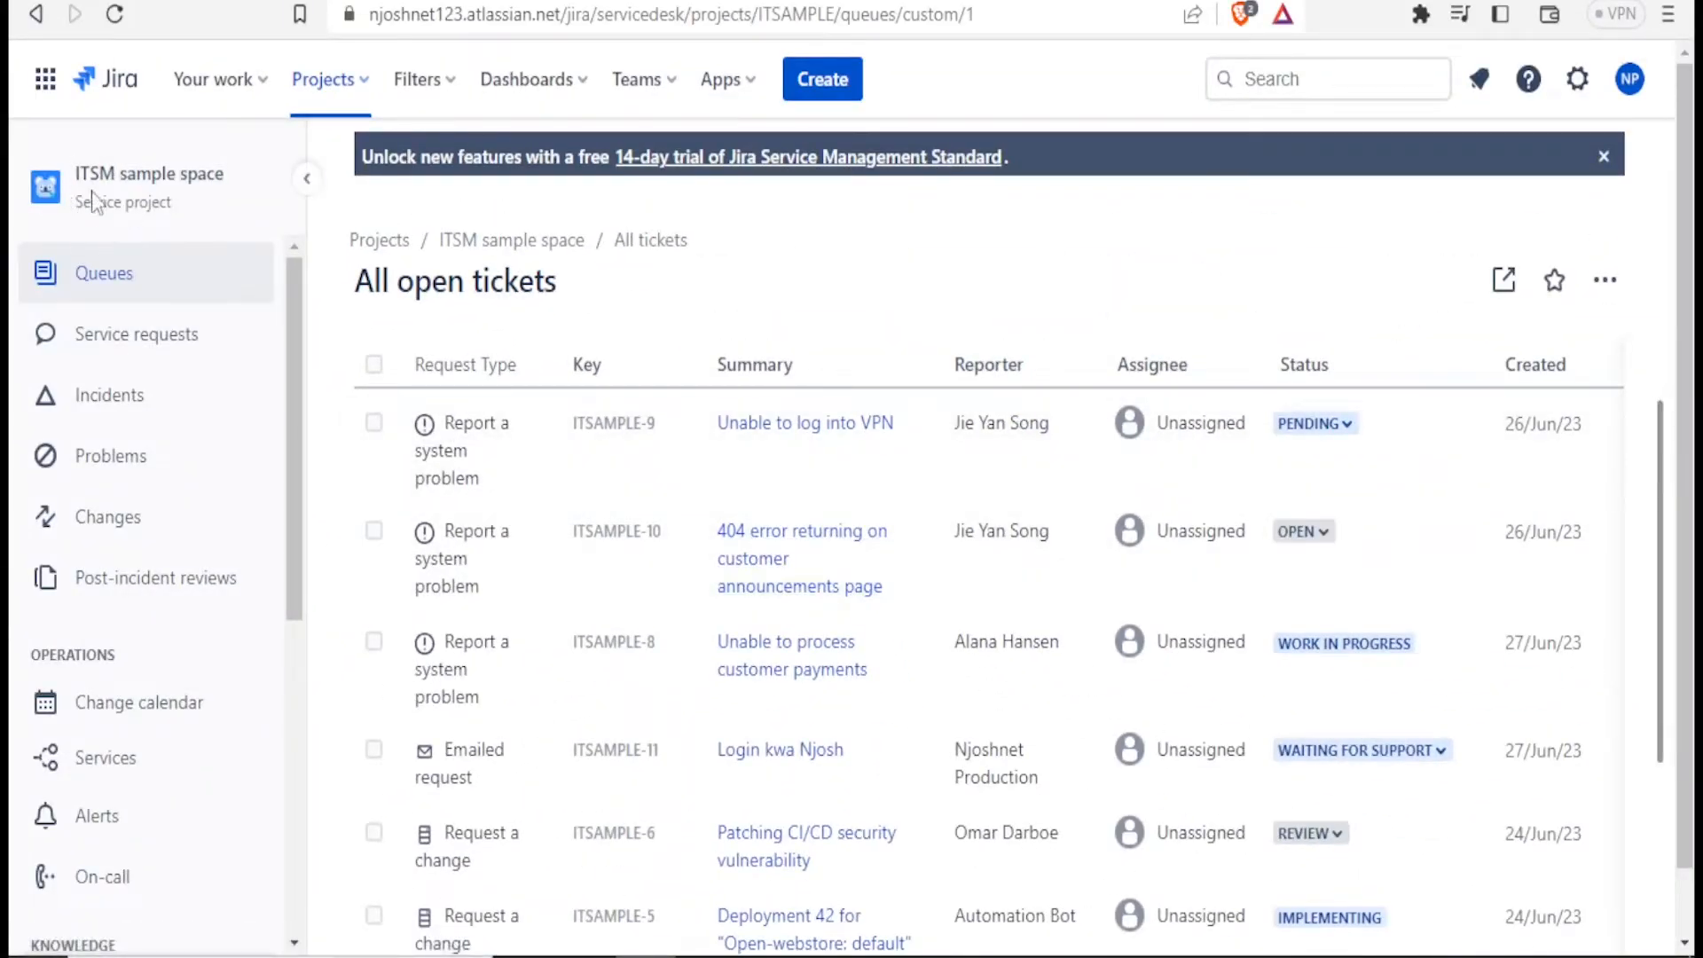
mouse_move(160, 214)
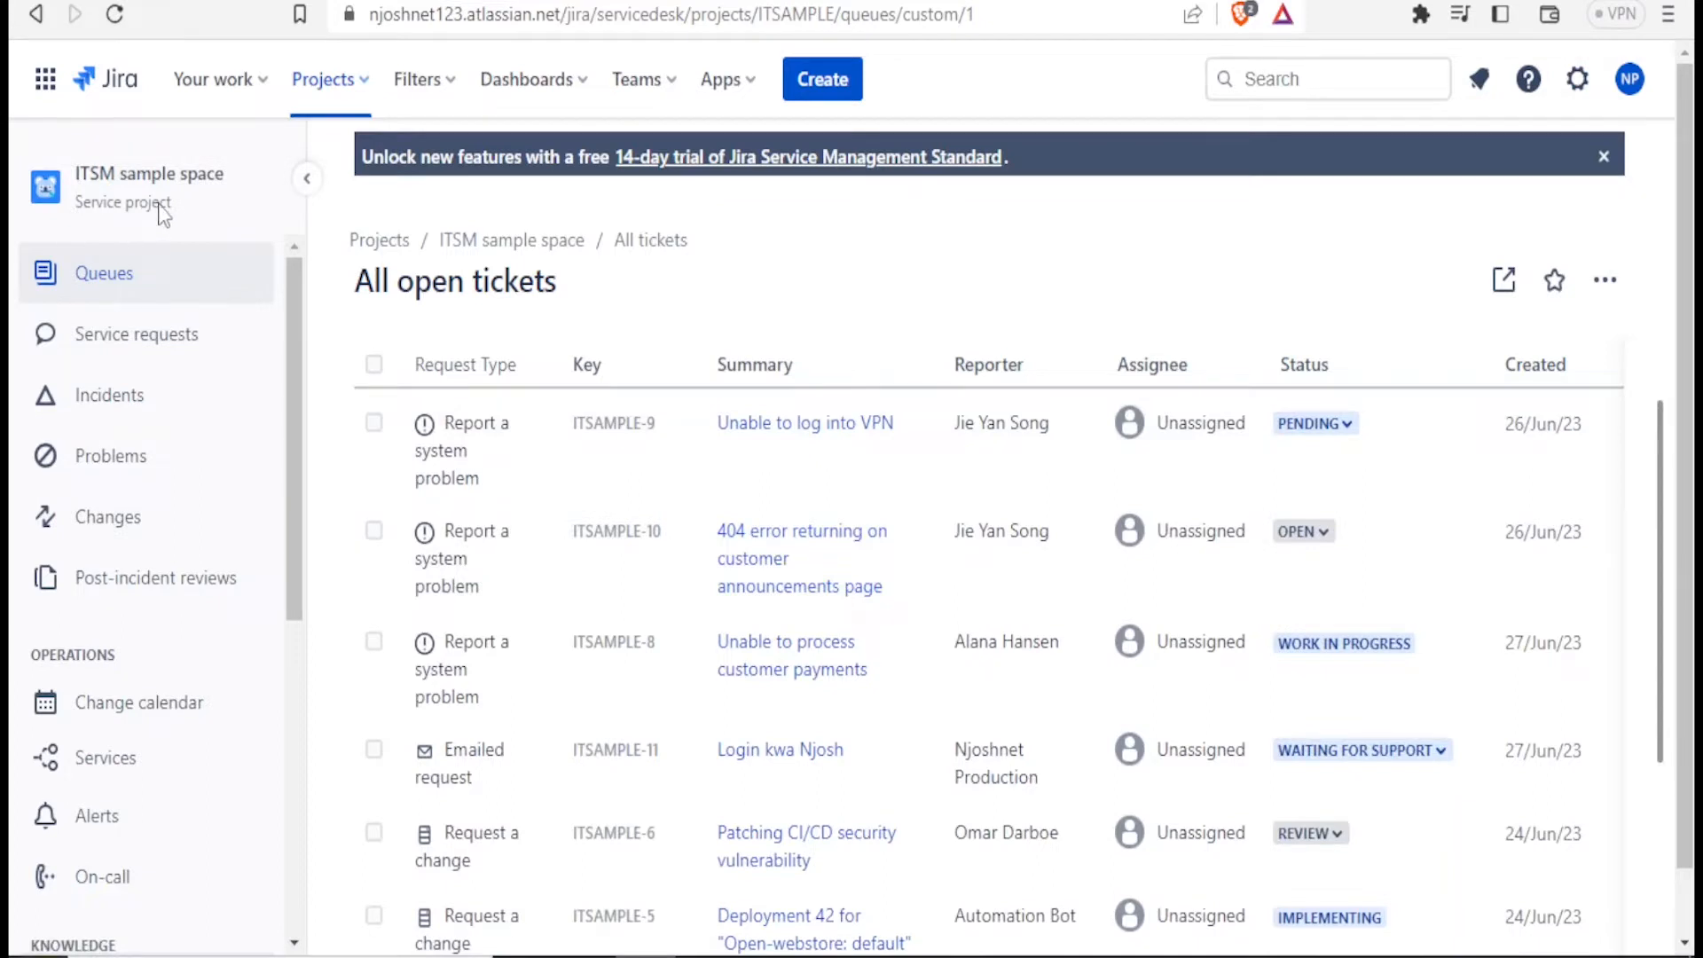
mouse_move(135, 333)
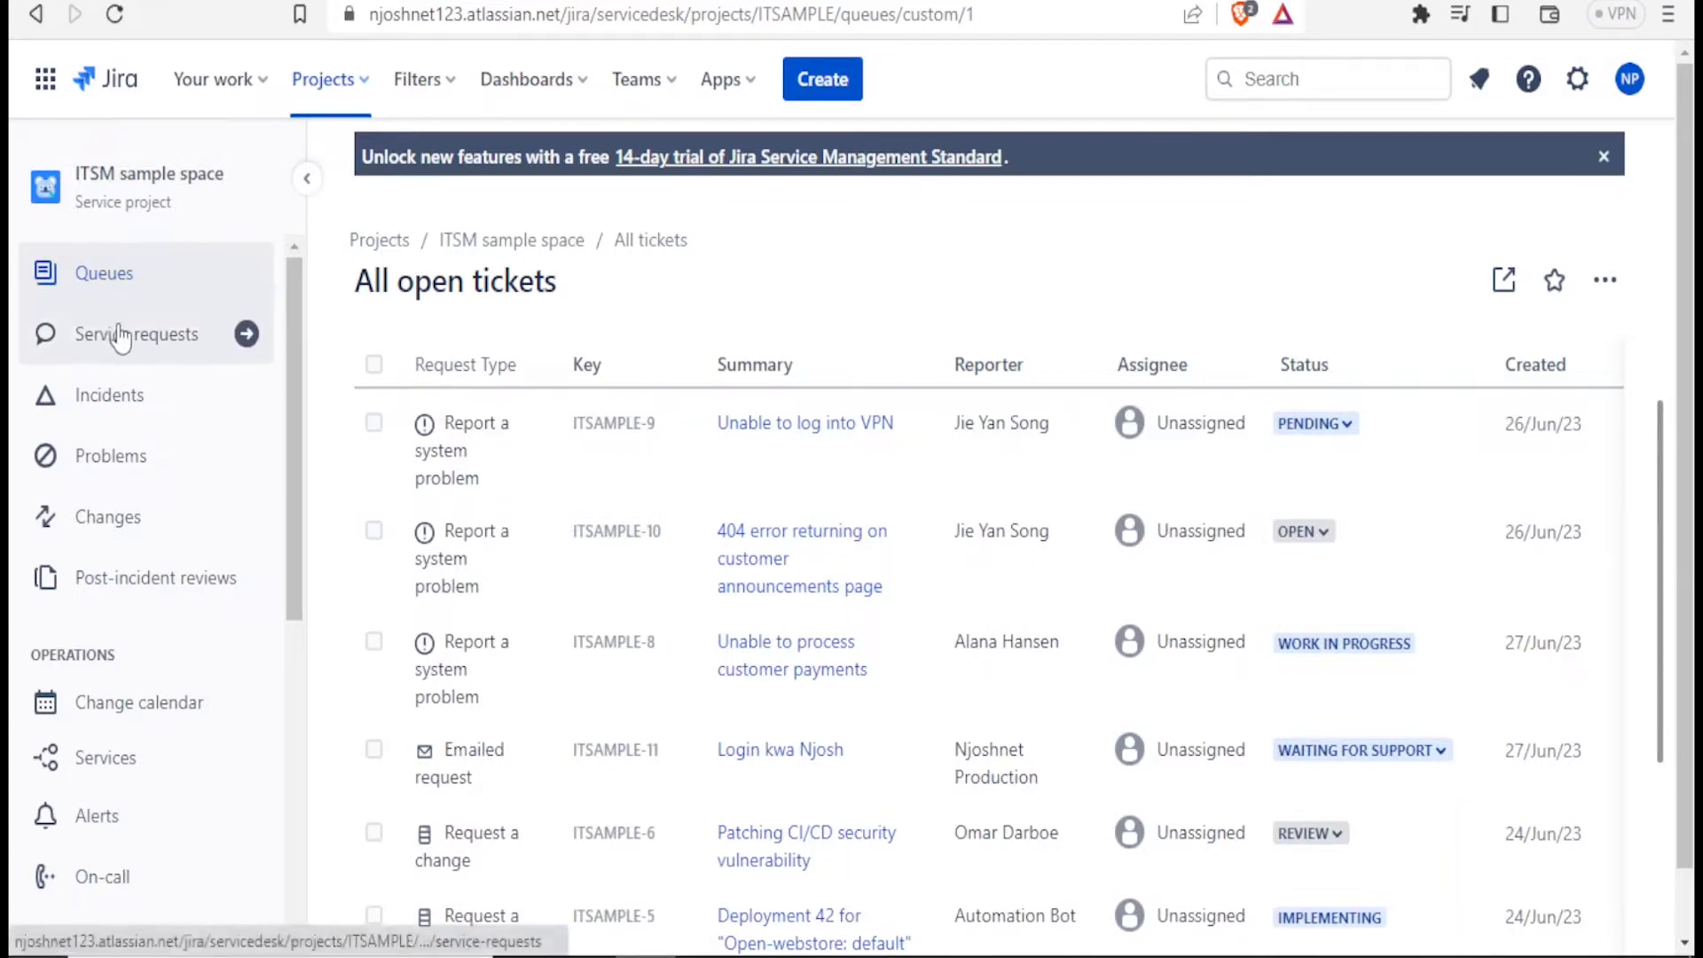
click(136, 334)
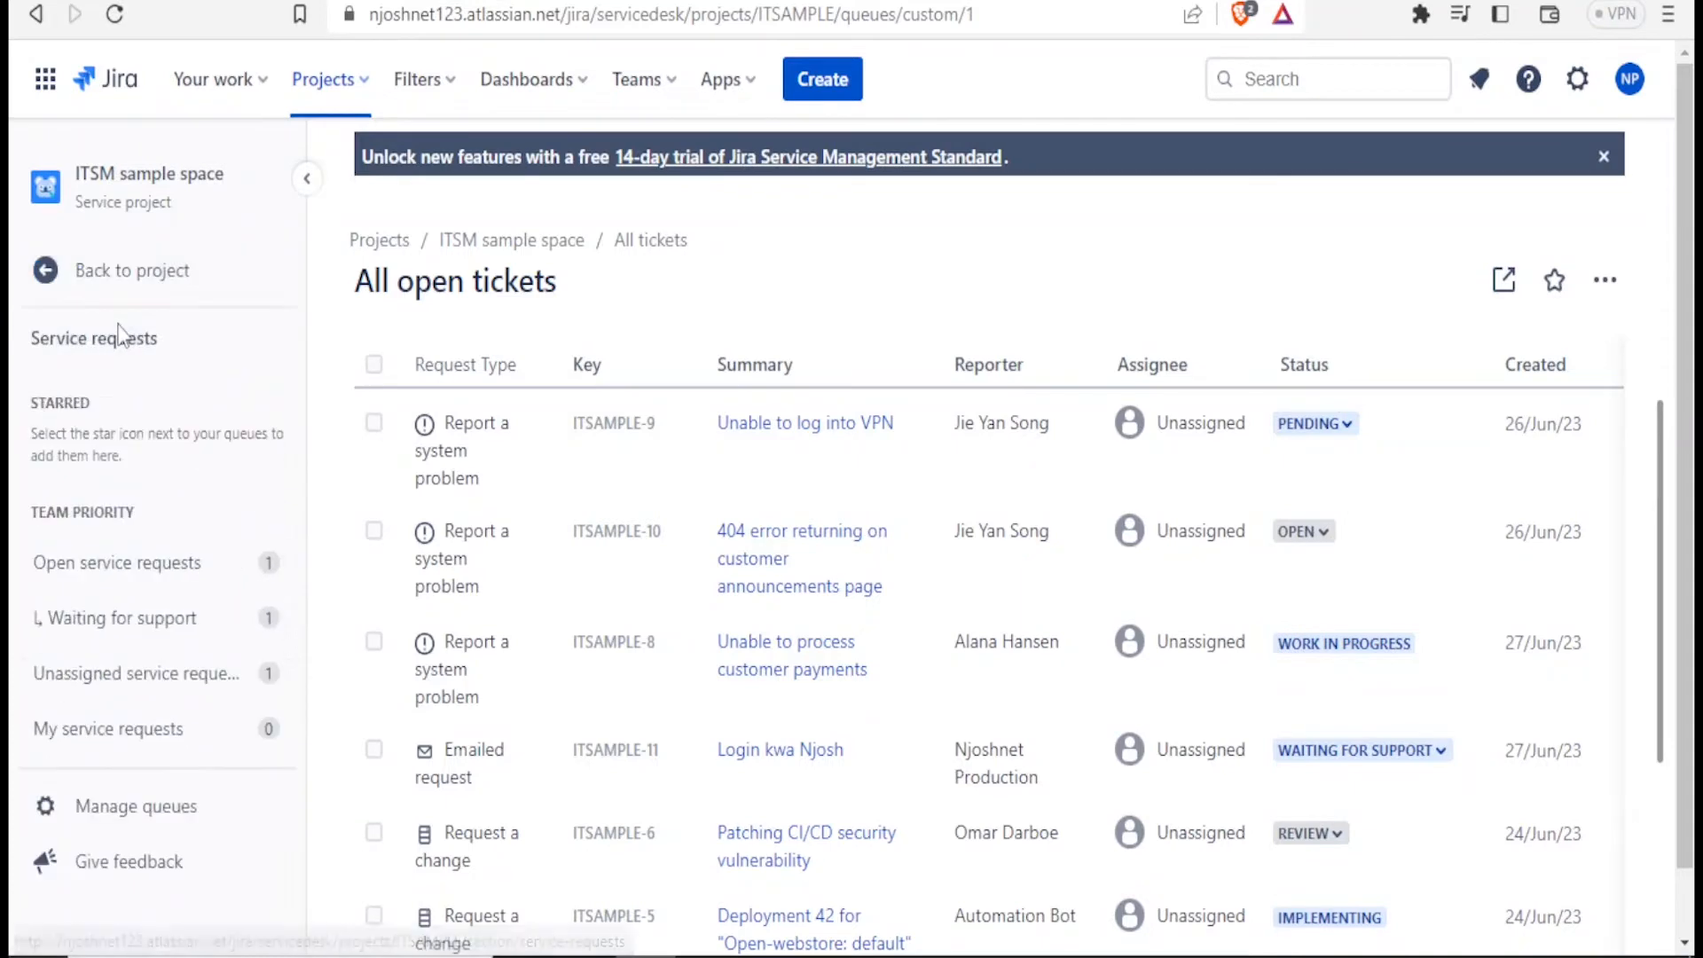
mouse_move(169, 195)
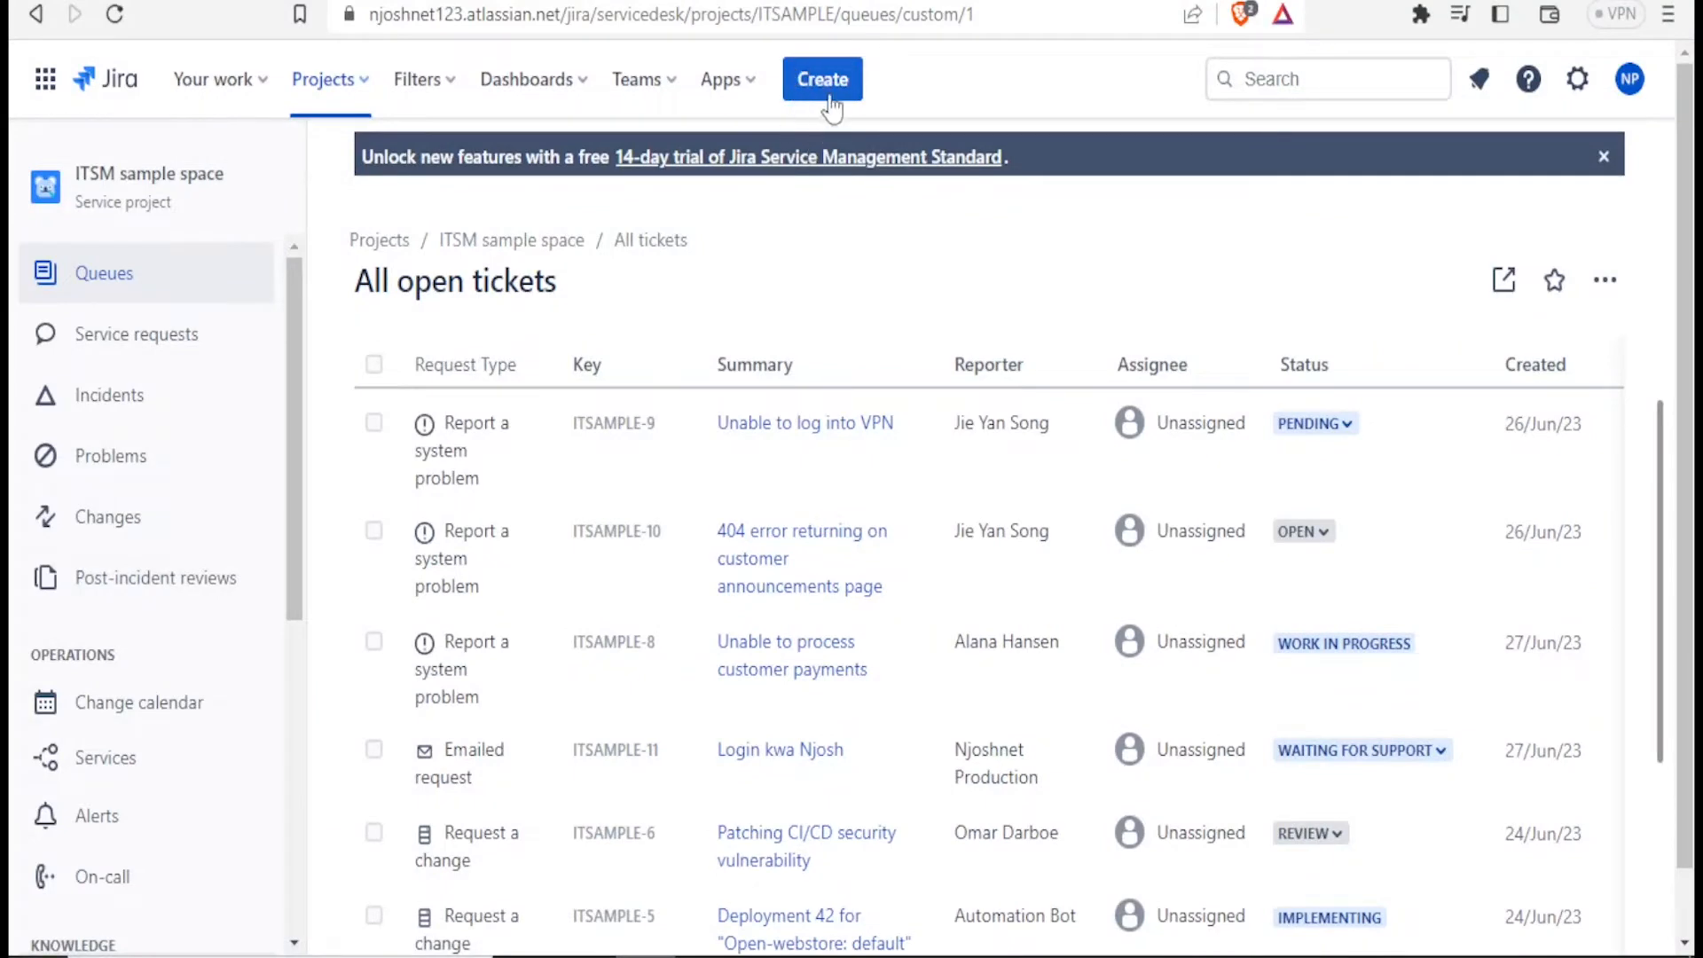
mouse_move(420, 194)
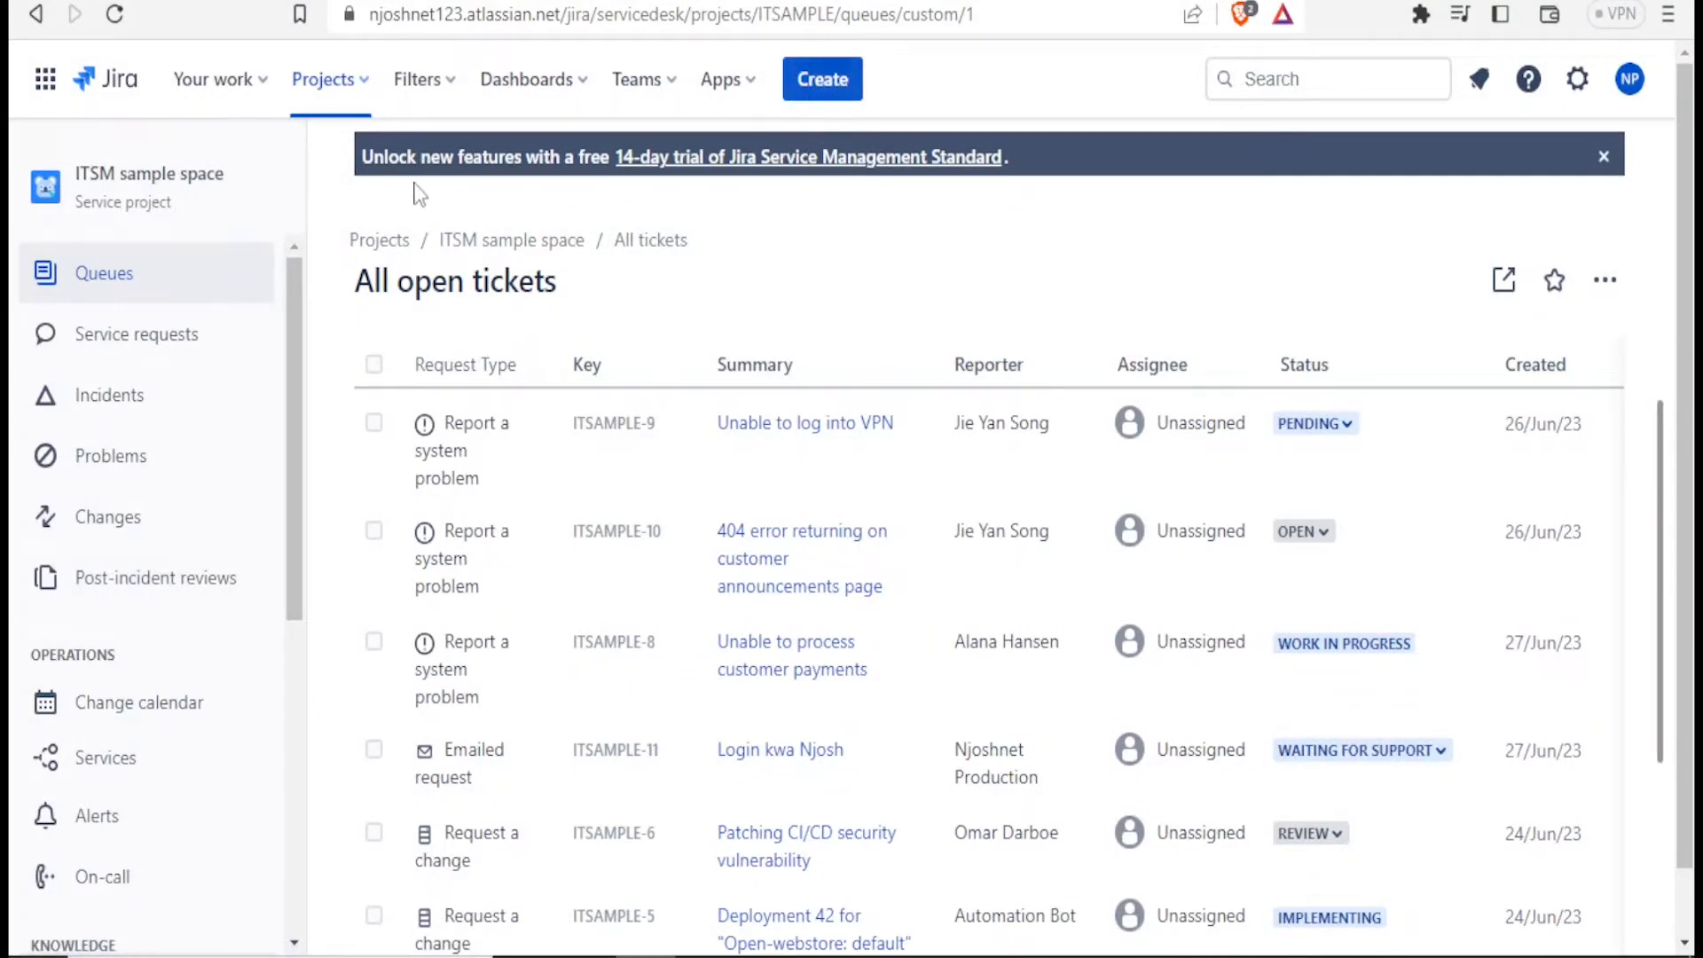
mouse_move(728, 78)
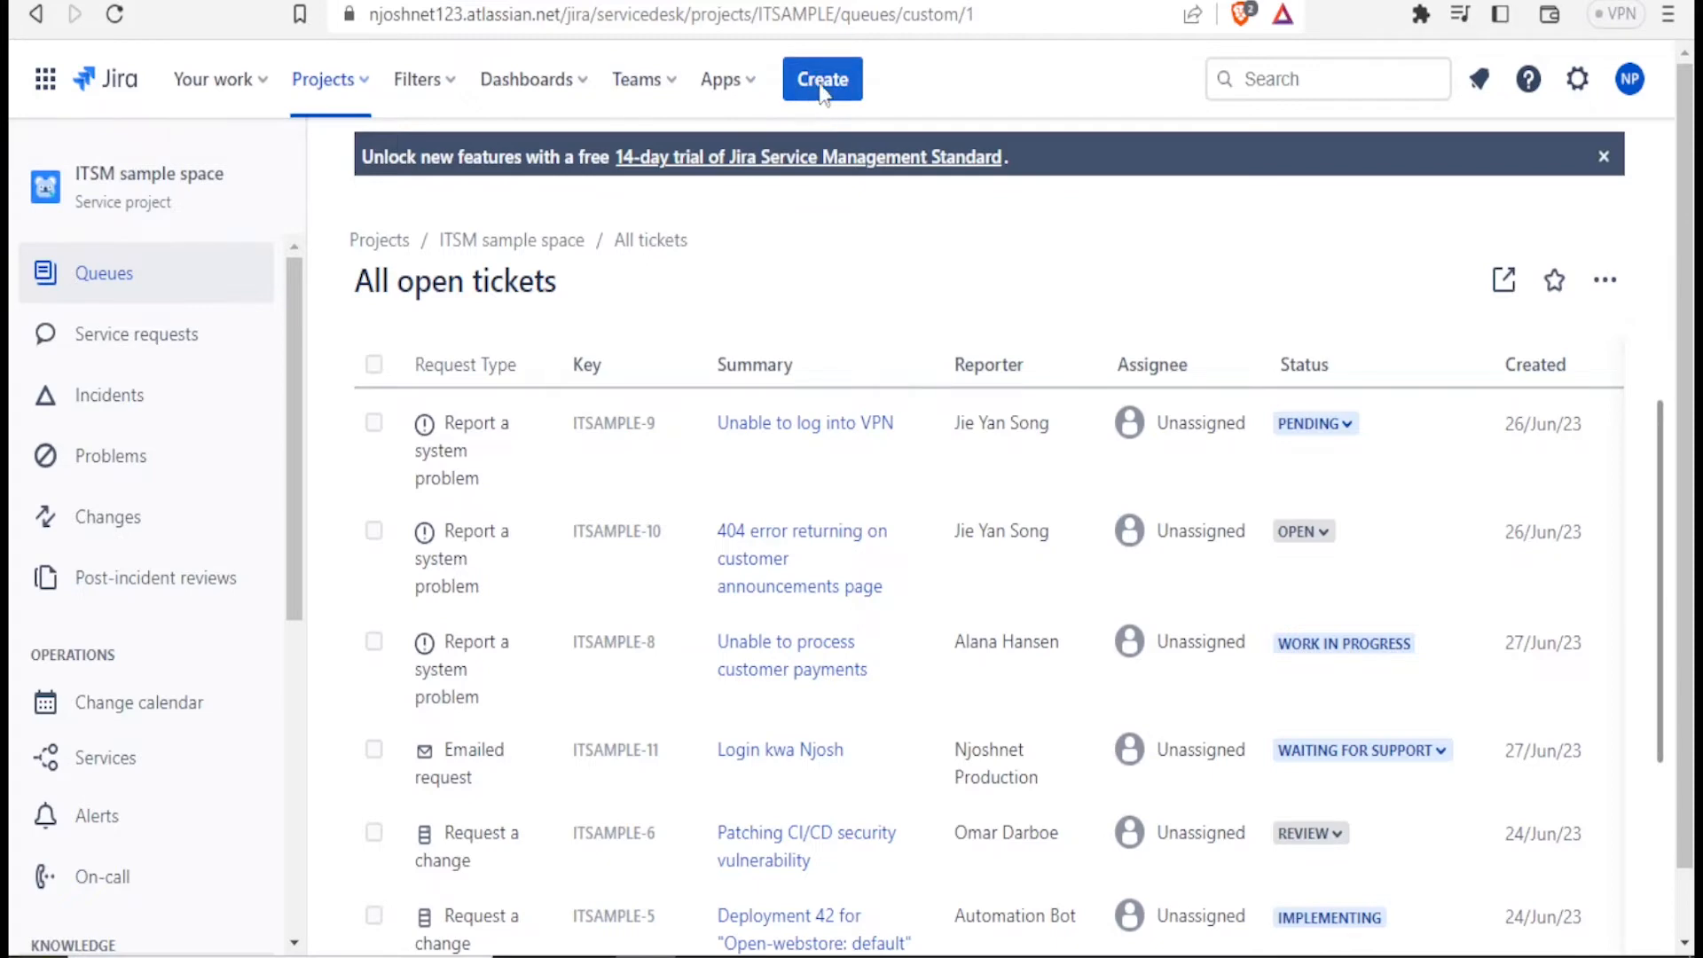
Create an issue in project Njosh (NJOSH) with issue type [System] Problem
click(822, 79)
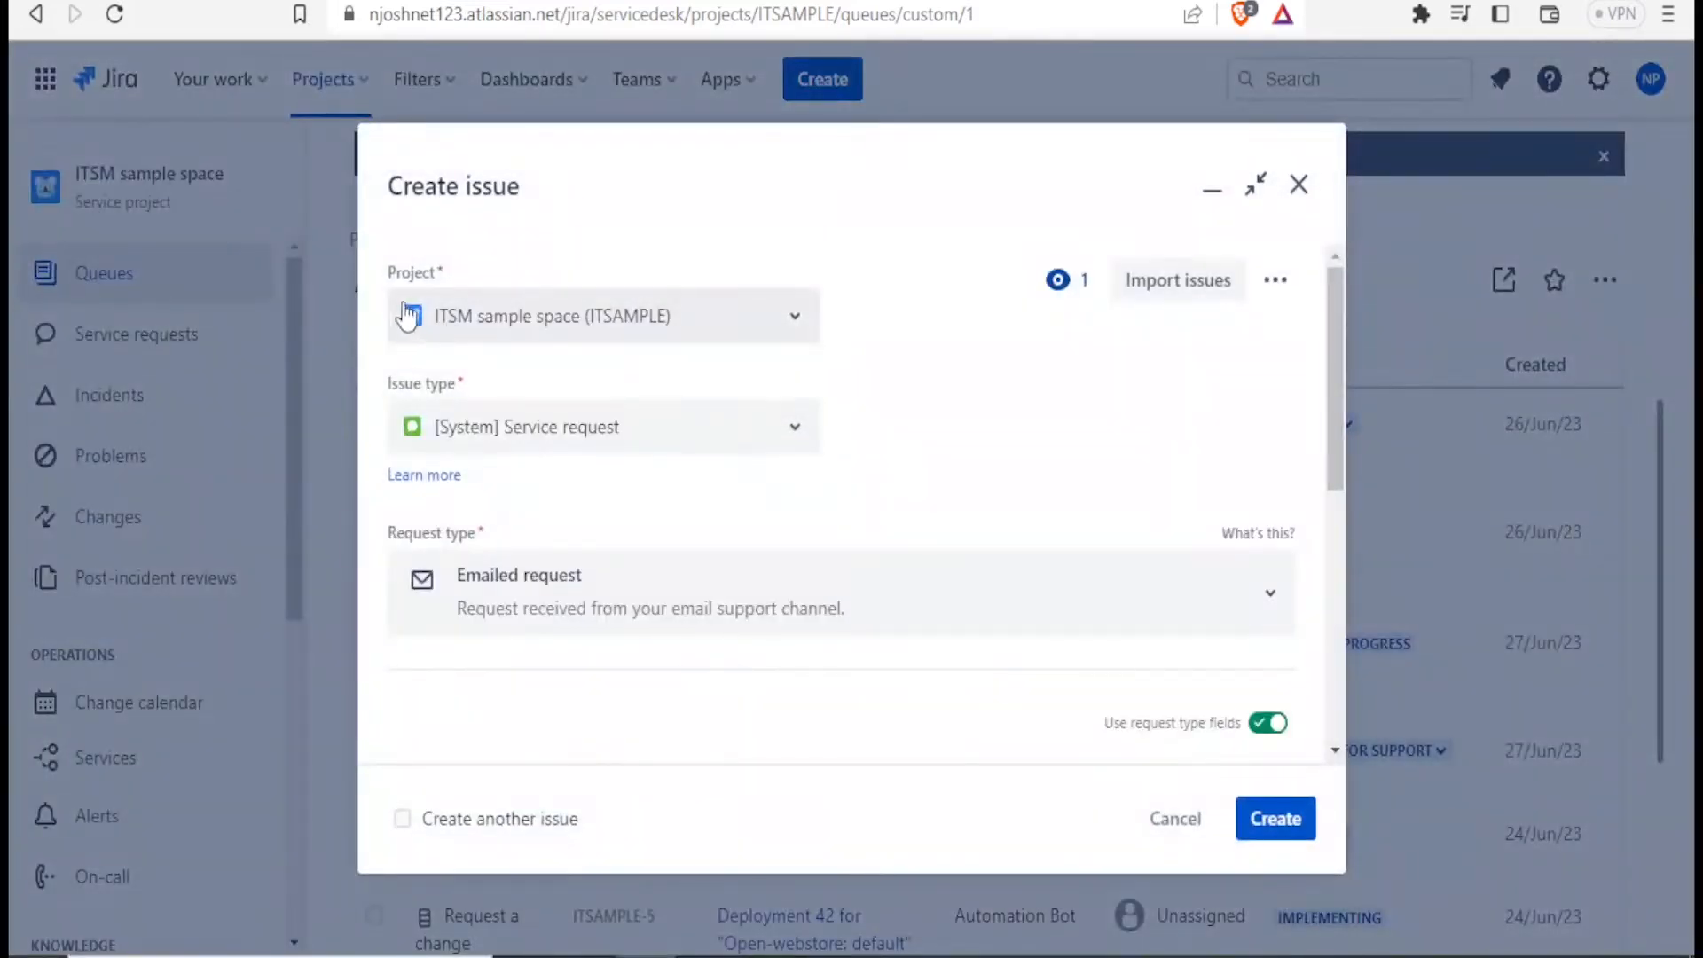
mouse_move(488, 280)
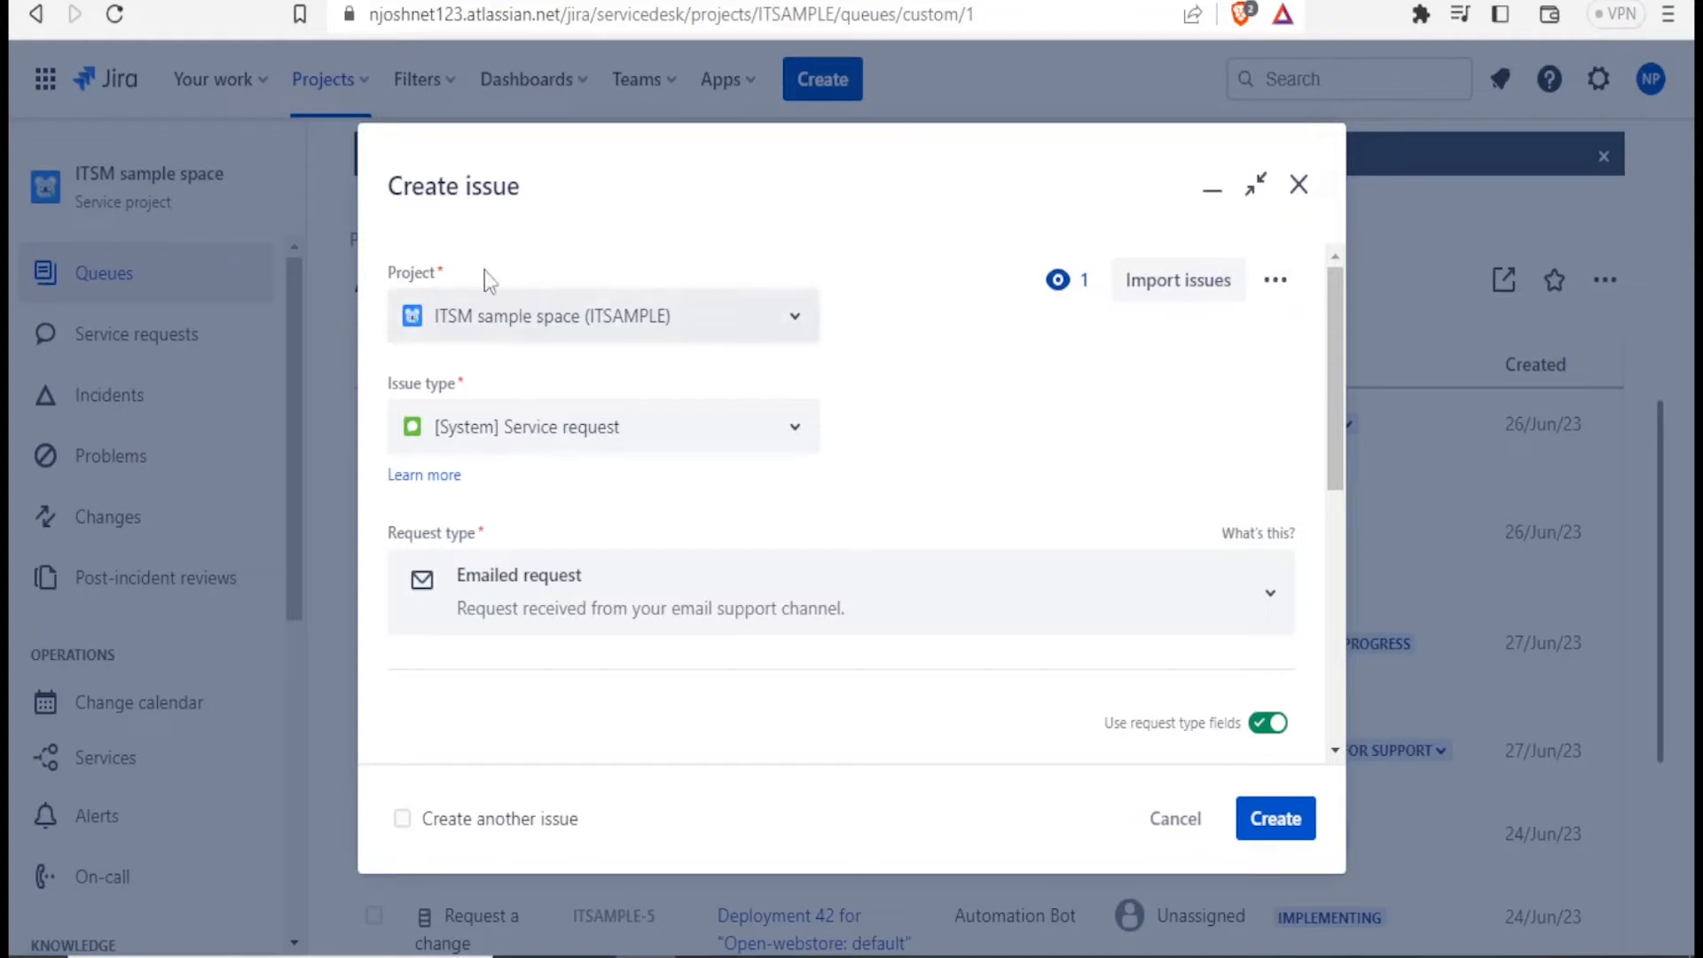
mouse_move(478, 331)
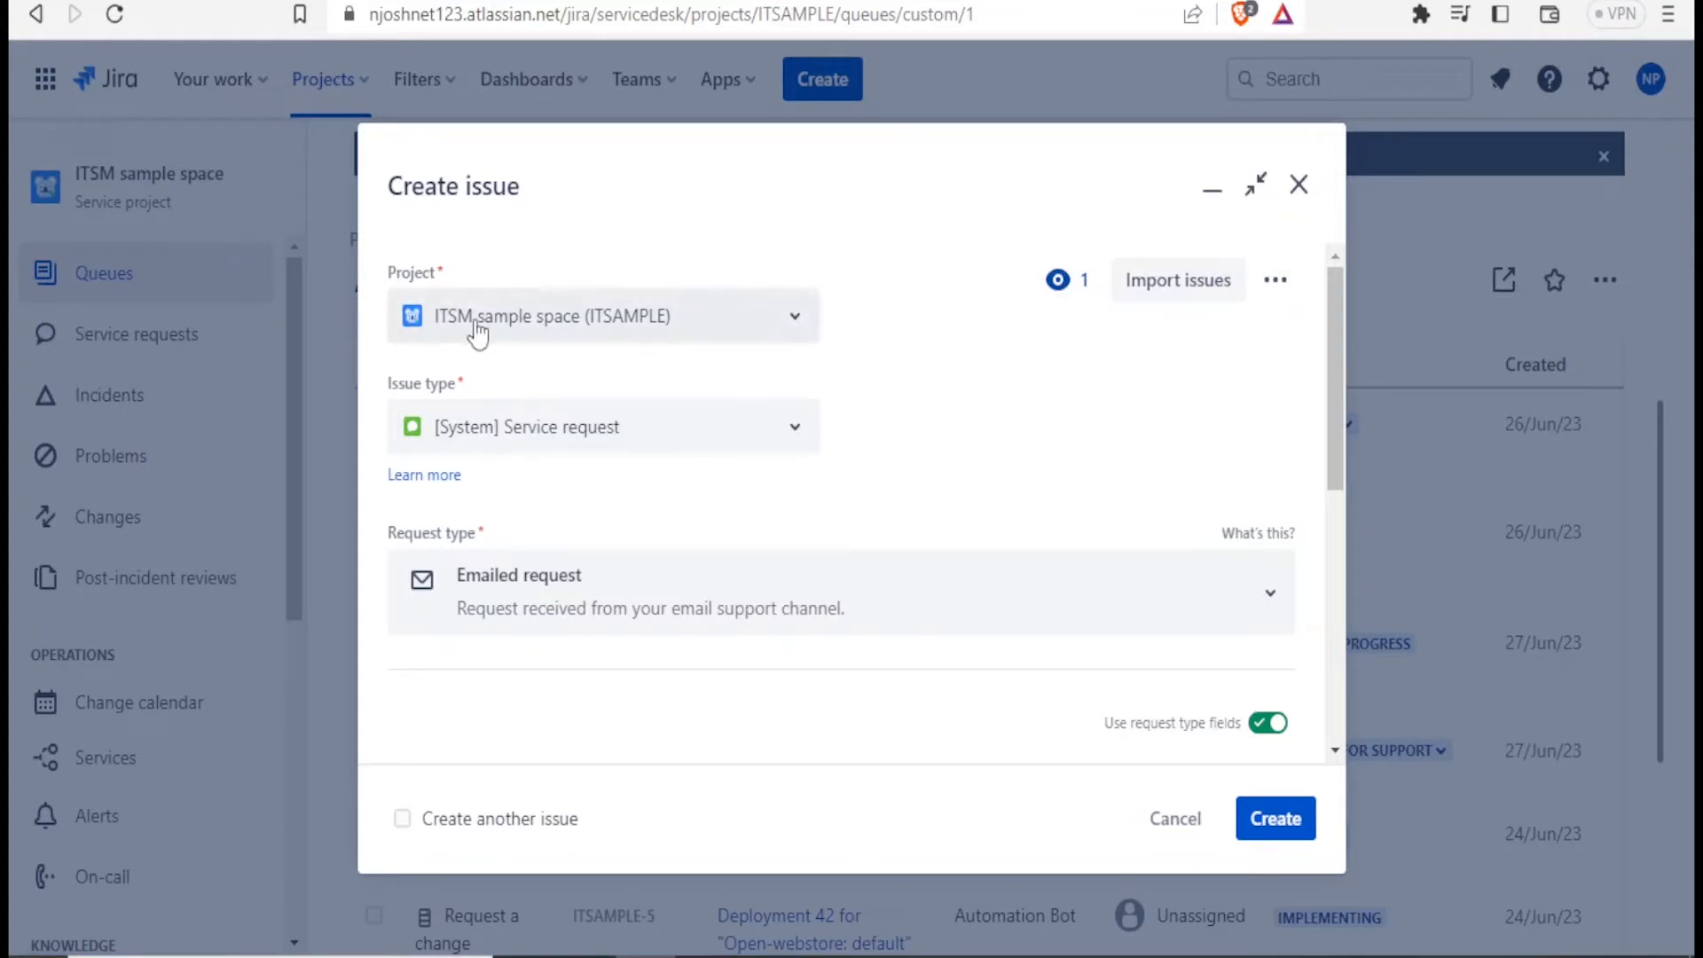
mouse_move(784, 323)
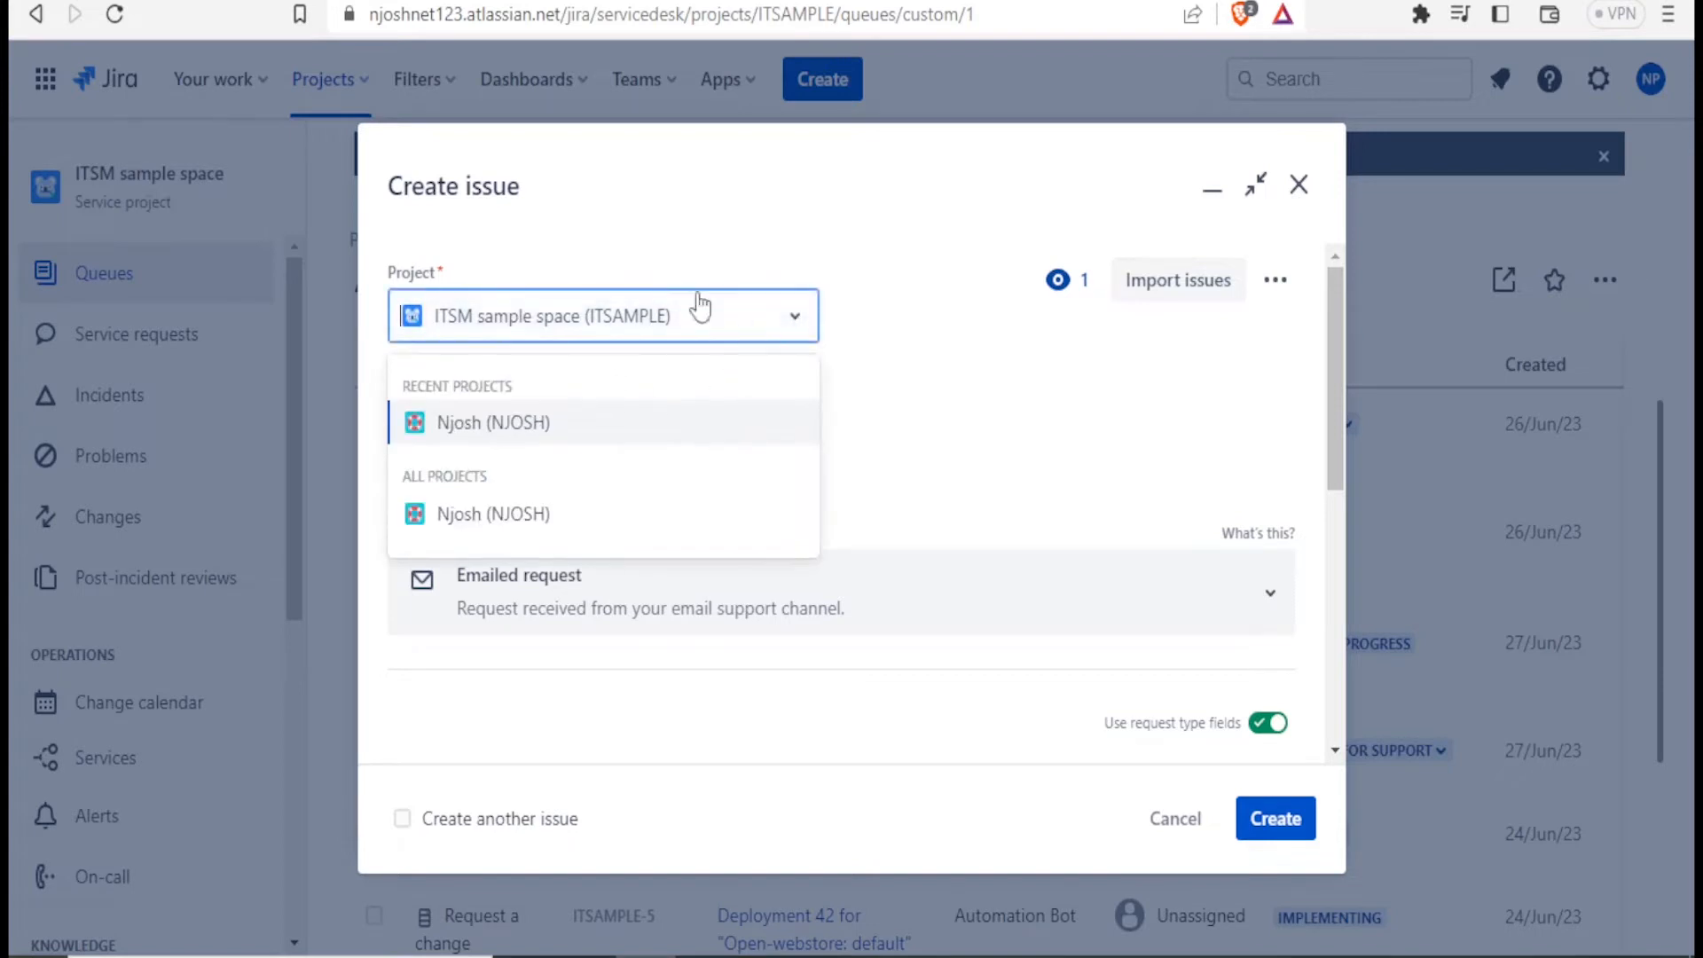
mouse_move(483, 483)
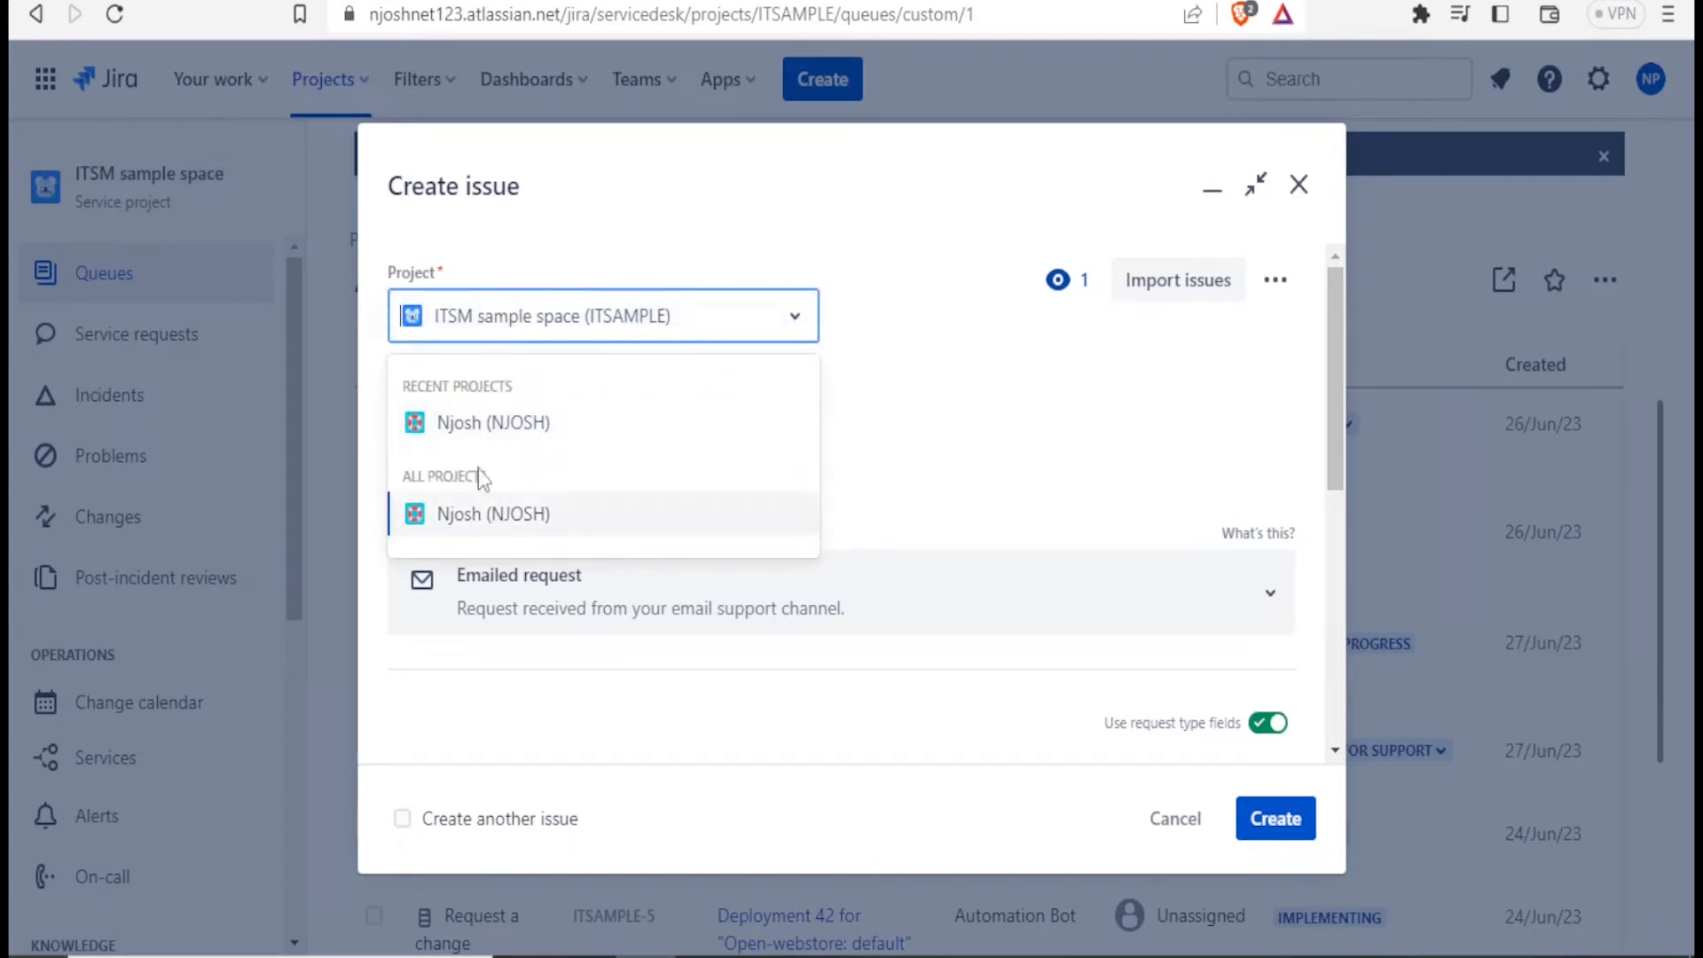
click(492, 514)
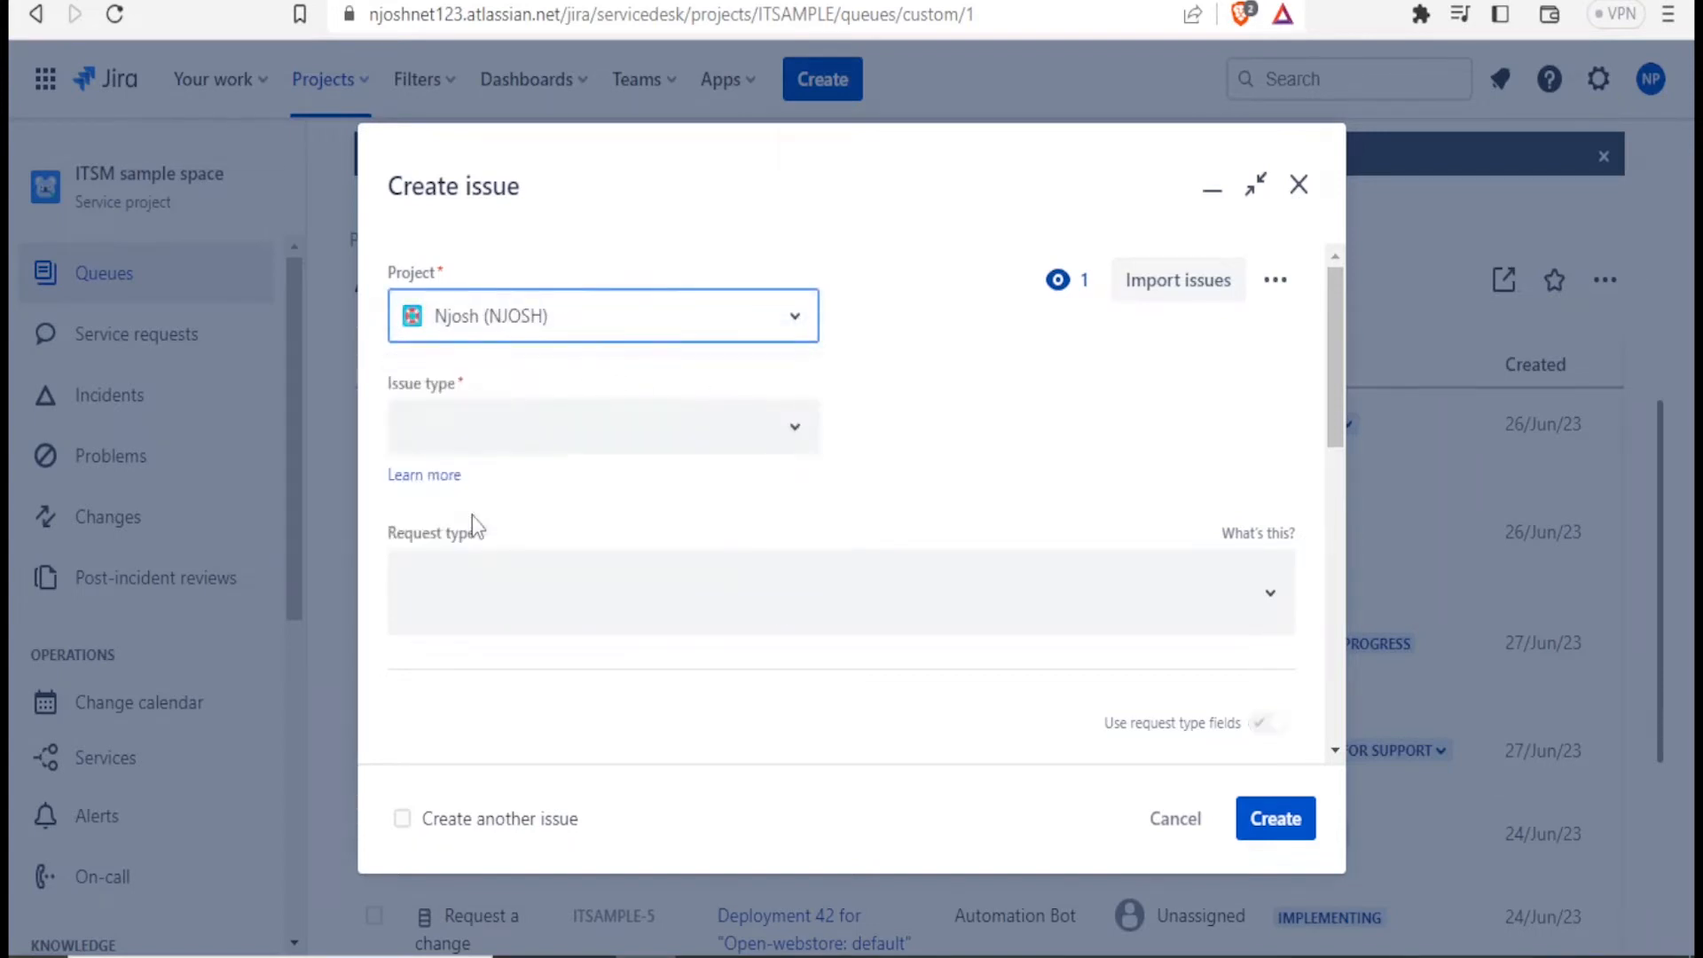
click(603, 426)
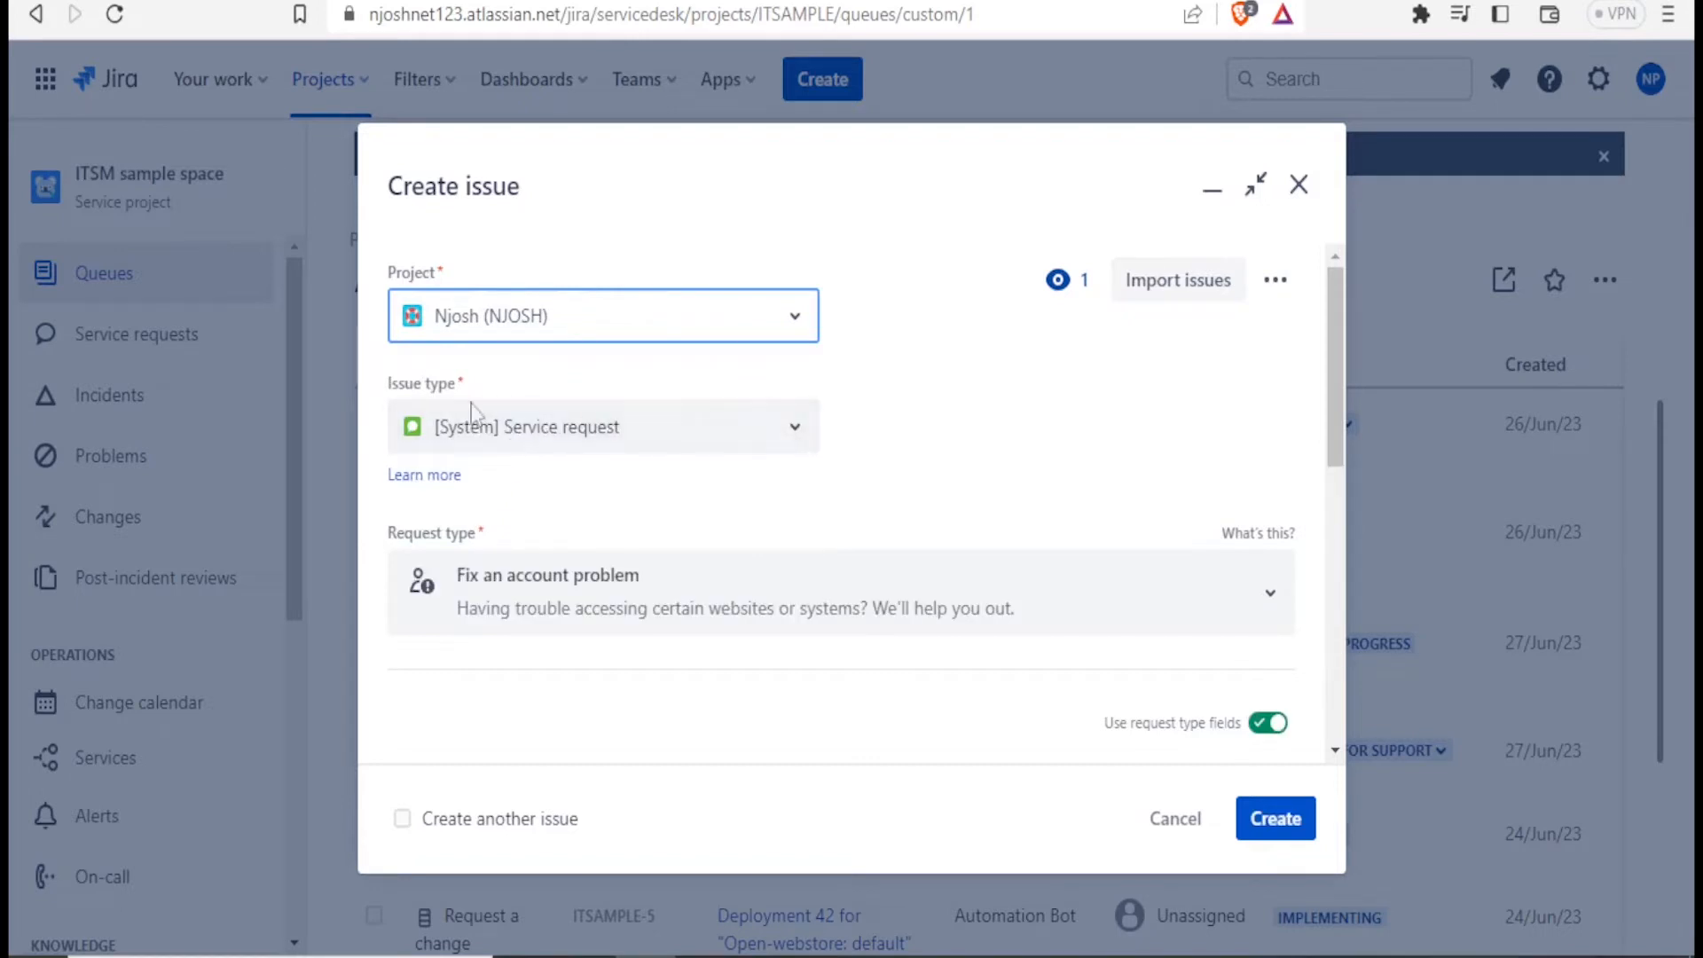
mouse_move(784, 417)
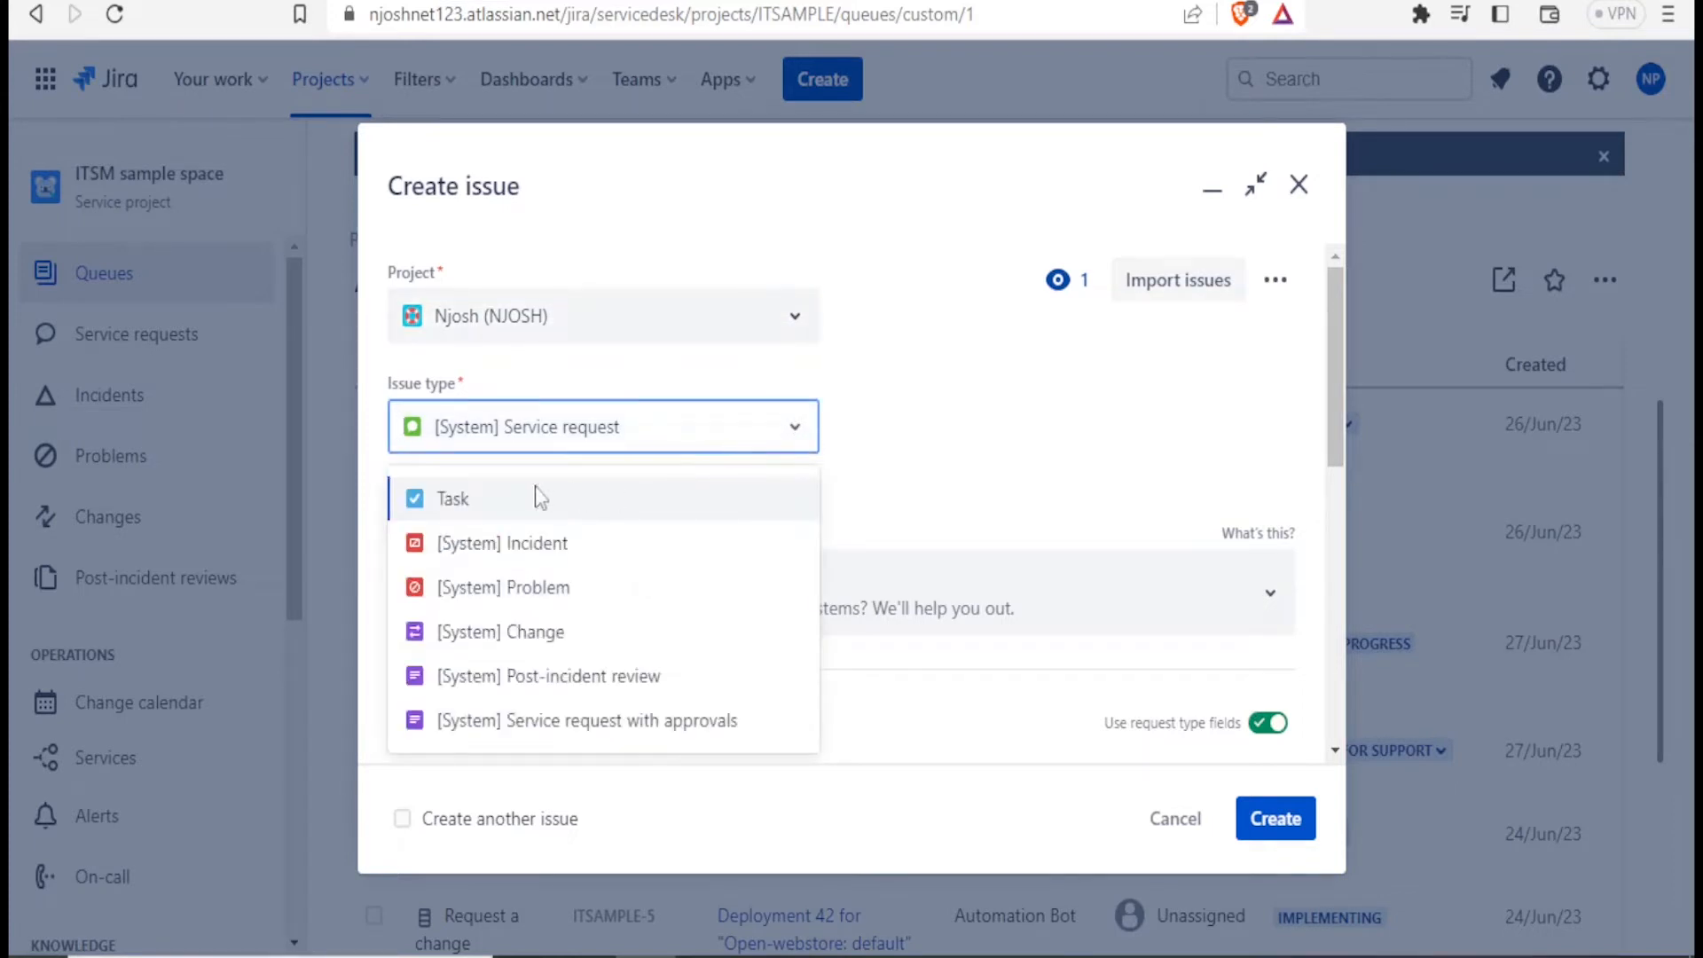
mouse_move(565, 553)
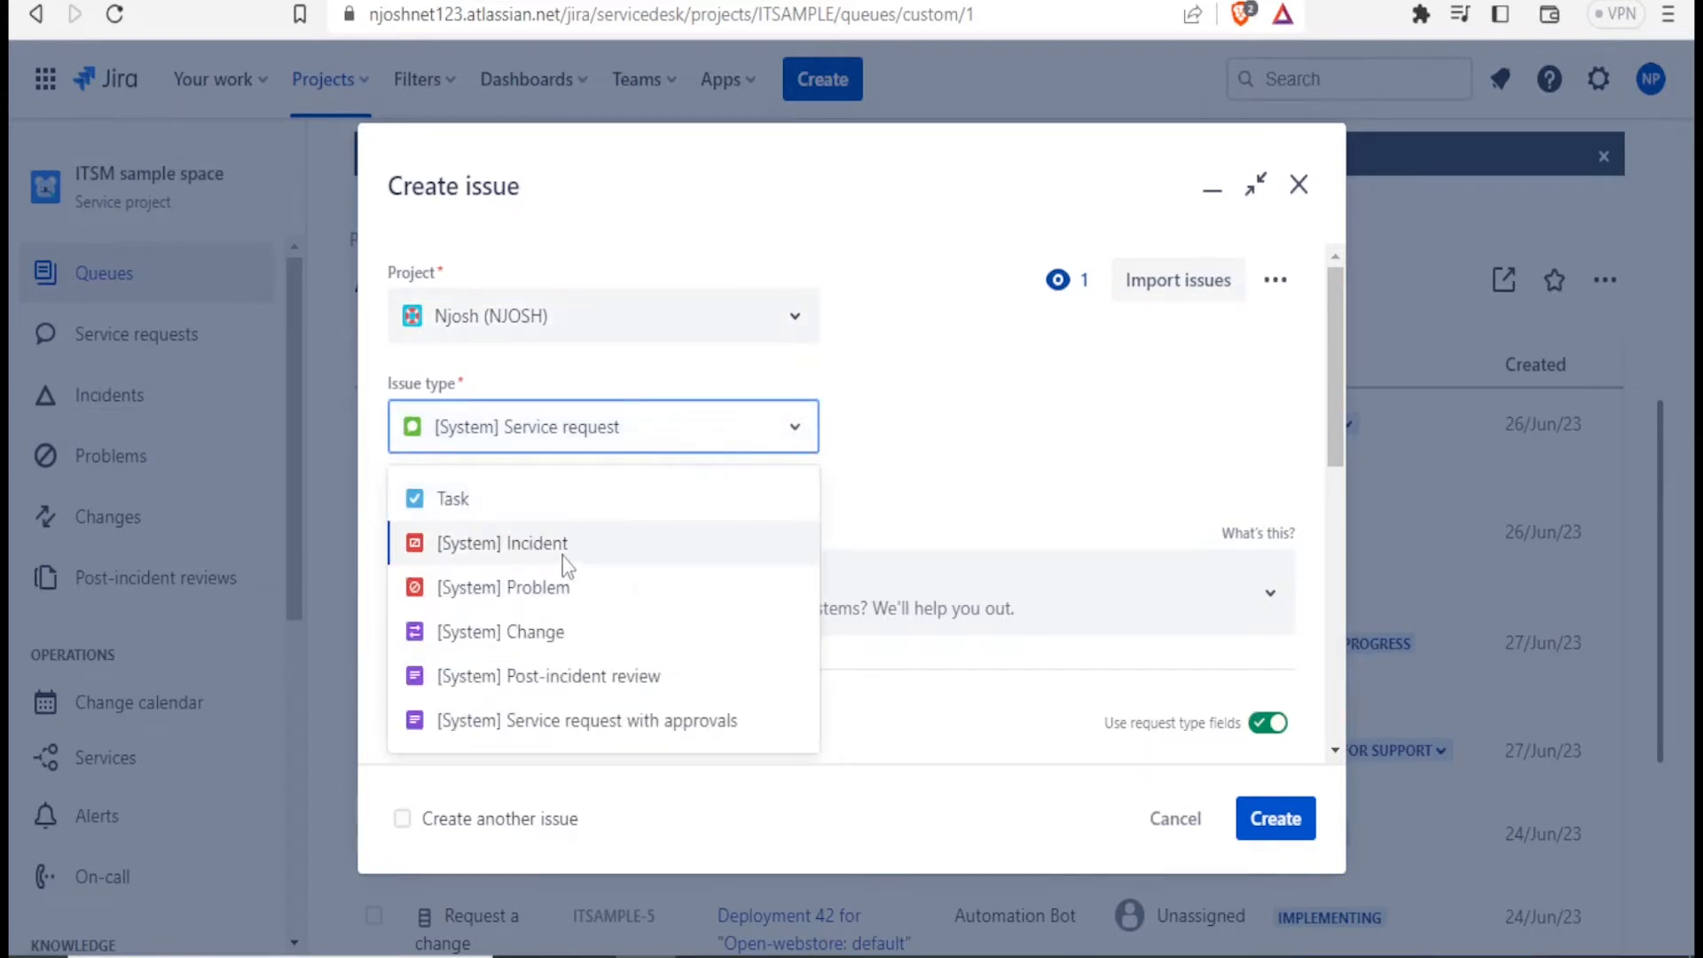
mouse_move(576, 605)
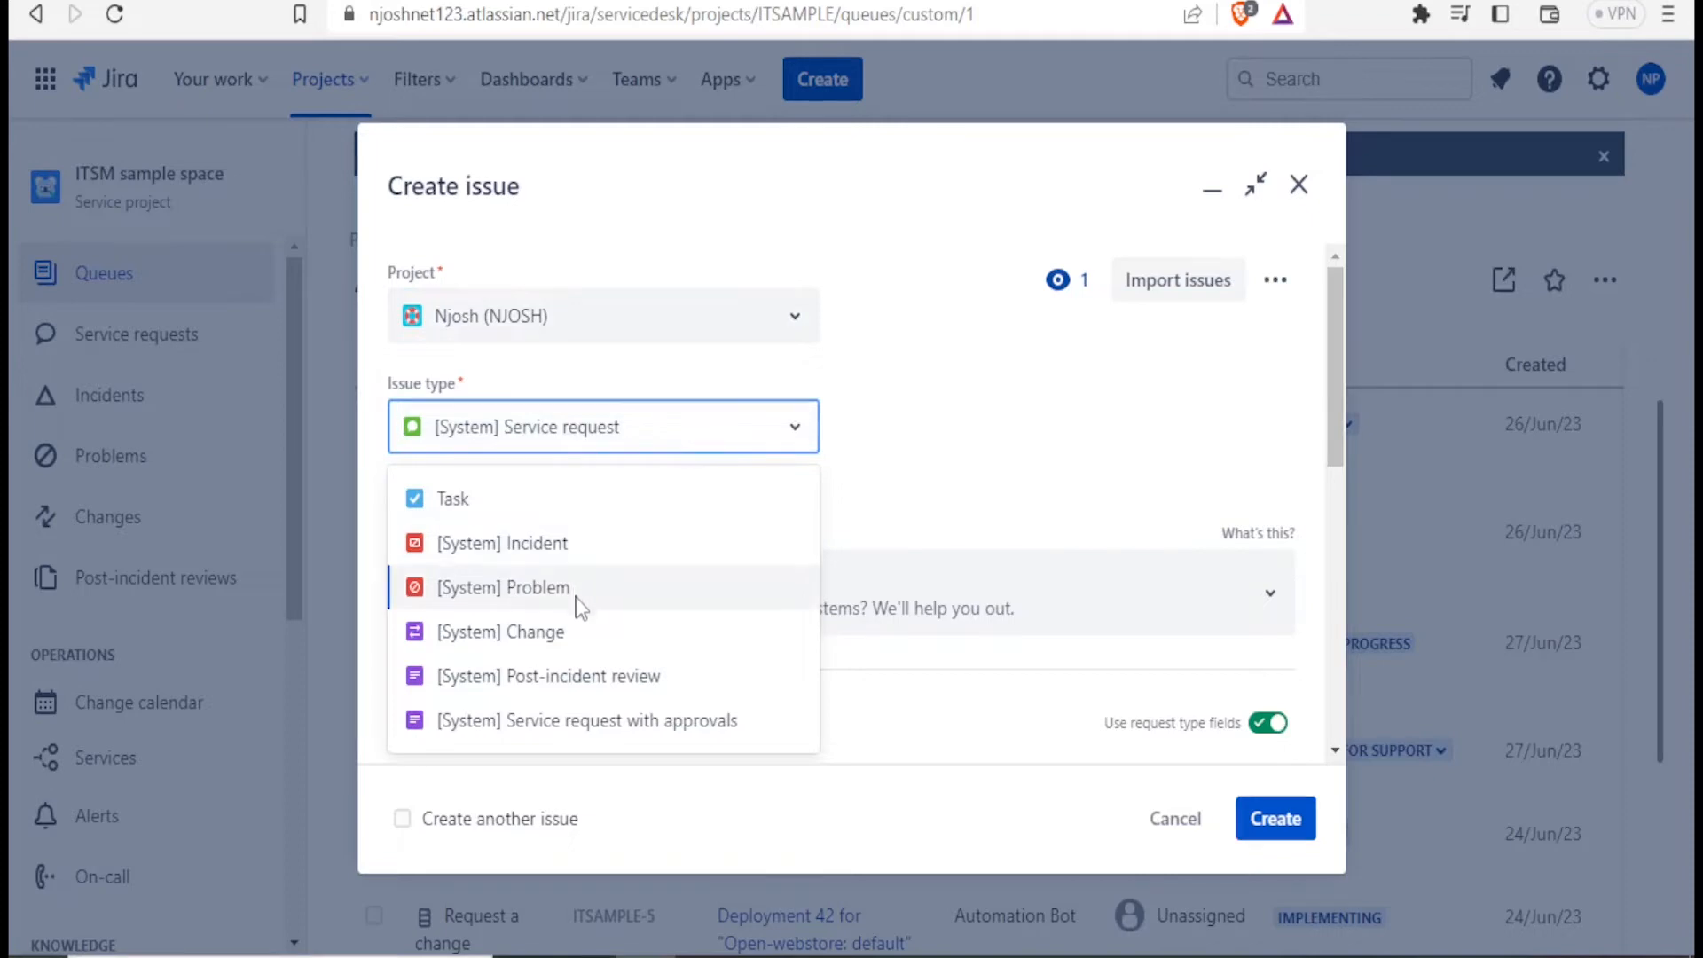
click(548, 676)
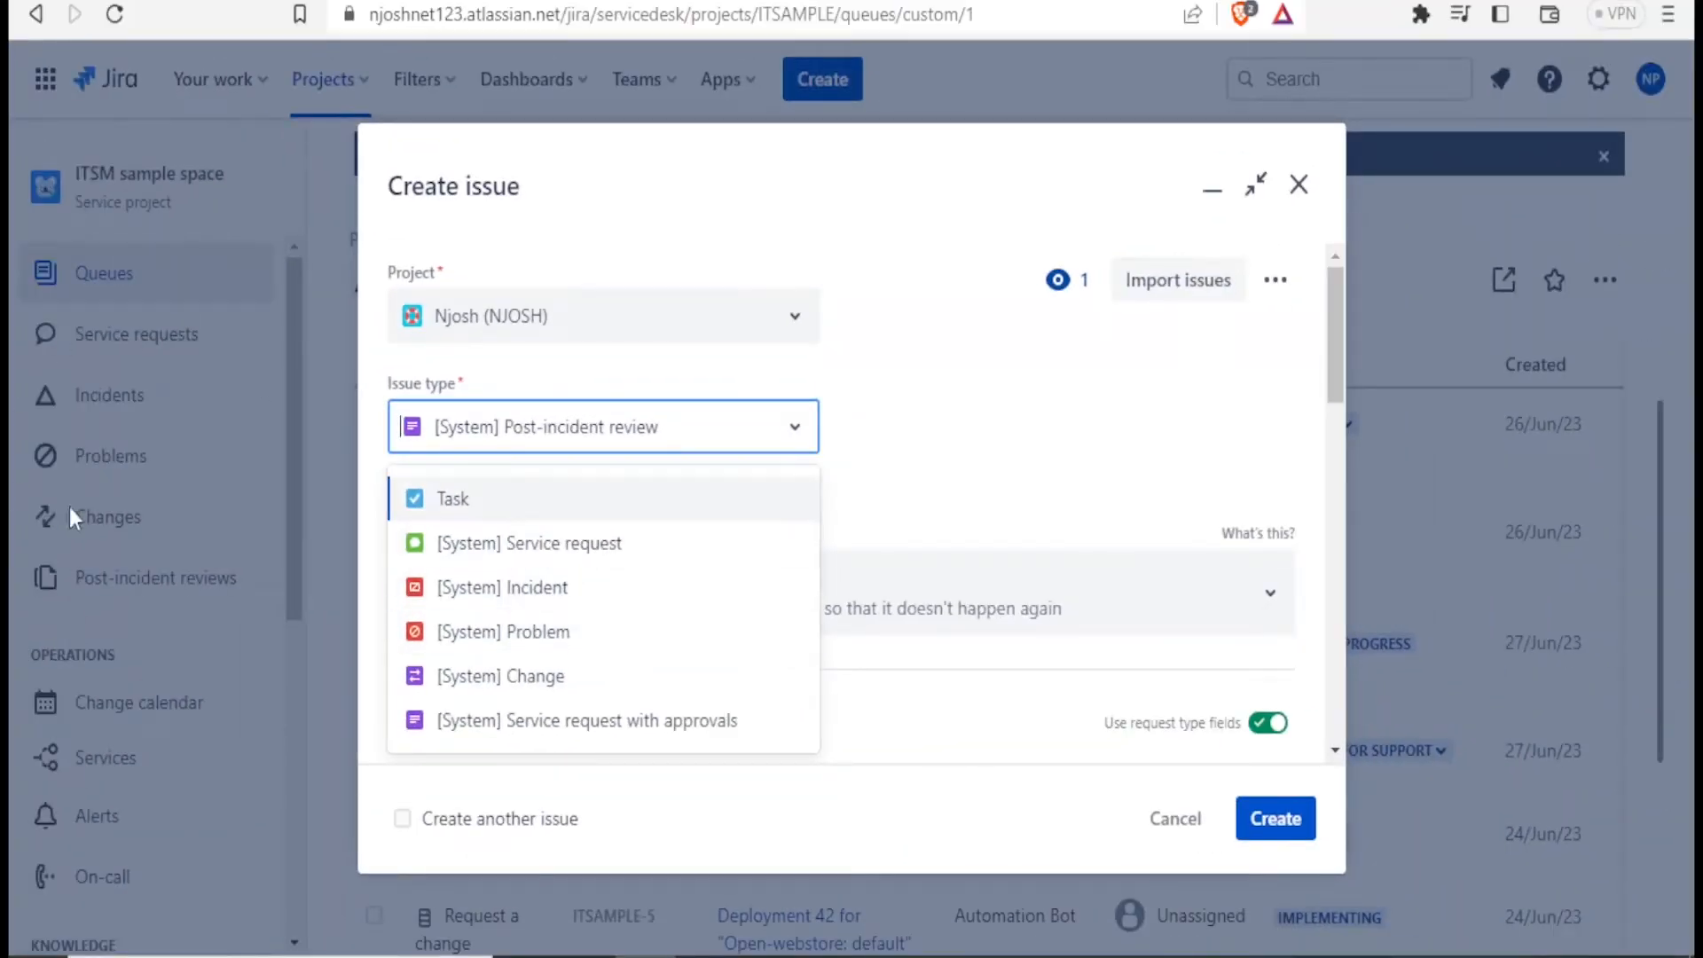
mouse_move(528, 543)
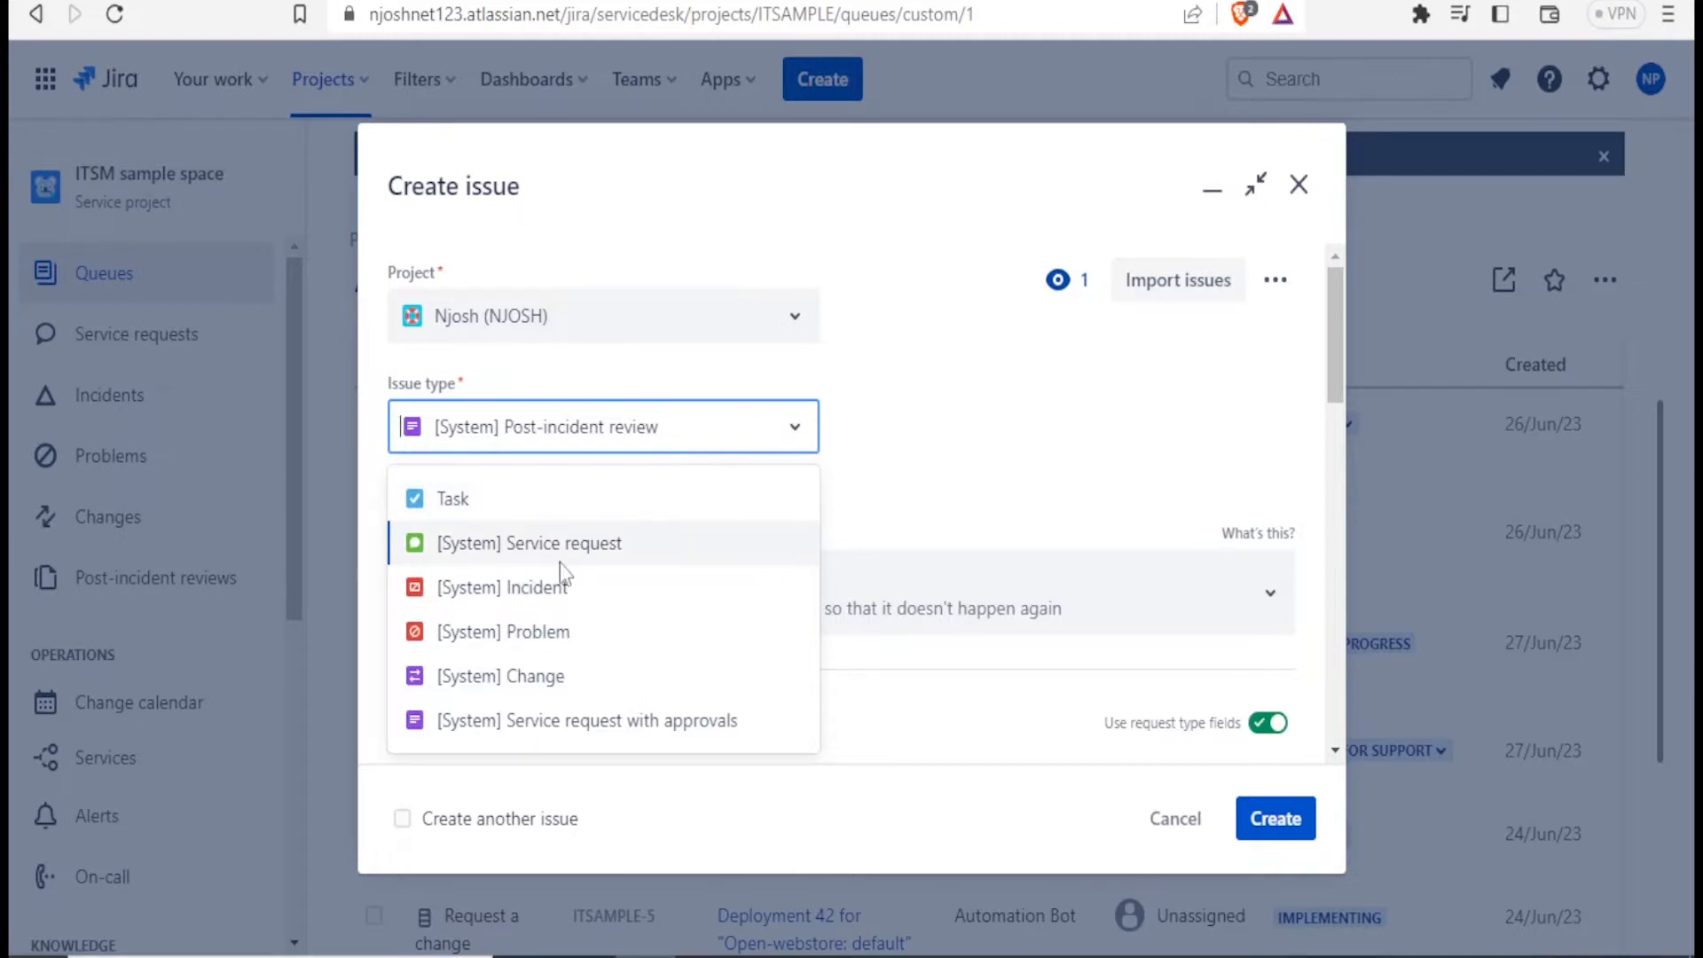
click(604, 425)
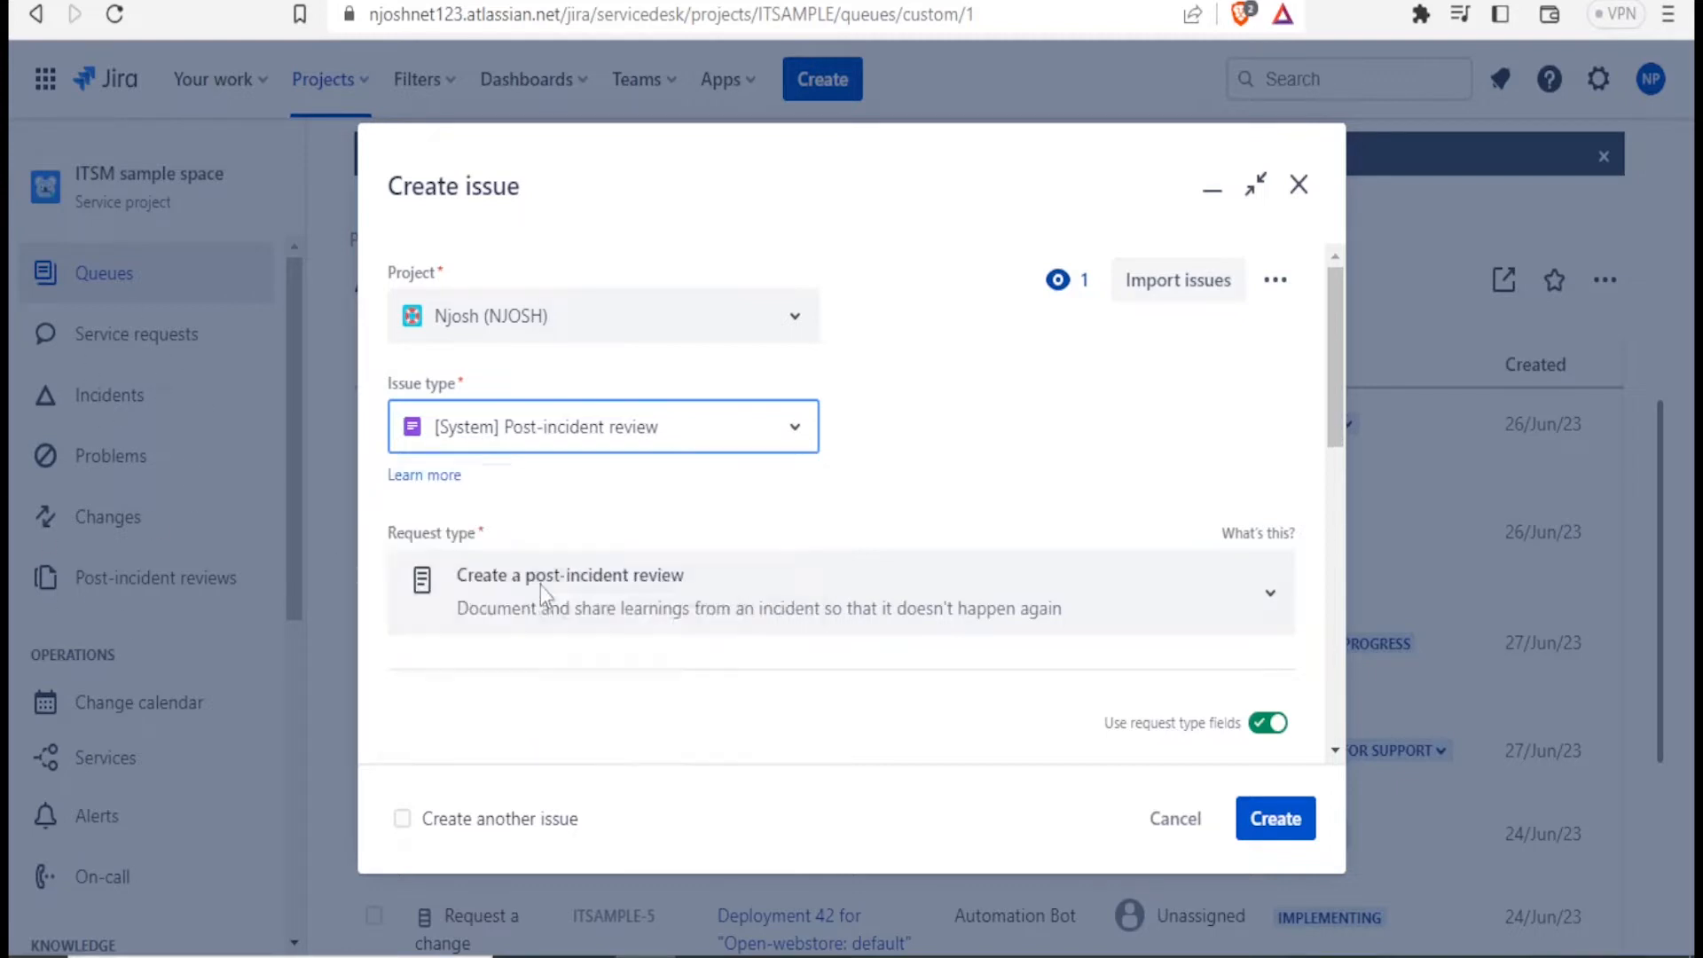
click(603, 425)
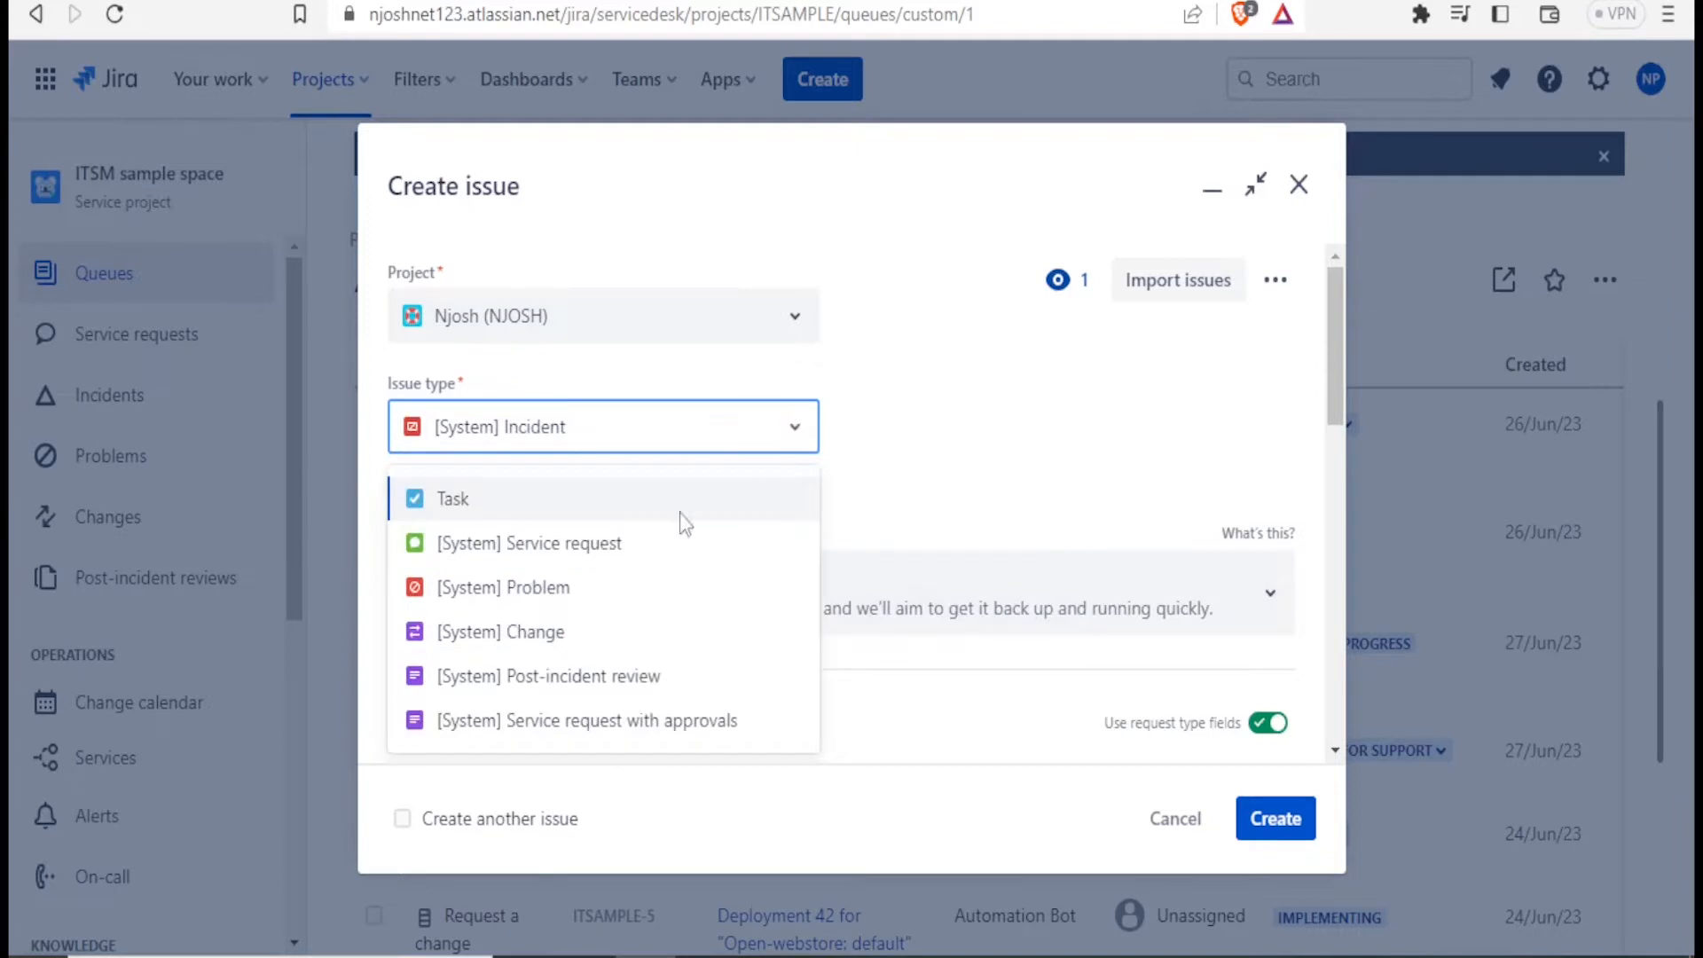
click(604, 425)
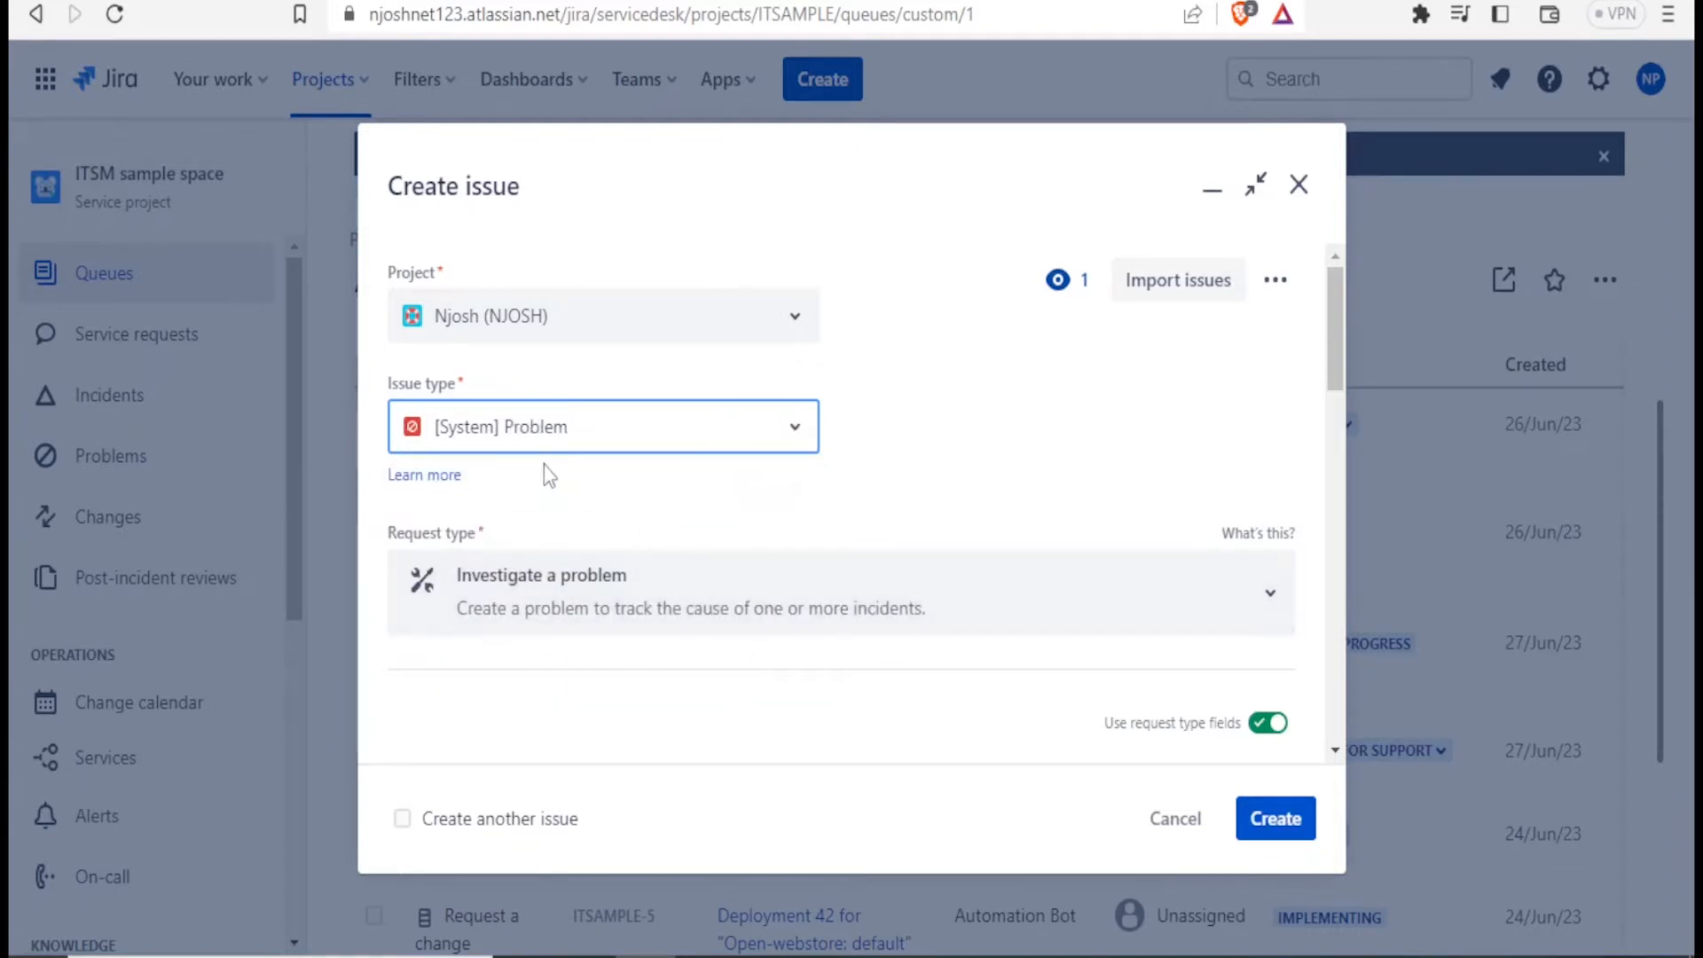
Enter 'Dealing with installation of plugins' in the Create issue Summary field
scroll(down, 3)
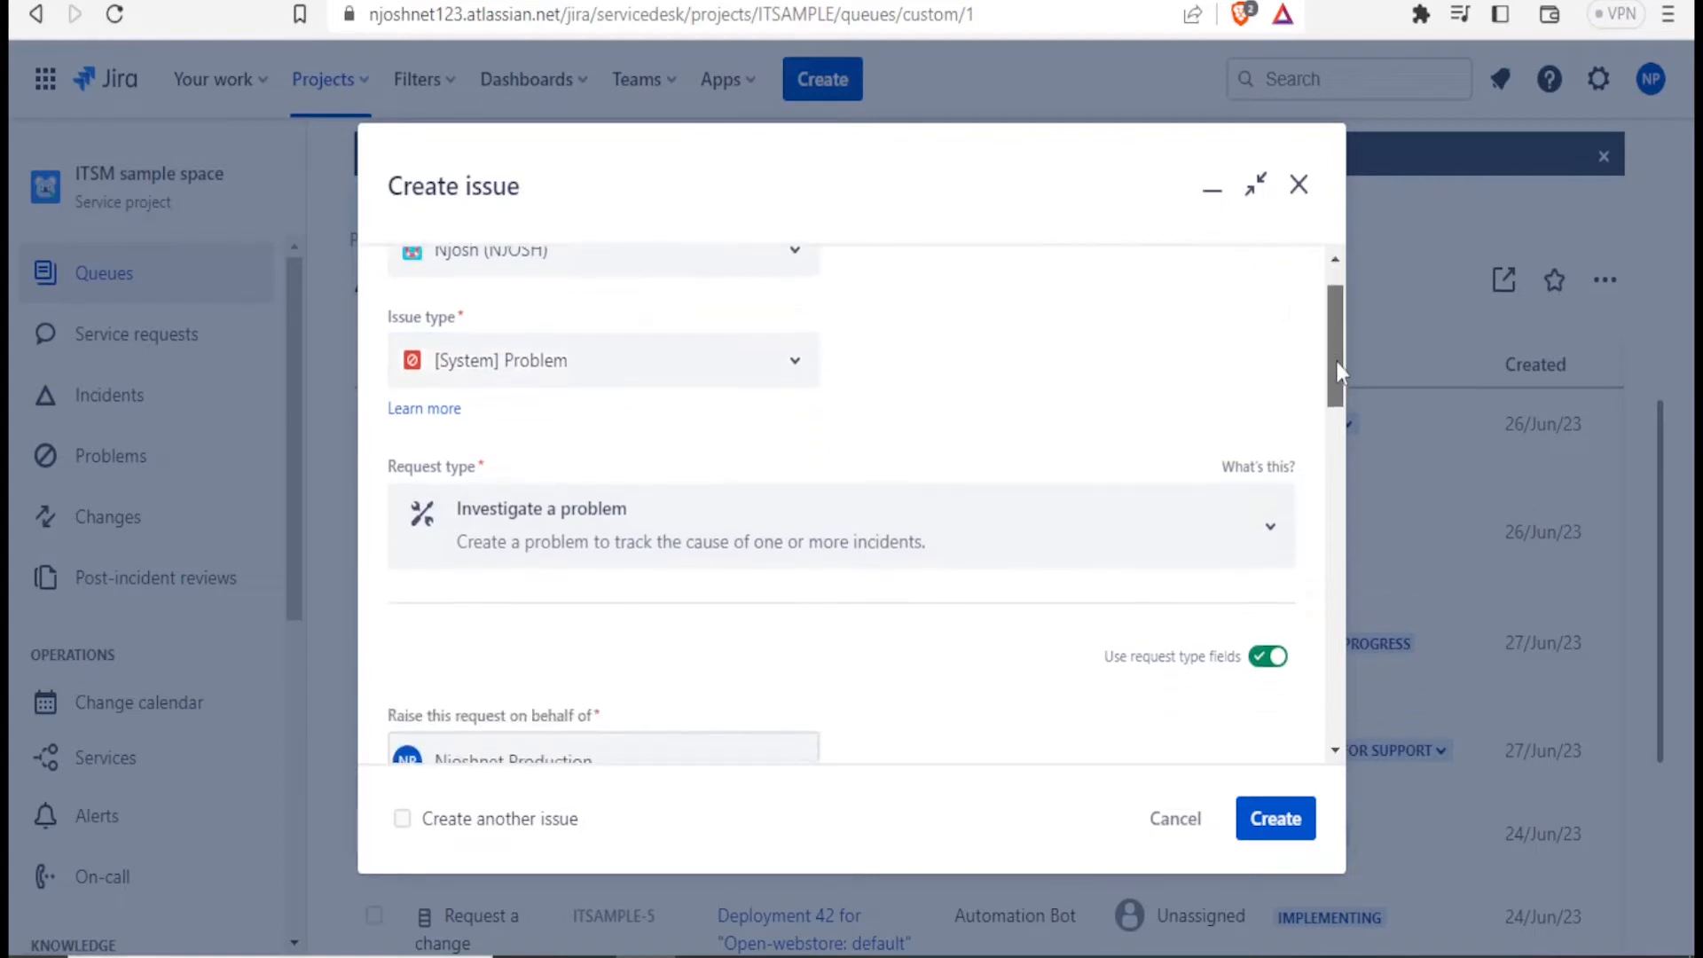
scroll(down, 3)
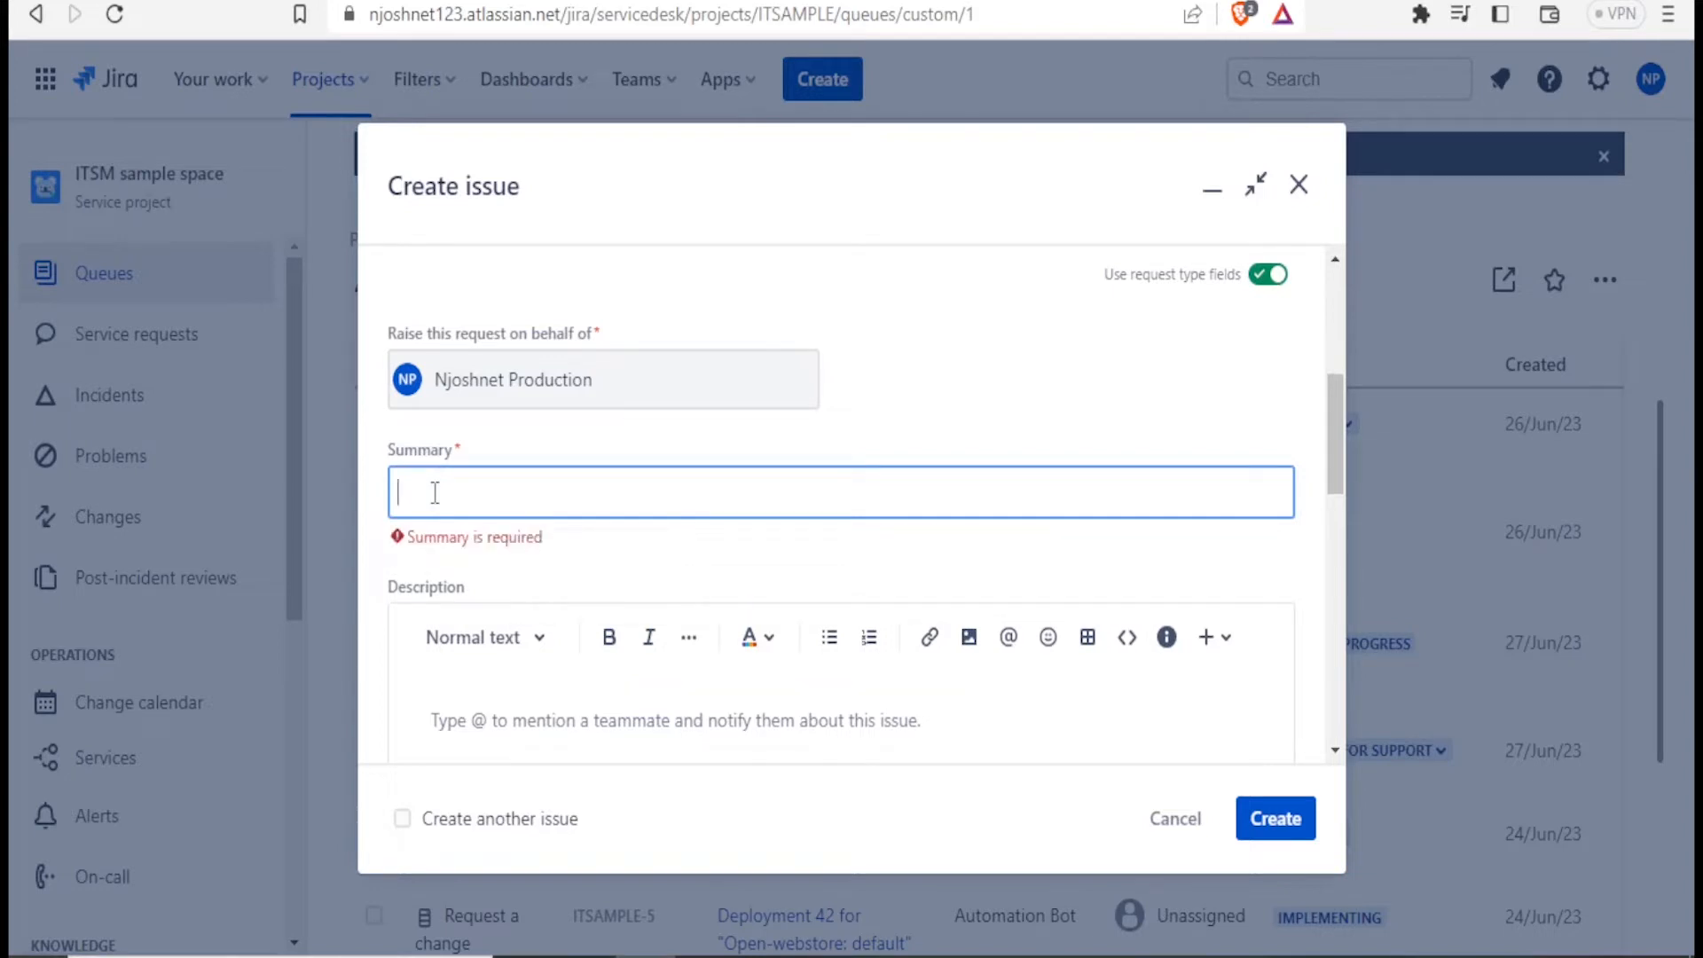
text(Dealing)
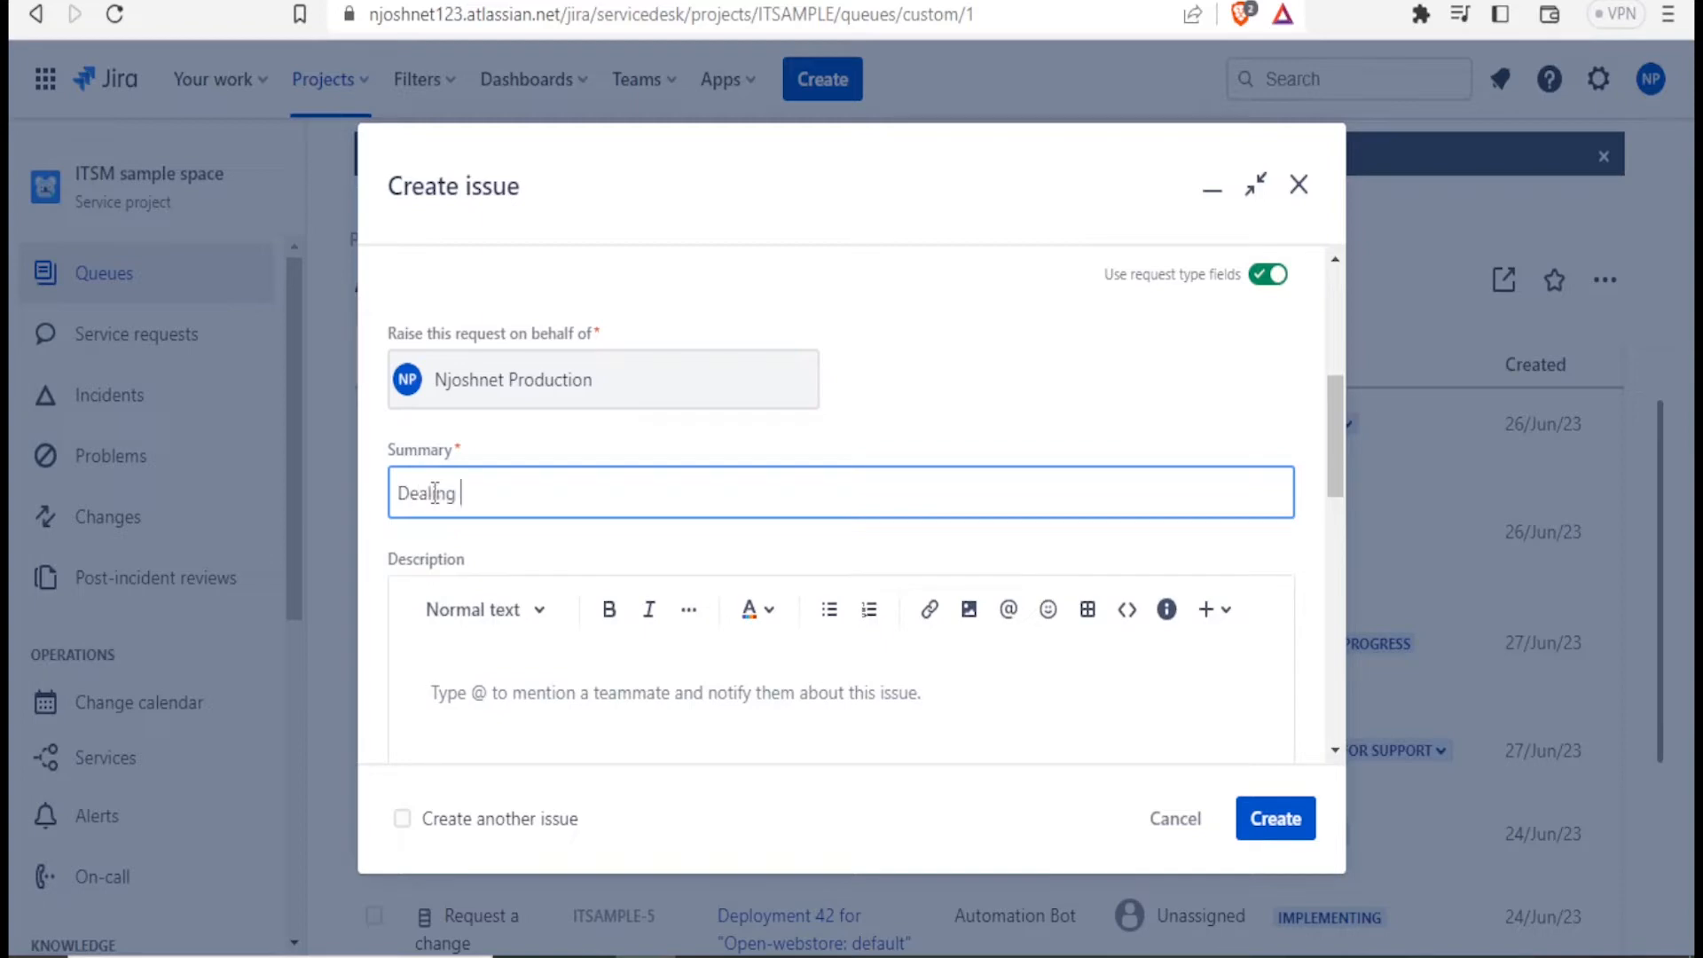
text(with installation of plugins)
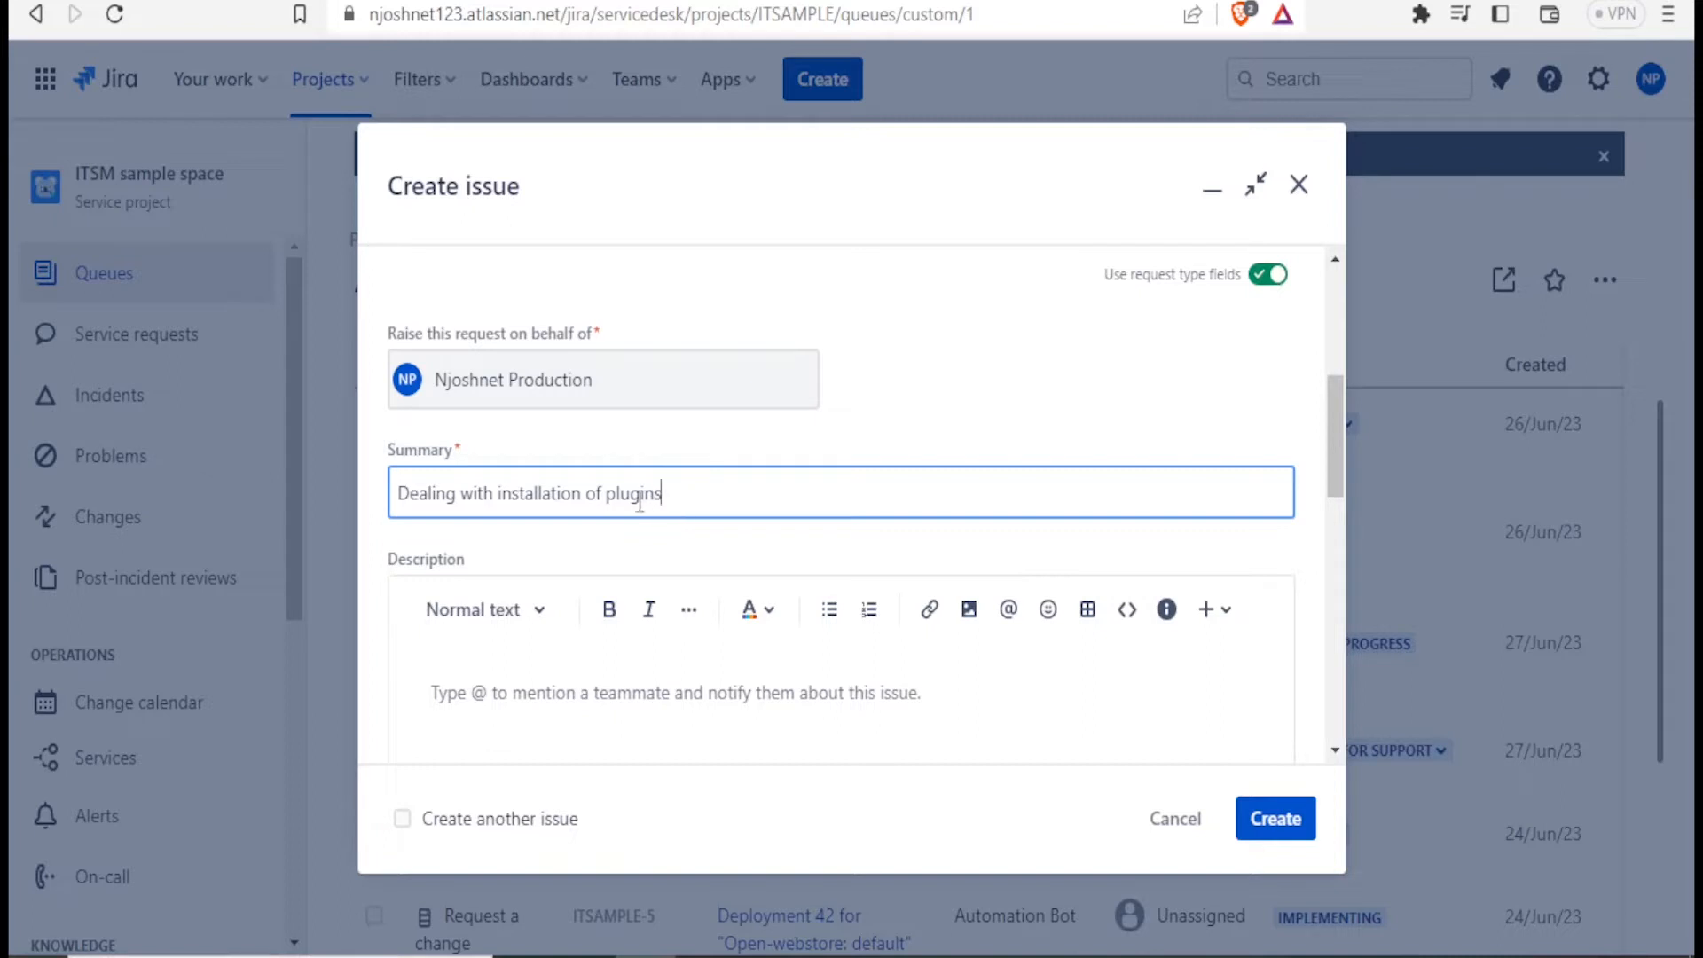
mouse_move(605, 696)
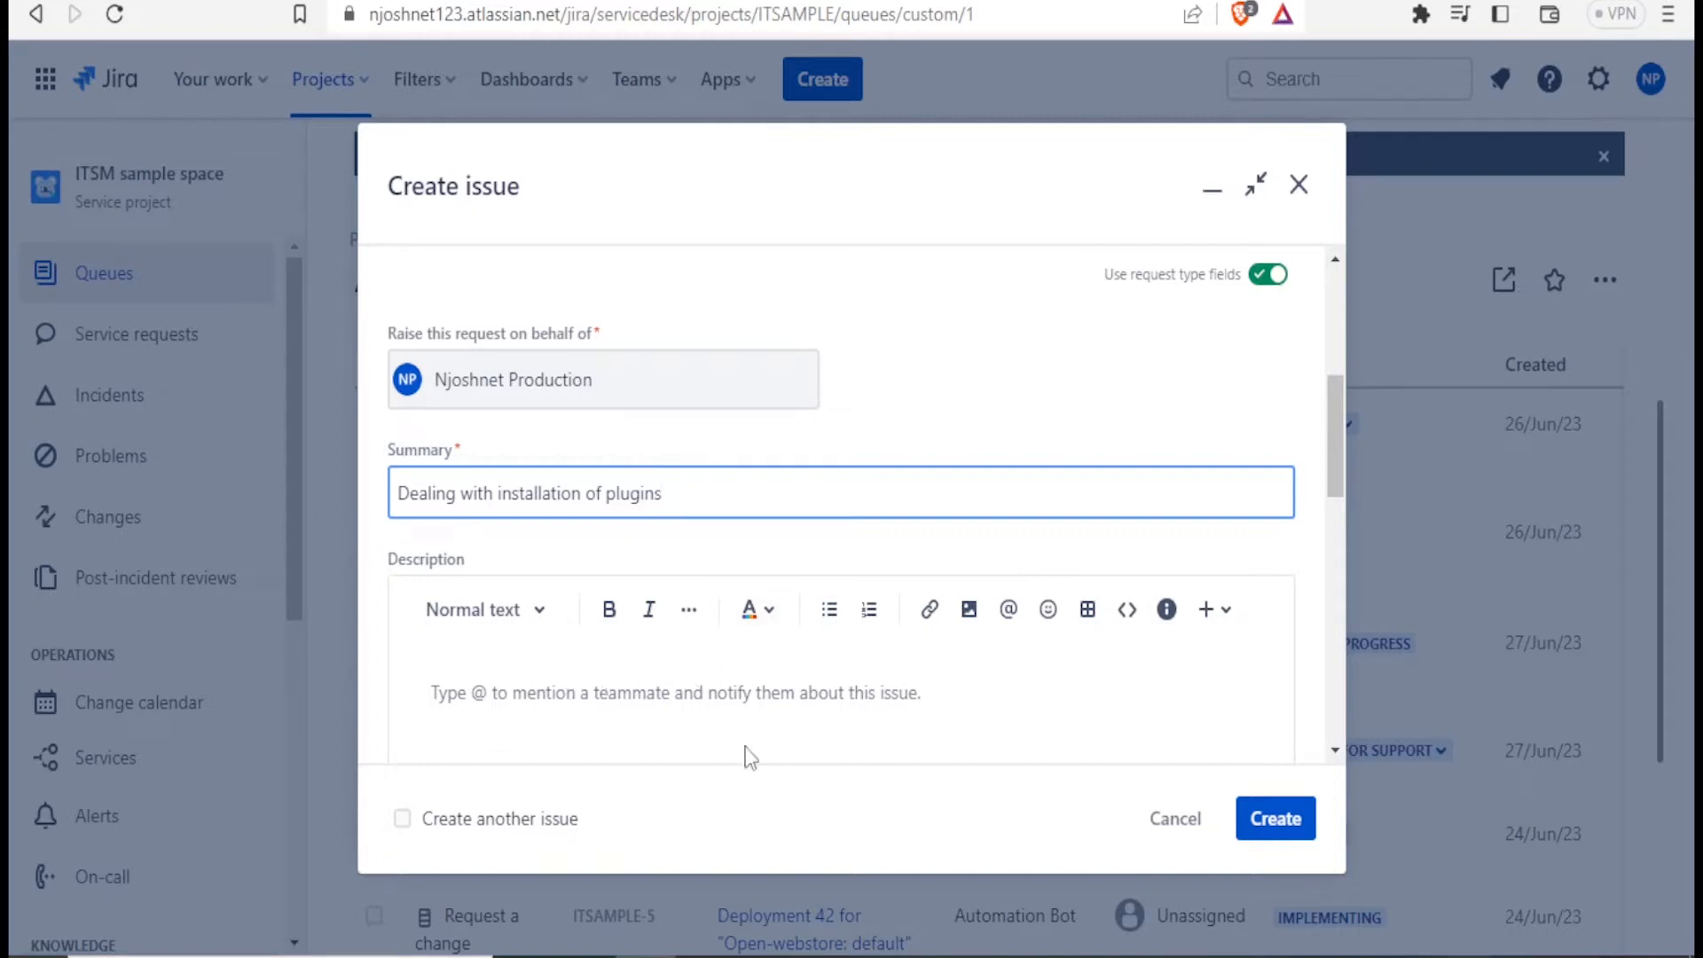
mouse_move(571, 696)
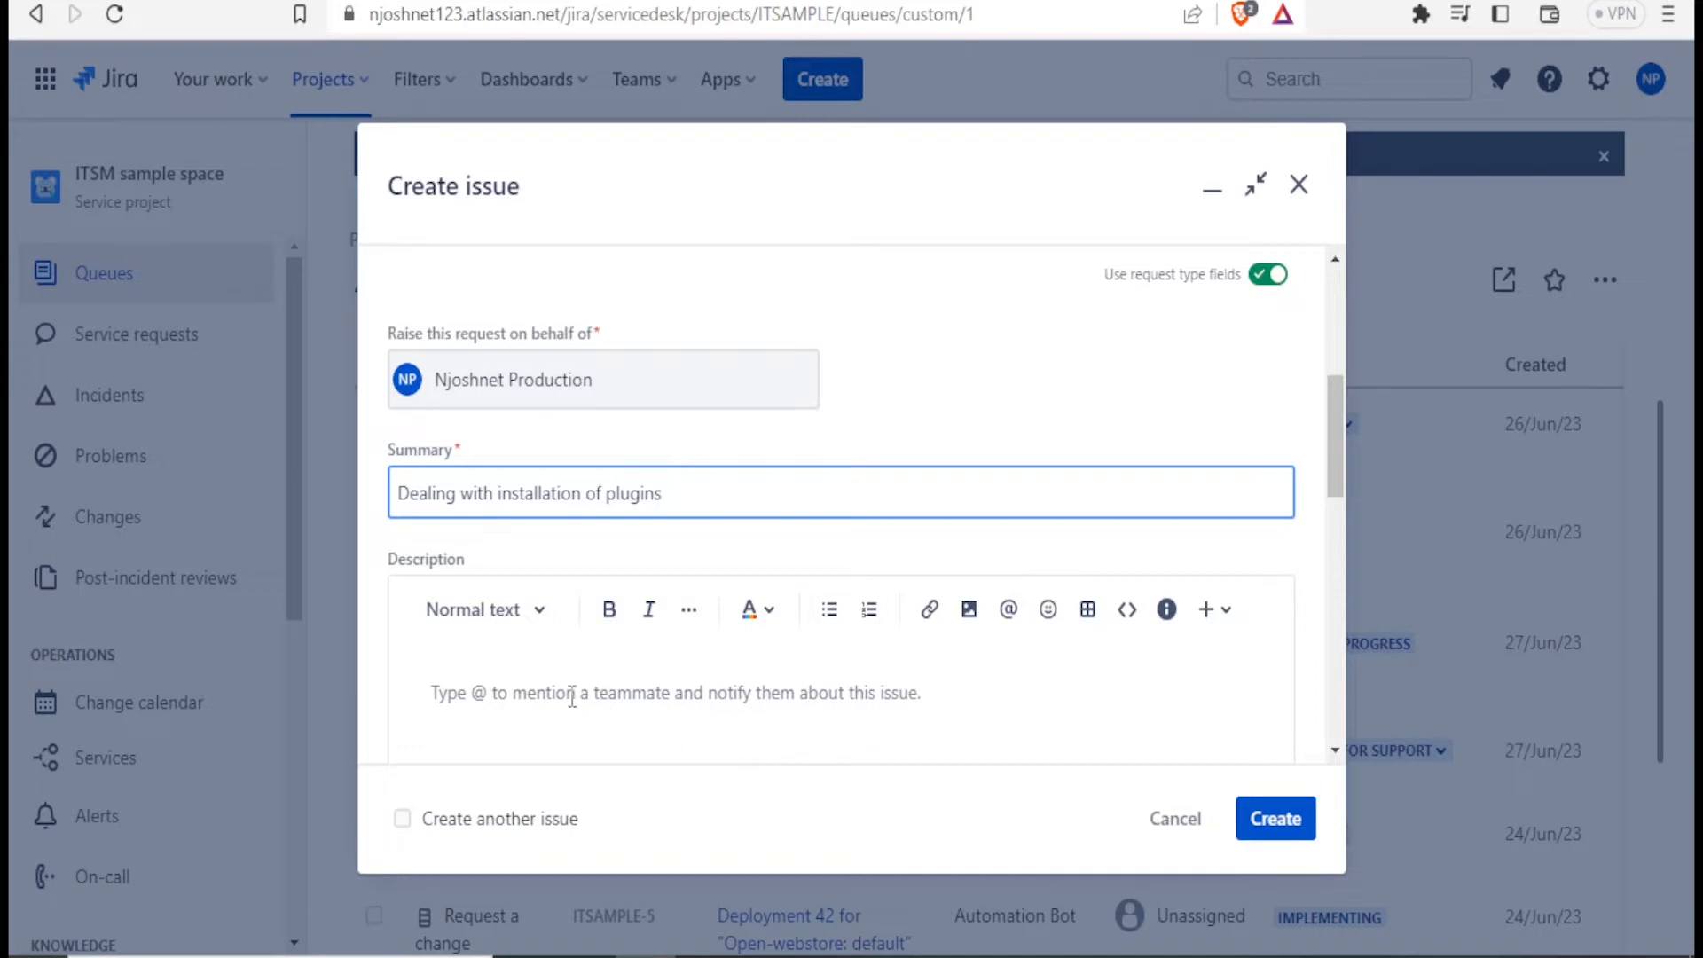
click(673, 691)
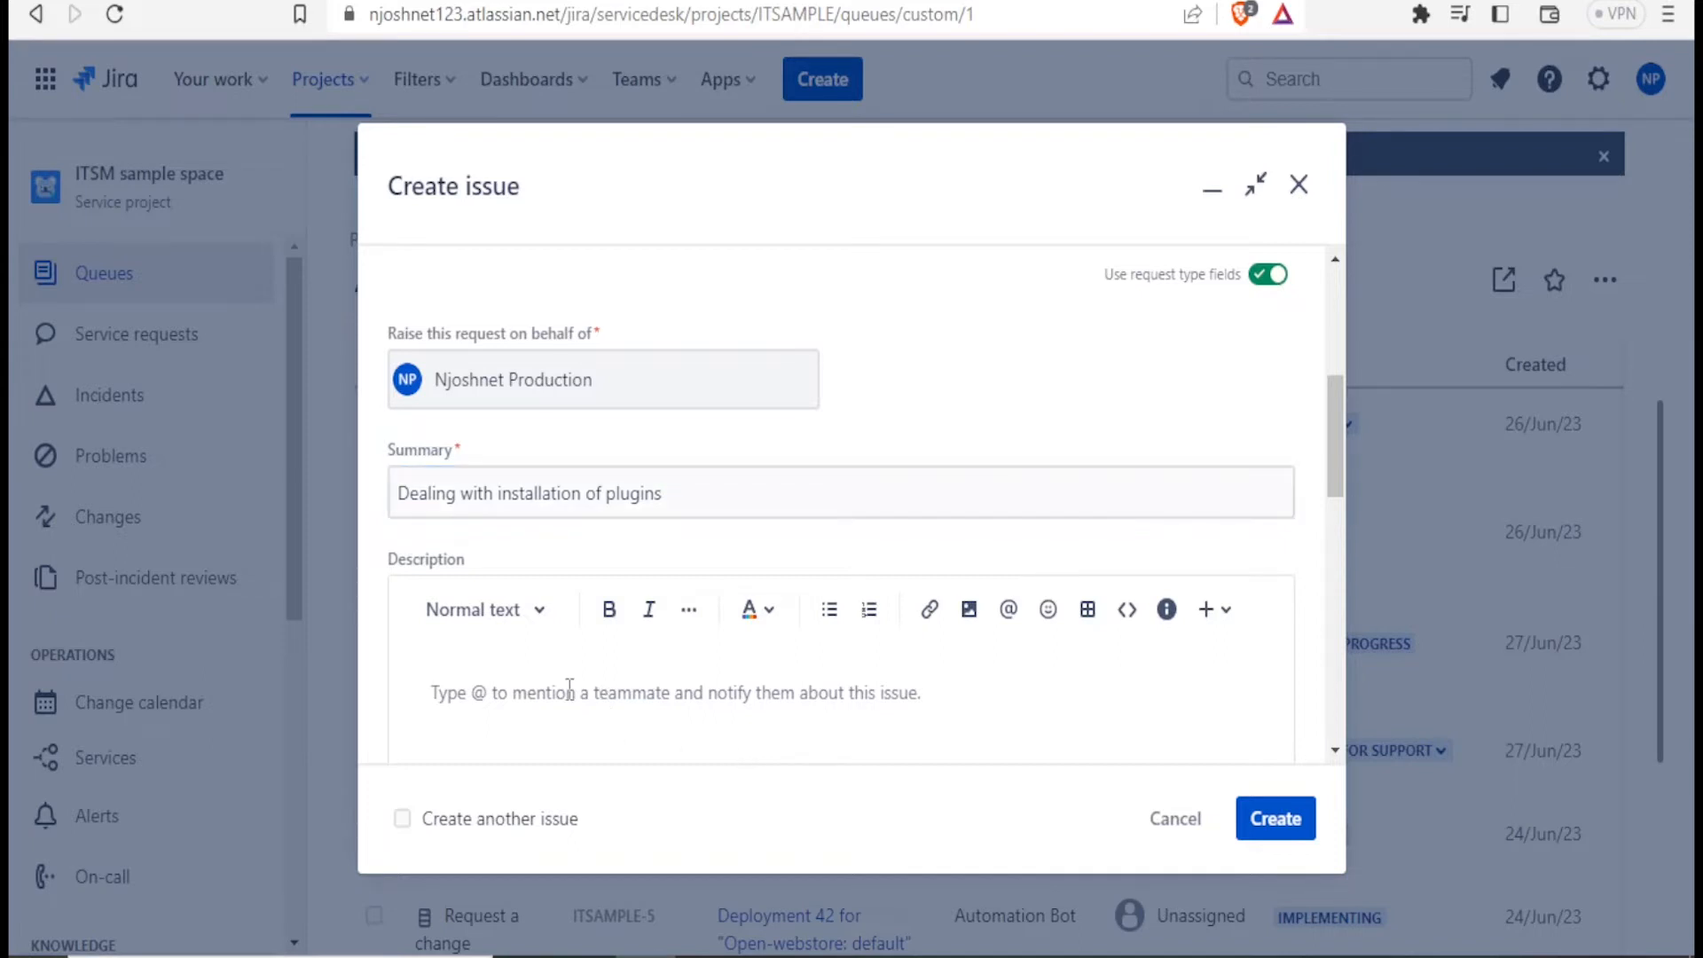
text(@)
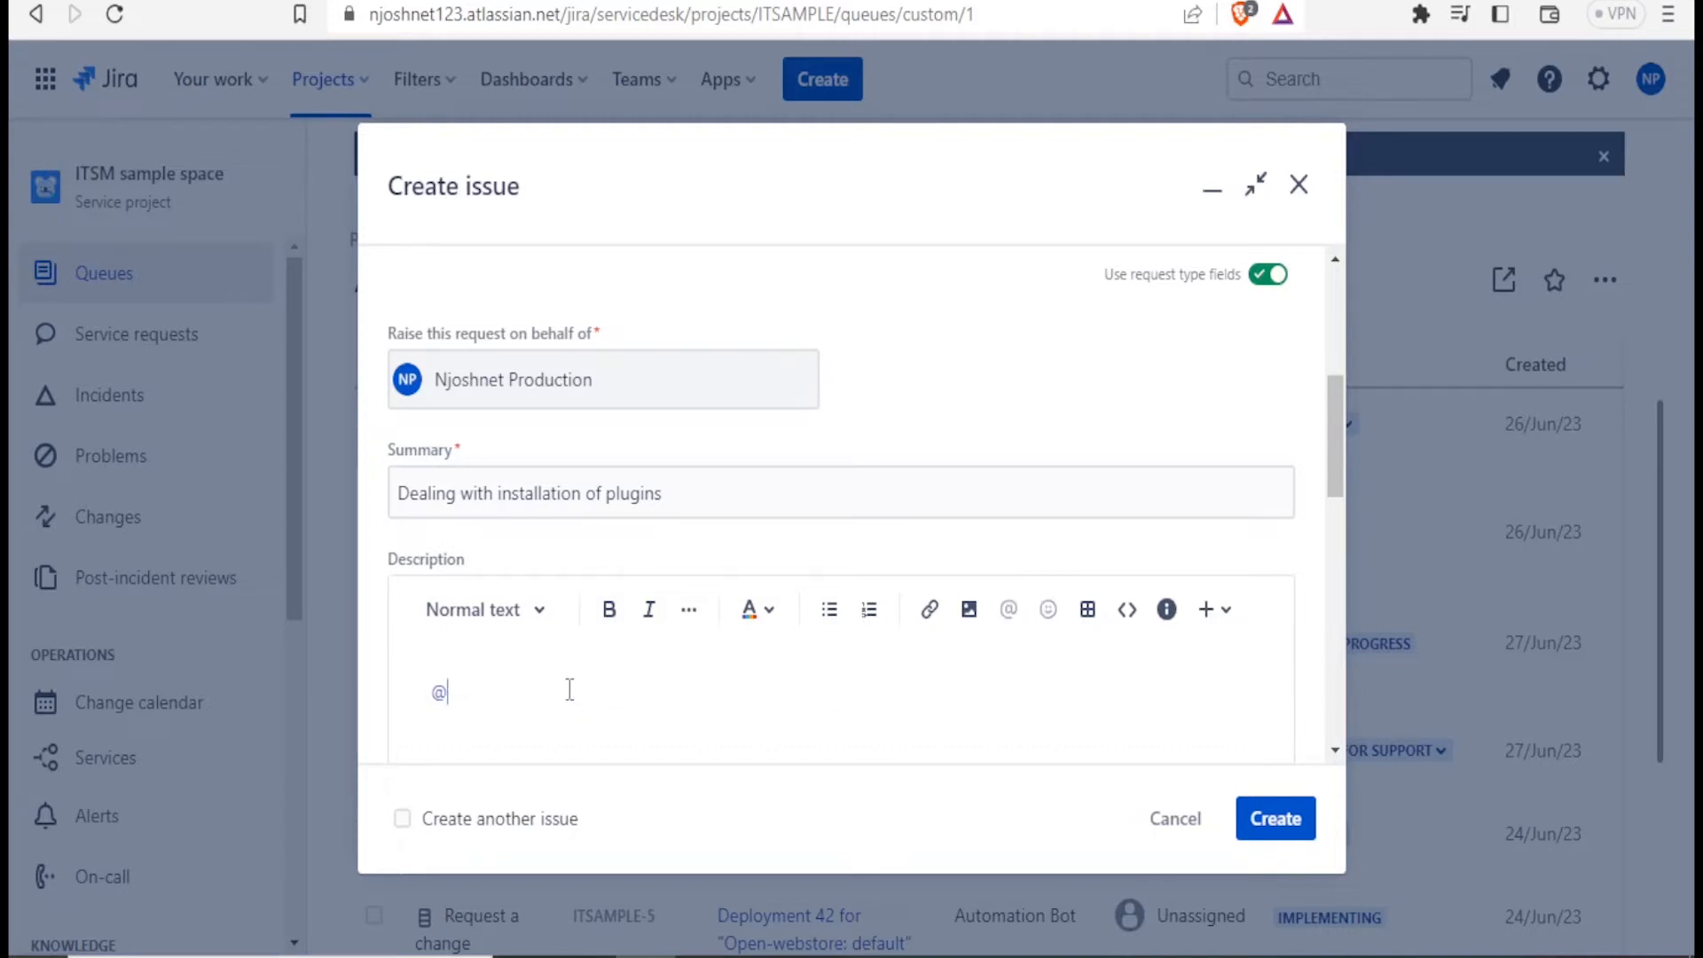
text(njo)
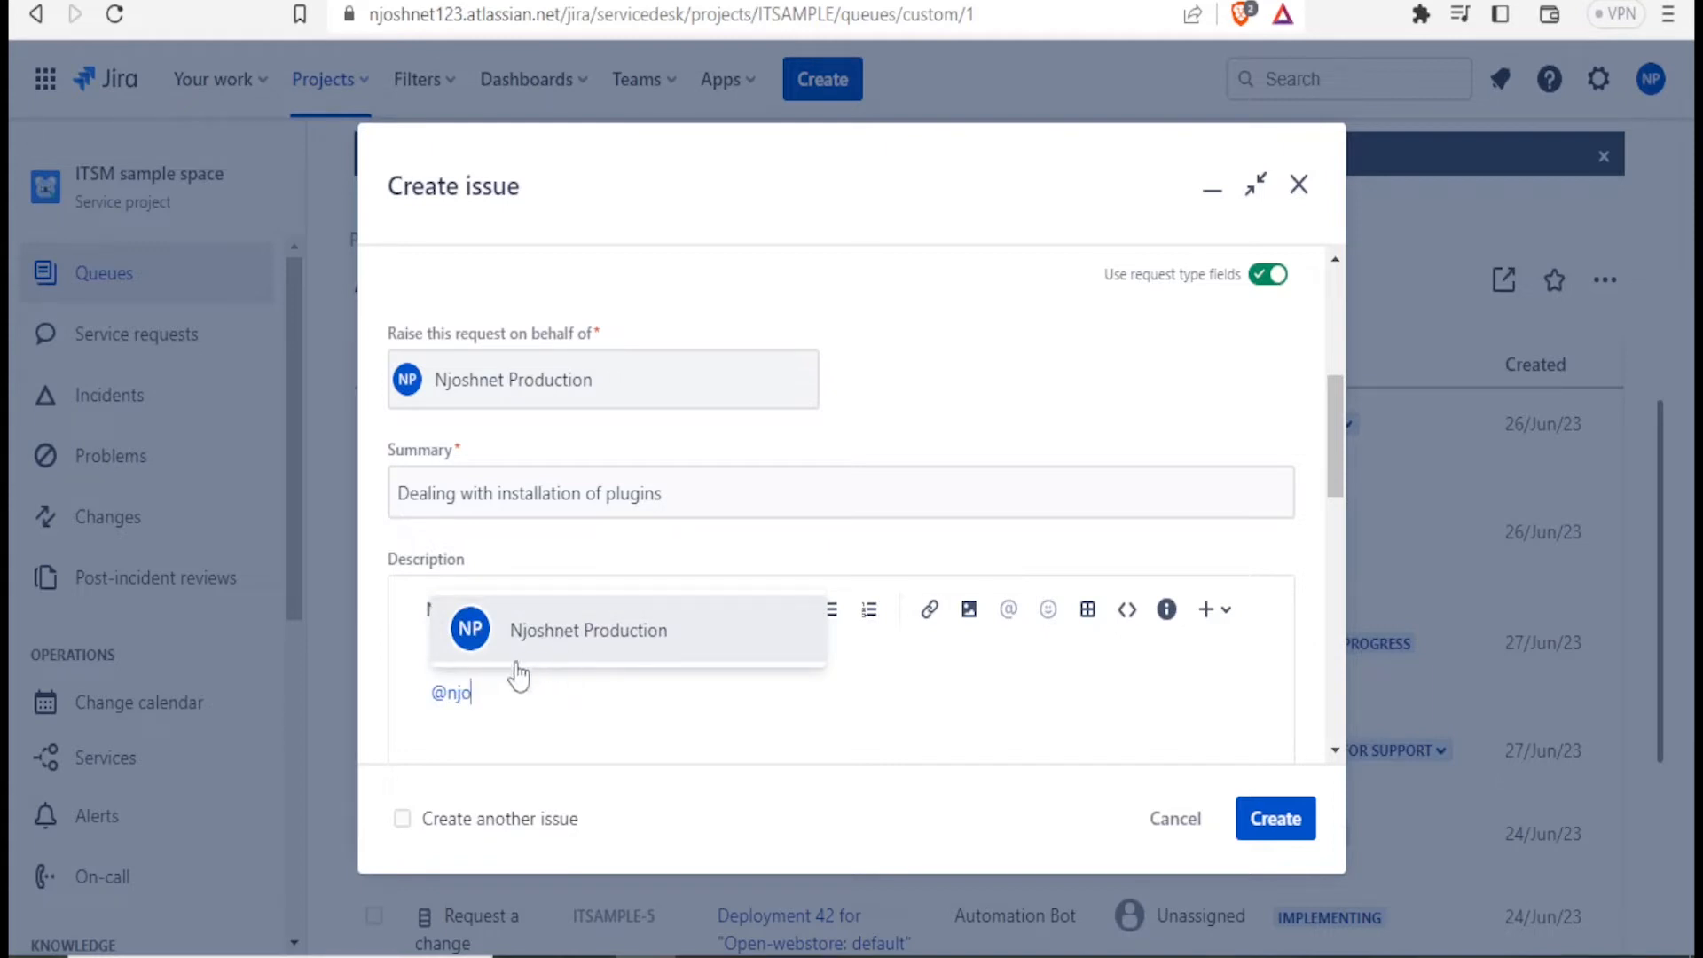
mouse_move(487, 693)
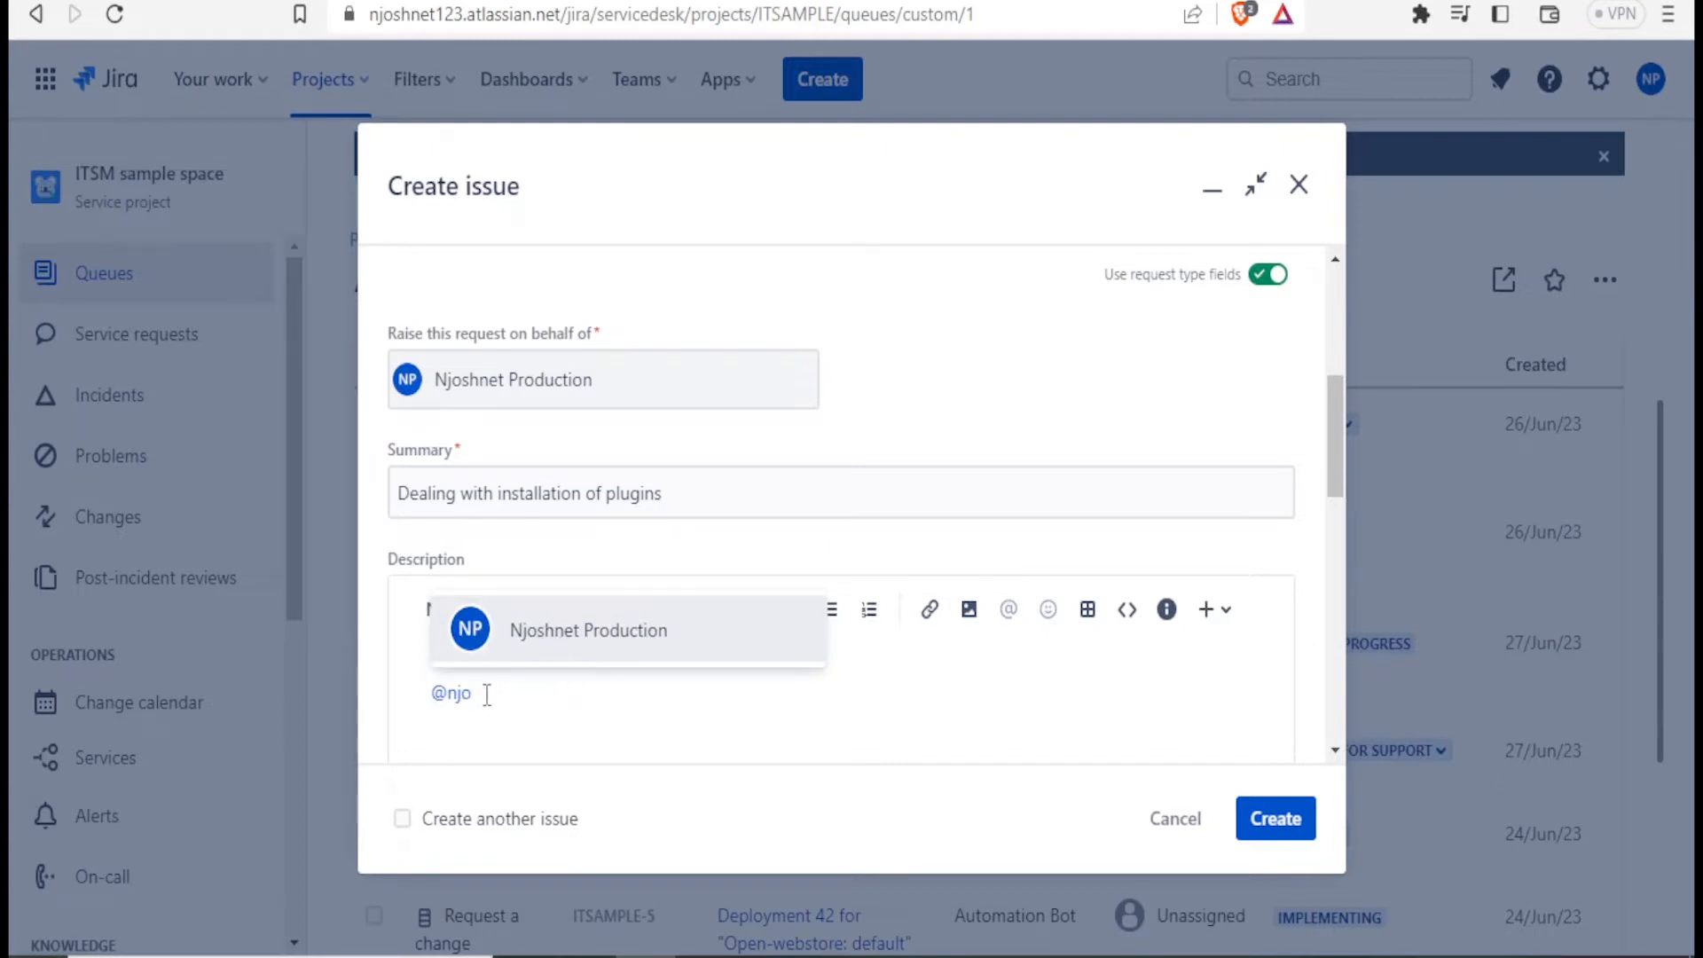
click(587, 629)
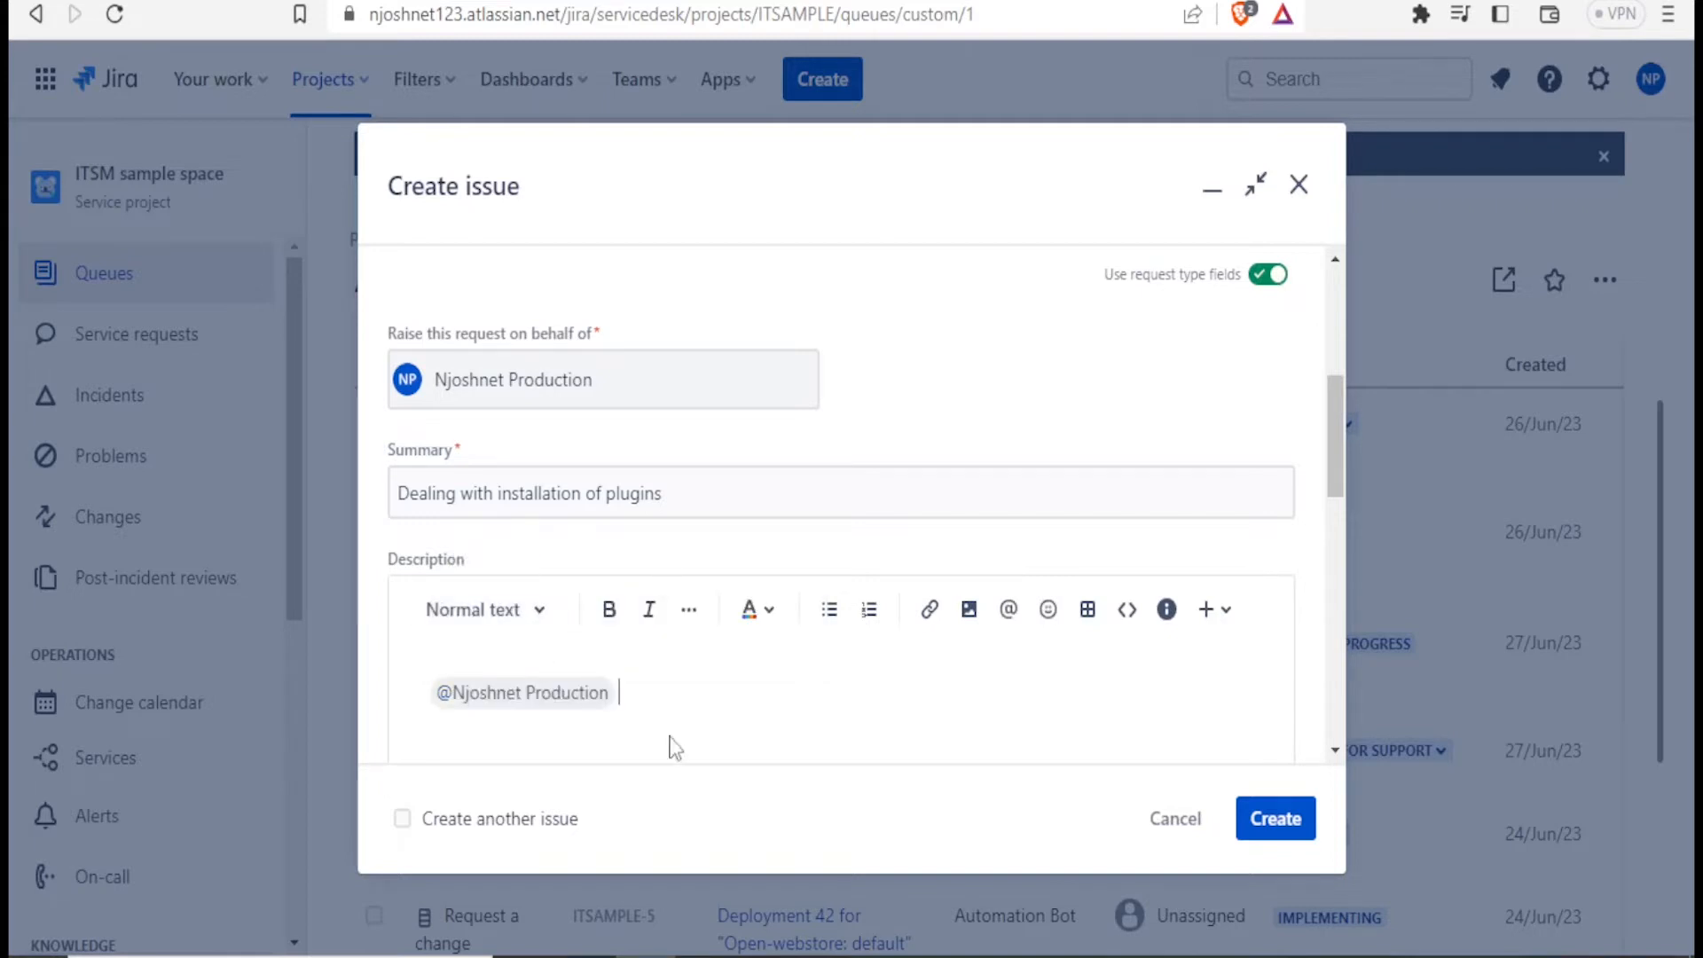
mouse_move(1327, 424)
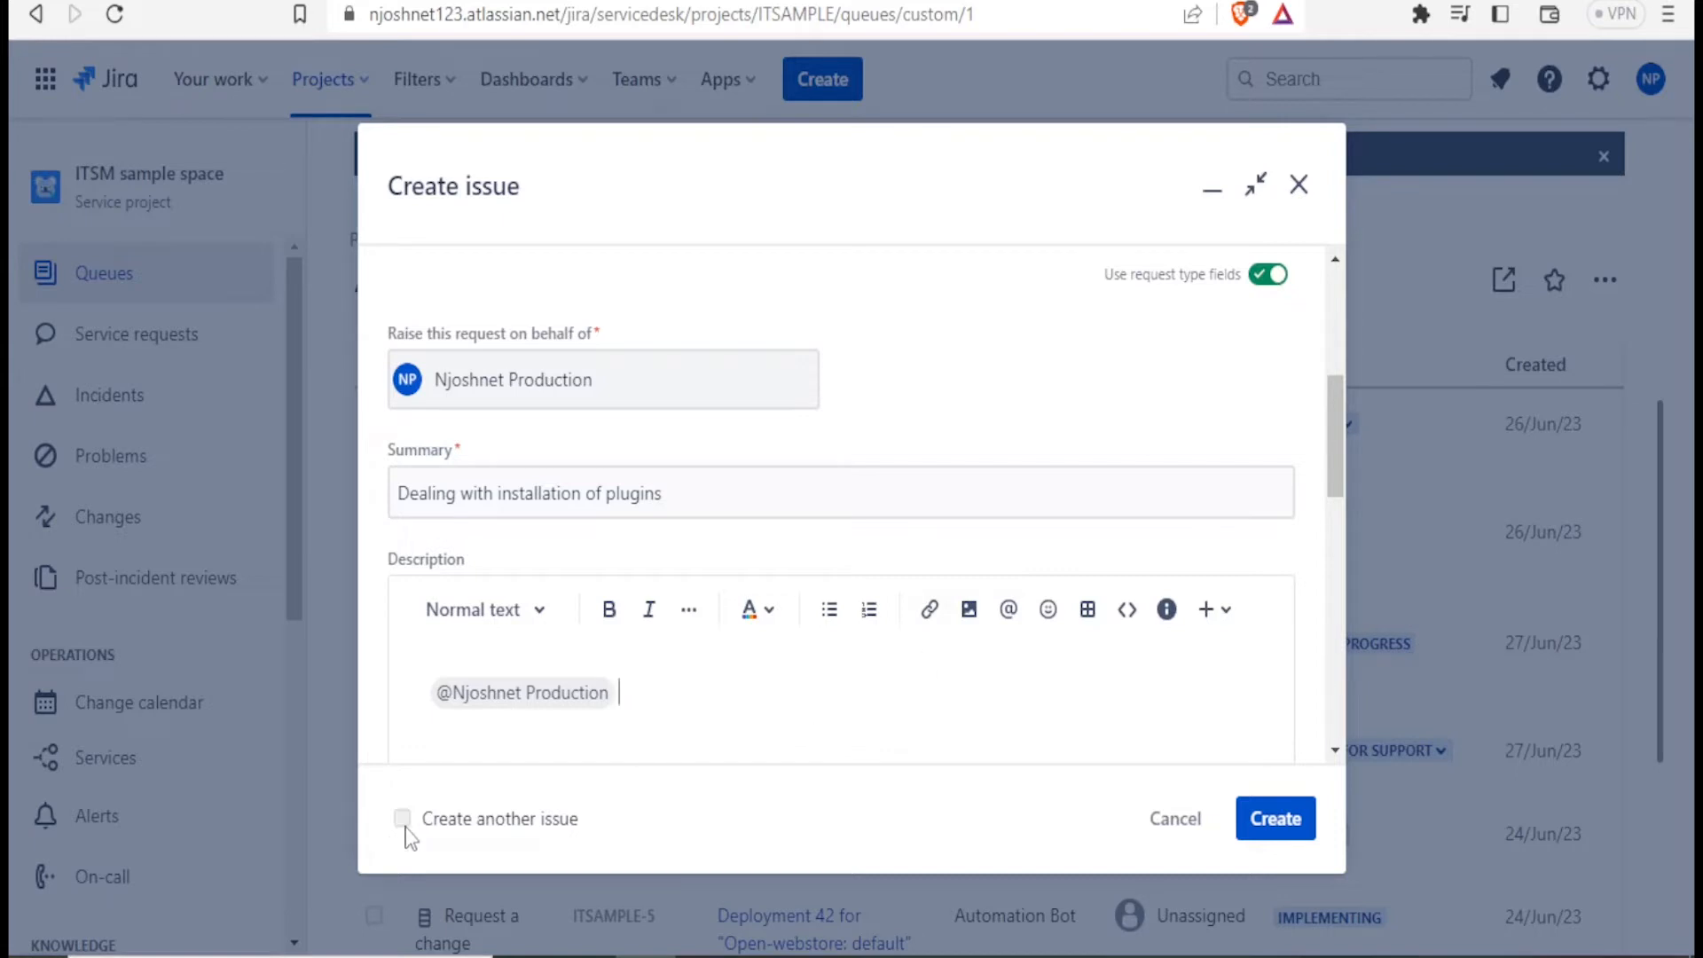
Set the affected service to Demo Service and investigation reason to Recurring incident
scroll(down, 3)
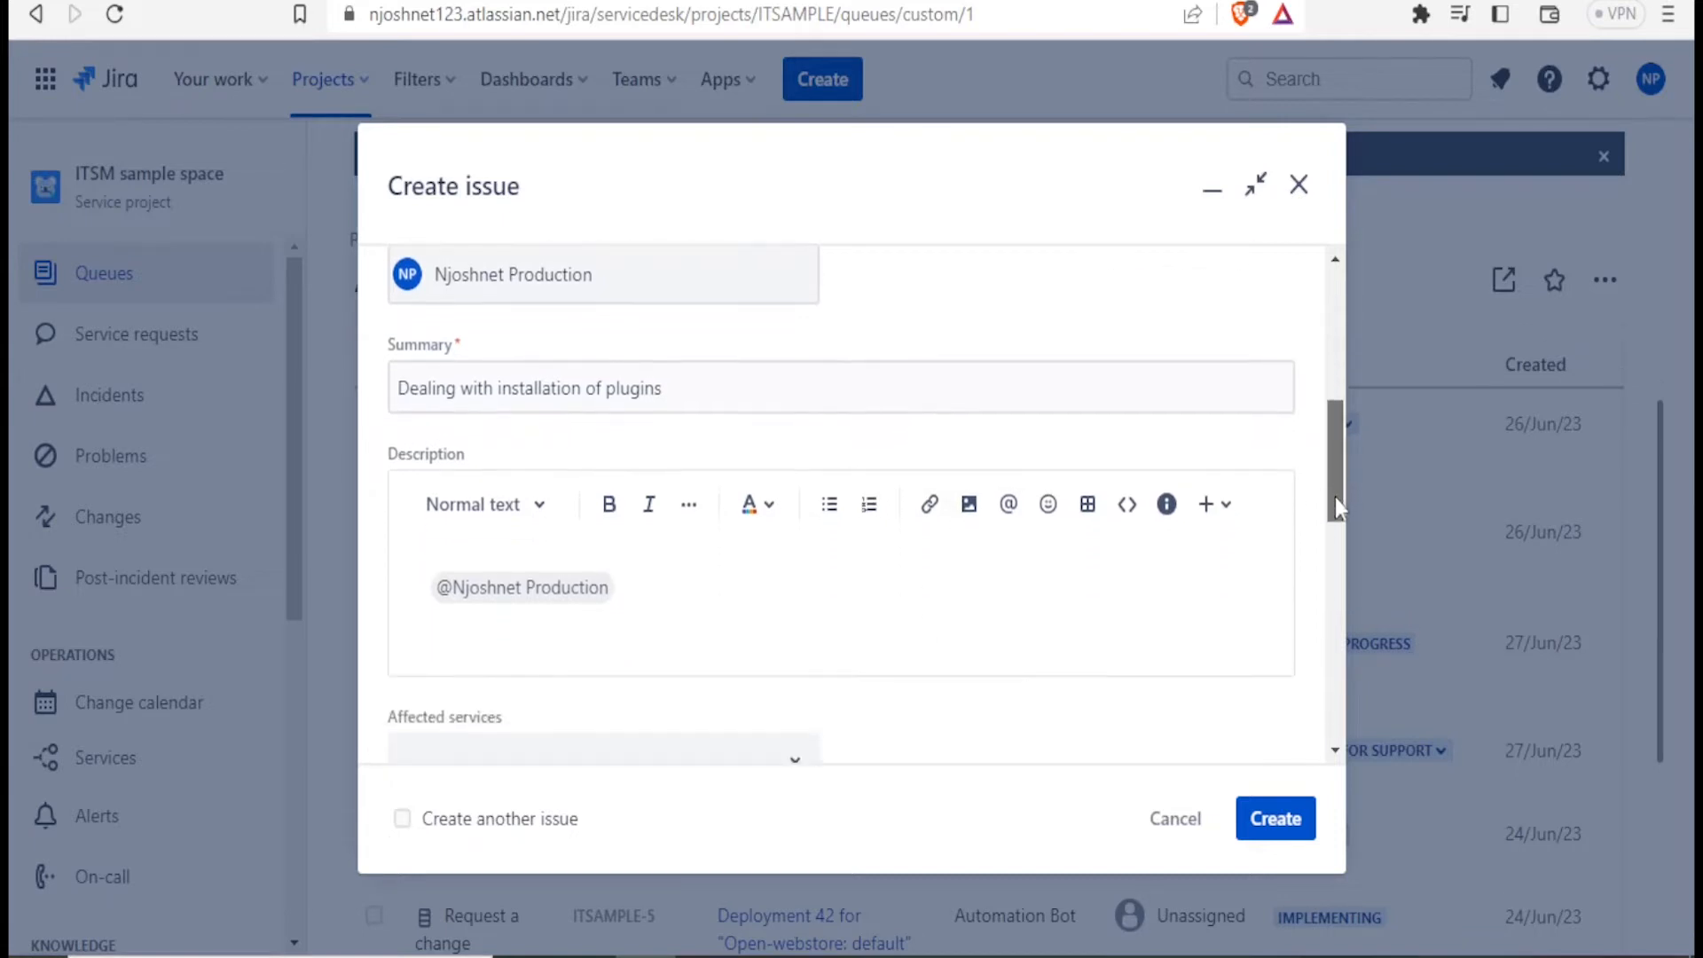
scroll(down, 3)
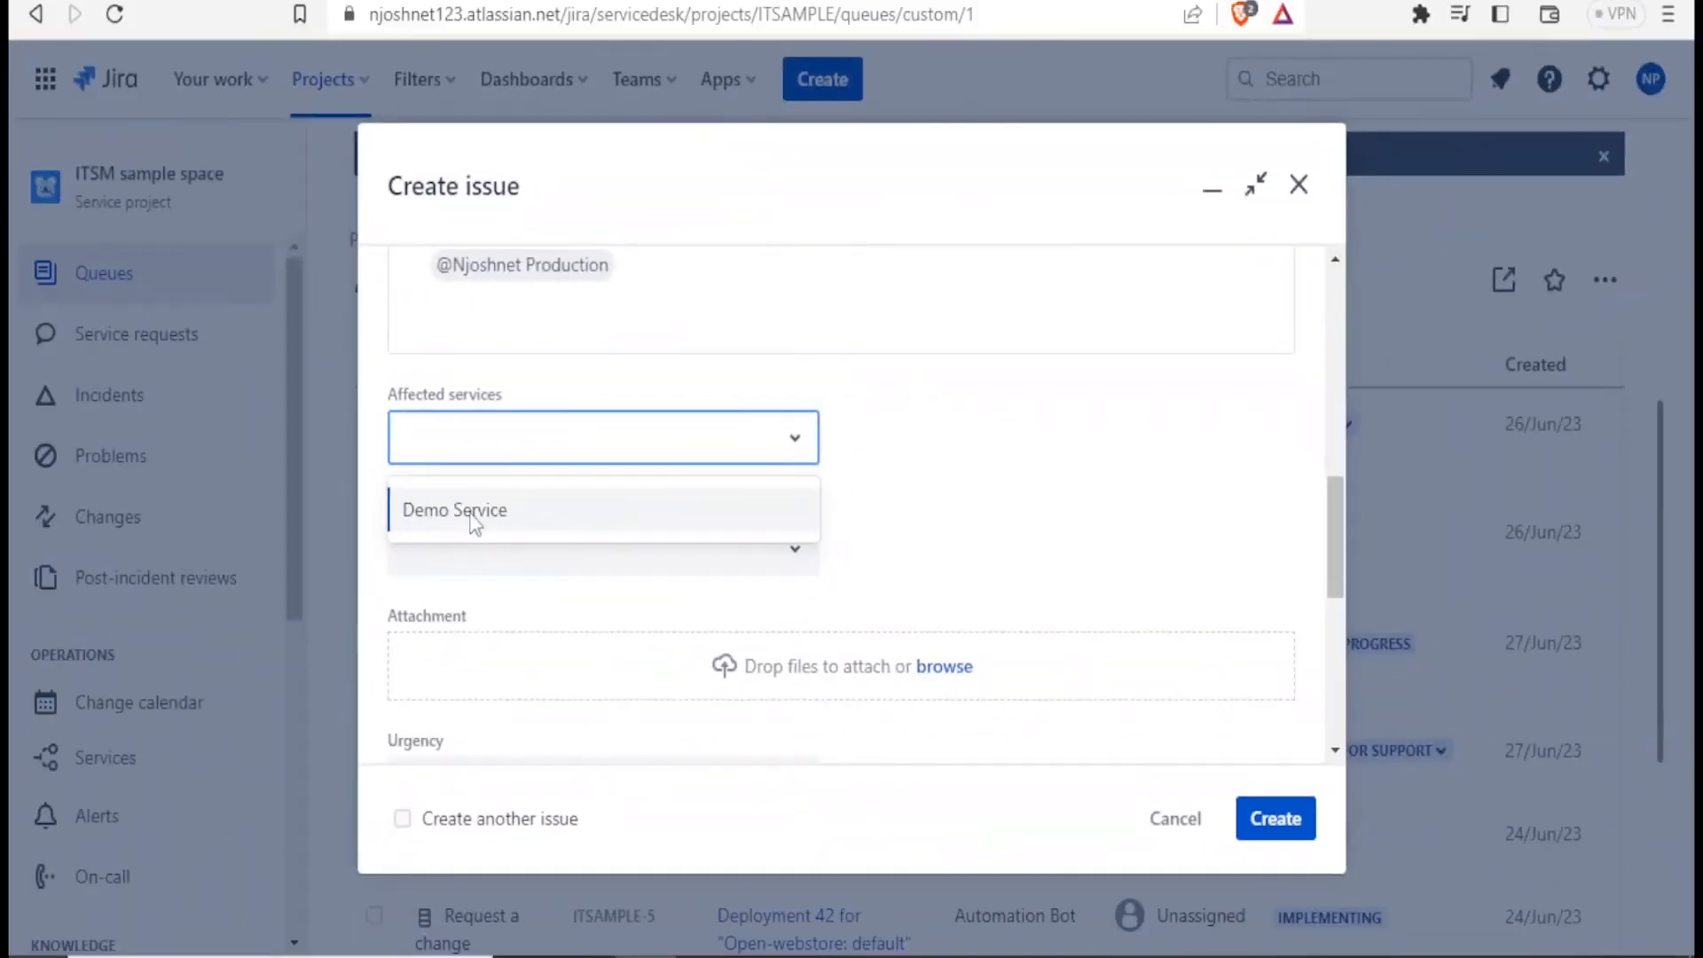
click(455, 509)
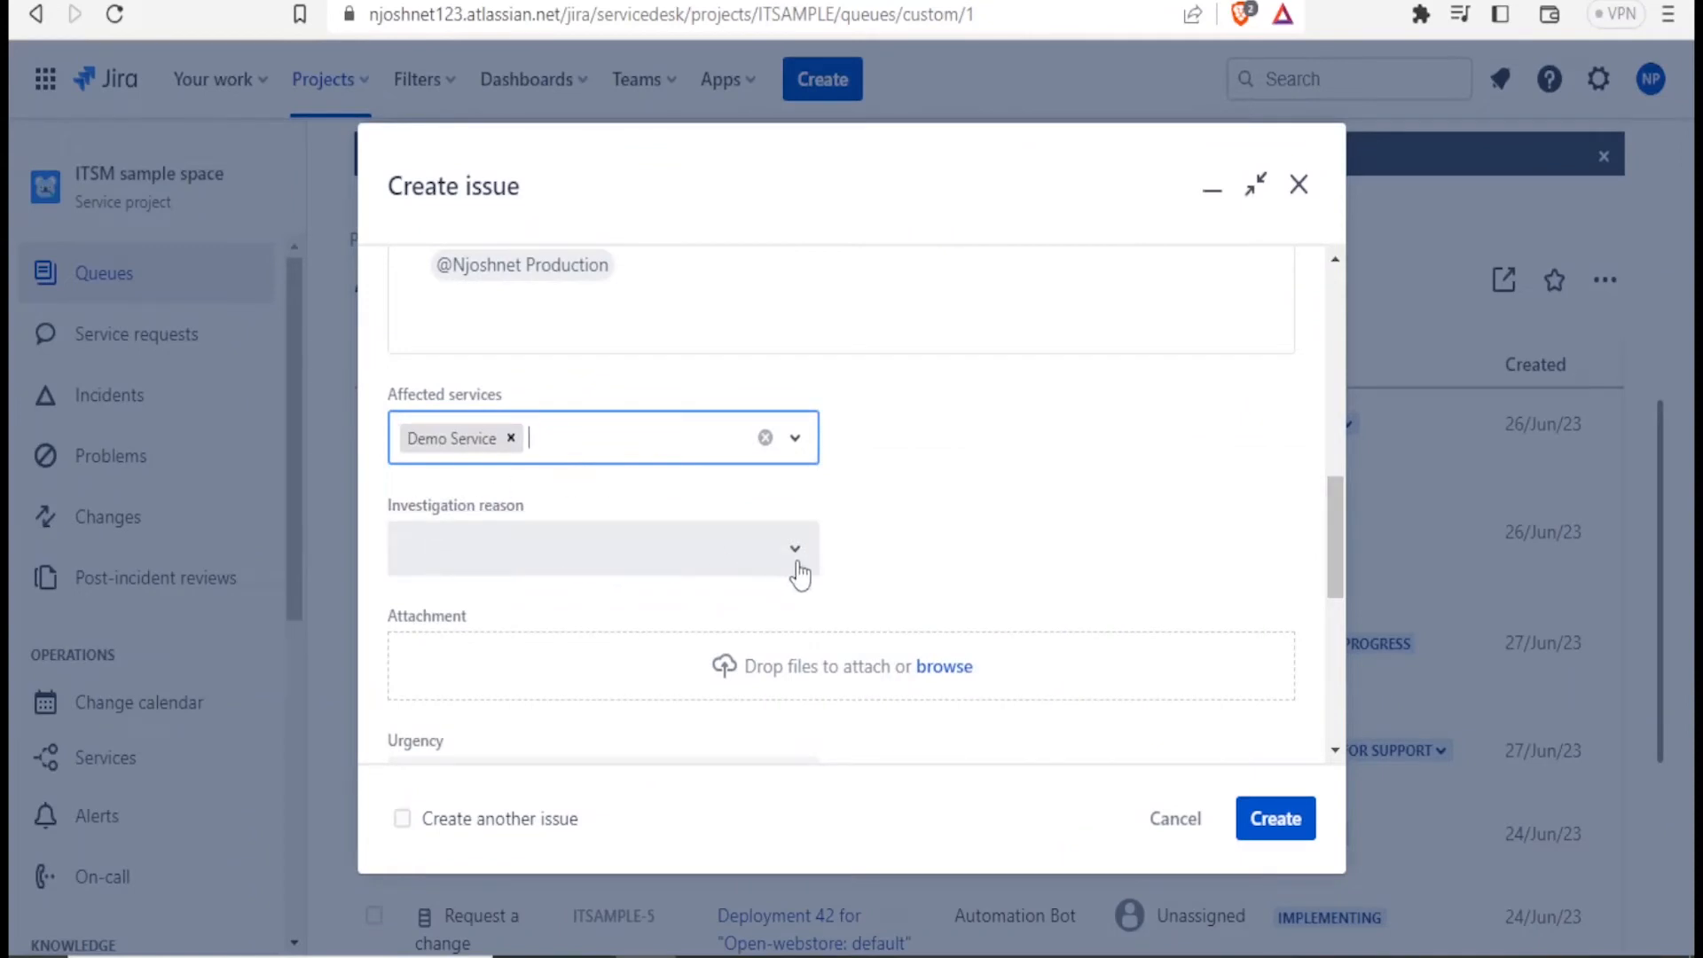
click(794, 548)
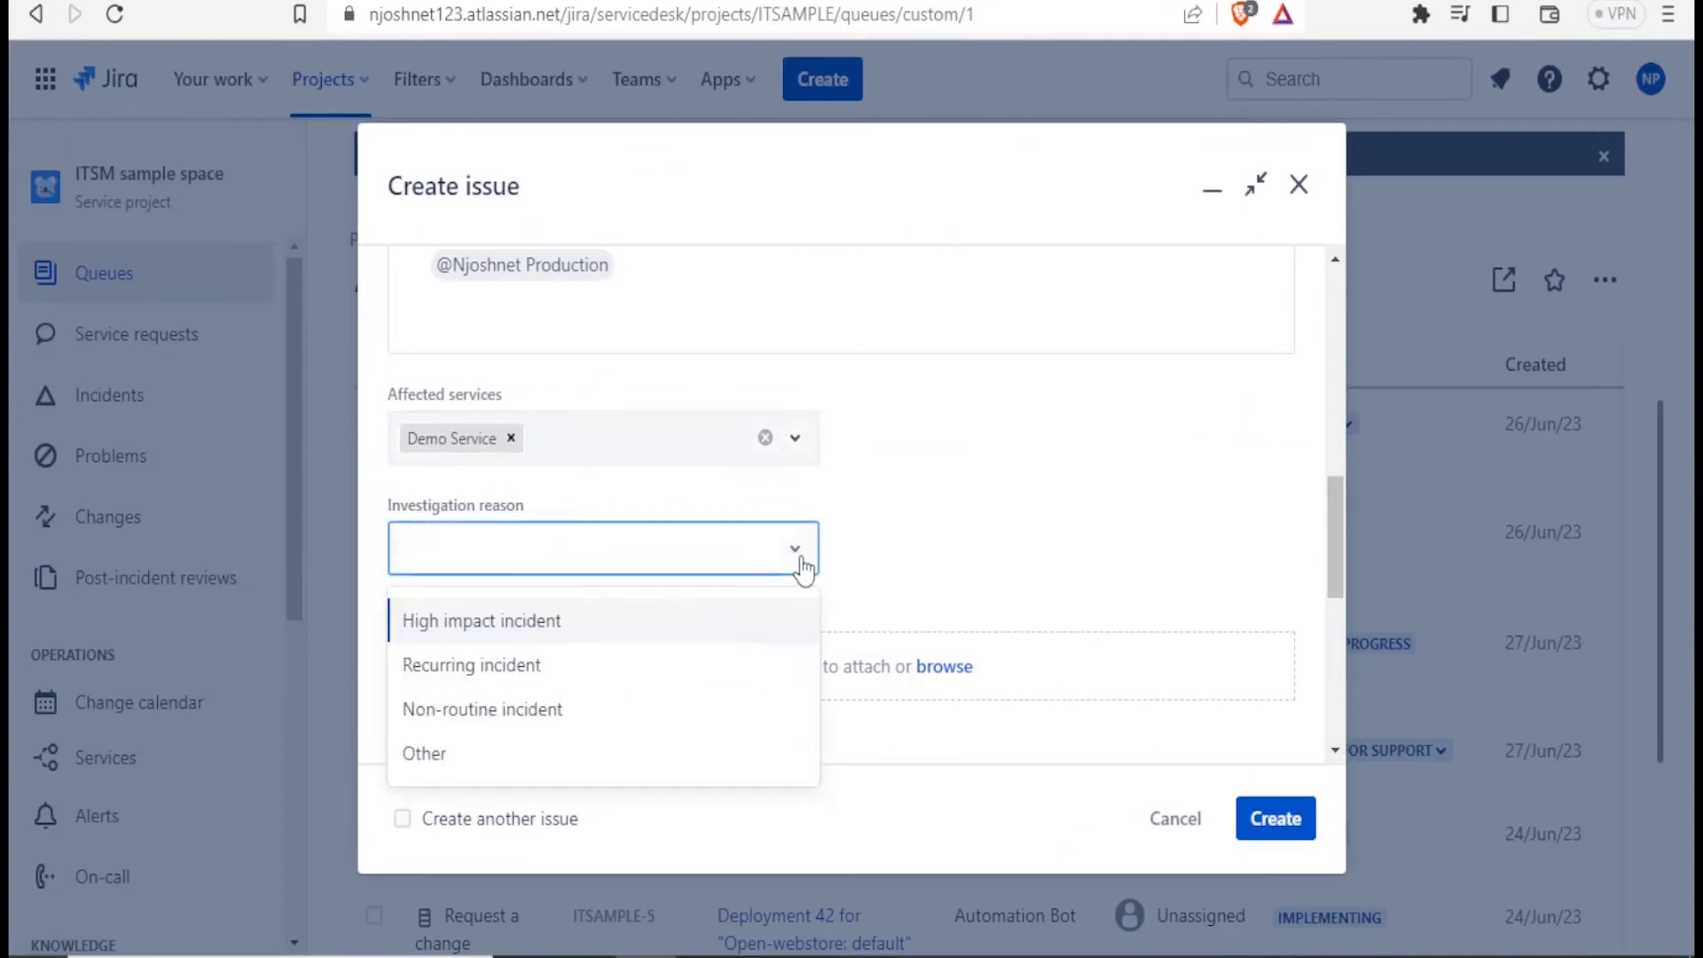
mouse_move(521, 650)
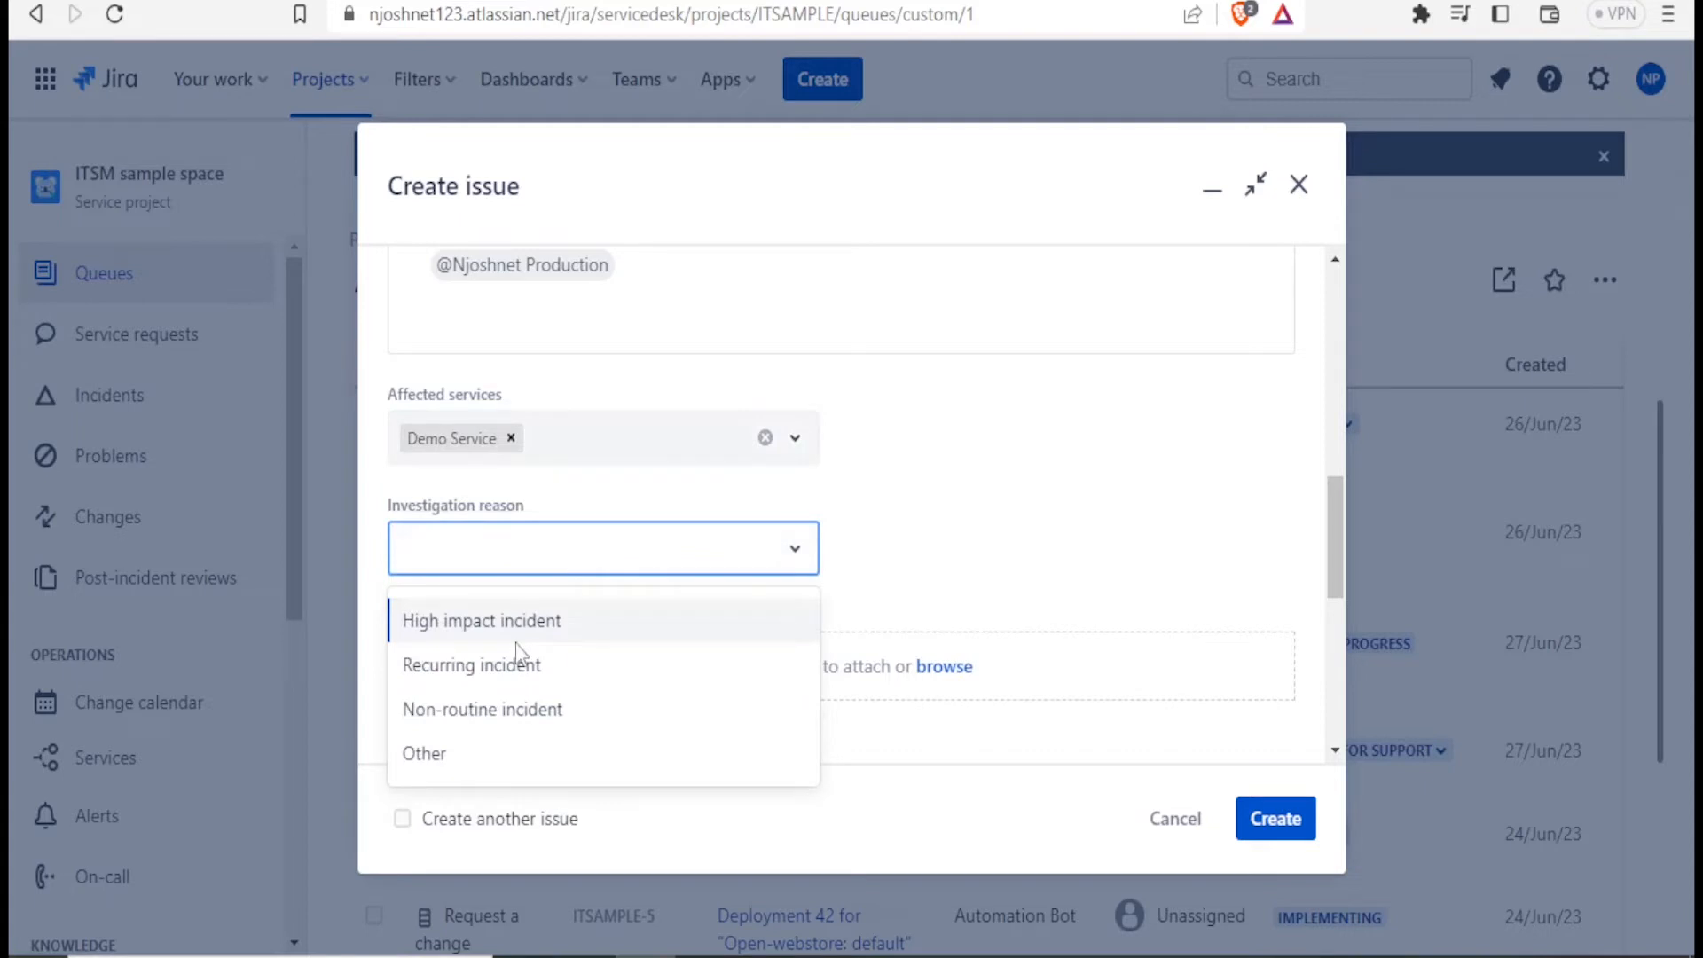
mouse_move(516, 708)
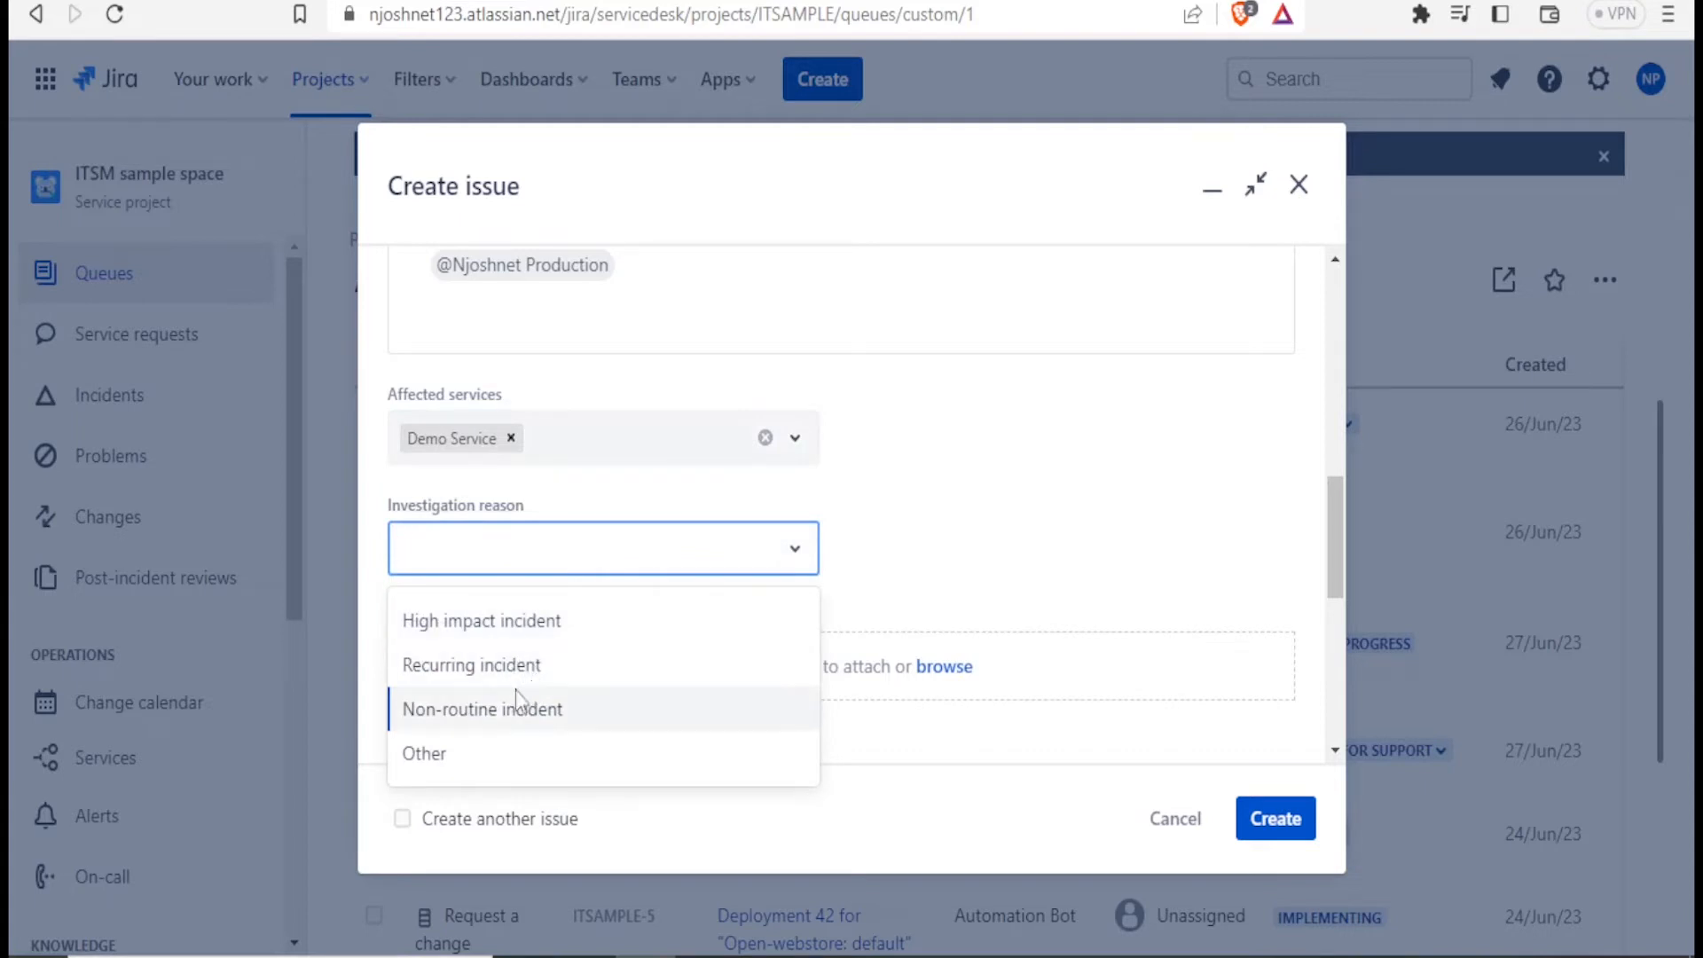
mouse_move(513, 665)
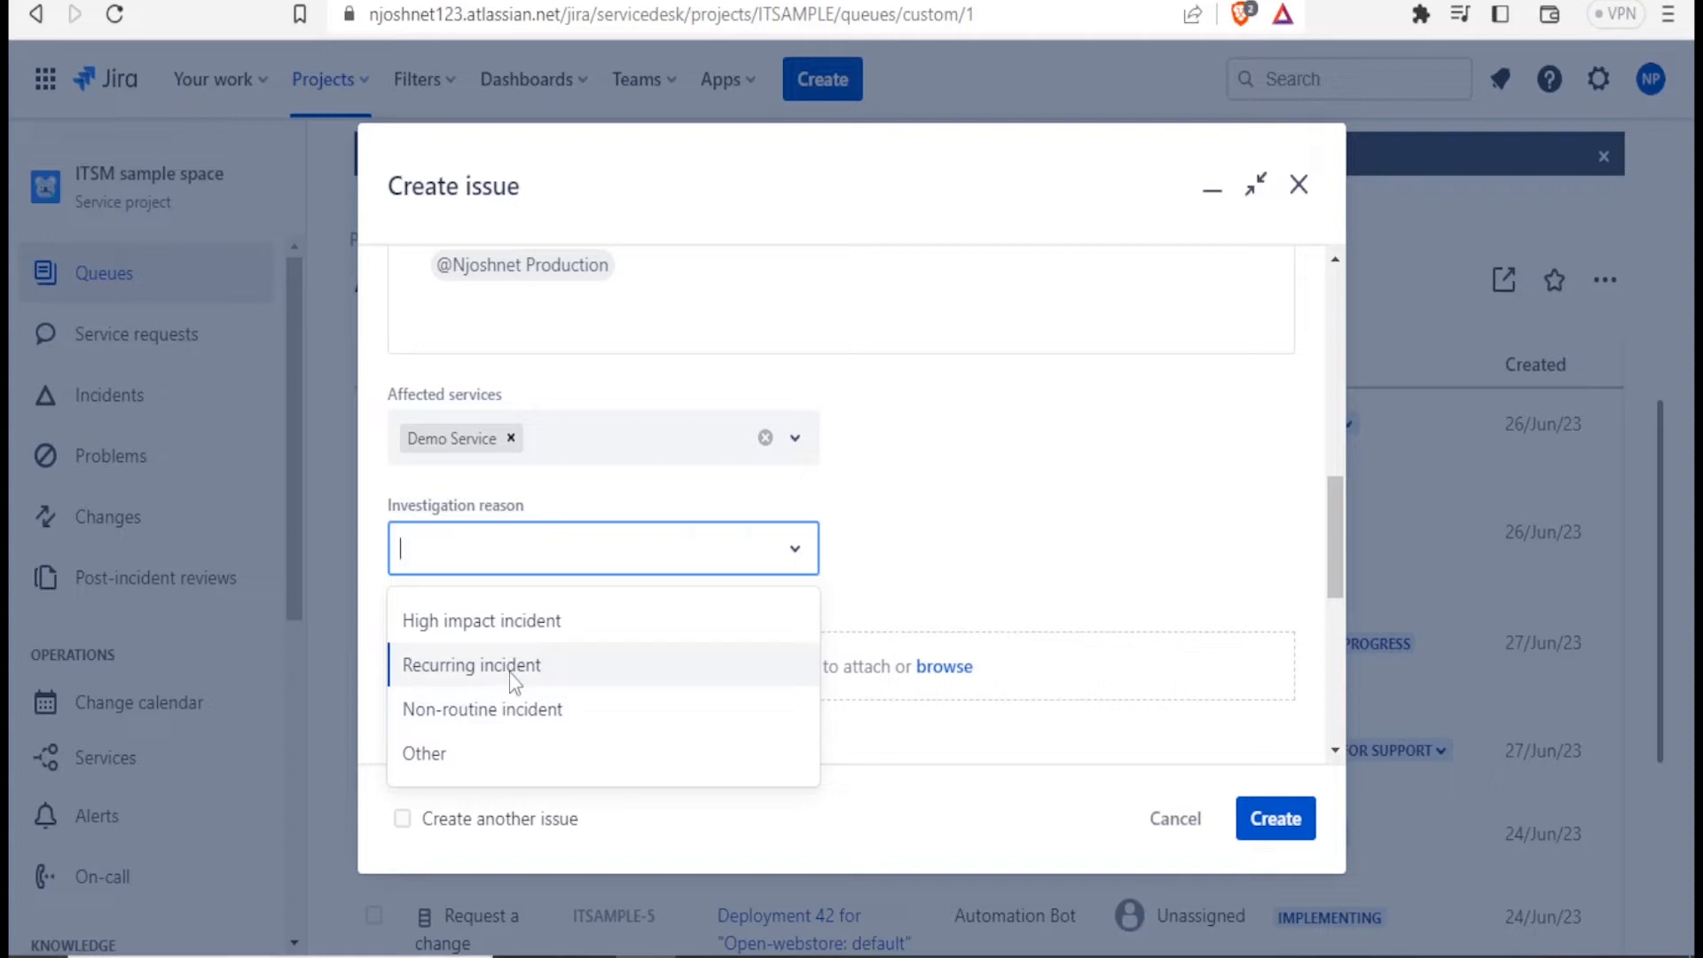
click(471, 665)
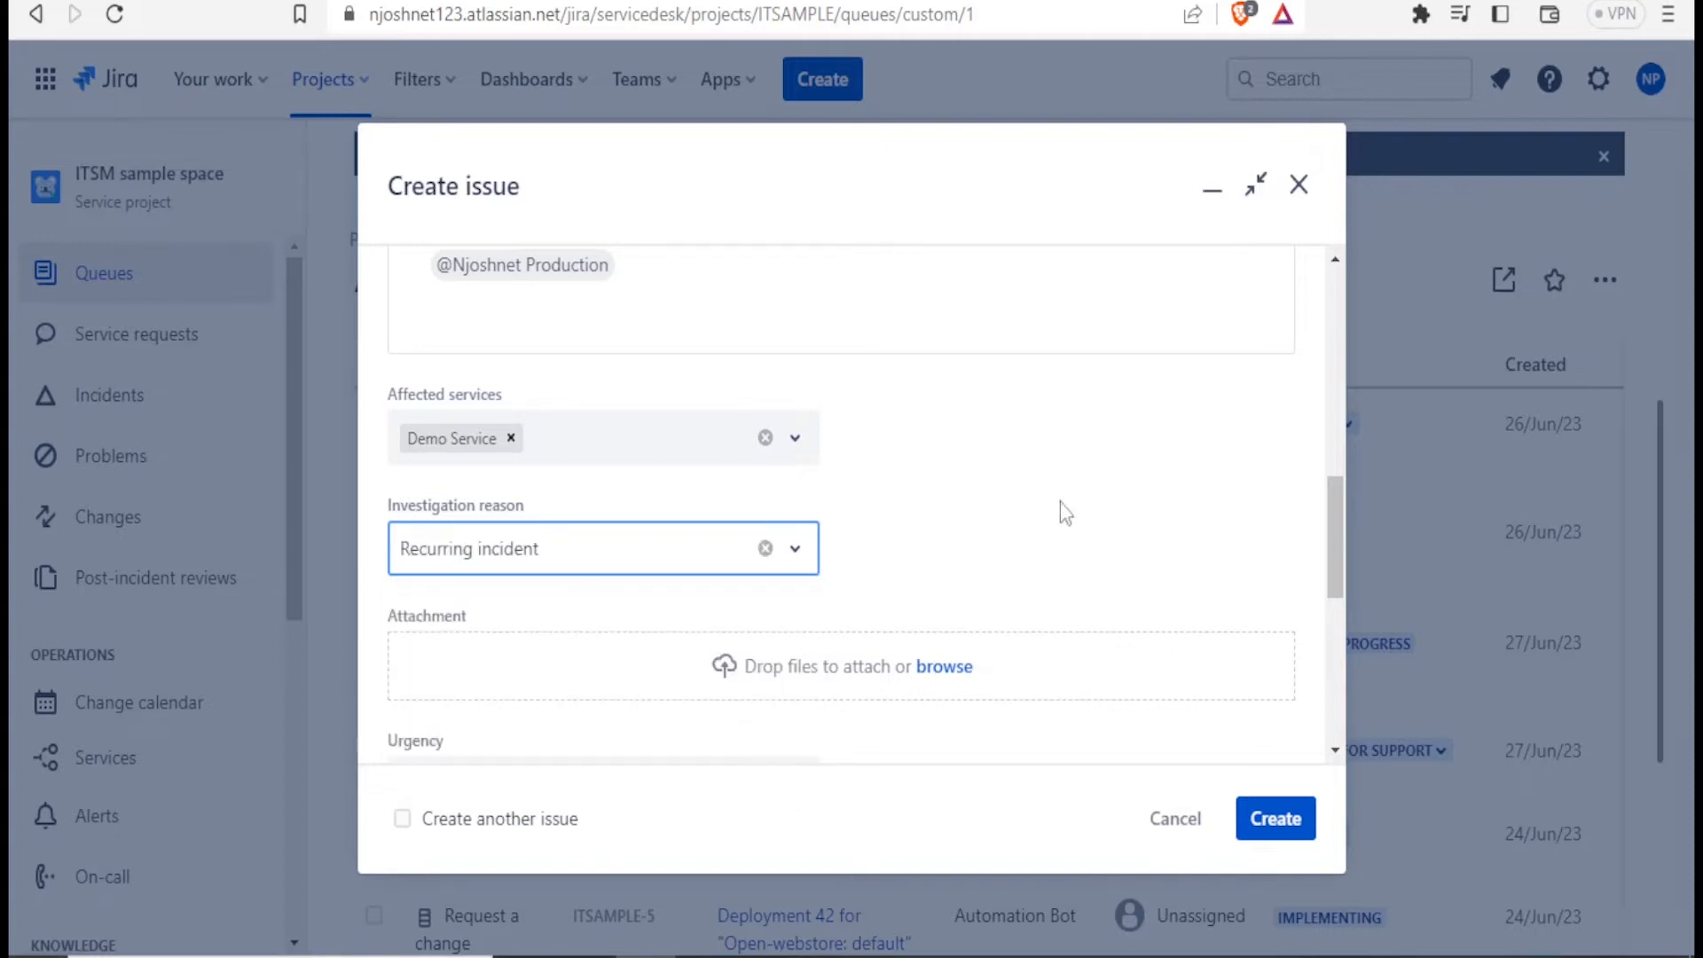
Set the new problem's urgency to Low and impact to Minor / Localized
scroll(down, 3)
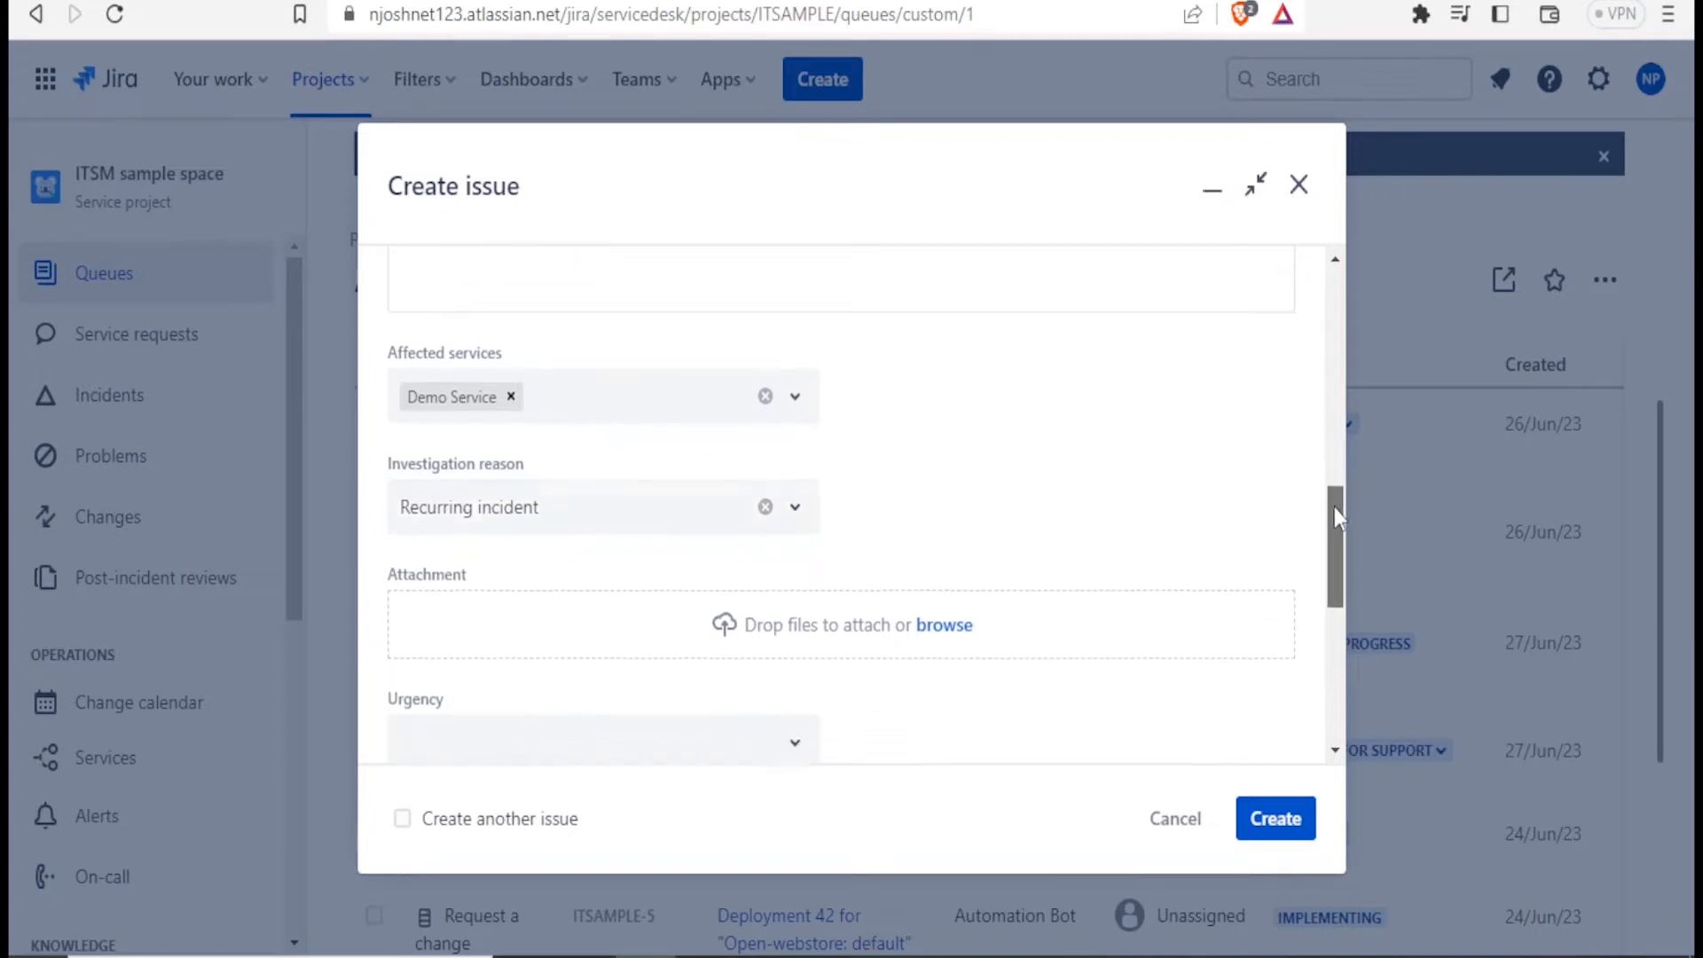
scroll(down, 3)
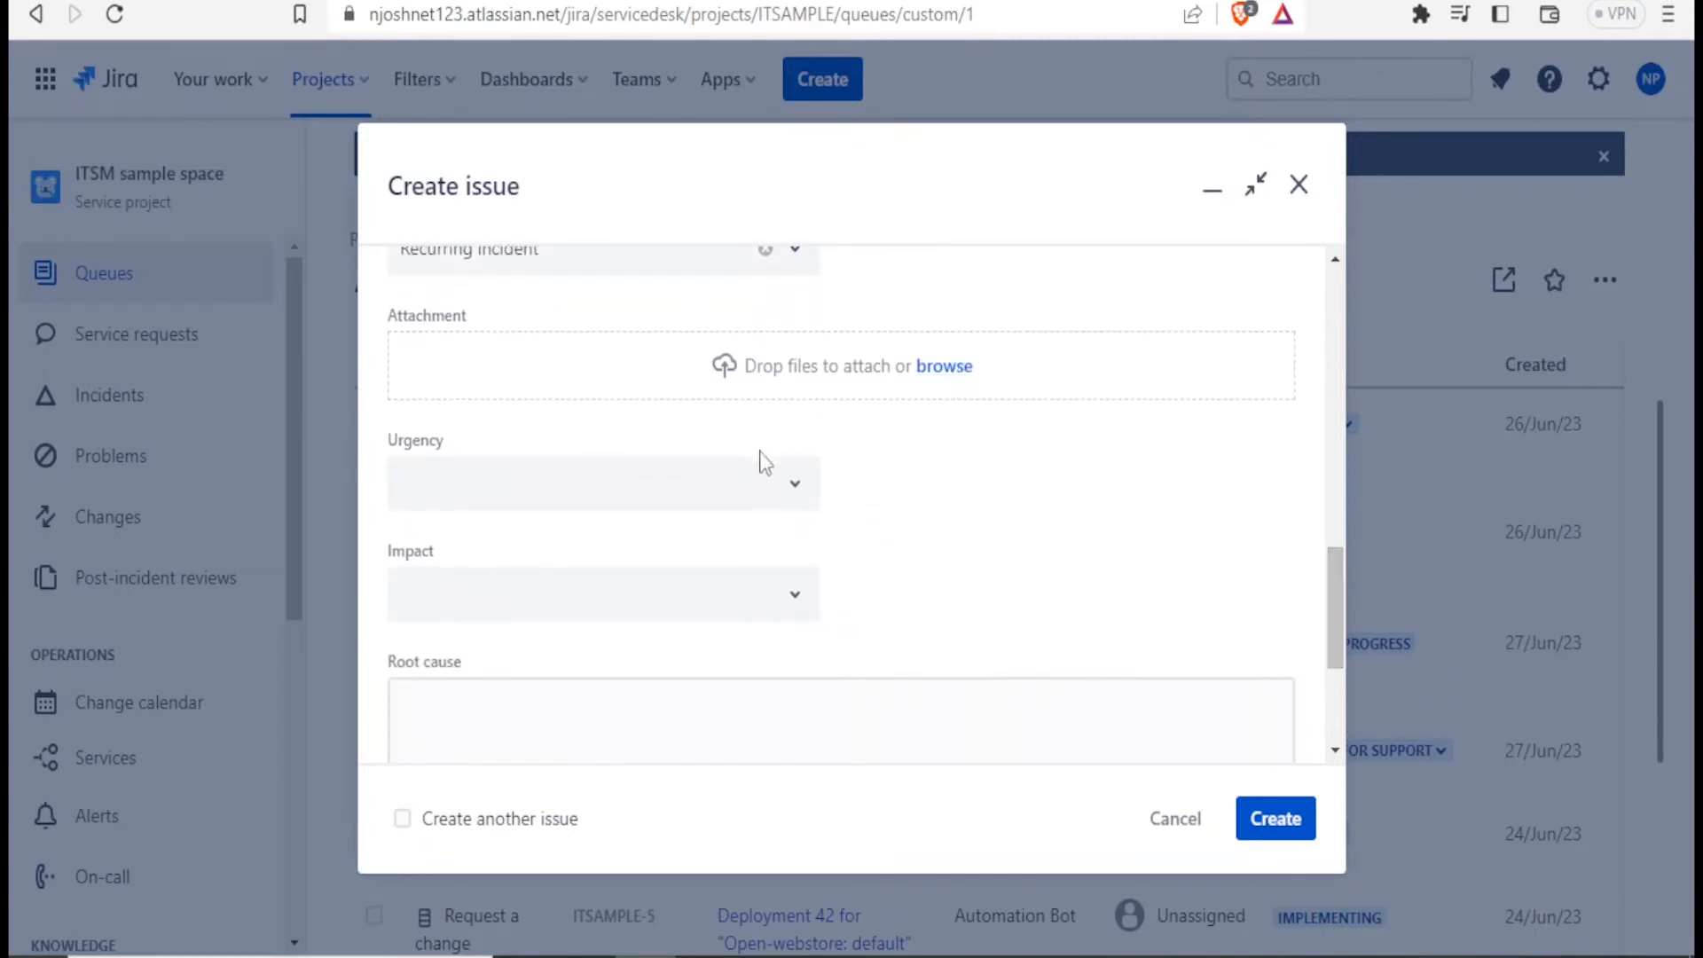
mouse_move(746, 396)
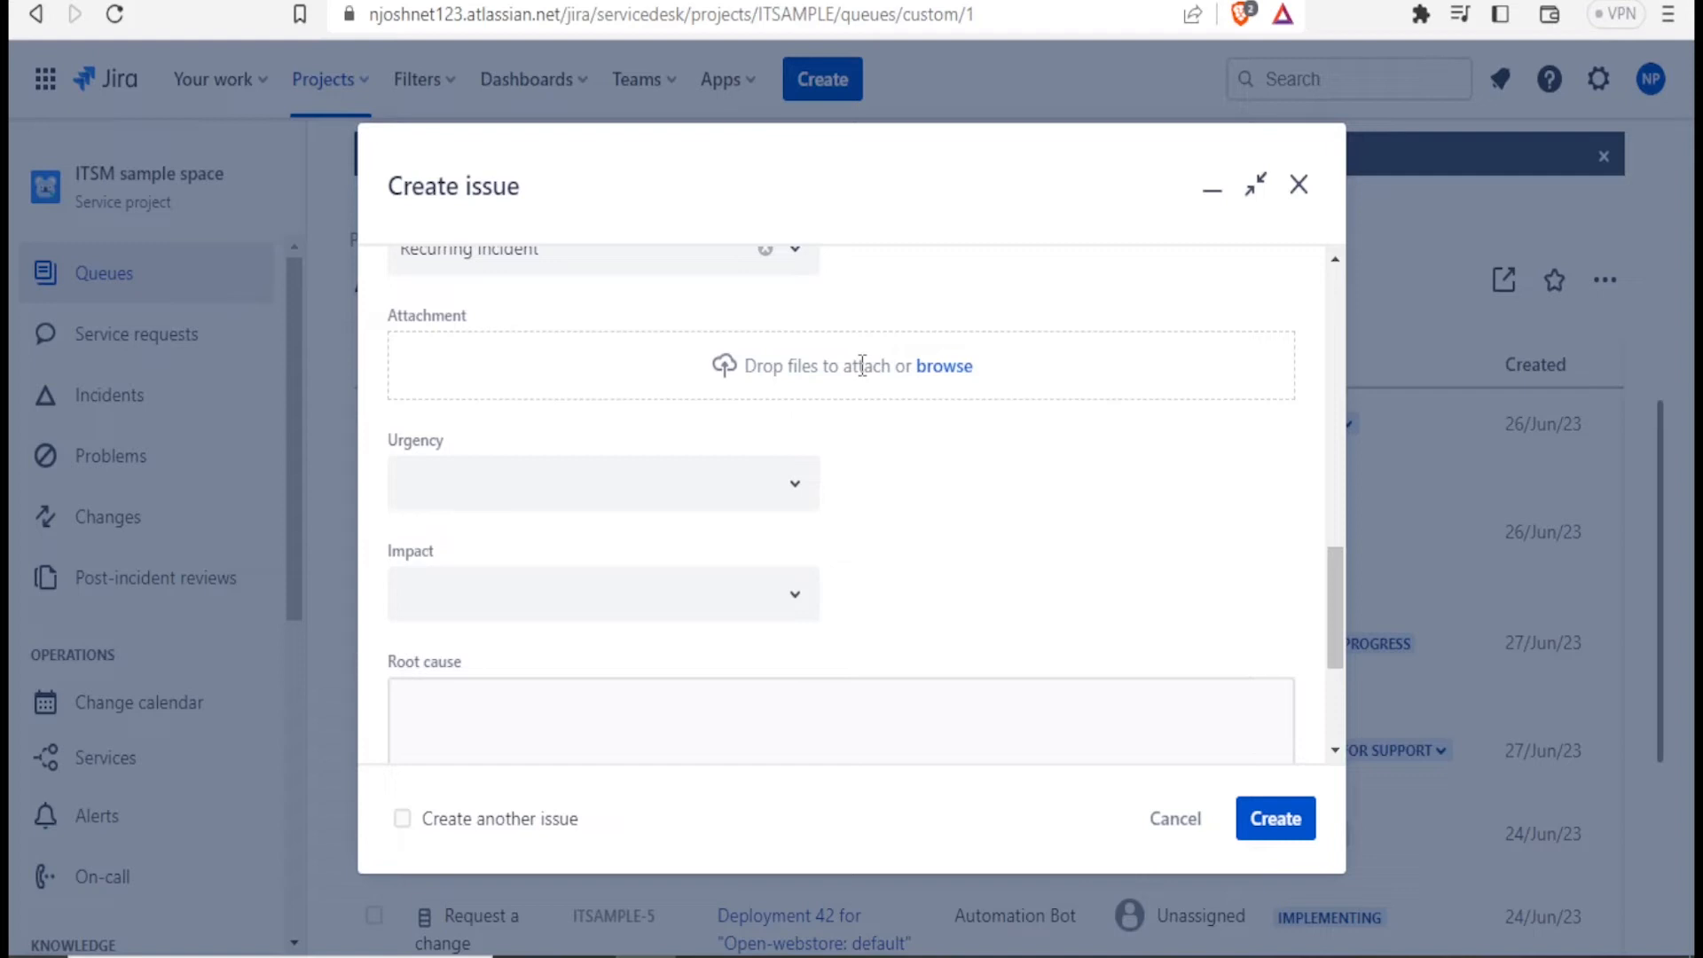
mouse_move(737, 387)
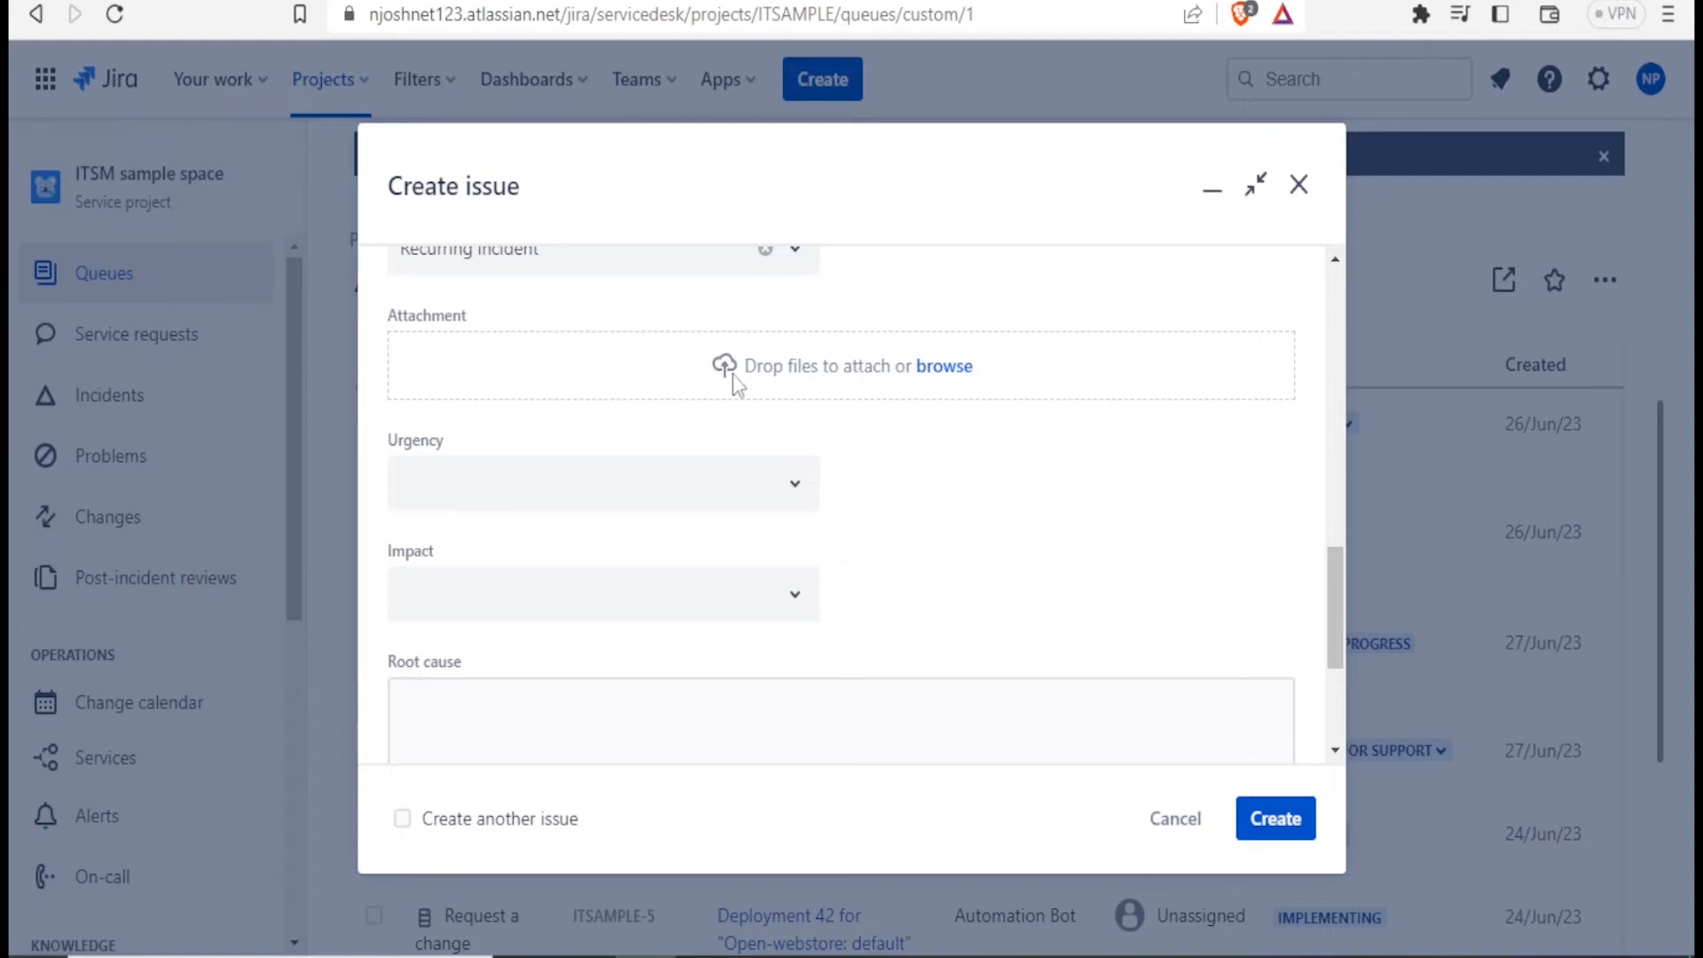
mouse_move(788, 482)
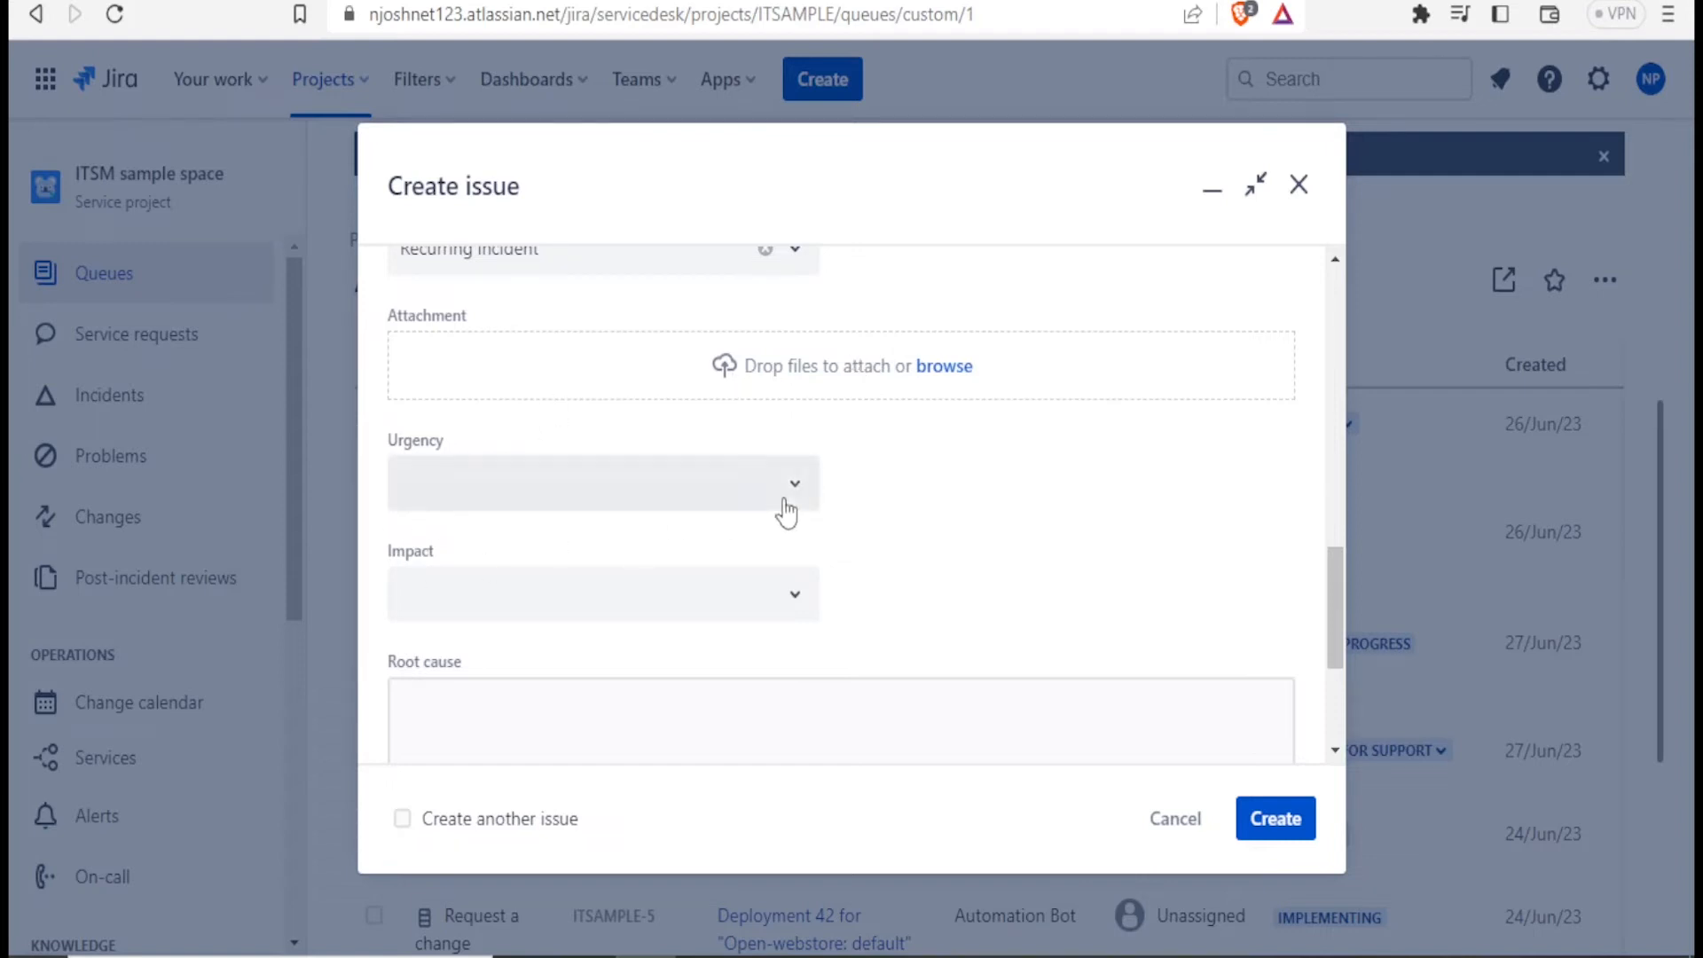
click(794, 484)
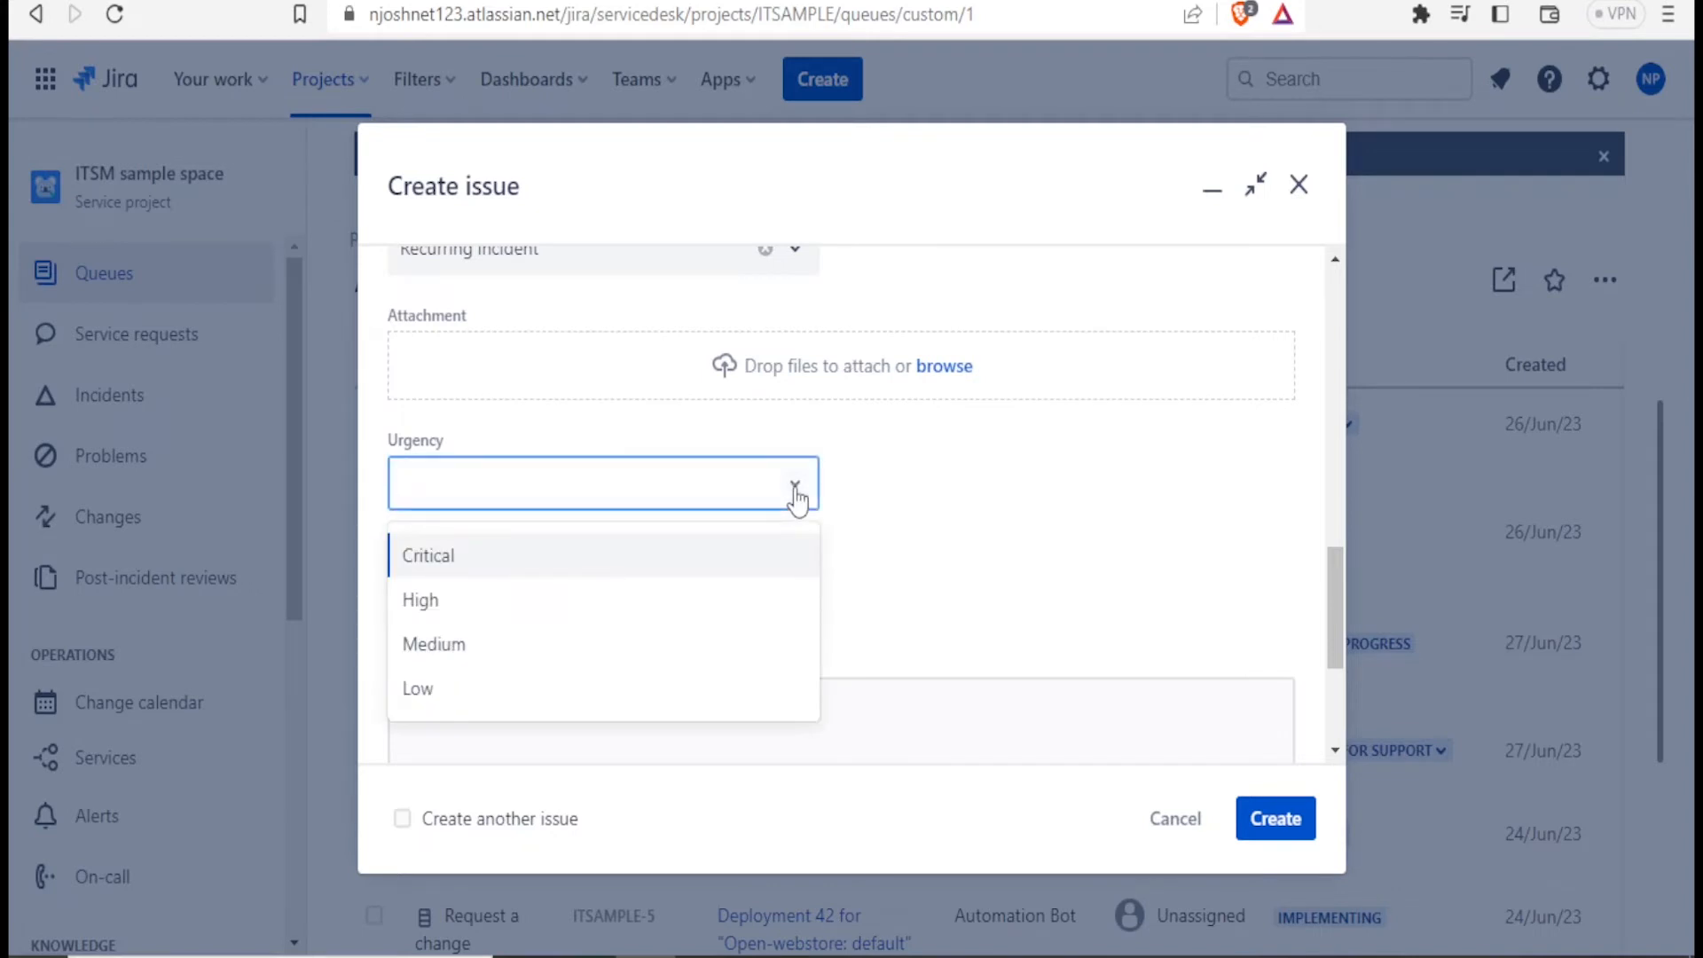
click(603, 484)
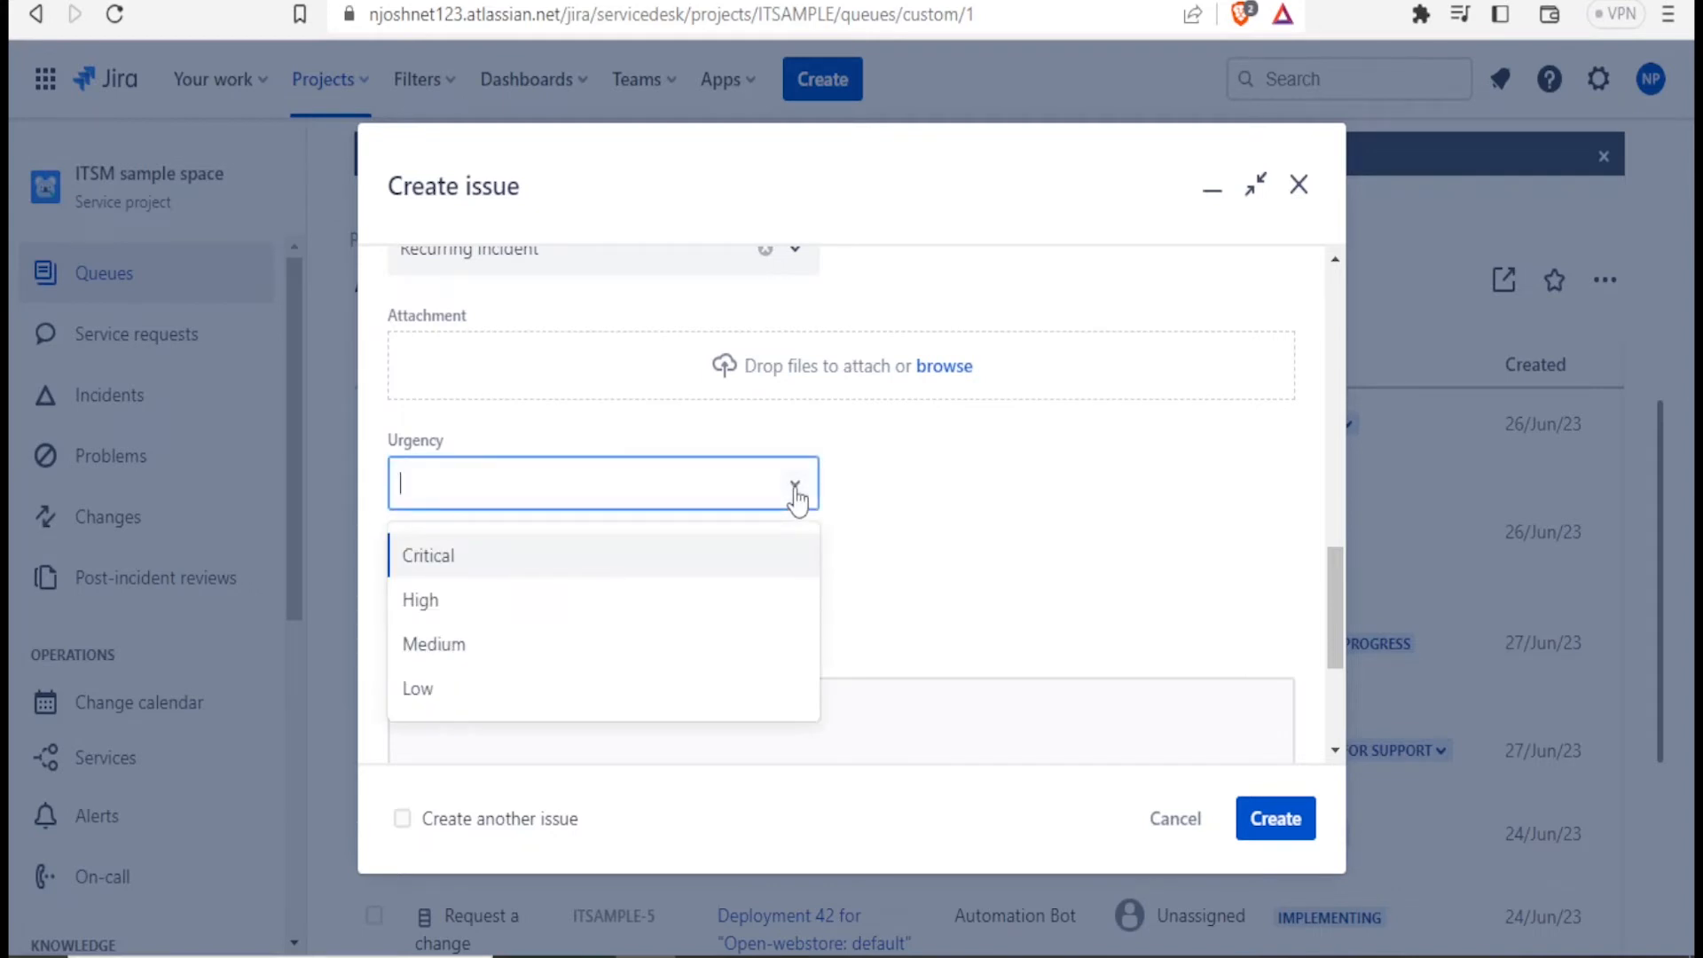
mouse_move(619, 550)
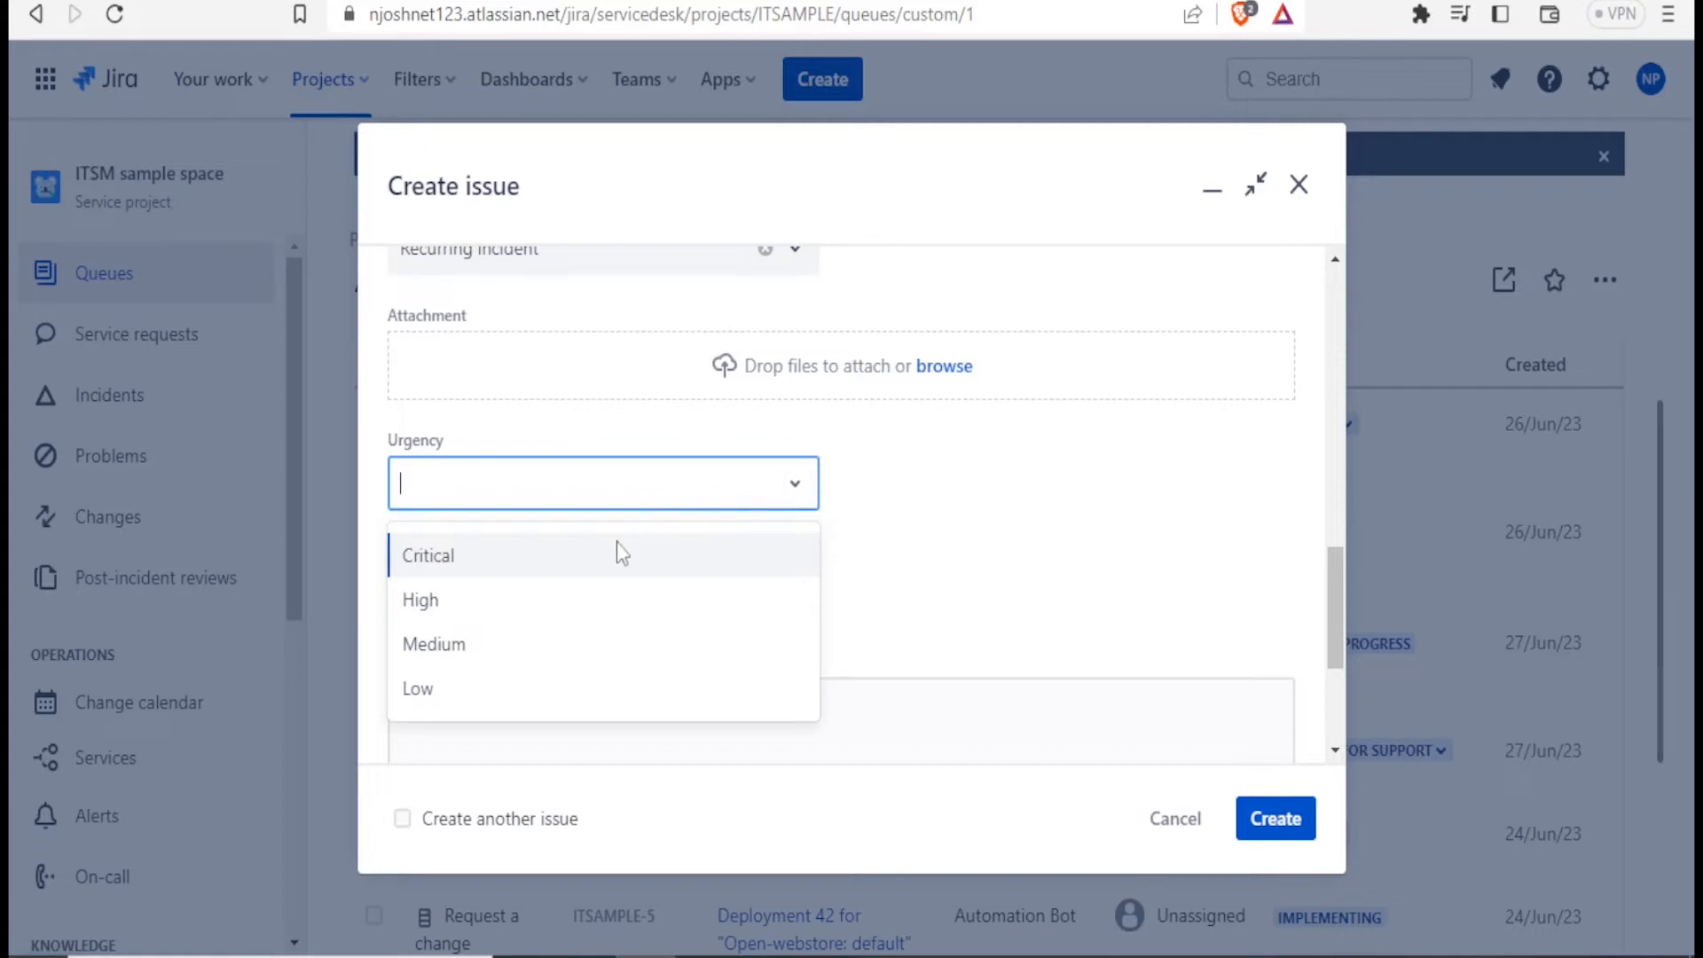
mouse_move(533, 533)
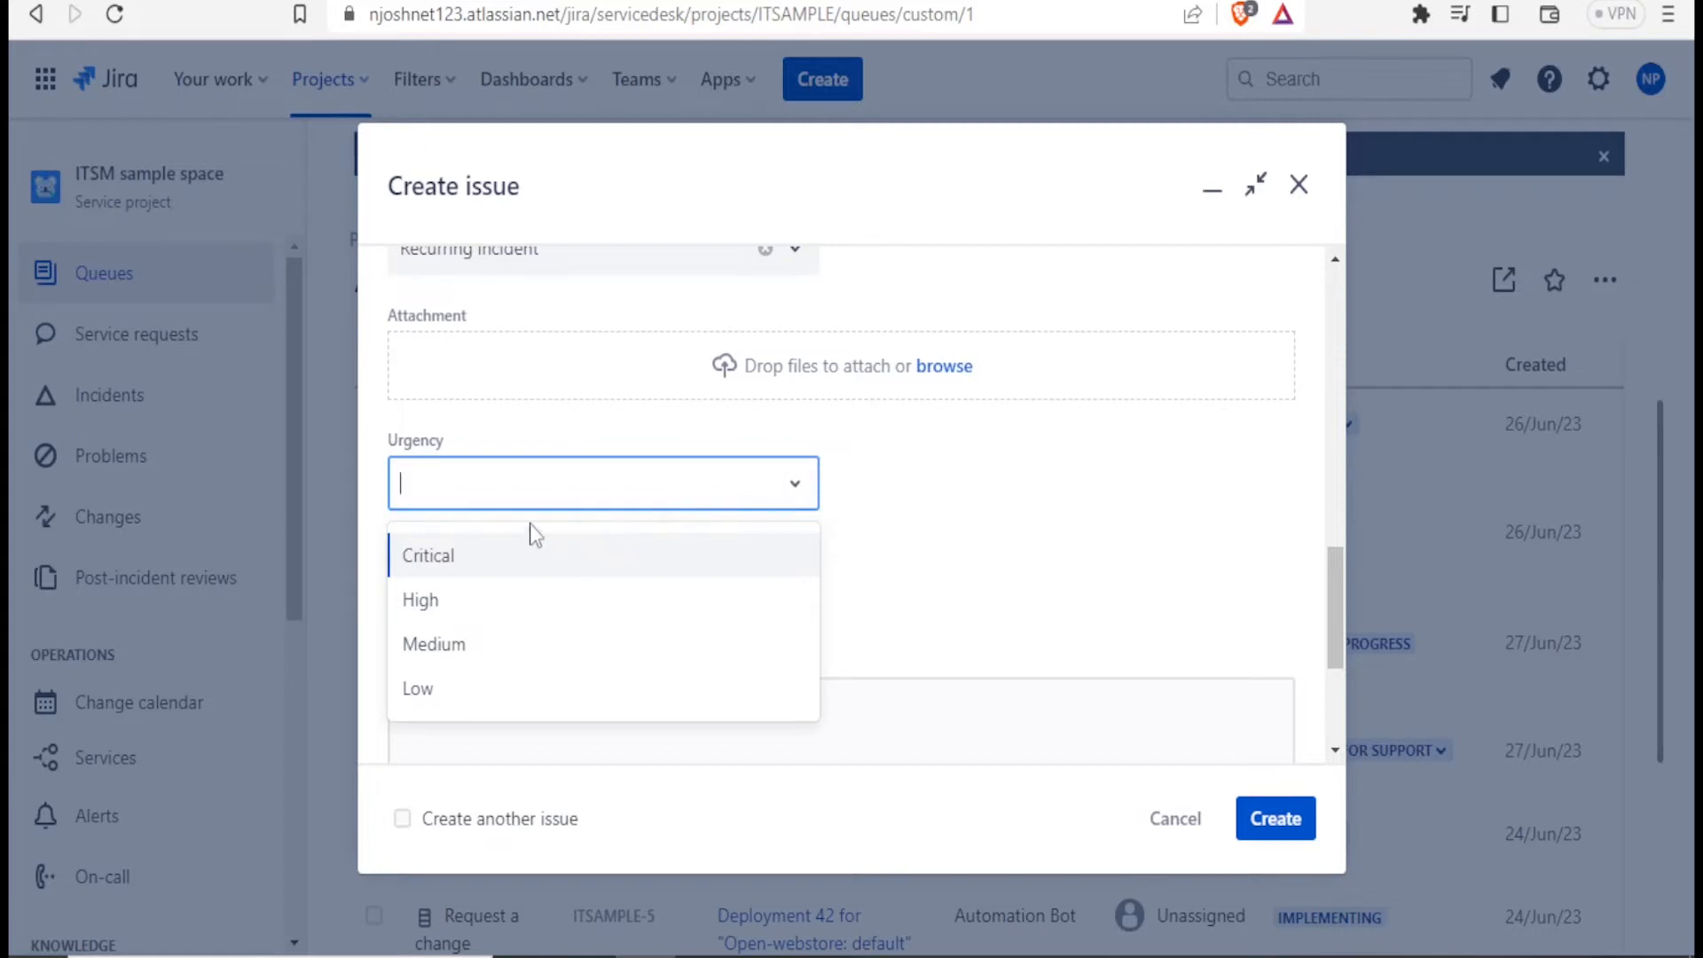
mouse_move(473, 706)
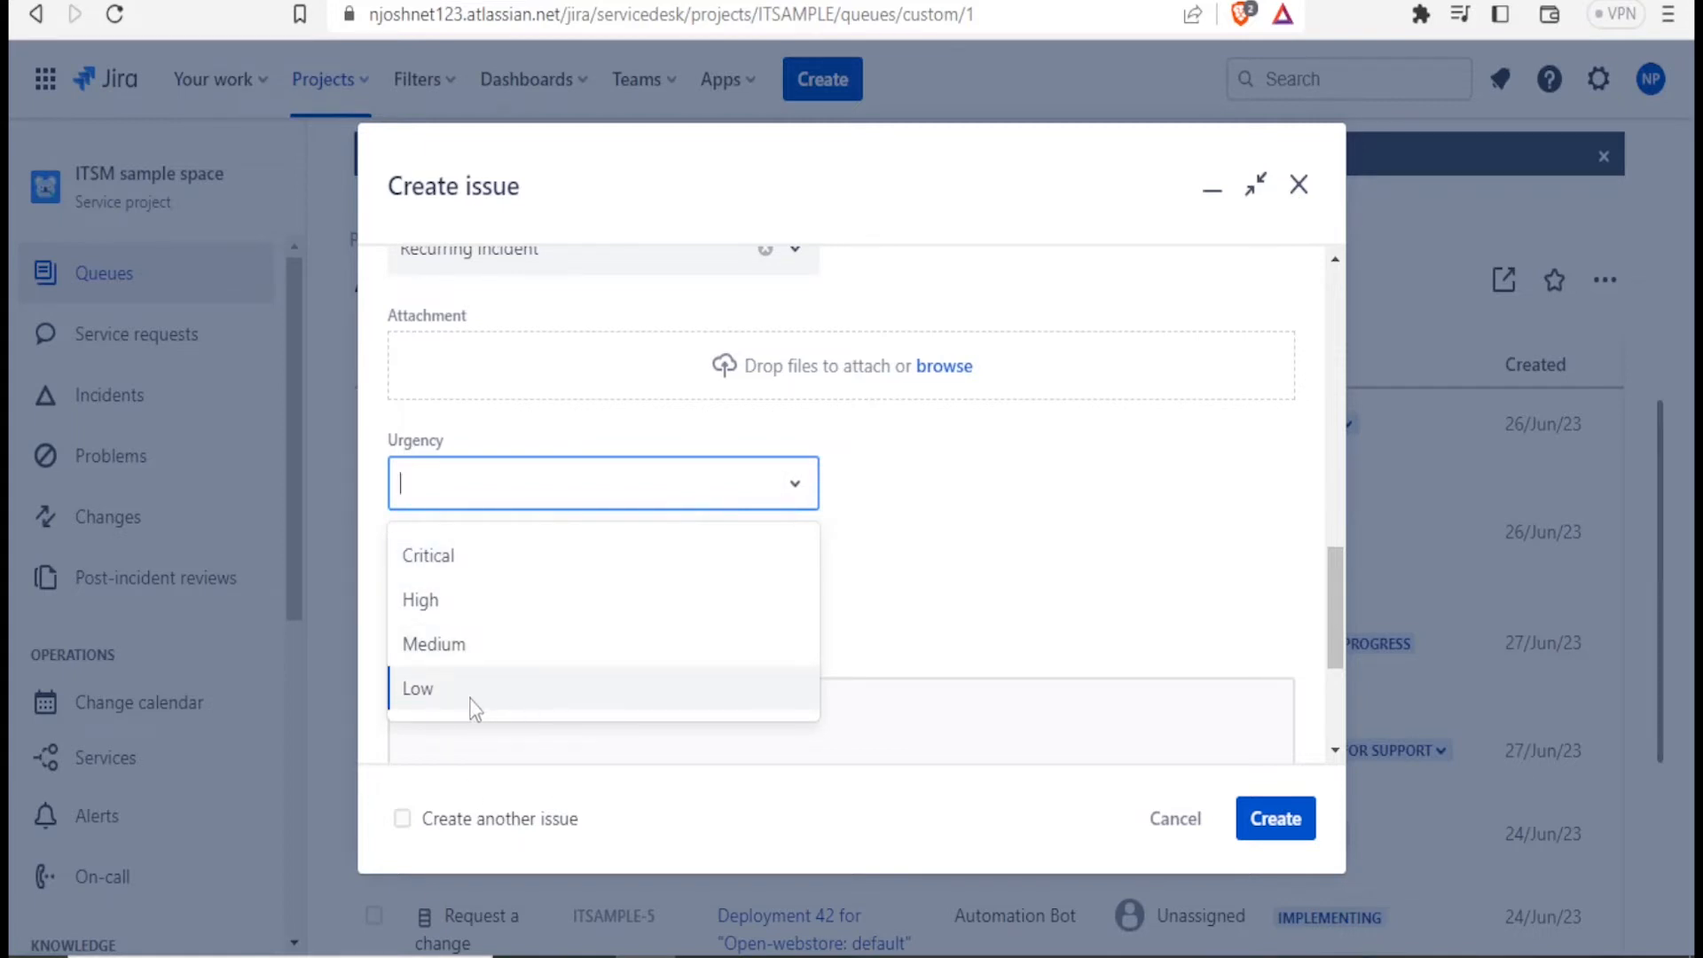
click(418, 688)
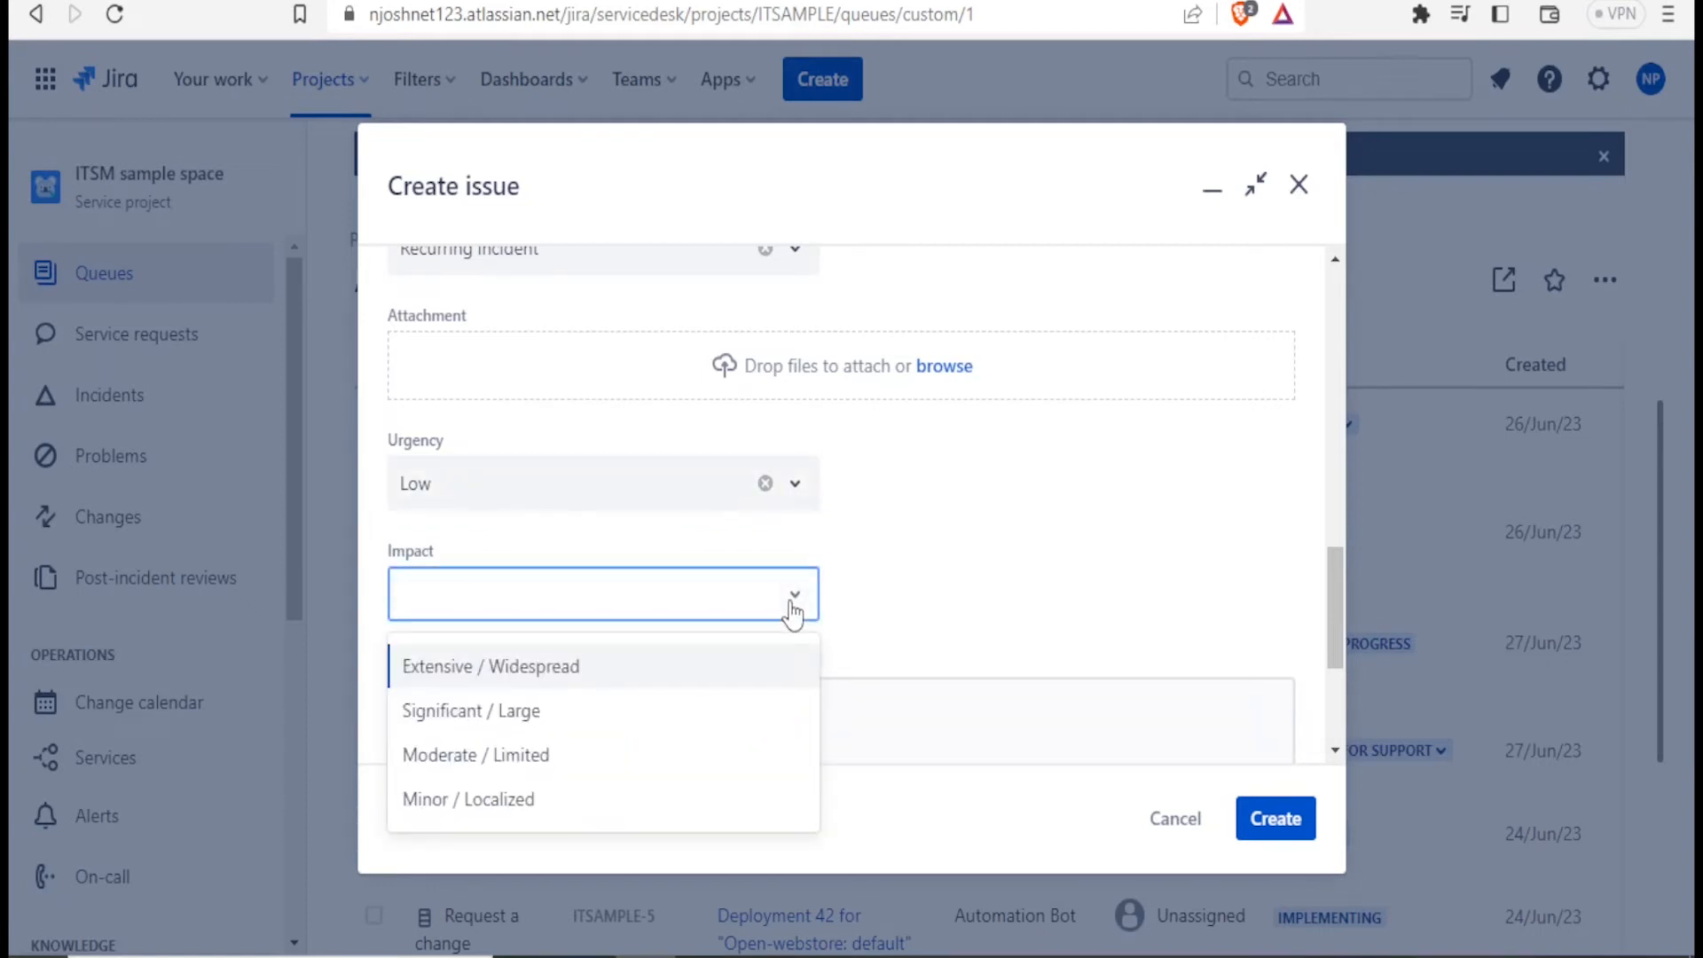
mouse_move(471, 711)
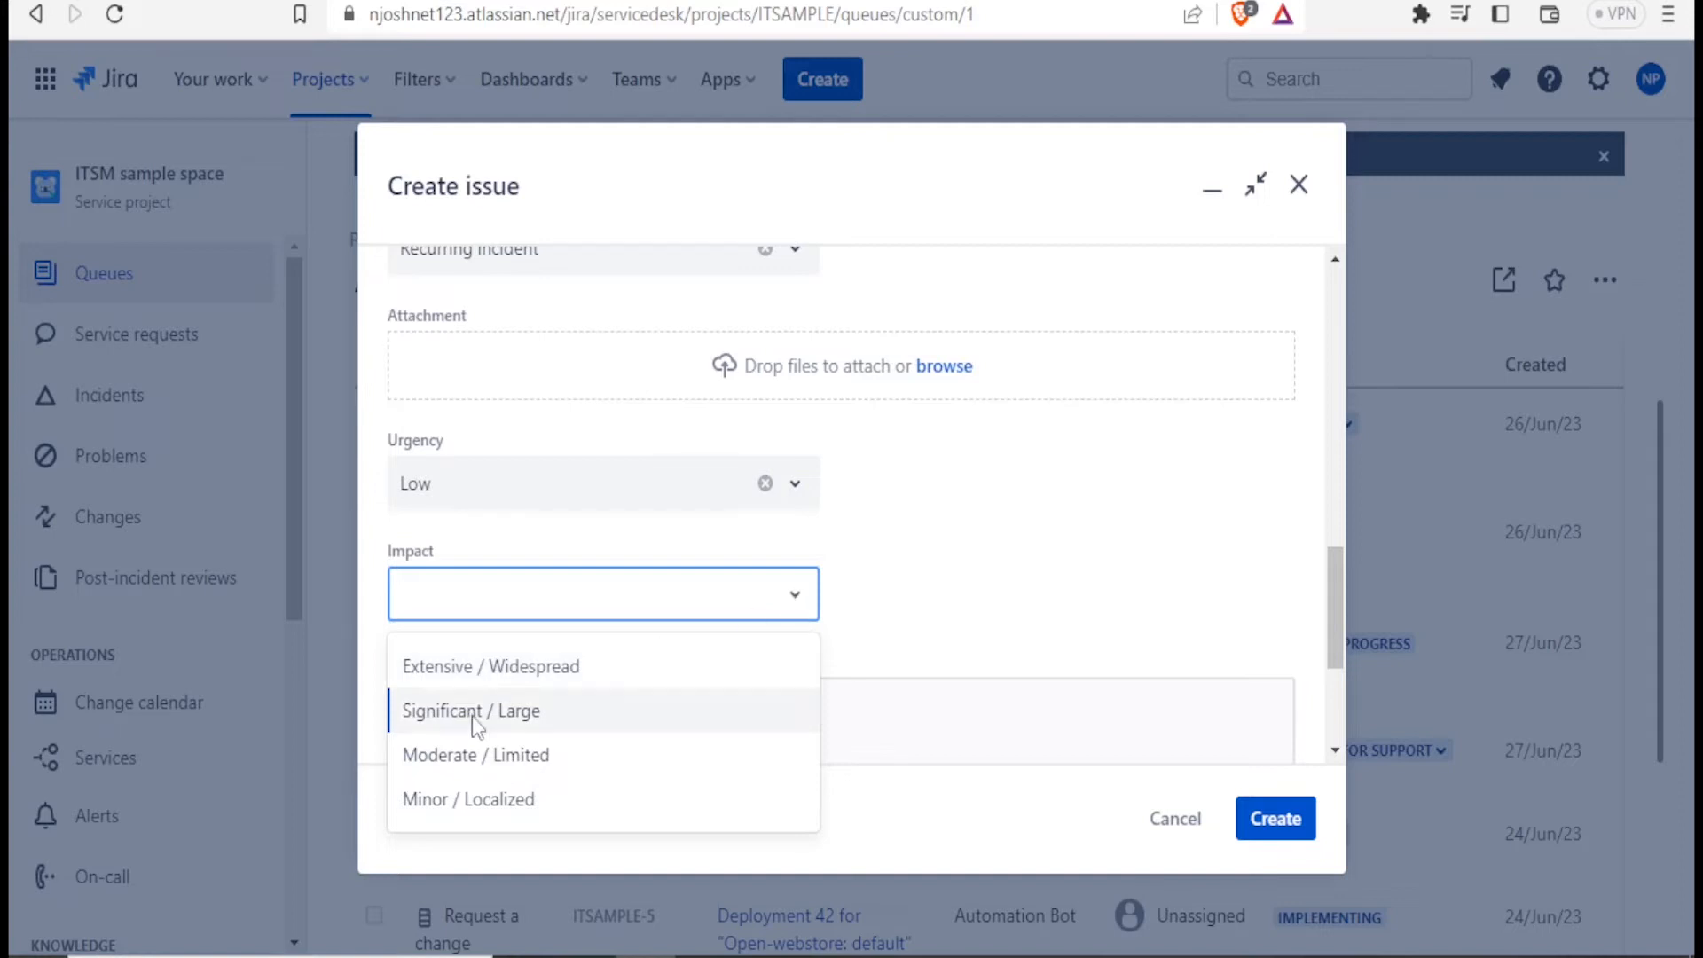
click(468, 799)
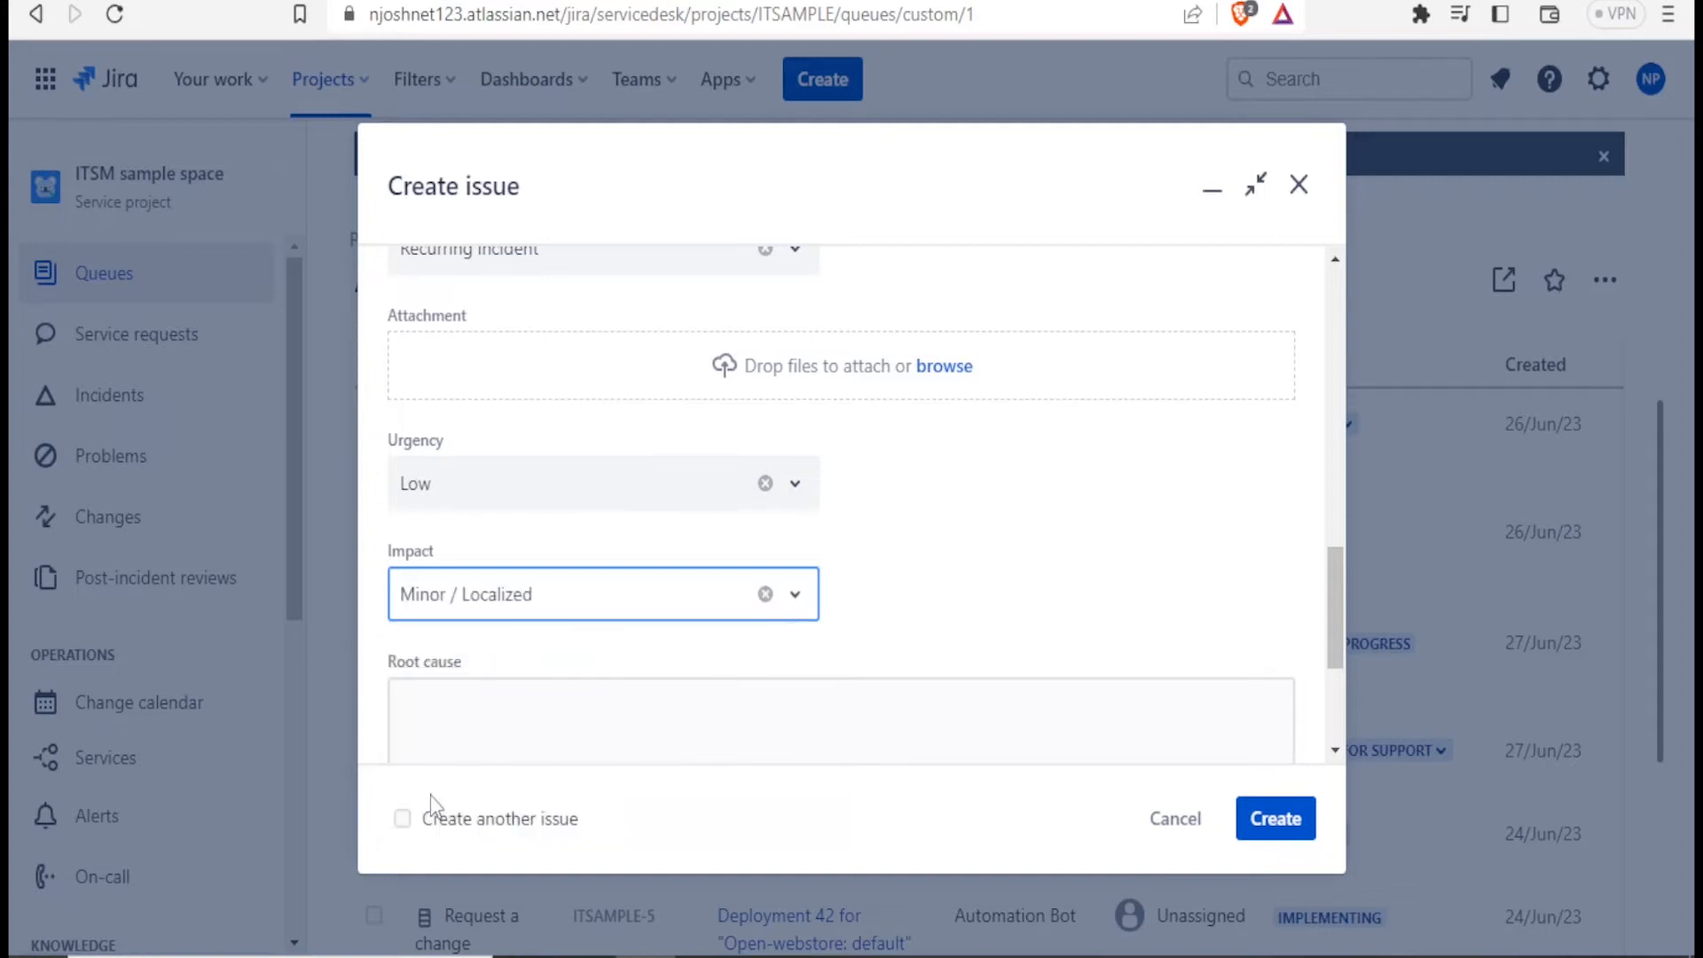
Enter root cause 'Installed new softwares' and workaround 'trial' on the problem form
scroll(down, 3)
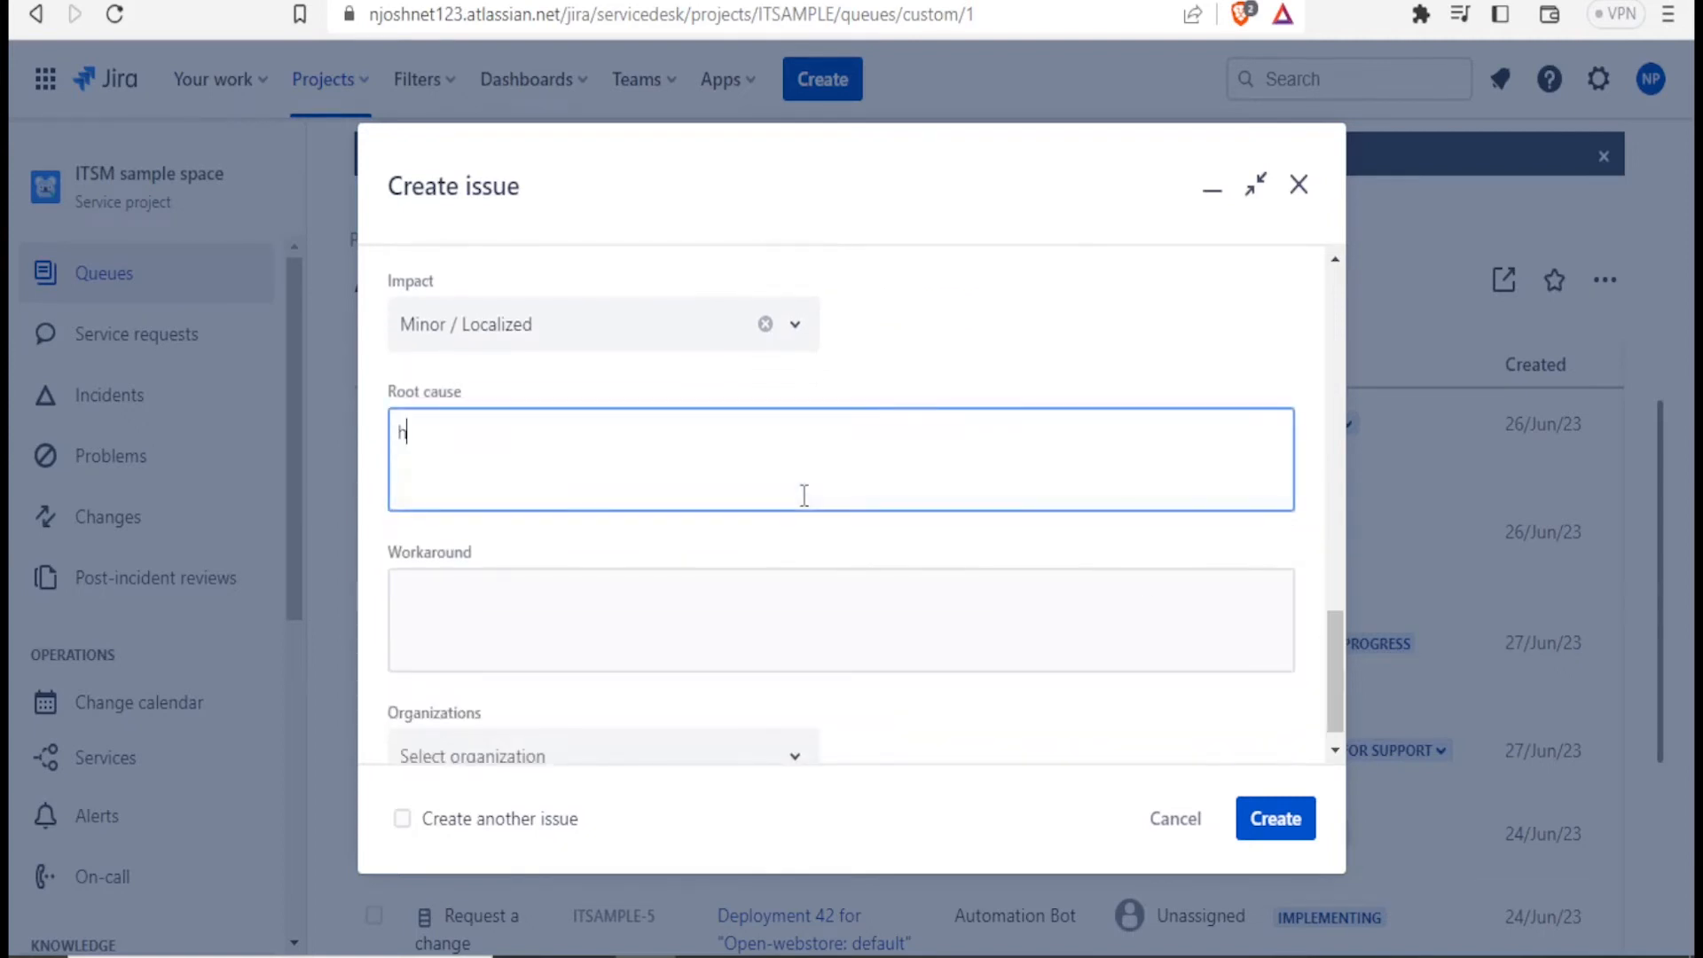
key(Backspace)
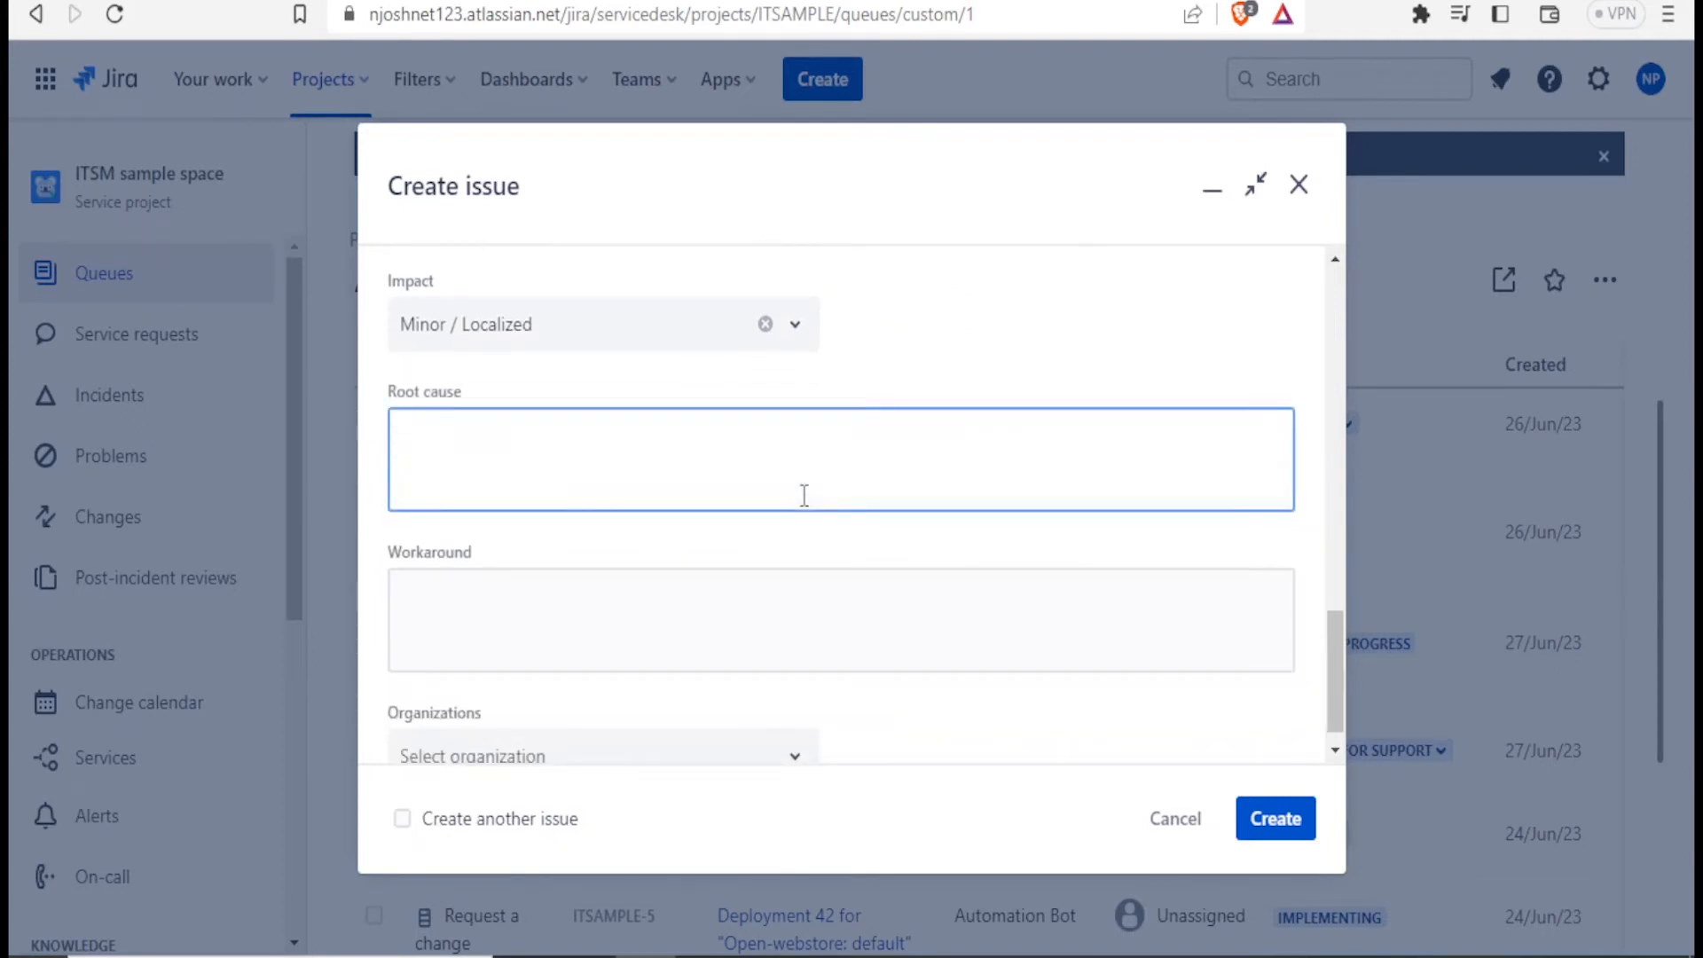
text(Installed new softwares)
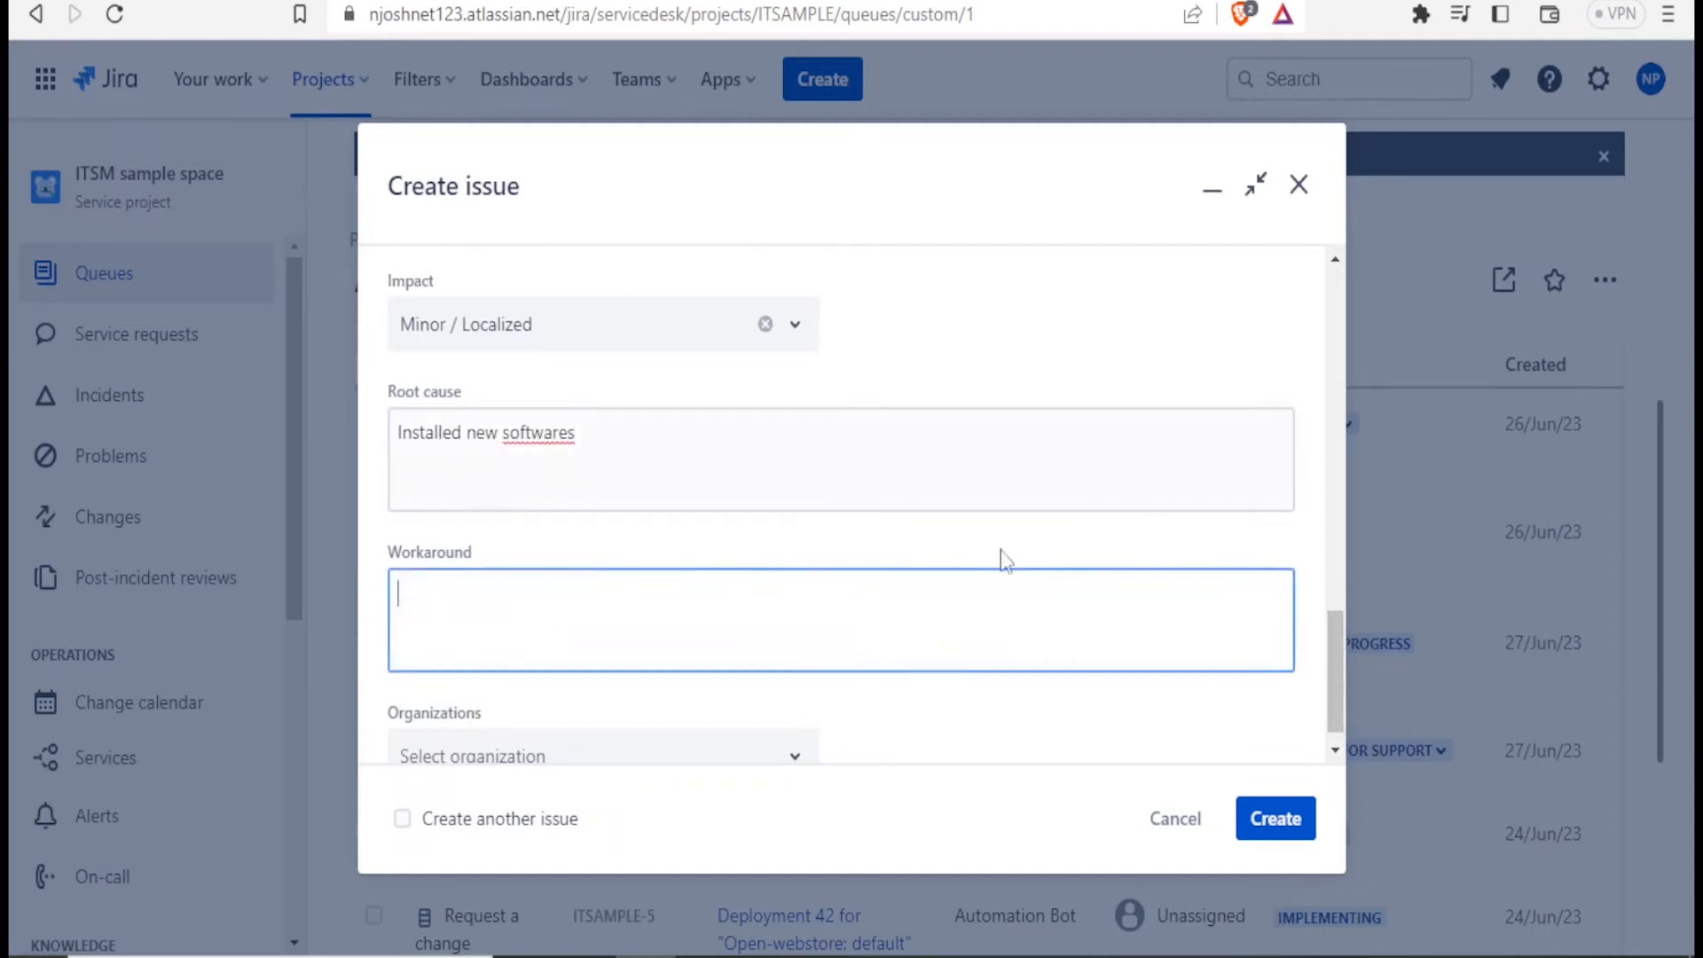
mouse_move(809, 722)
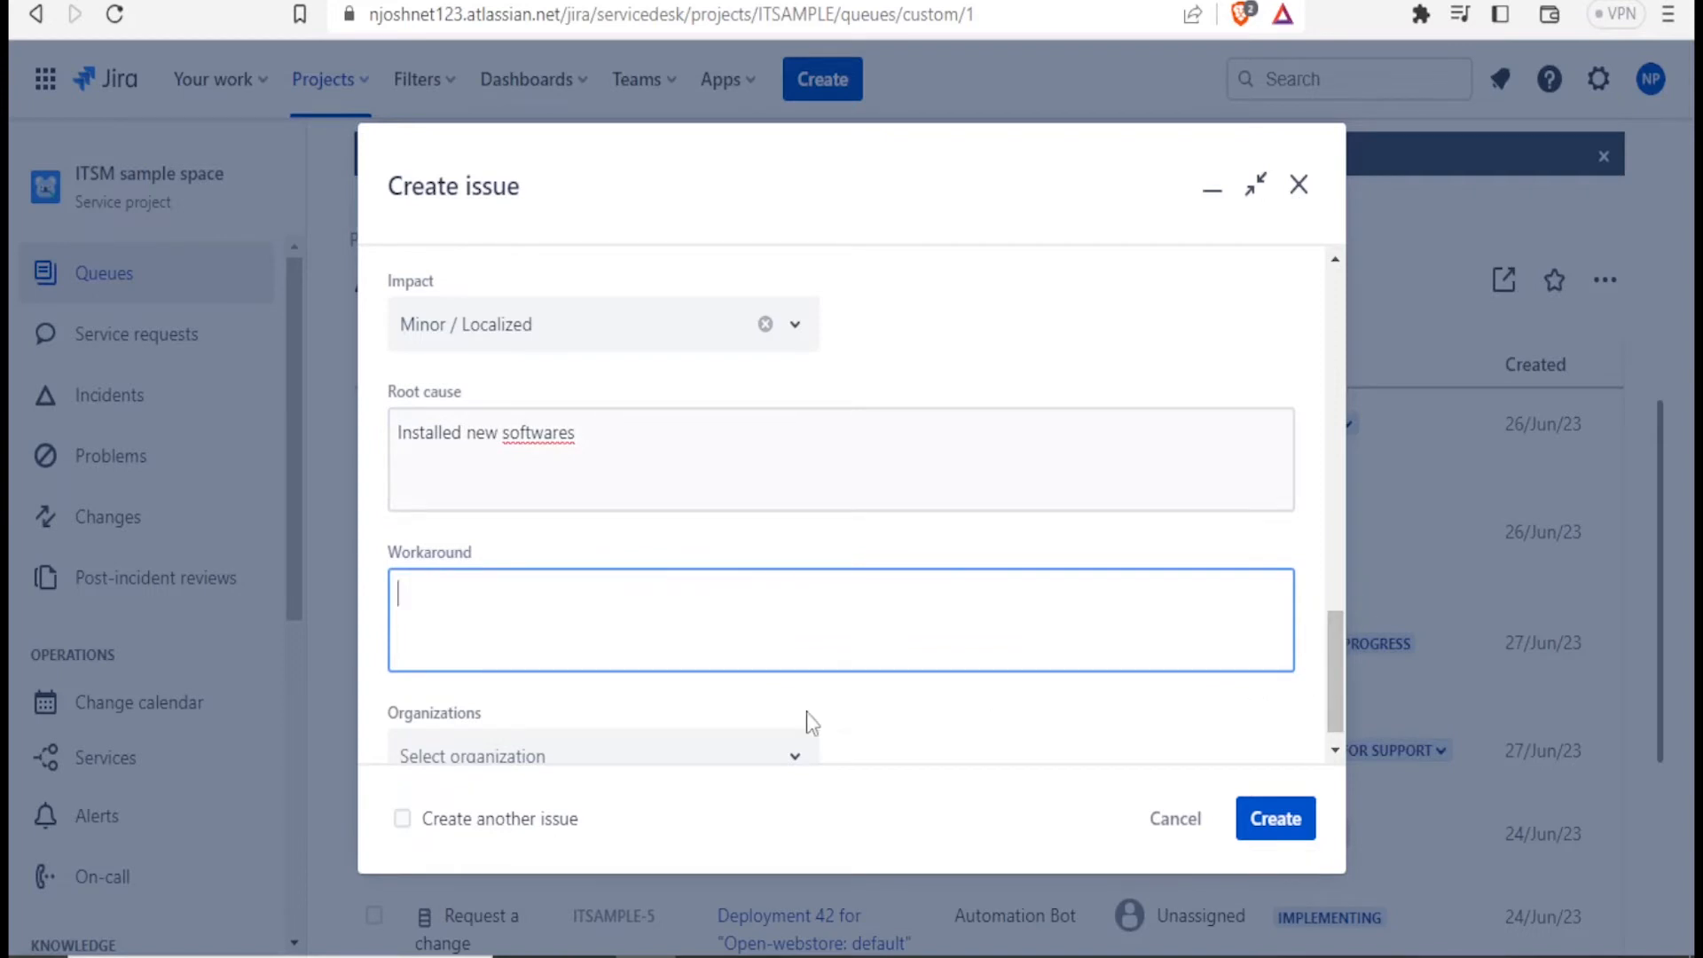
text(trial)
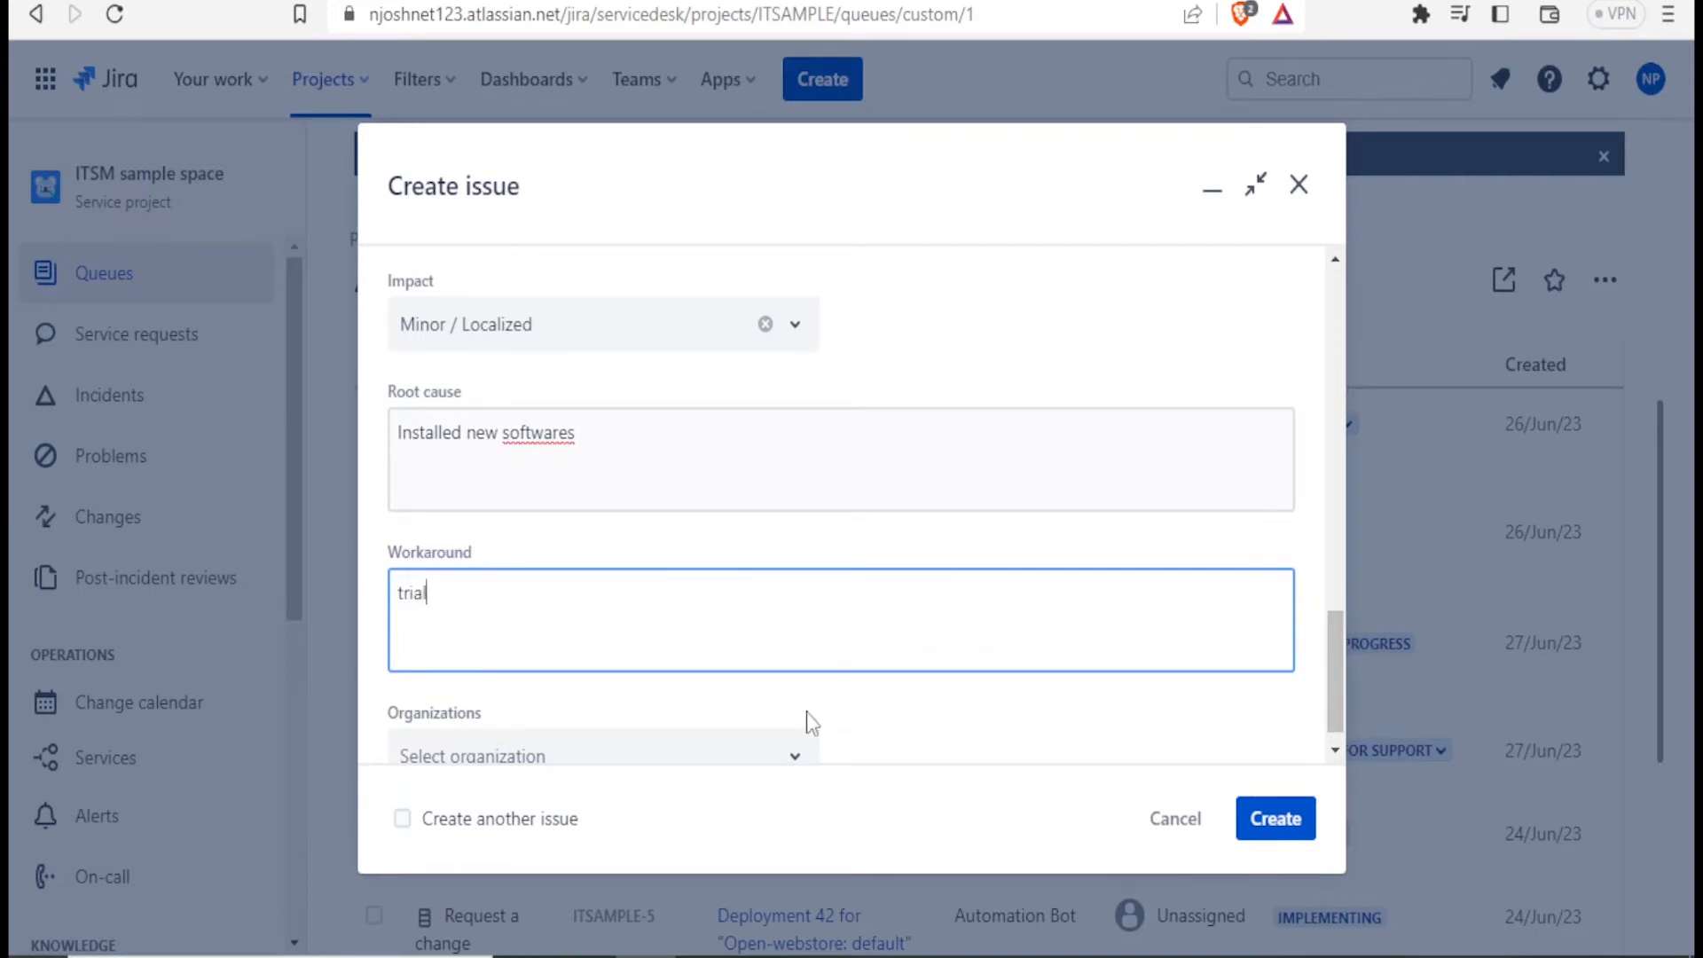
scroll(down, 3)
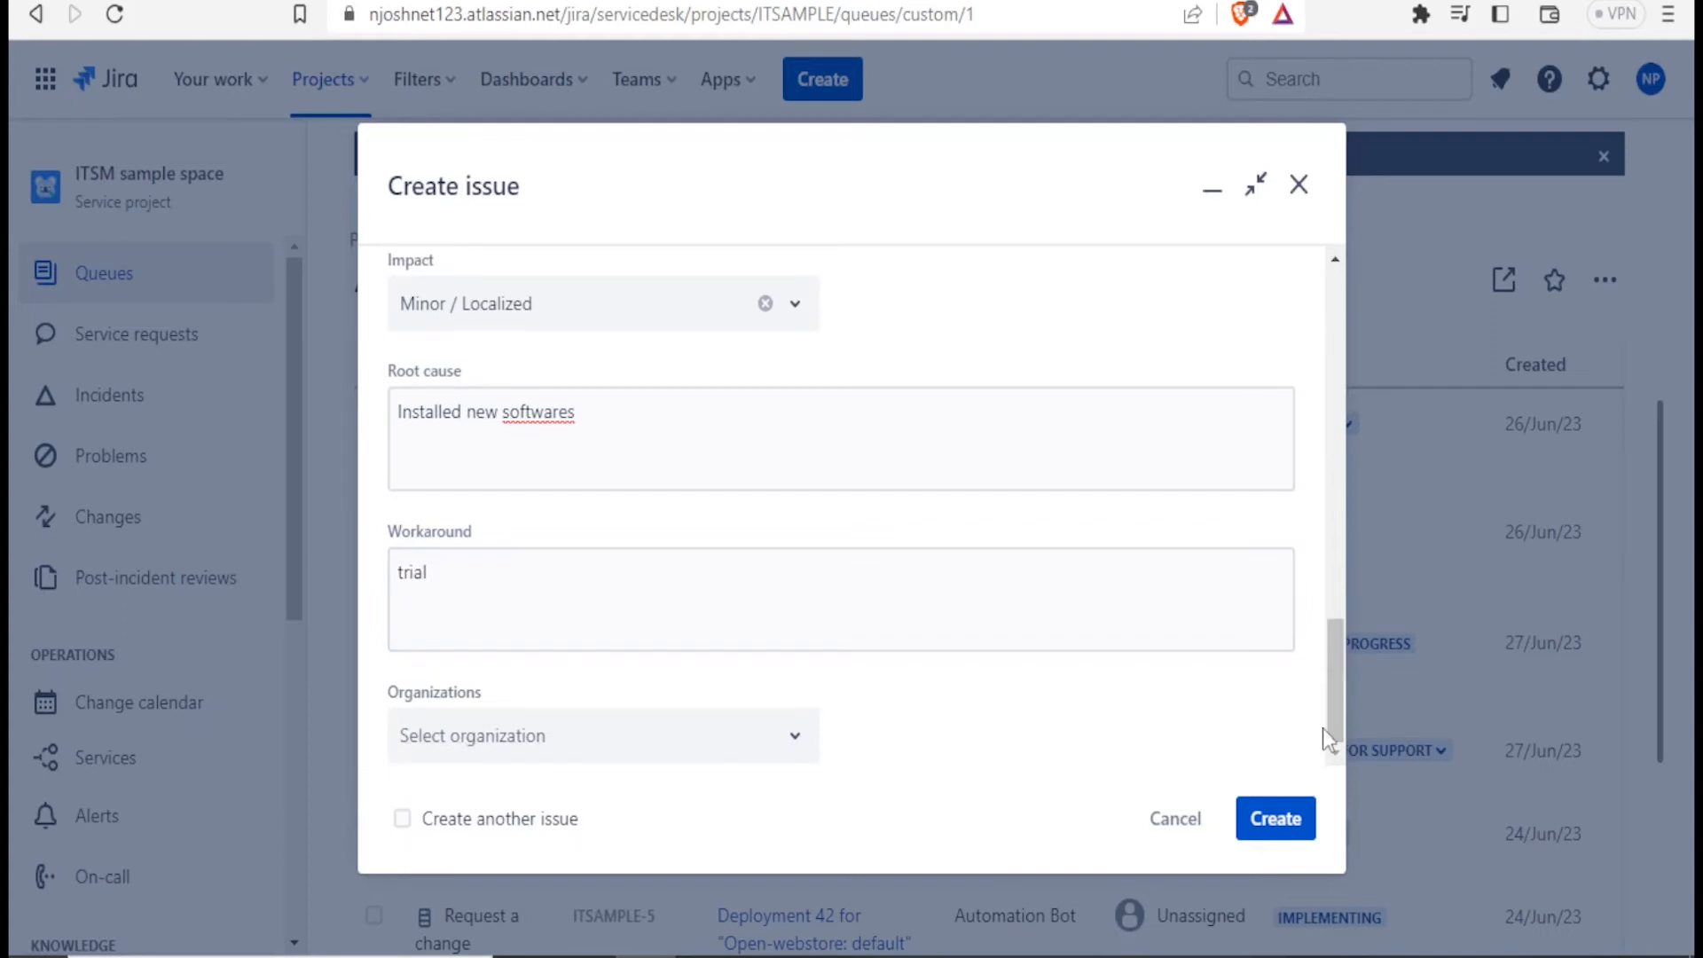
click(603, 735)
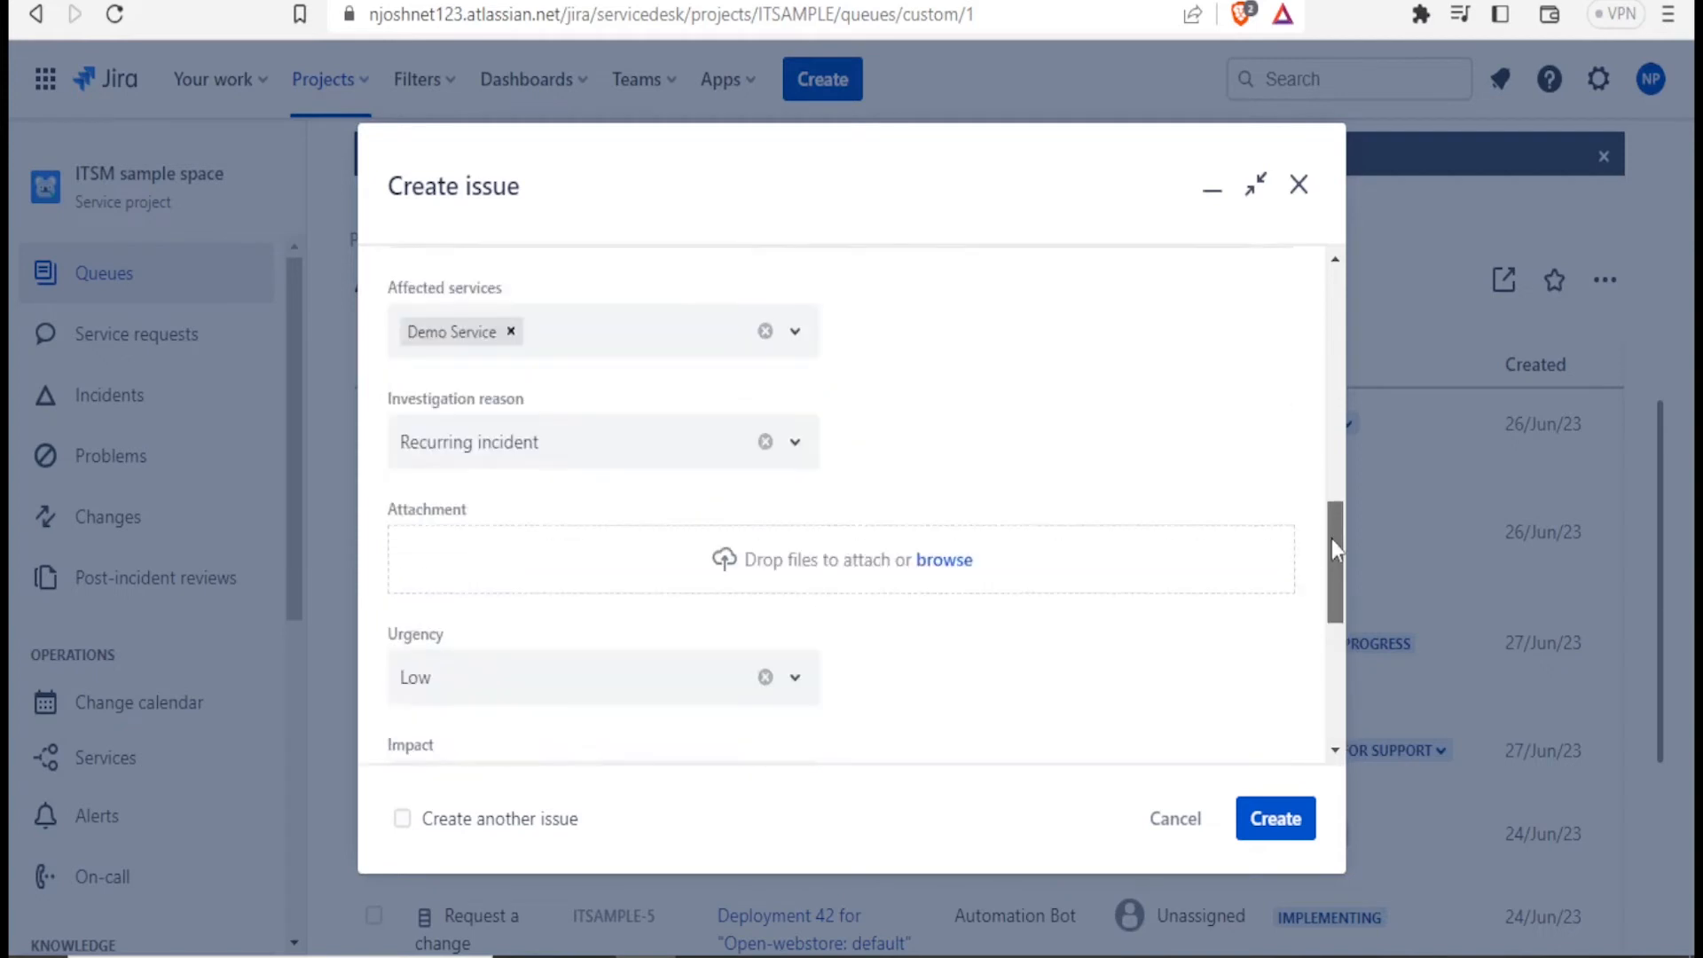
Check the summary and submit the form, creating Problem issue NJOSH-1
scroll(up, 3)
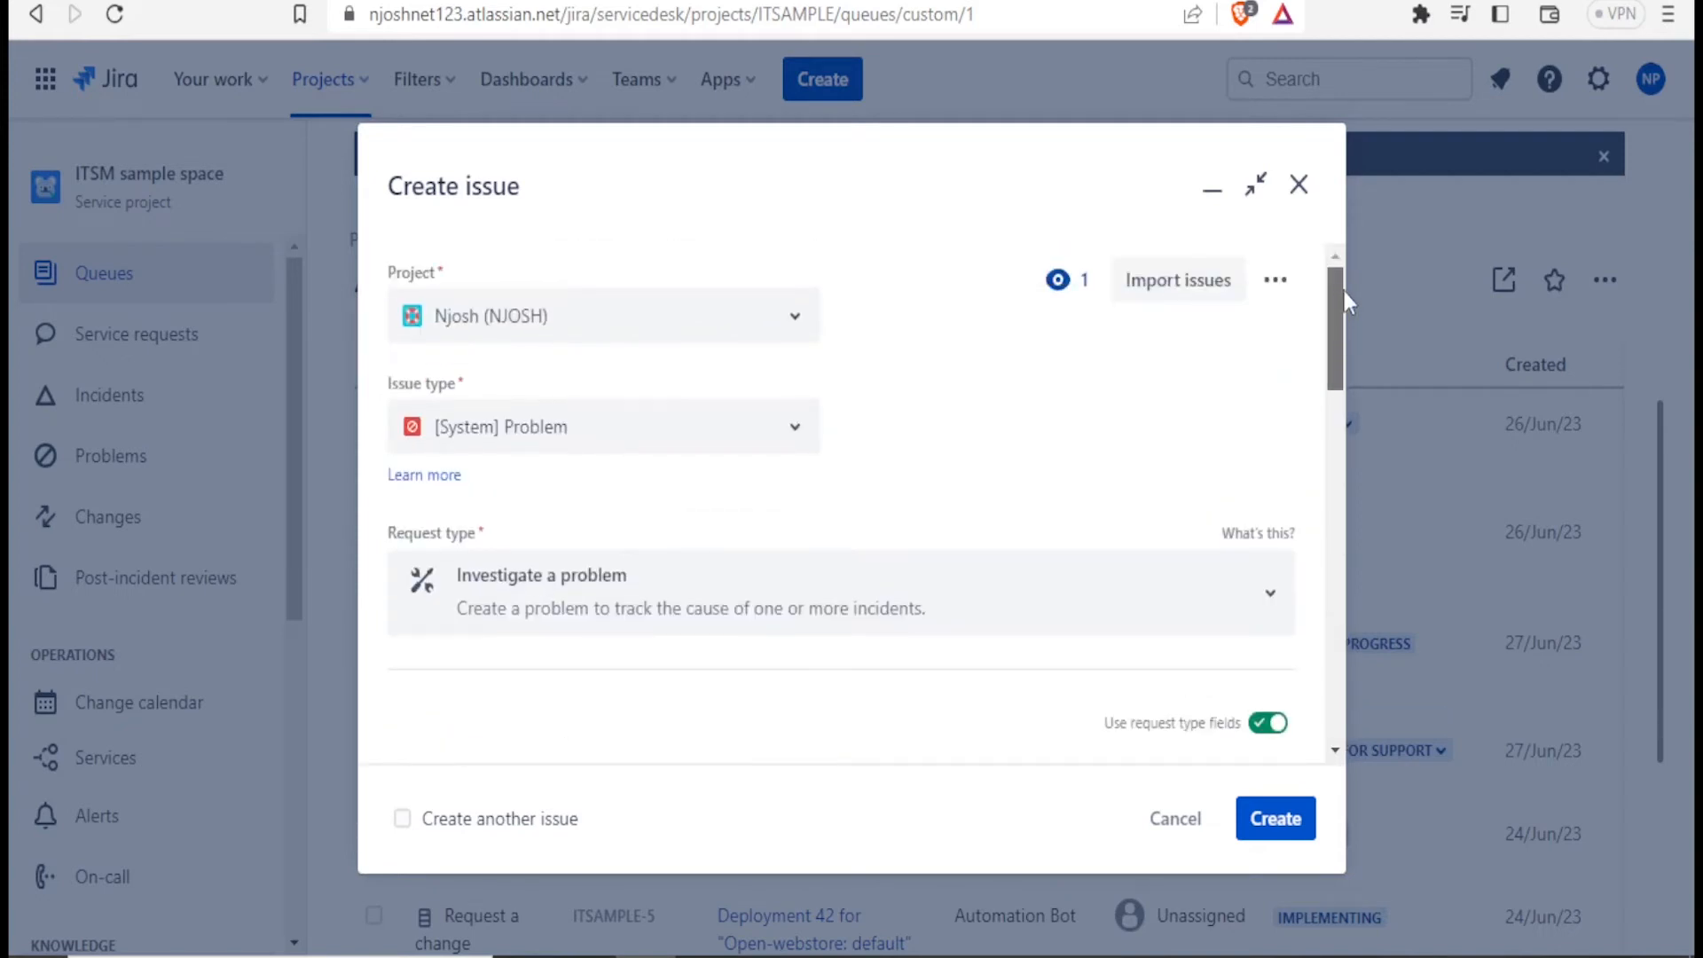
scroll(down, 3)
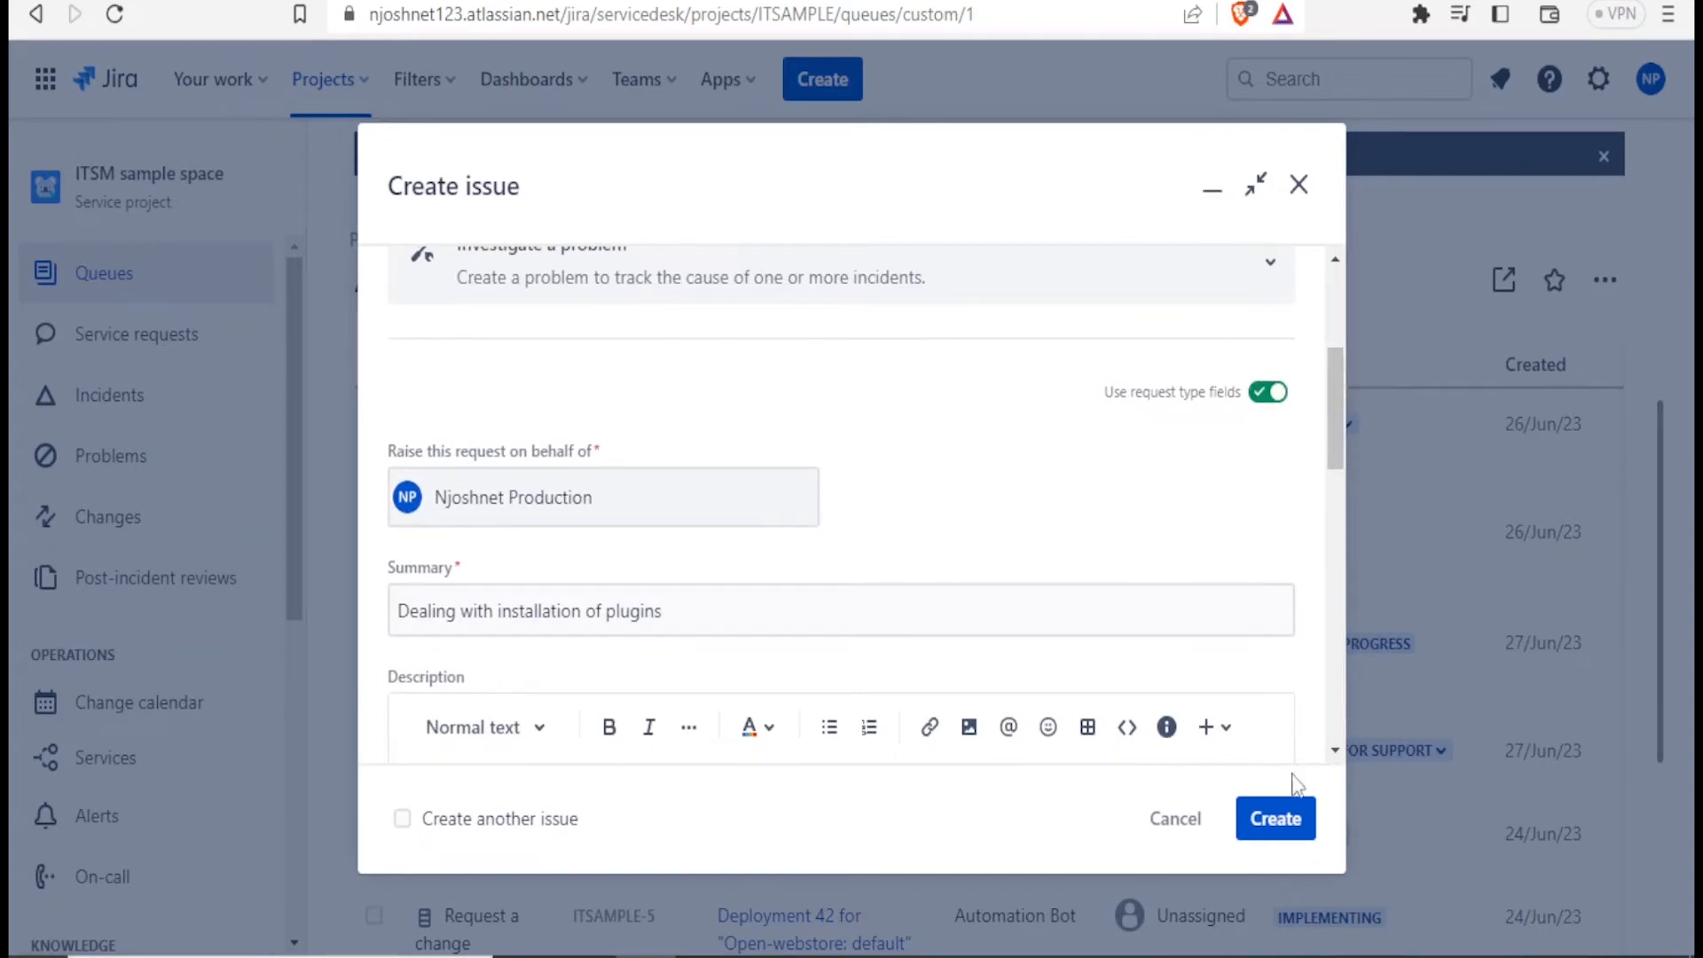
click(1276, 818)
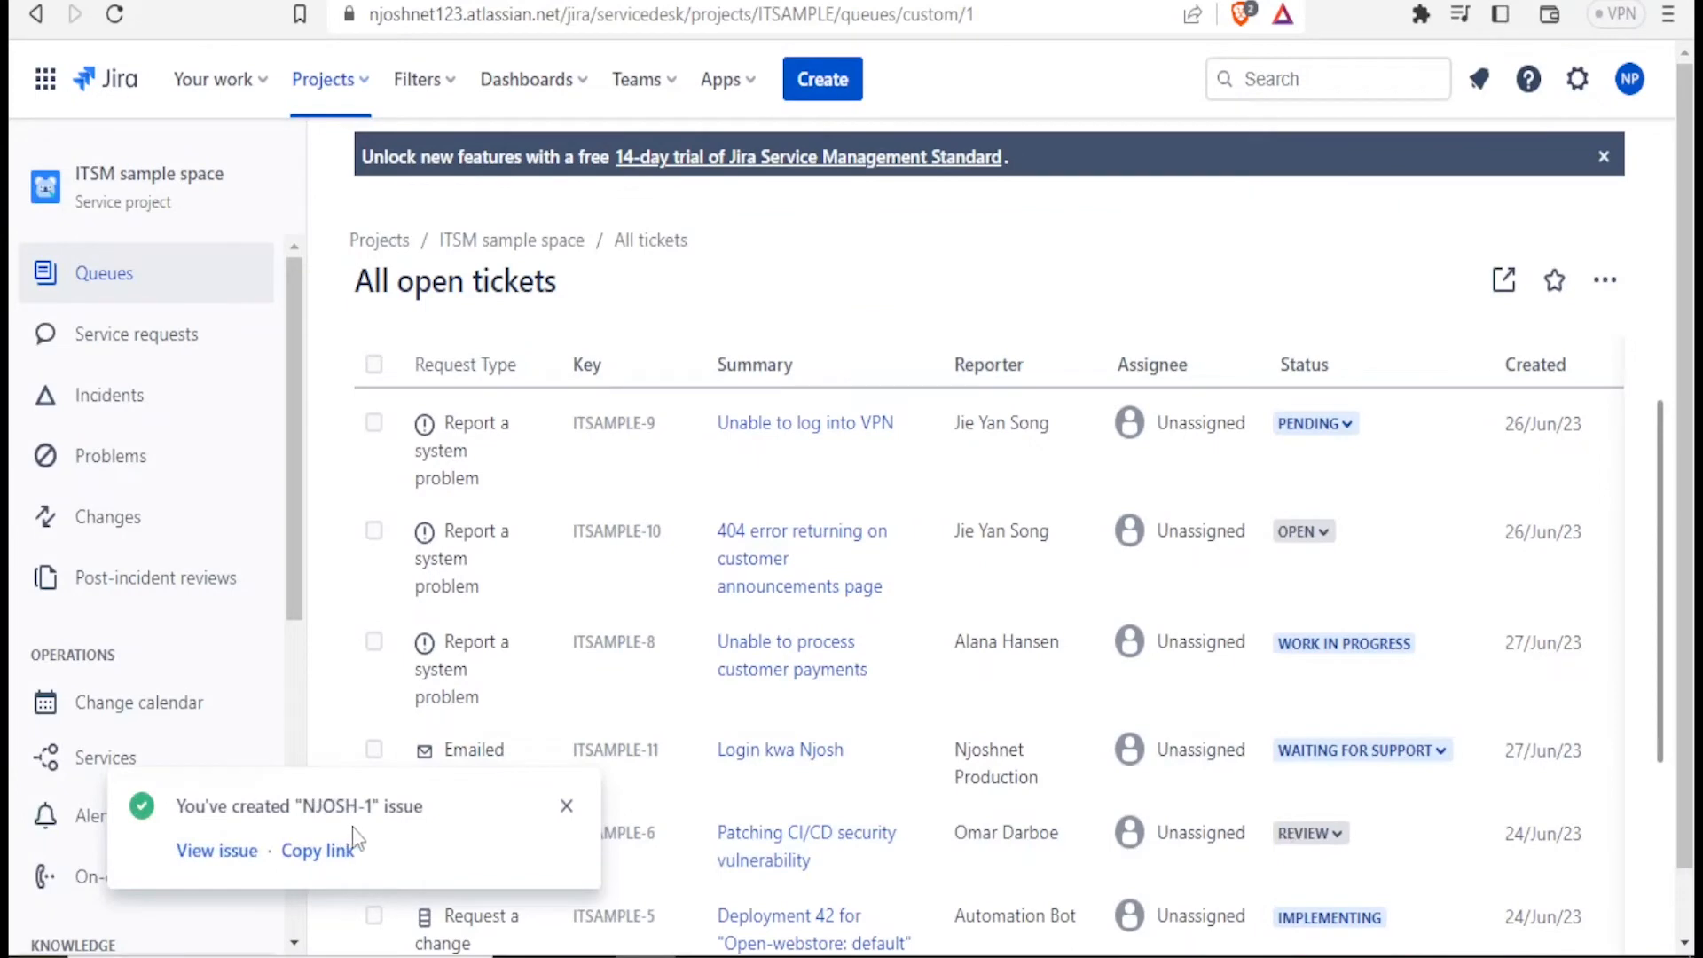
mouse_move(217, 850)
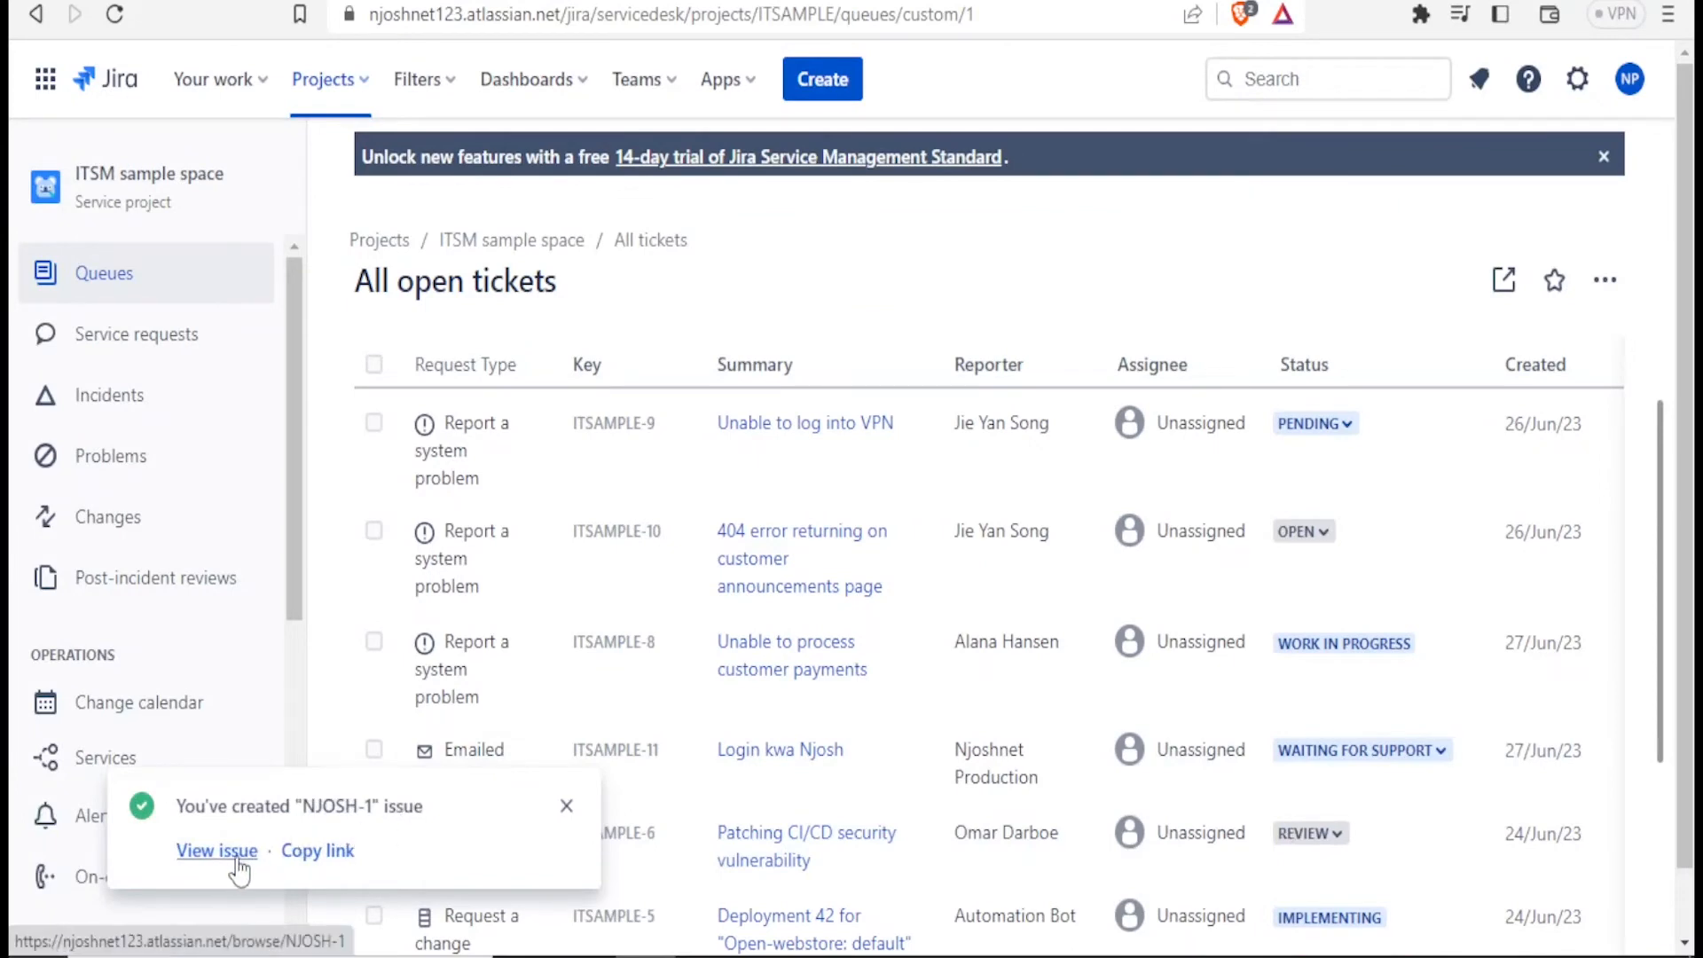
mouse_move(818, 683)
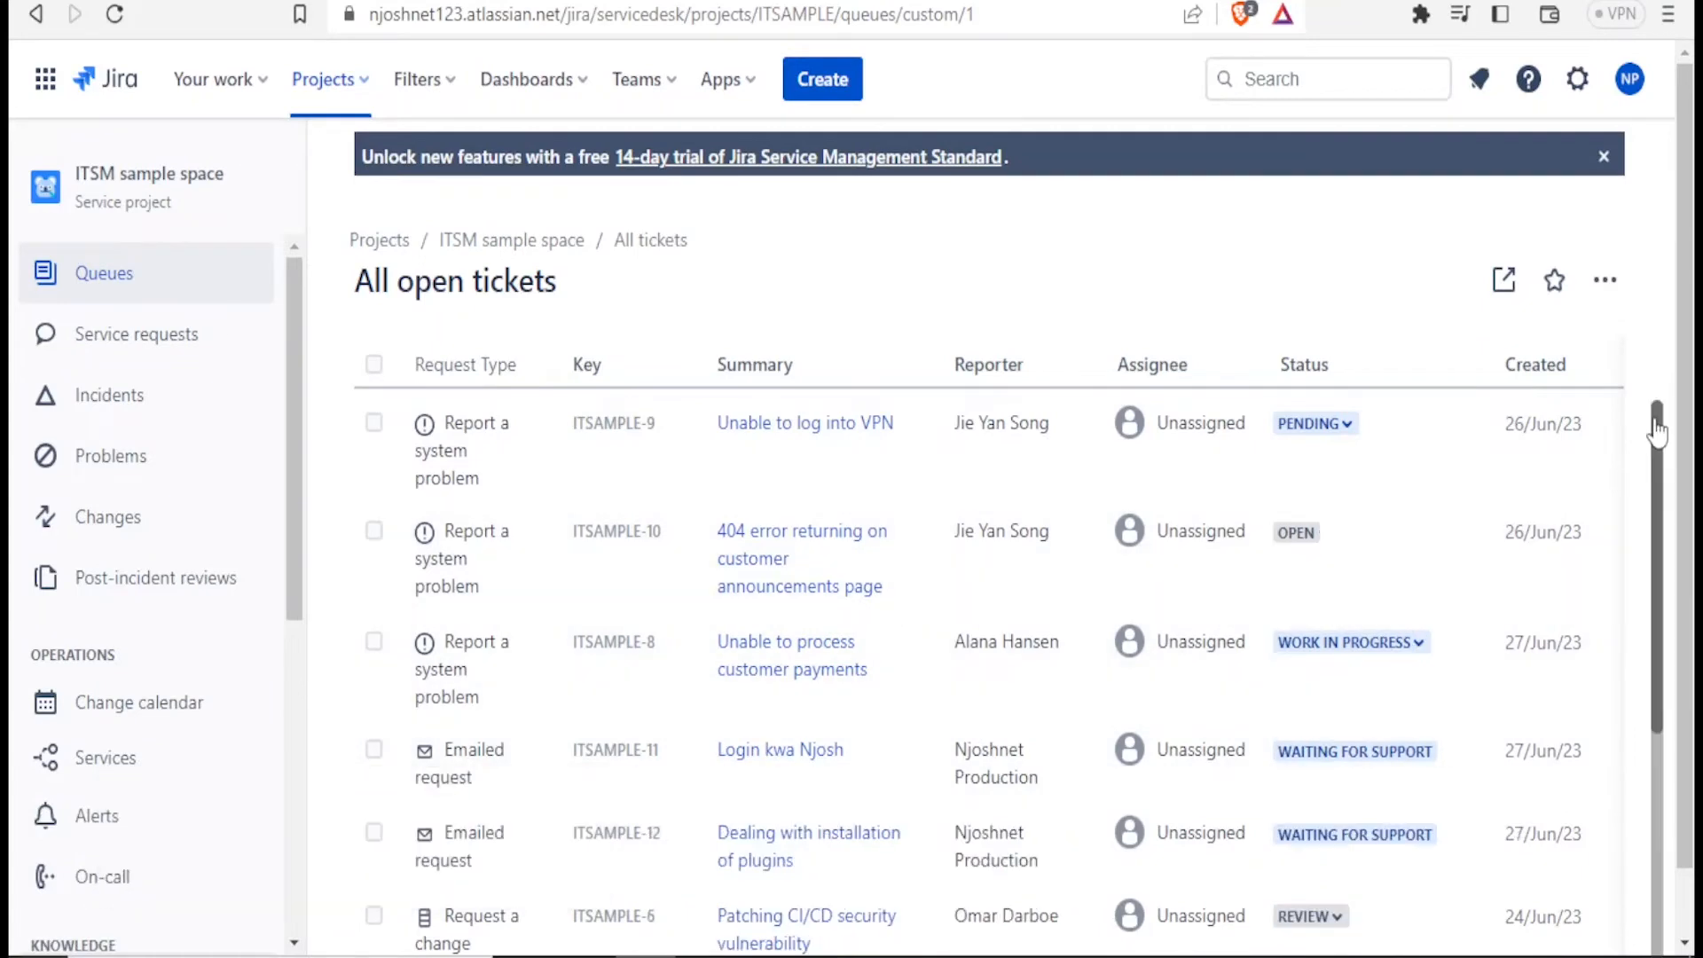
mouse_move(754, 363)
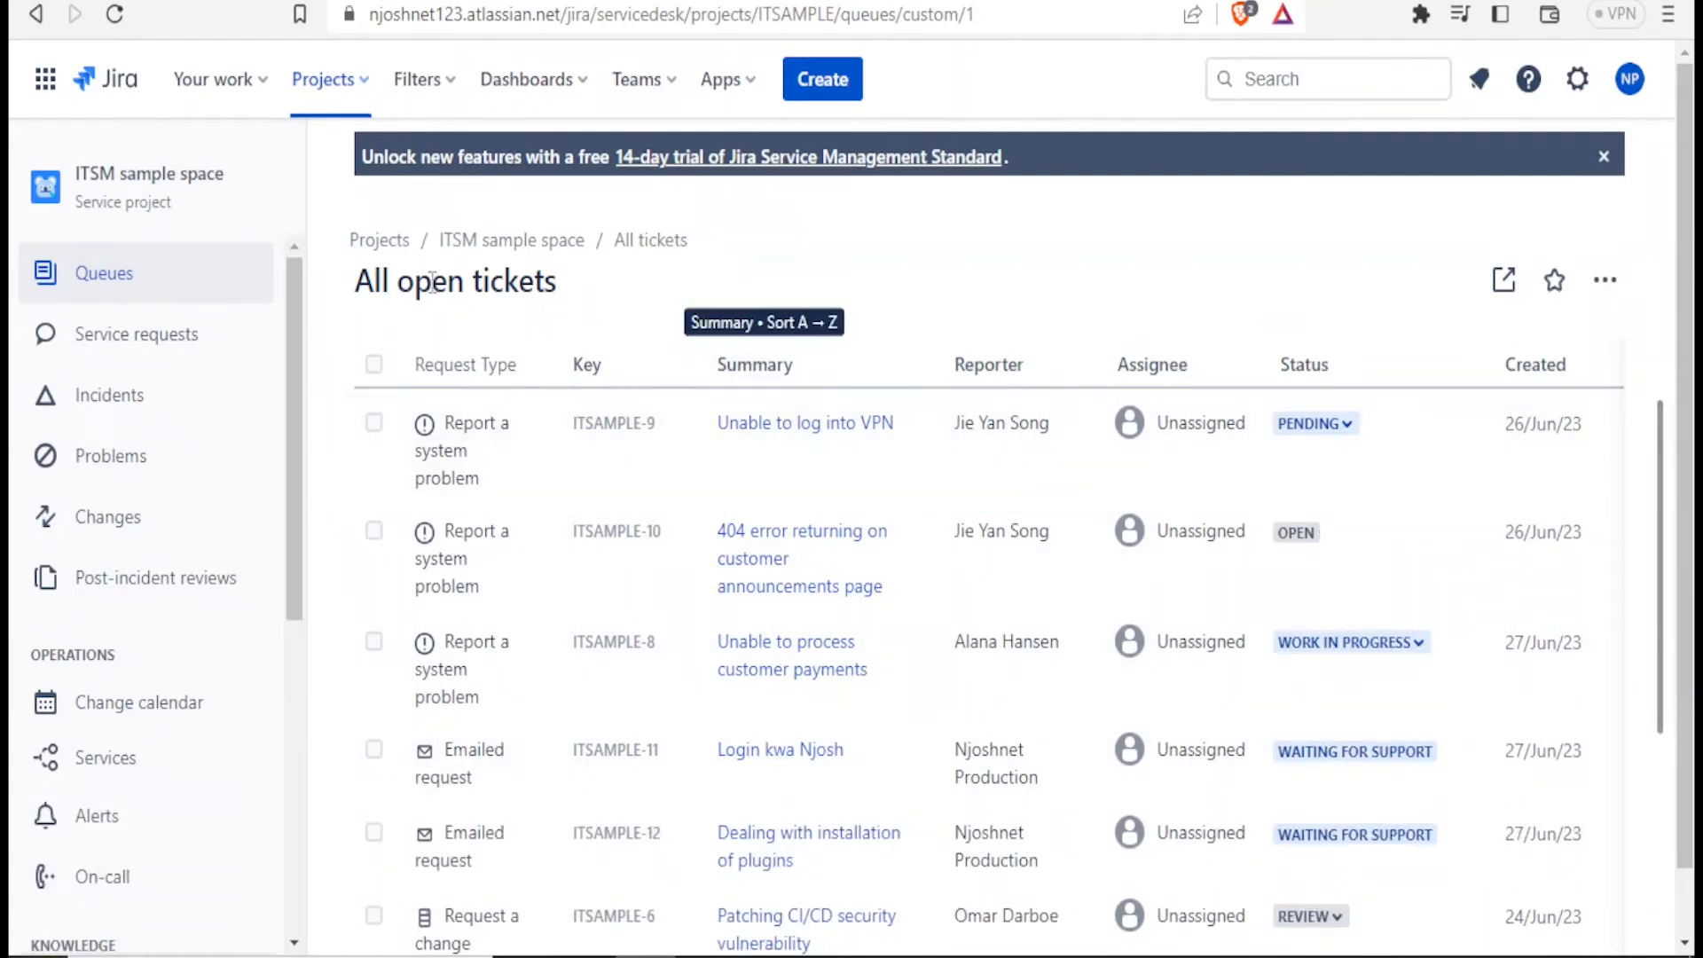
mouse_move(970, 494)
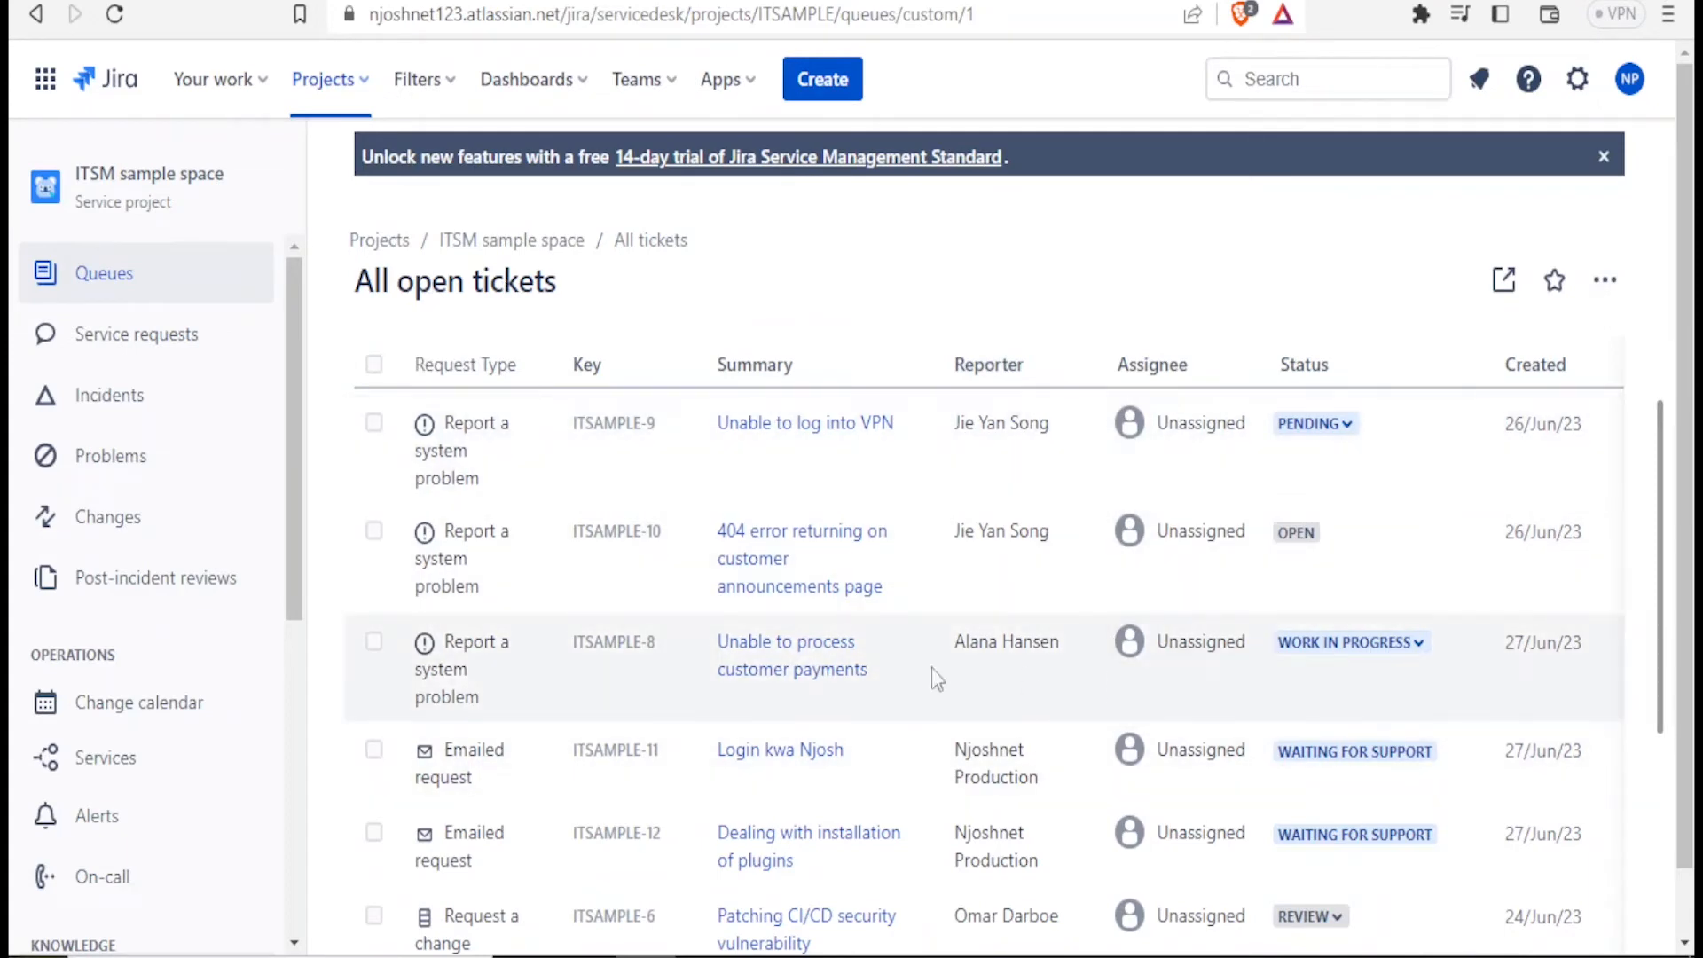
mouse_move(988, 363)
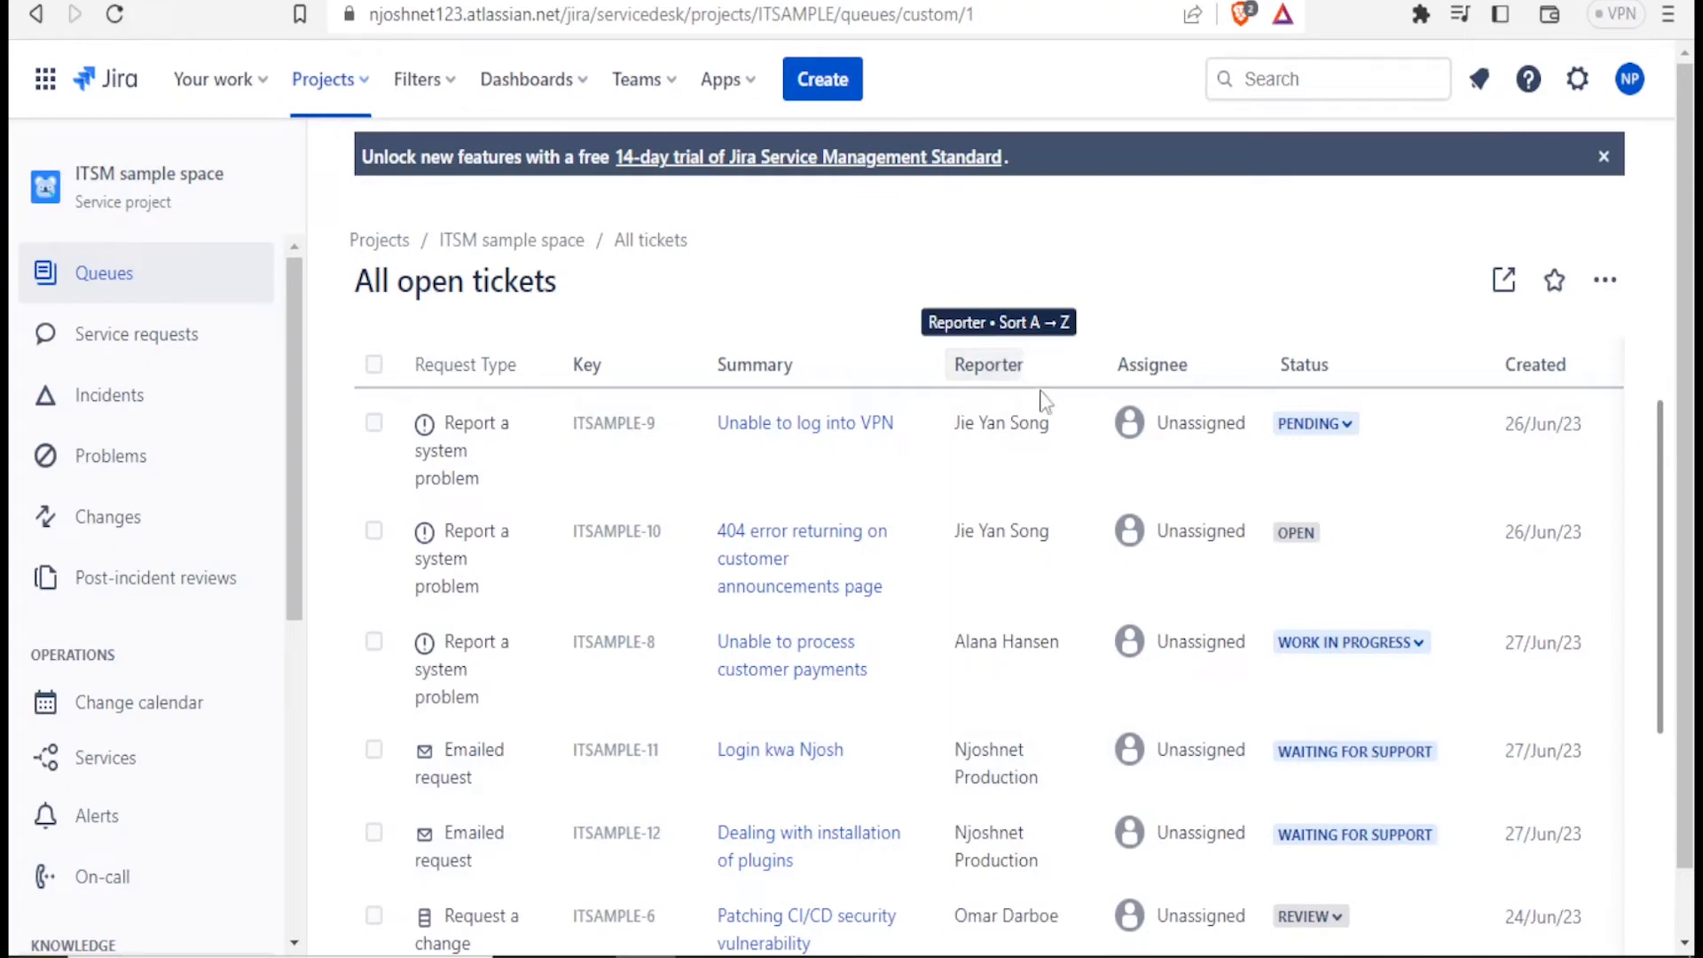
mouse_move(991, 916)
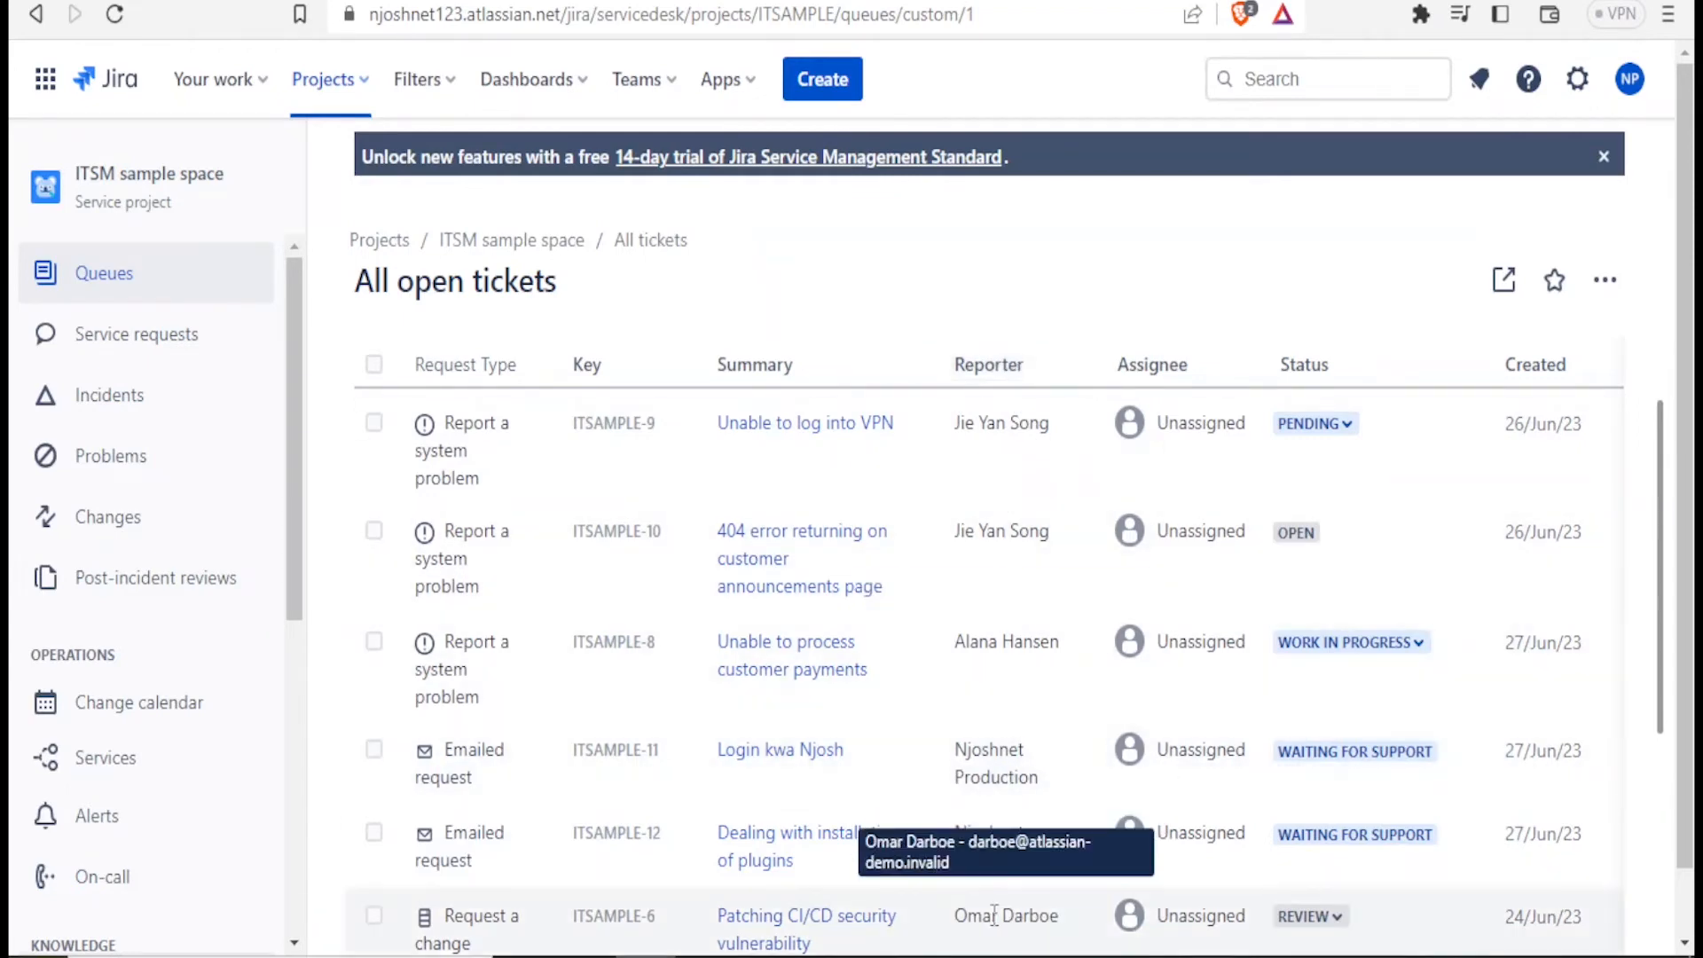
mouse_move(779, 749)
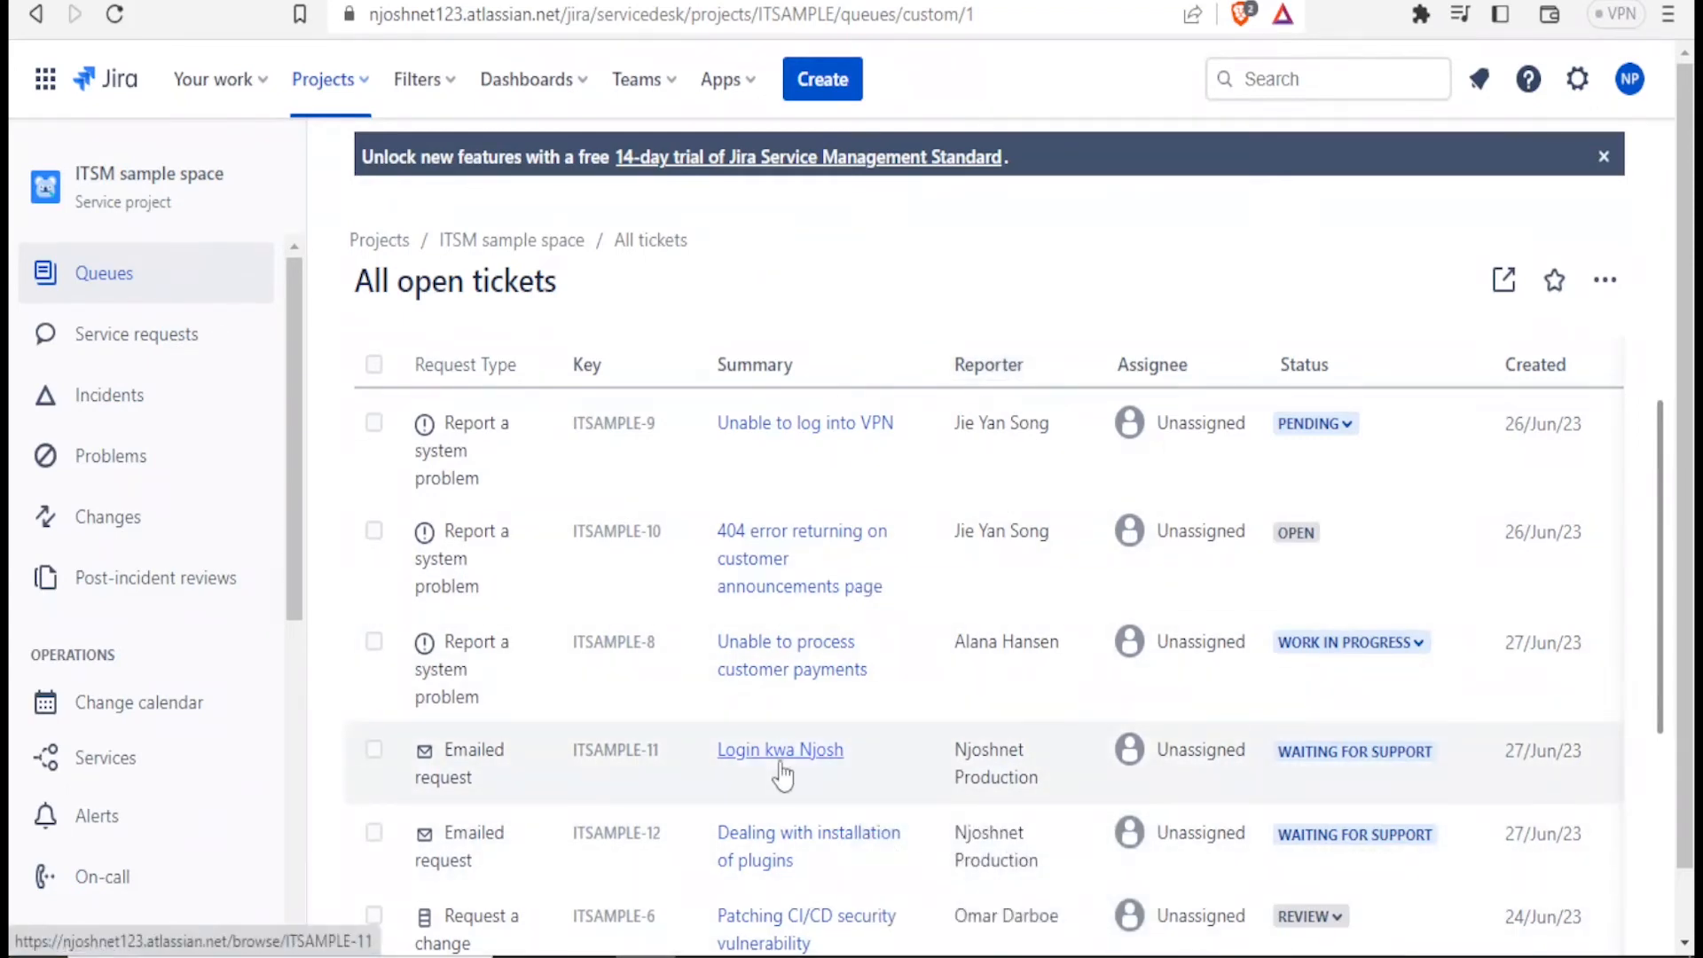
mouse_move(836, 765)
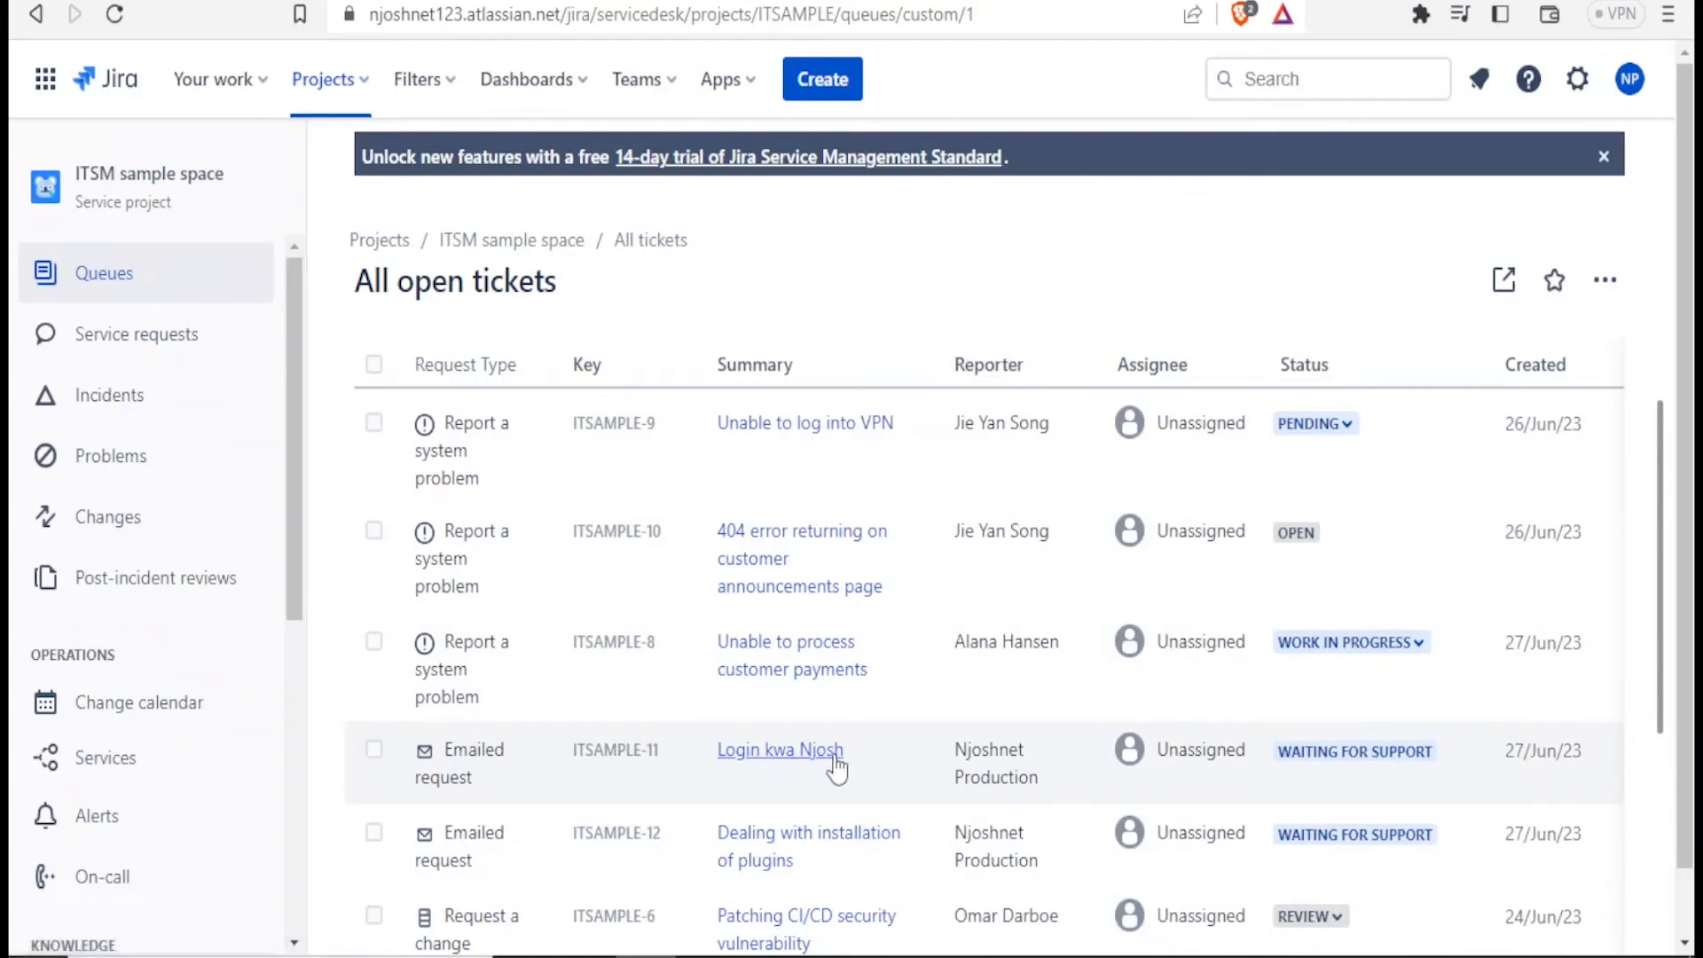
mouse_move(572, 857)
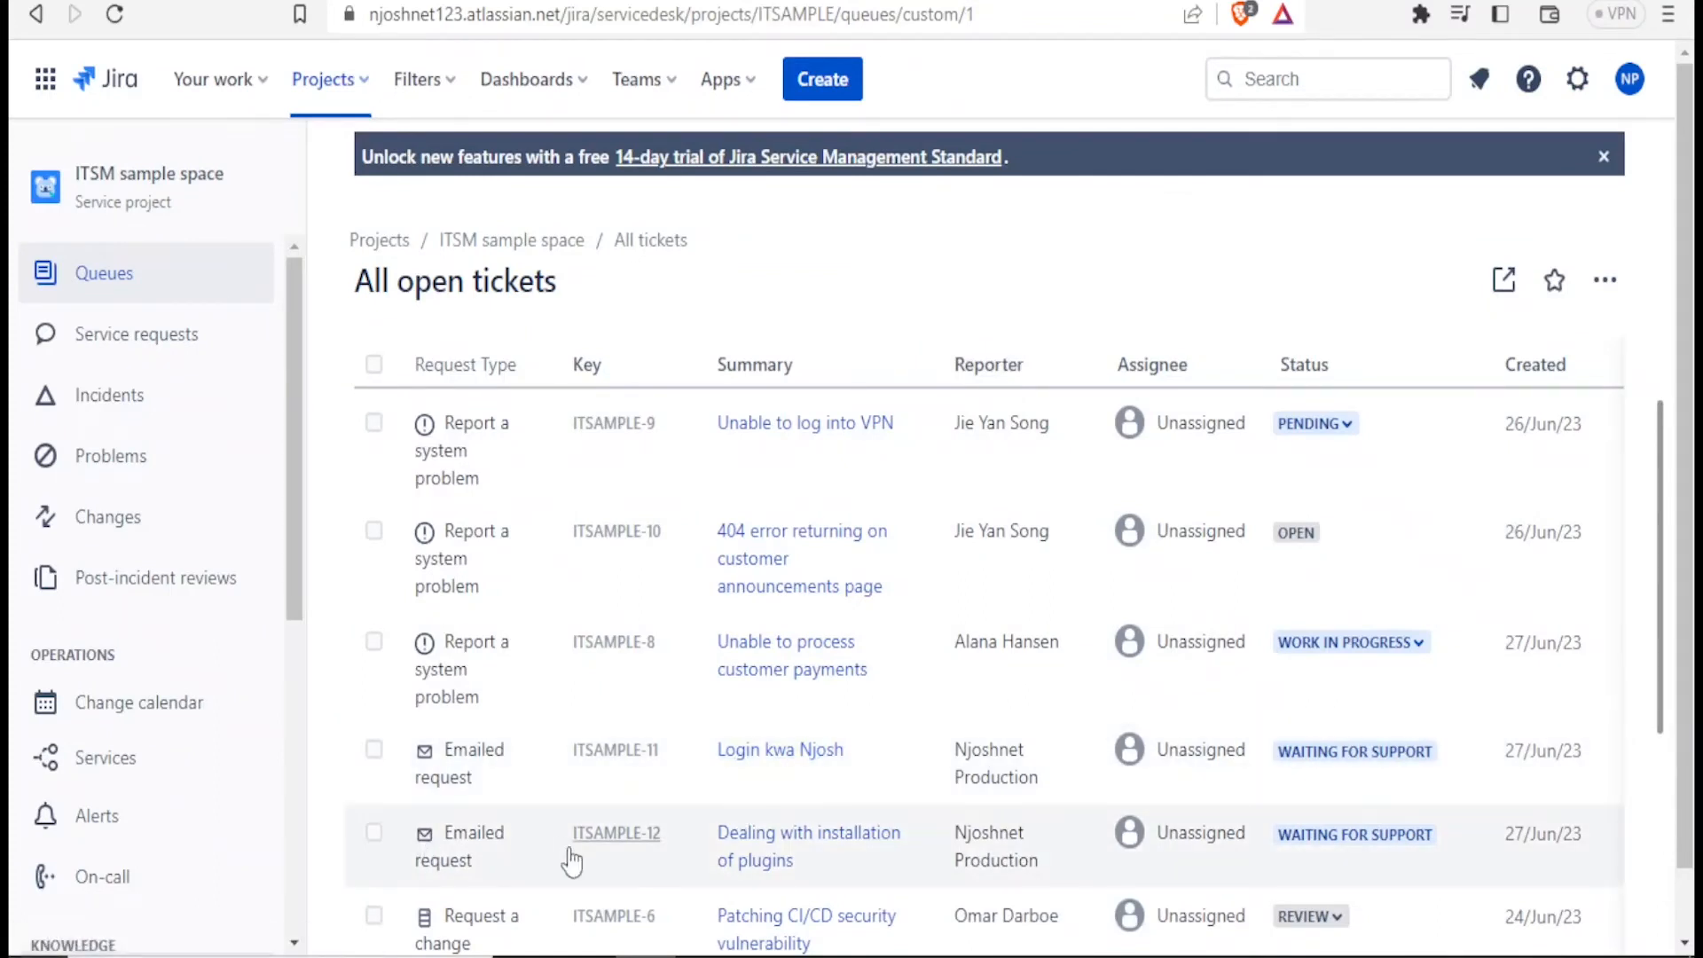
mouse_move(783, 845)
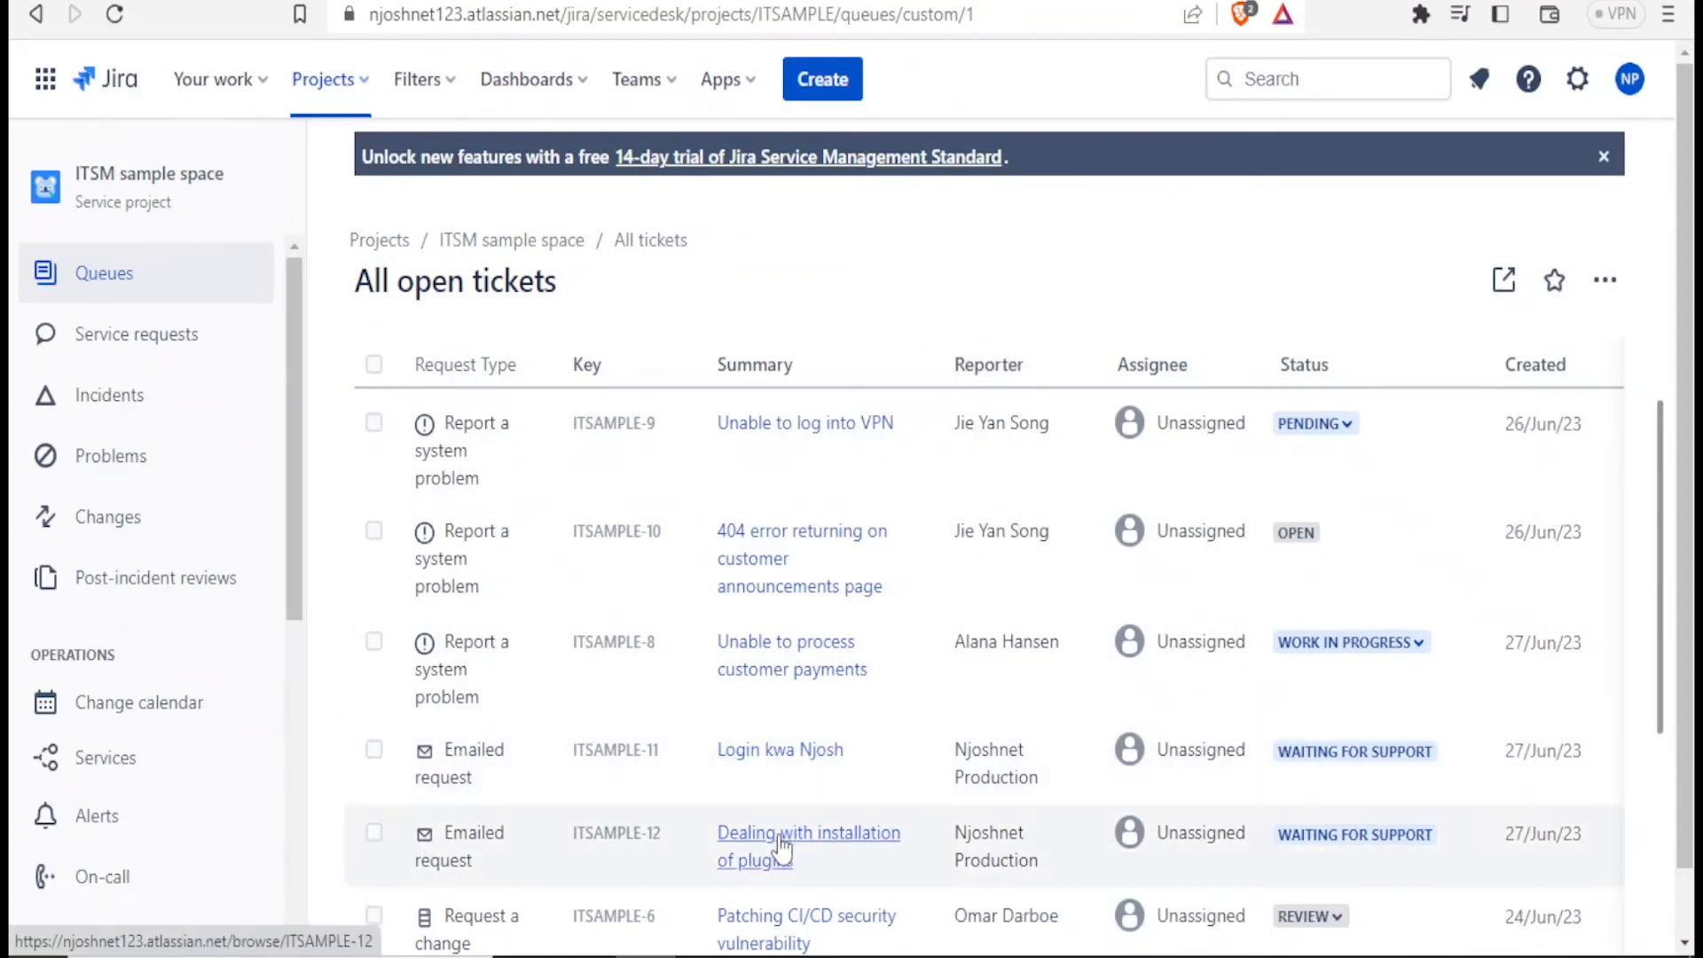
mouse_move(734, 819)
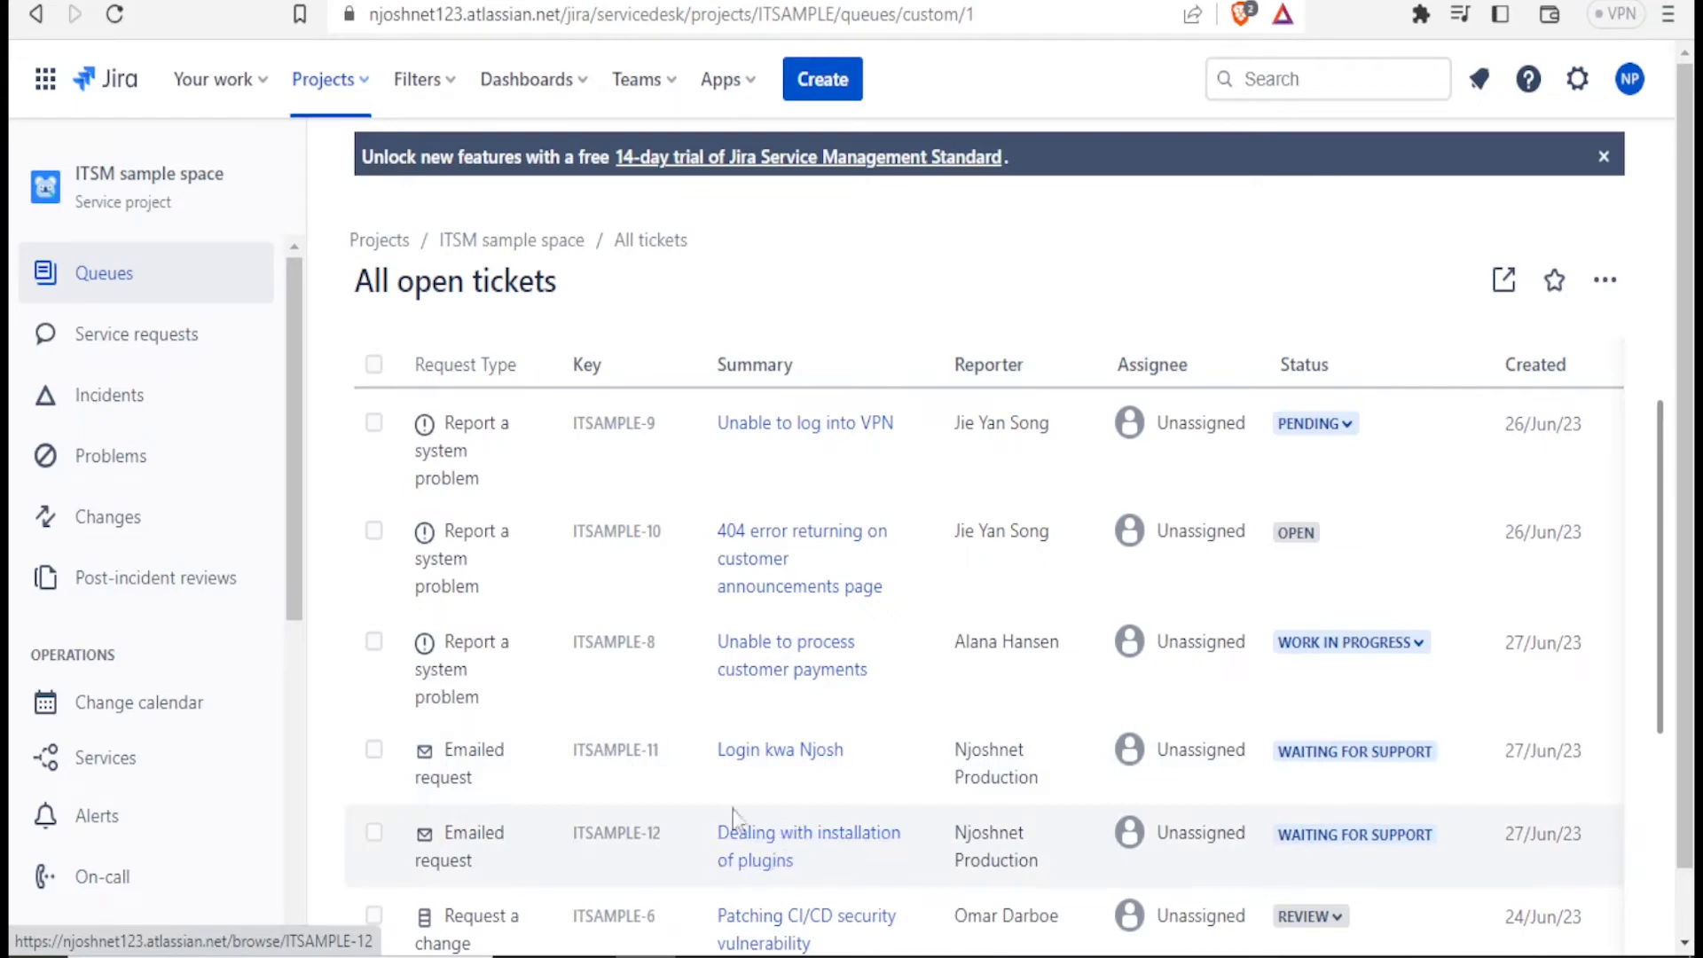
mouse_move(804, 916)
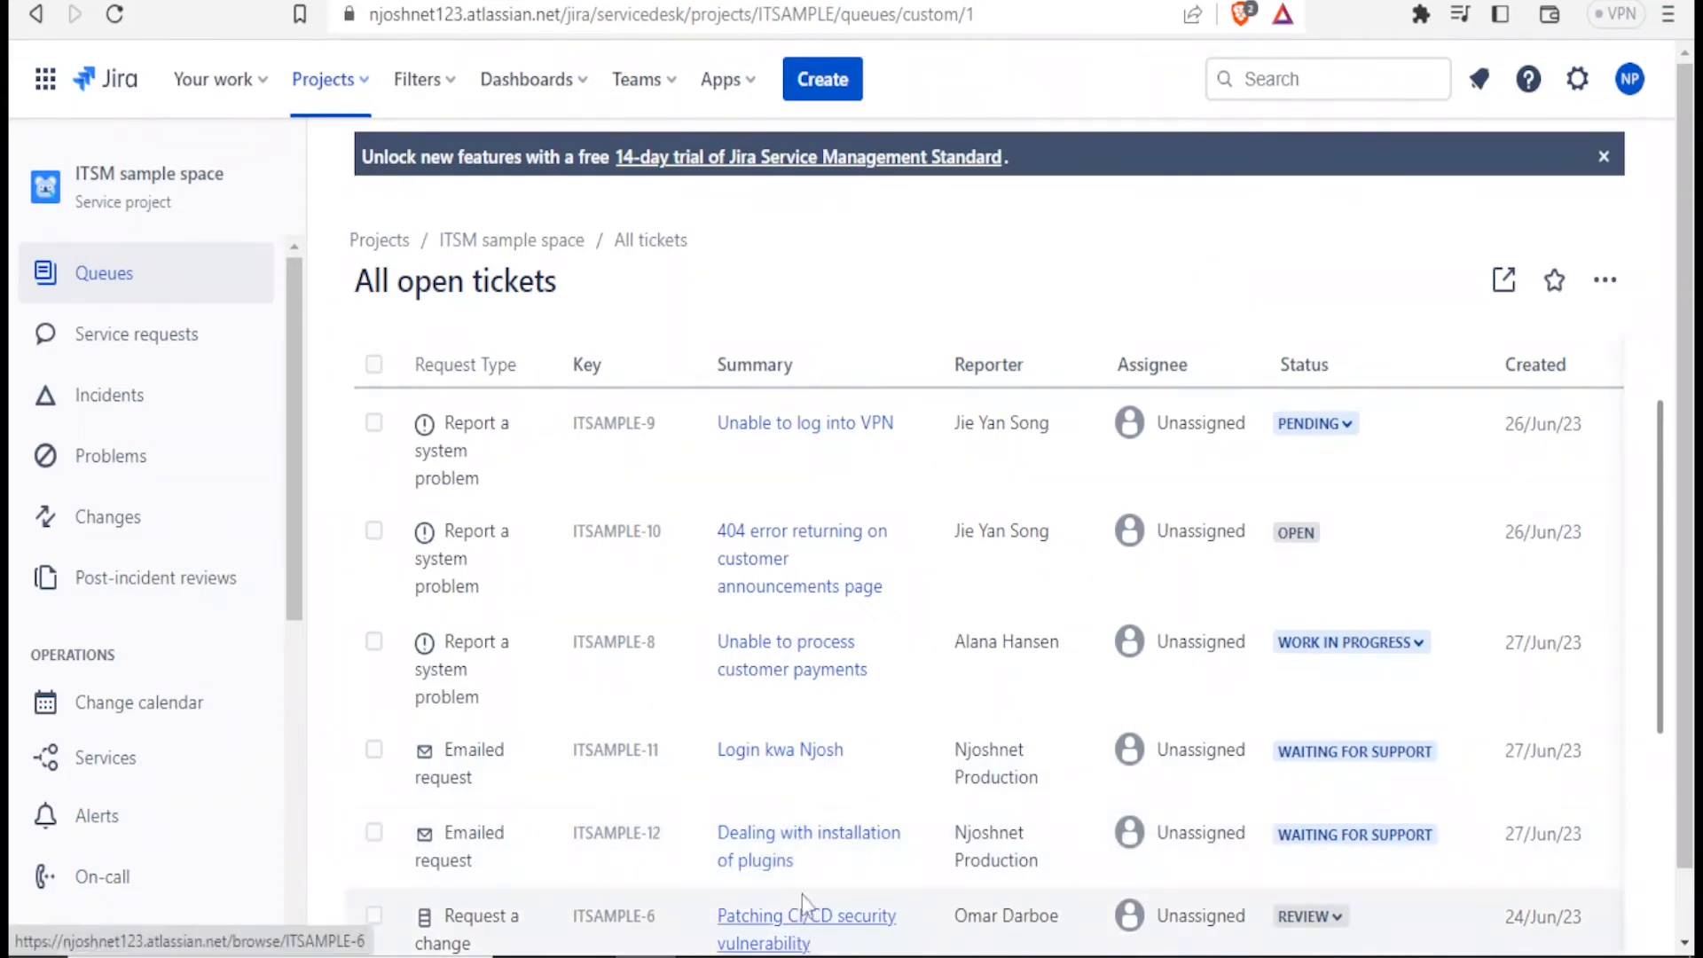
mouse_move(997, 846)
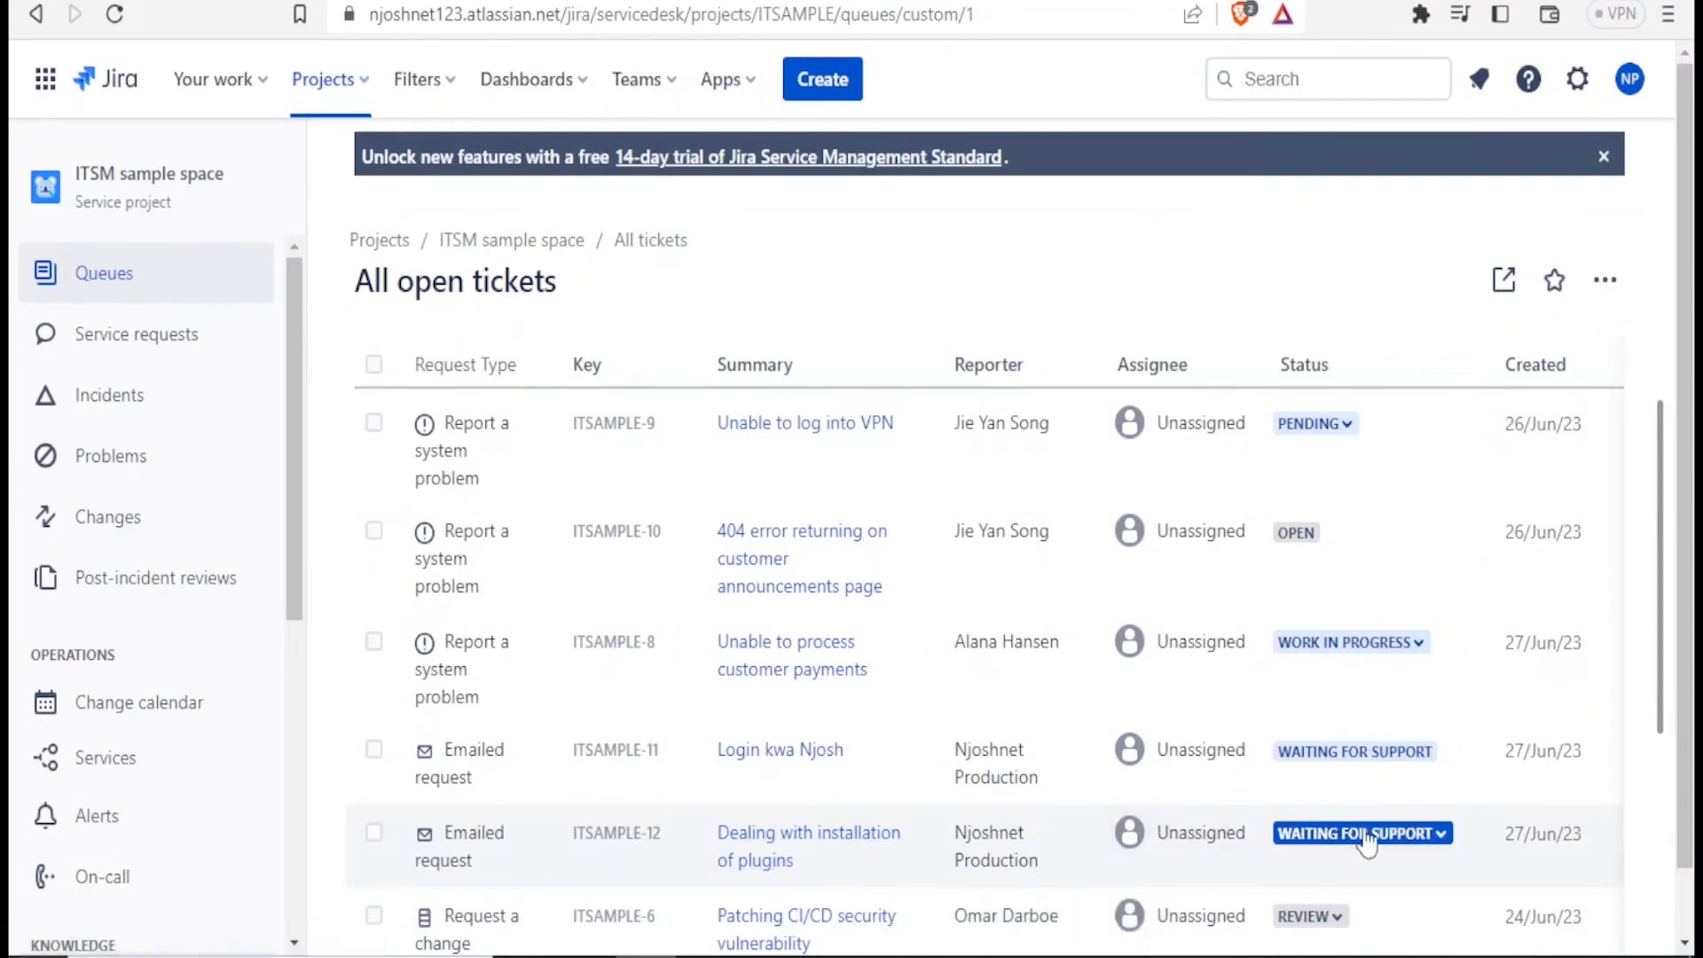
mouse_move(1447, 850)
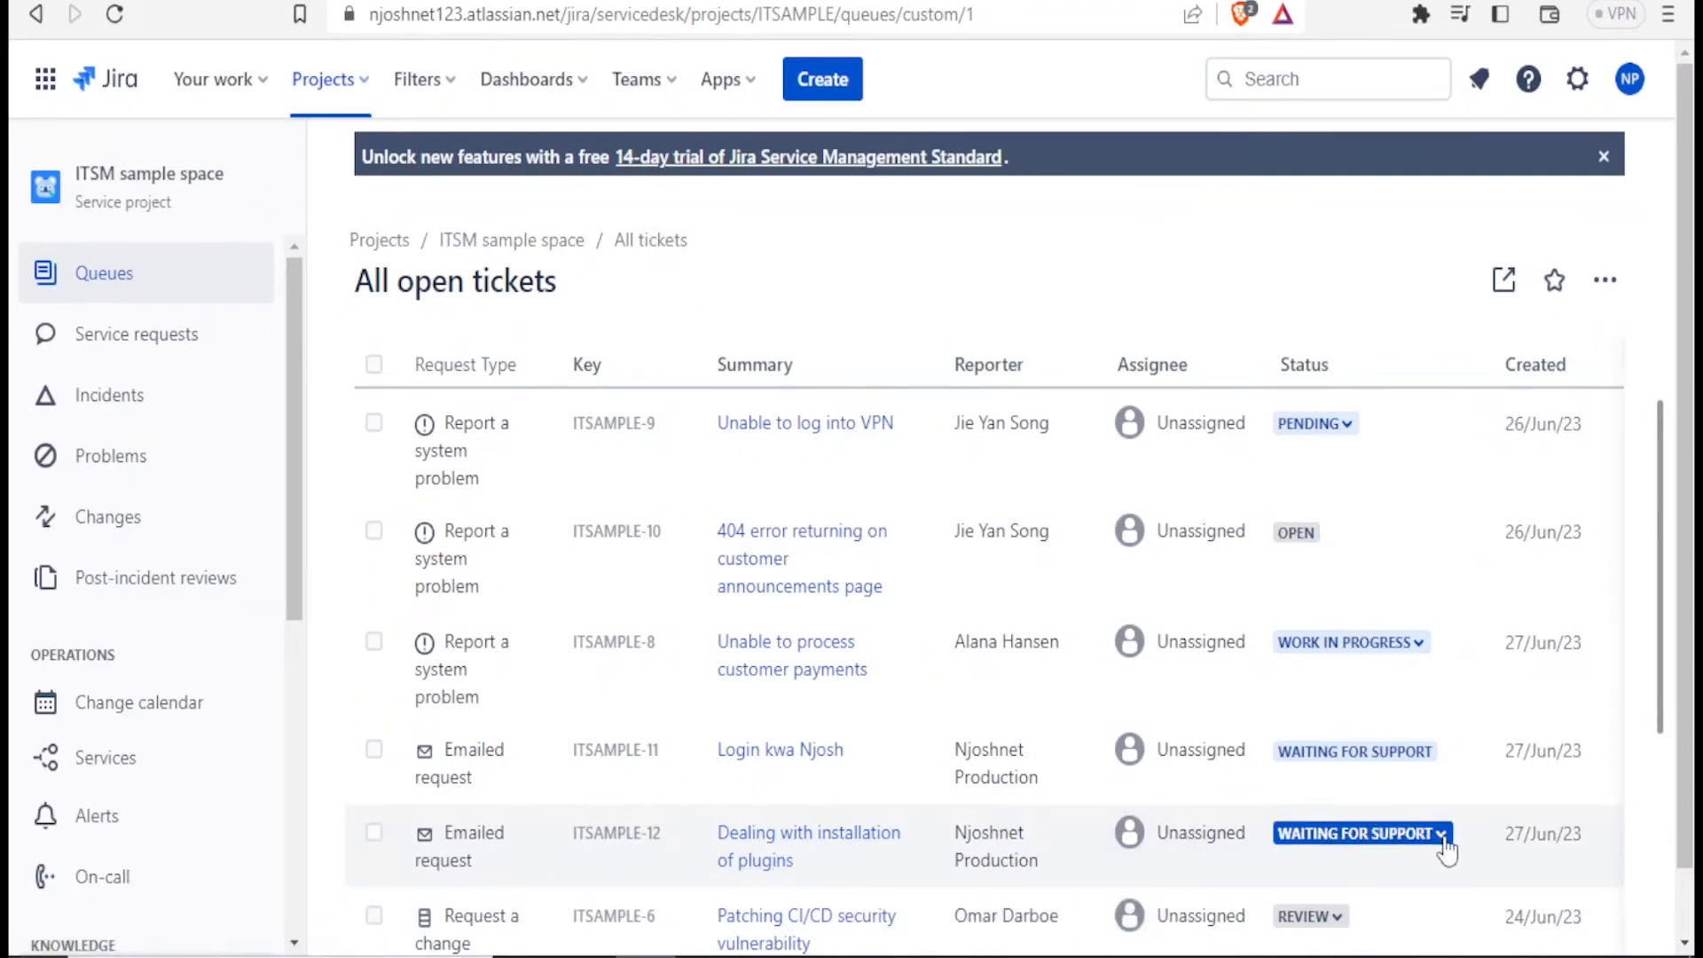
Choose the In progress transition for ITSAMPLE-12 from its Waiting for support status
click(1359, 832)
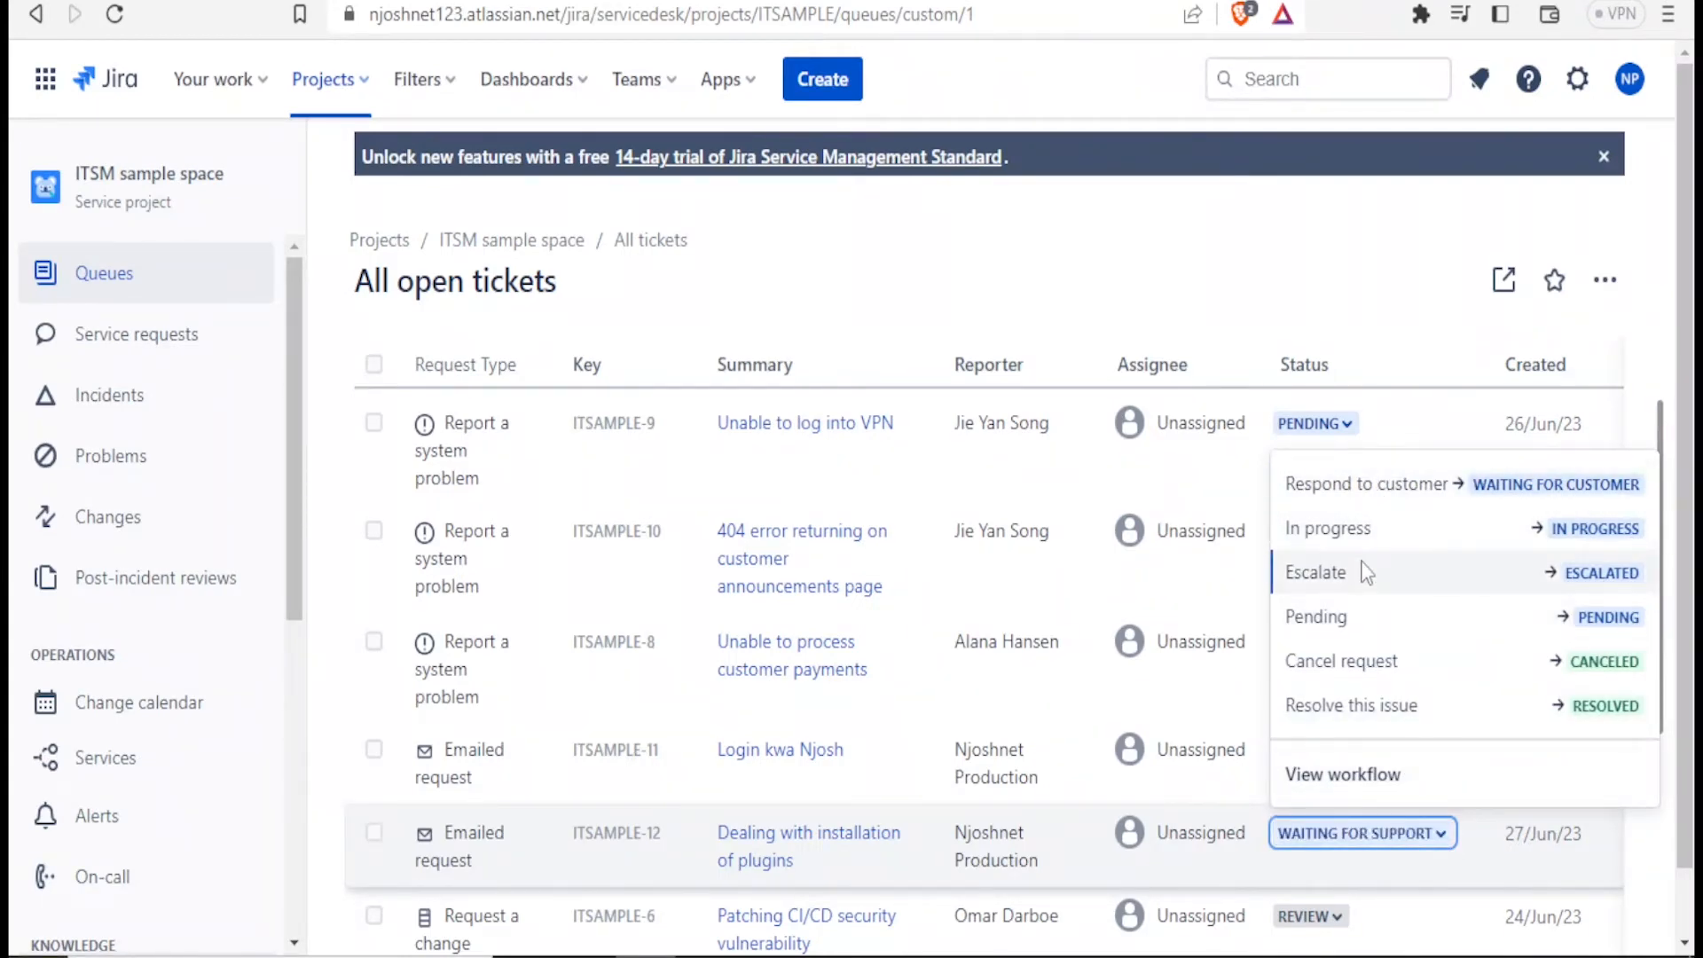
mouse_move(1364, 666)
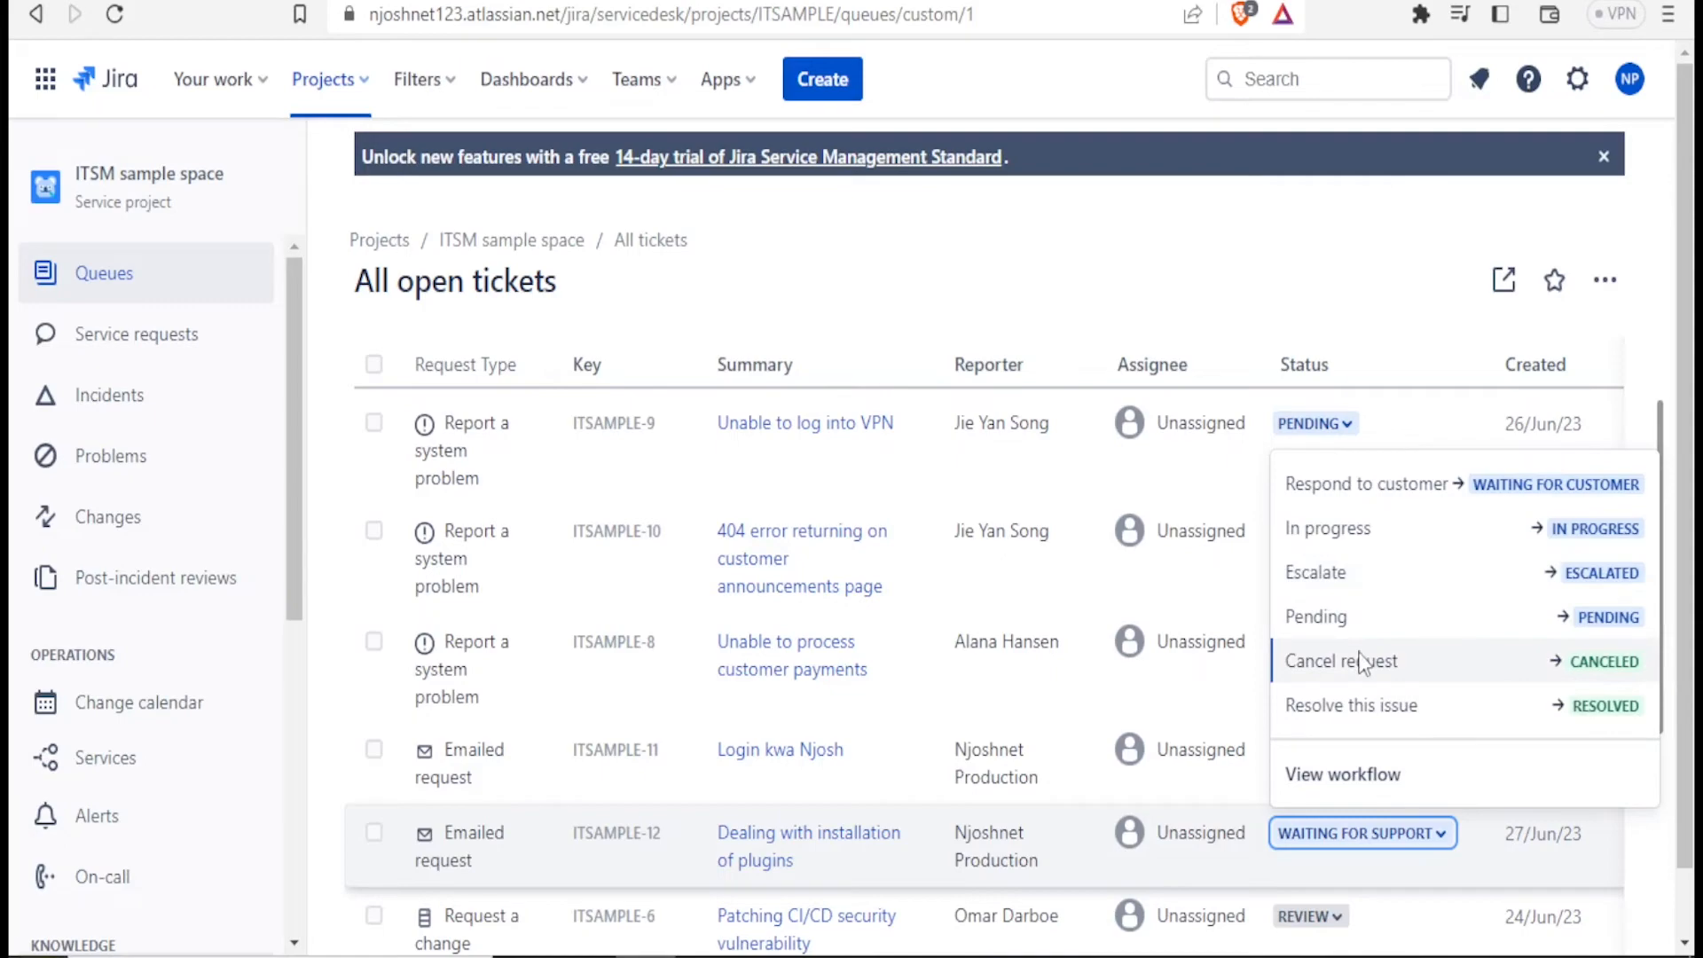
mouse_move(1355, 527)
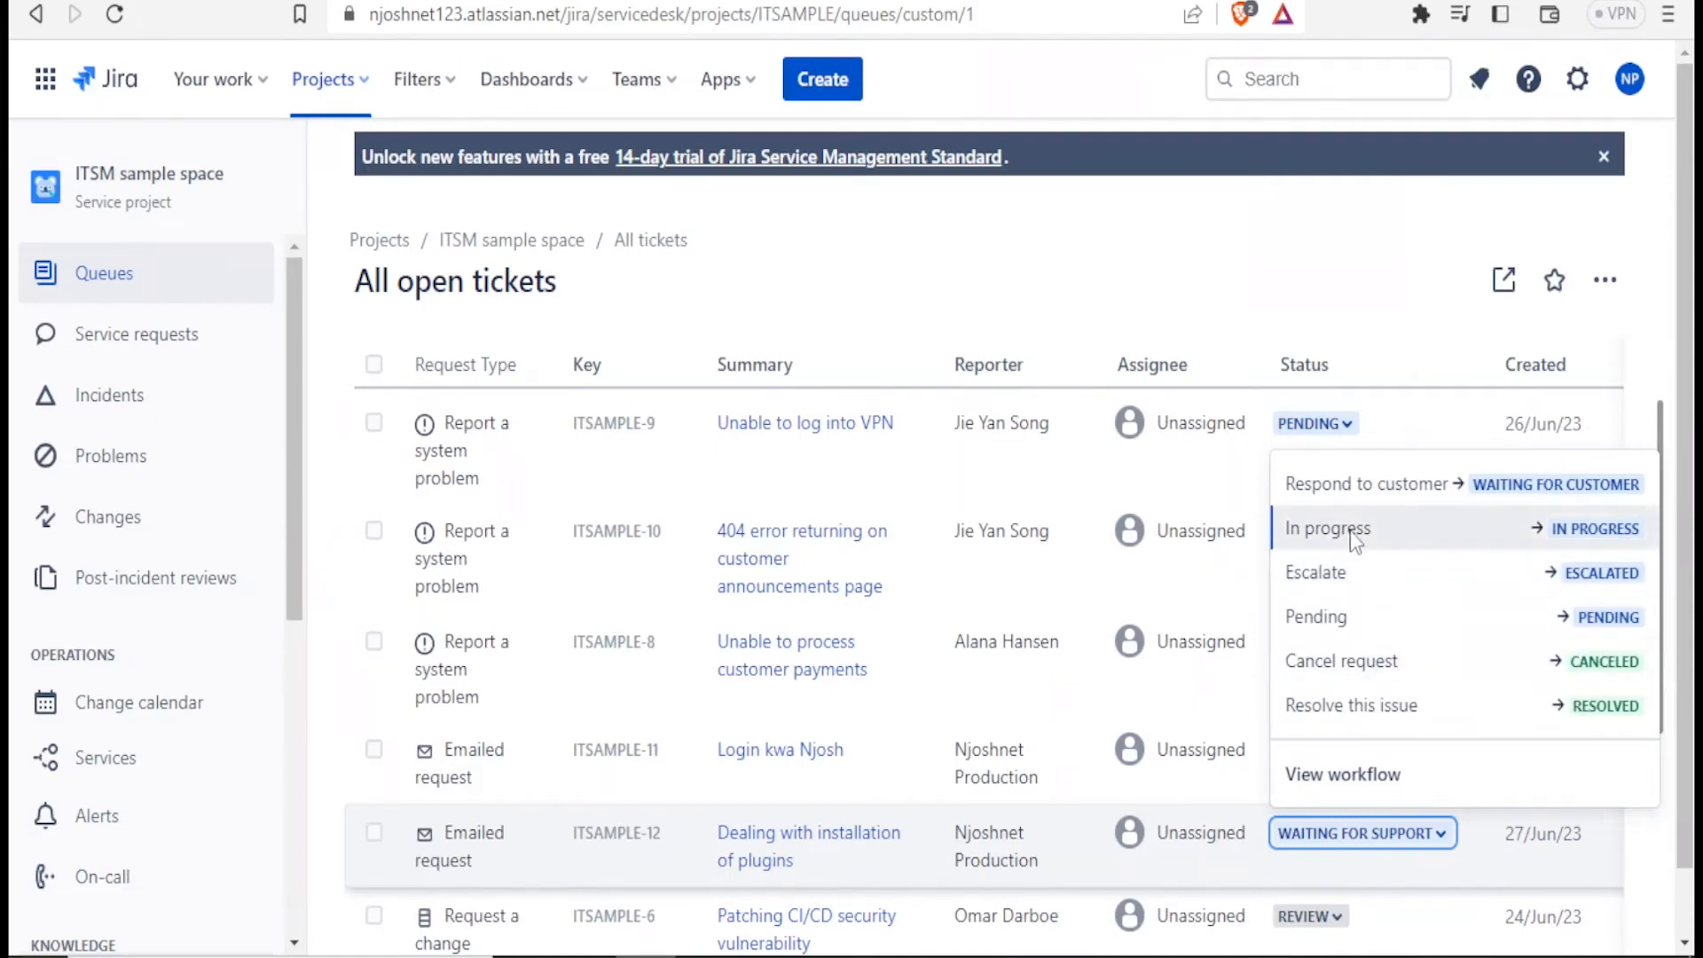
click(1326, 528)
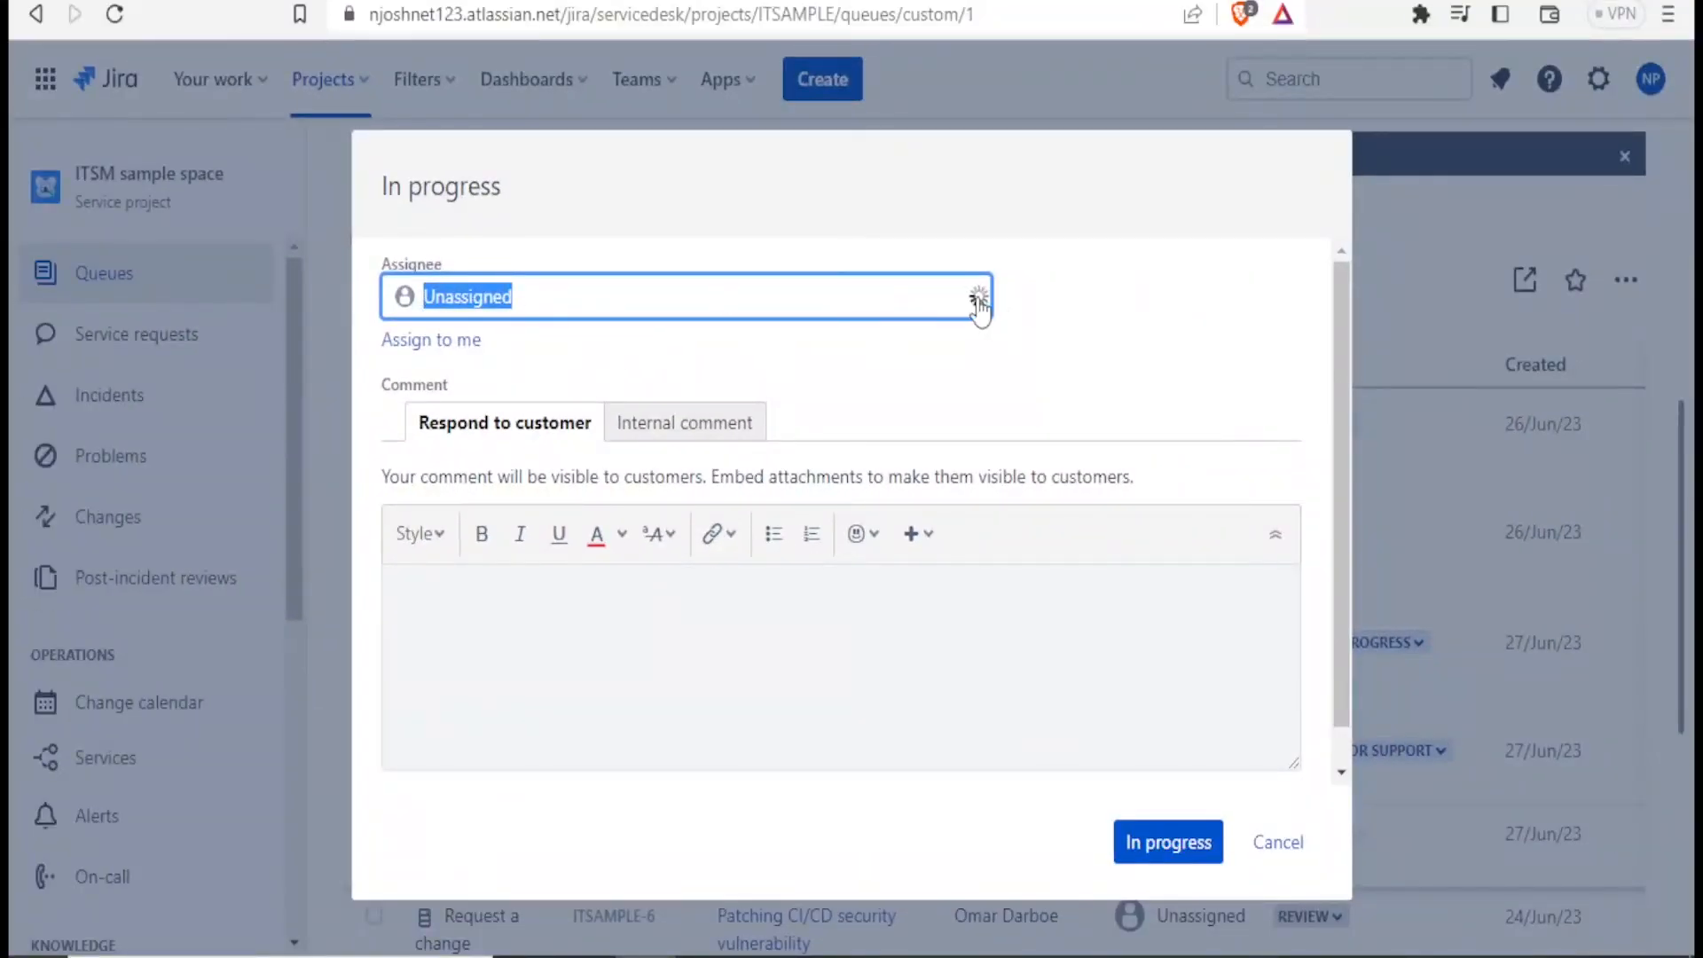
Assign ITSAMPLE-12 to yourself, reply 'on the way', and confirm In progress
click(430, 339)
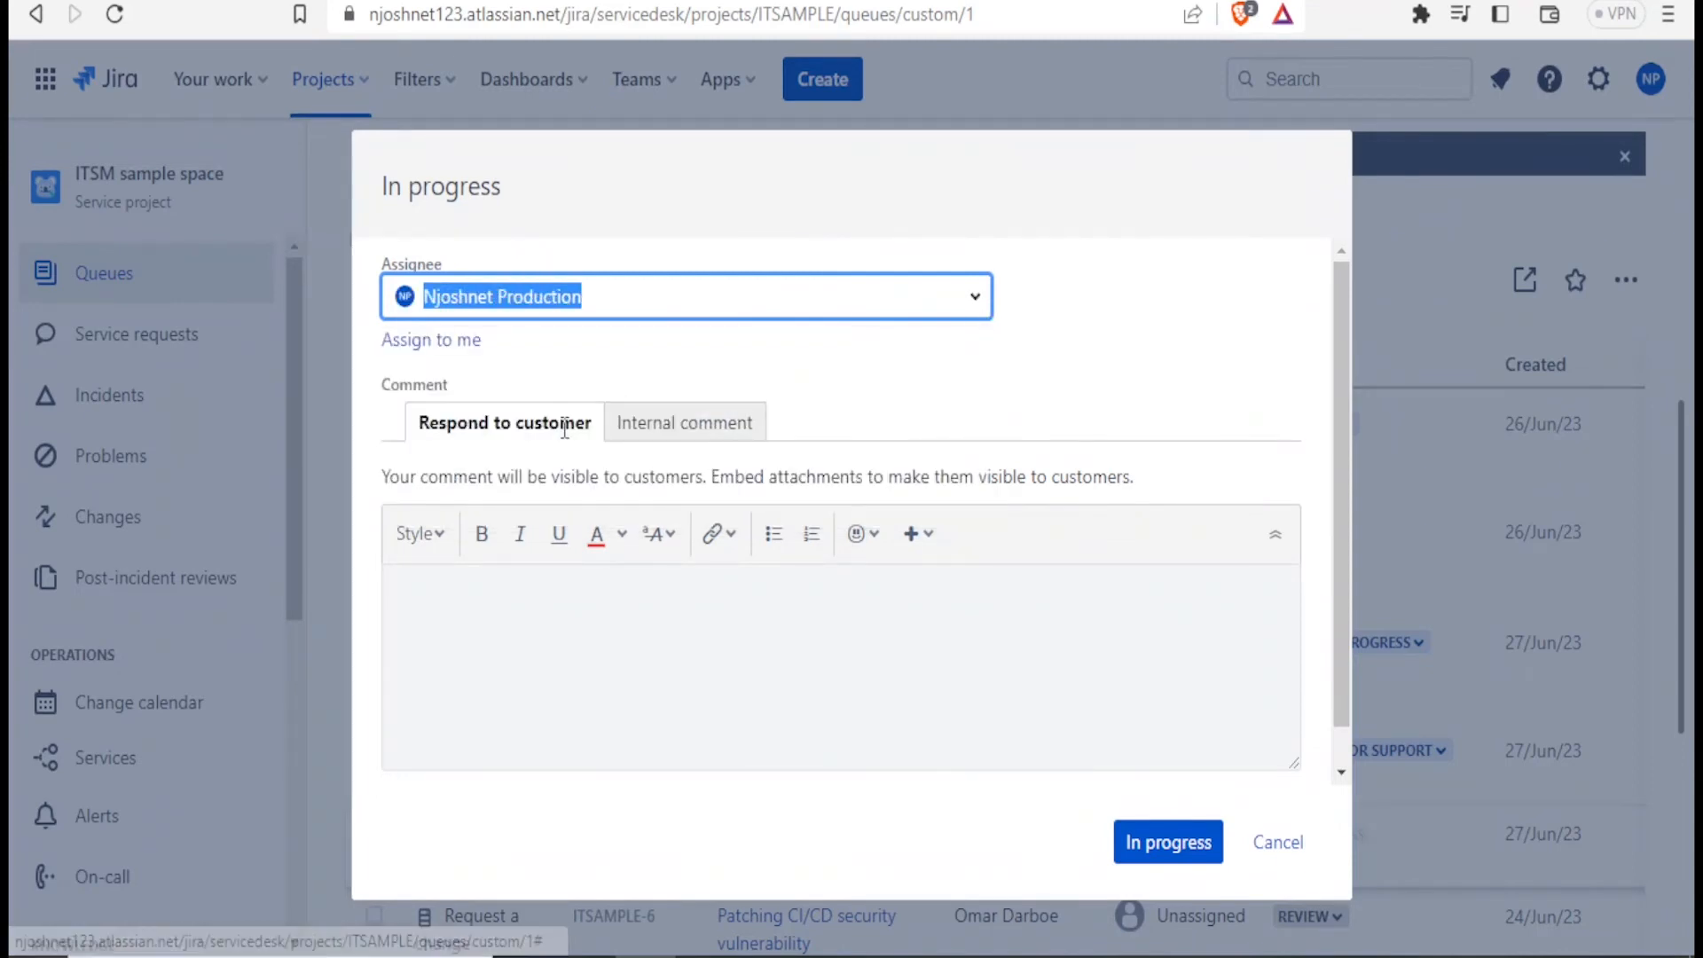
mouse_move(1167, 842)
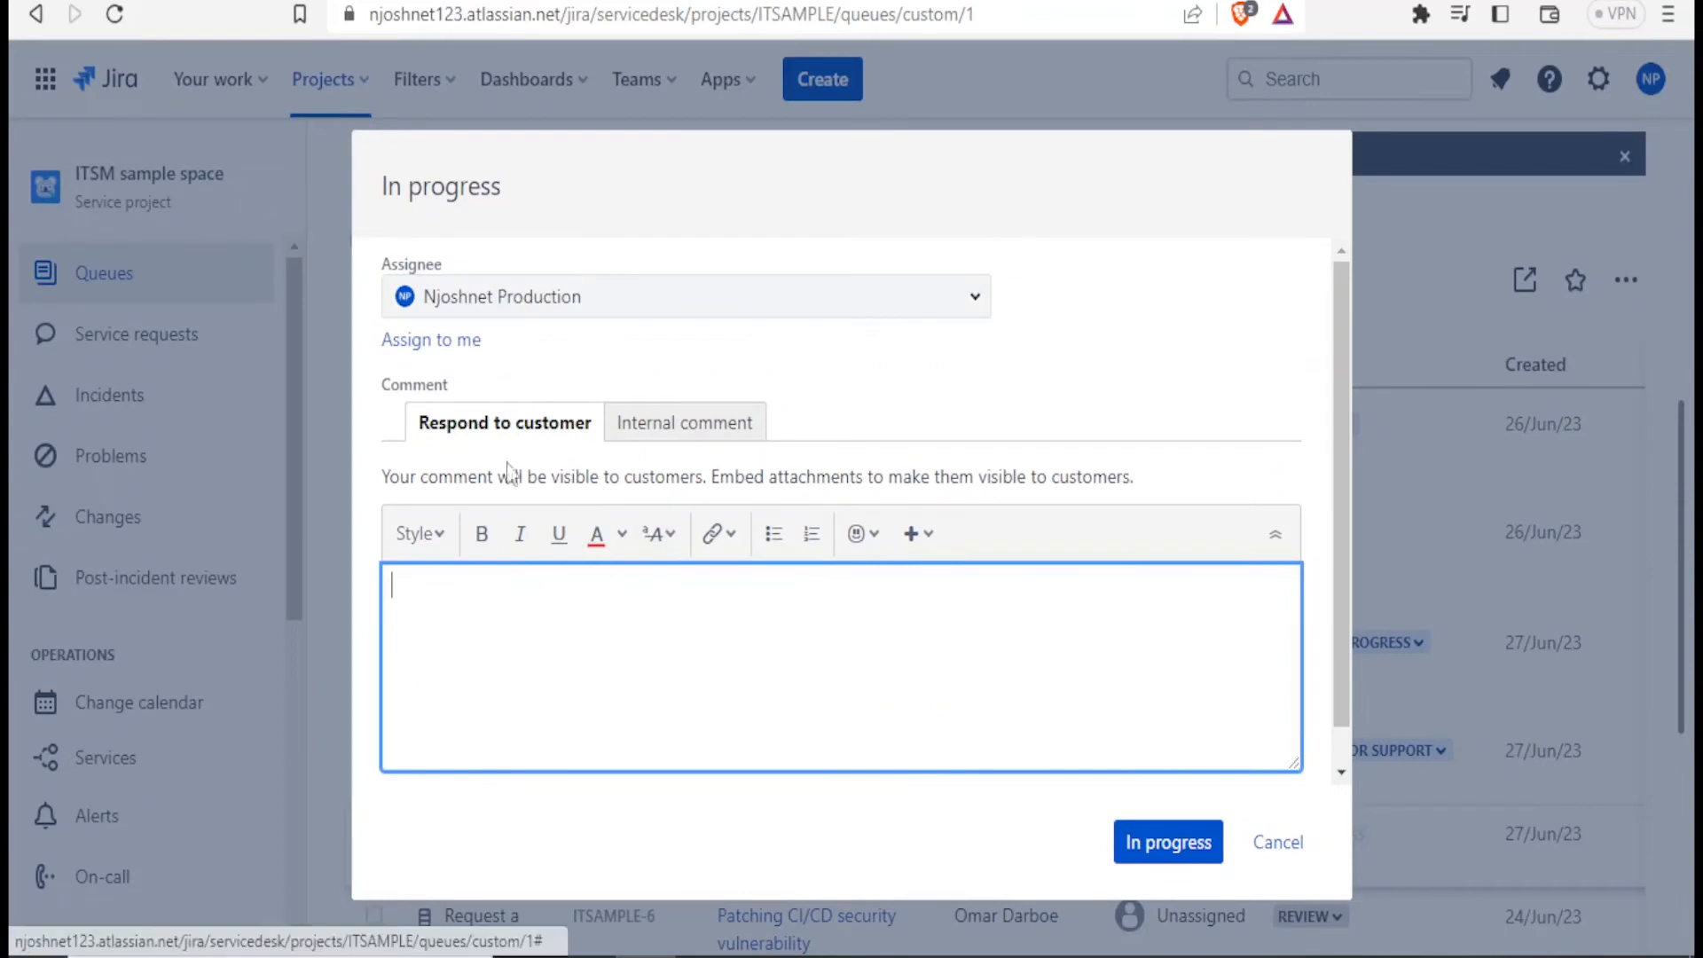
mouse_move(543, 619)
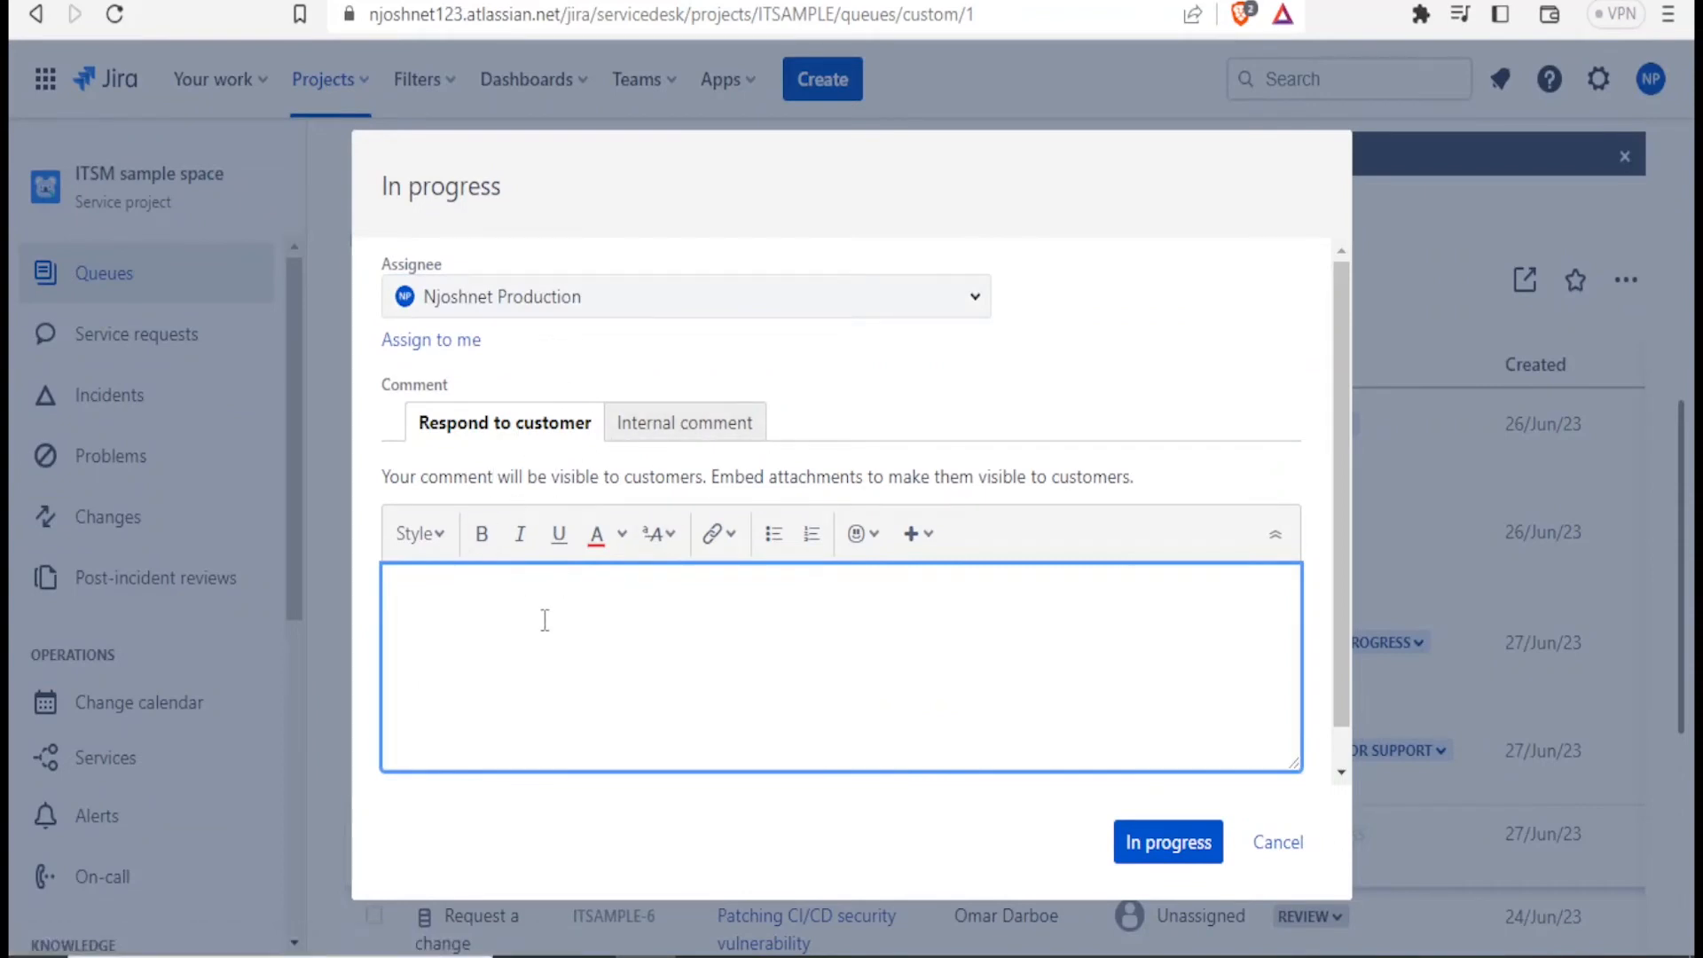
text(on the)
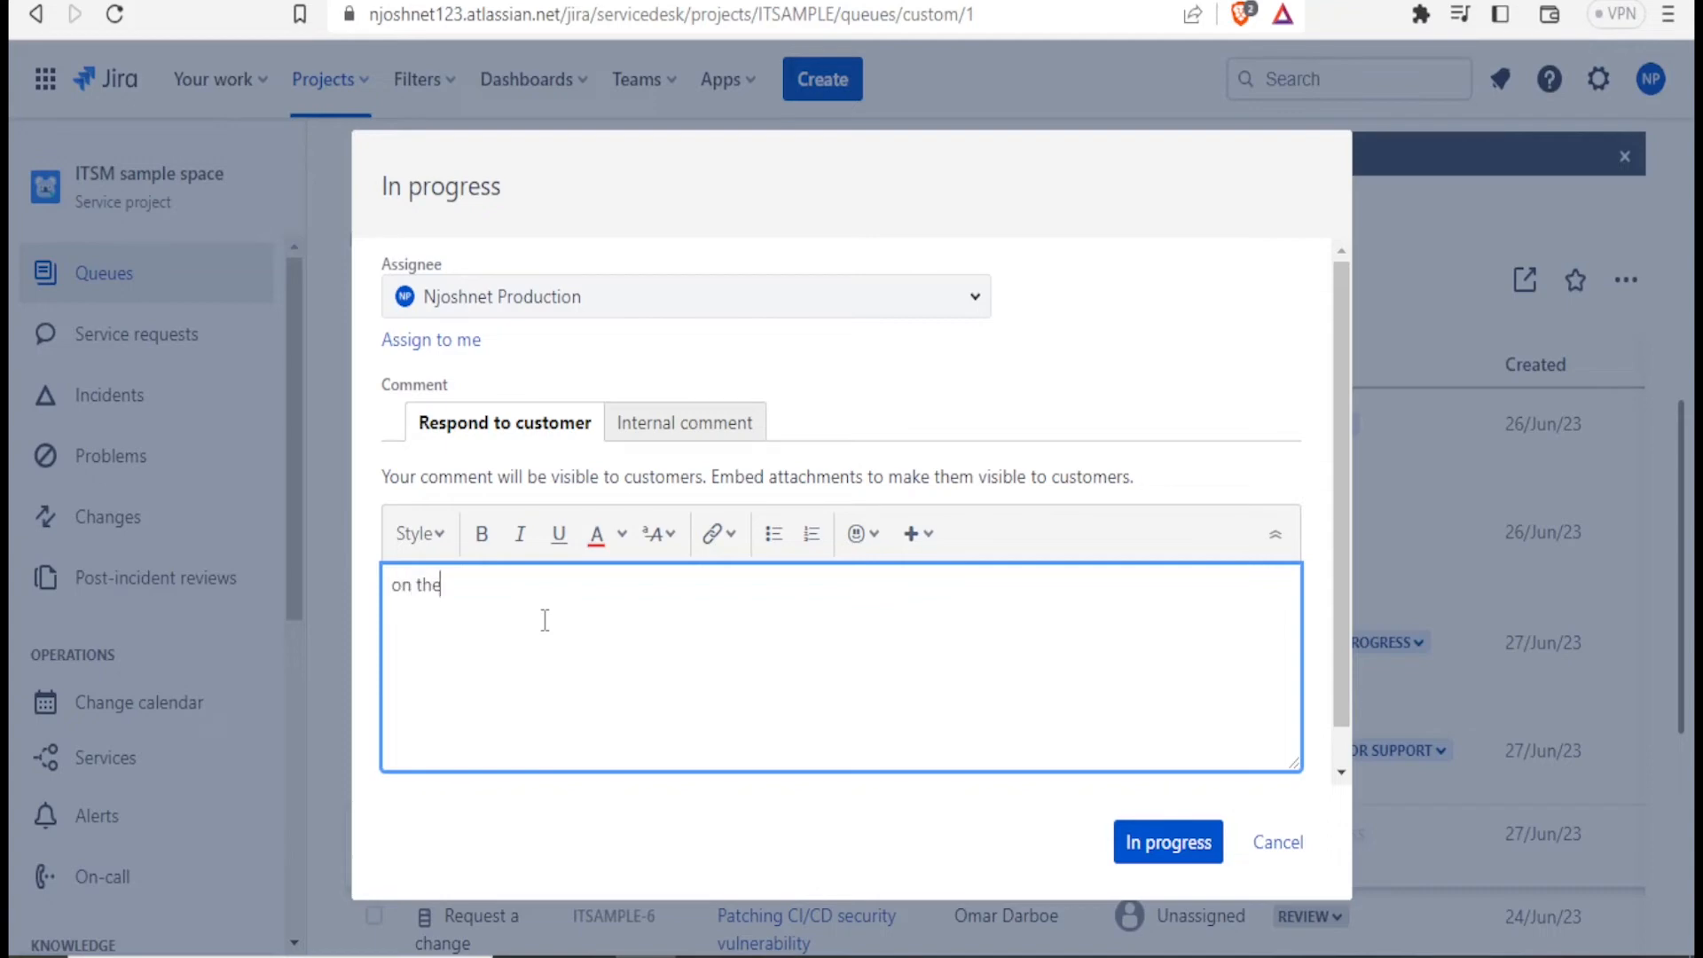
text(way)
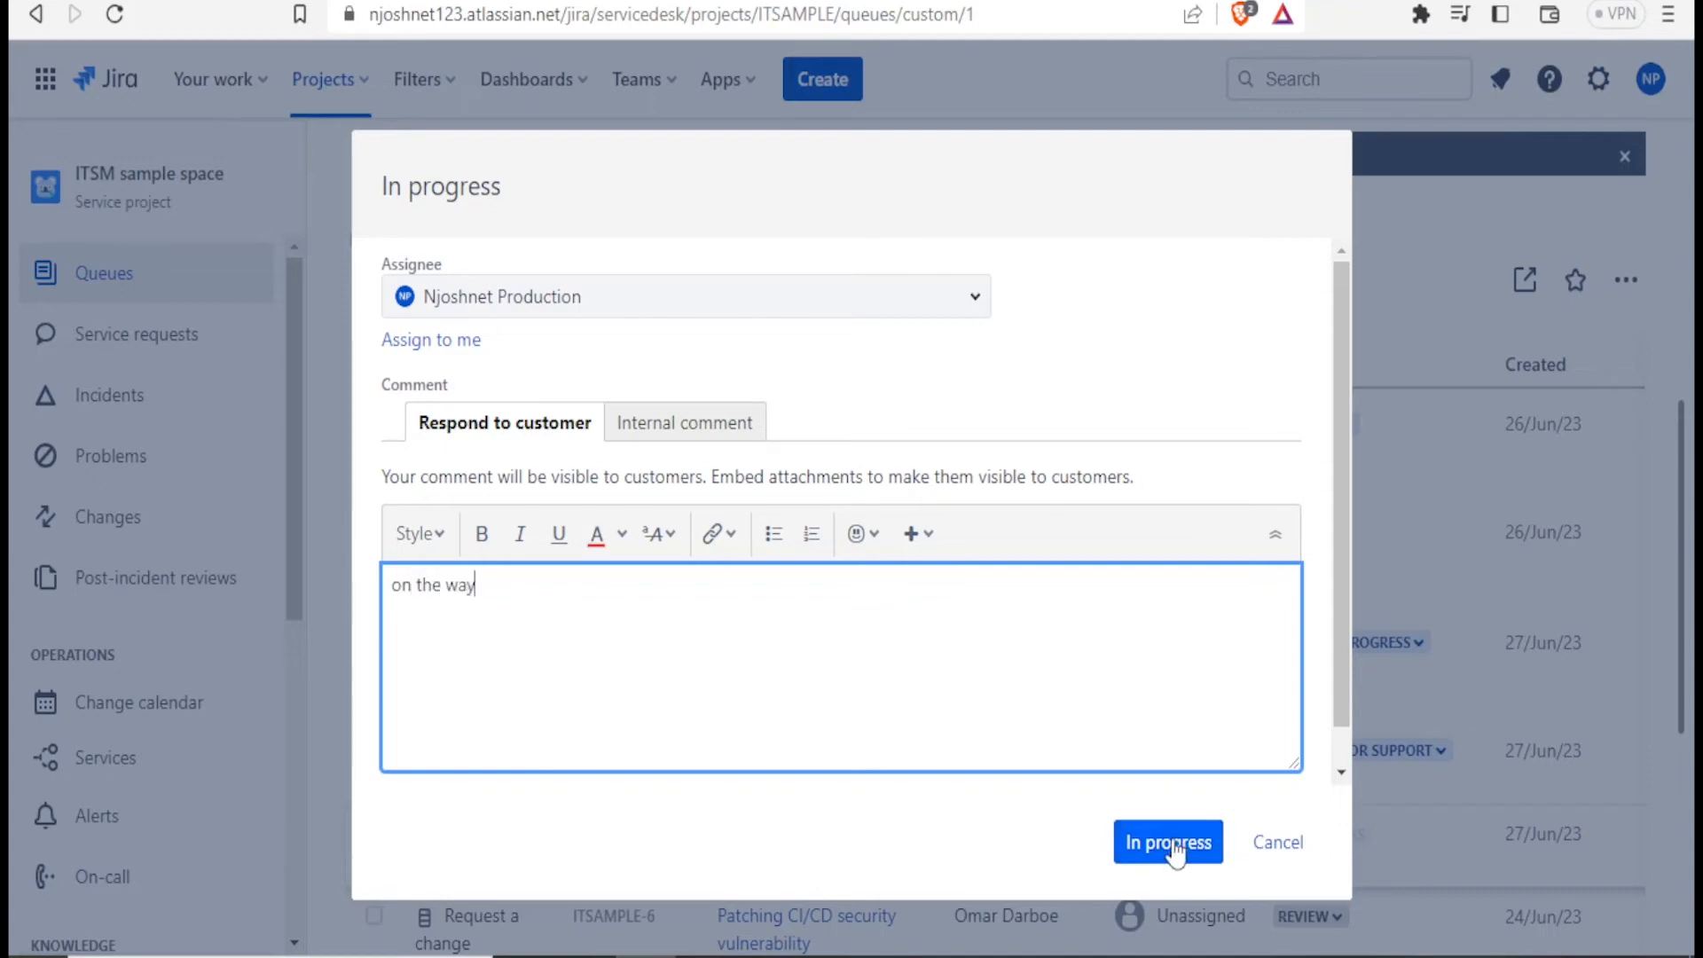
click(1167, 842)
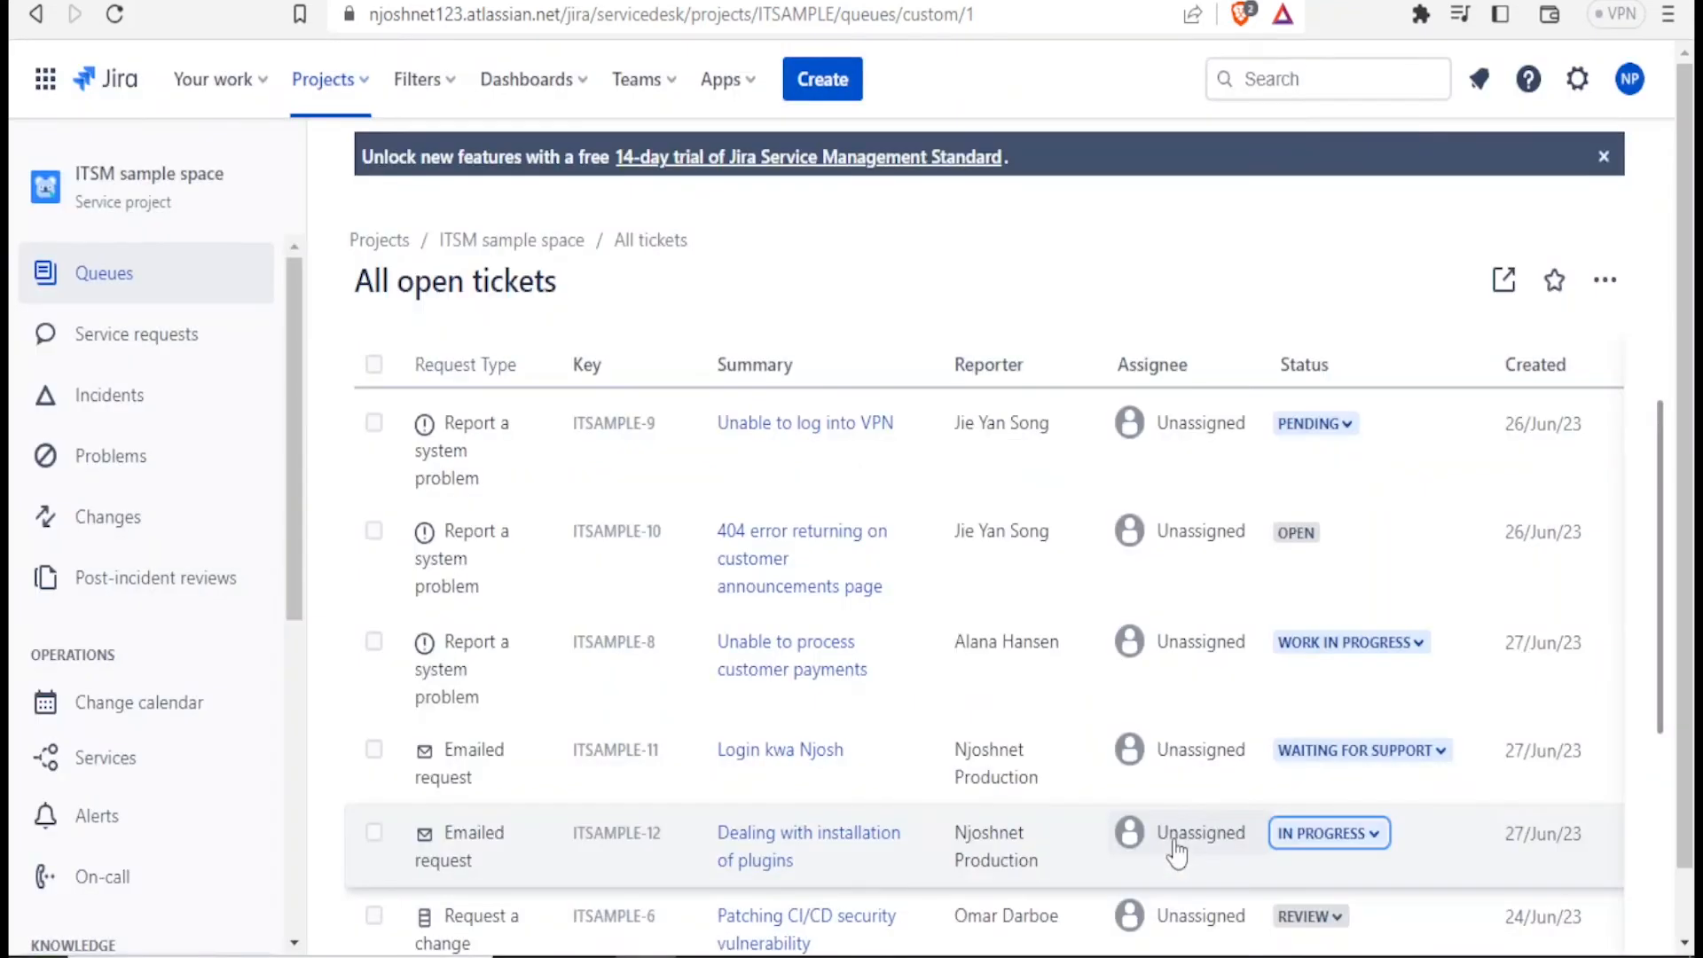
mouse_move(808, 832)
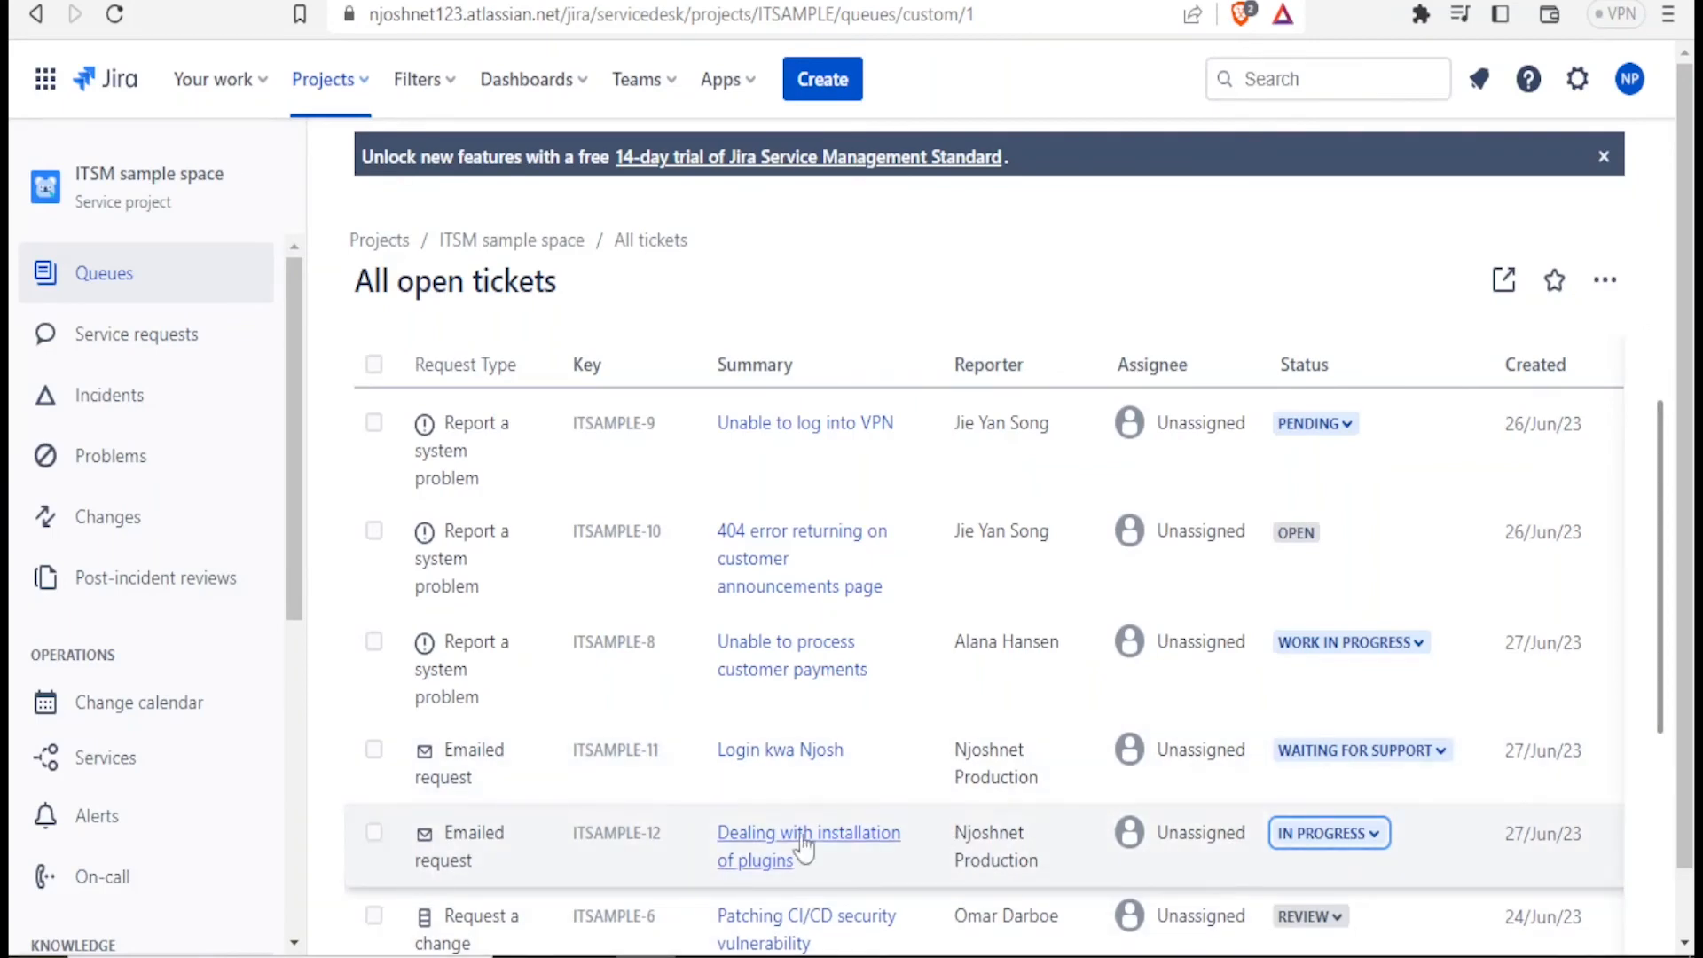
mouse_move(863, 860)
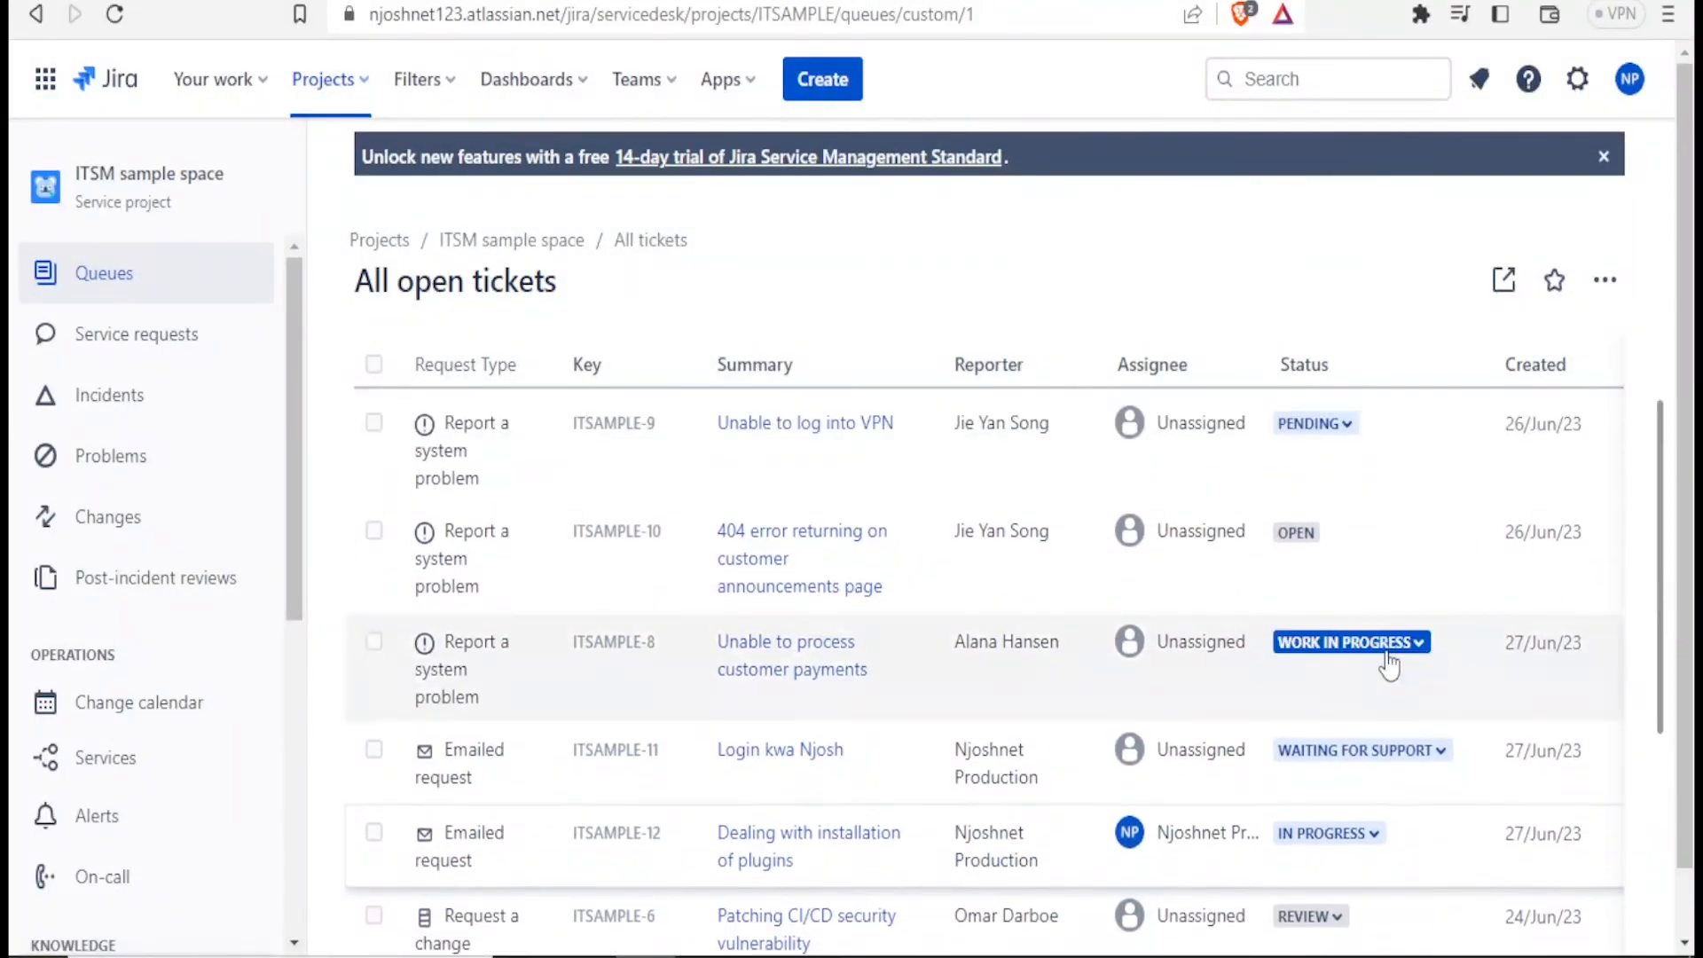
mouse_move(340, 766)
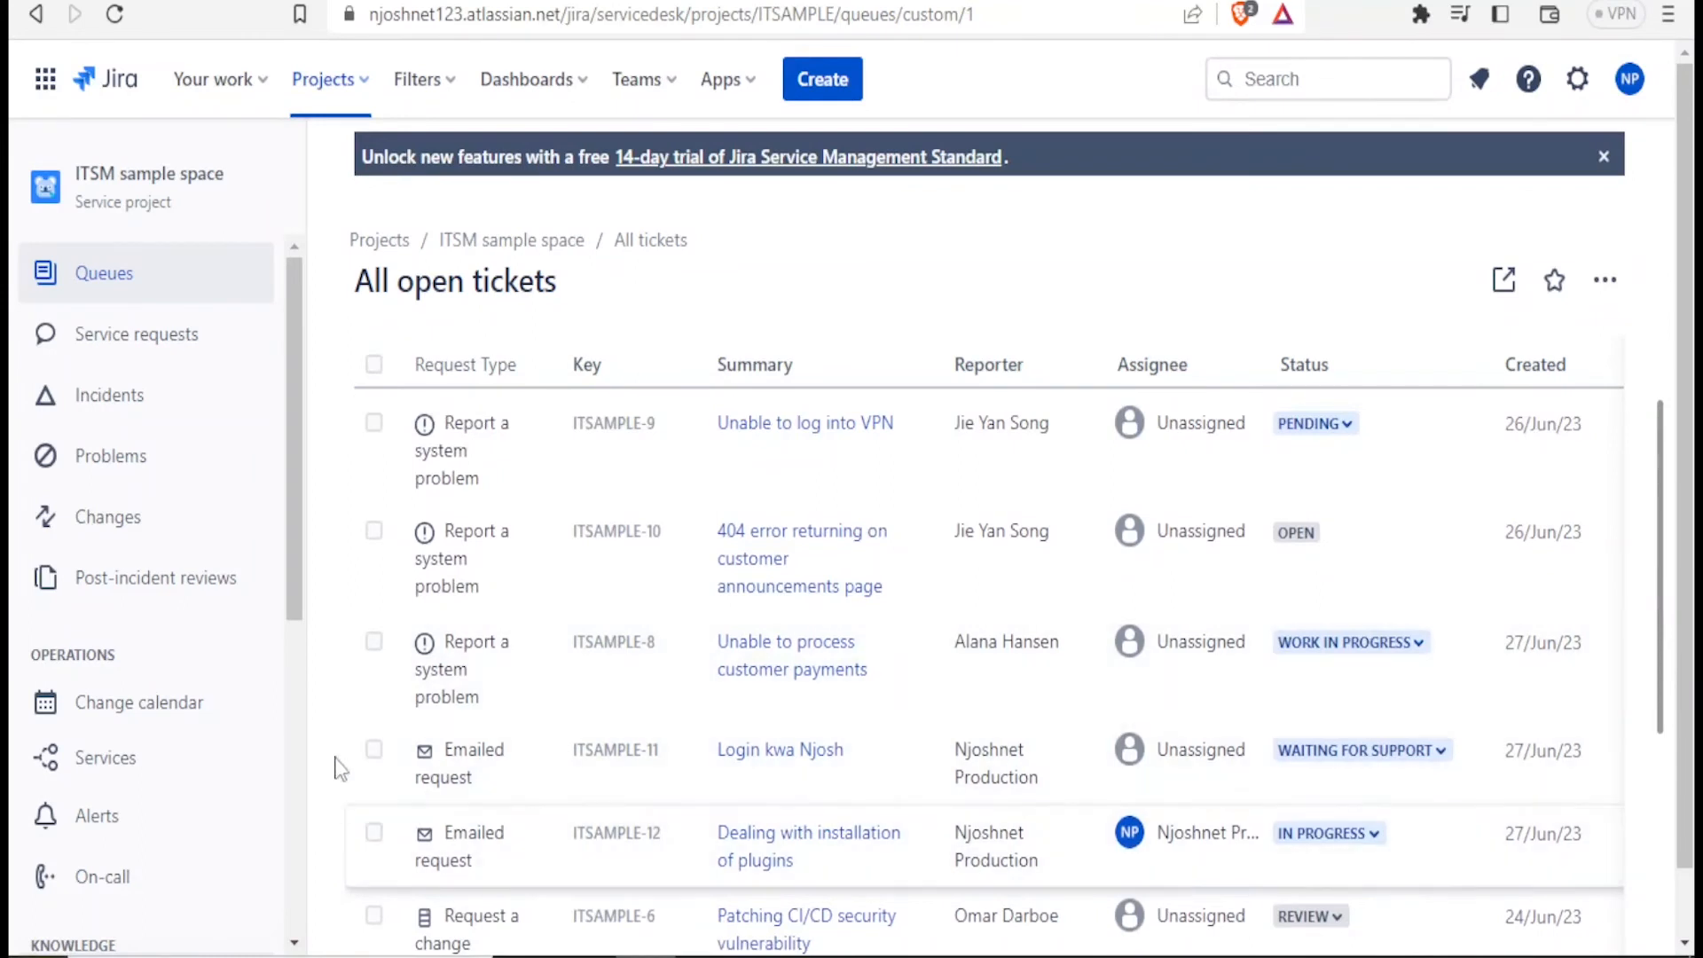
mouse_move(375, 760)
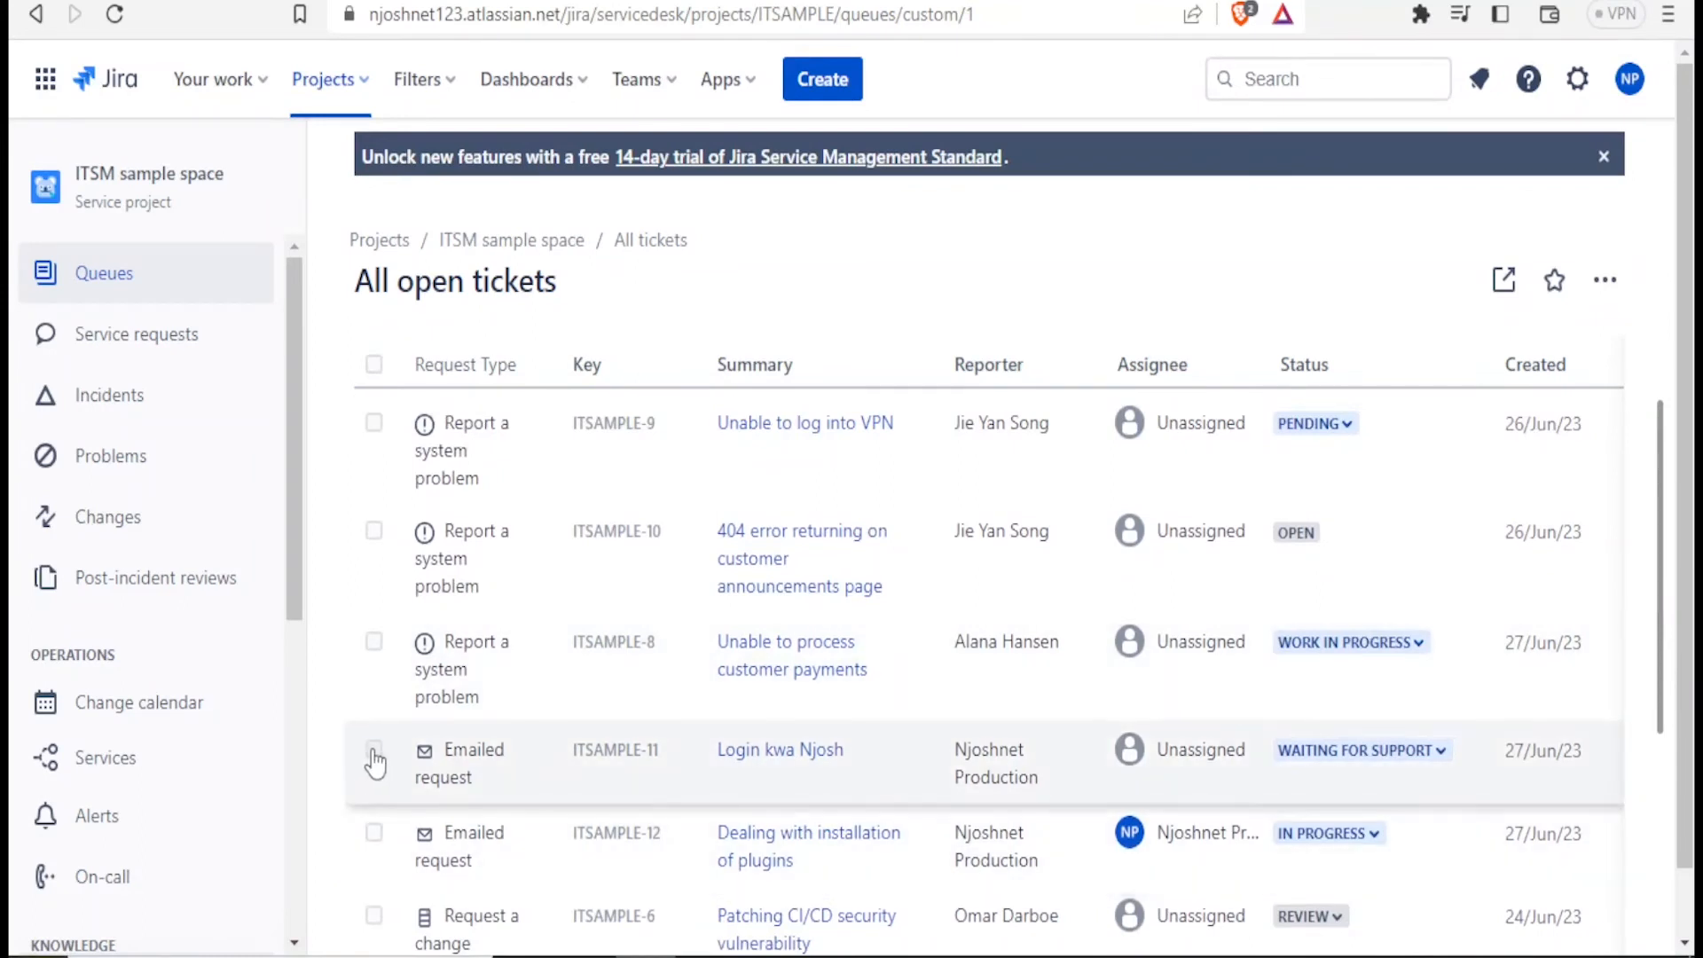
Select ITSAMPLE-11 'Login kwa Njosh' and confirm its deletion from the queue
click(374, 750)
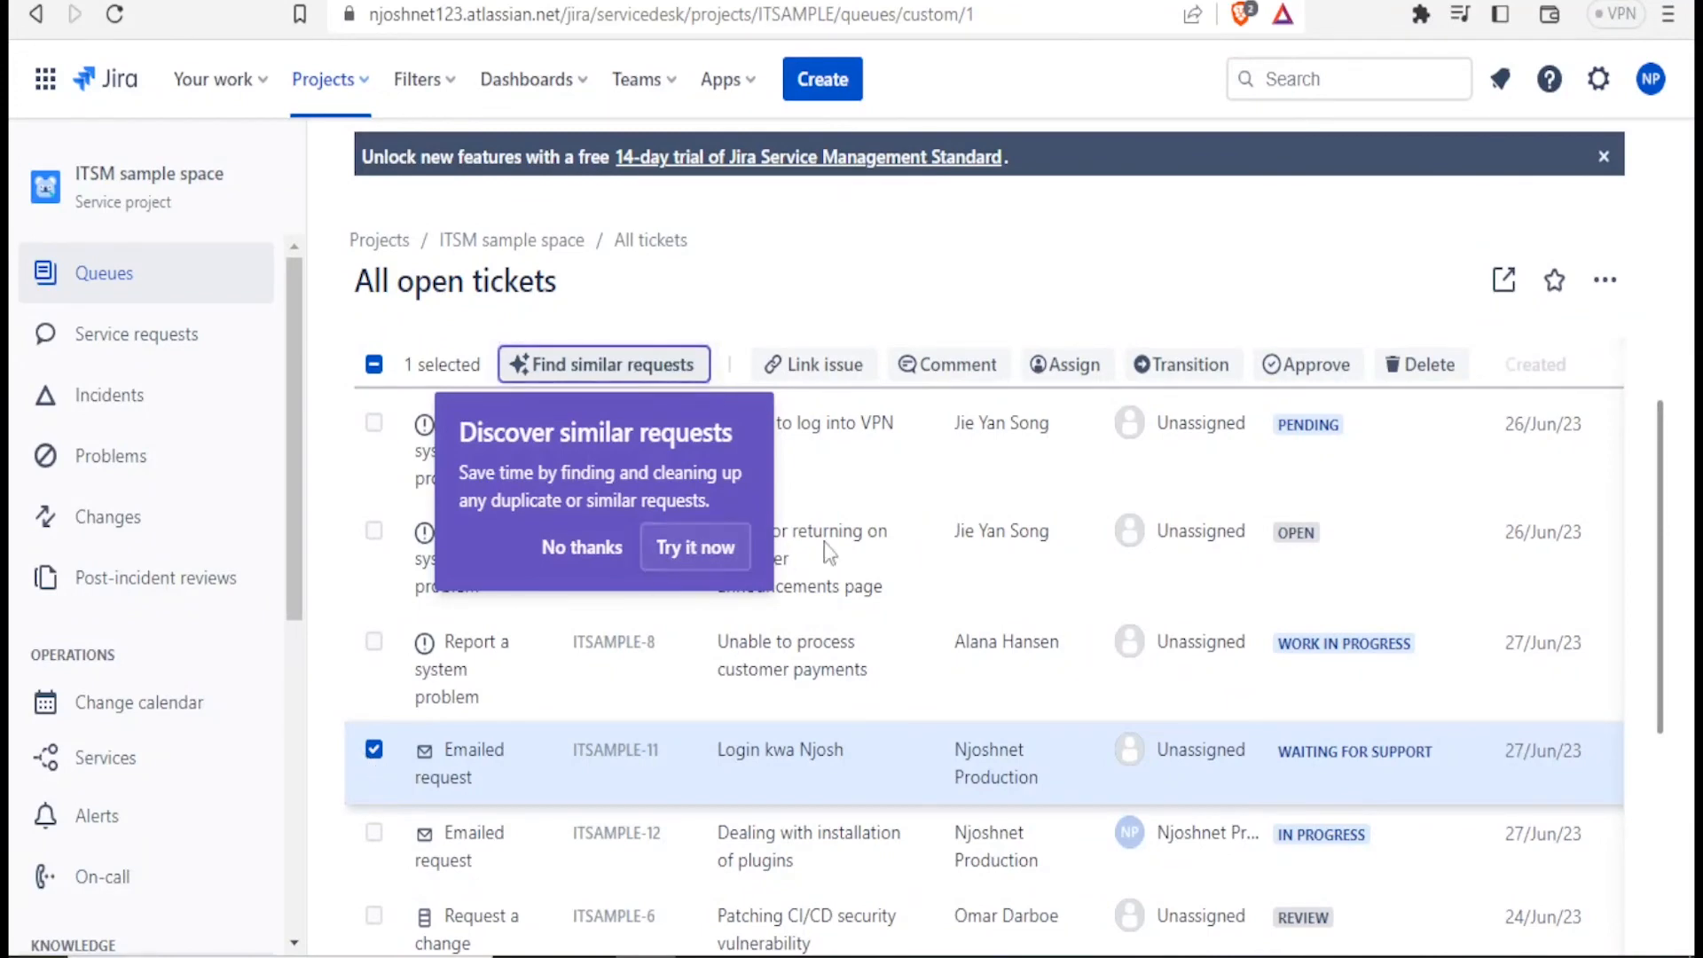
mouse_move(1216, 329)
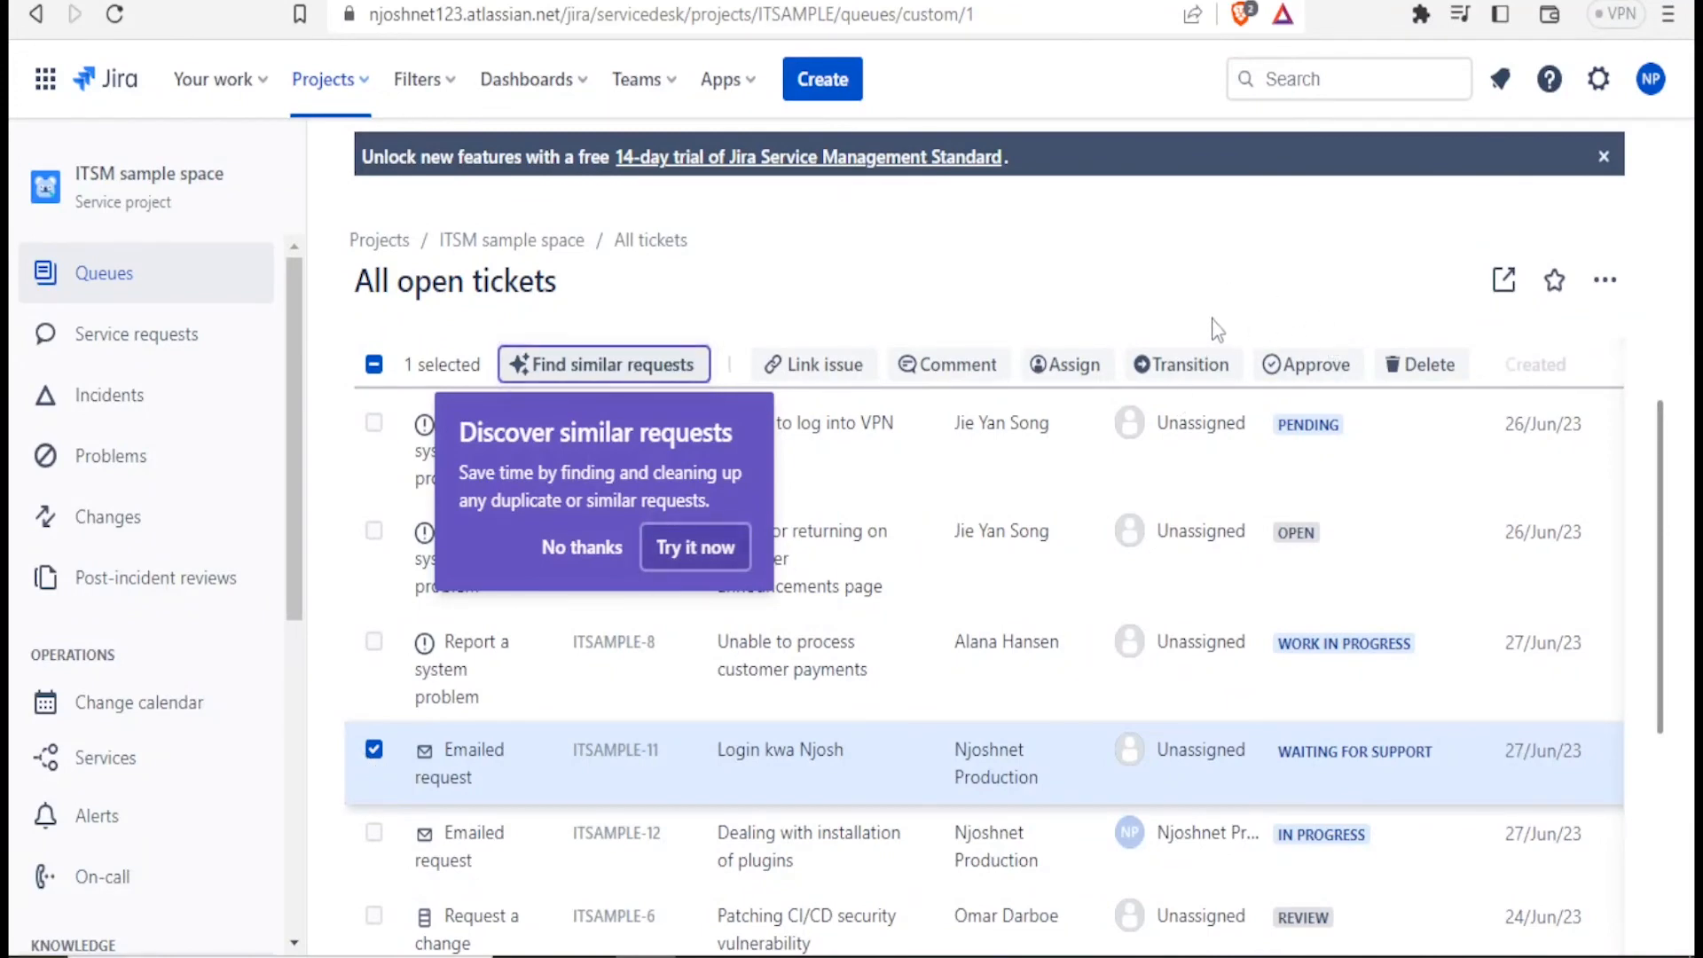
mouse_move(809, 374)
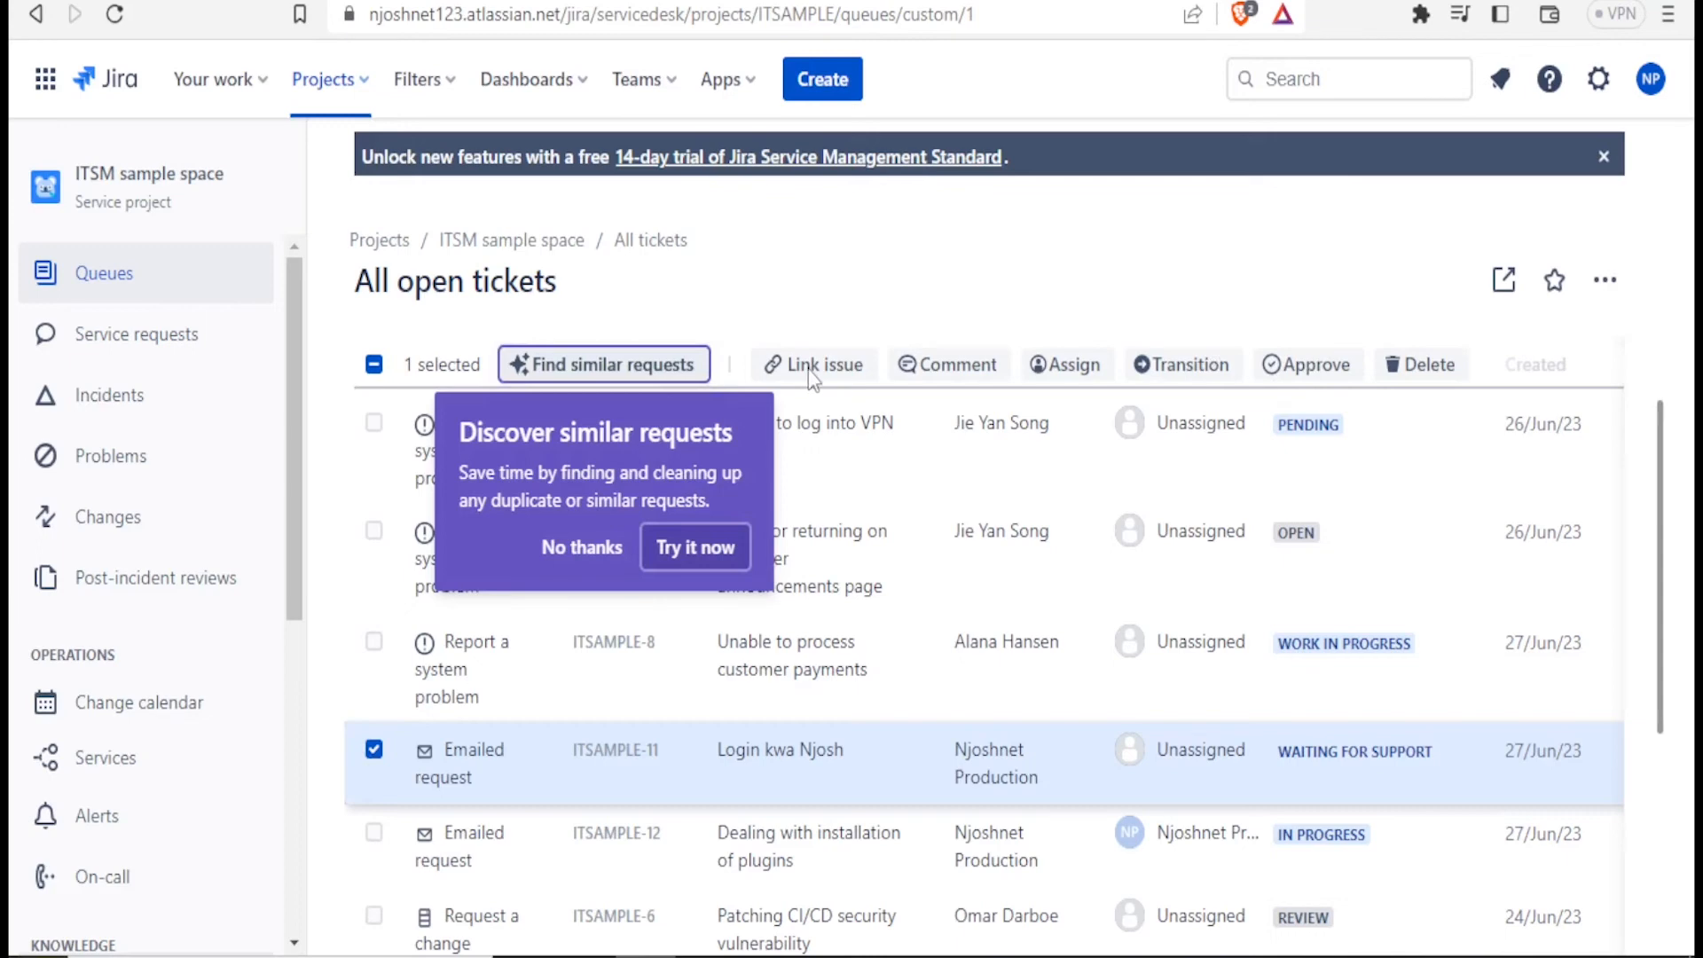
mouse_move(965, 375)
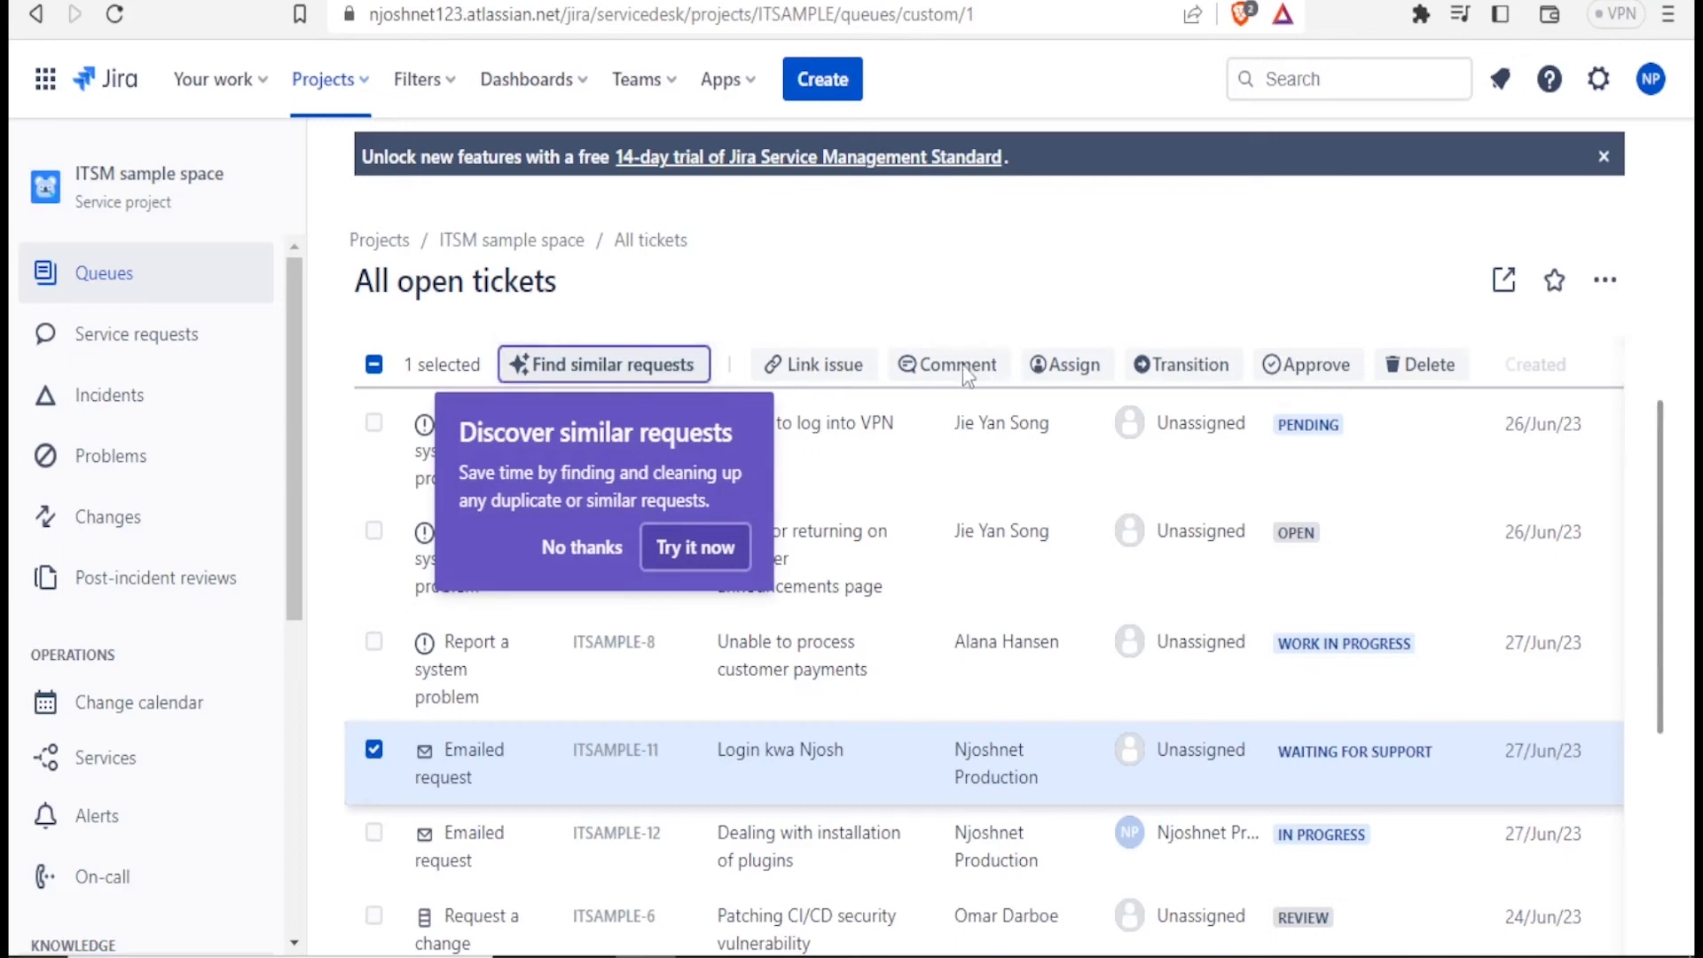
mouse_move(1216, 373)
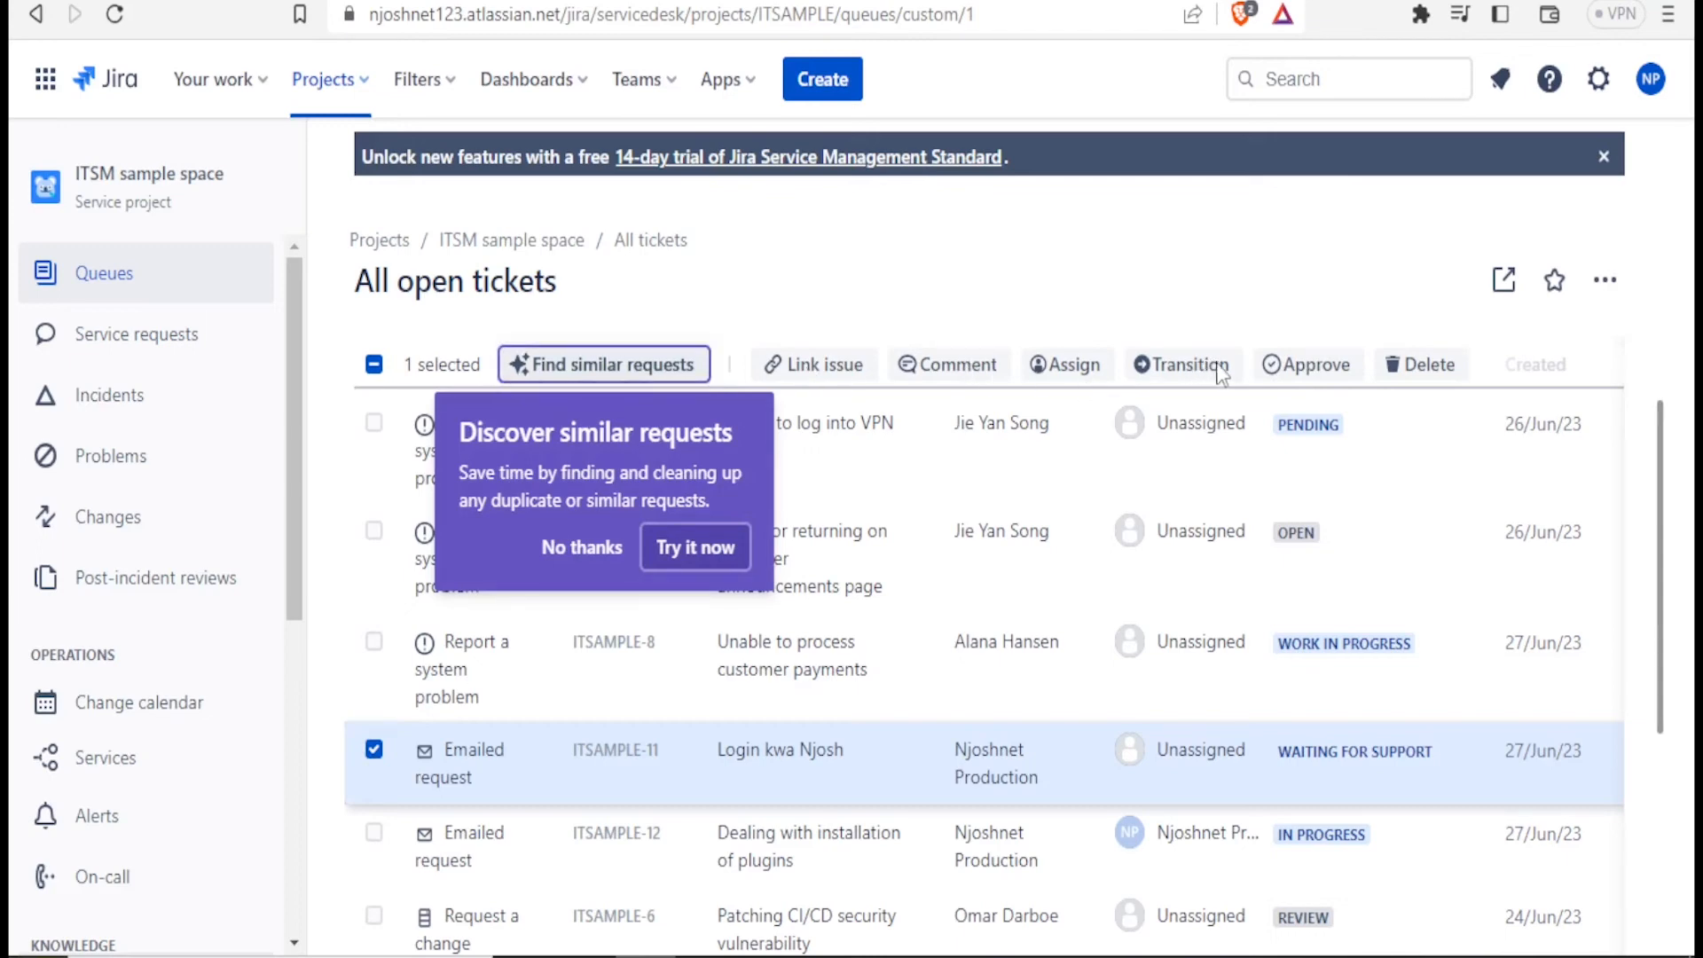
mouse_move(1434, 372)
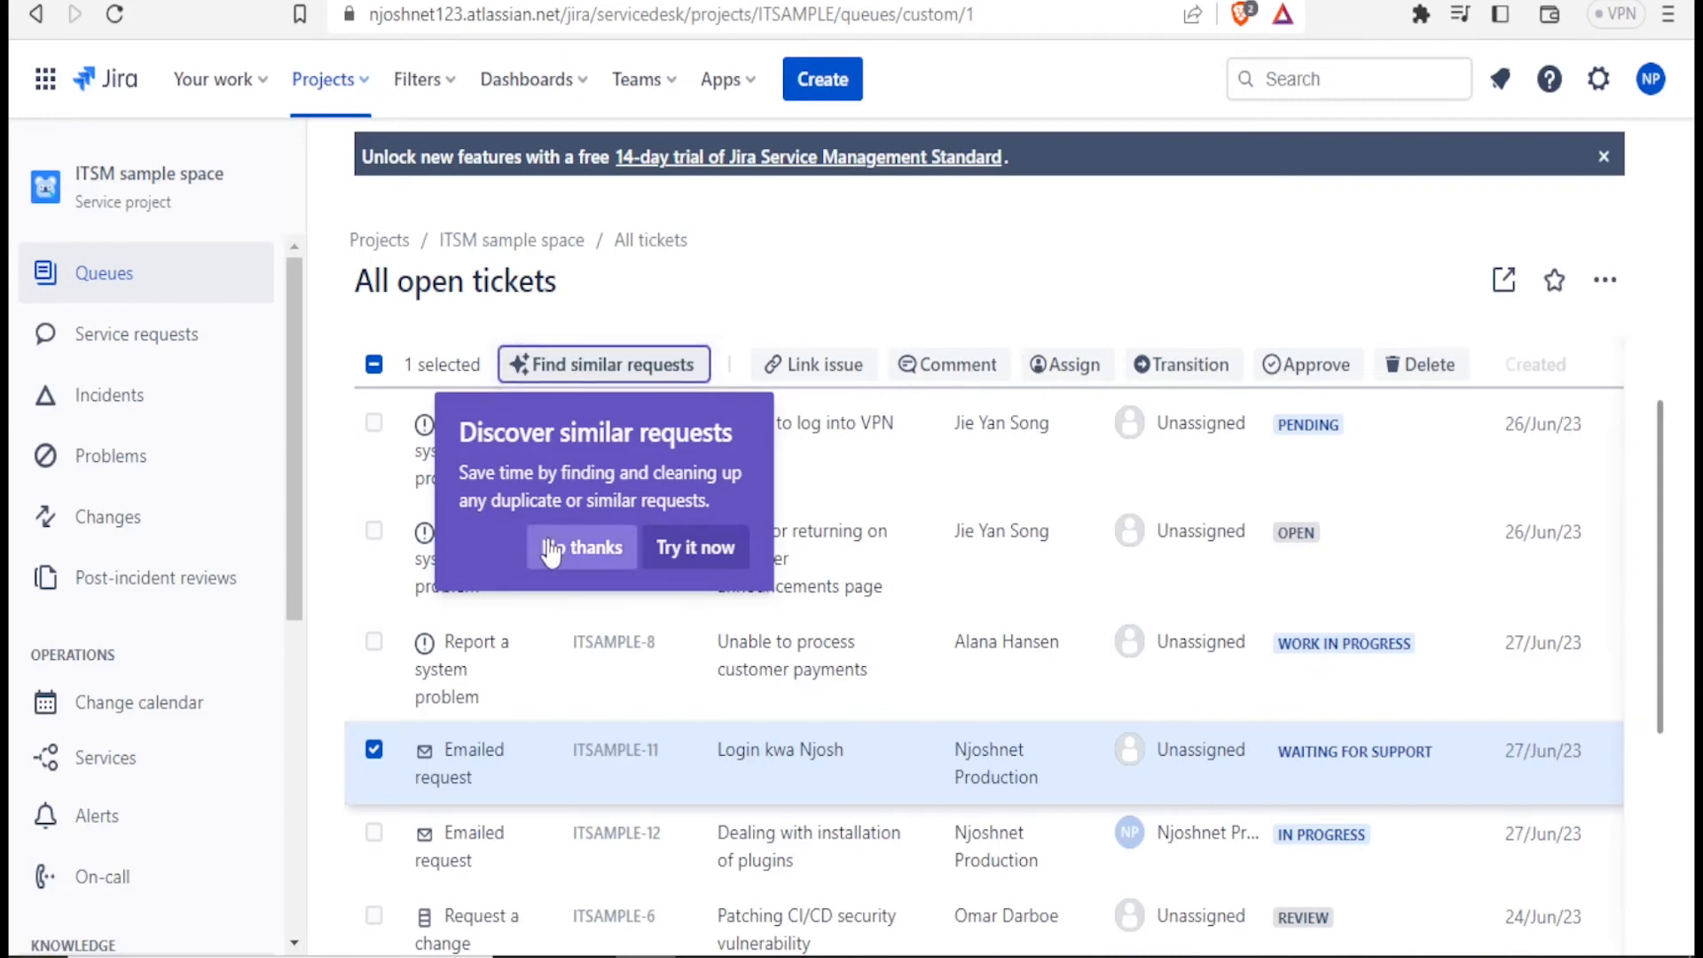
click(580, 547)
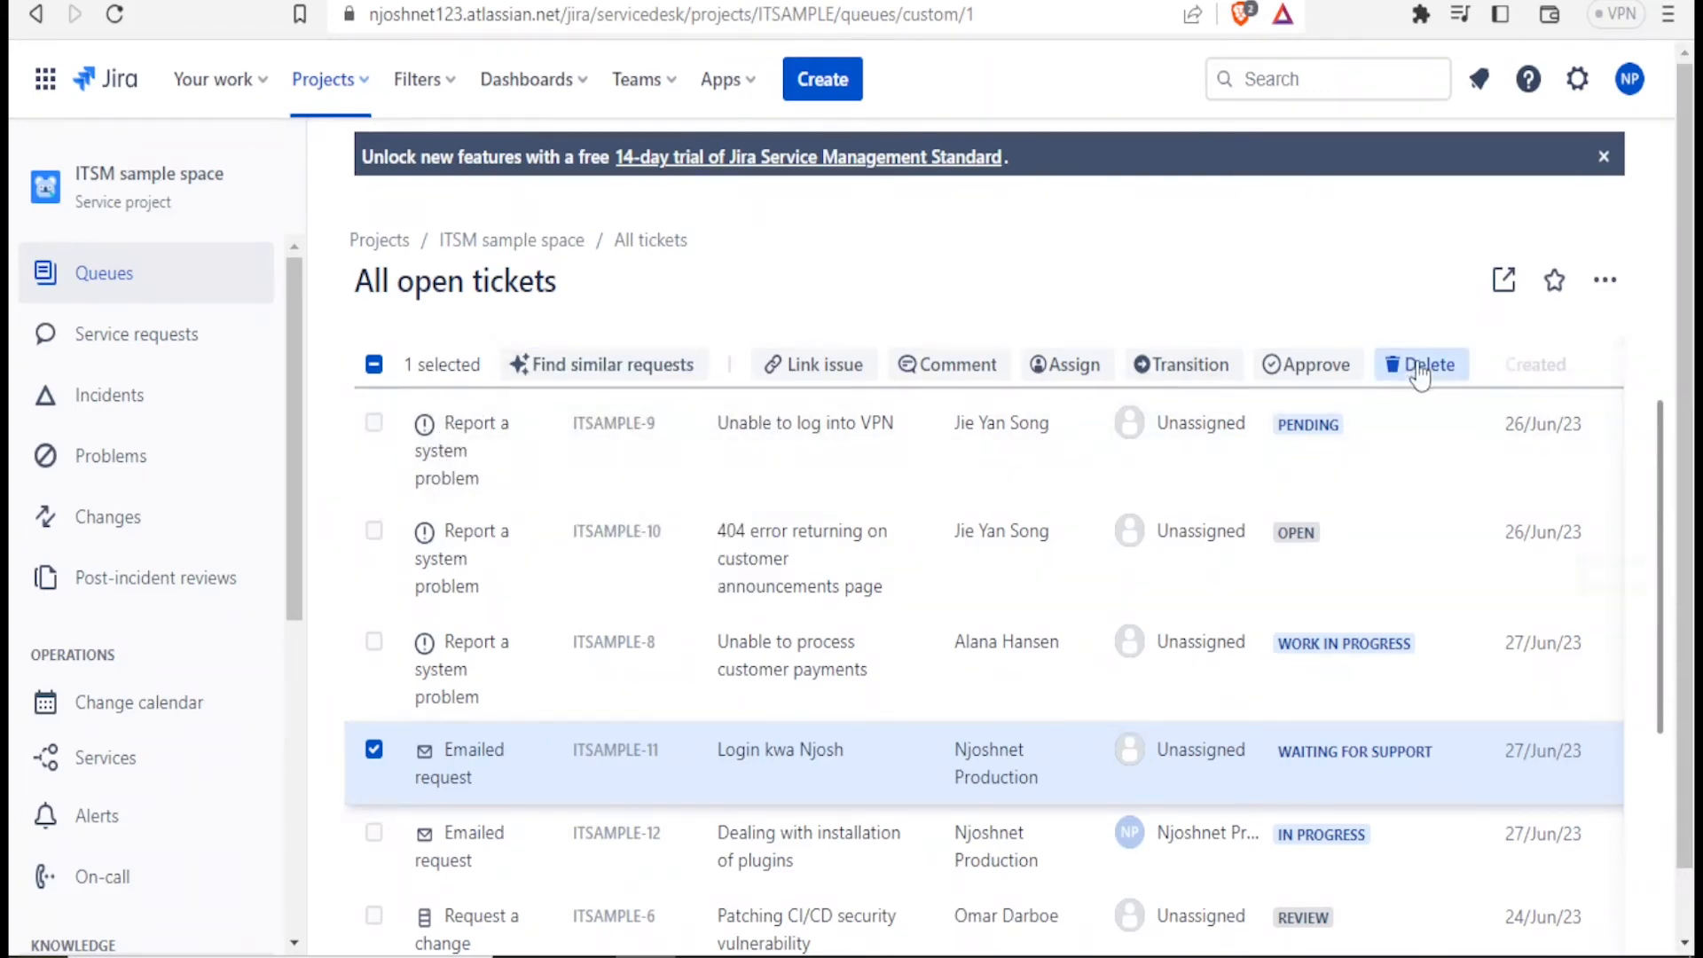
click(1421, 364)
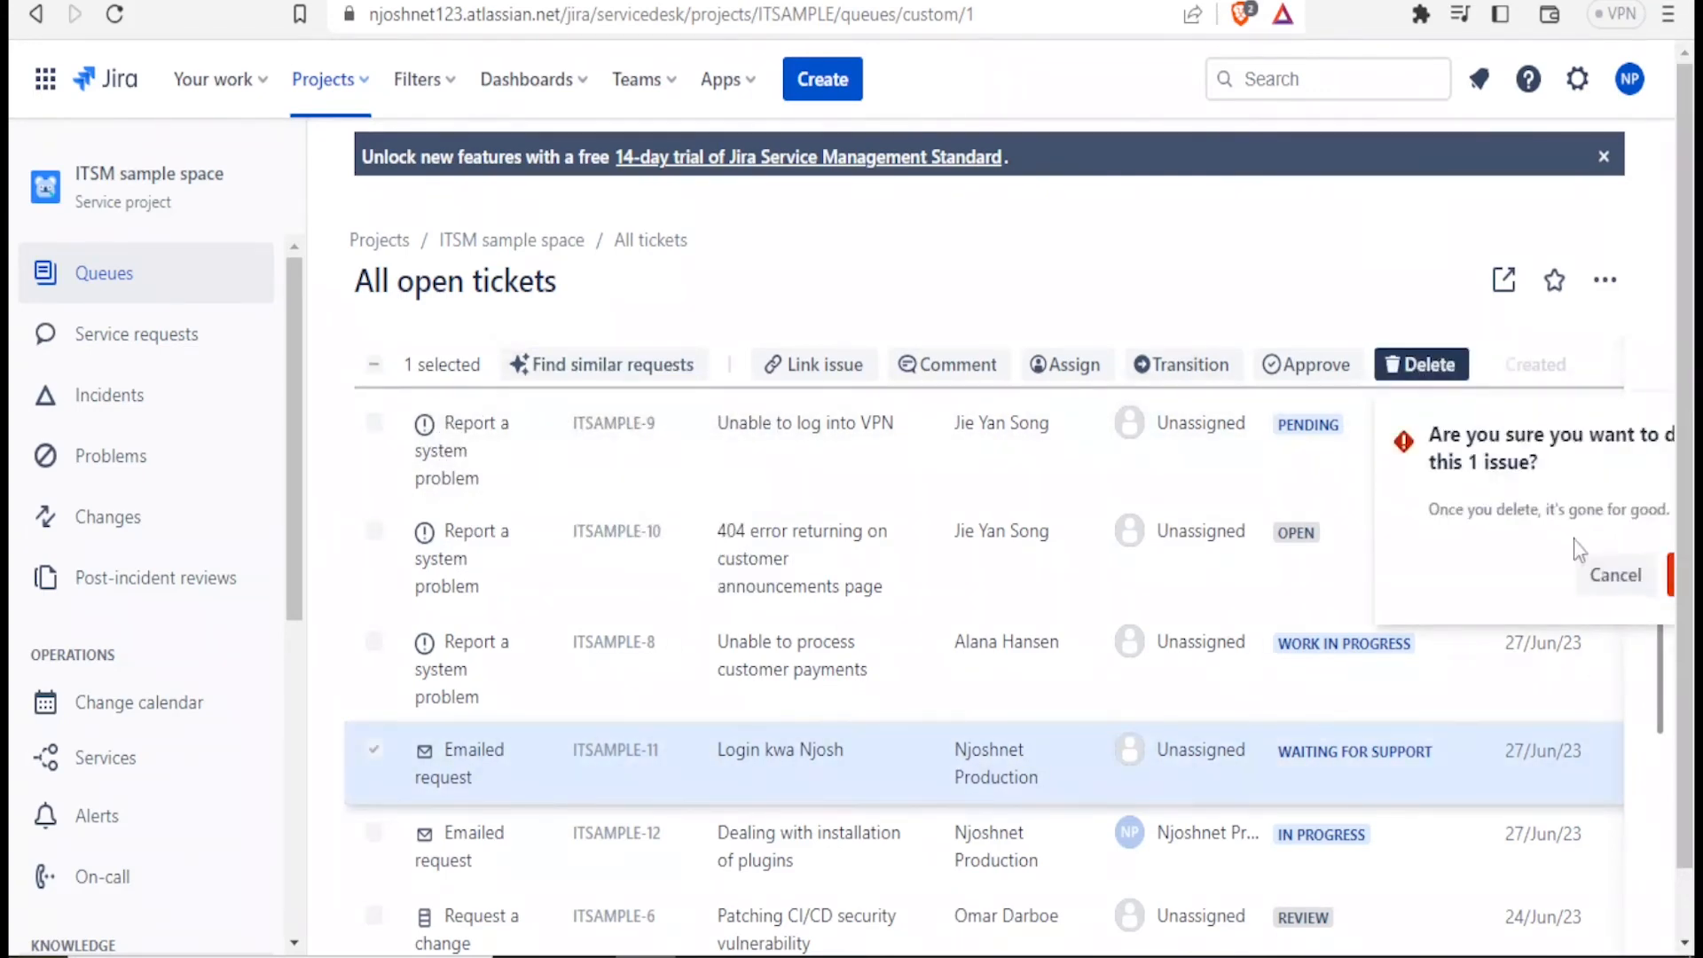
mouse_move(1481, 614)
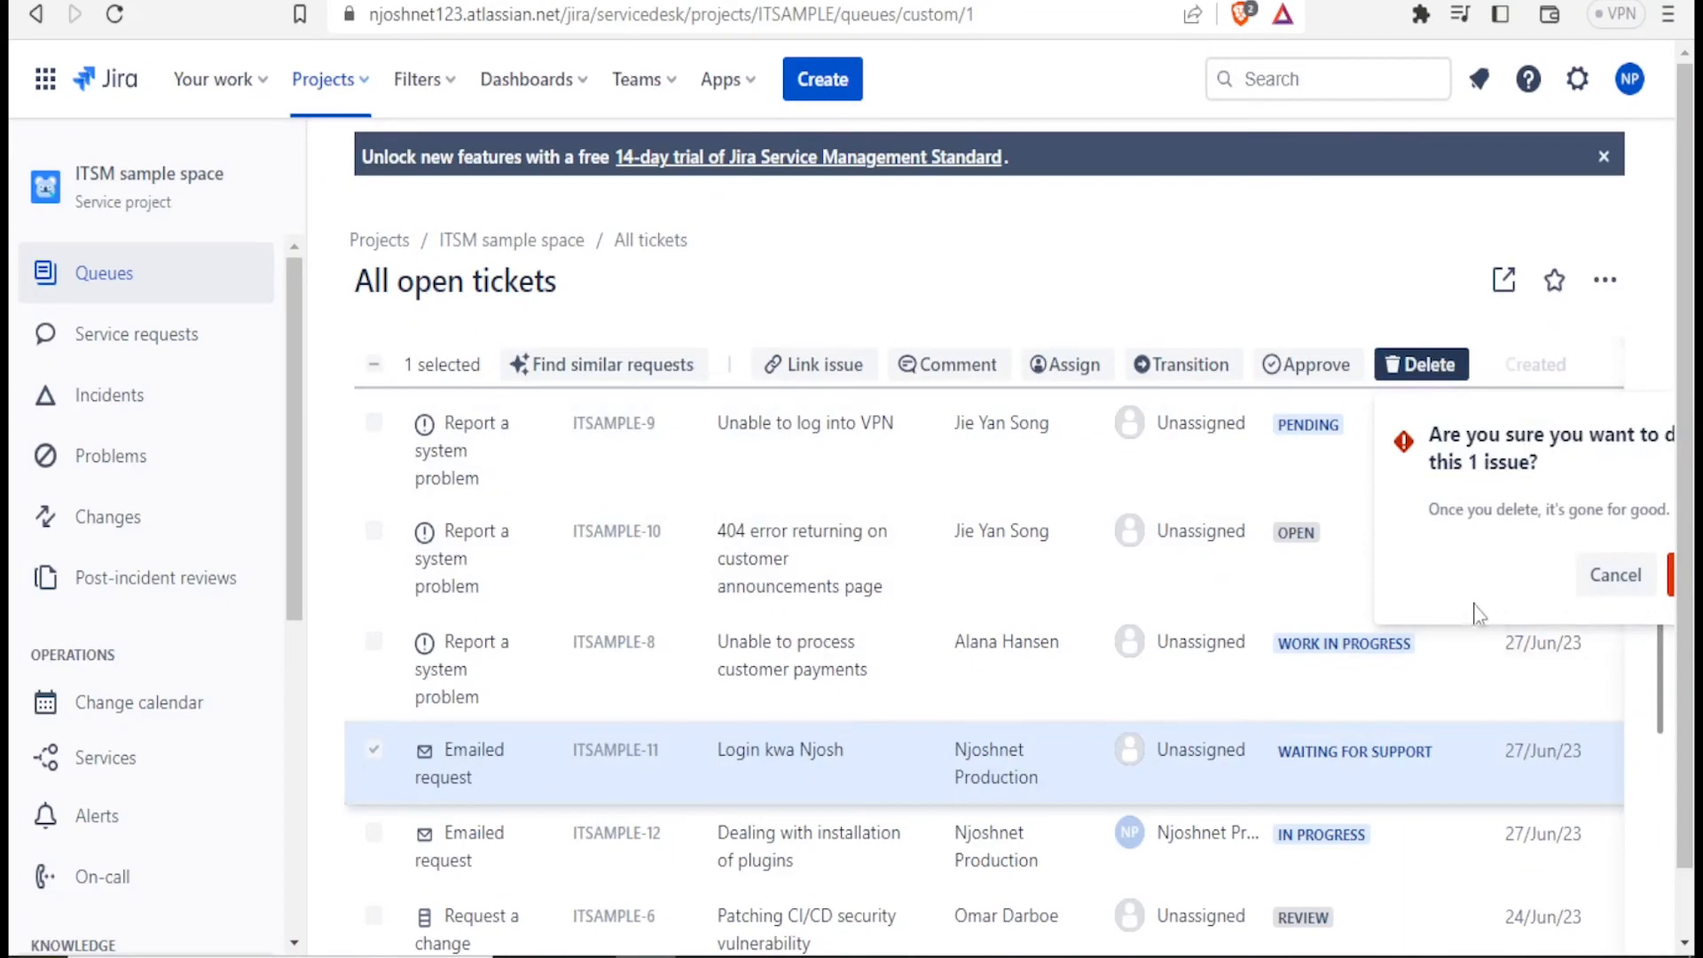
click(1673, 574)
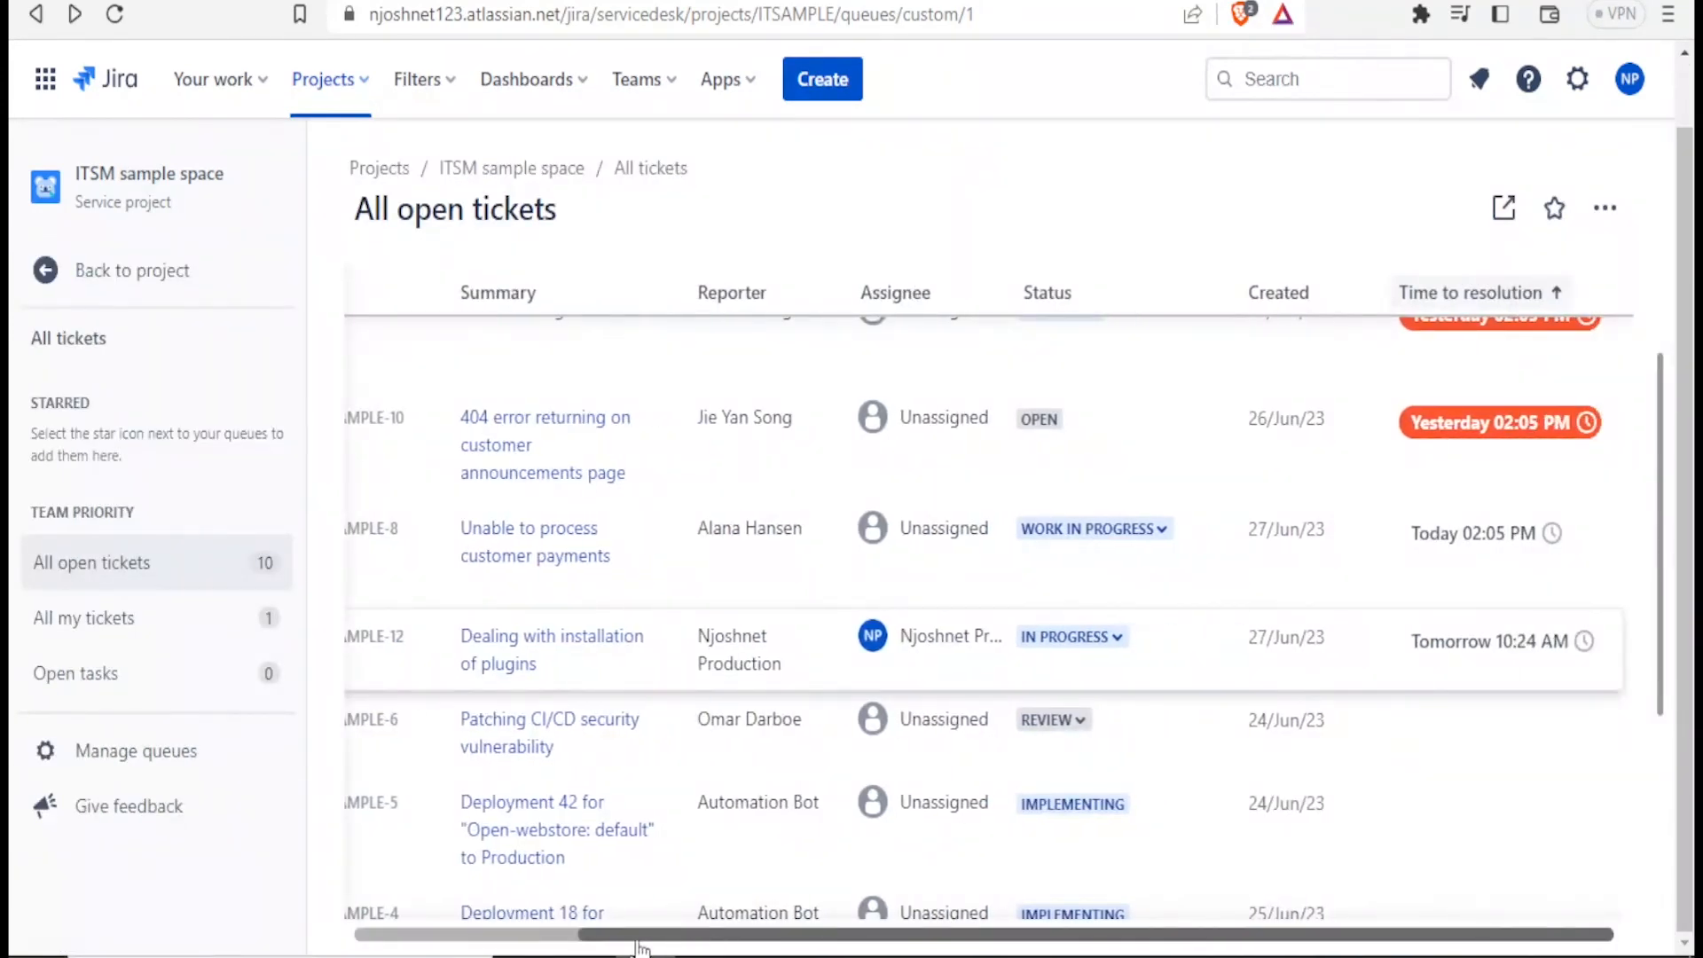
Open ITSAMPLE-12 'Dealing with installation of plugins' from the queue table
scroll(left, 3)
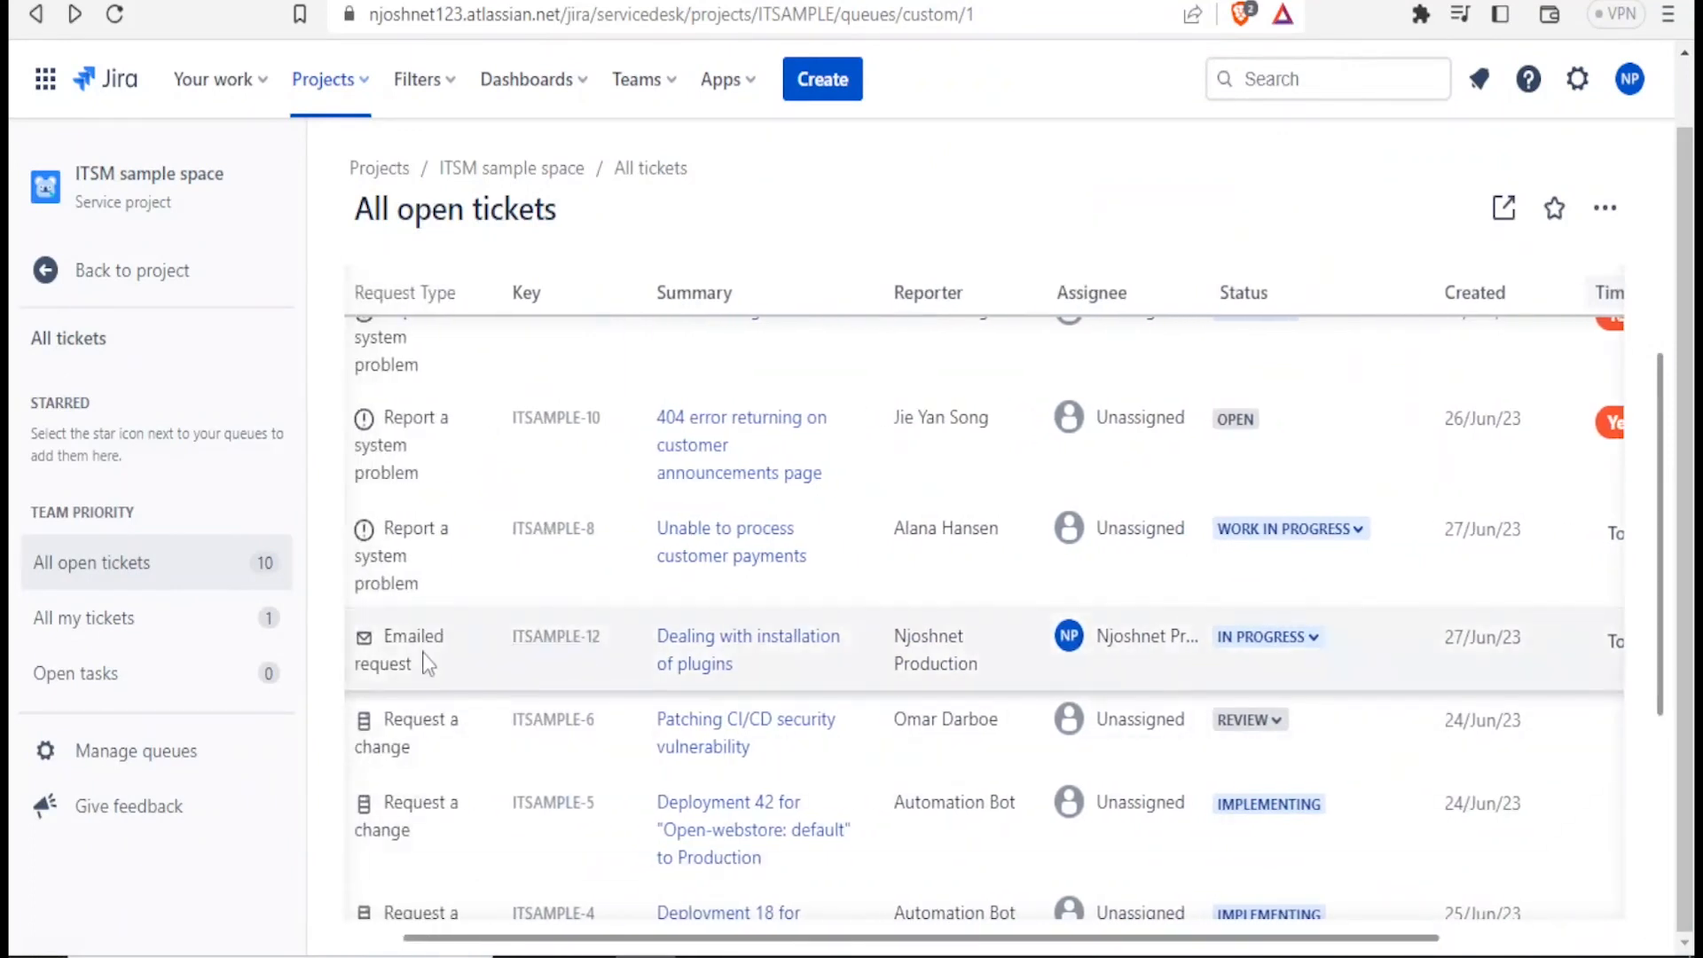
mouse_move(691, 649)
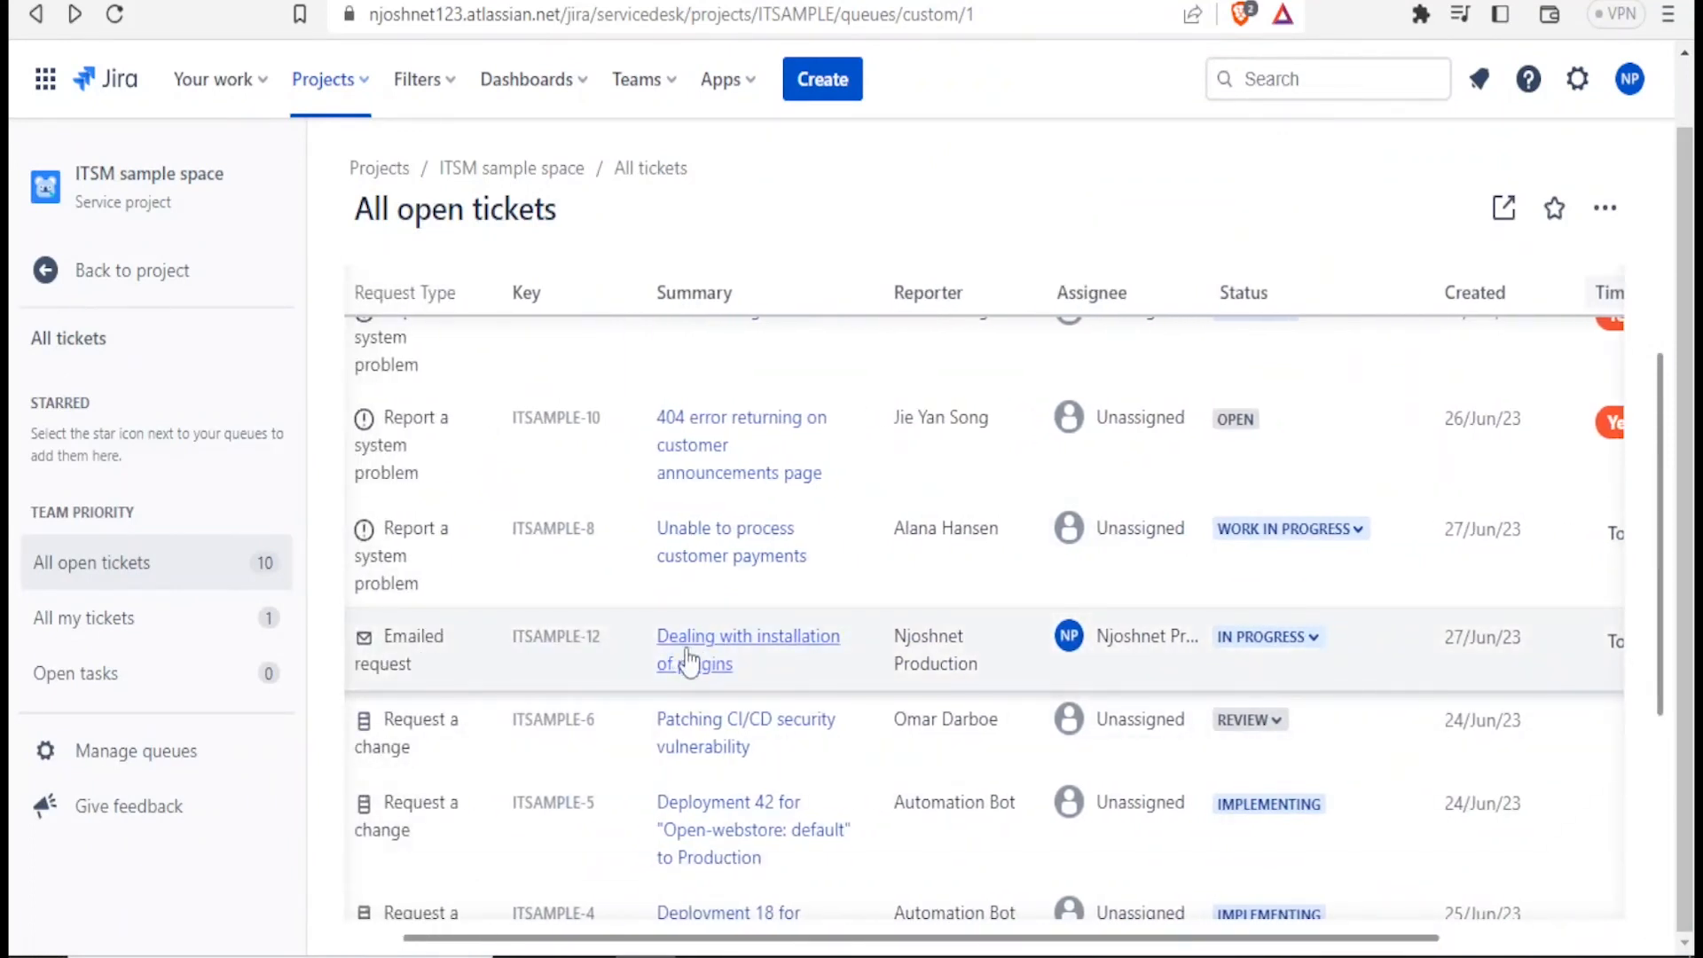
mouse_move(747, 649)
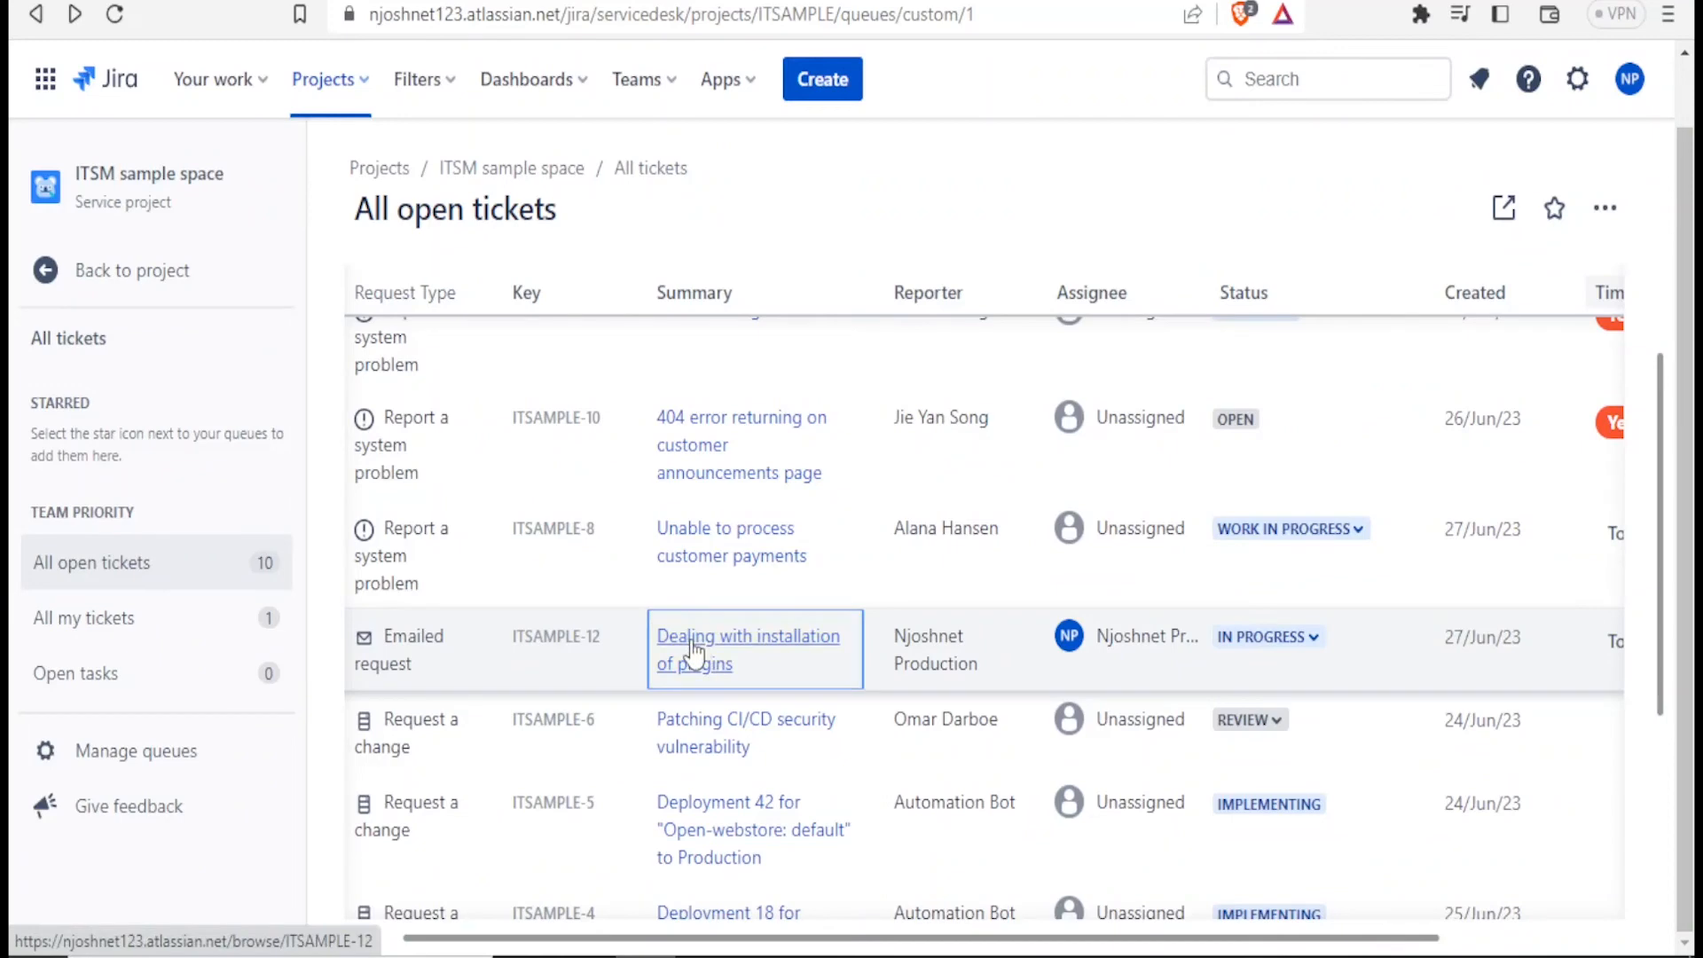
click(746, 649)
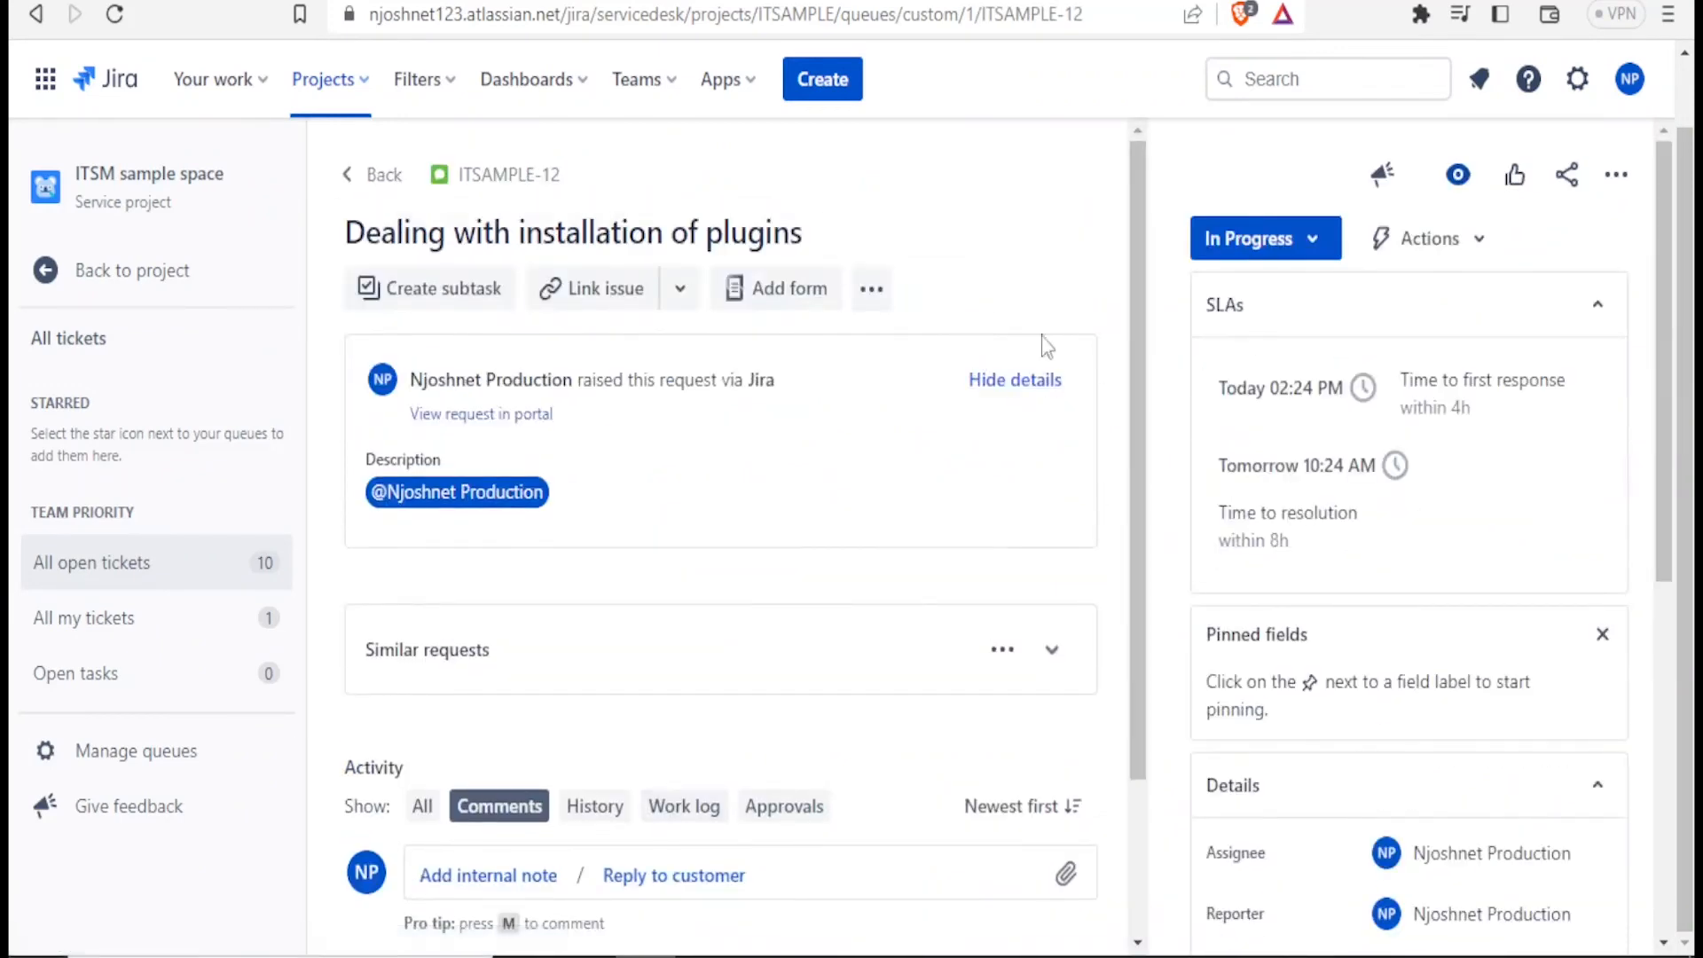
mouse_move(430, 287)
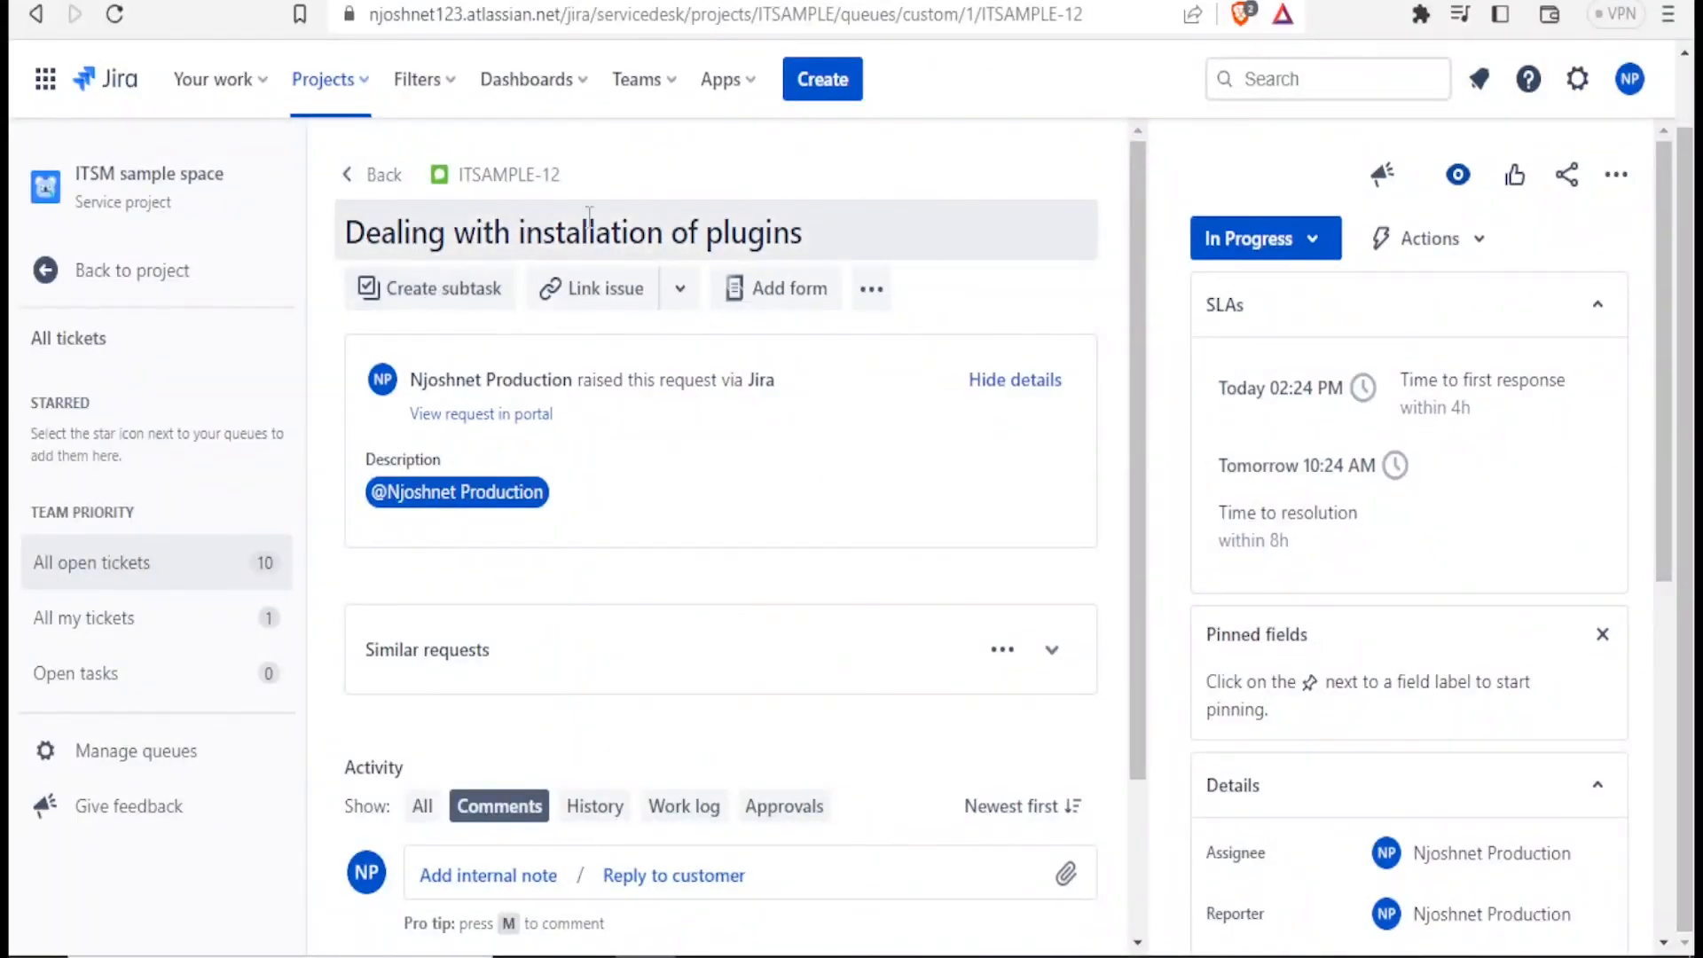
mouse_move(429, 287)
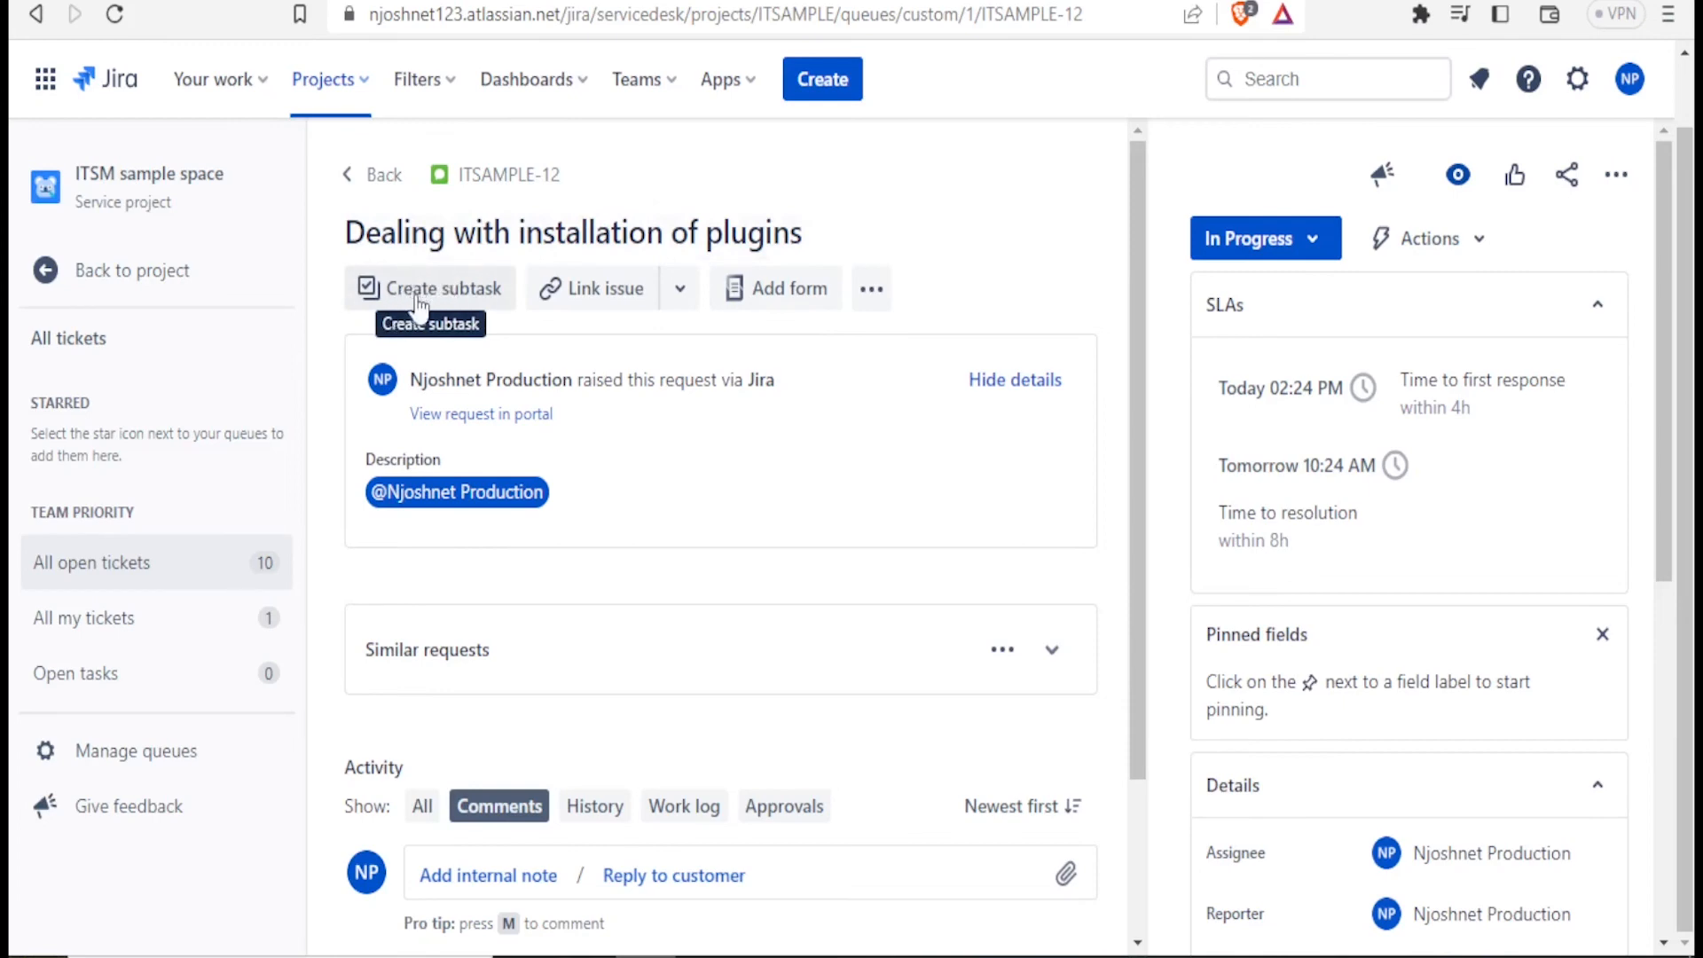
mouse_move(605, 287)
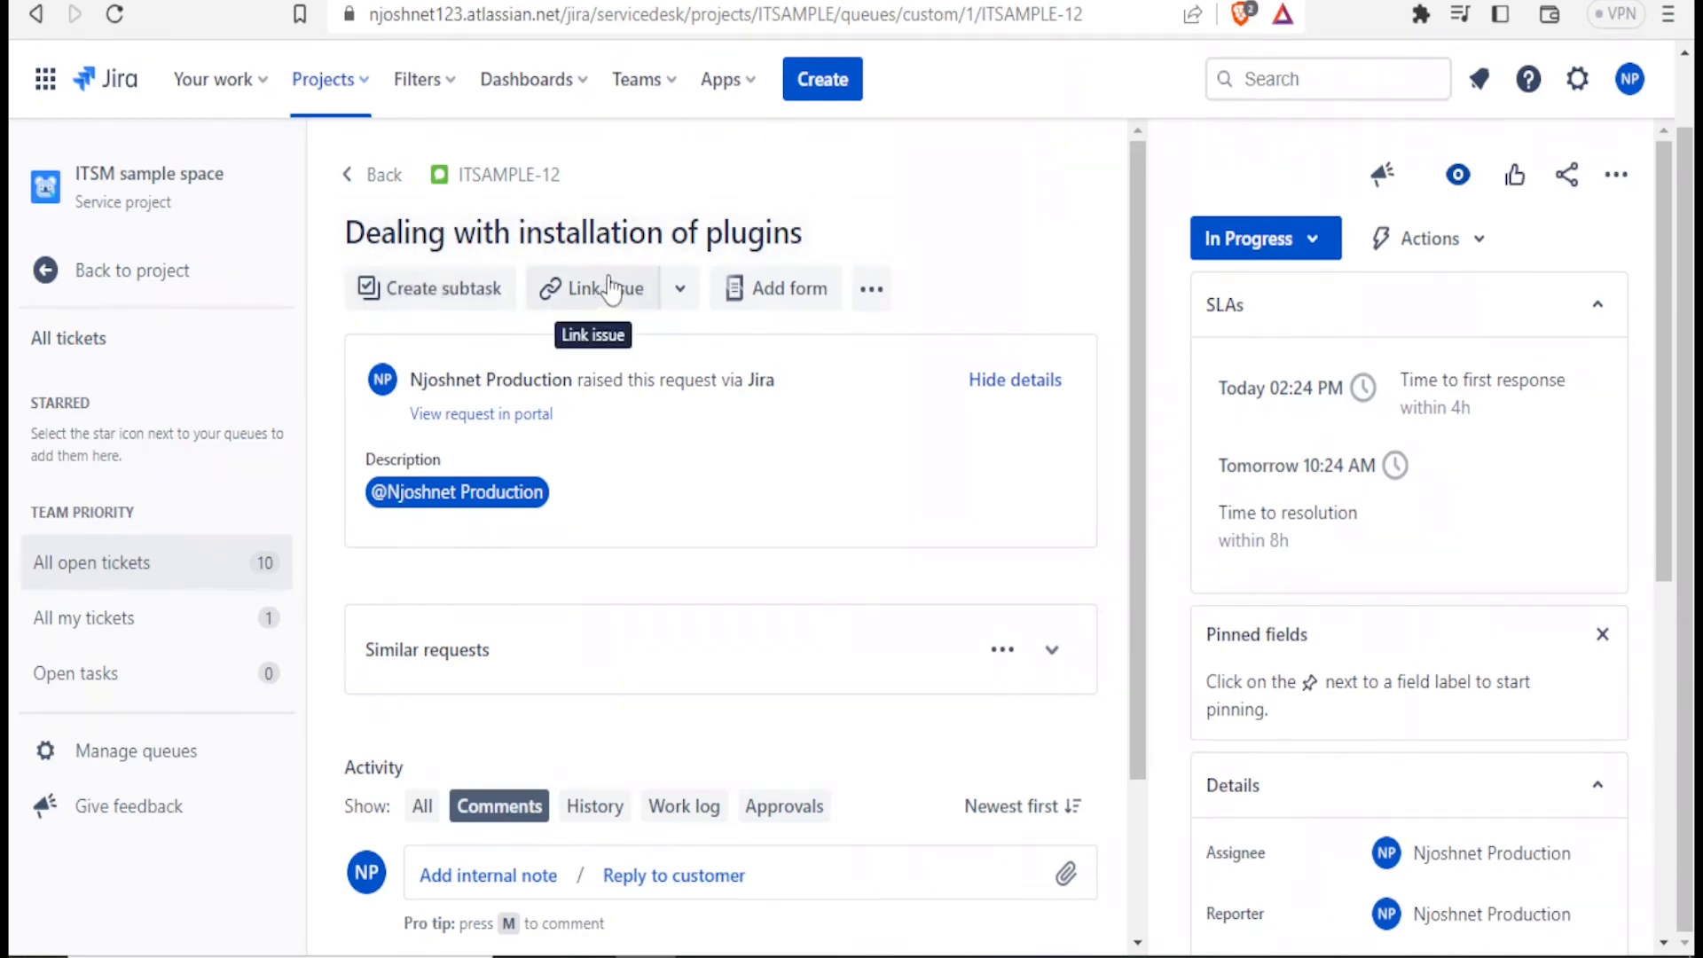
mouse_move(775, 287)
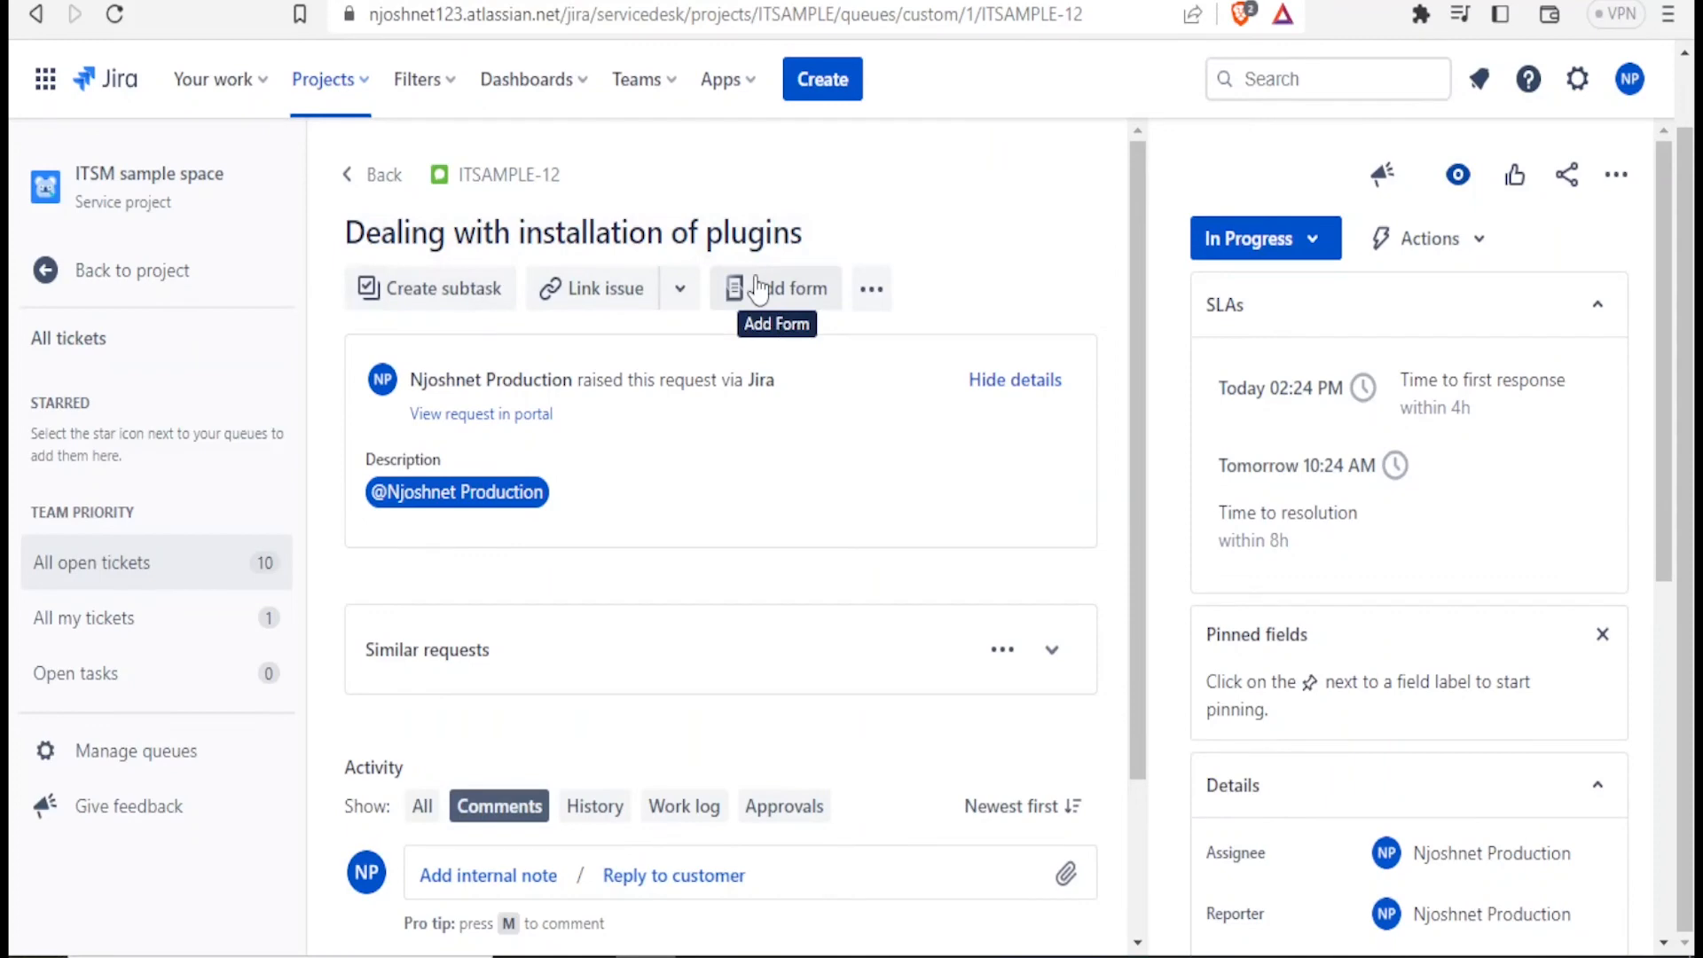
mouse_move(1363, 95)
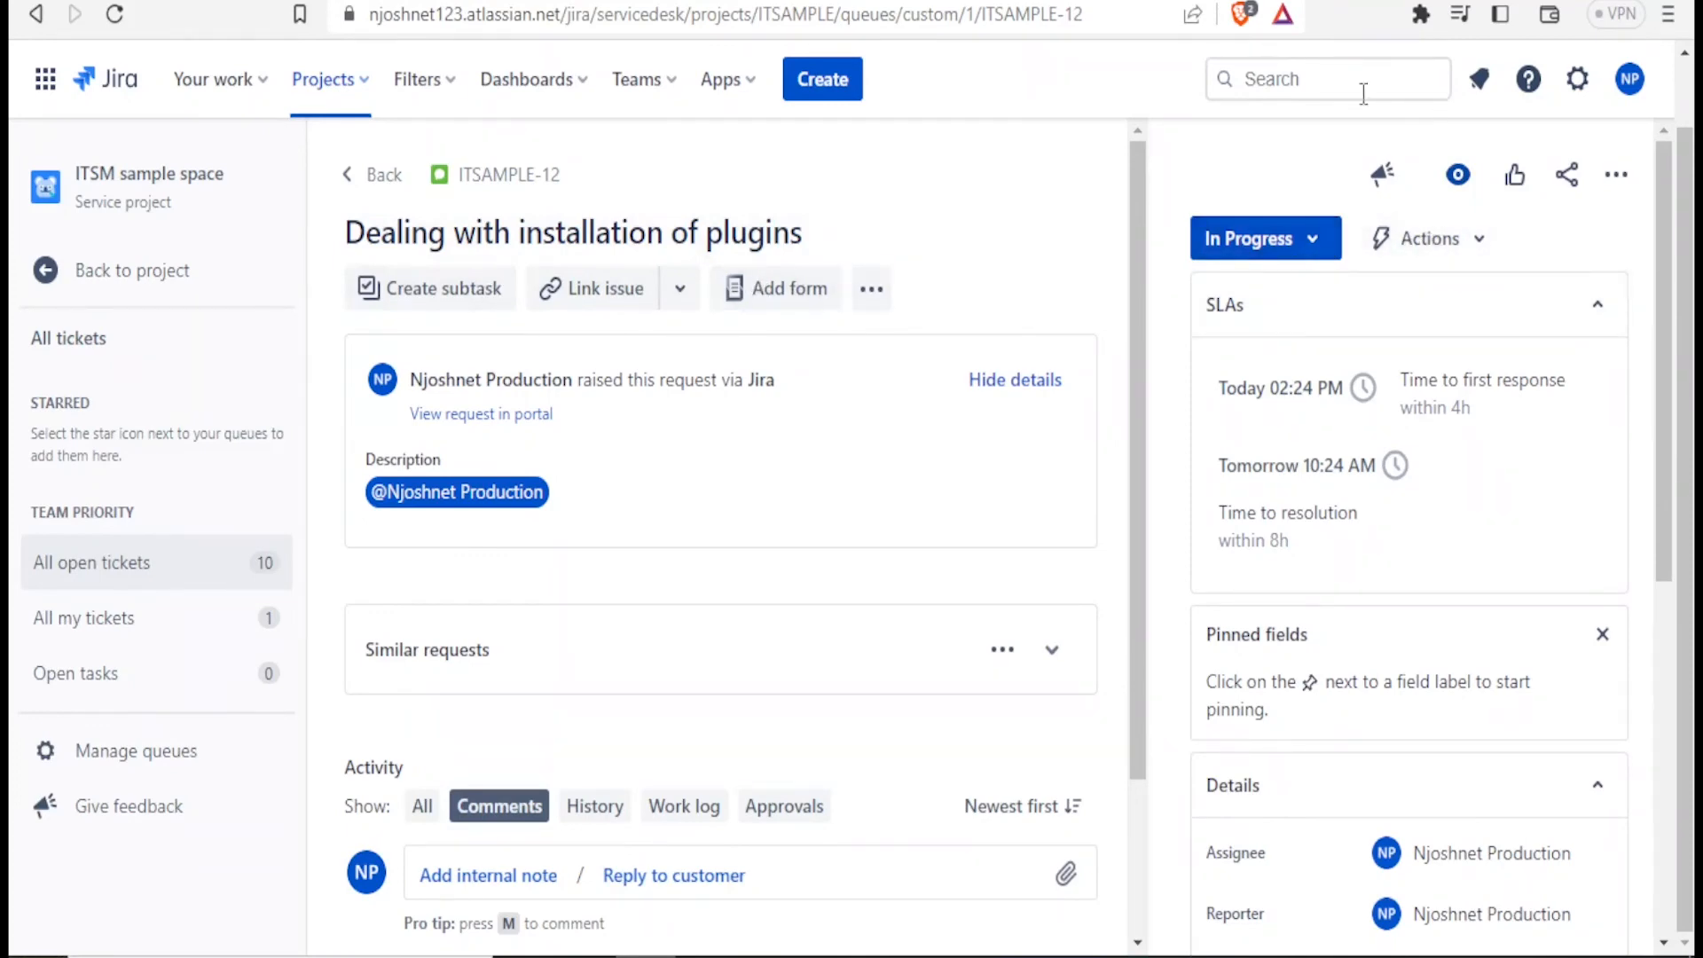
Show the Actions menu with automation options on ITSAMPLE-12
click(1428, 238)
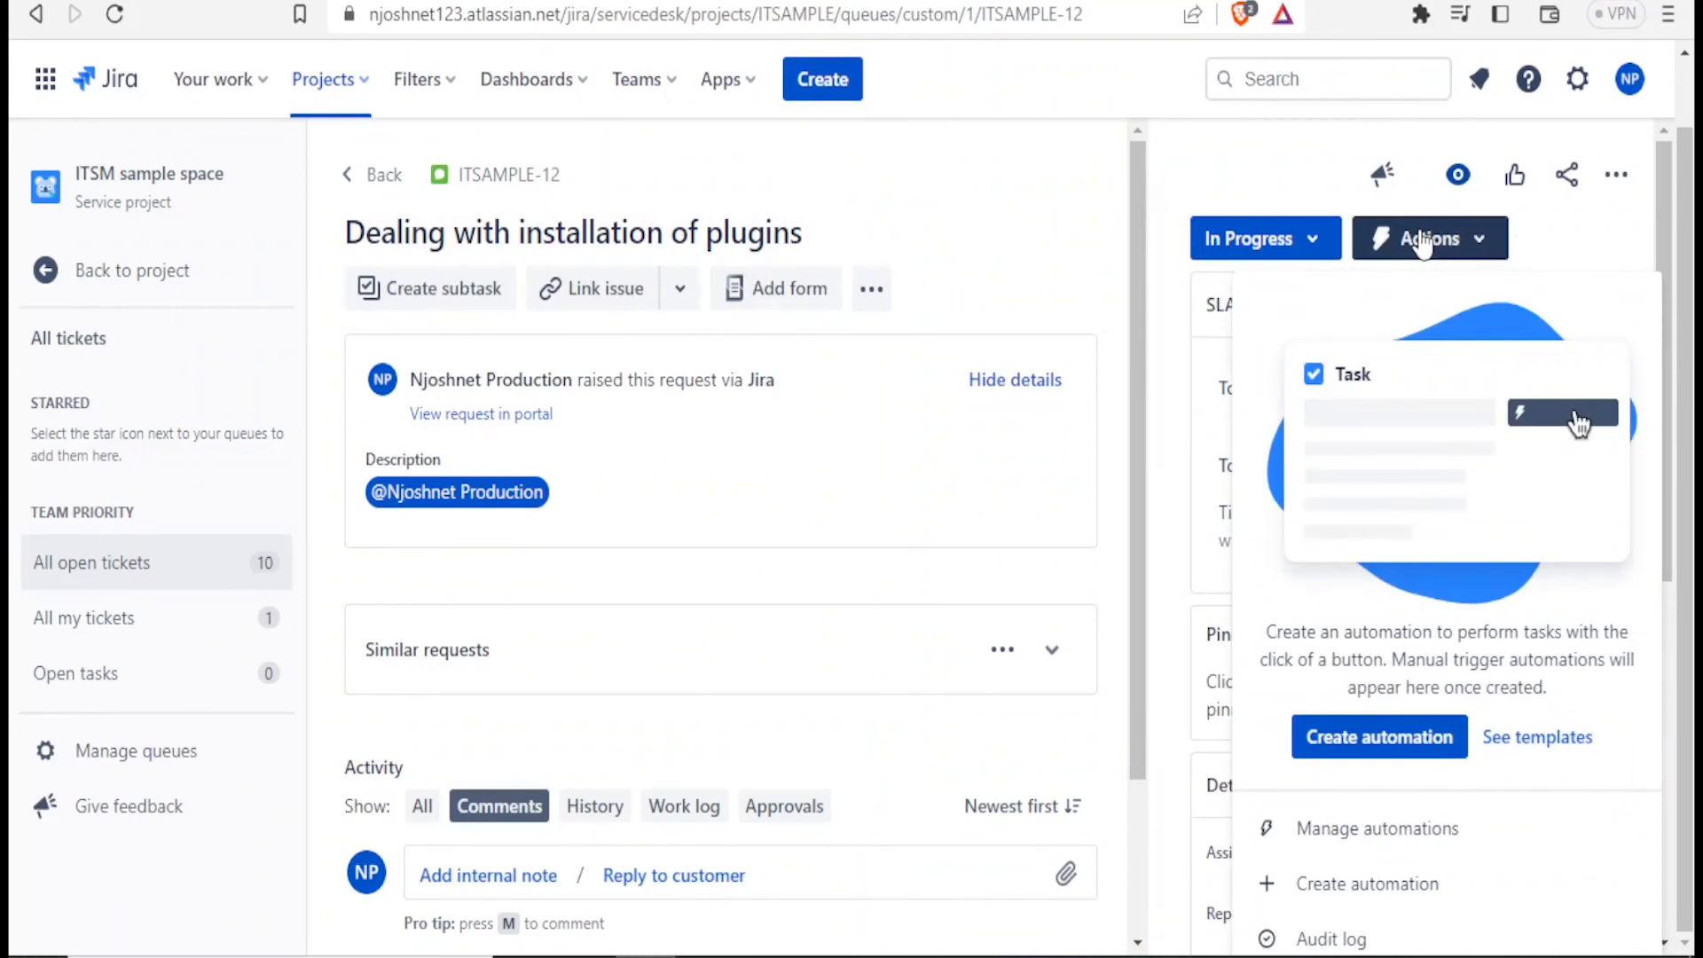
mouse_move(1404, 518)
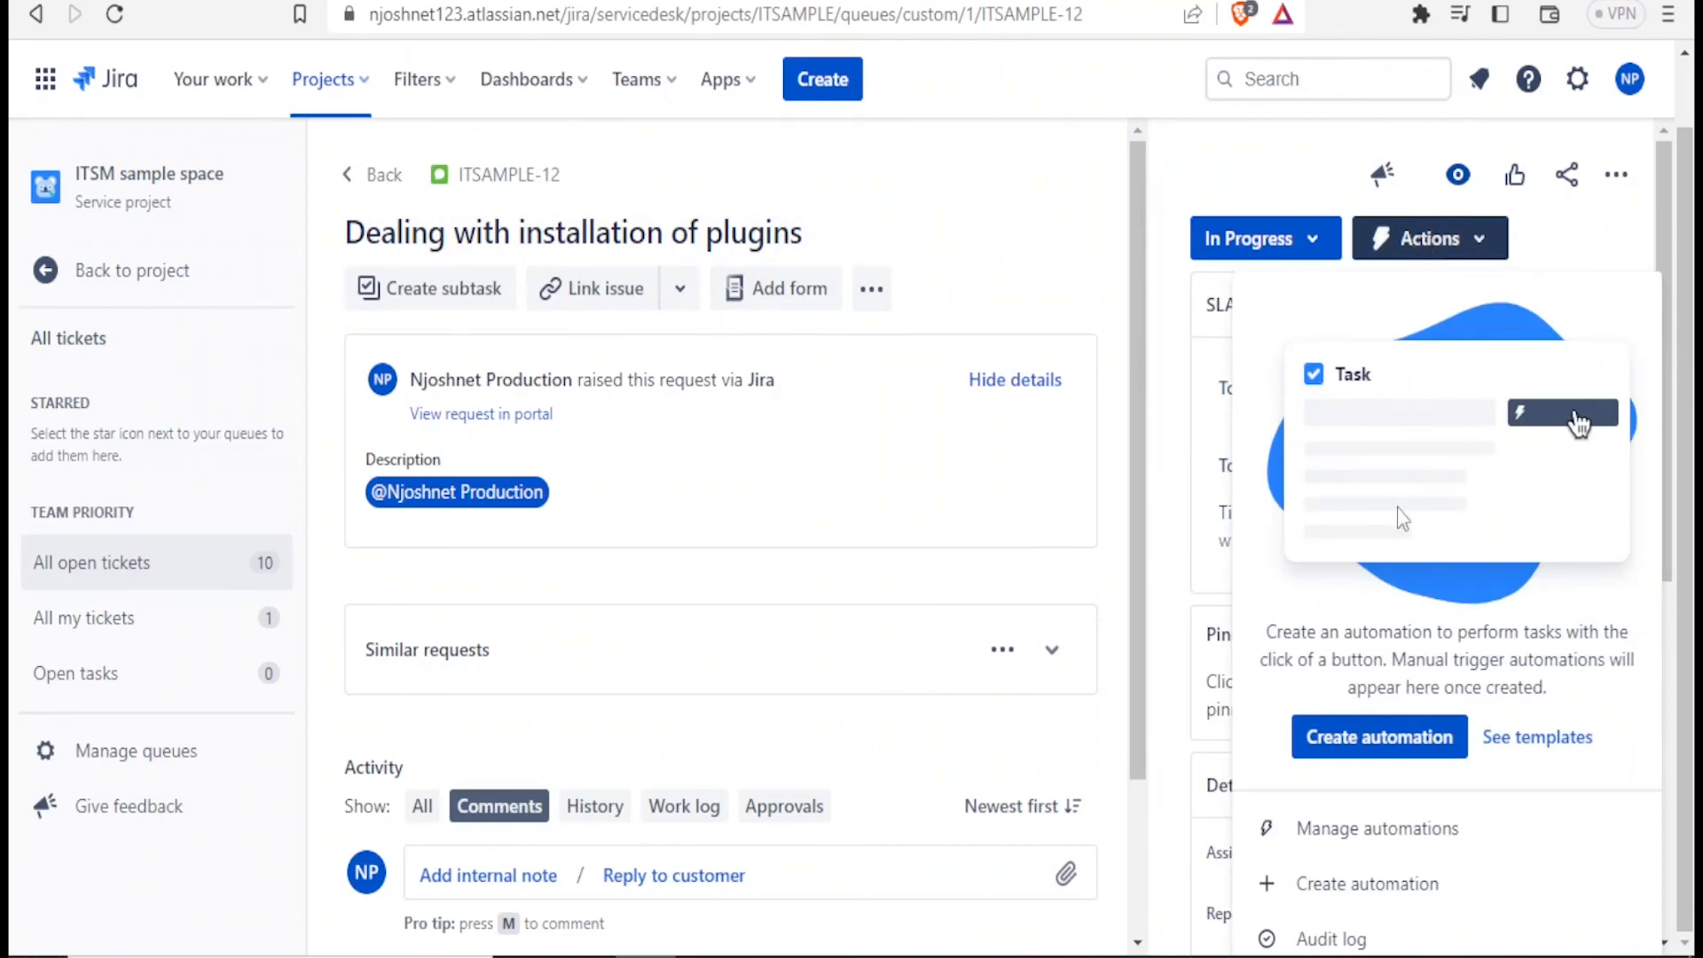
mouse_move(1537, 736)
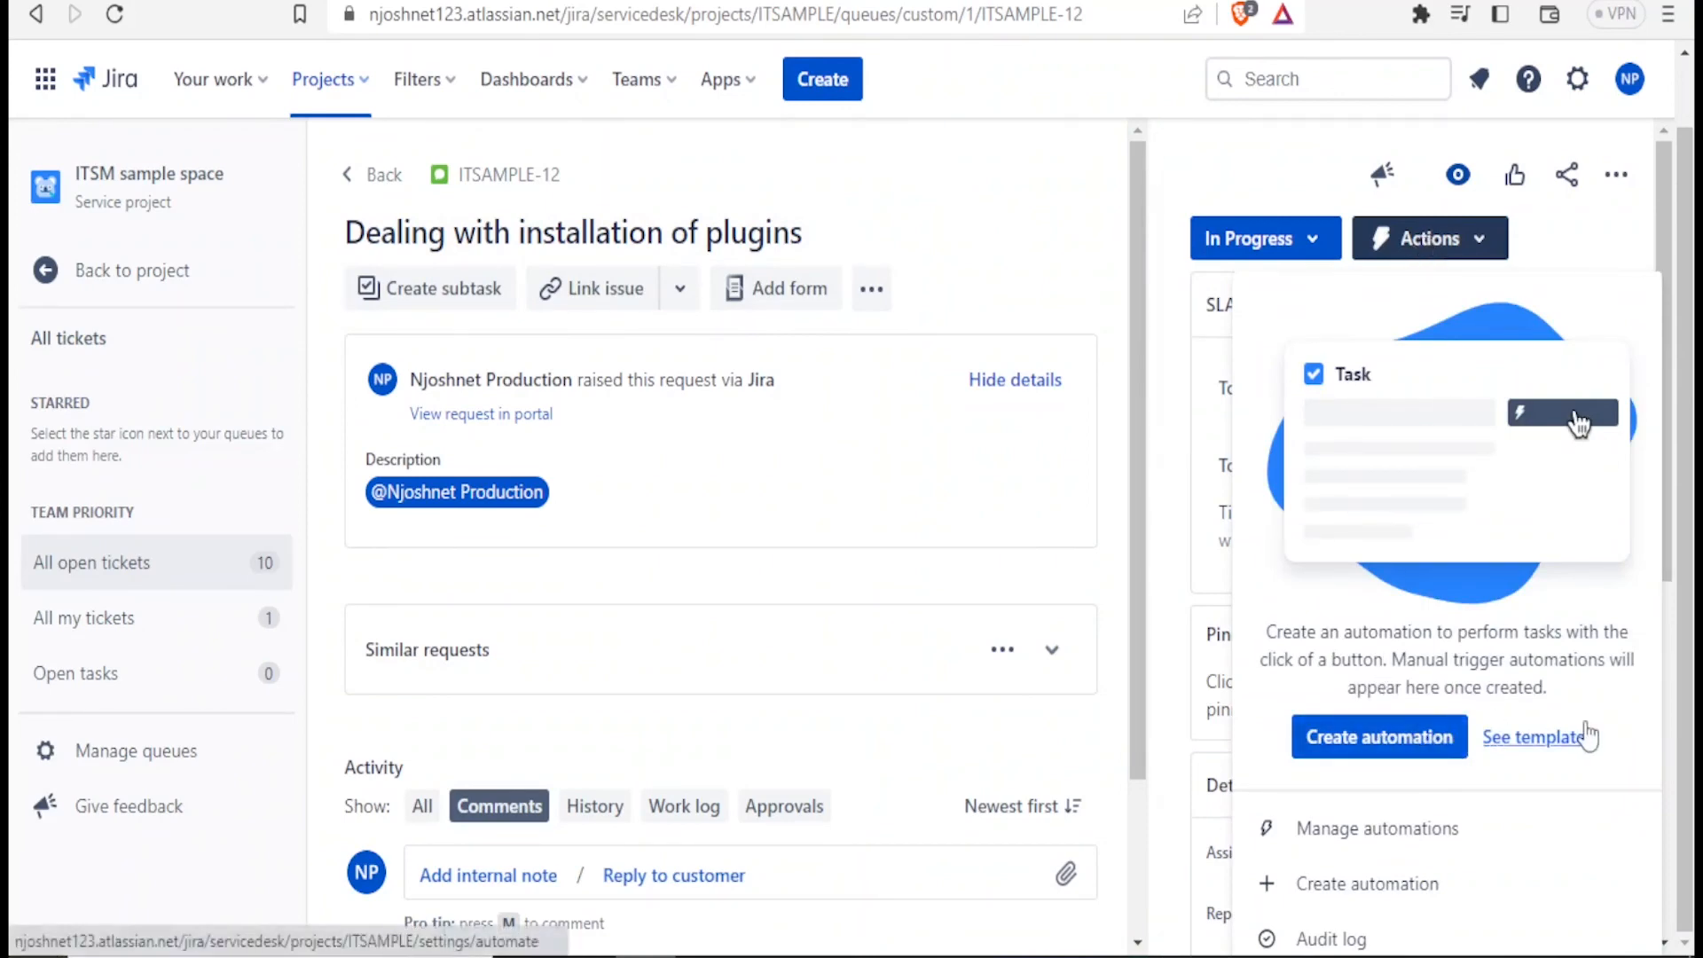
scroll(down, 3)
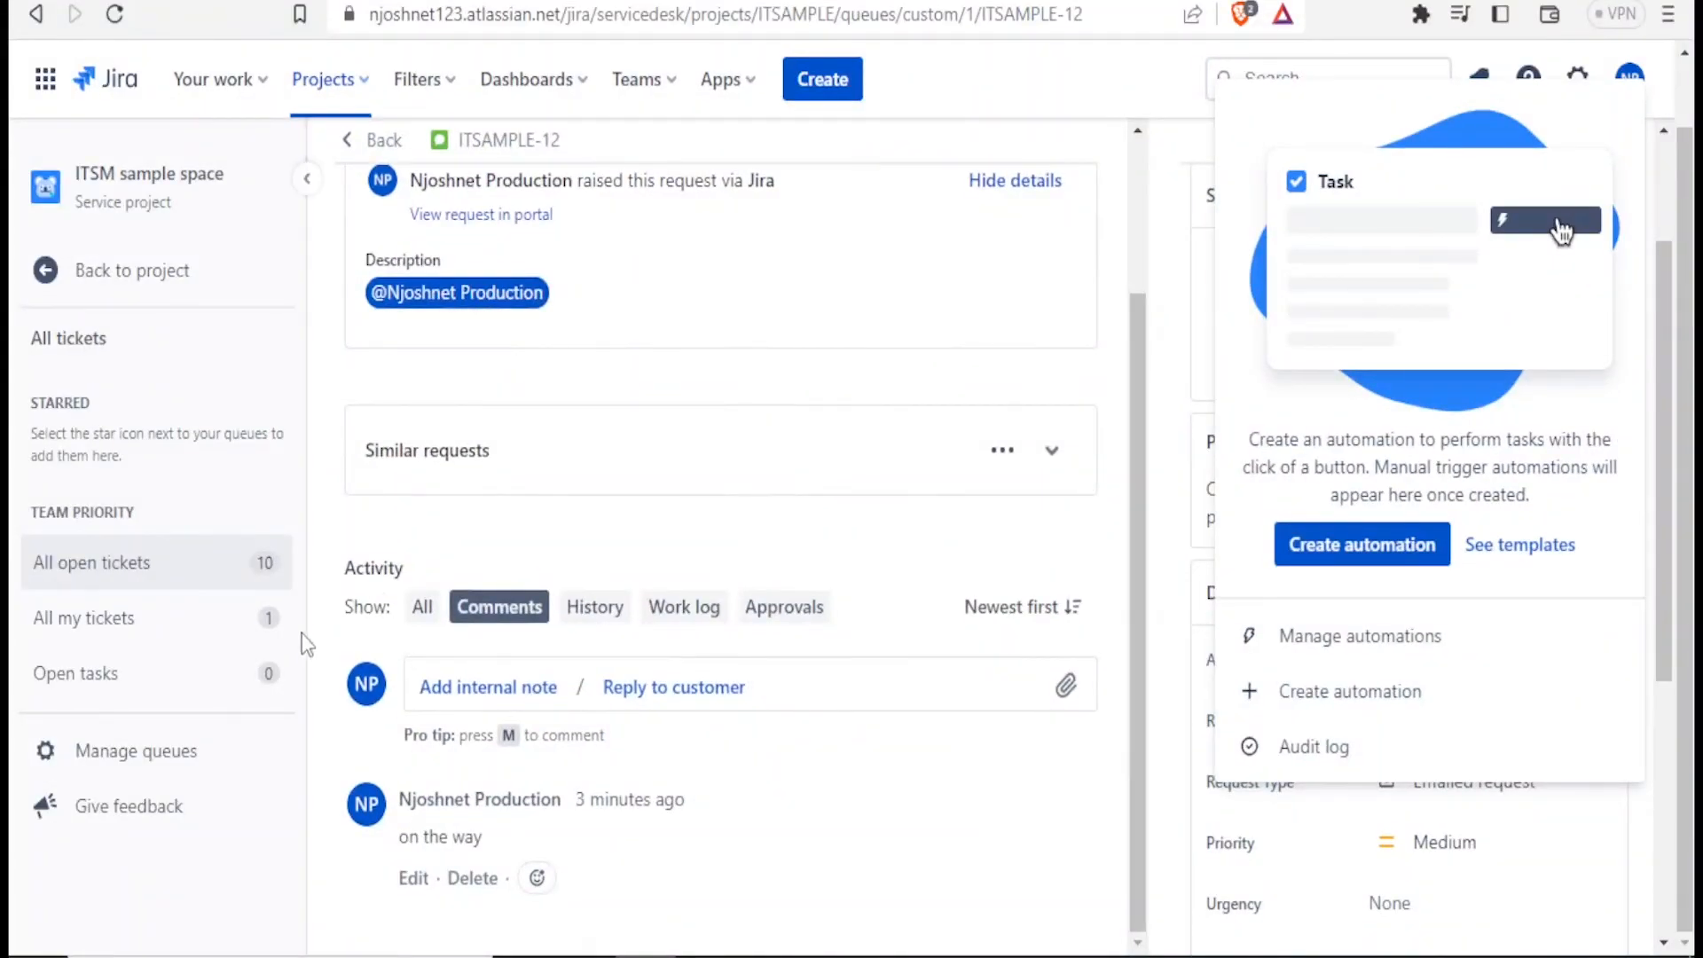
mouse_move(486, 585)
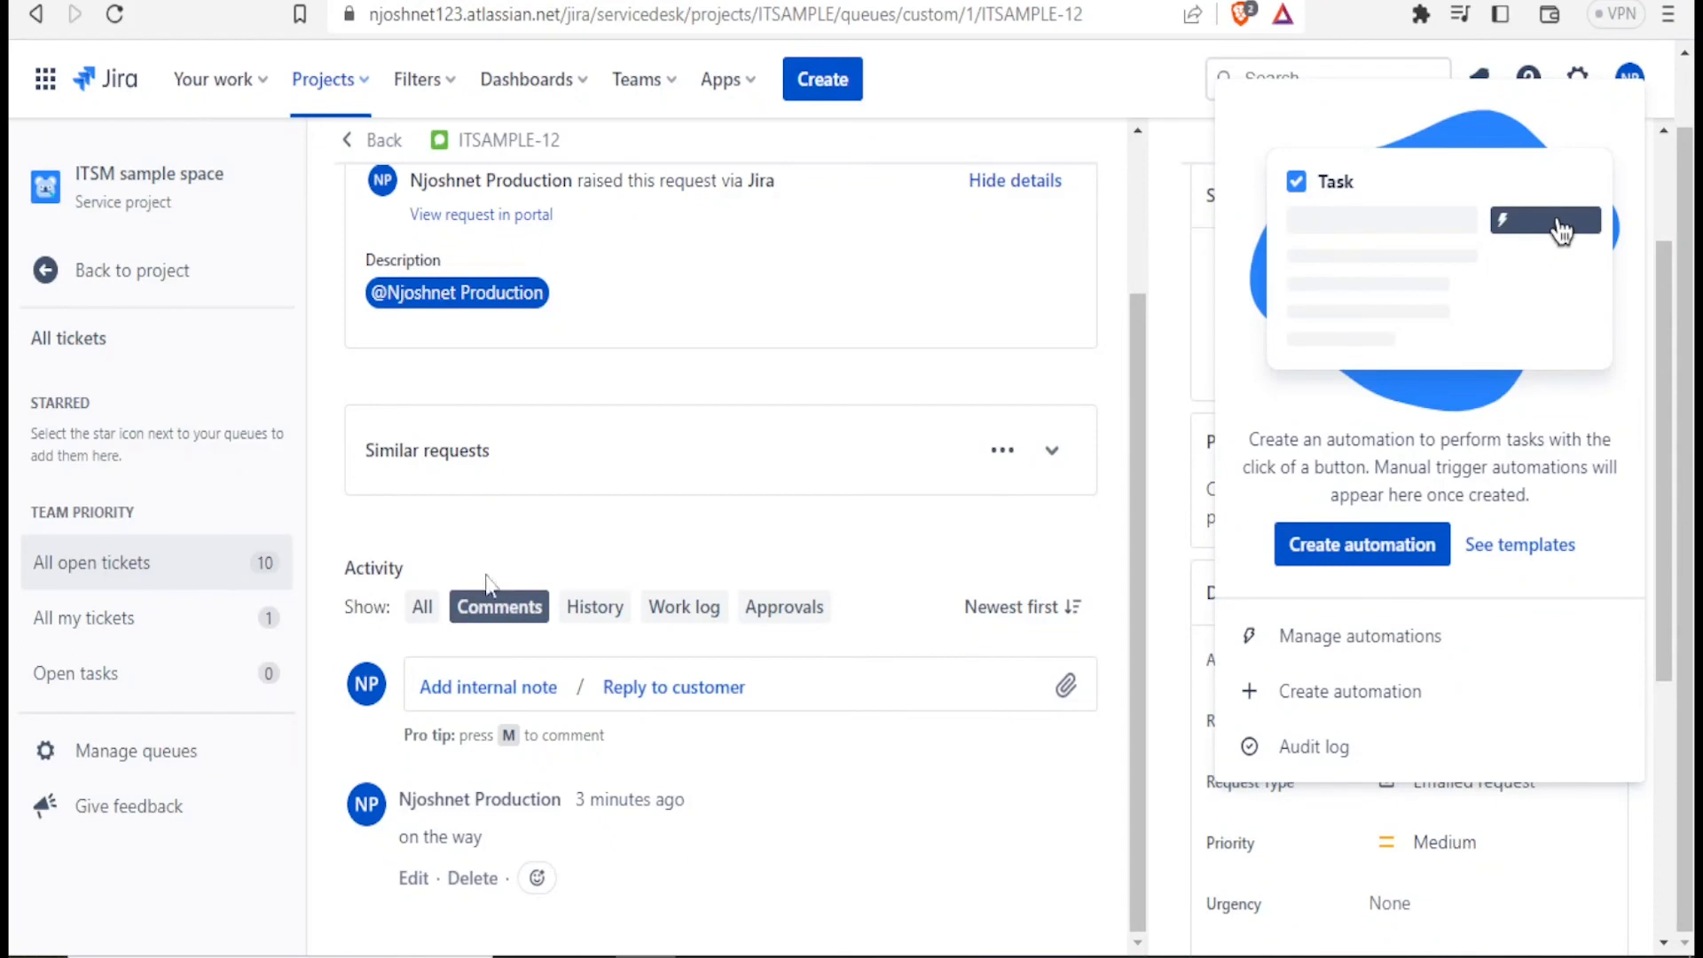
mouse_move(485, 852)
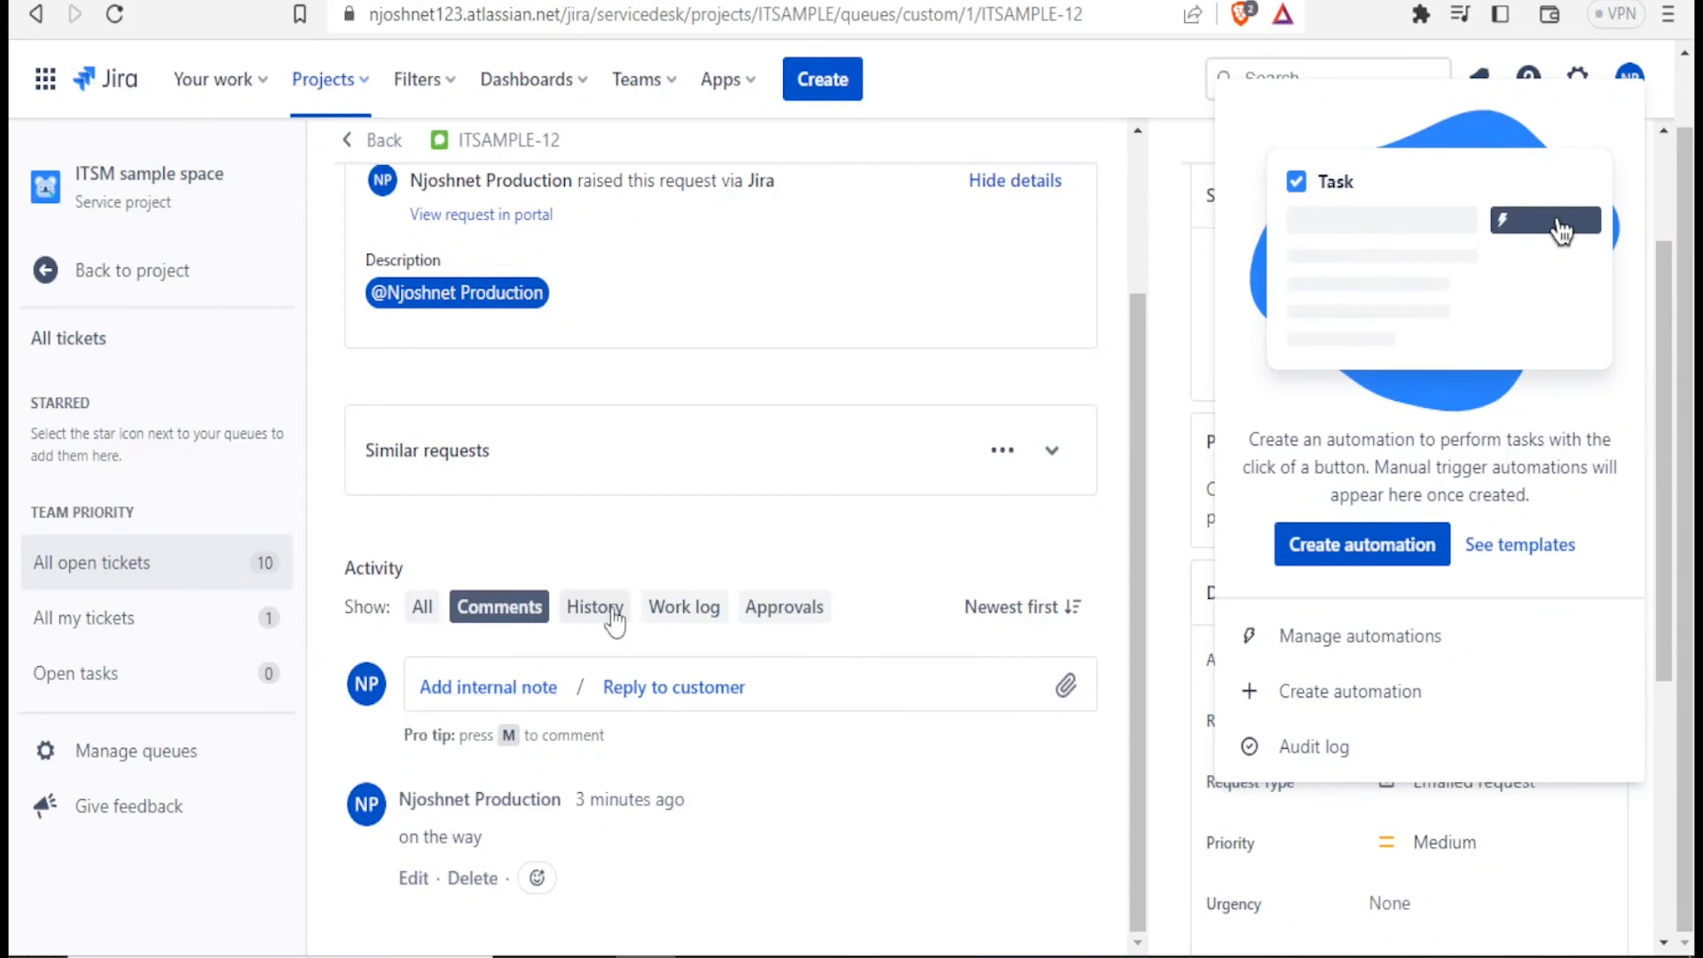
Review the plugins ticket's History tab and its combined All activity view
click(594, 606)
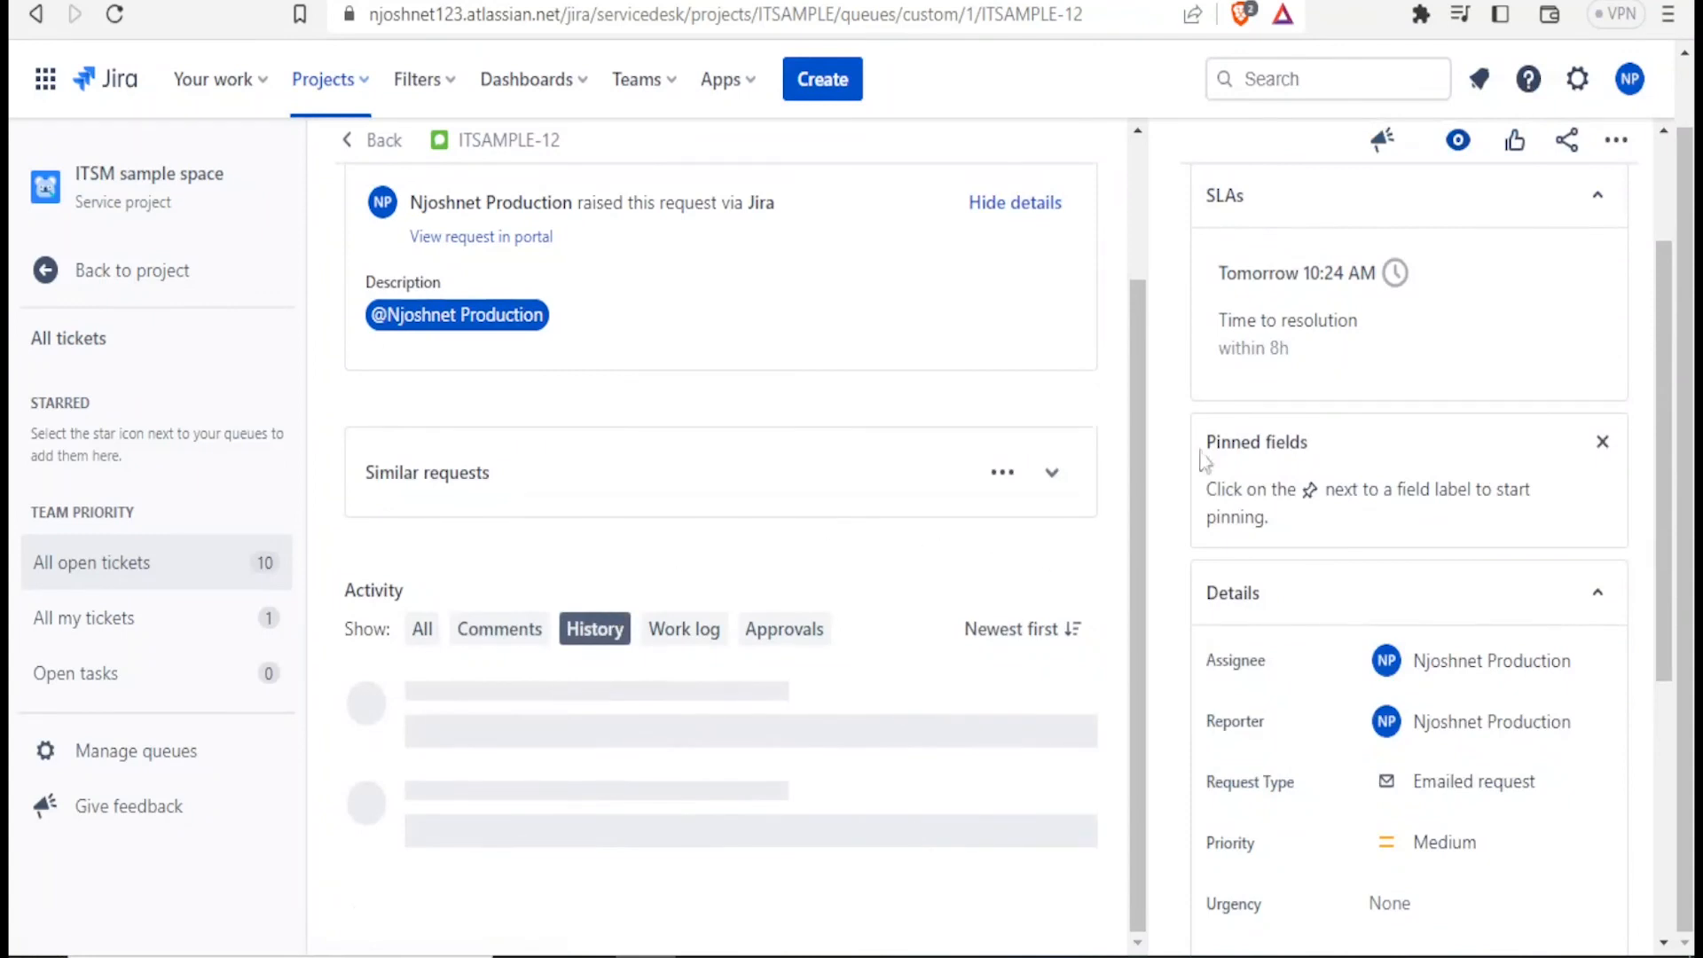
scroll(down, 3)
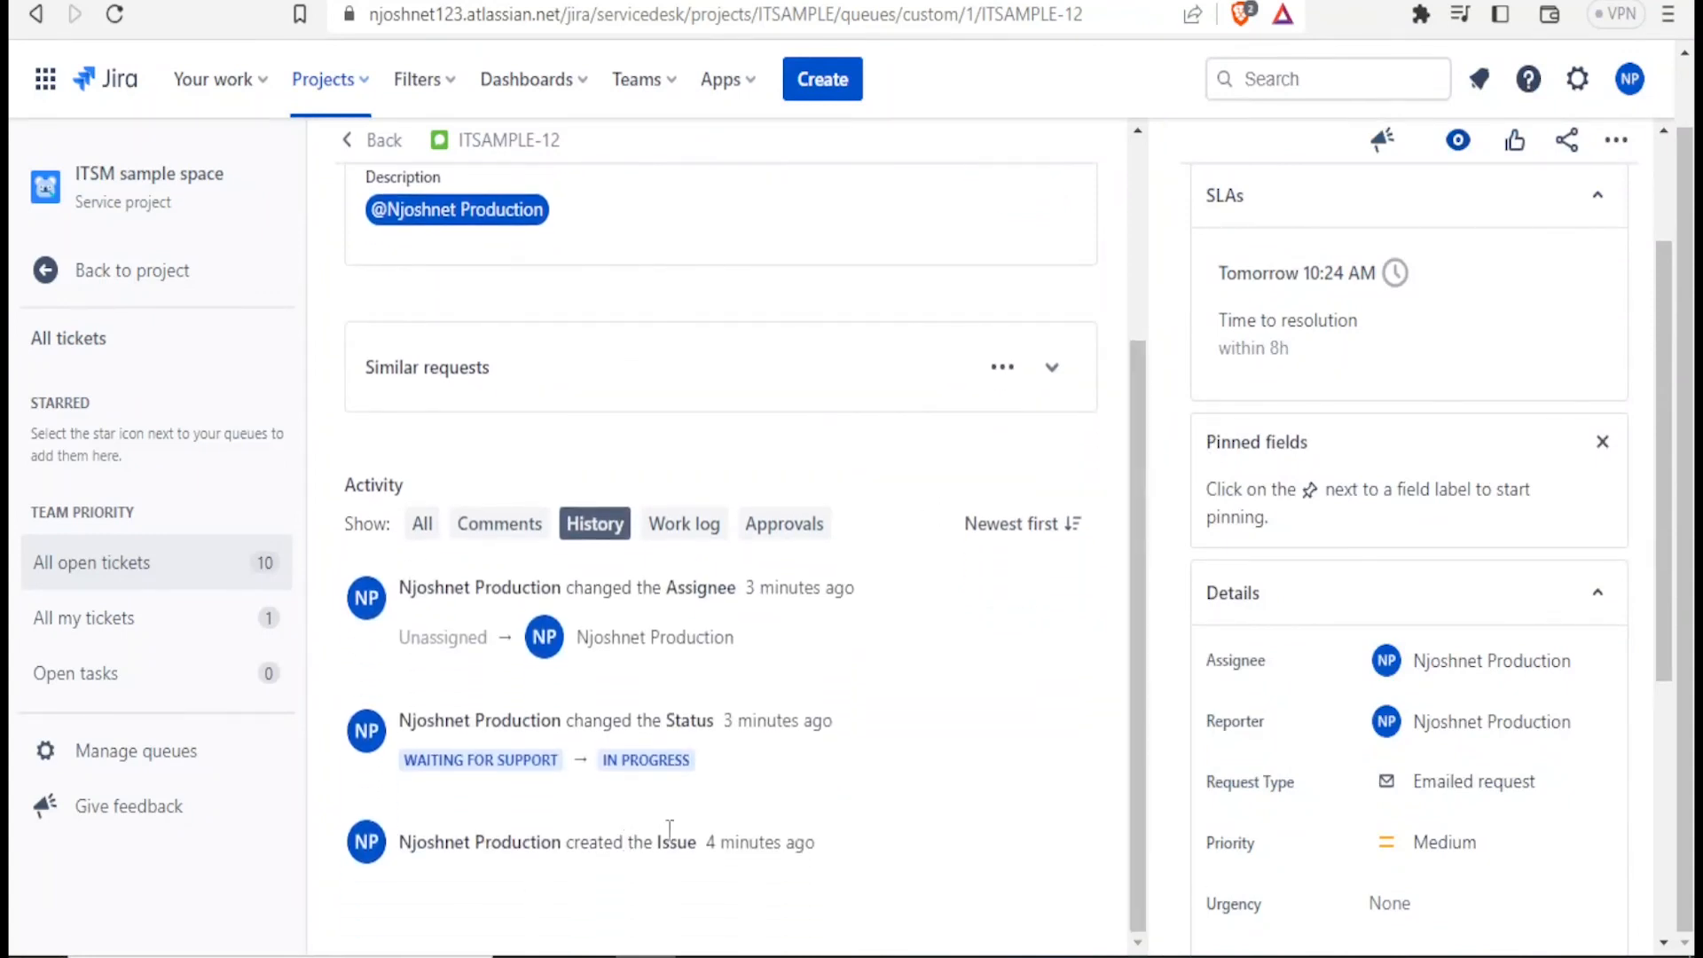
mouse_move(576, 619)
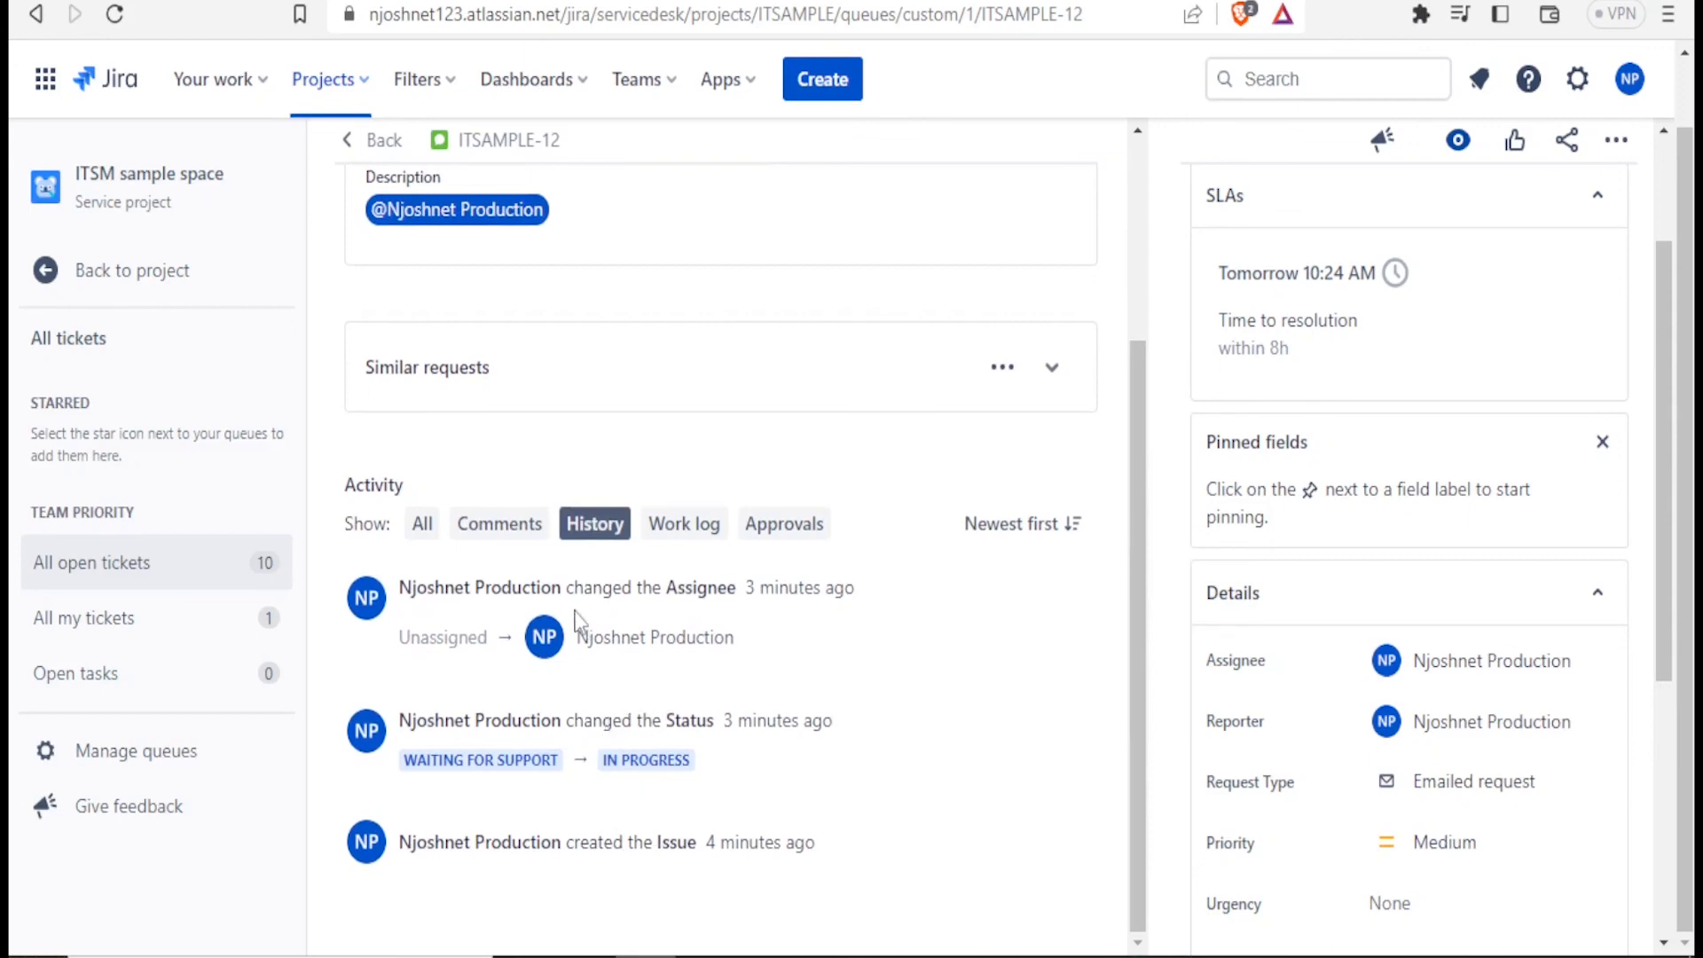
mouse_move(691, 609)
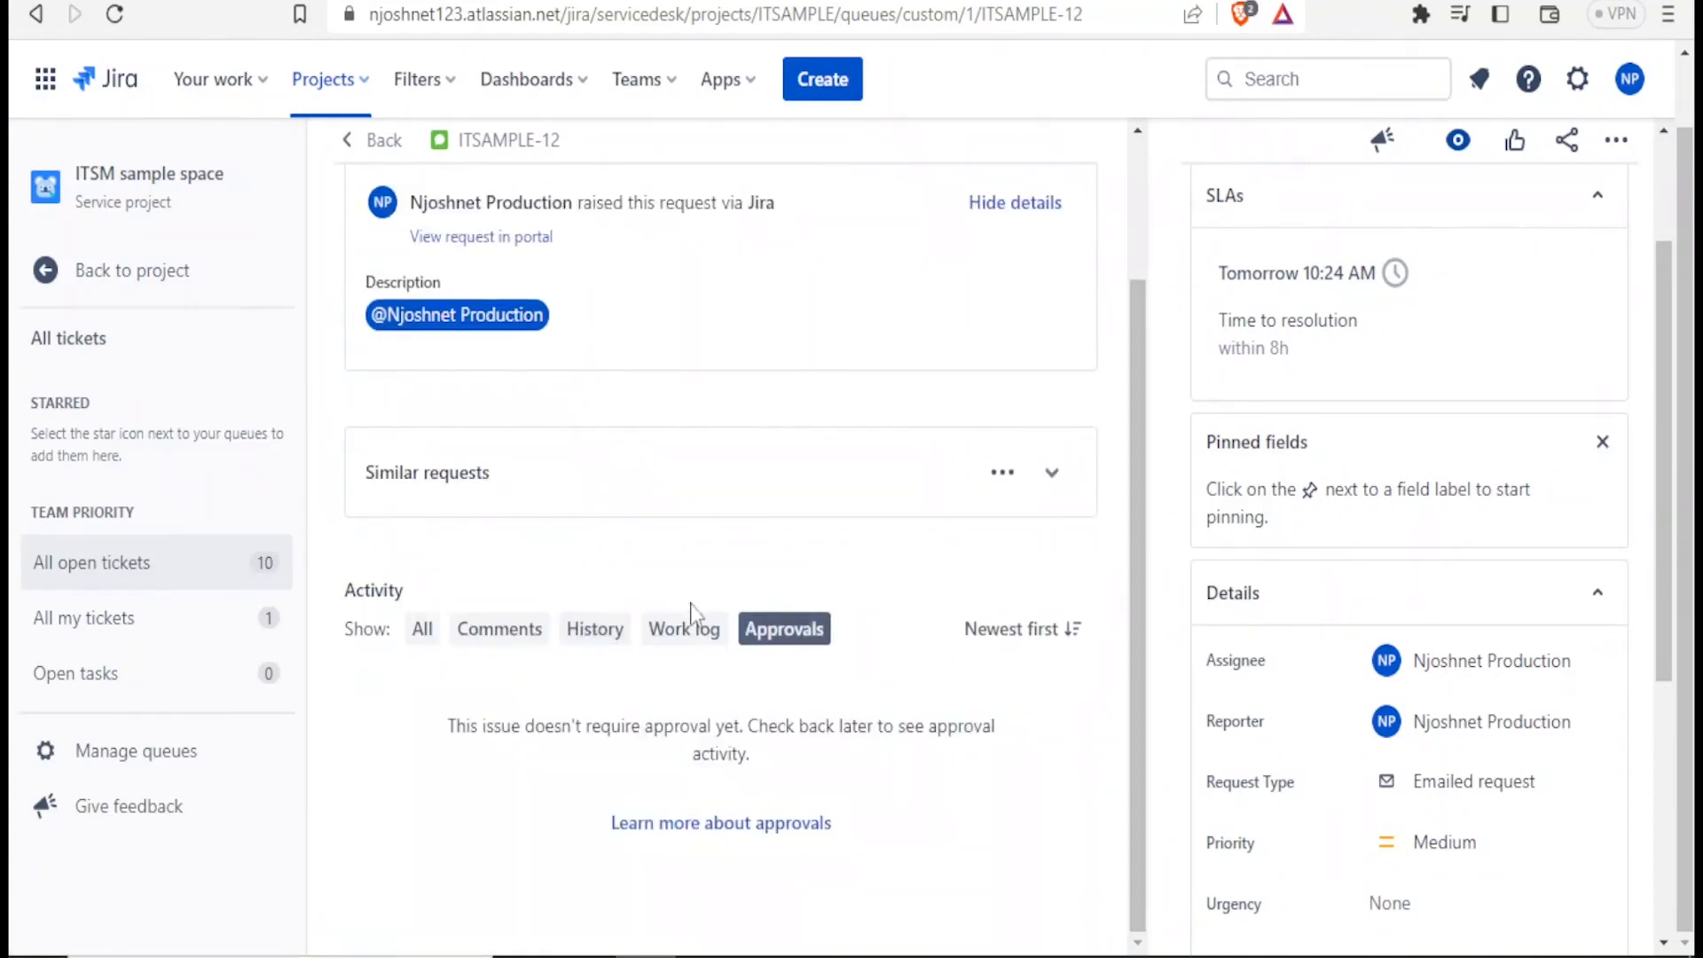
click(421, 629)
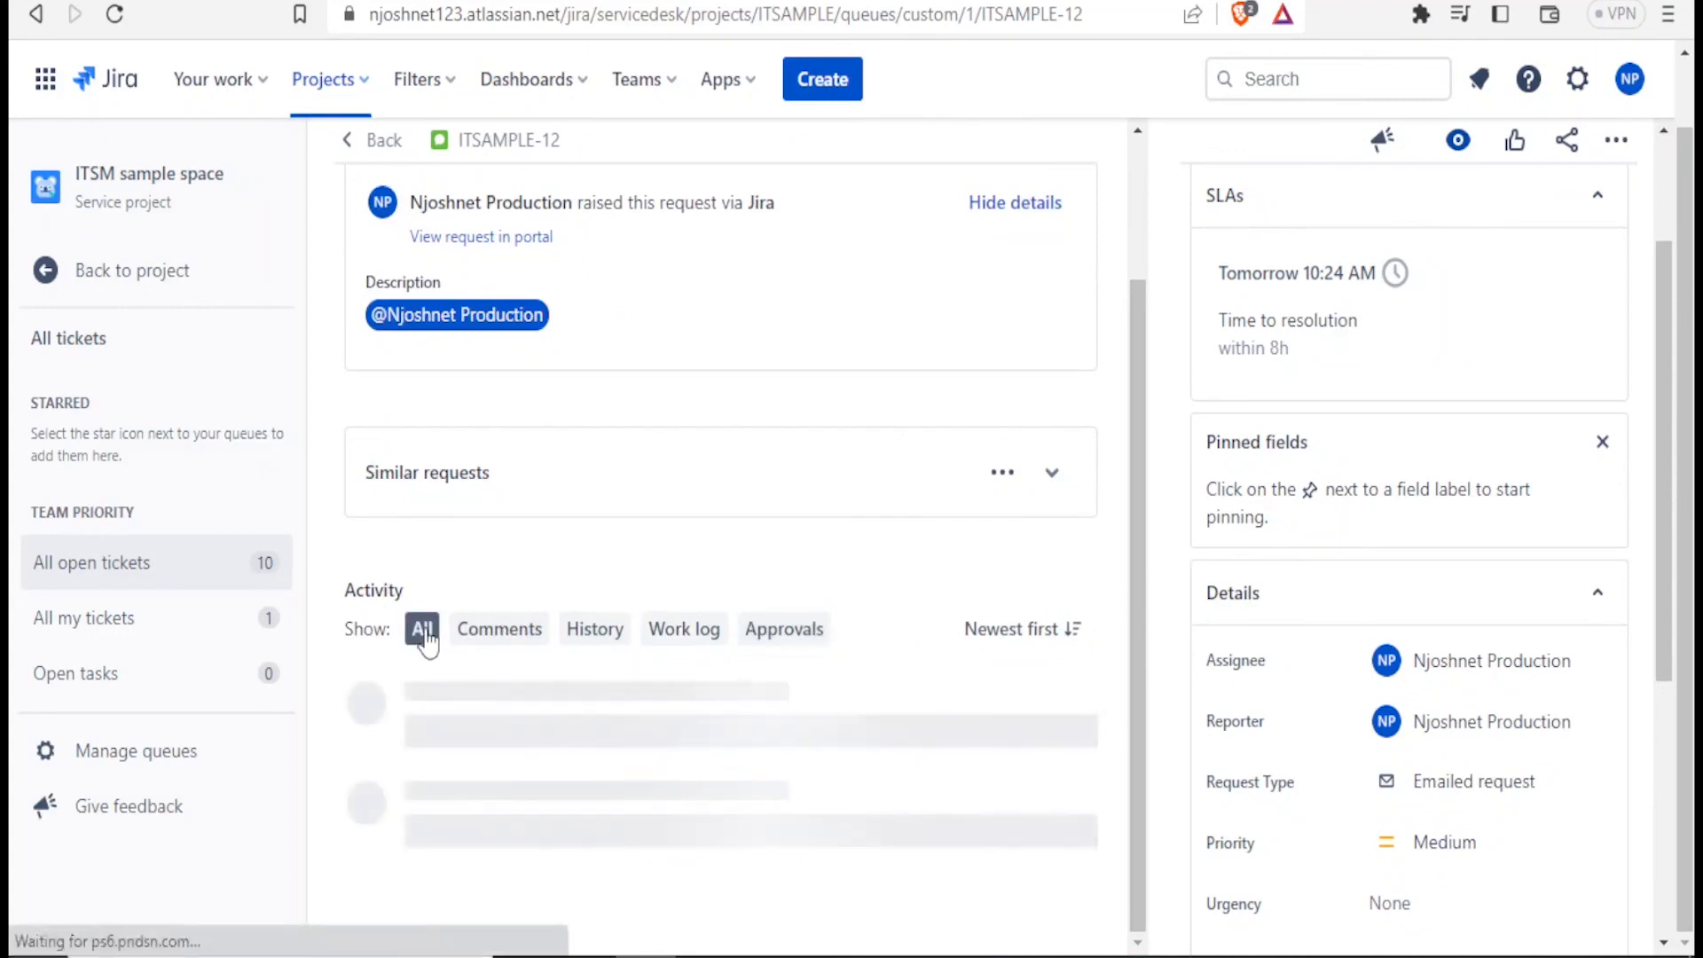
scroll(down, 3)
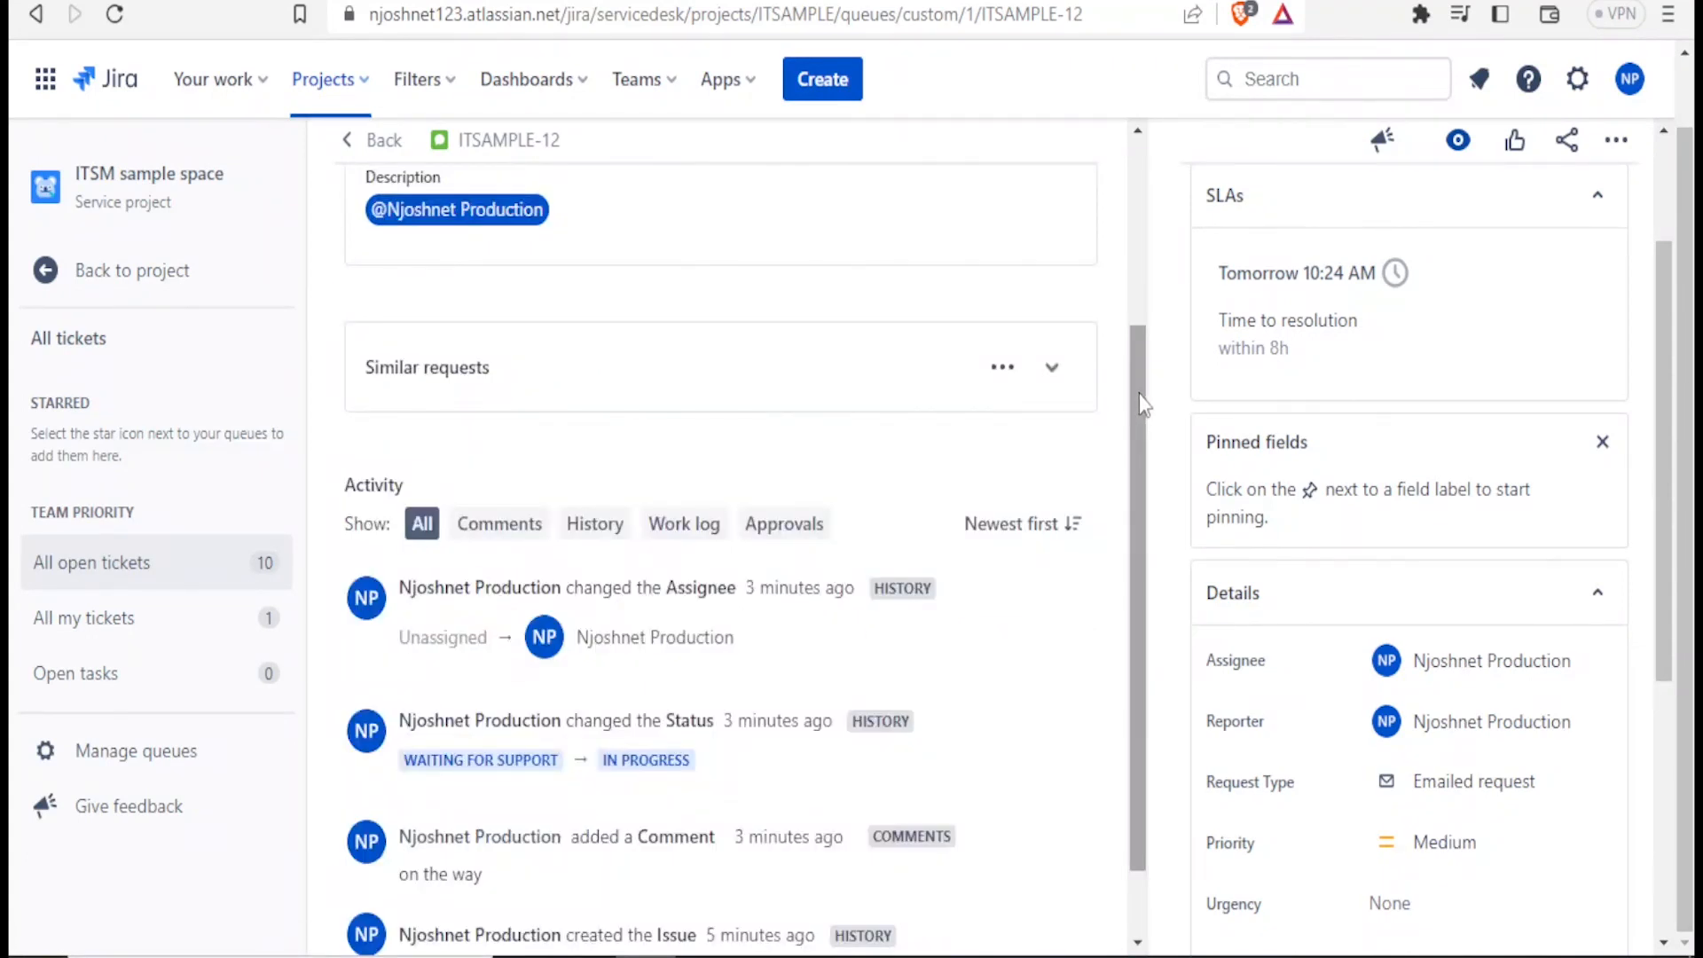
scroll(down, 3)
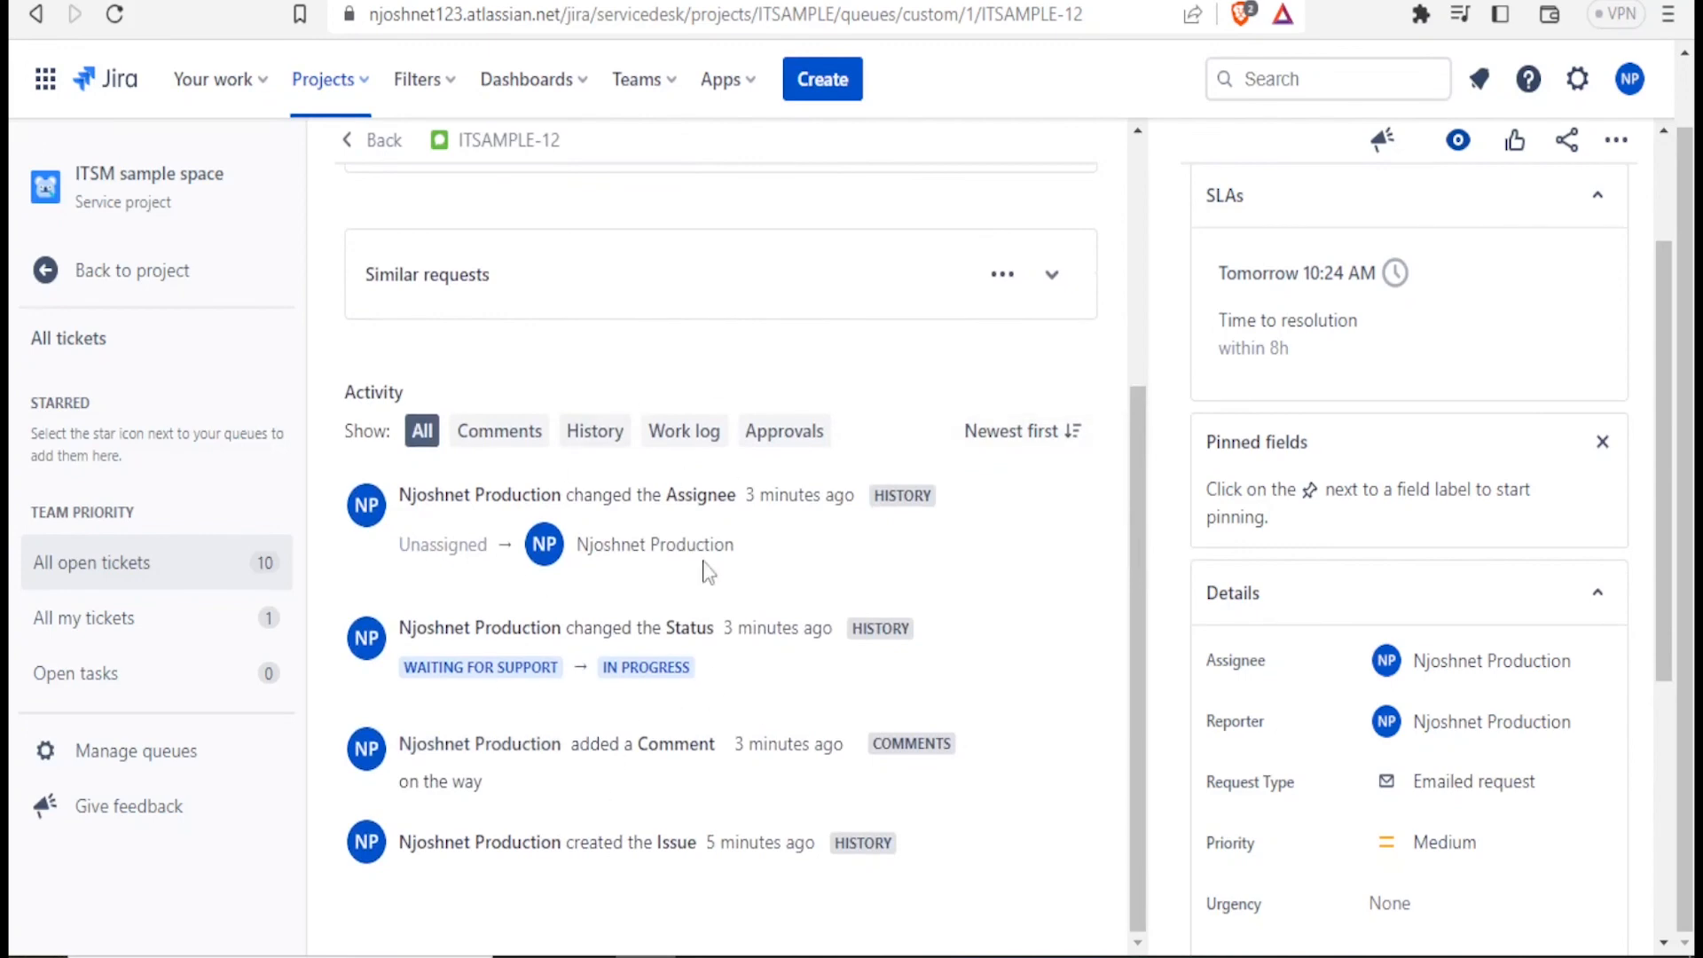
mouse_move(600, 591)
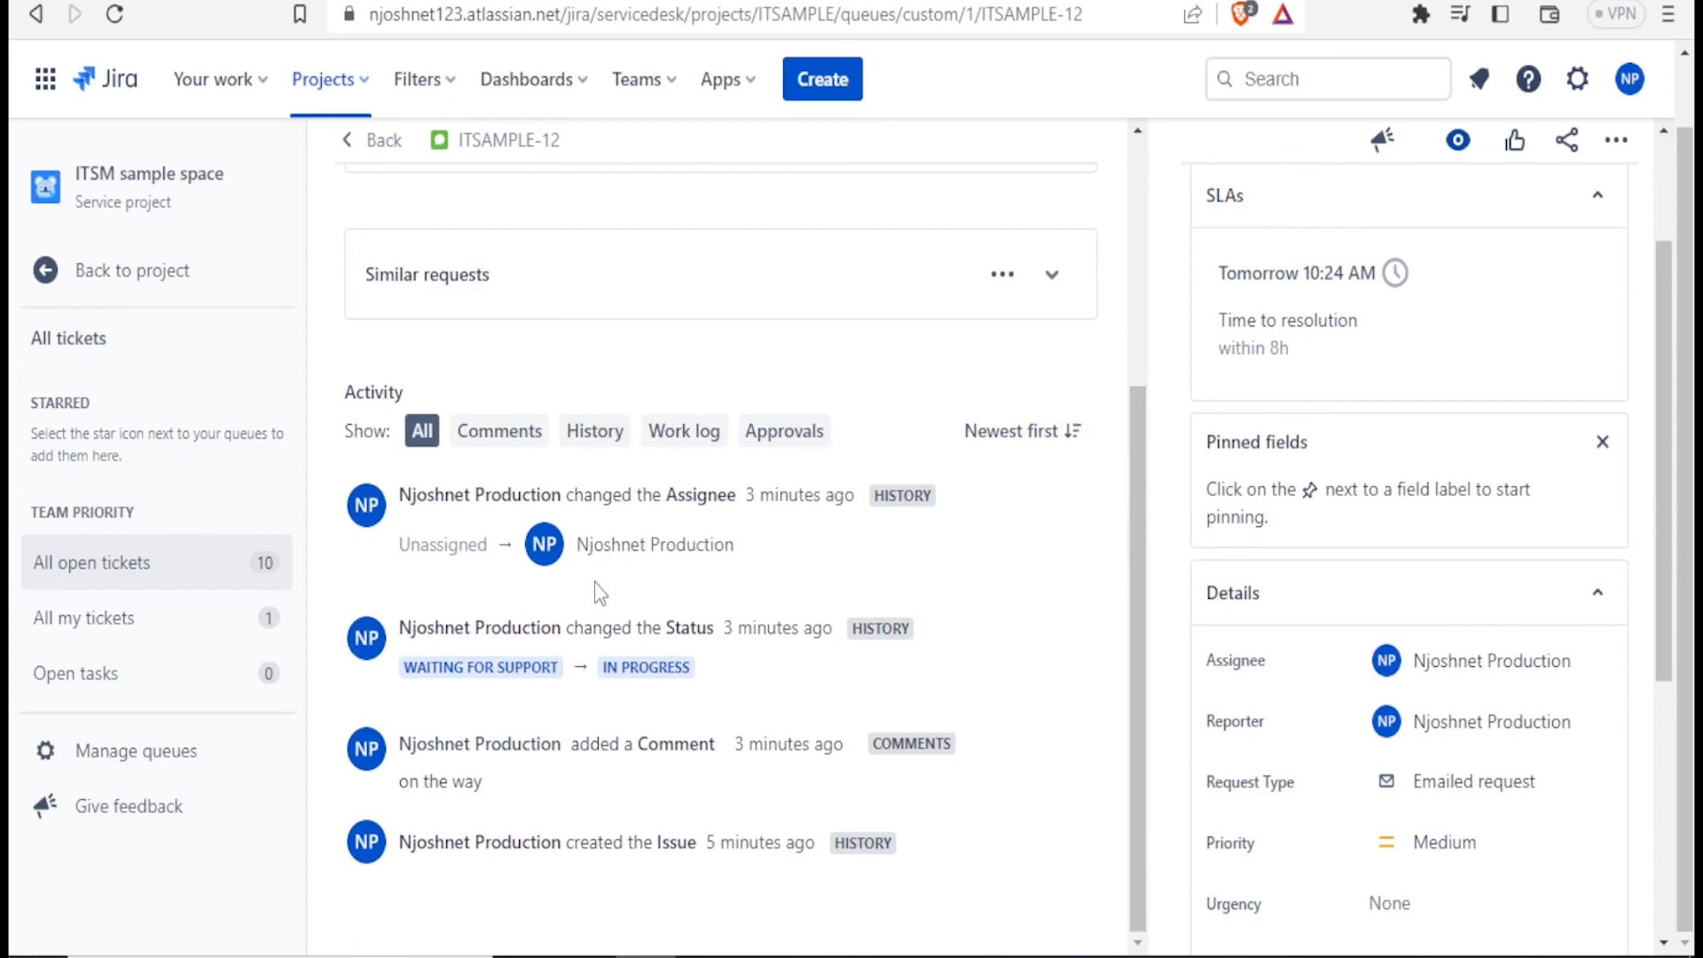
mouse_move(1133, 483)
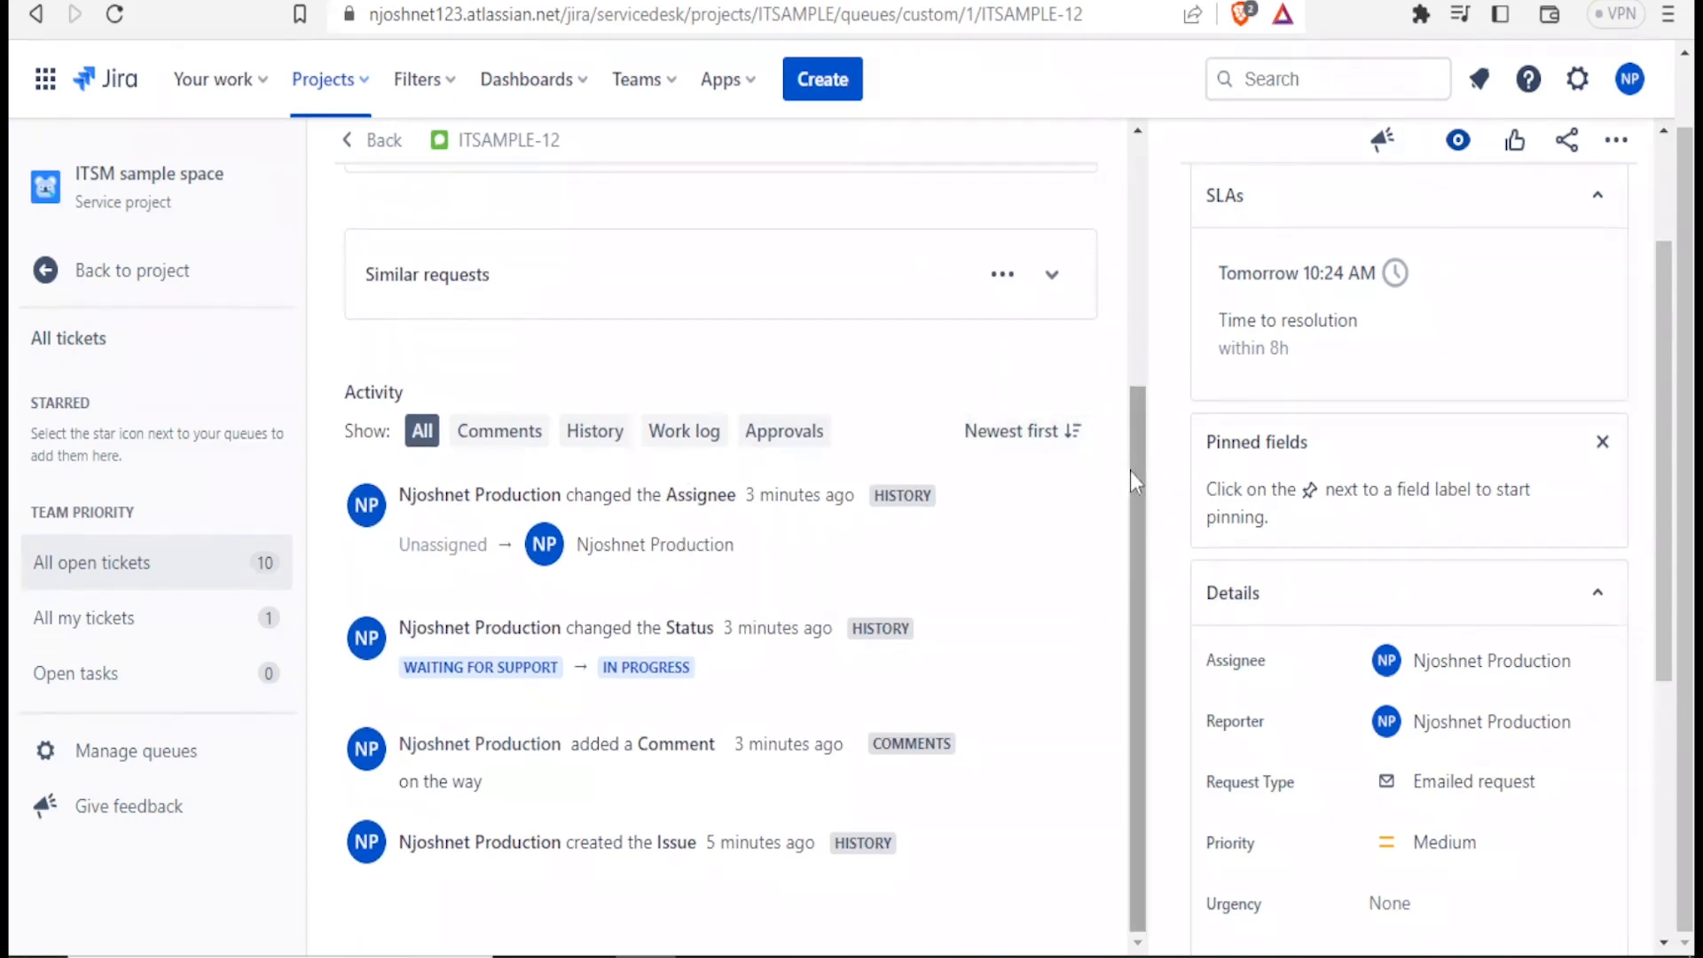
Return to the Your work page via the Jira logo
click(103, 78)
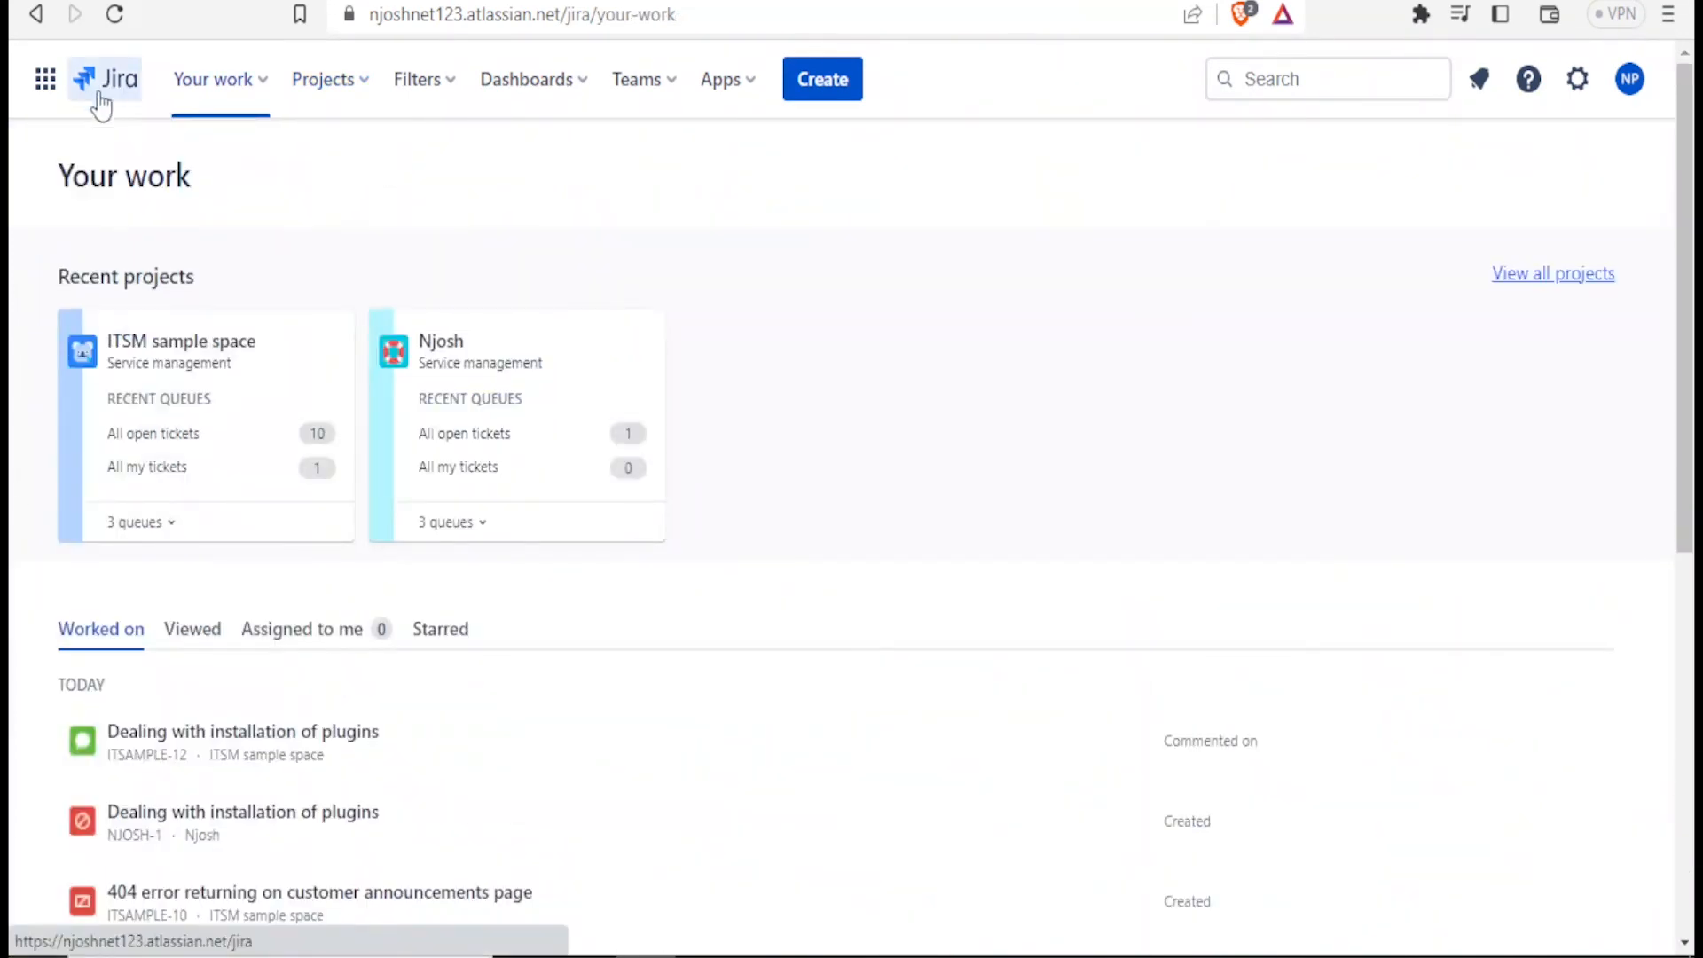
Open the ITSM sample space and its all-open-tickets queue
click(181, 341)
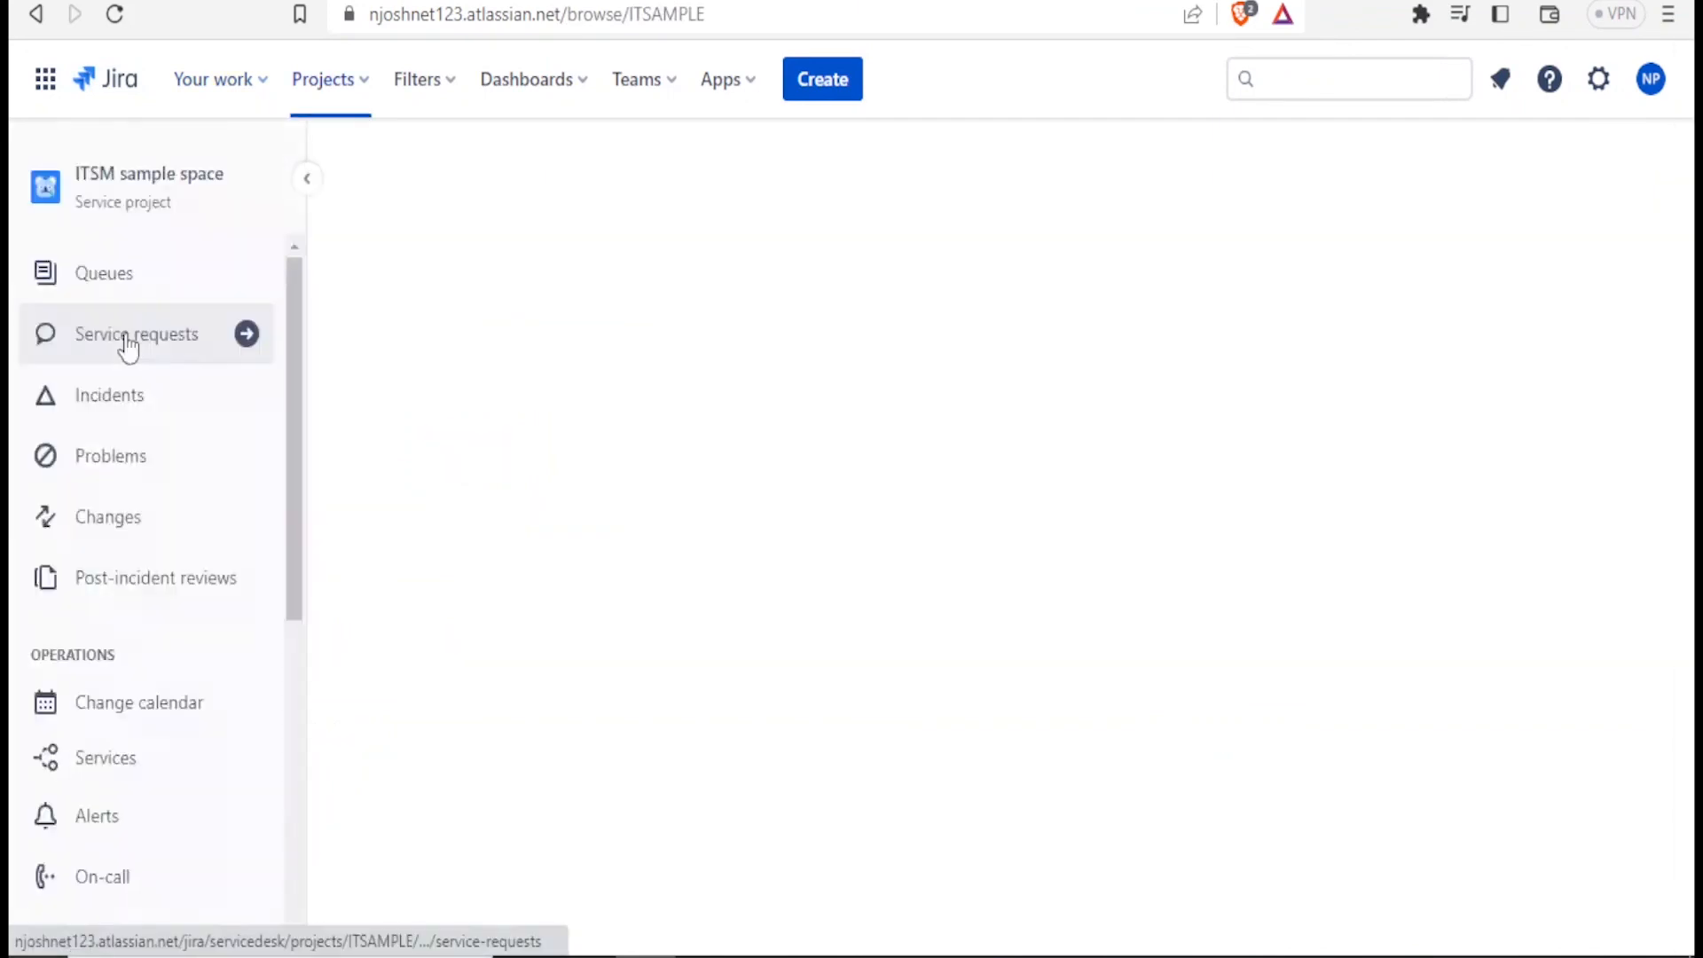
click(103, 272)
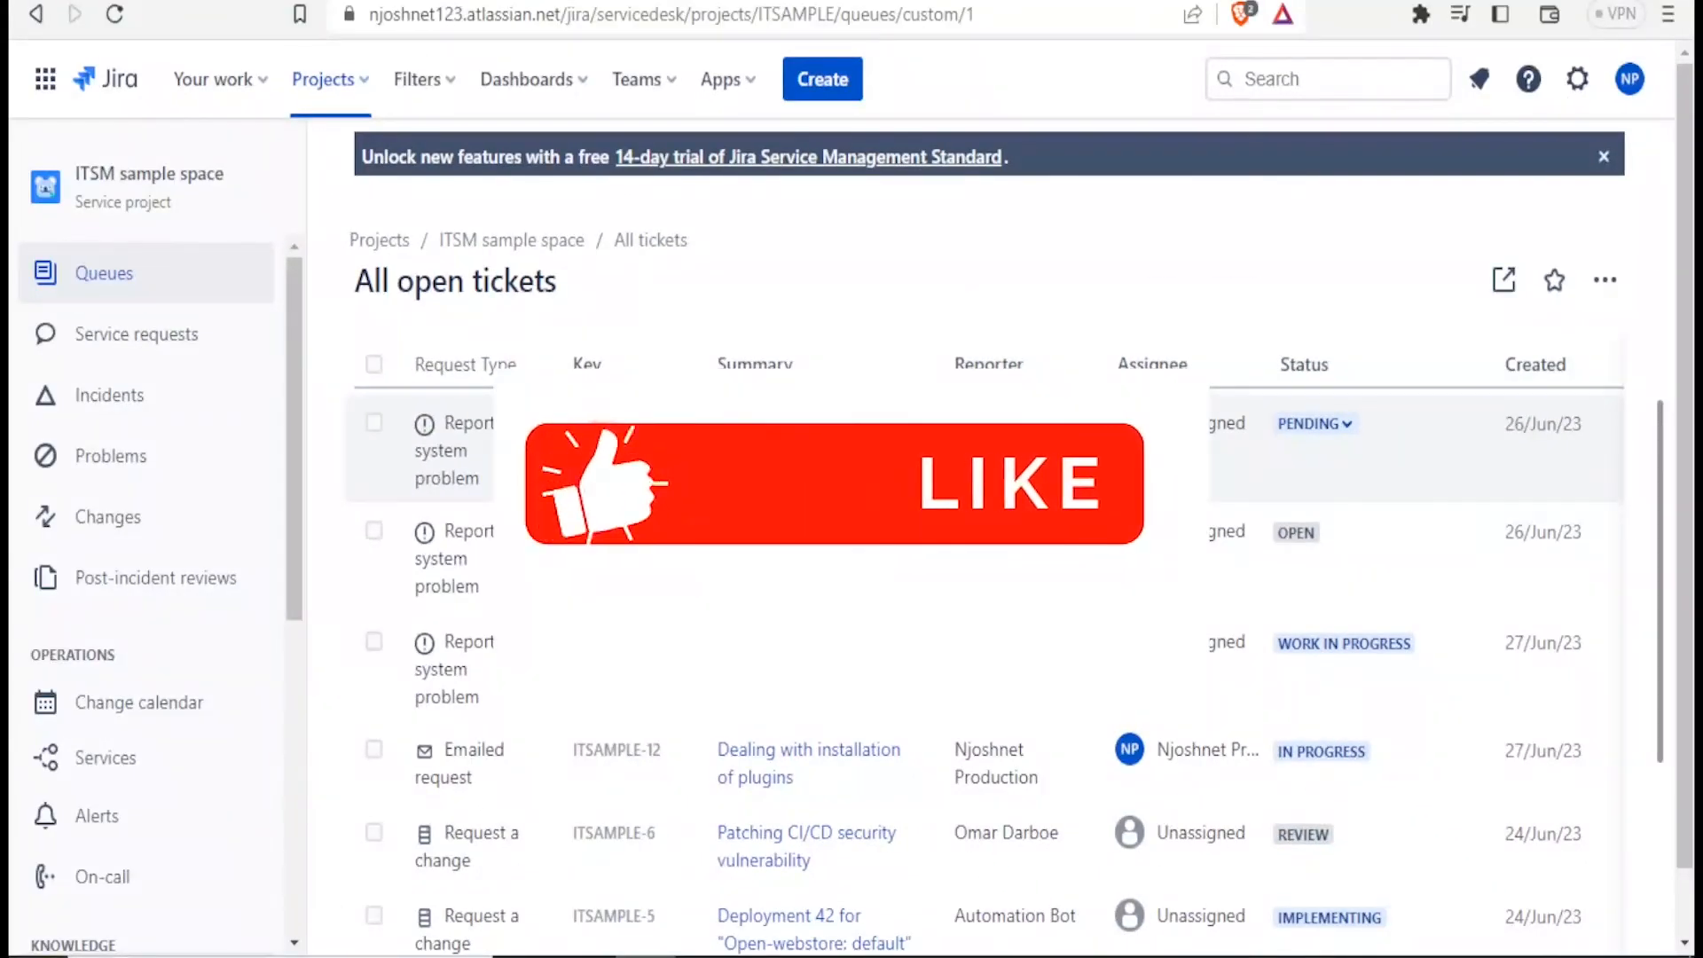